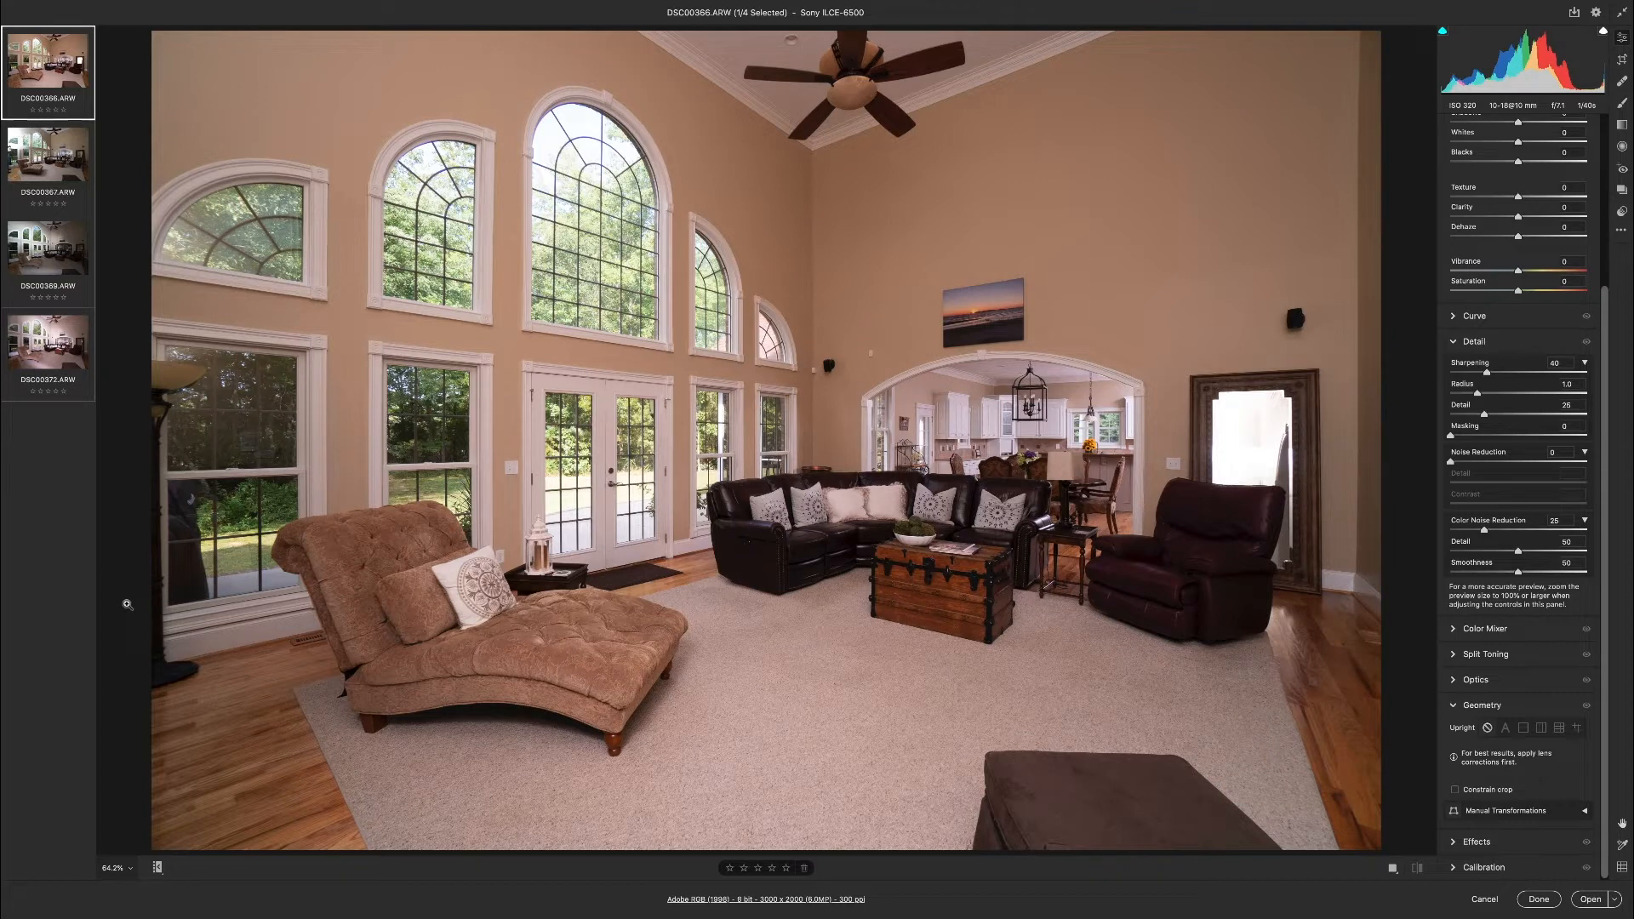
mouse_move(134, 595)
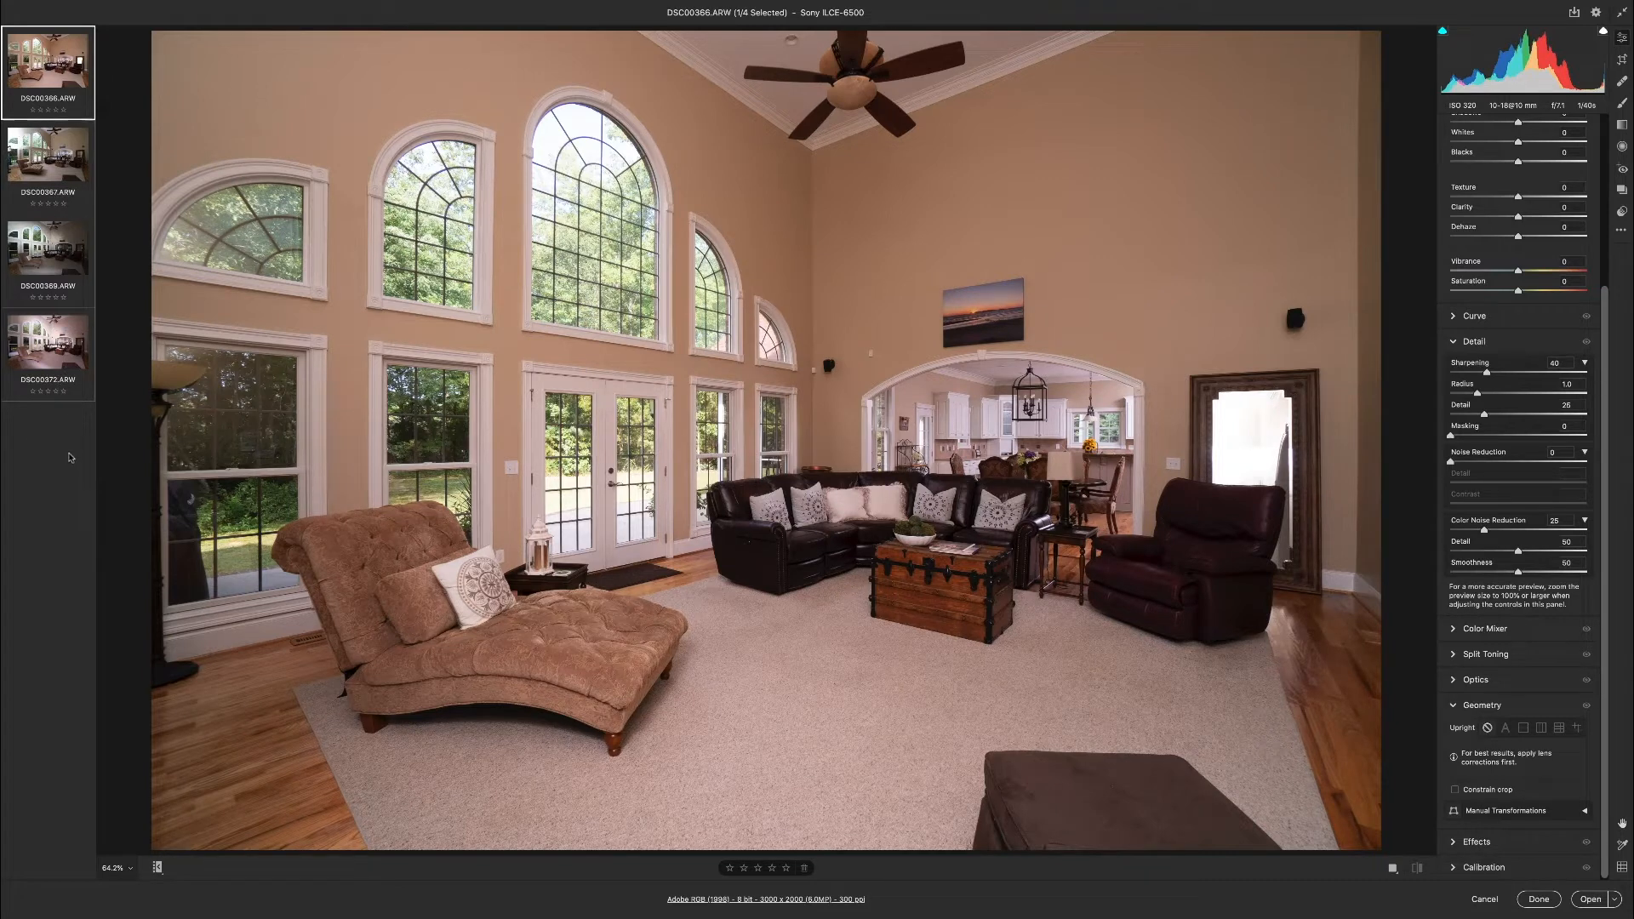
mouse_move(51, 267)
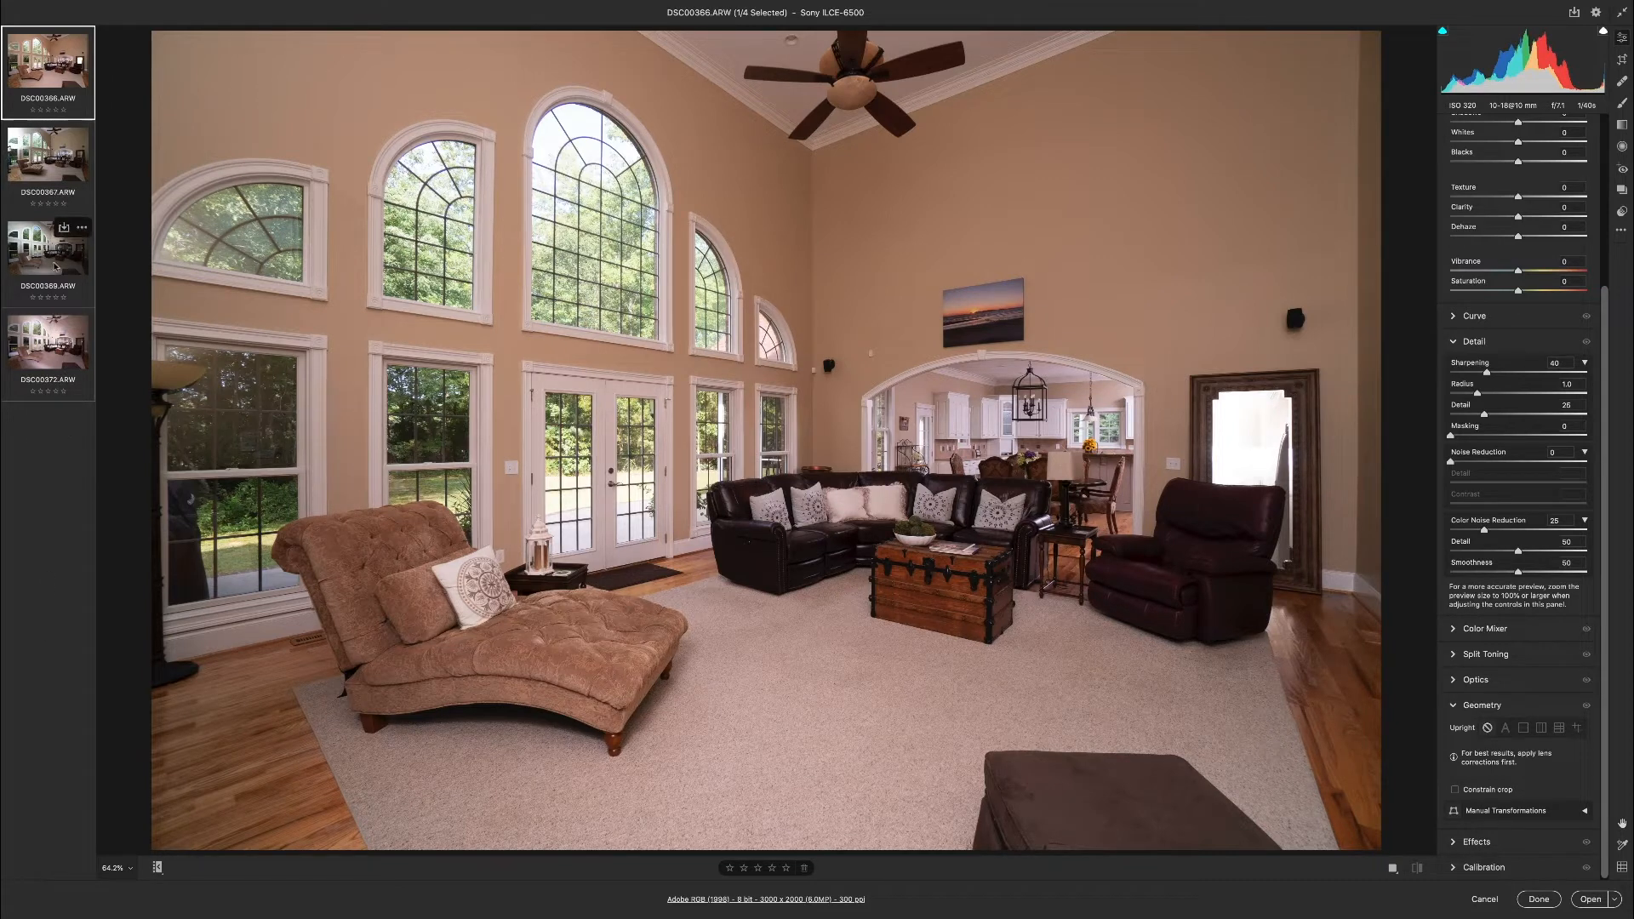
mouse_move(47, 344)
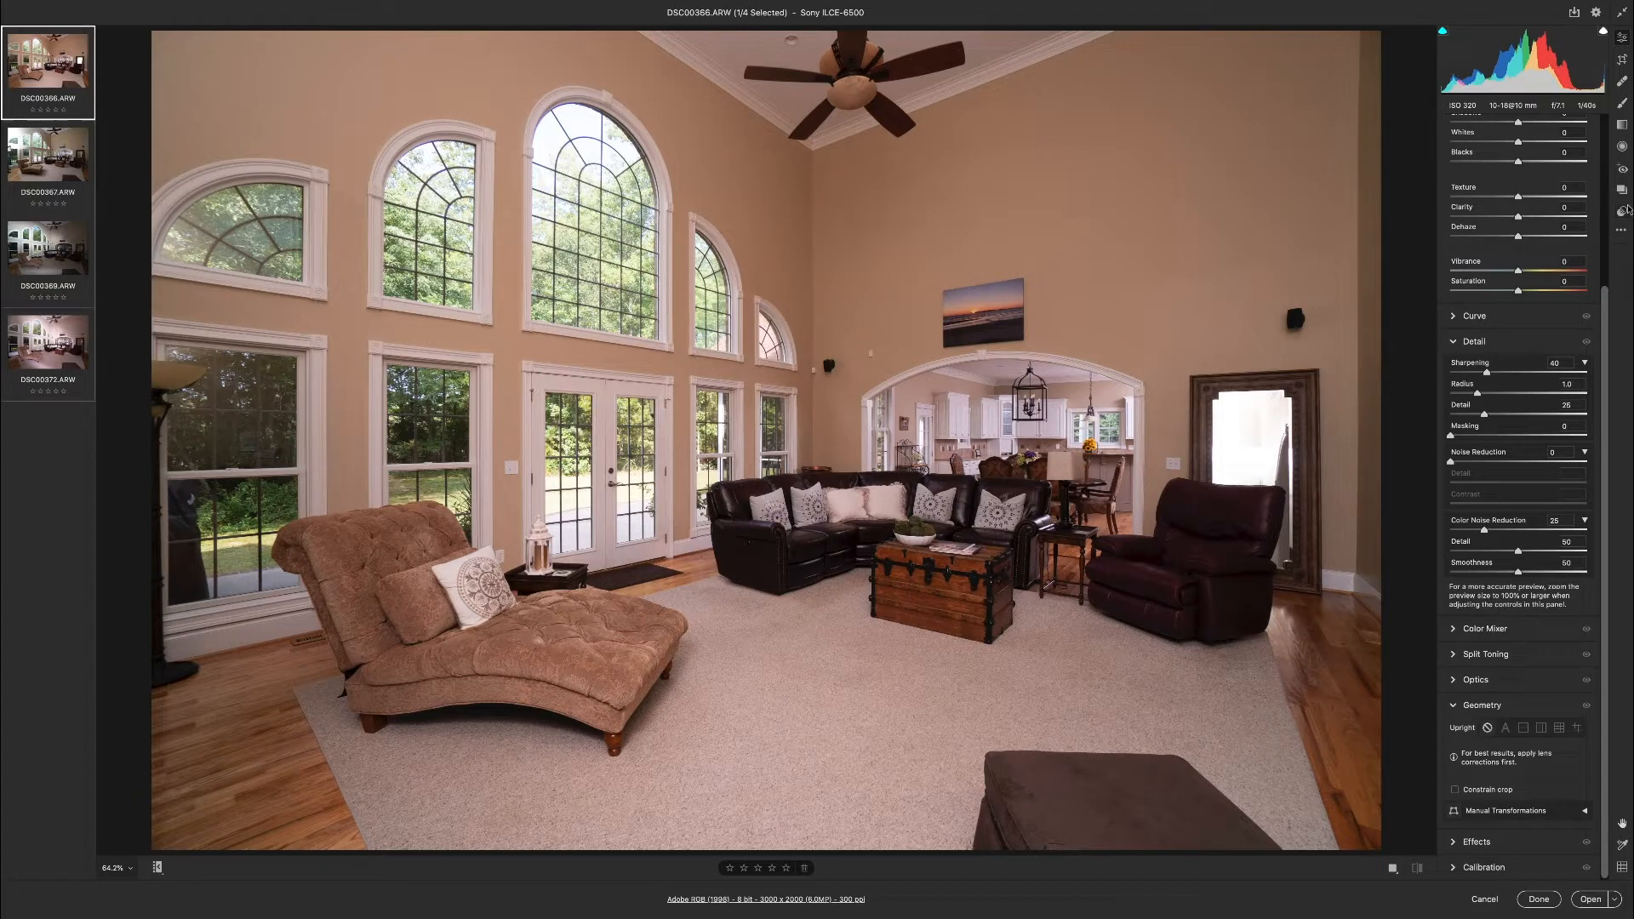
Give the first photo Clarity +18, sharpening radius 1.4, detail 48, masking 100, noise reduction 18.
left_click(1620, 213)
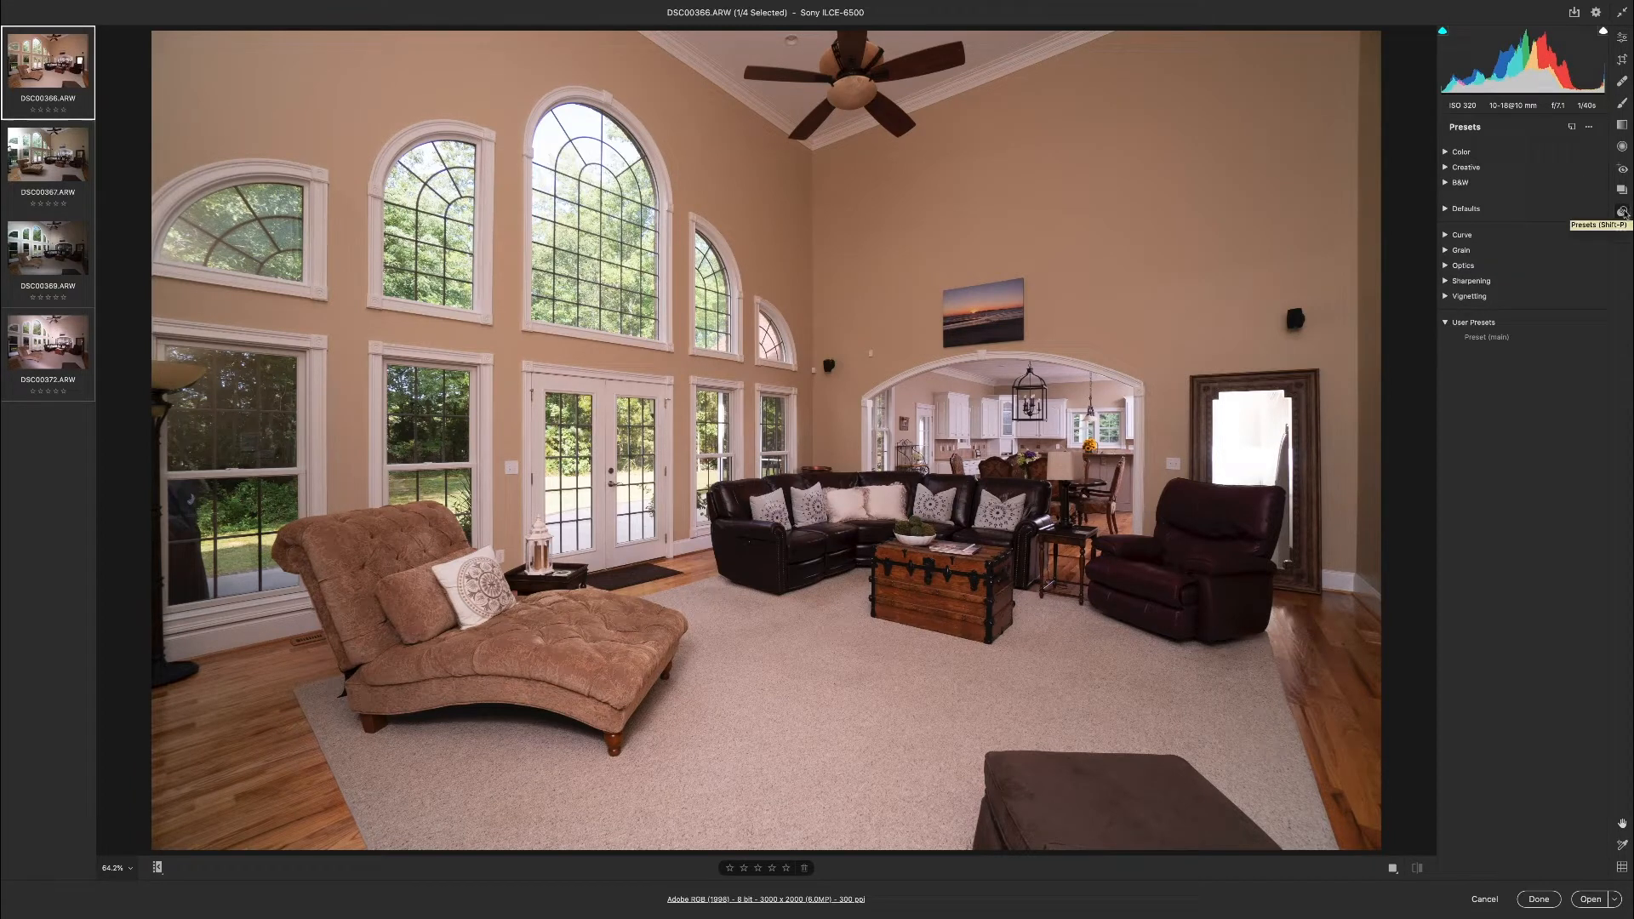
mouse_move(1509, 359)
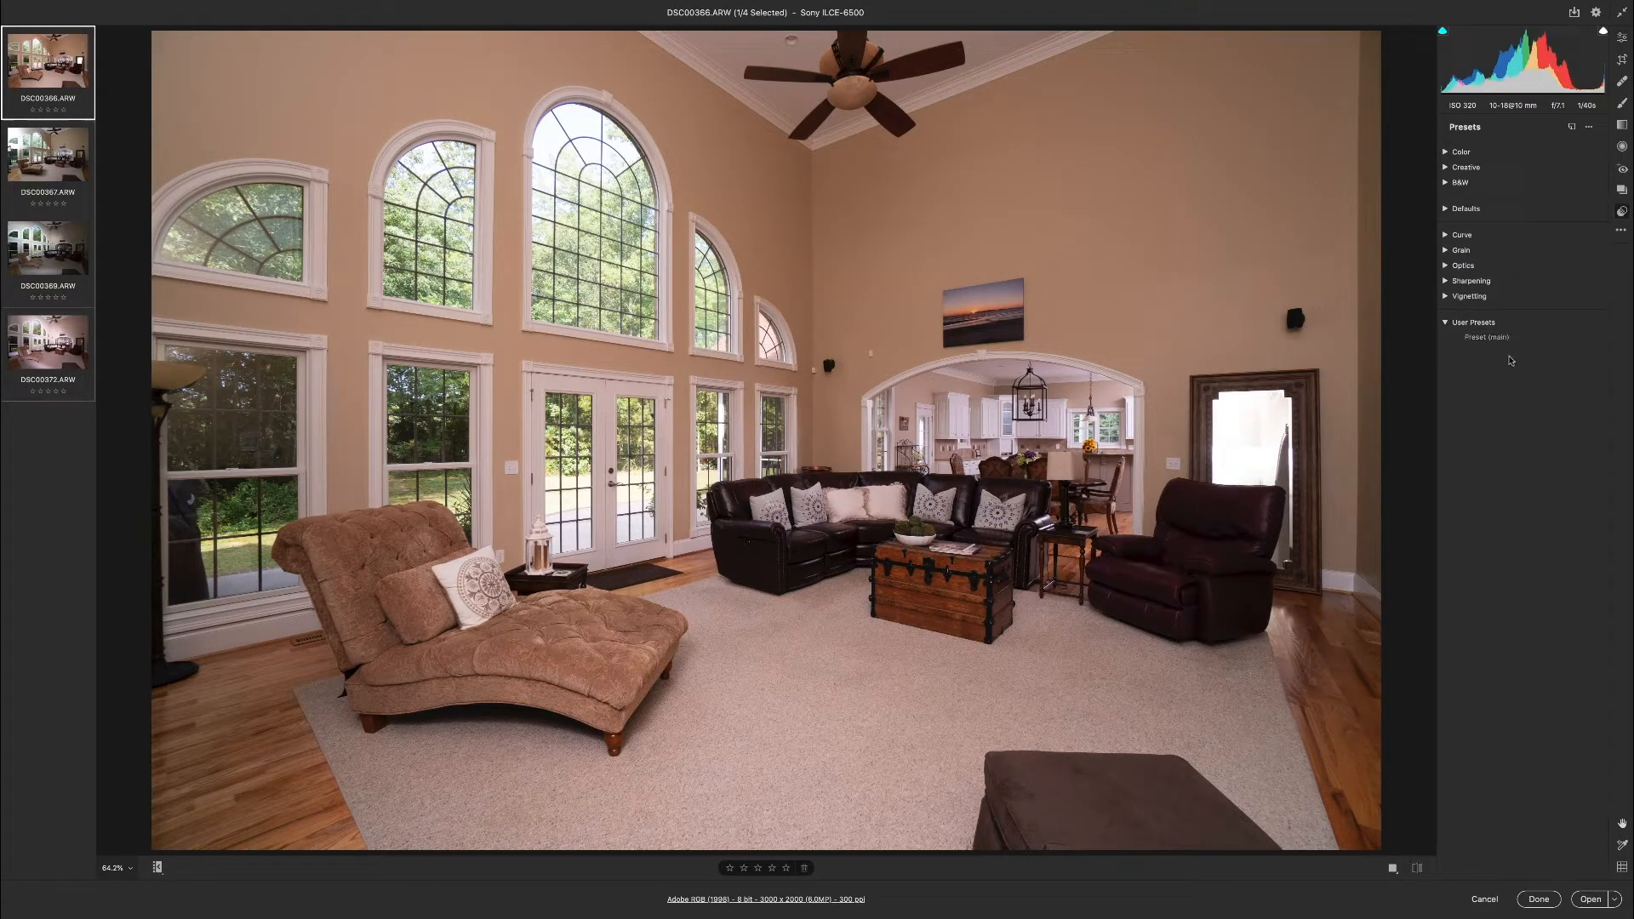
mouse_move(1521, 409)
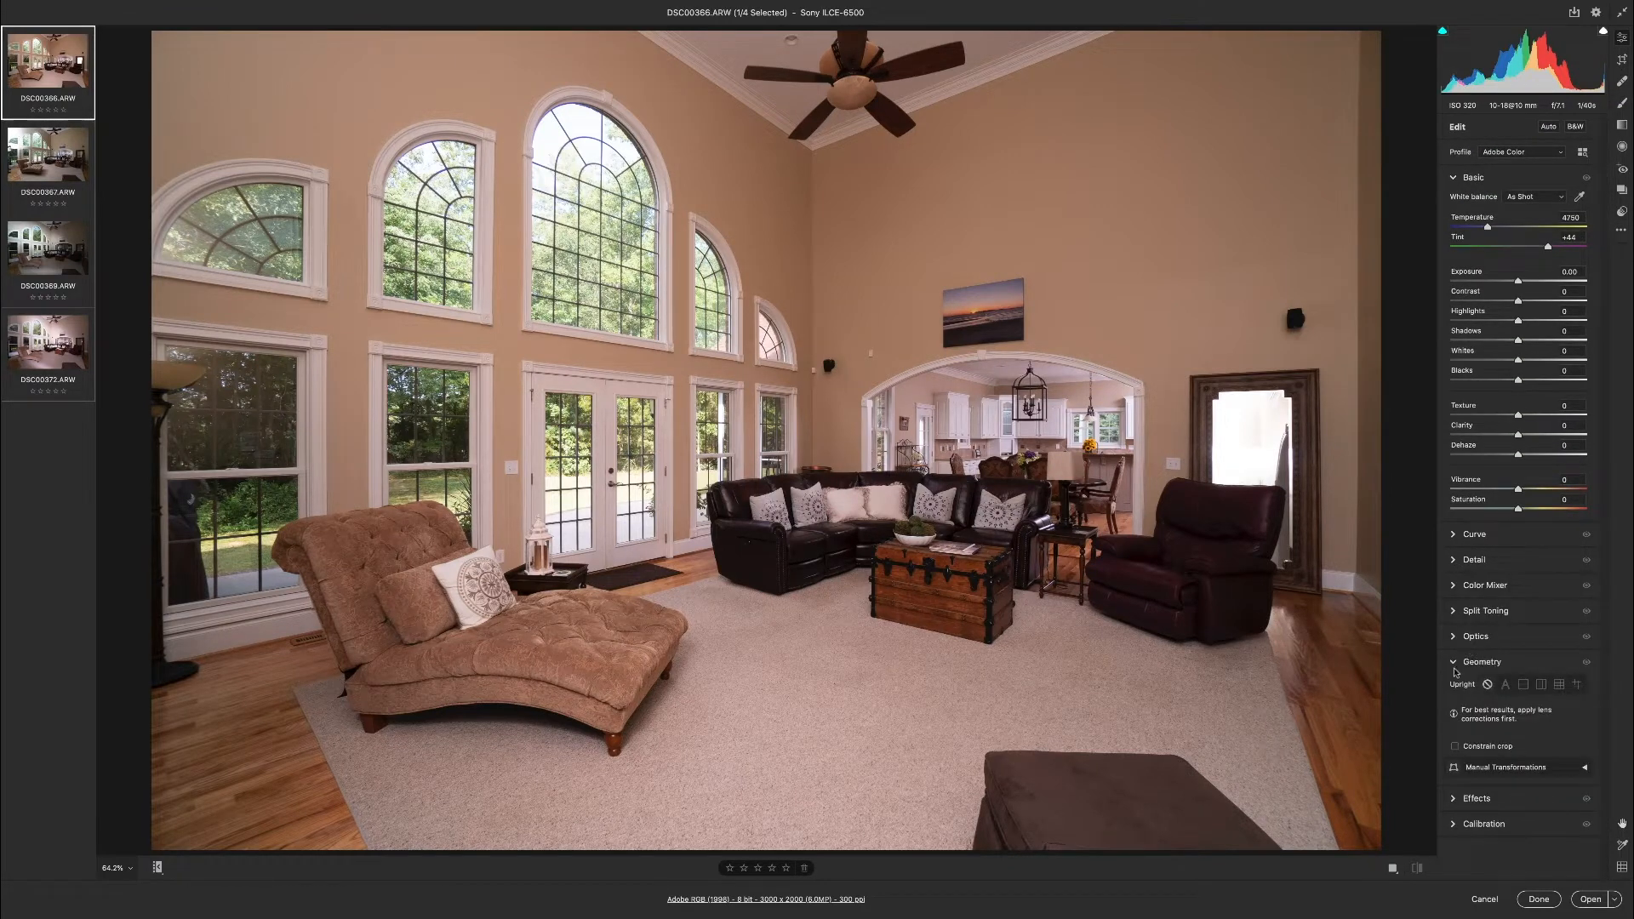
left_click(1480, 662)
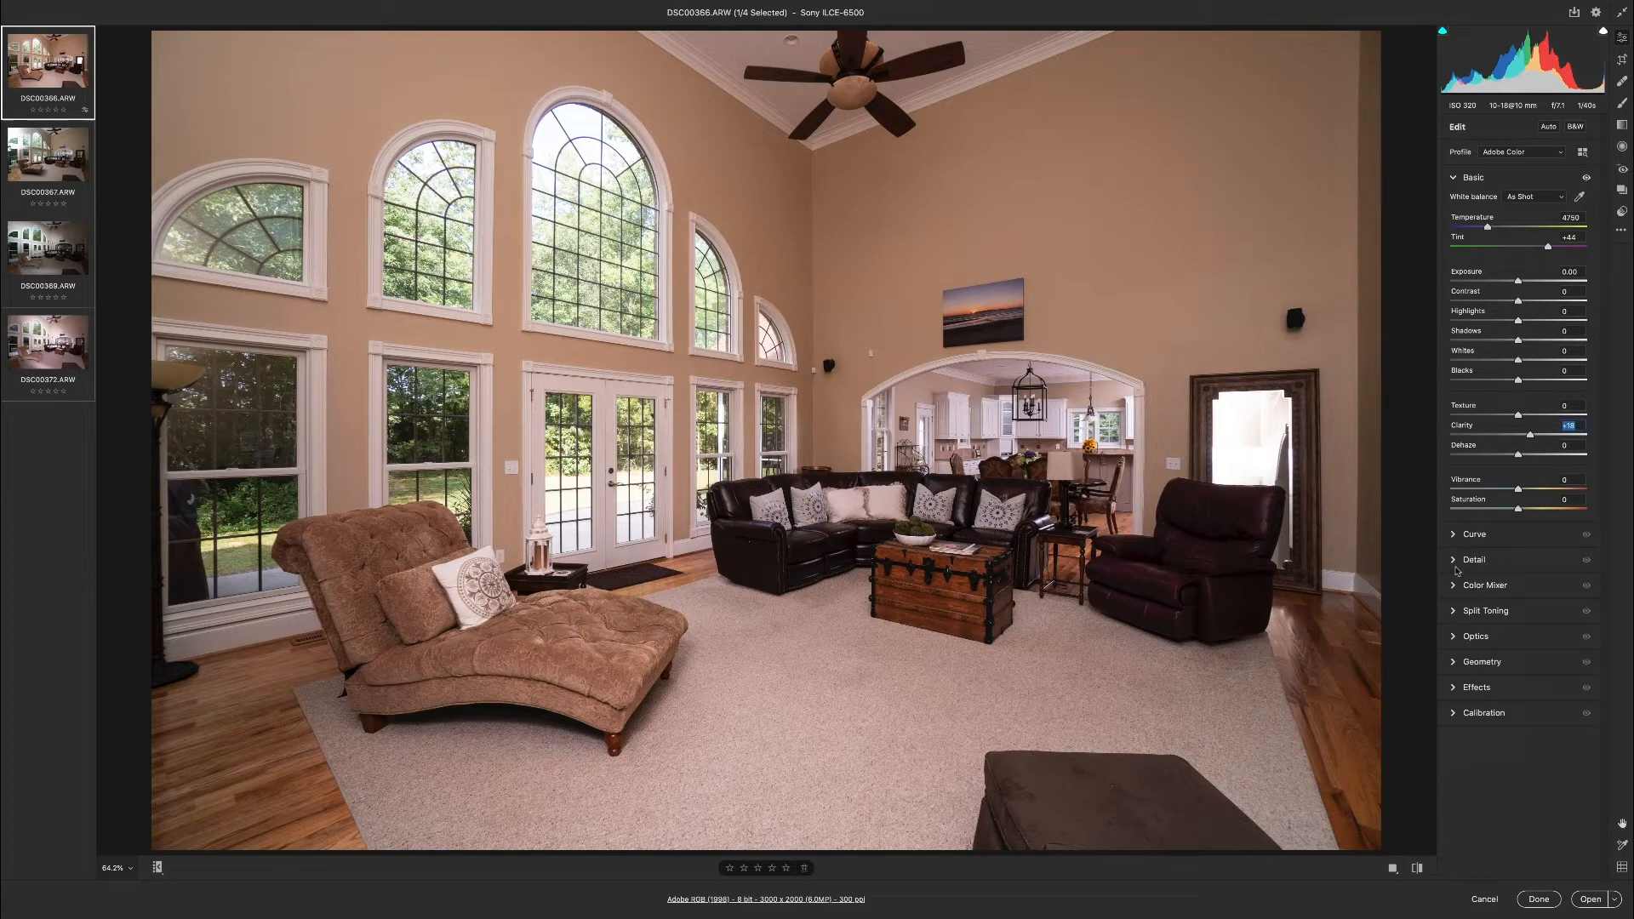
left_click(1474, 561)
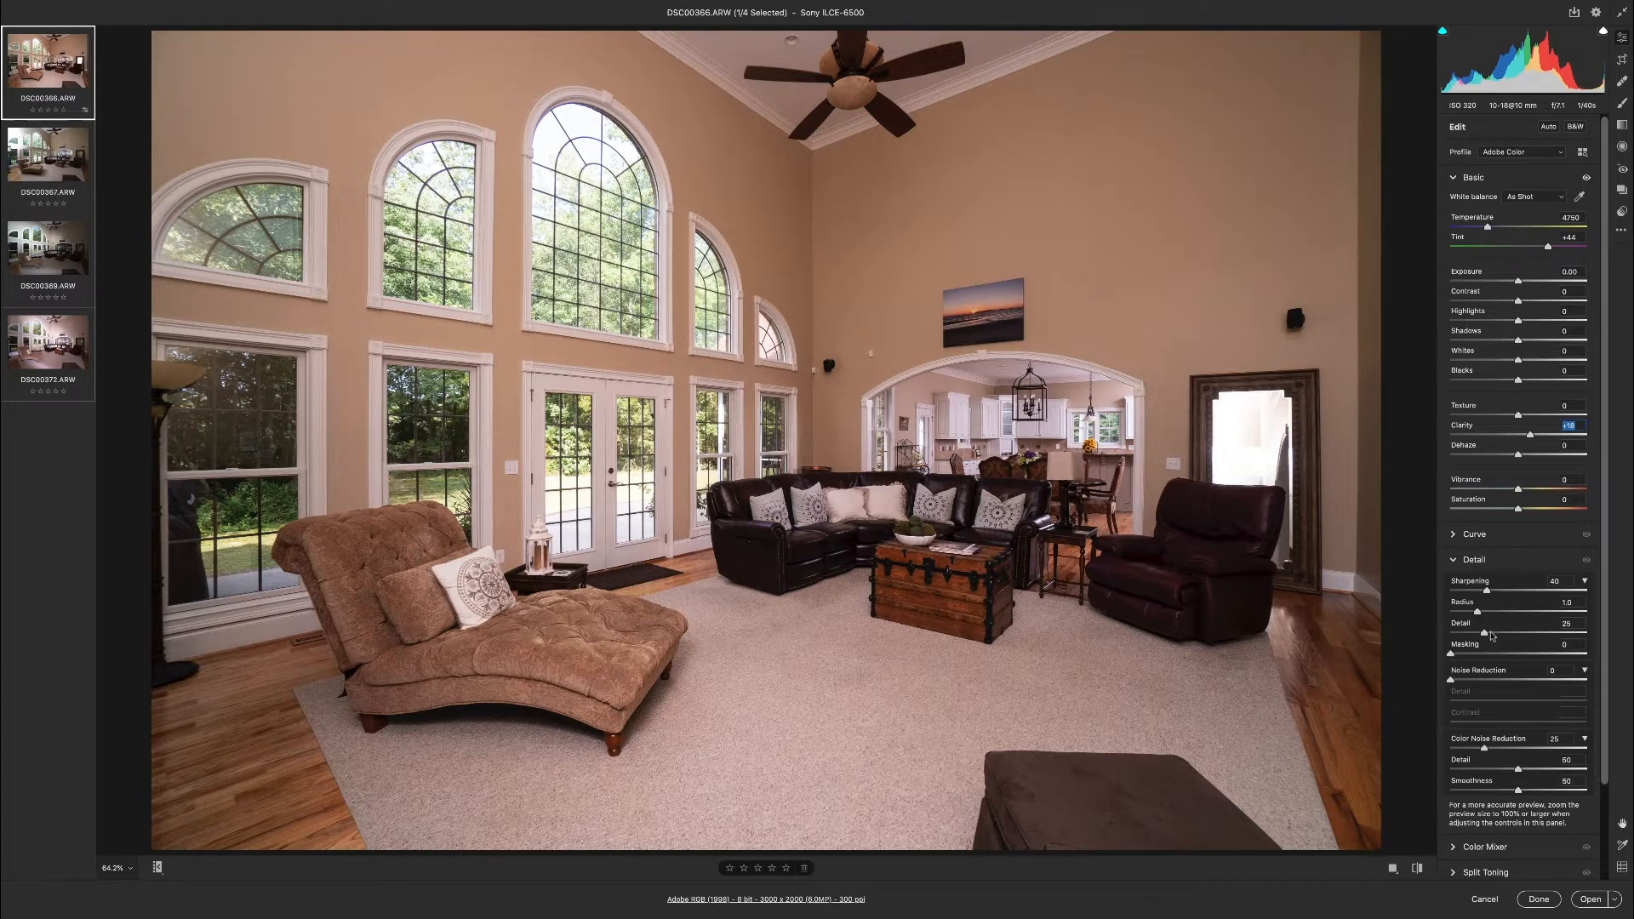
mouse_move(1506, 589)
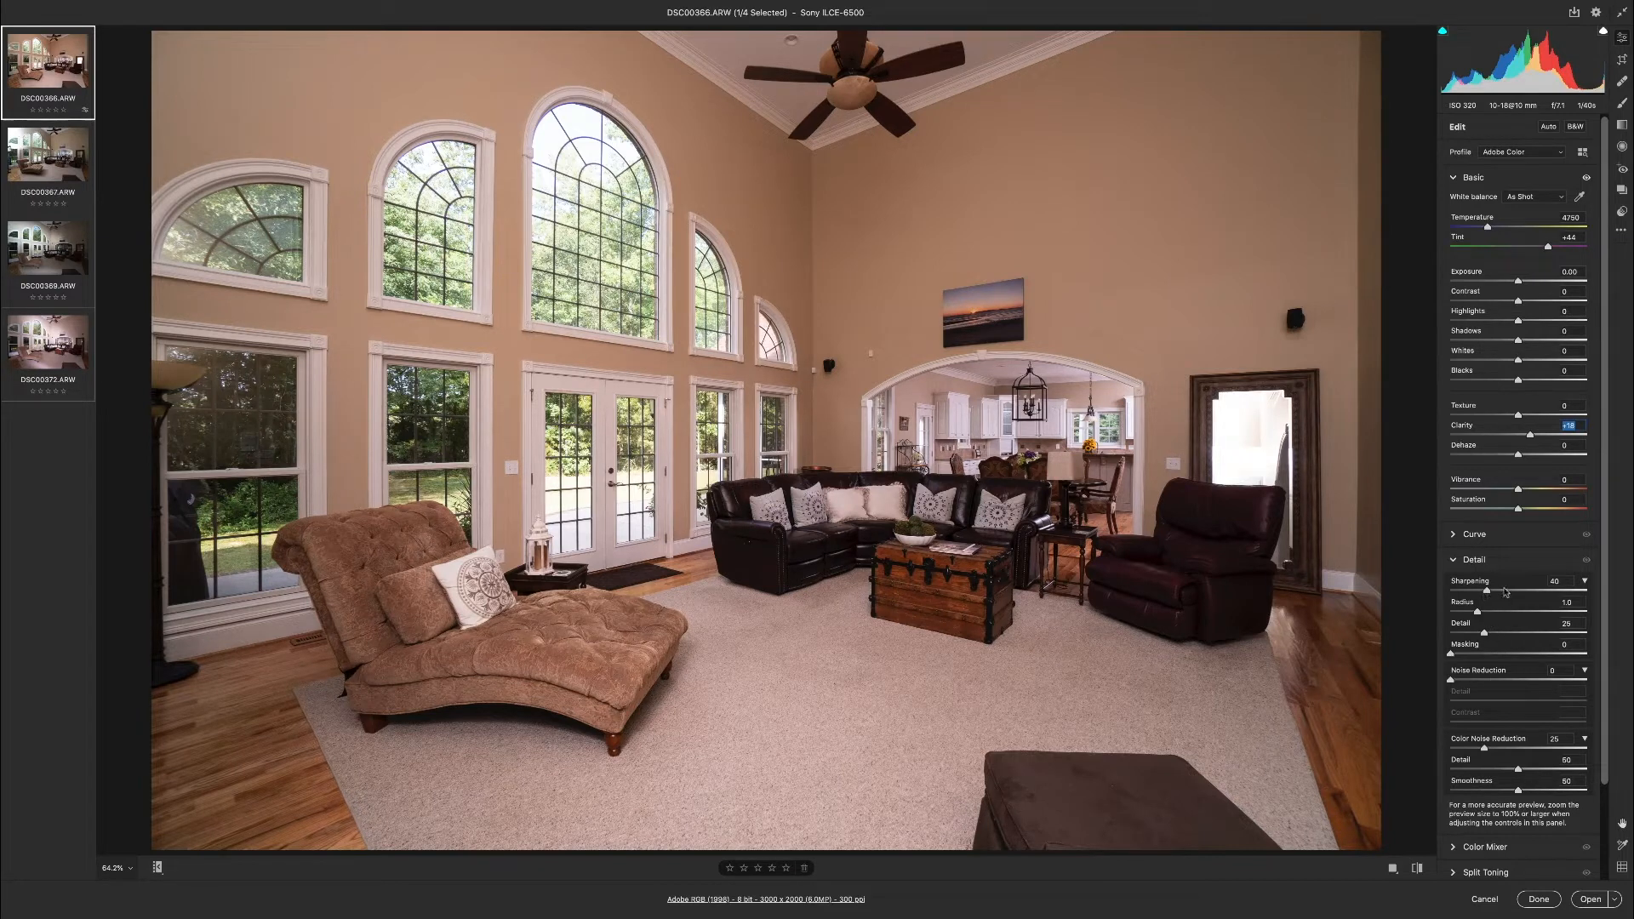
mouse_move(1481, 612)
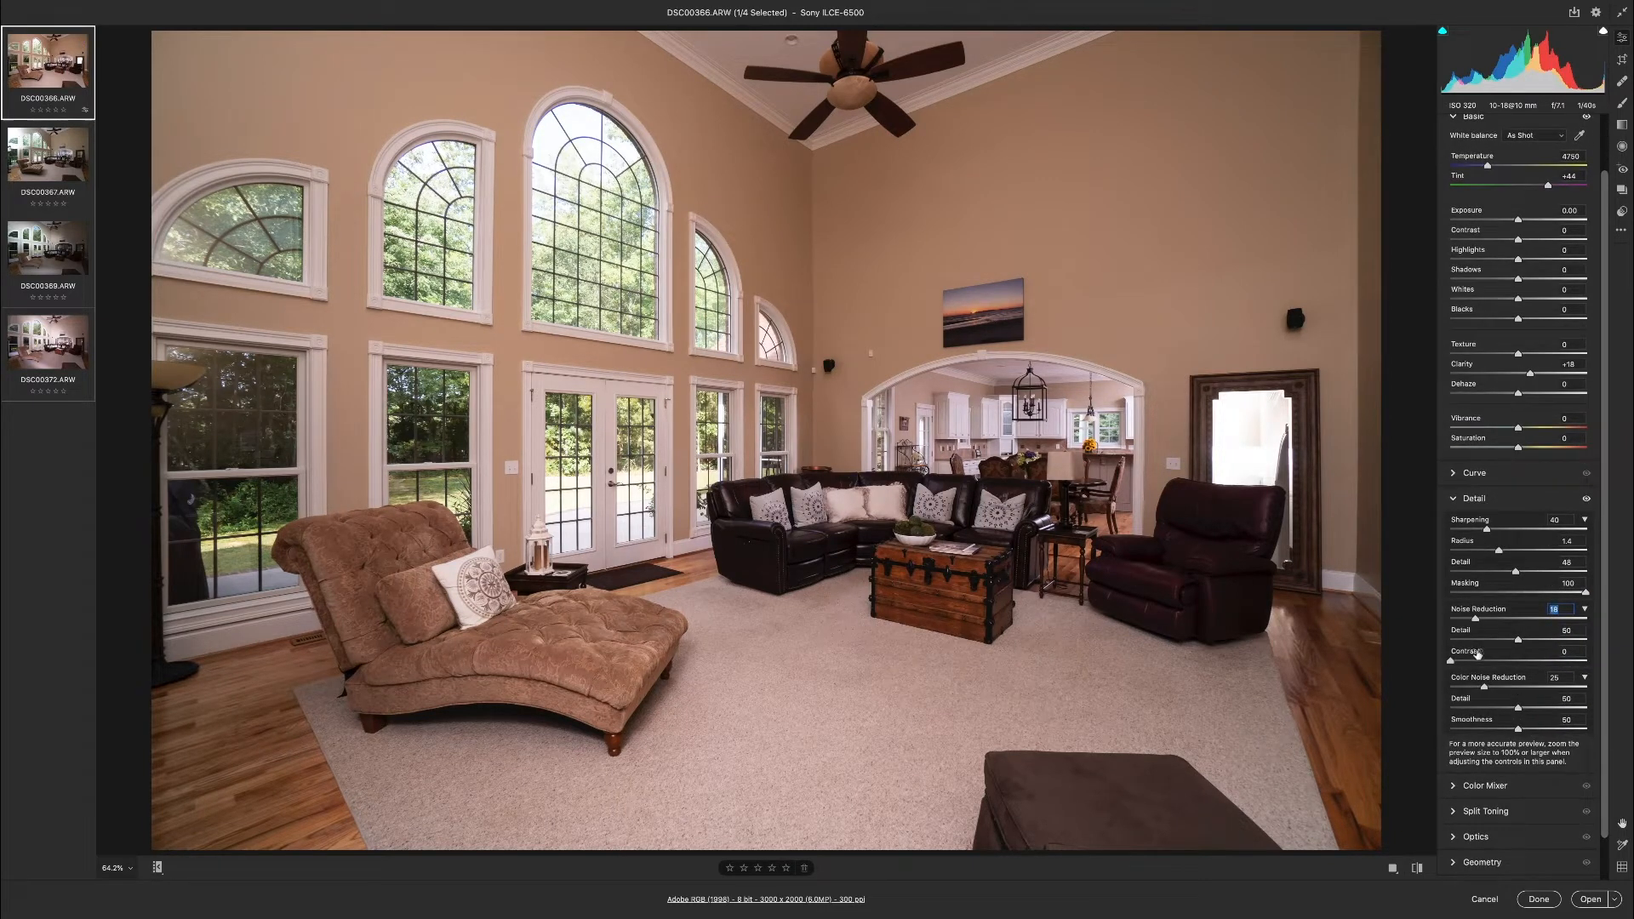
mouse_move(1582, 646)
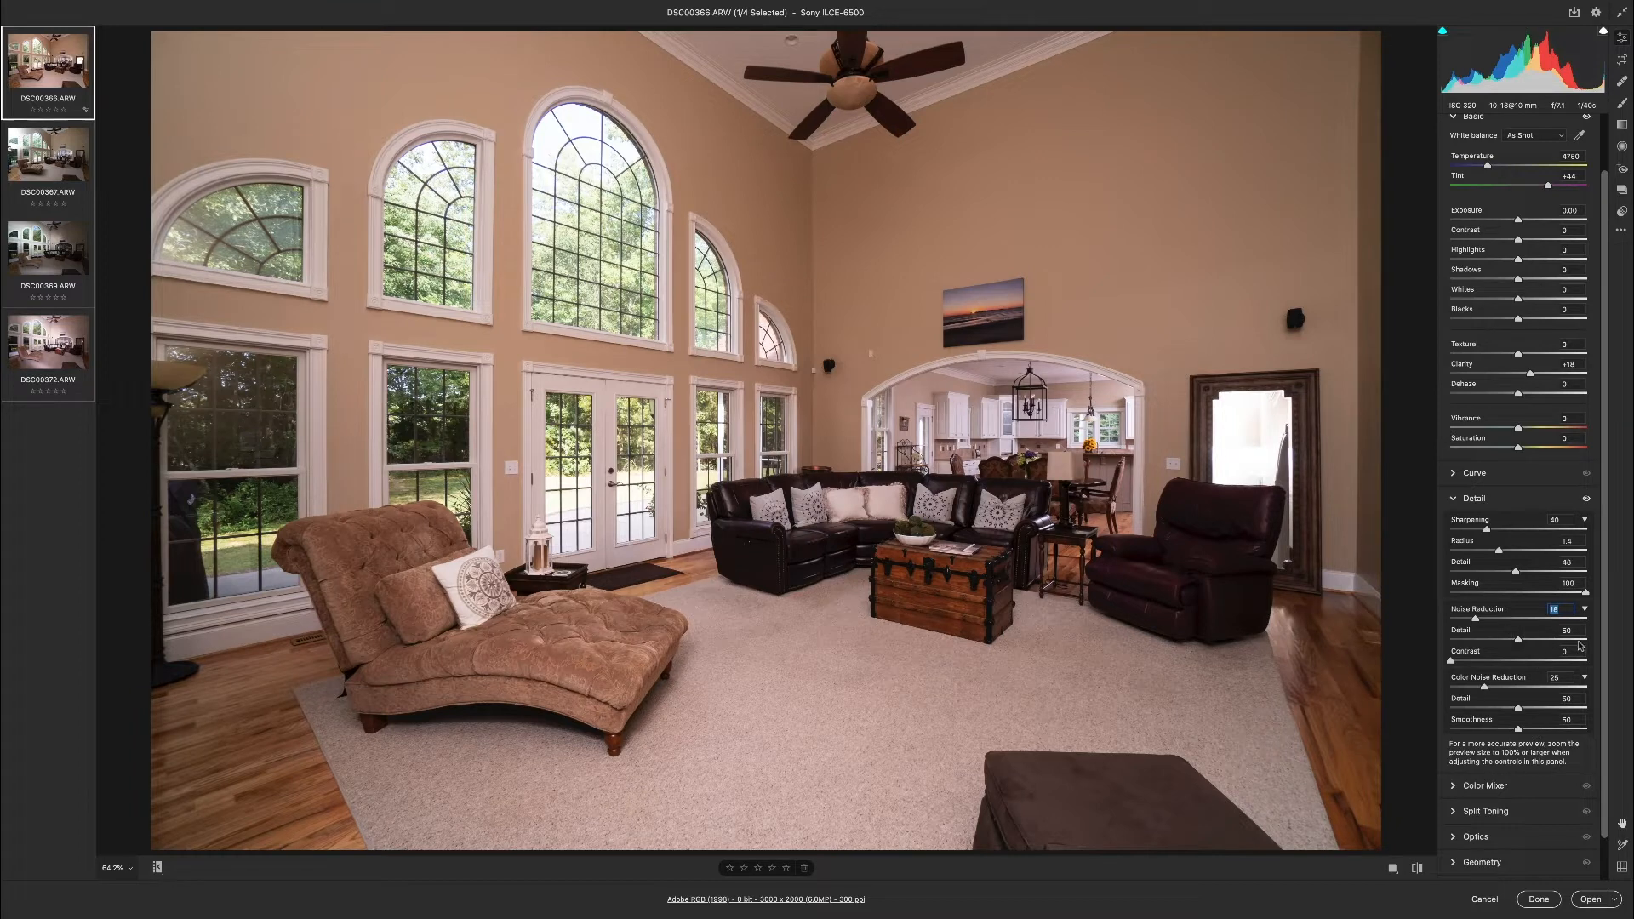
mouse_move(1513, 651)
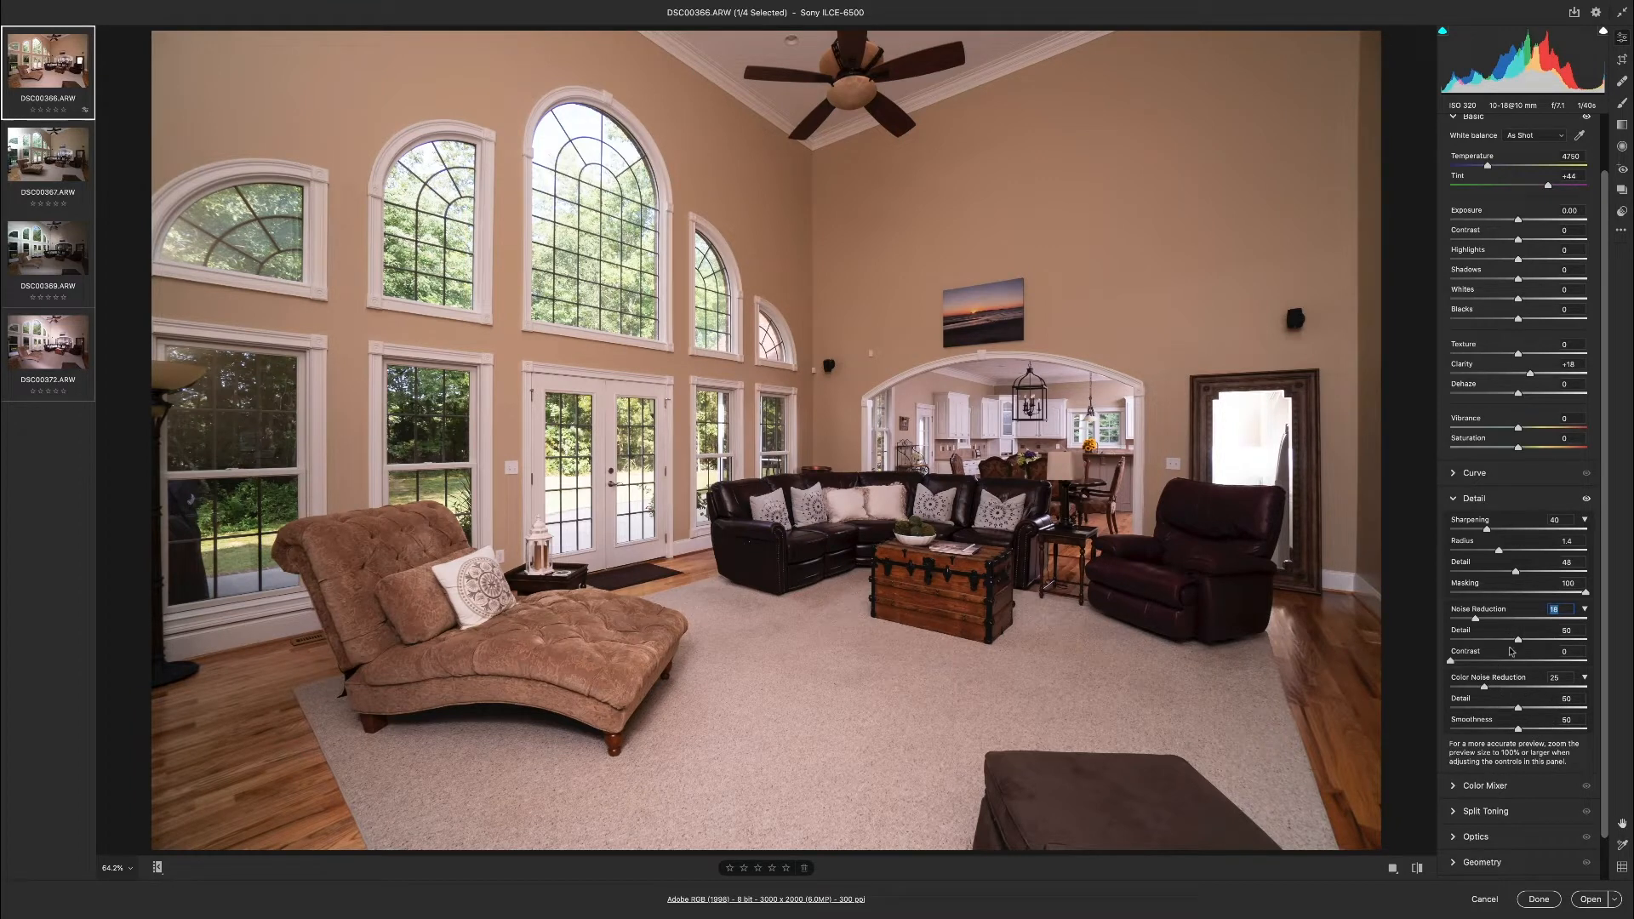
In Optics, enable Remove Chromatic Aberration and Use Profile Corrections.
left_click(1473, 498)
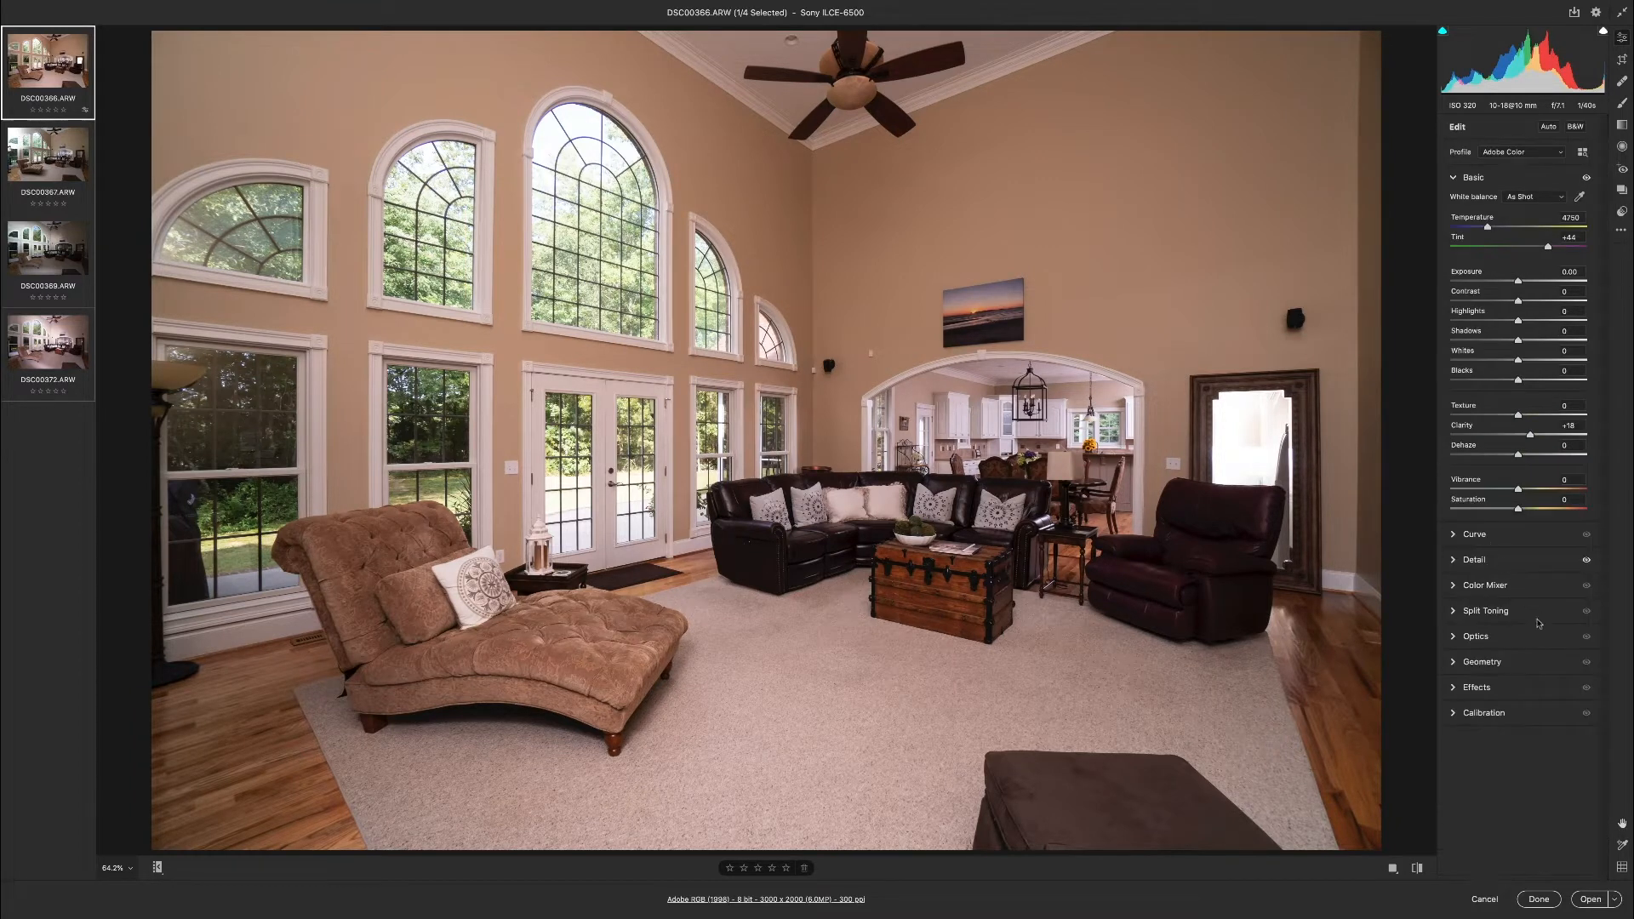
mouse_move(1458, 659)
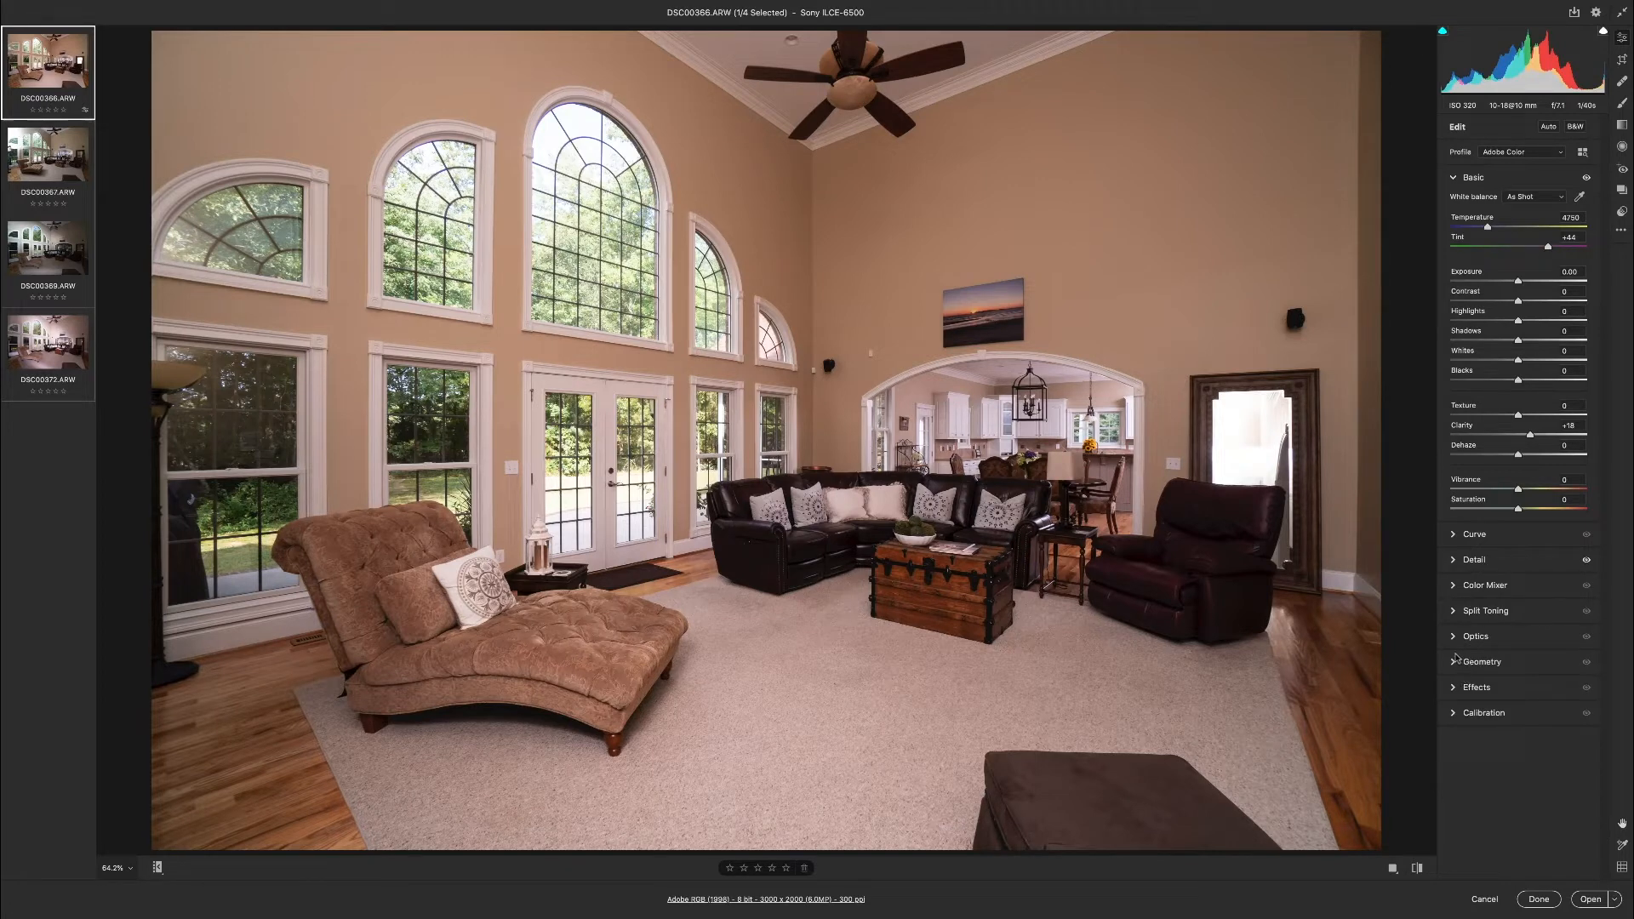
mouse_move(1487, 726)
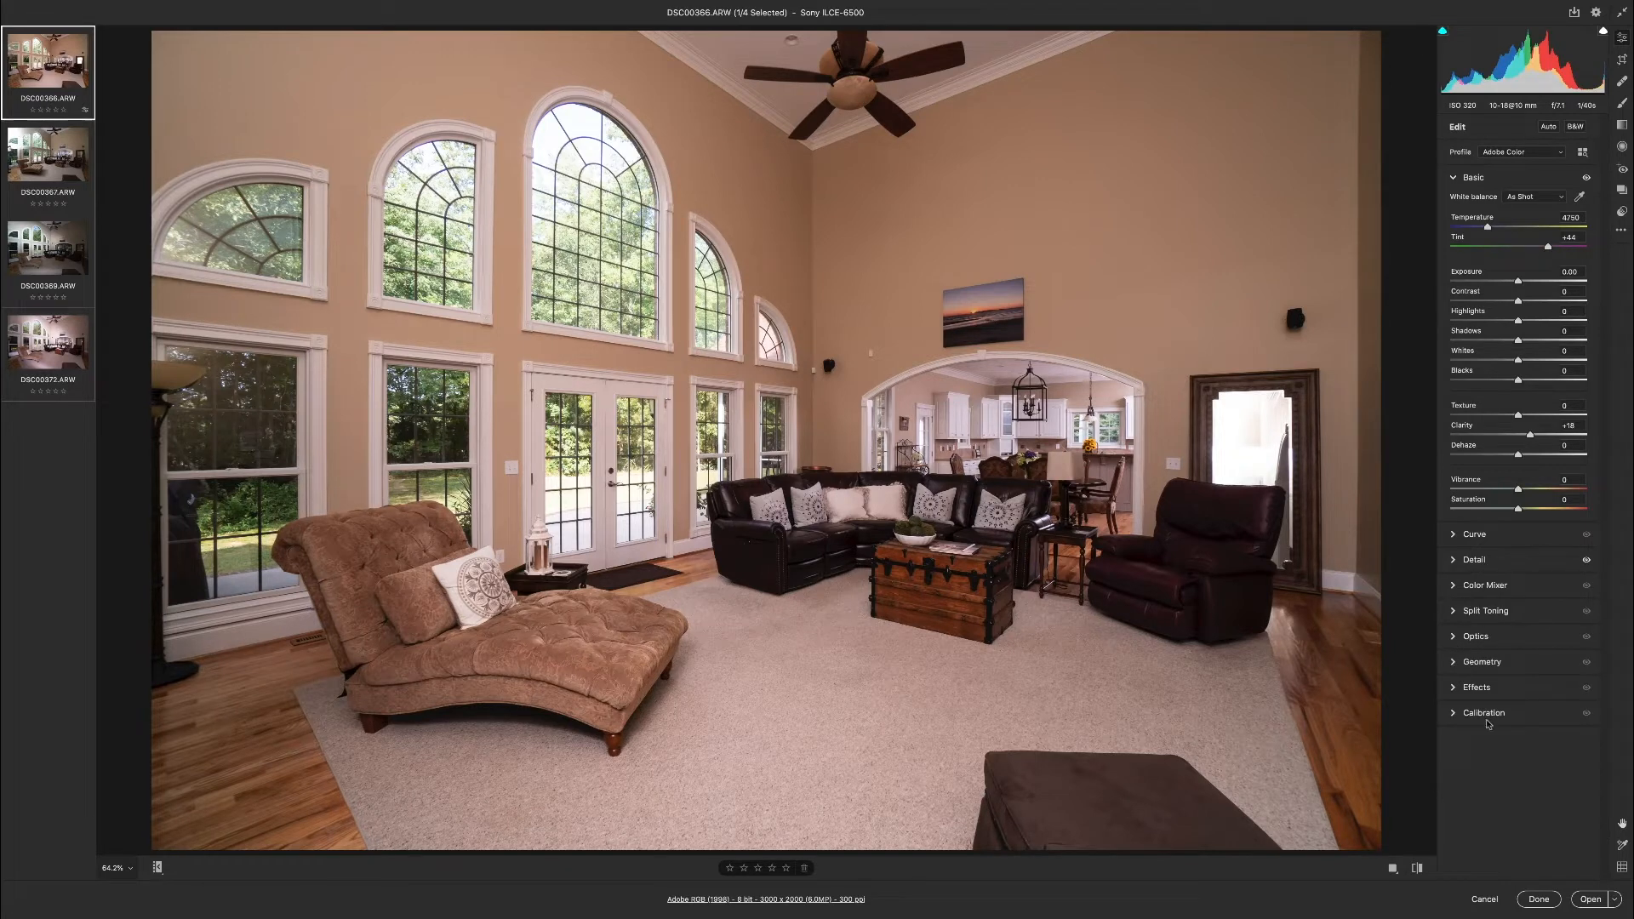
left_click(1476, 637)
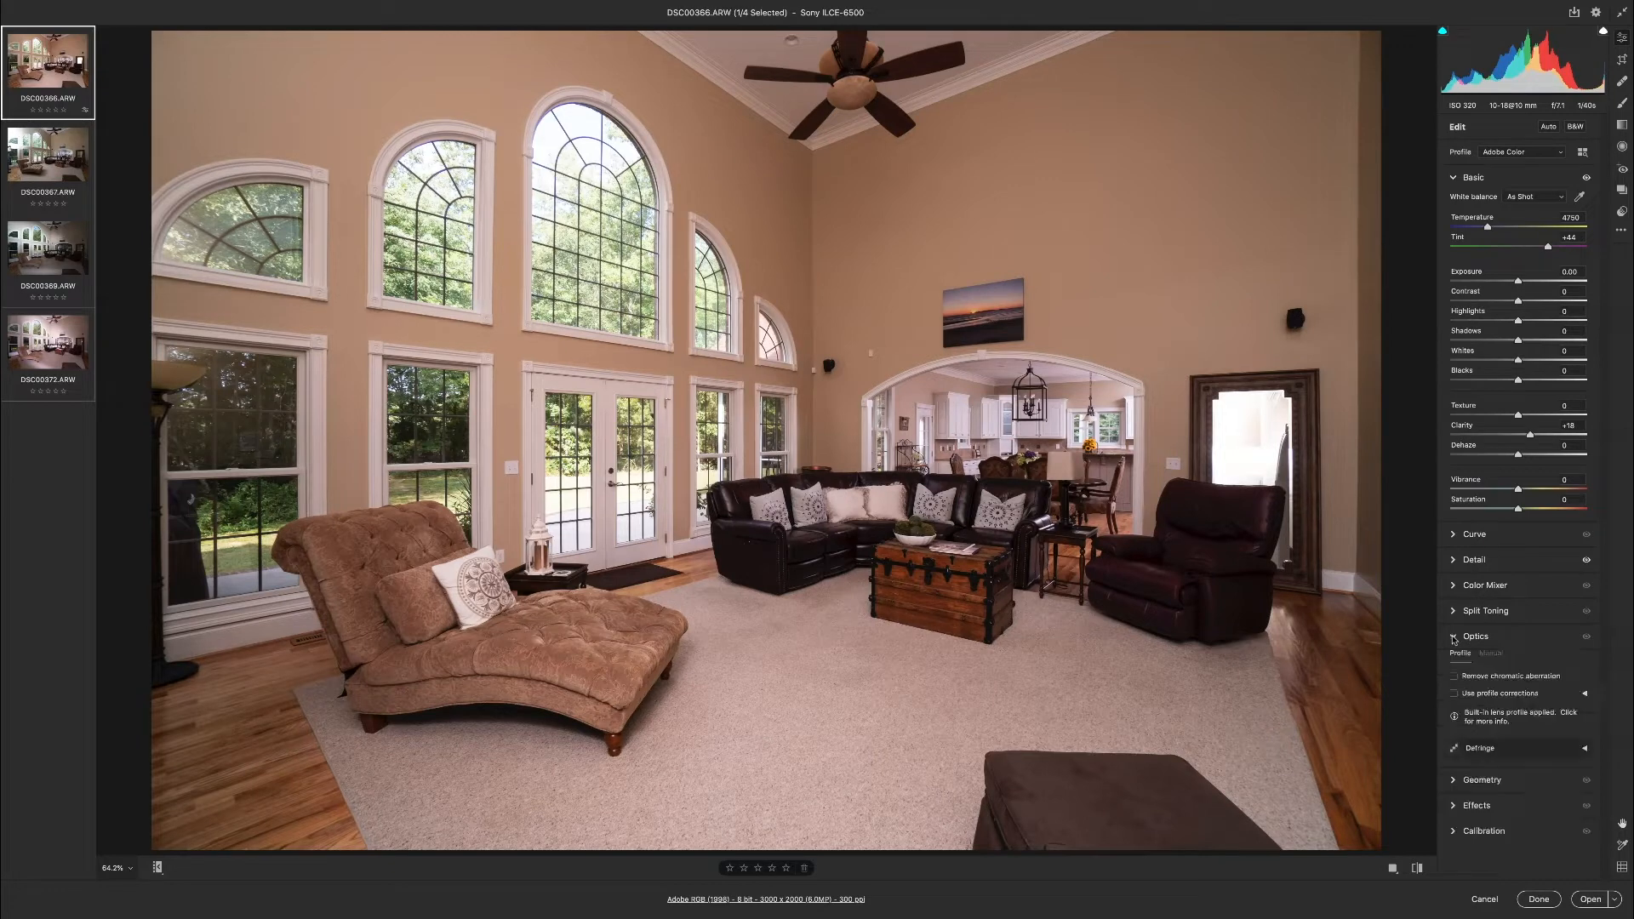
left_click(1476, 637)
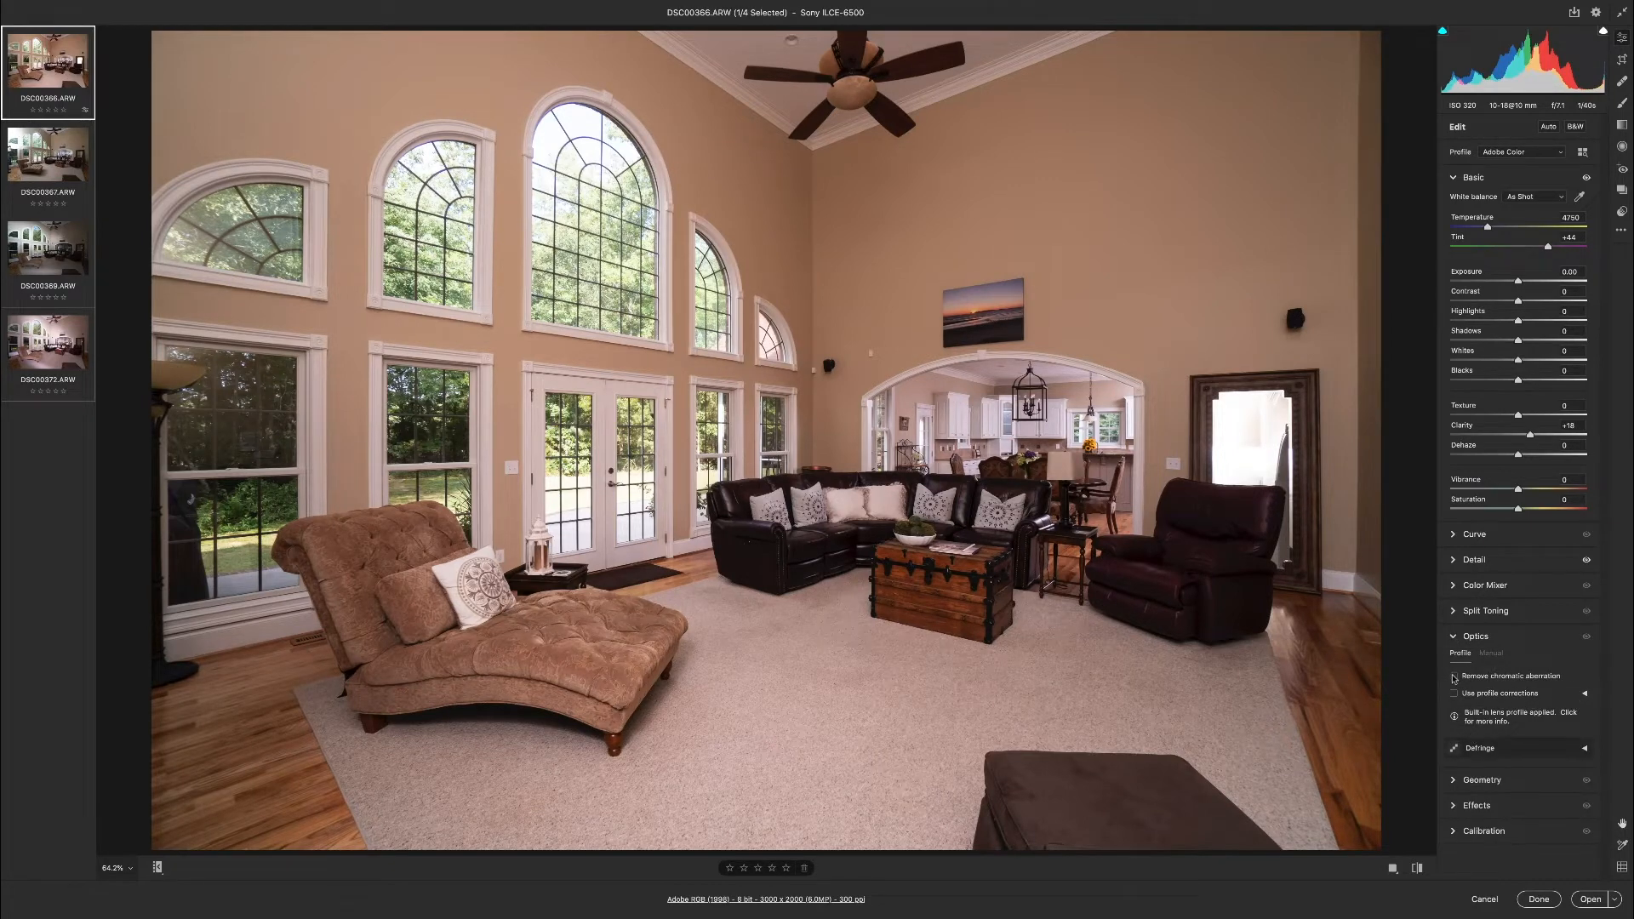
left_click(1454, 675)
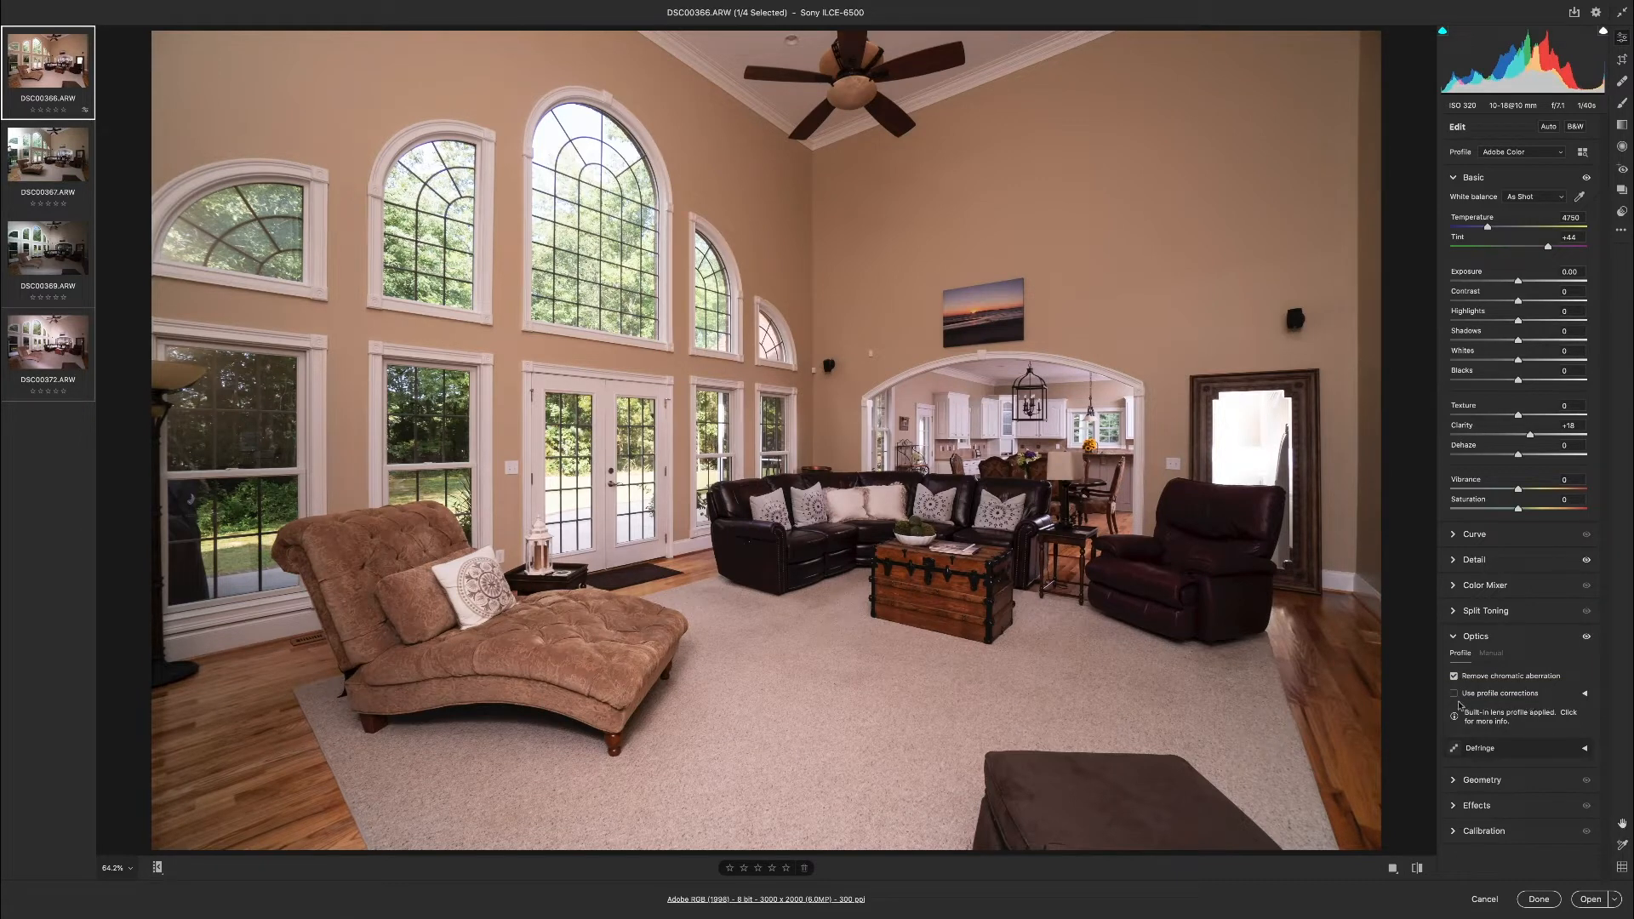
left_click(1454, 693)
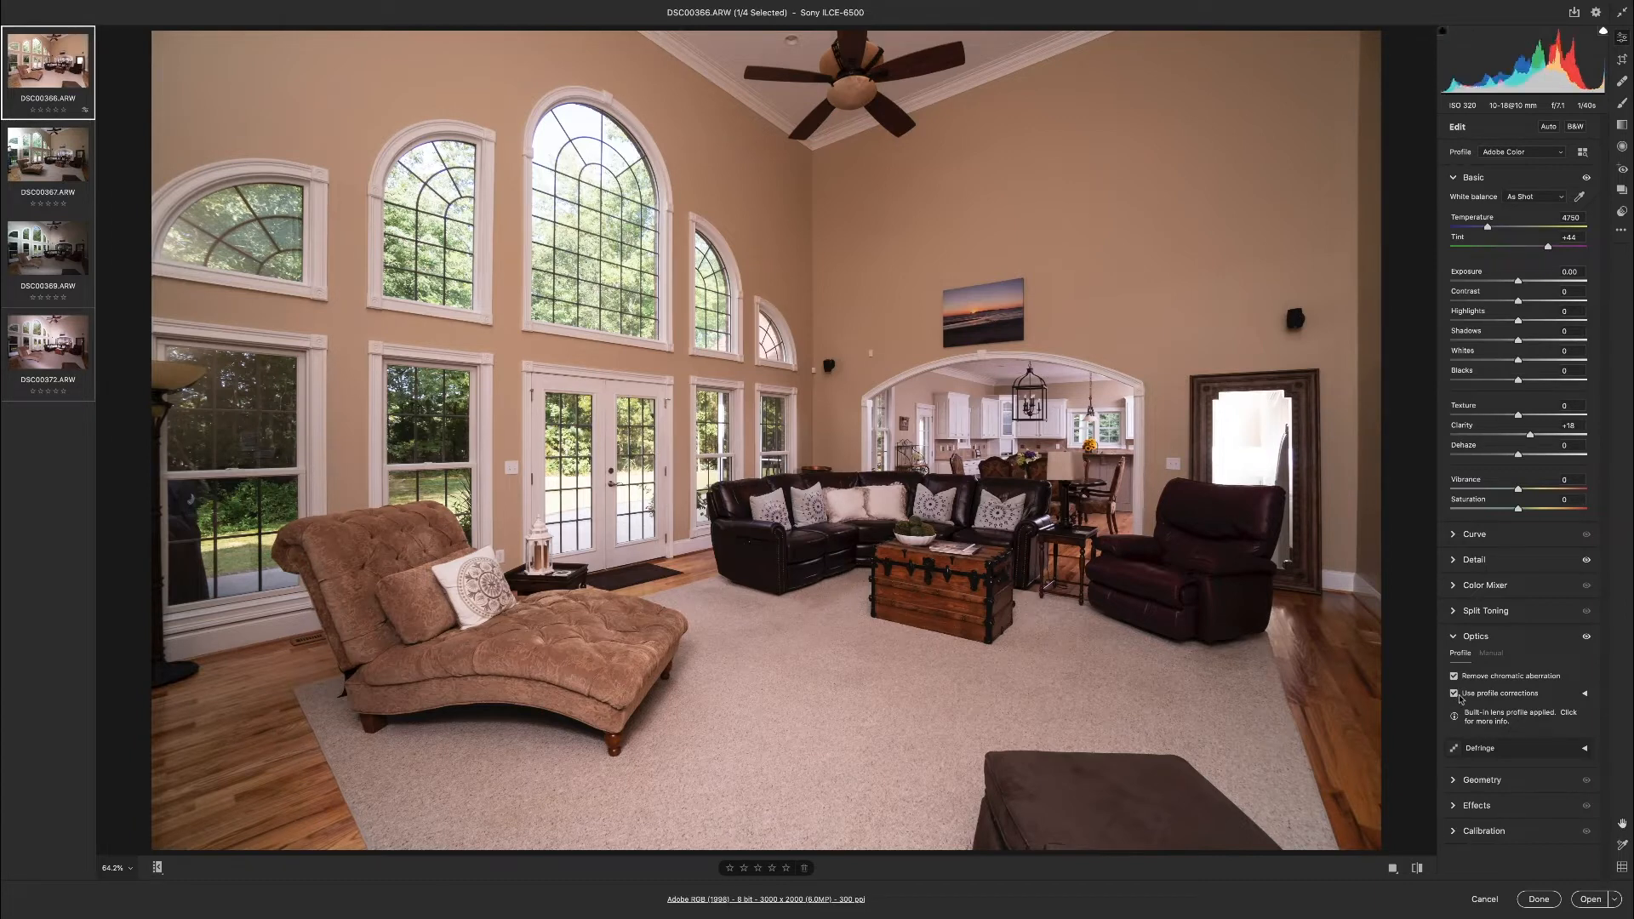
Confirm the Sony E 10-18mm F4 OSS lens profile is applied.
left_click(1585, 693)
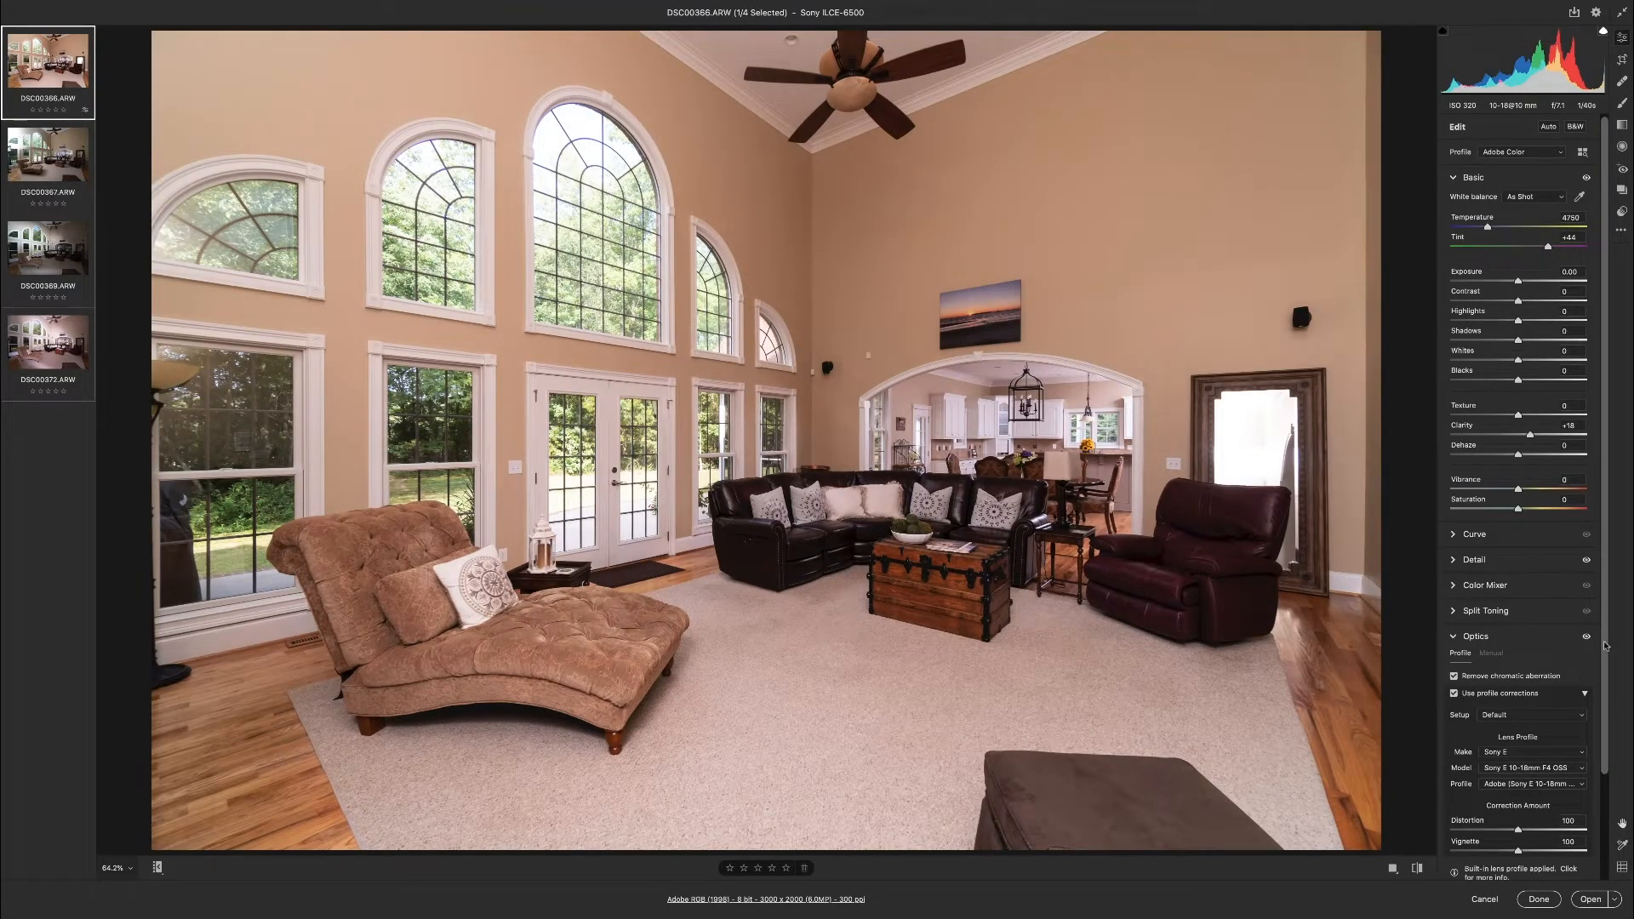
scroll("down", 3)
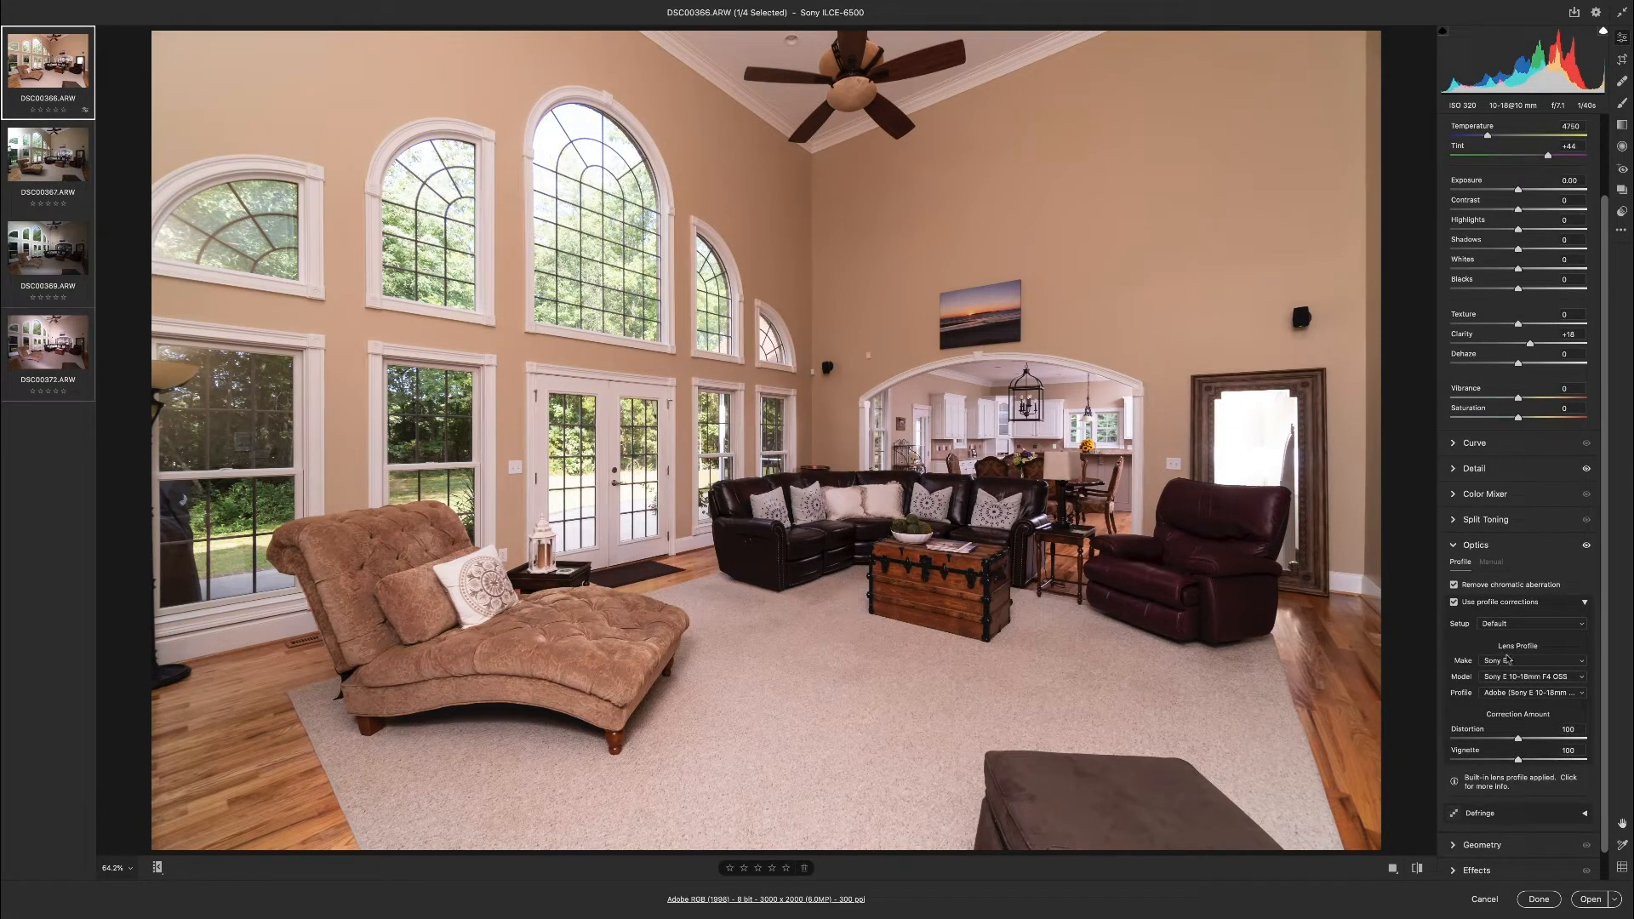
mouse_move(1506, 677)
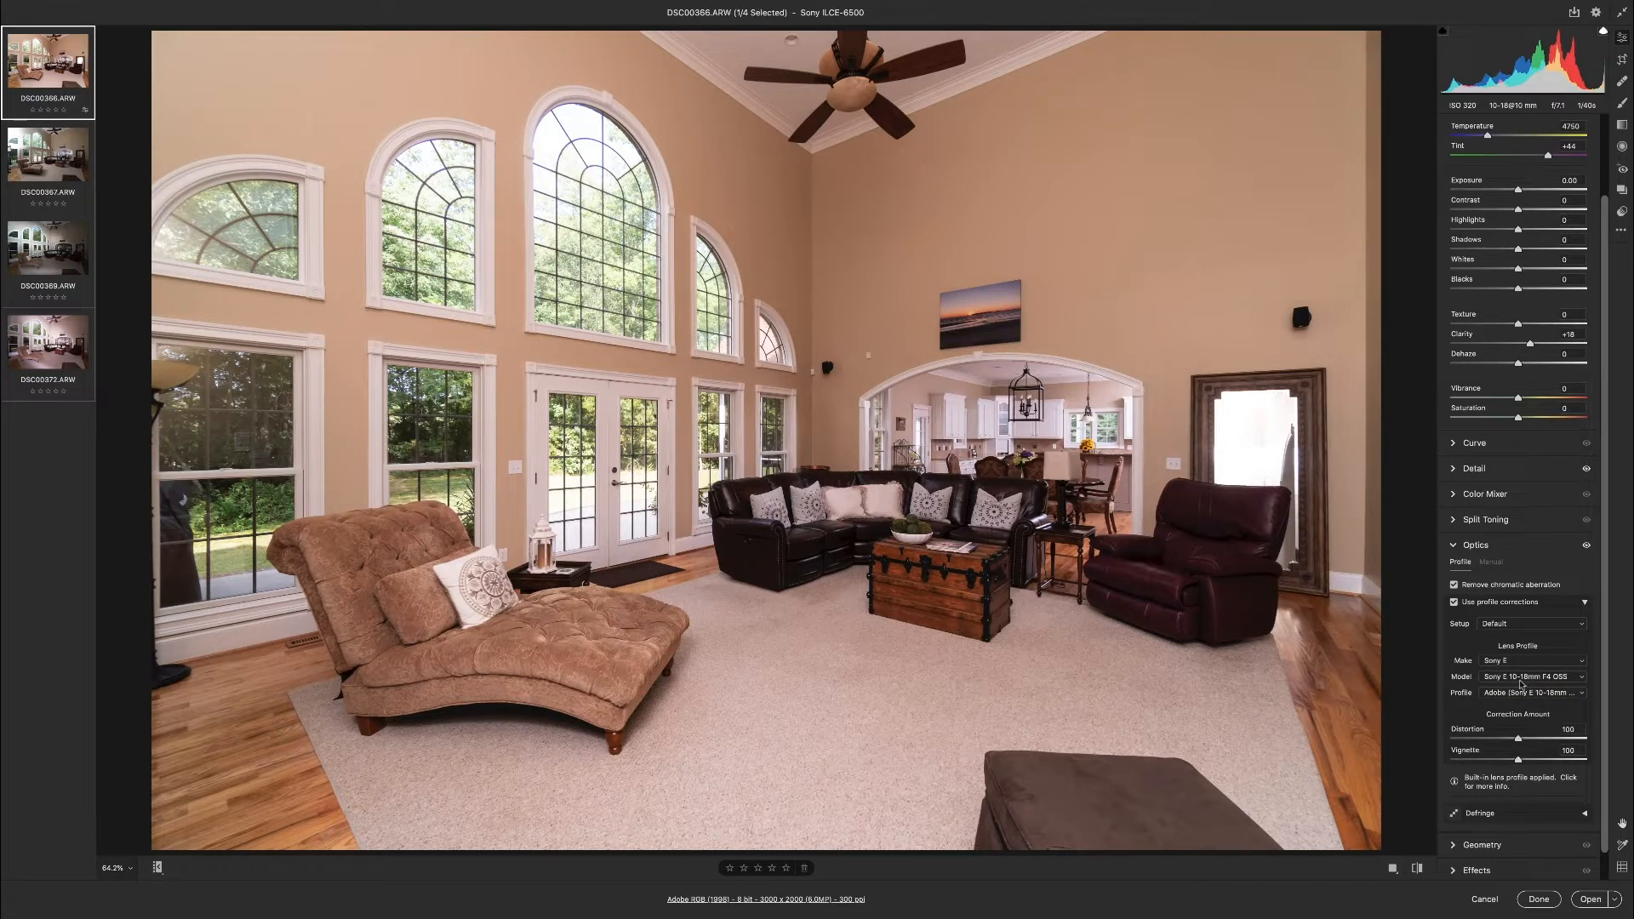
mouse_move(1534, 660)
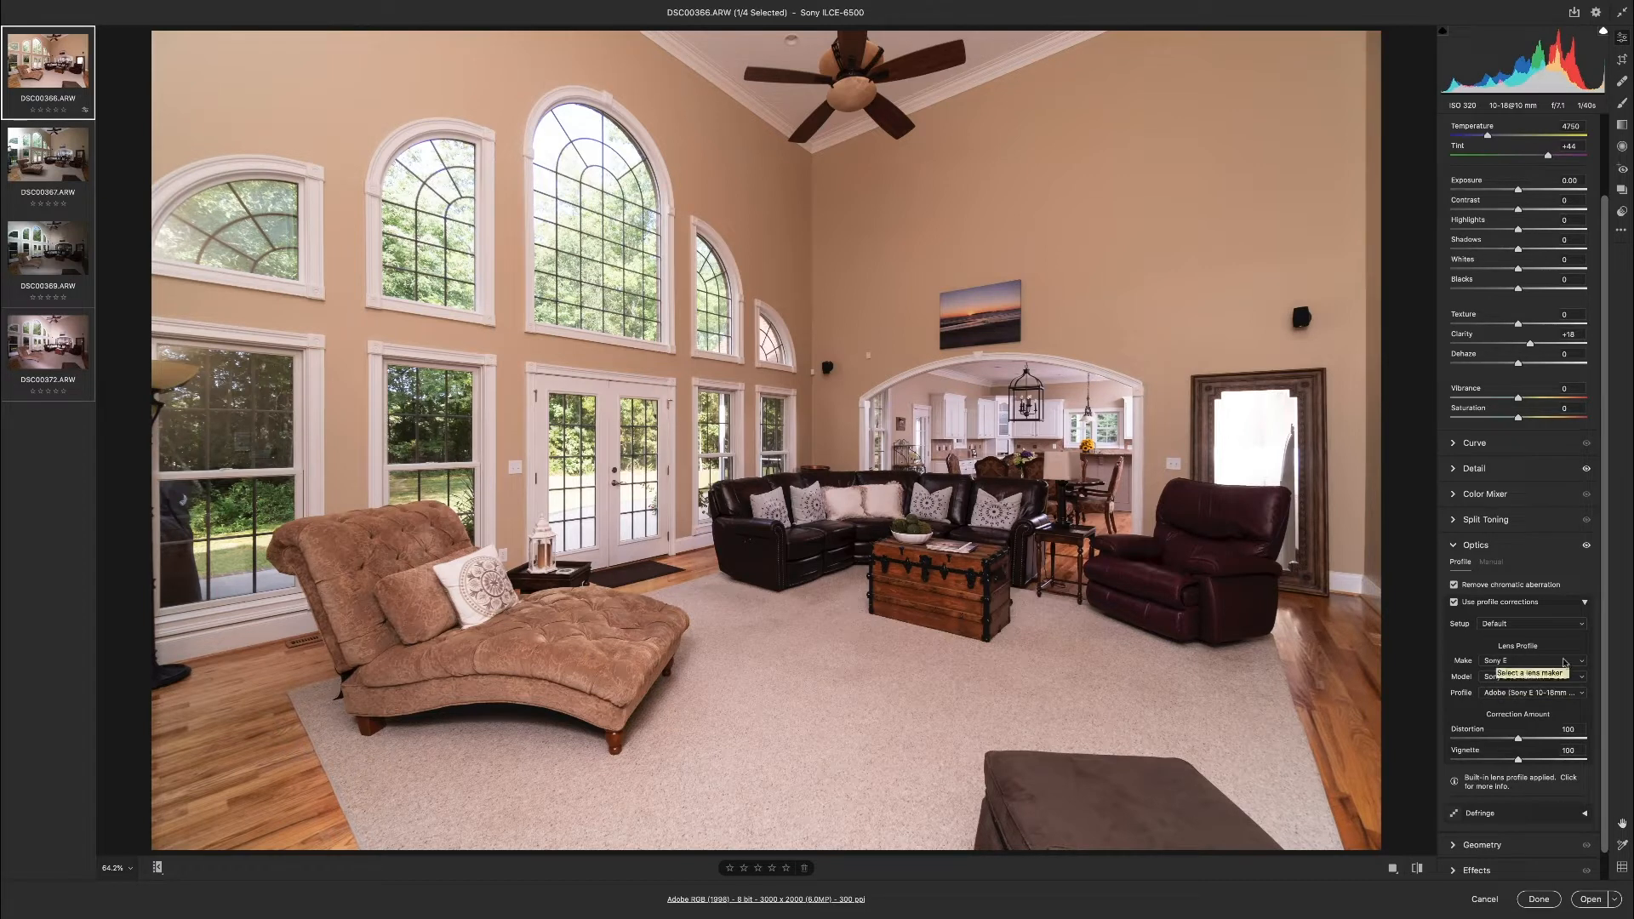
left_click(1532, 677)
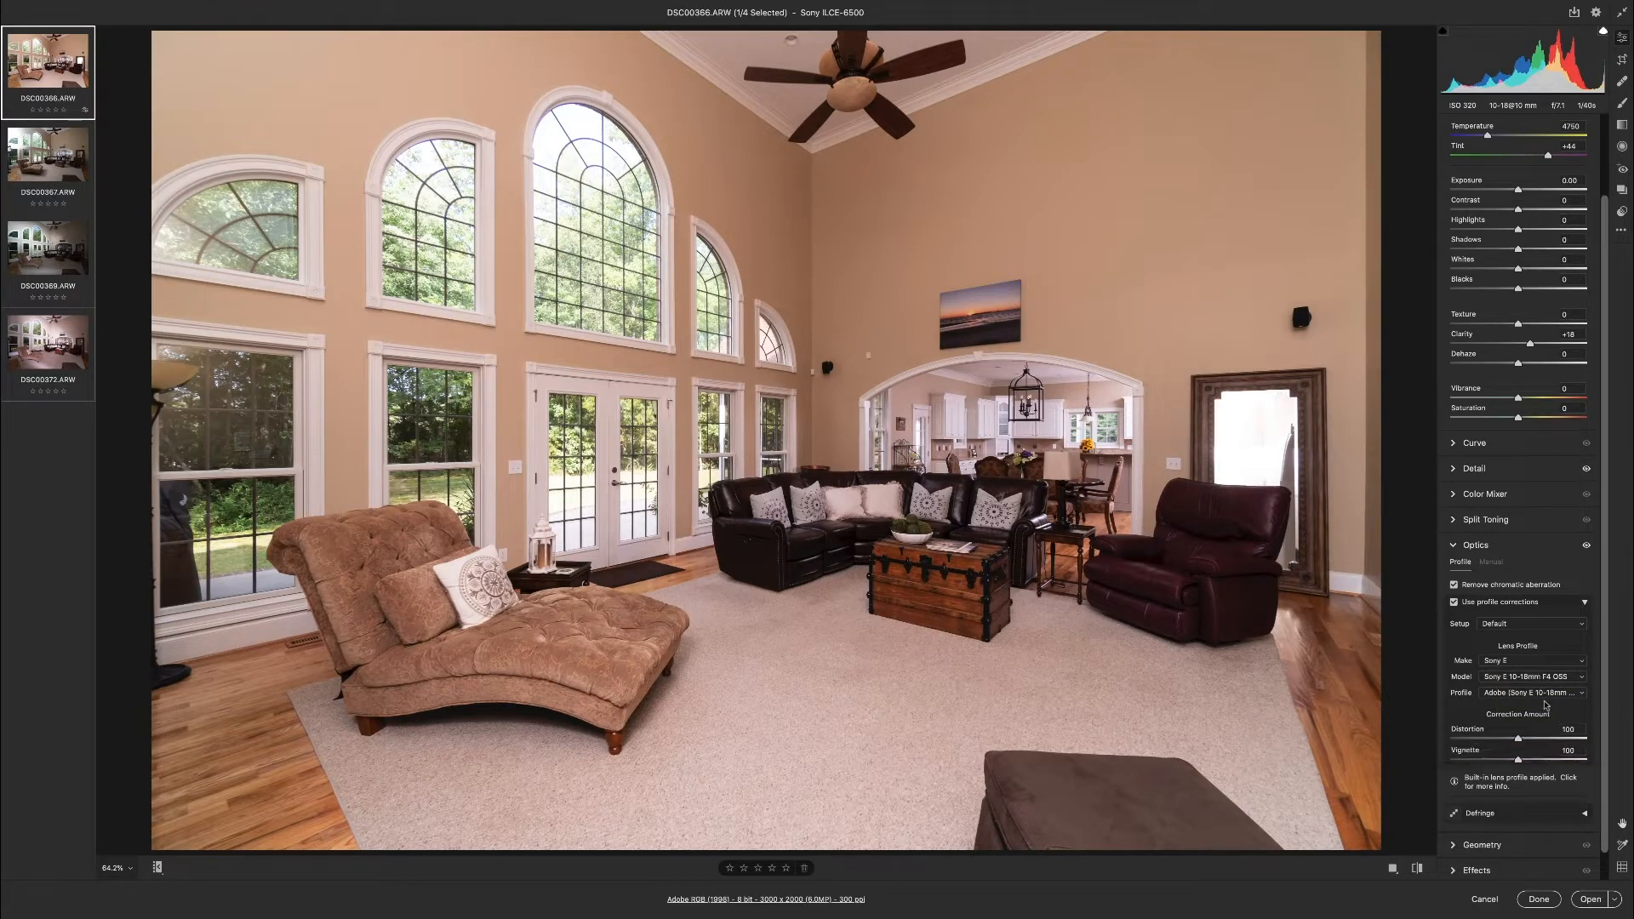
mouse_move(1560, 717)
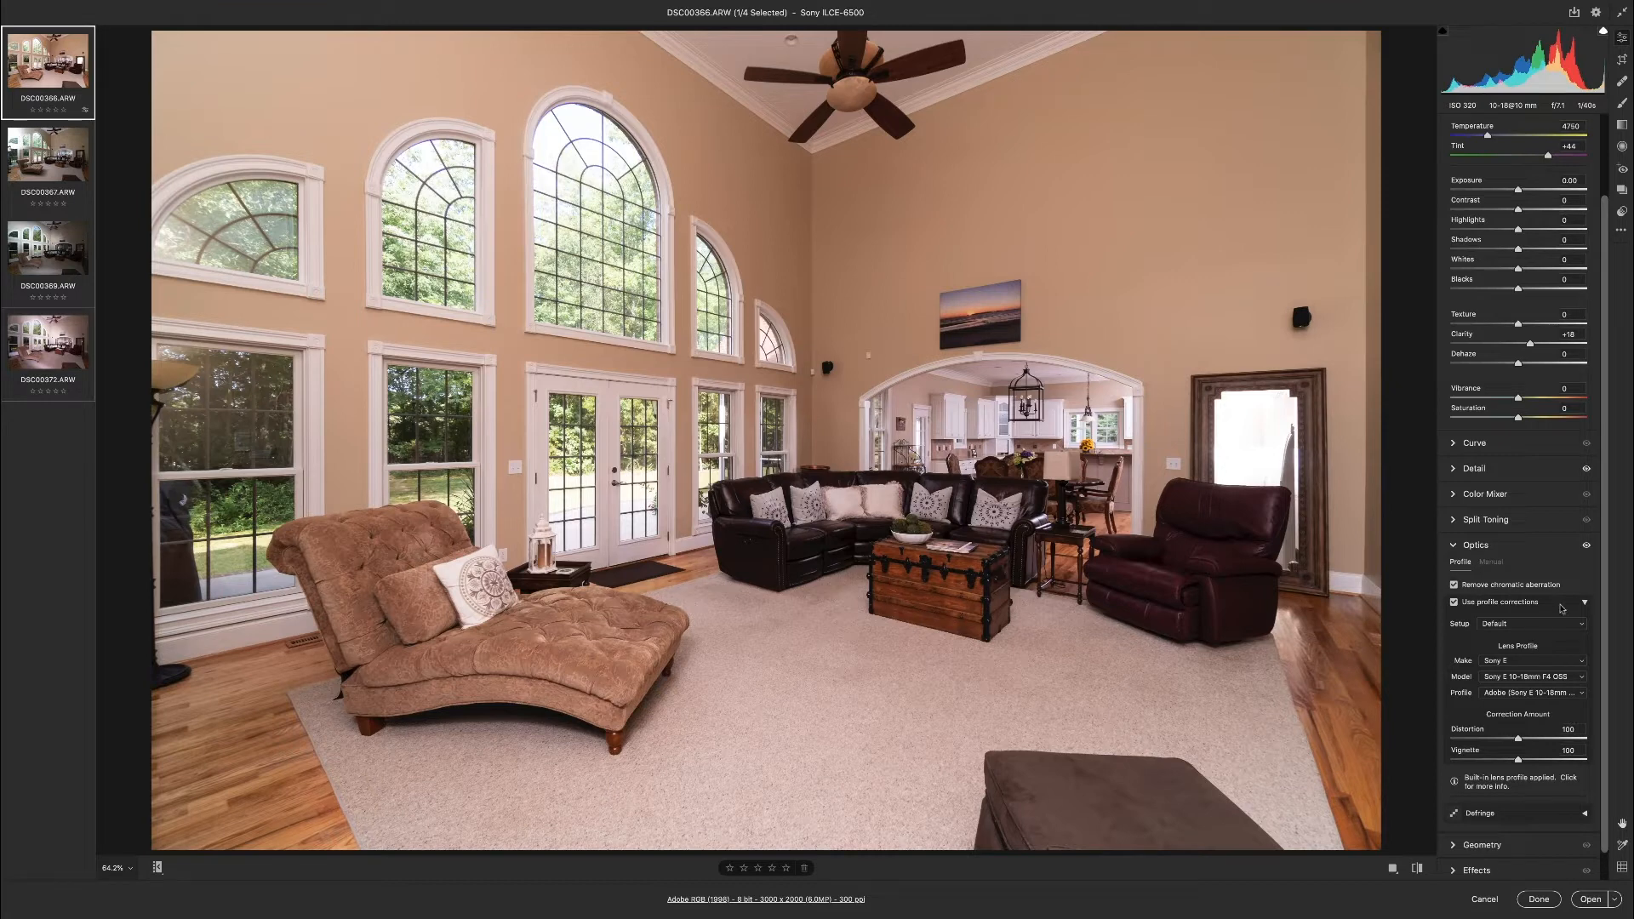
scroll("down", 3)
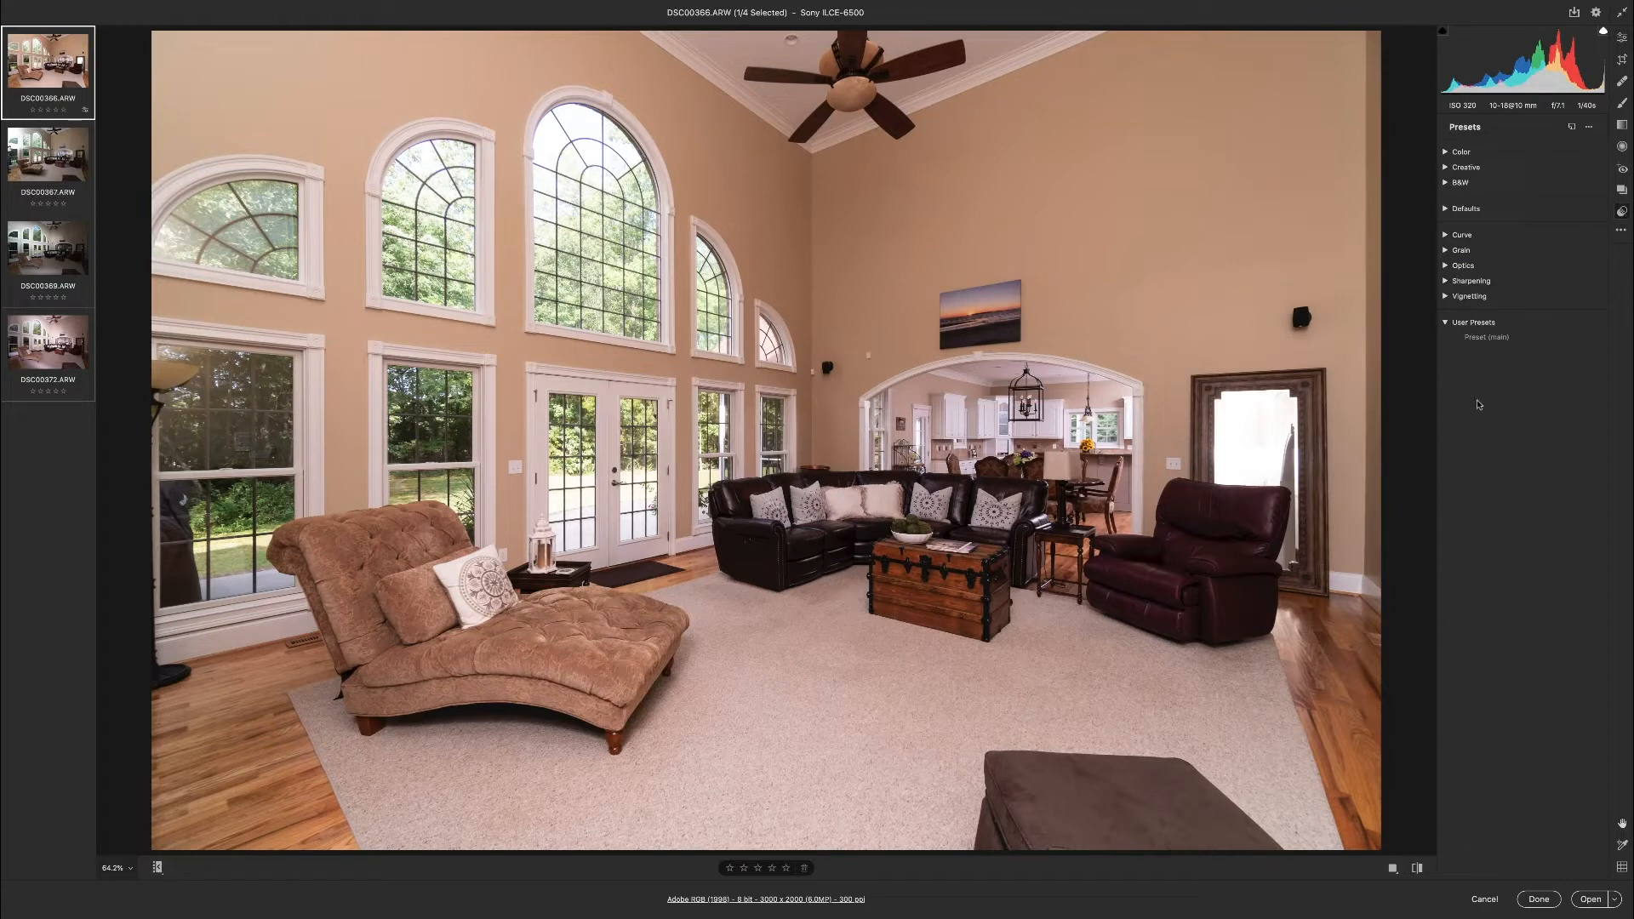
Choose Create Preset from the Presets panel menu.
left_click(1589, 126)
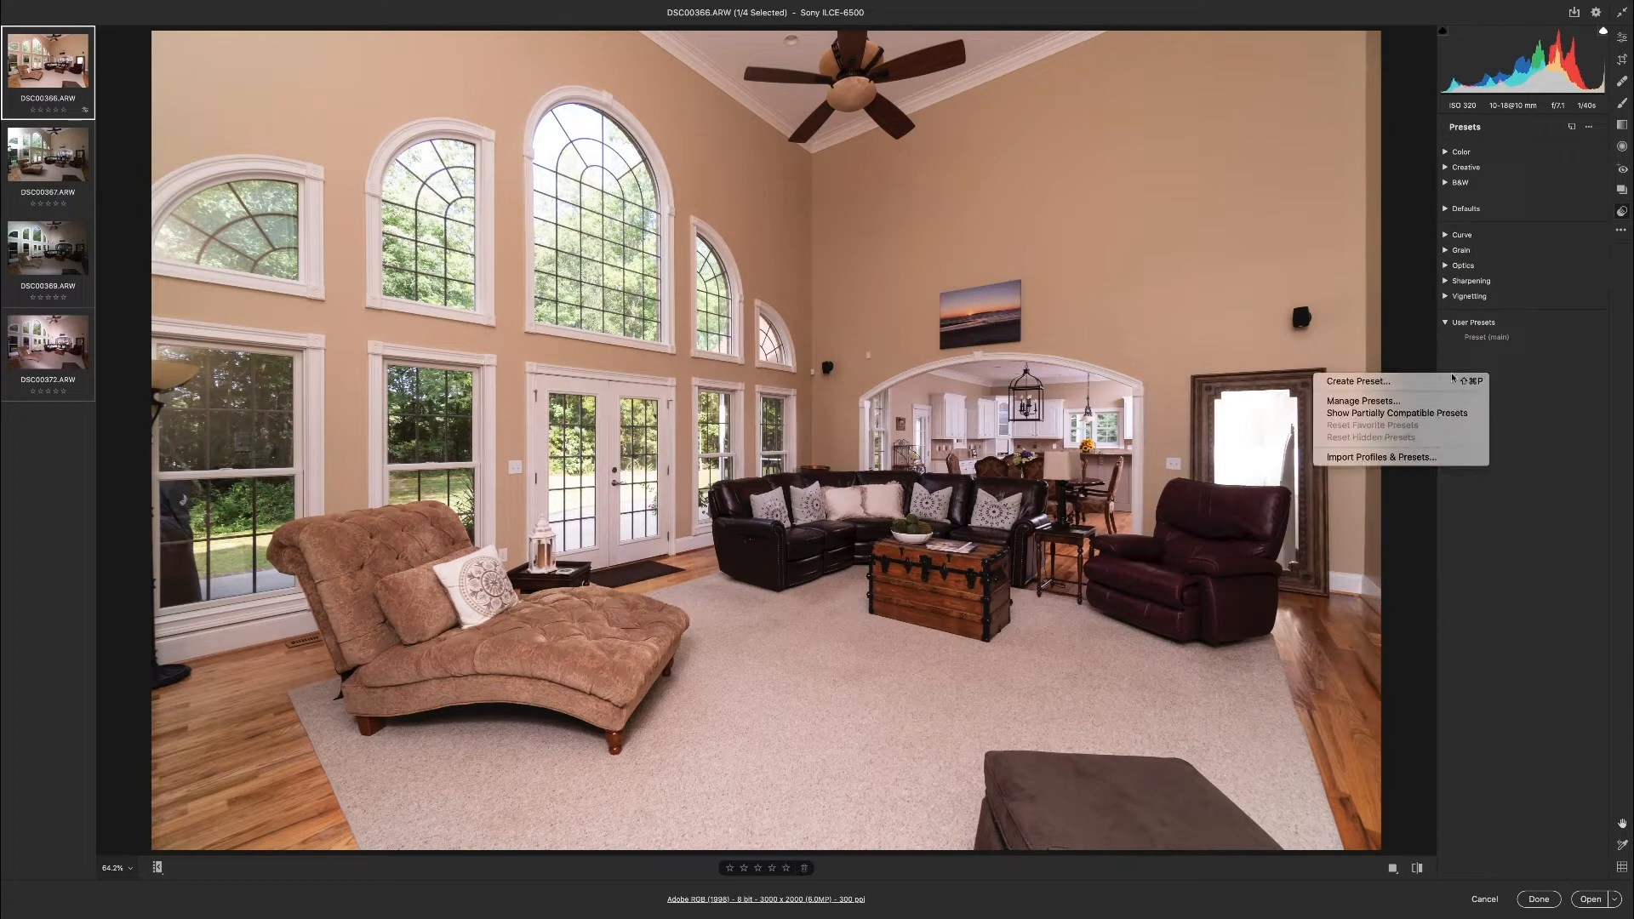
mouse_move(1358, 380)
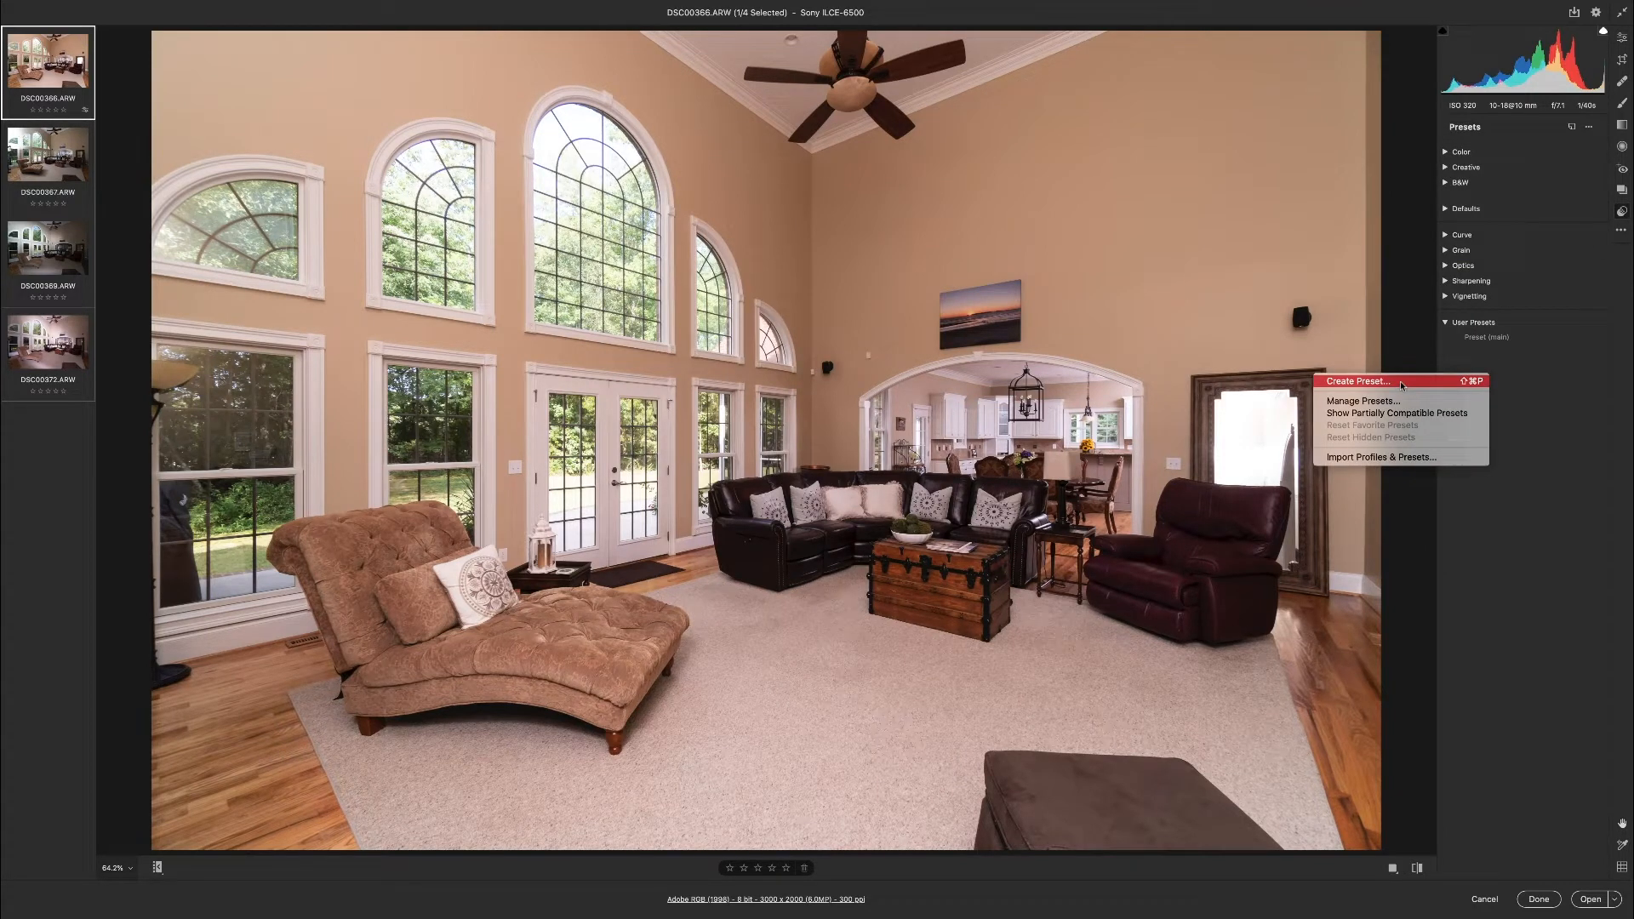
left_click(1359, 381)
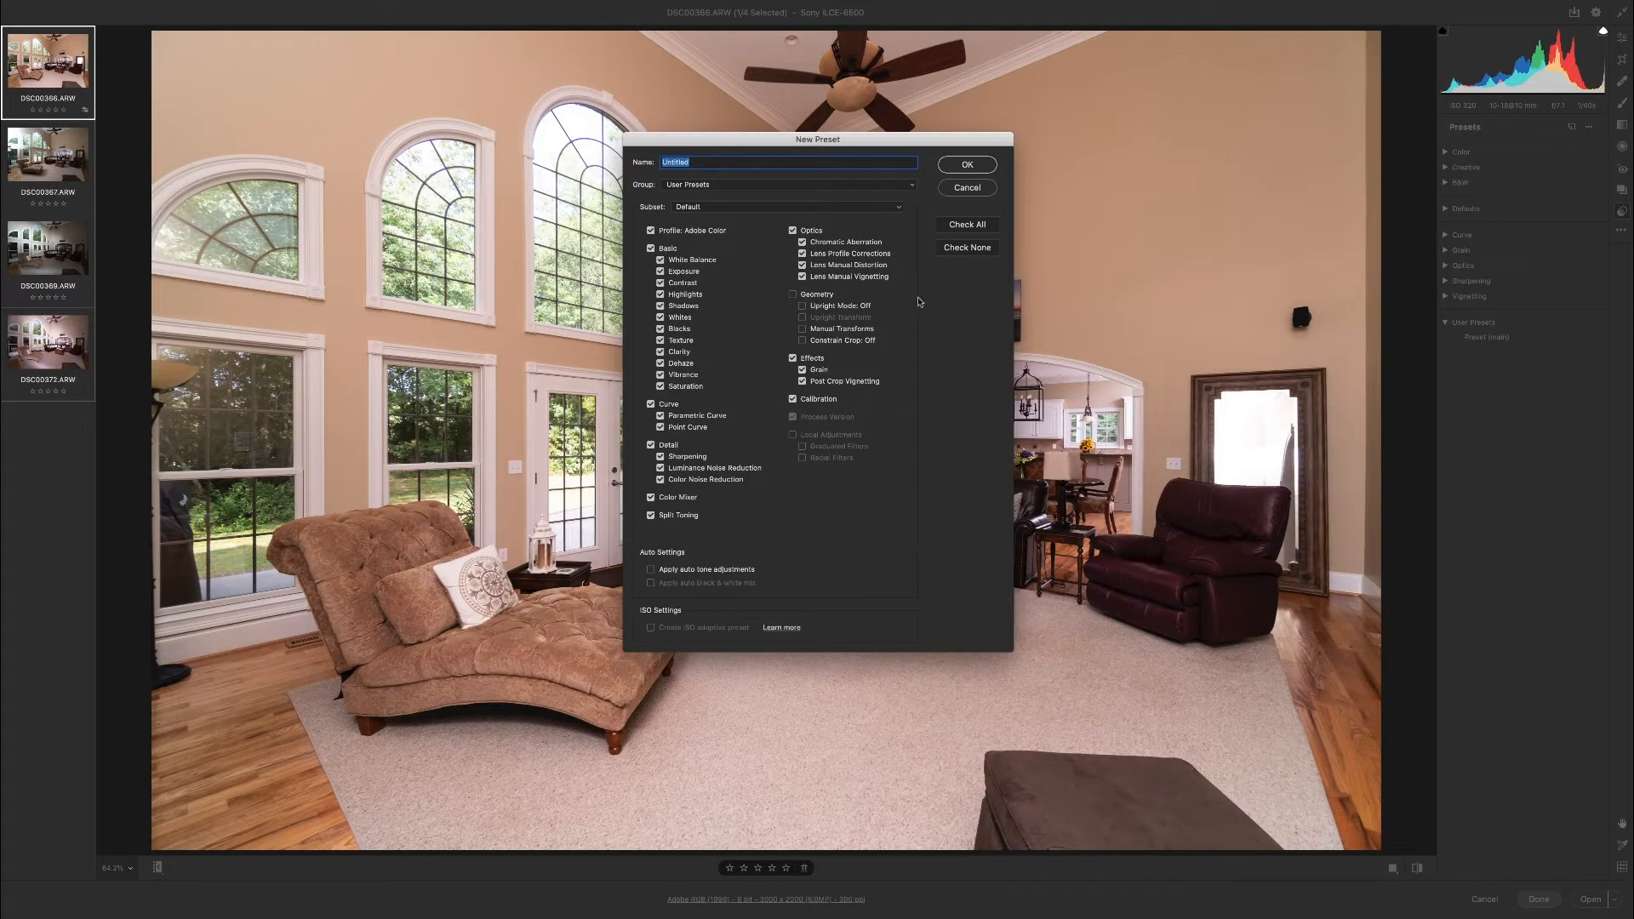
mouse_move(751, 261)
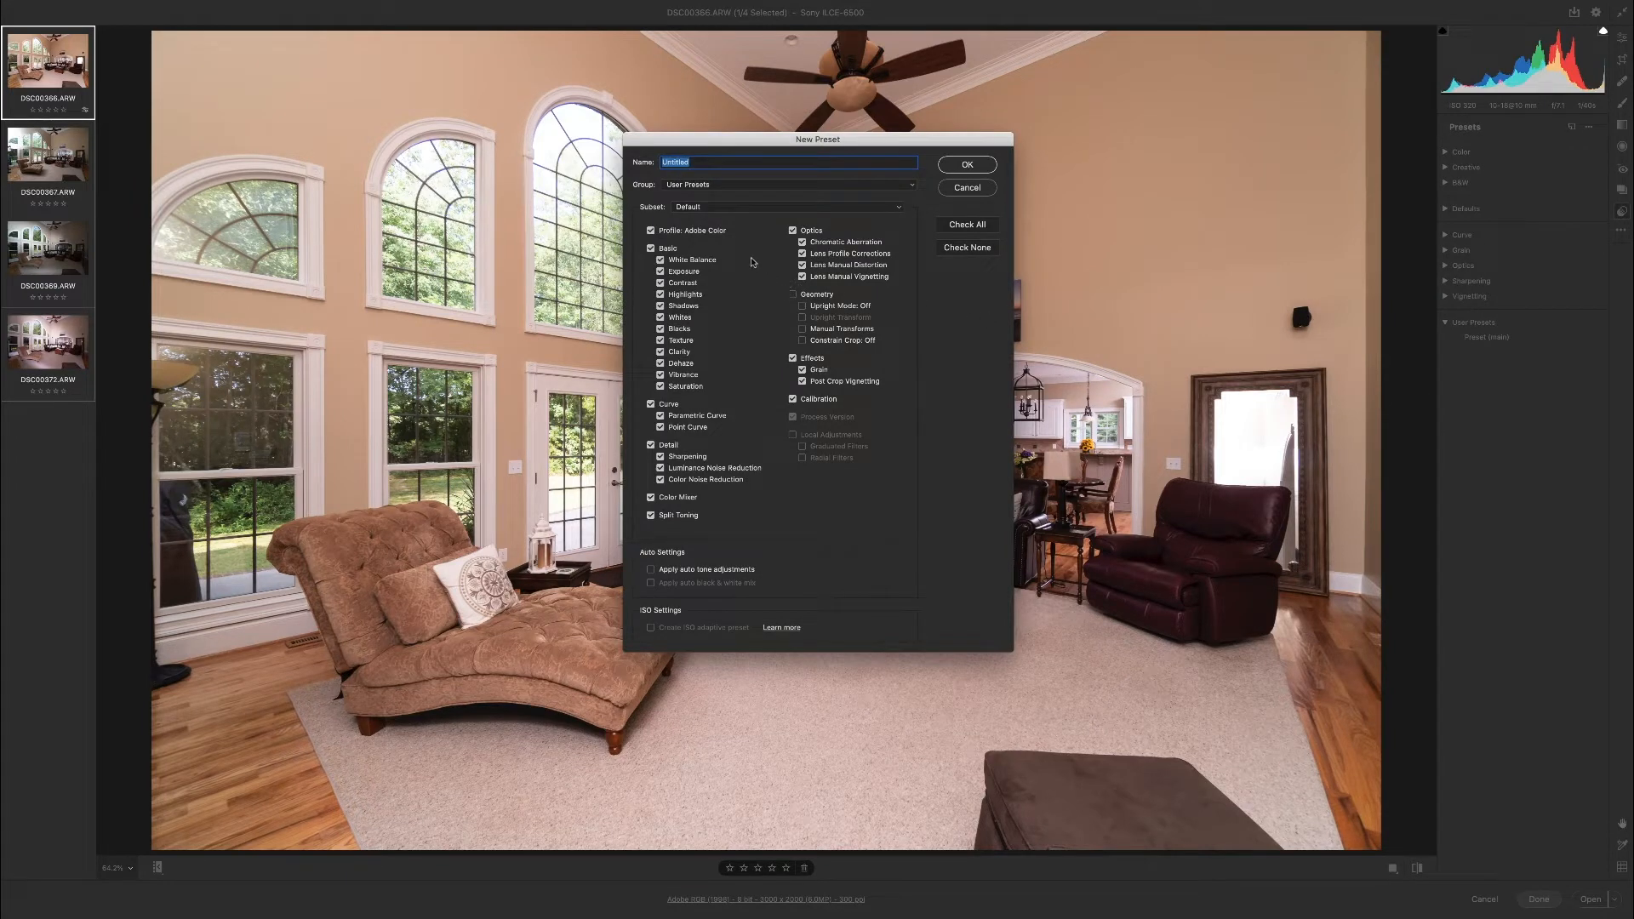
mouse_move(669, 306)
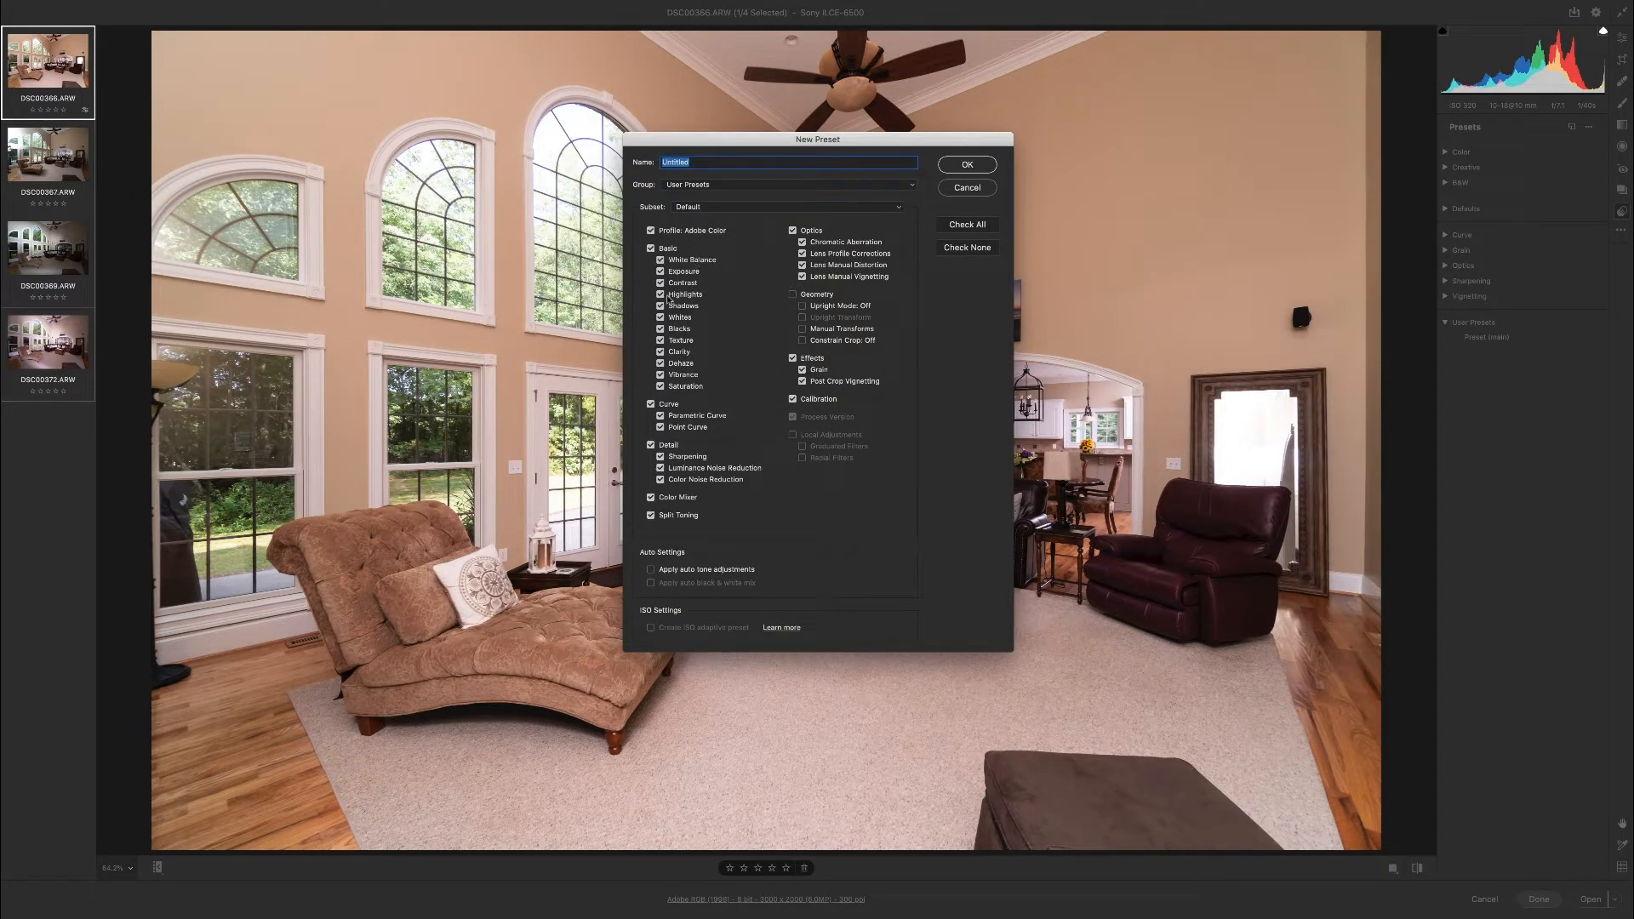
mouse_move(716, 349)
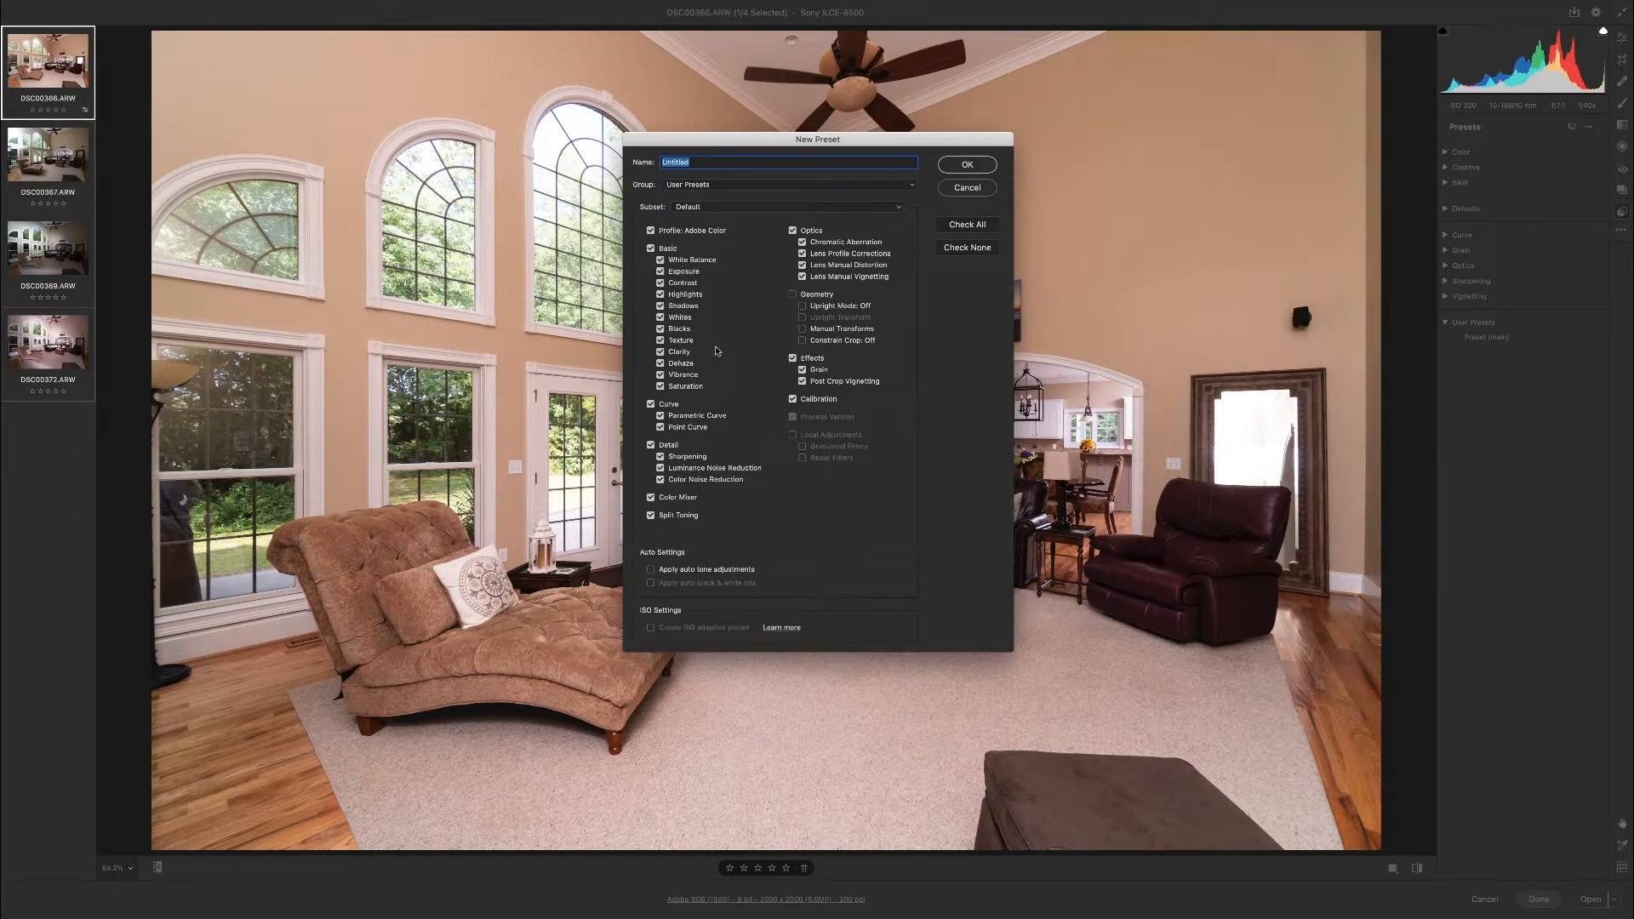
mouse_move(729, 367)
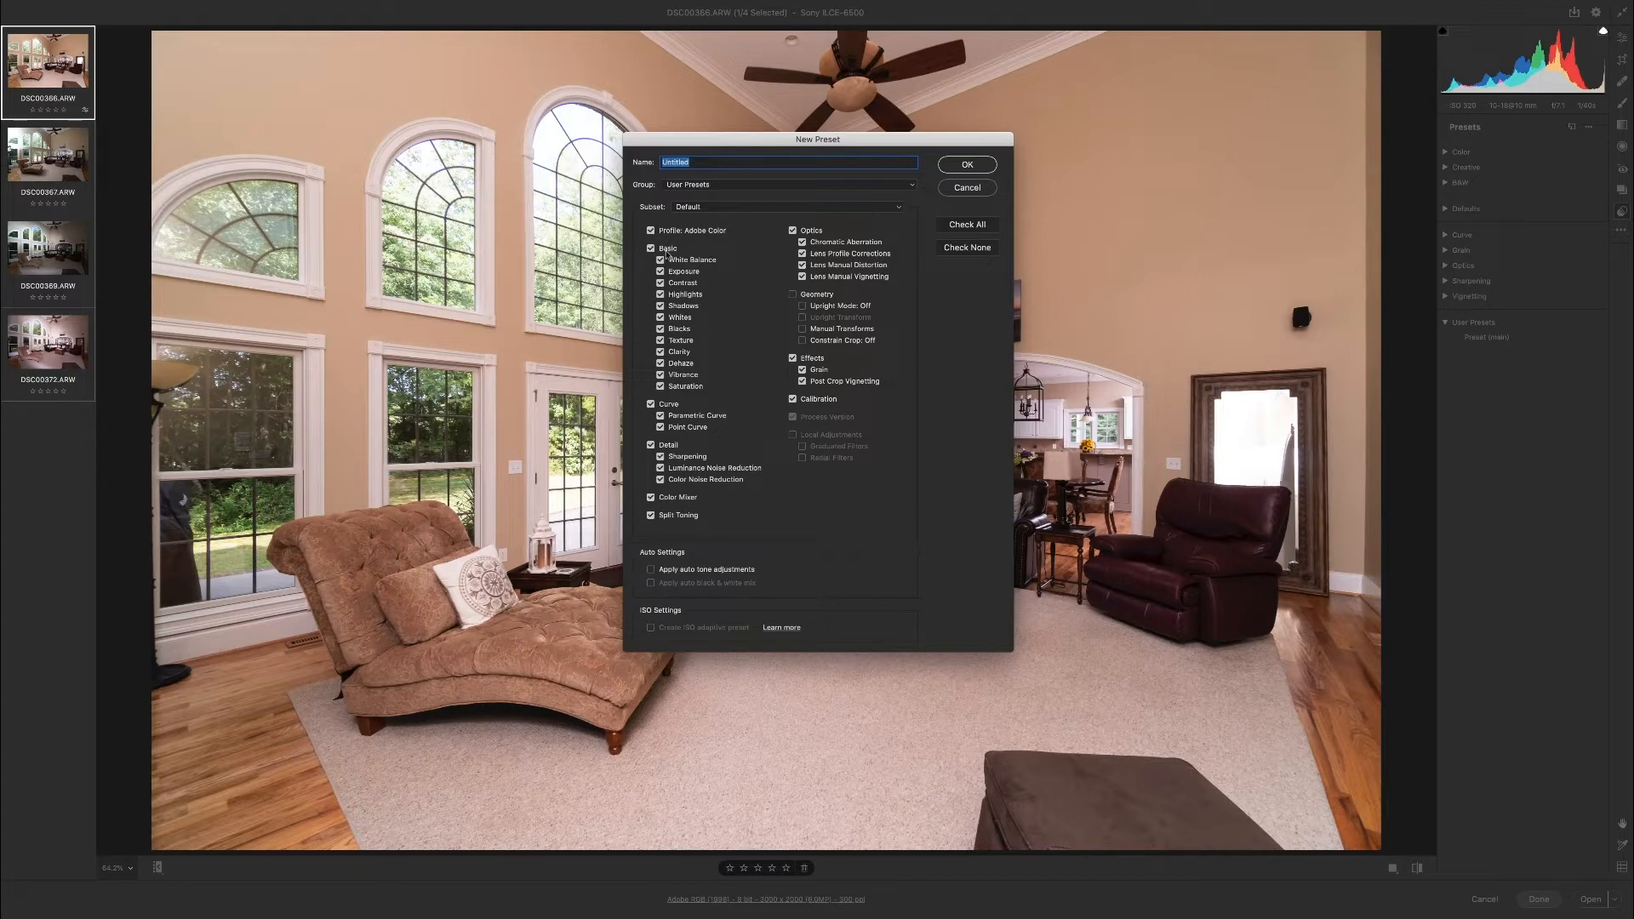
Uncheck Profile, non-Clarity Basic items, Curve, Color Mixer, Effects and Calibration in New Preset.
left_click(651, 231)
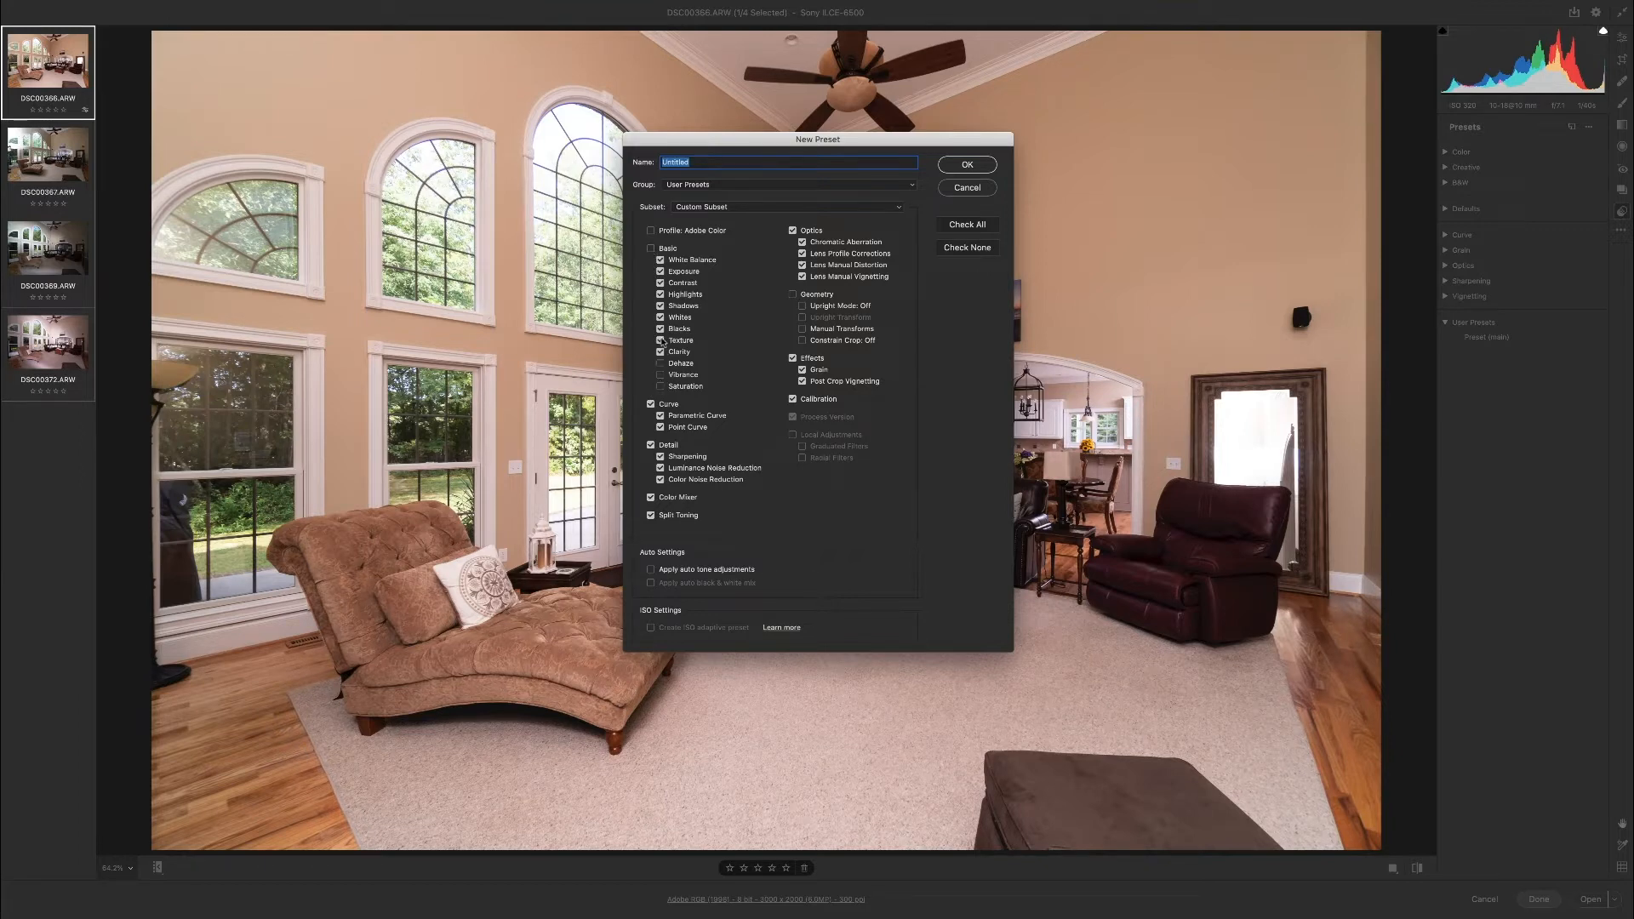
left_click(659, 293)
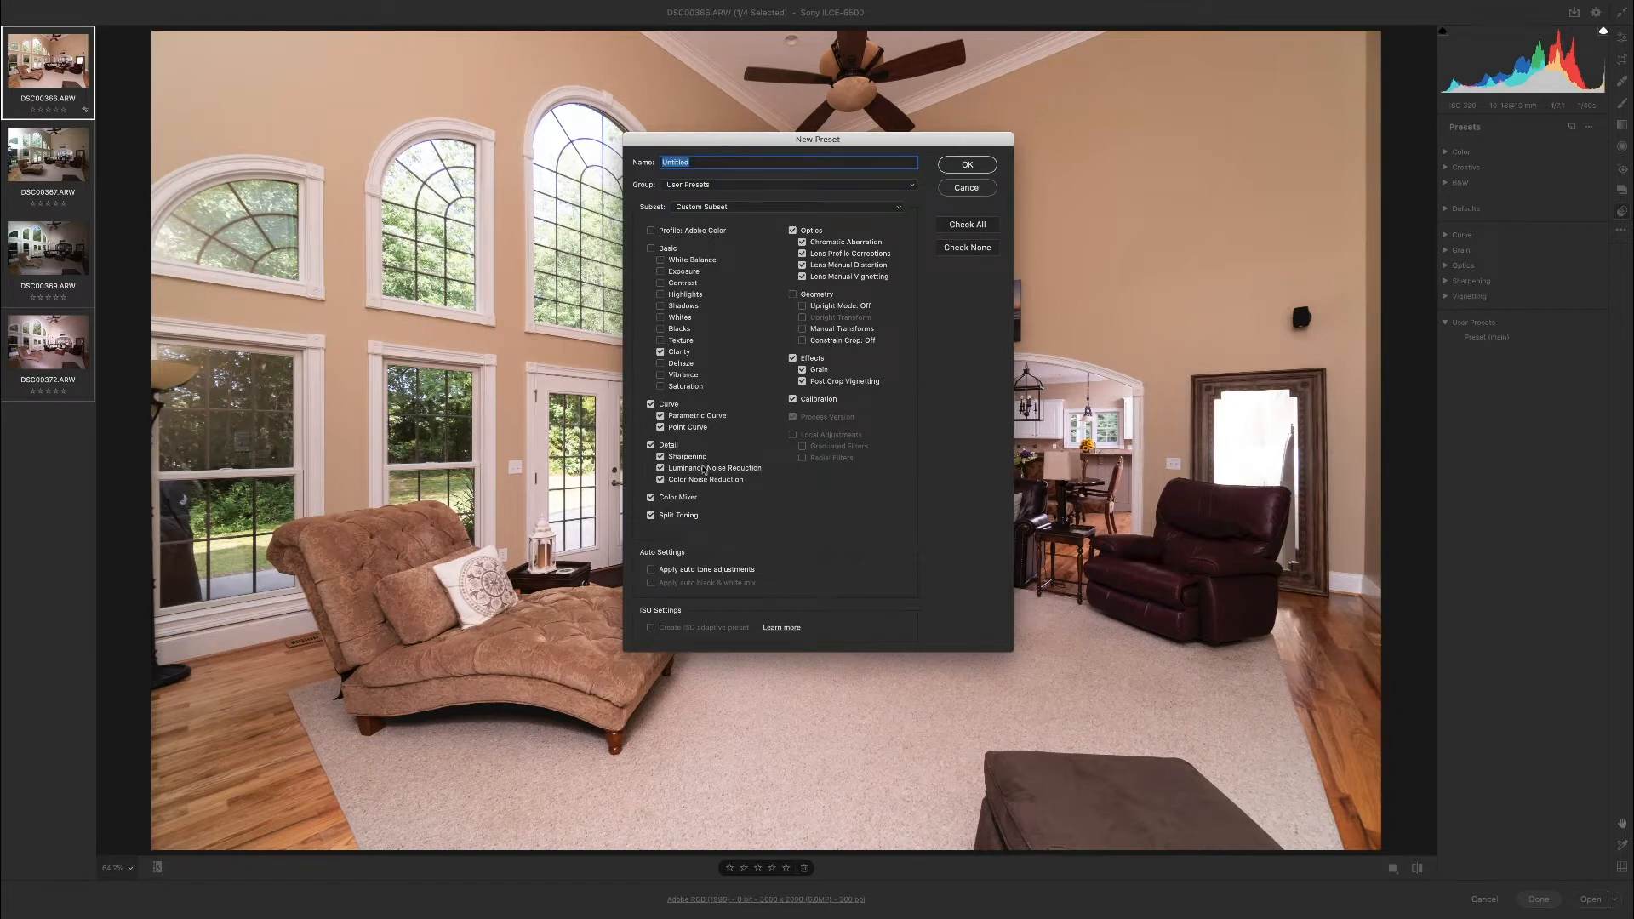
left_click(653, 404)
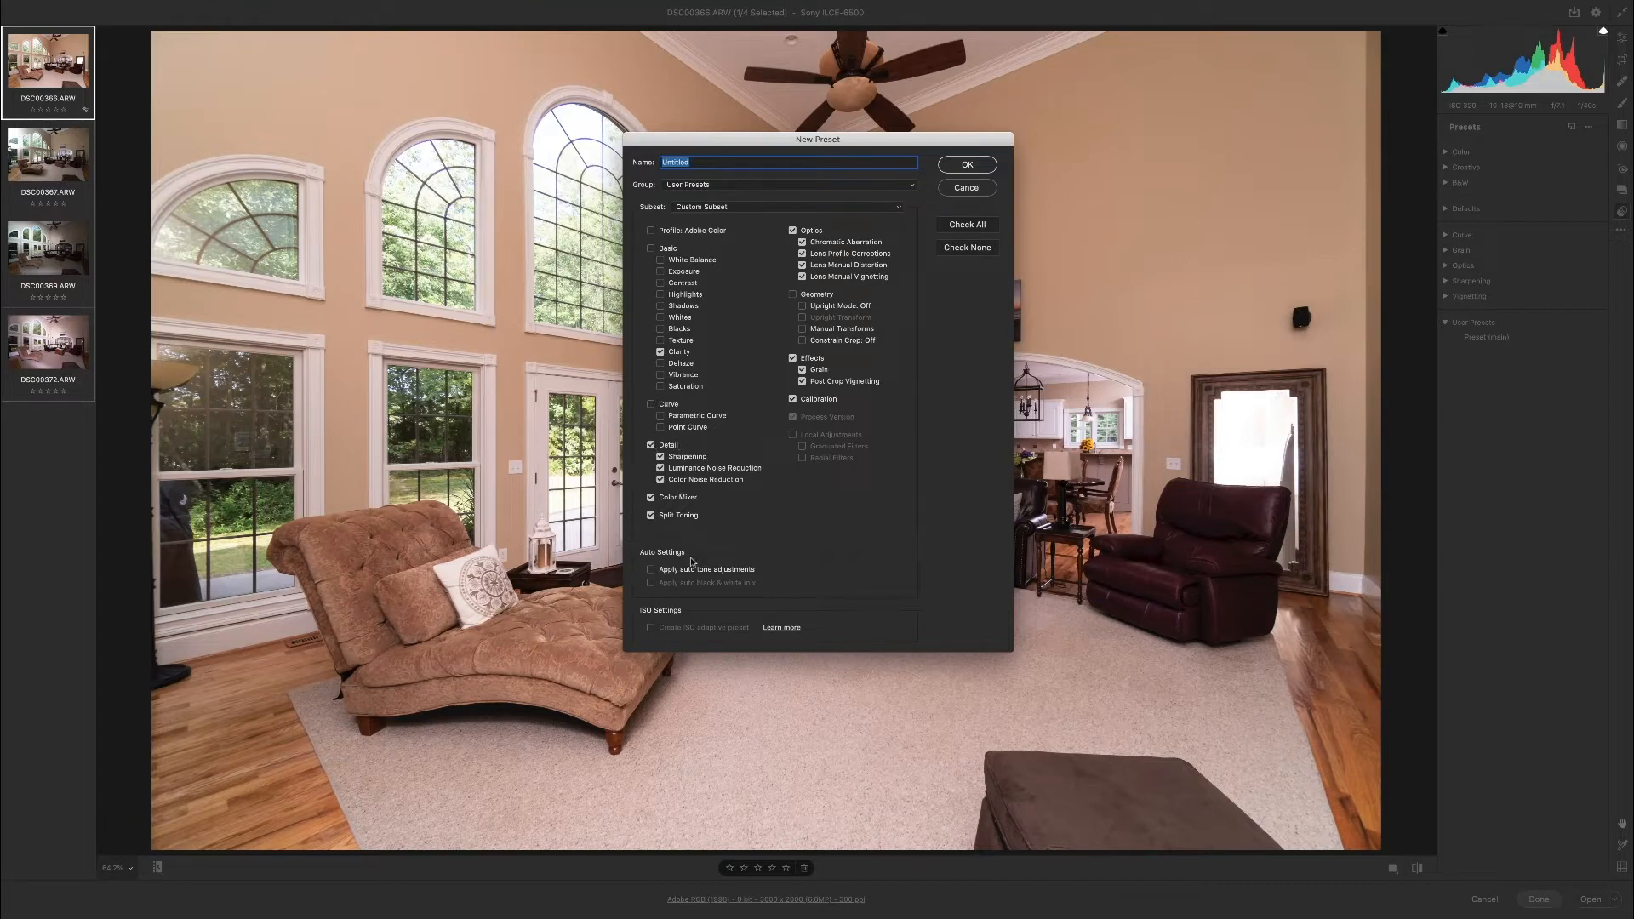
mouse_move(724, 471)
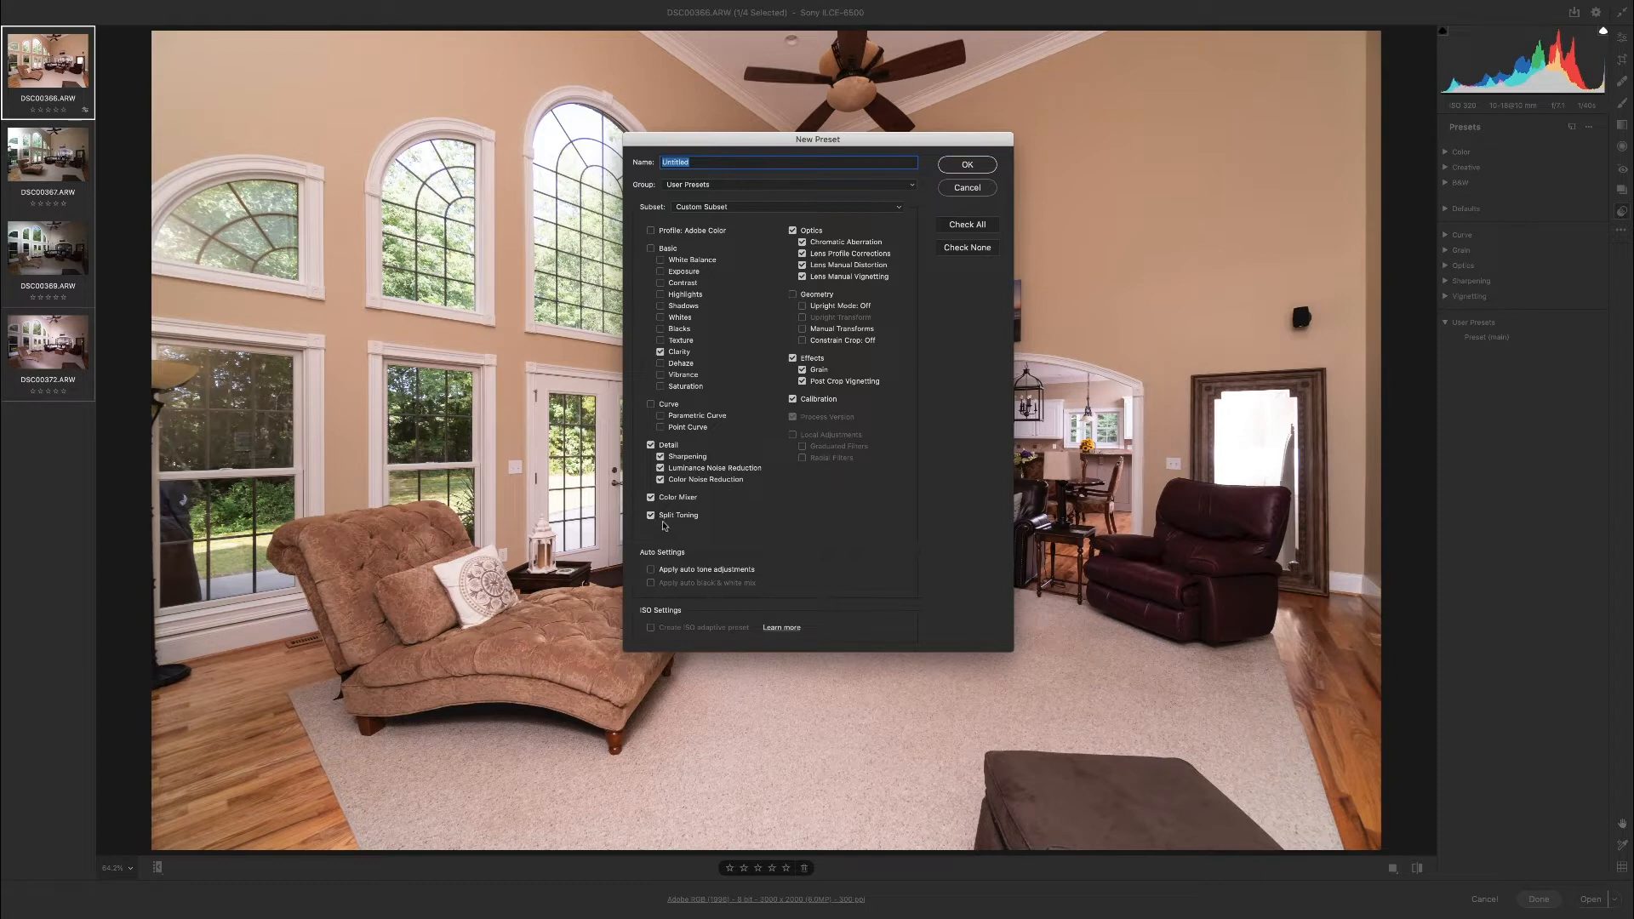
left_click(651, 497)
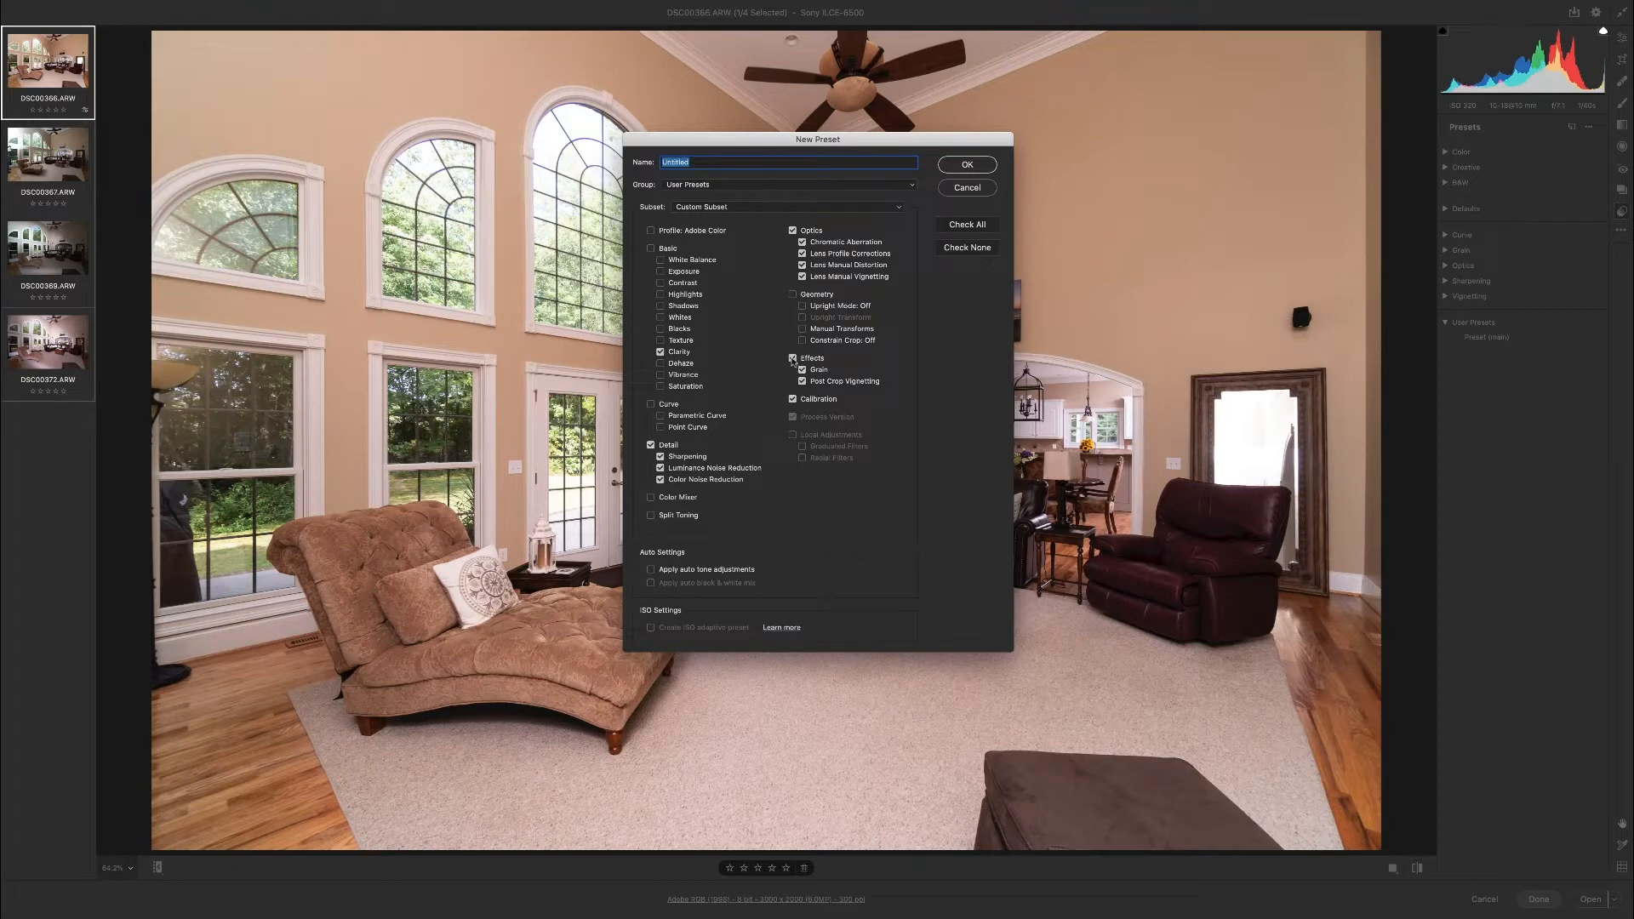
left_click(793, 358)
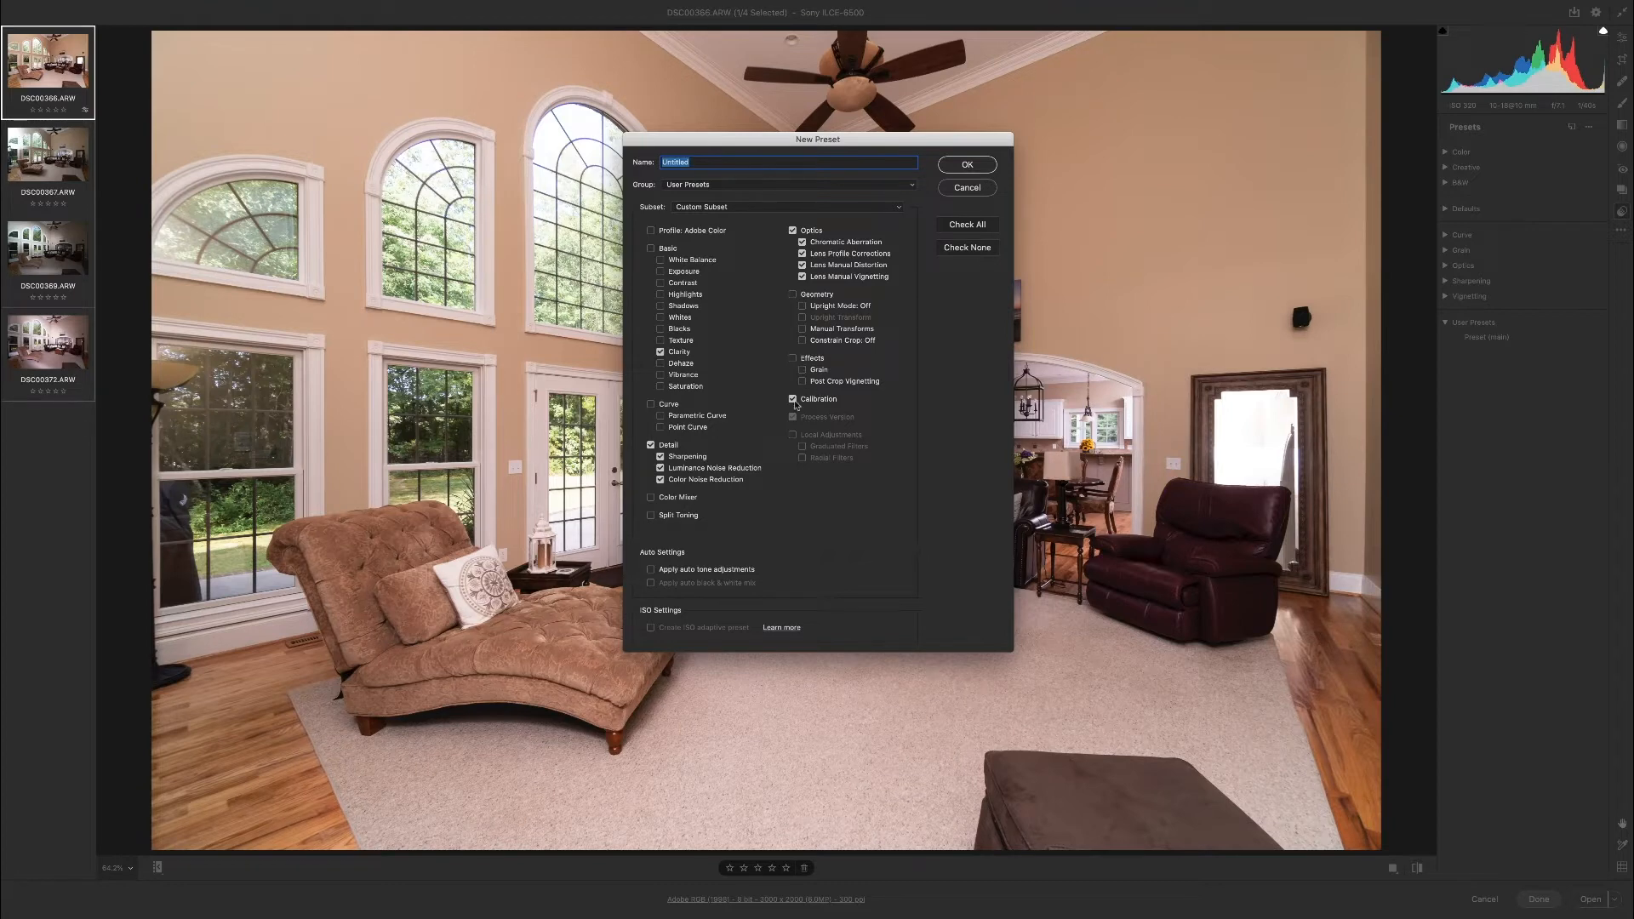
left_click(794, 399)
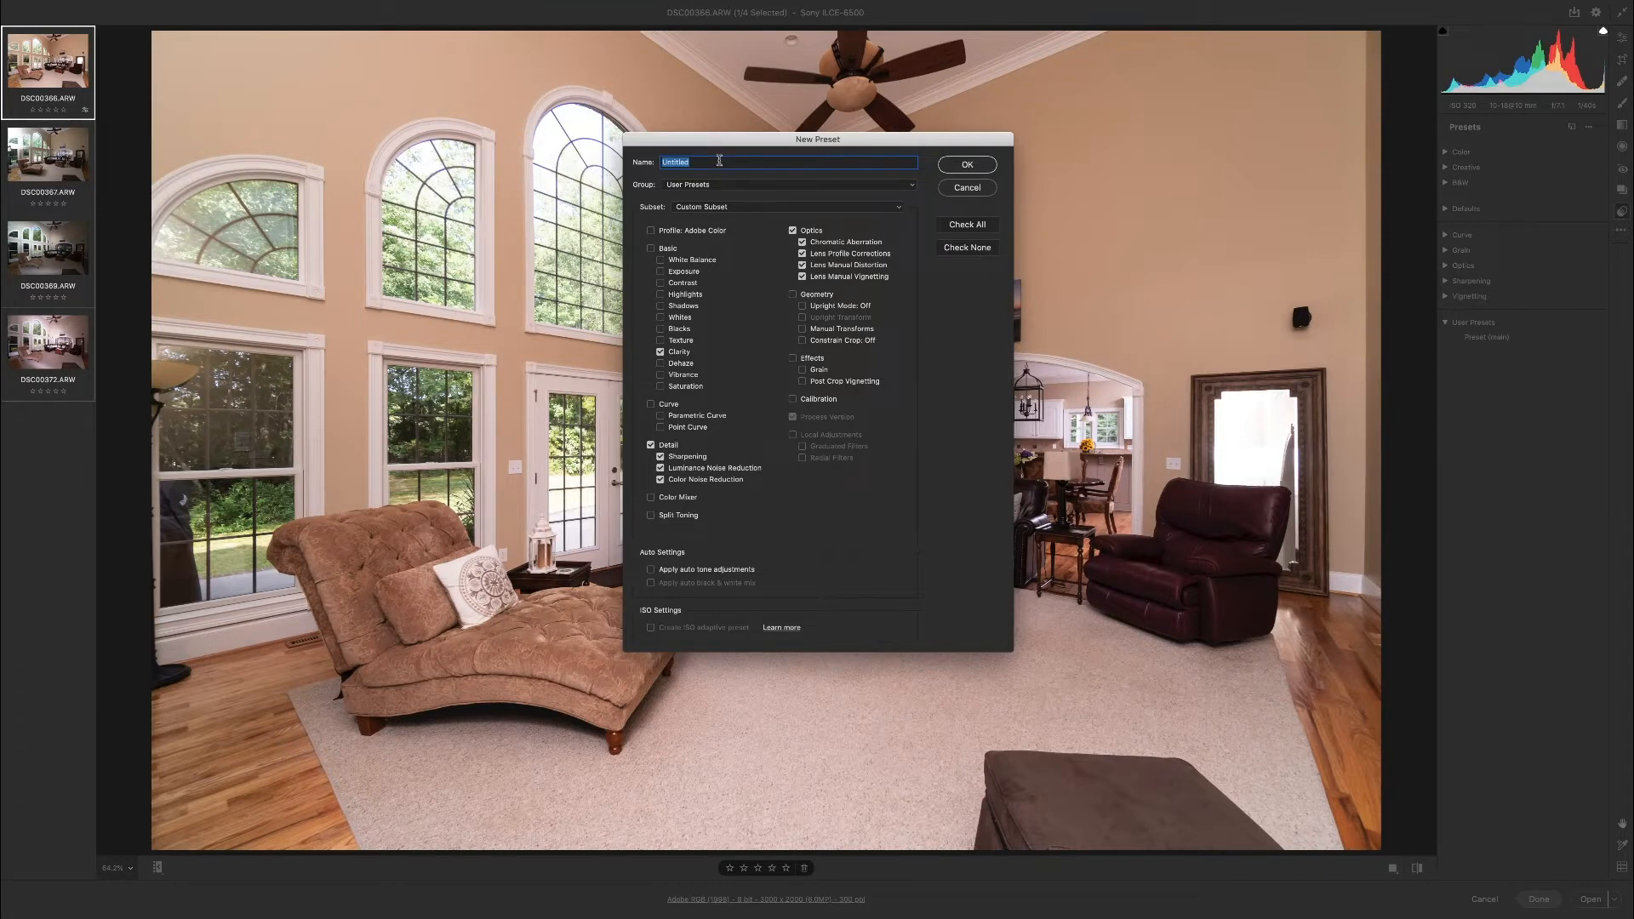
mouse_move(696, 172)
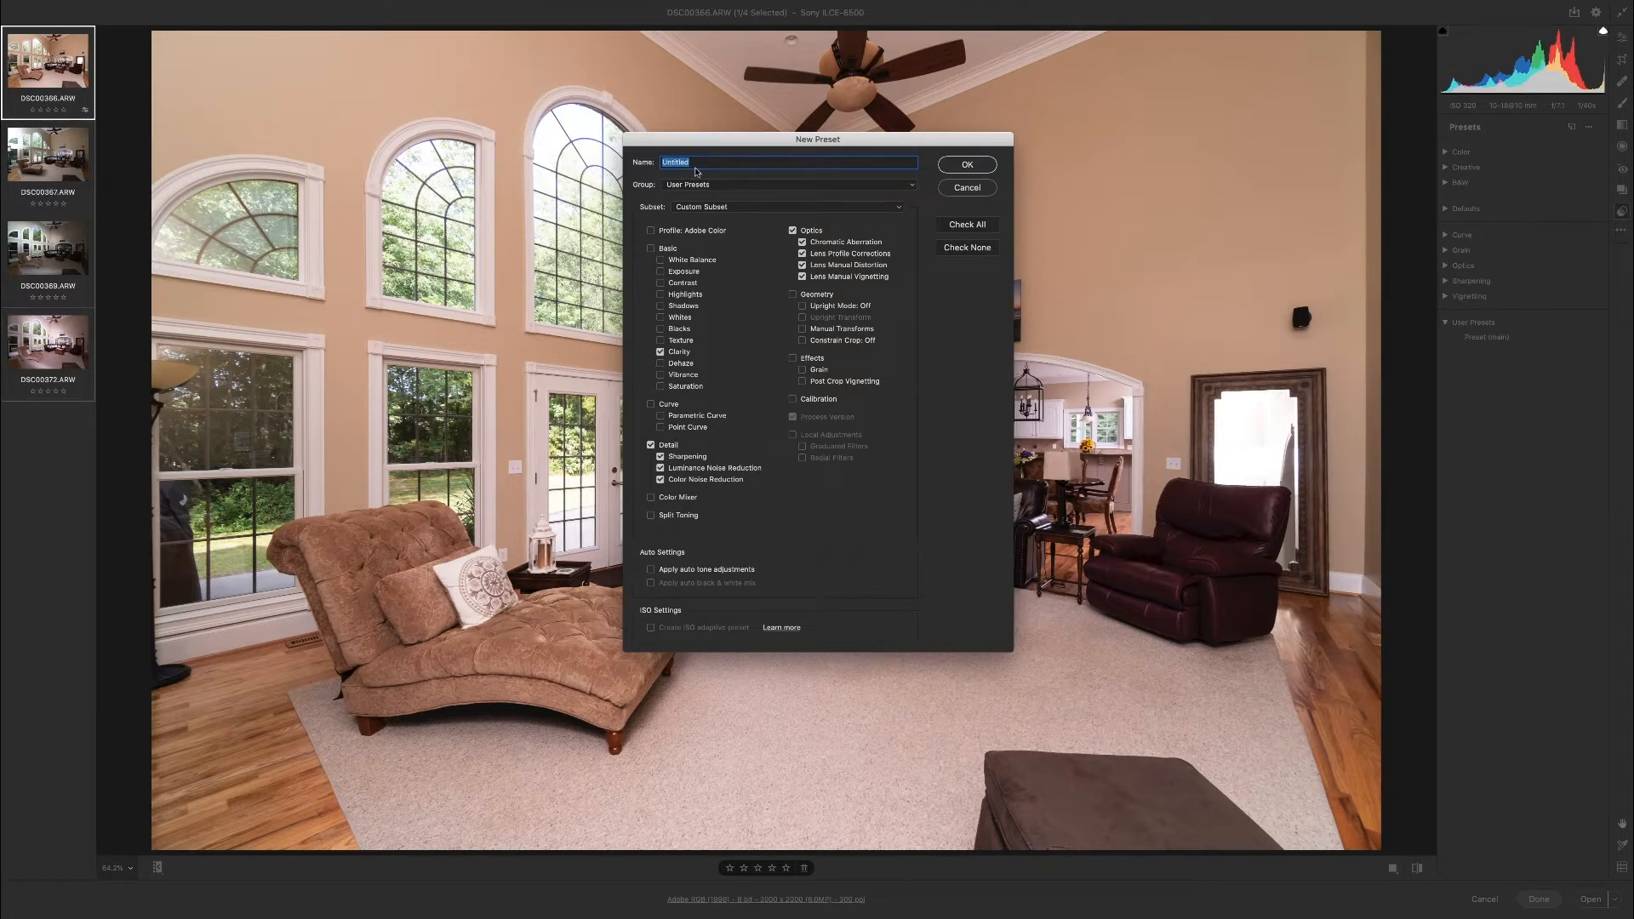
Name the new preset 'Demo' and save it.
type("Dem")
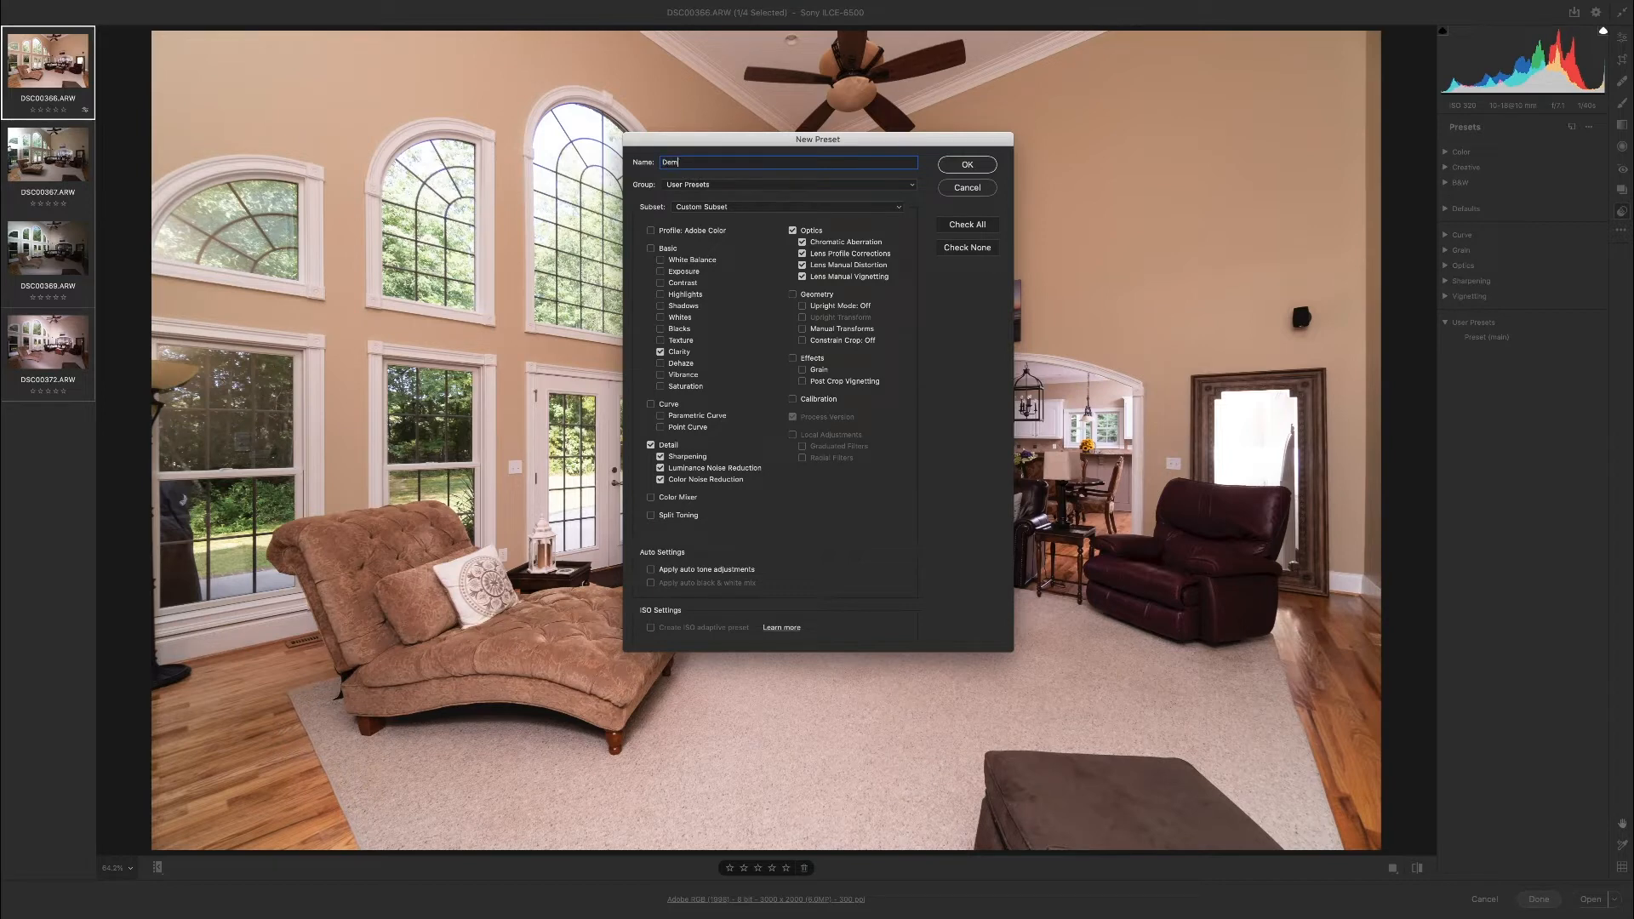
type("o")
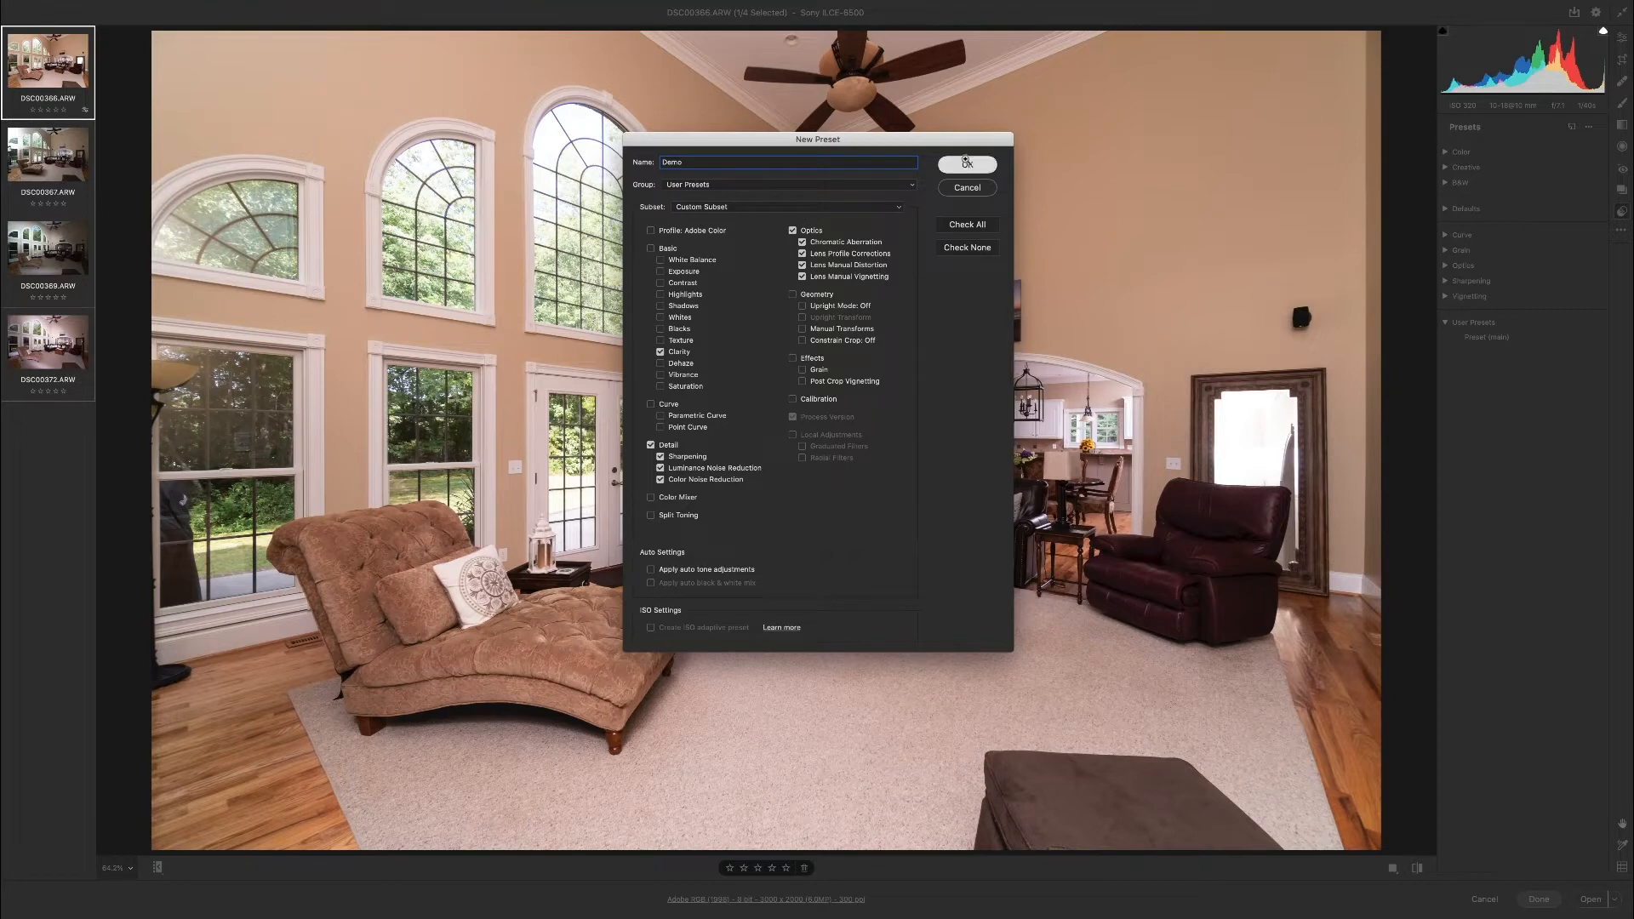
left_click(964, 164)
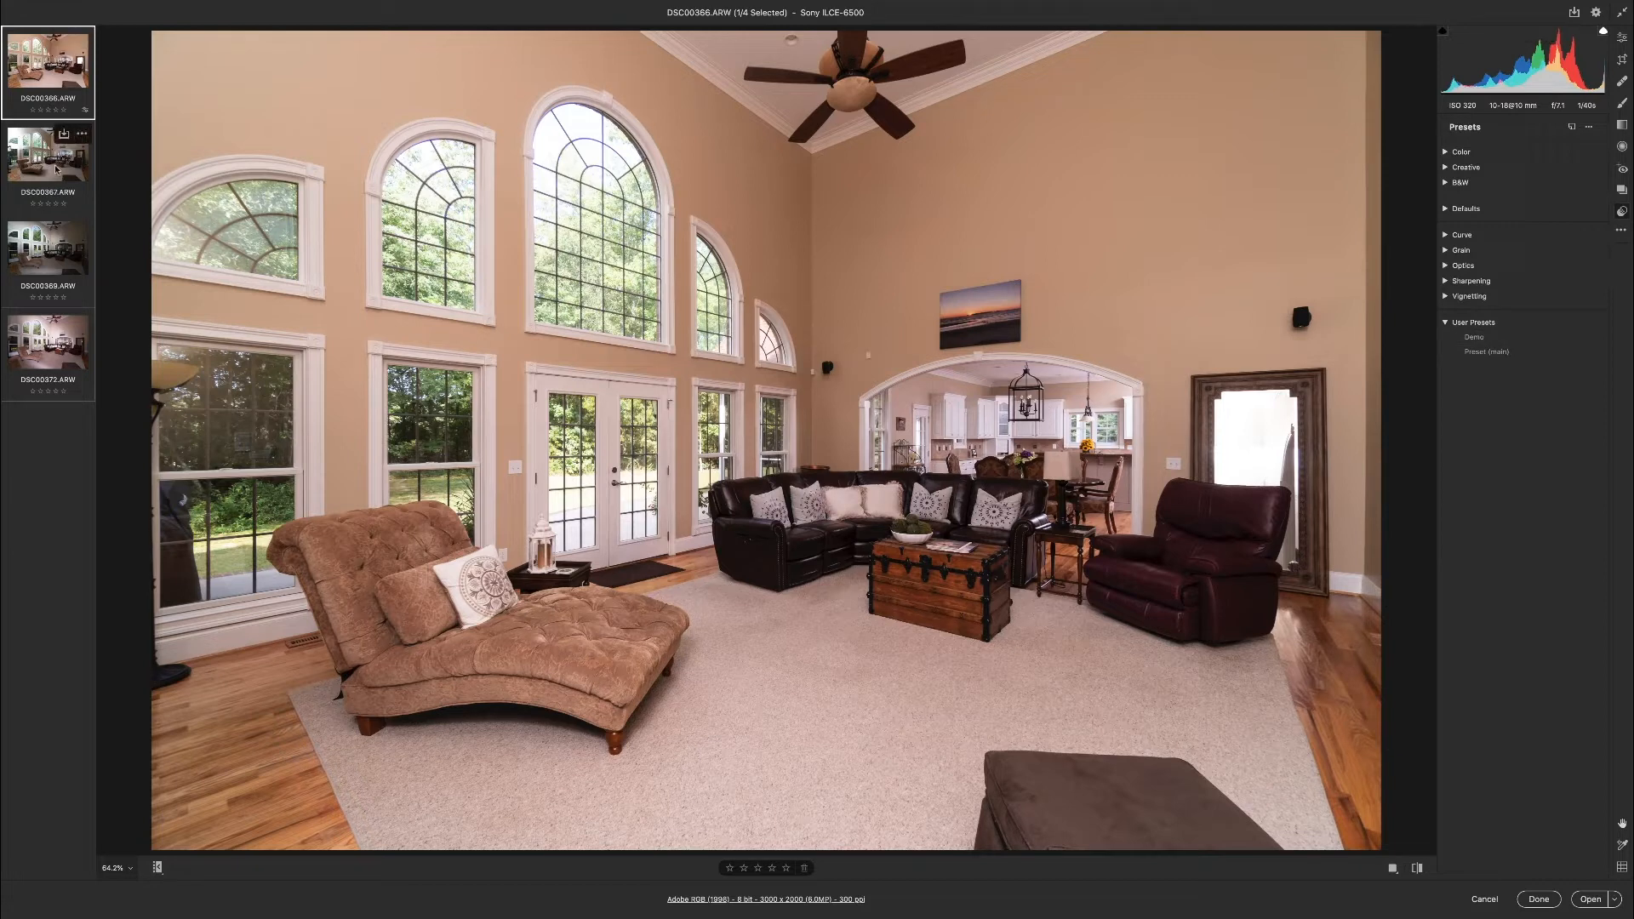
Apply Demo to photos DSC00367 through DSC00372, then delete the Demo preset.
left_click(48, 164)
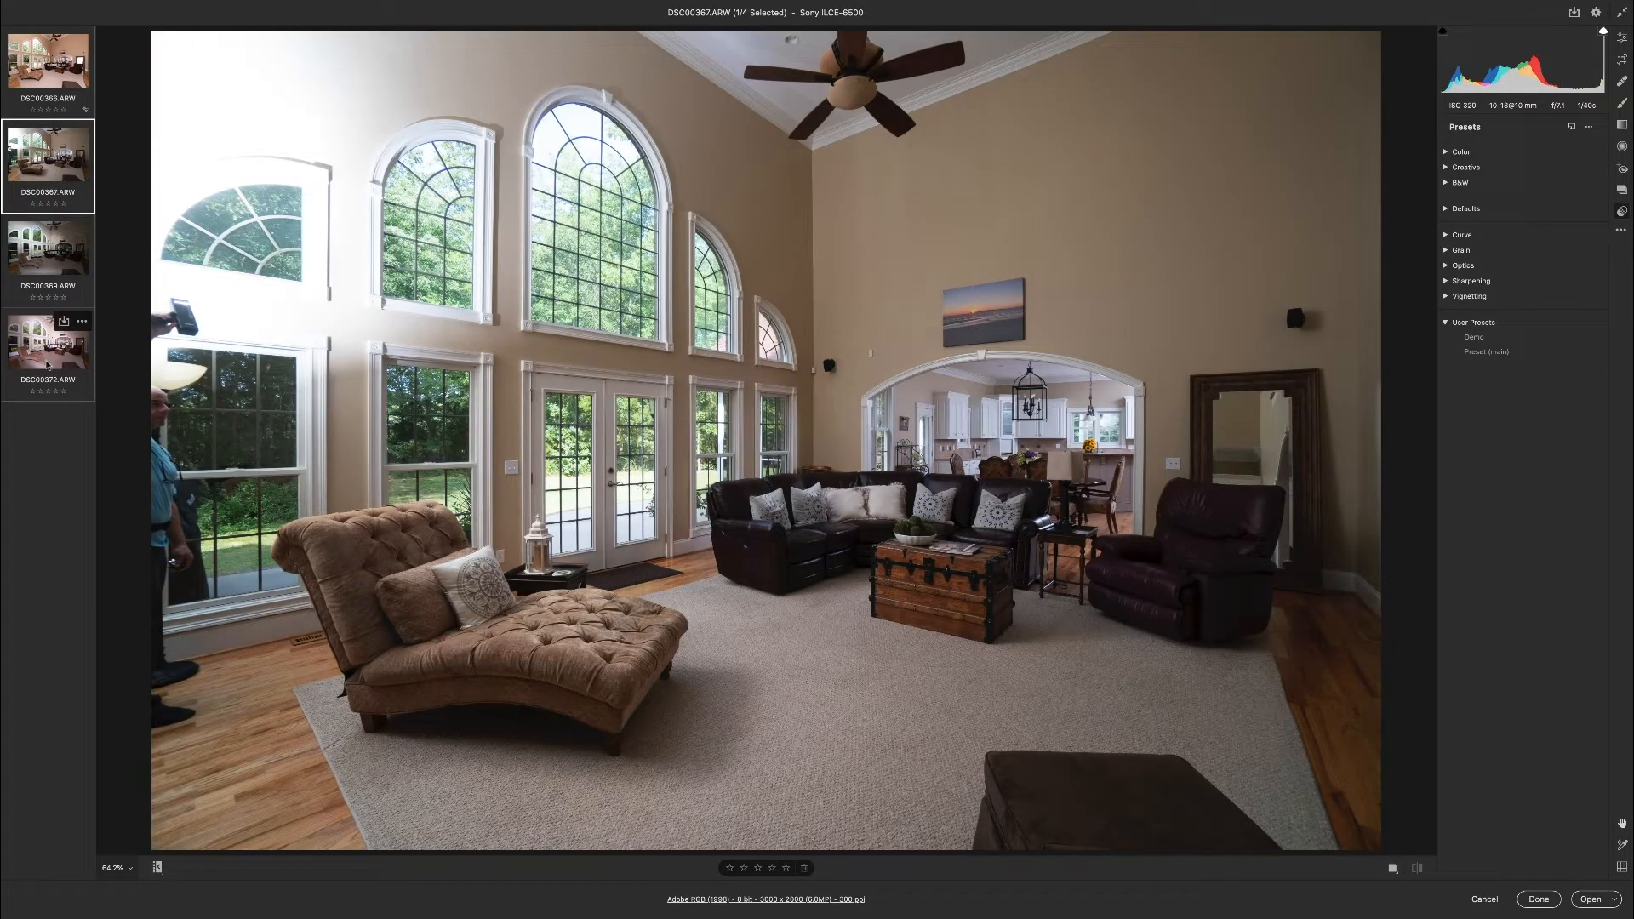
left_click(47, 247)
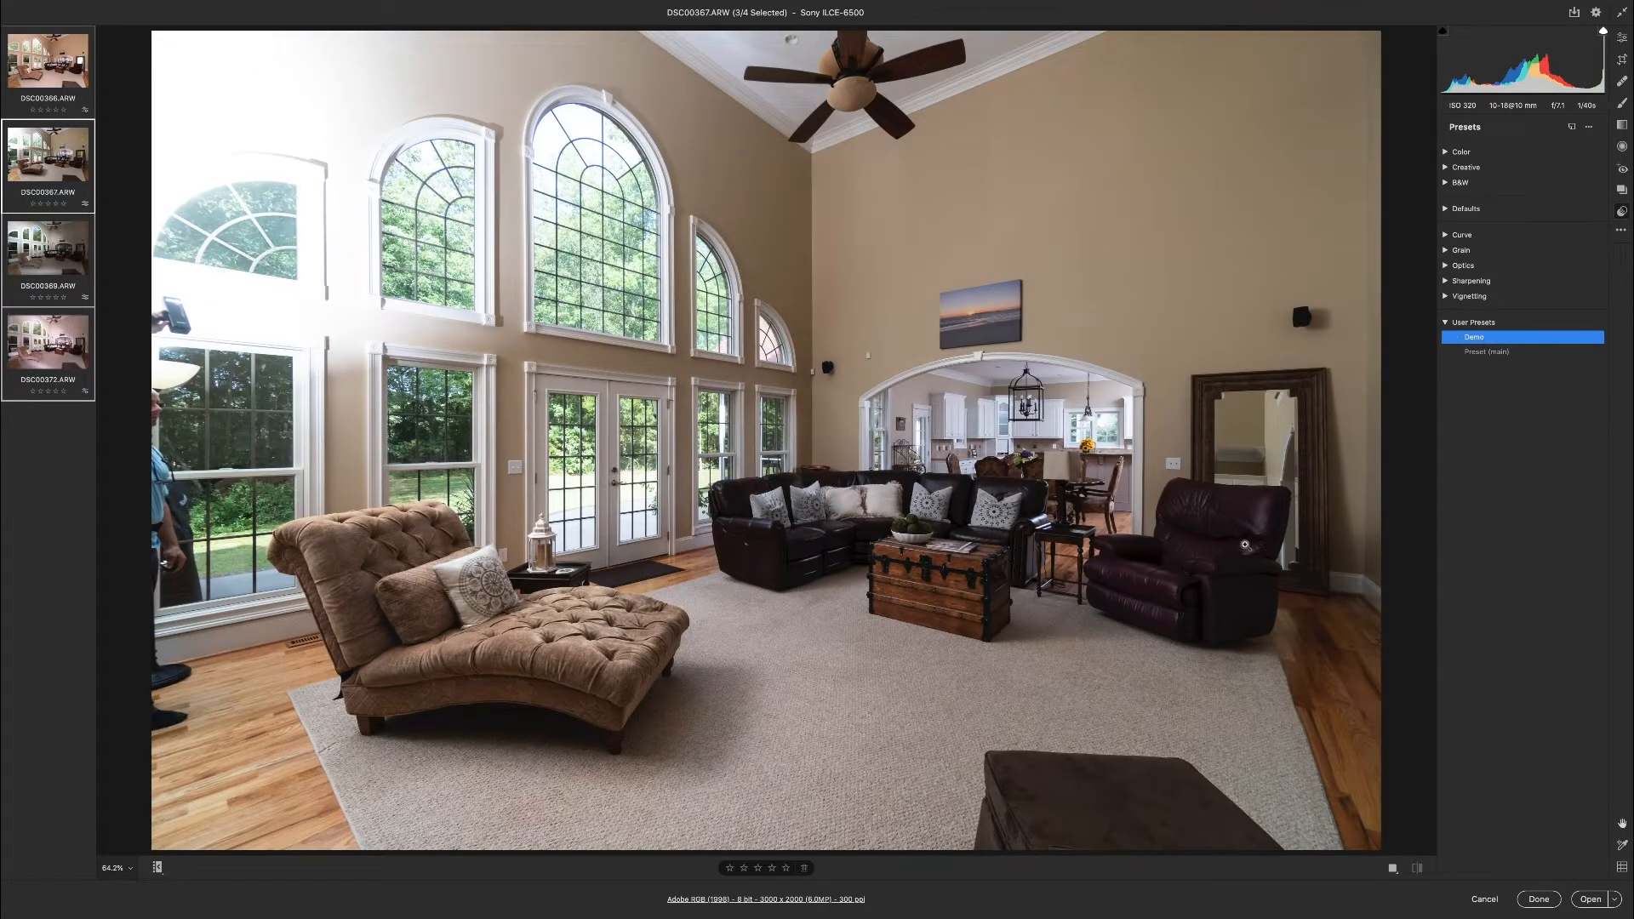
mouse_move(749, 400)
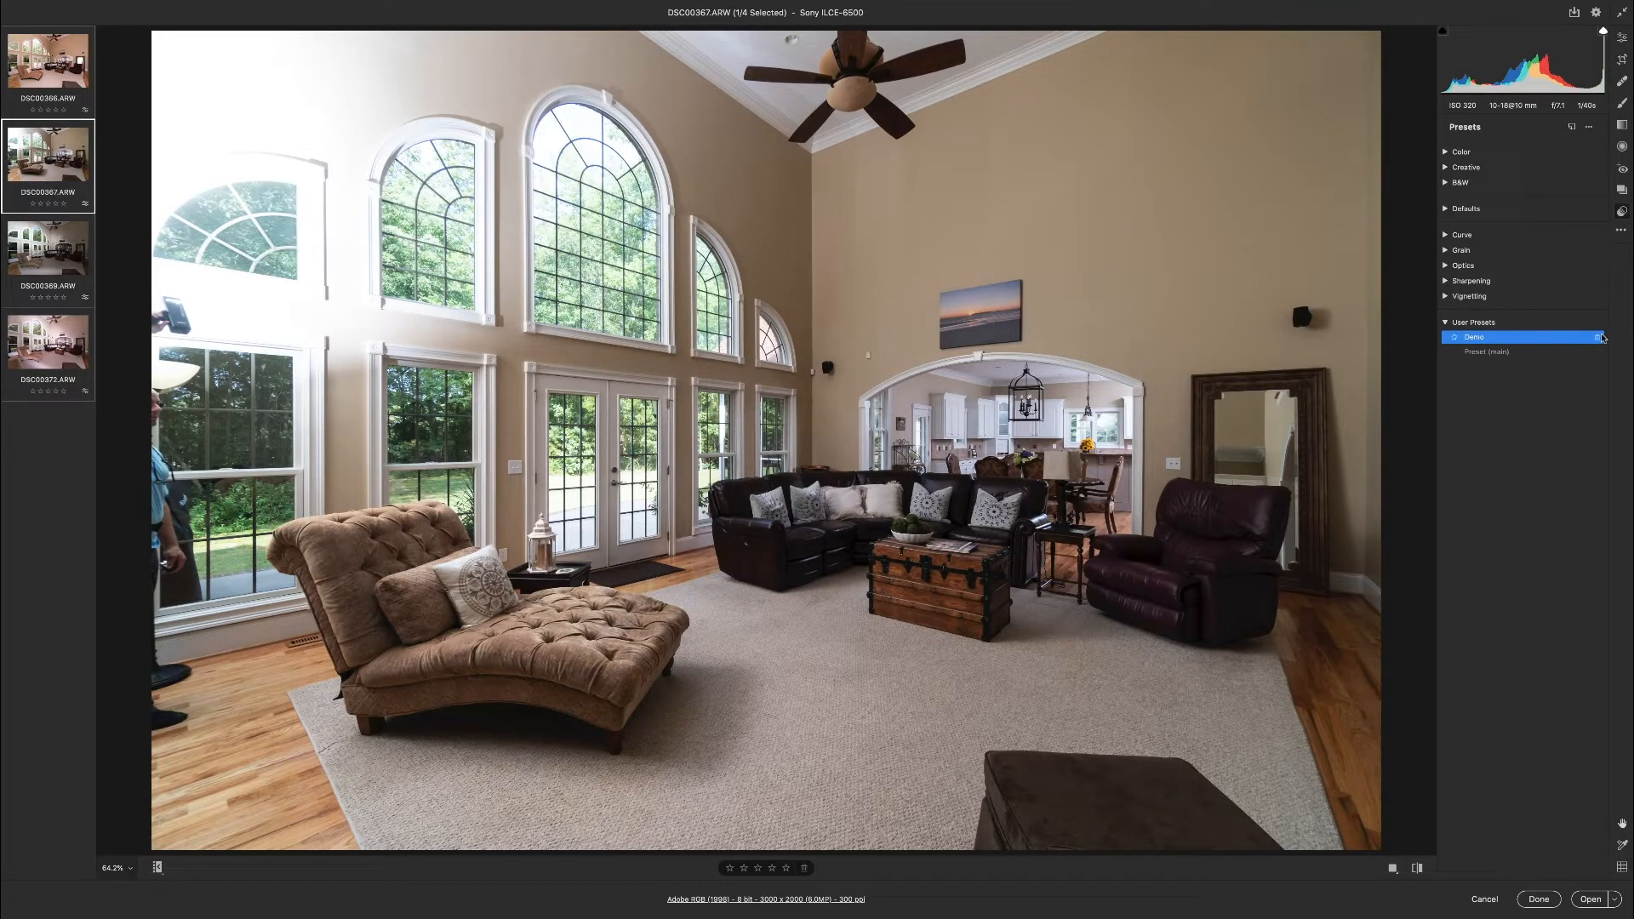
left_click(1602, 338)
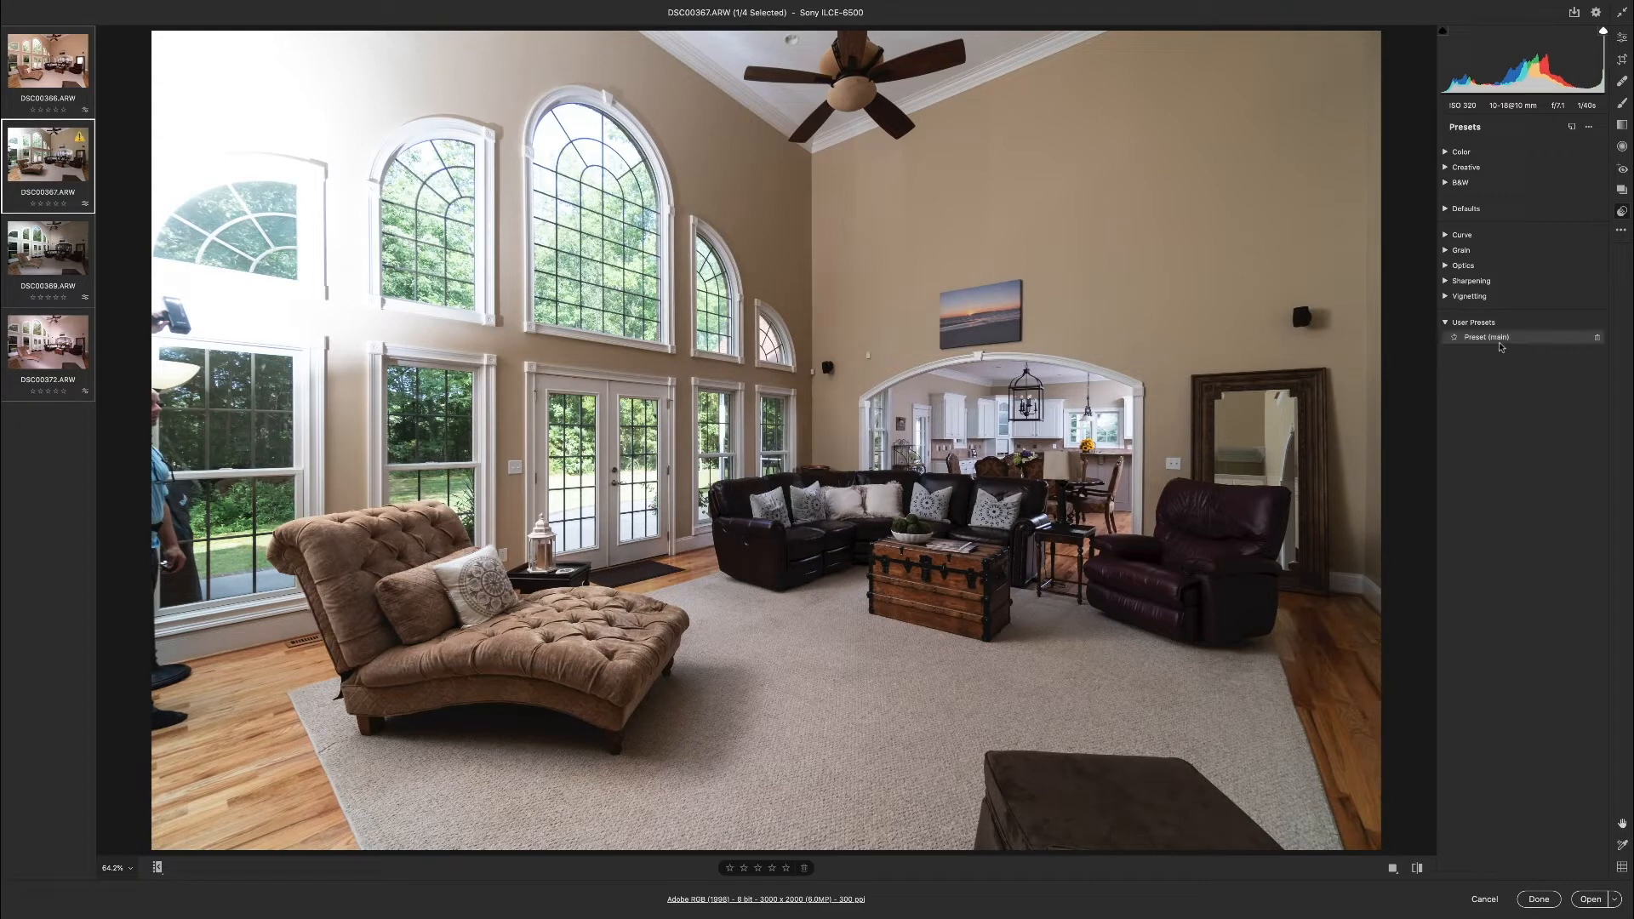
mouse_move(1470, 418)
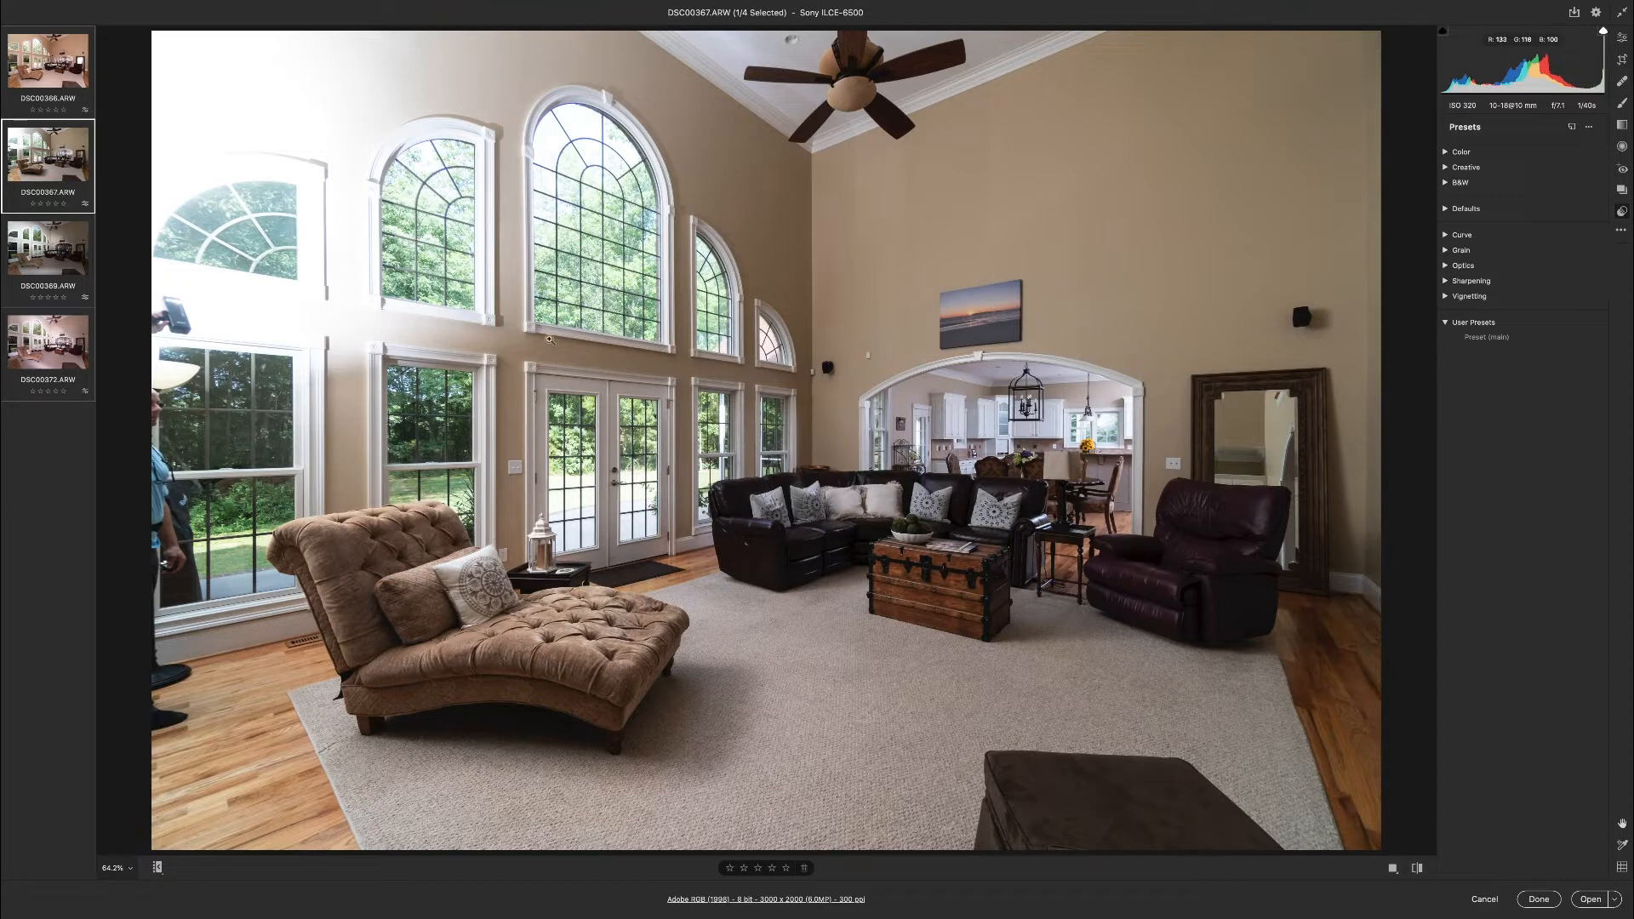
mouse_move(261, 293)
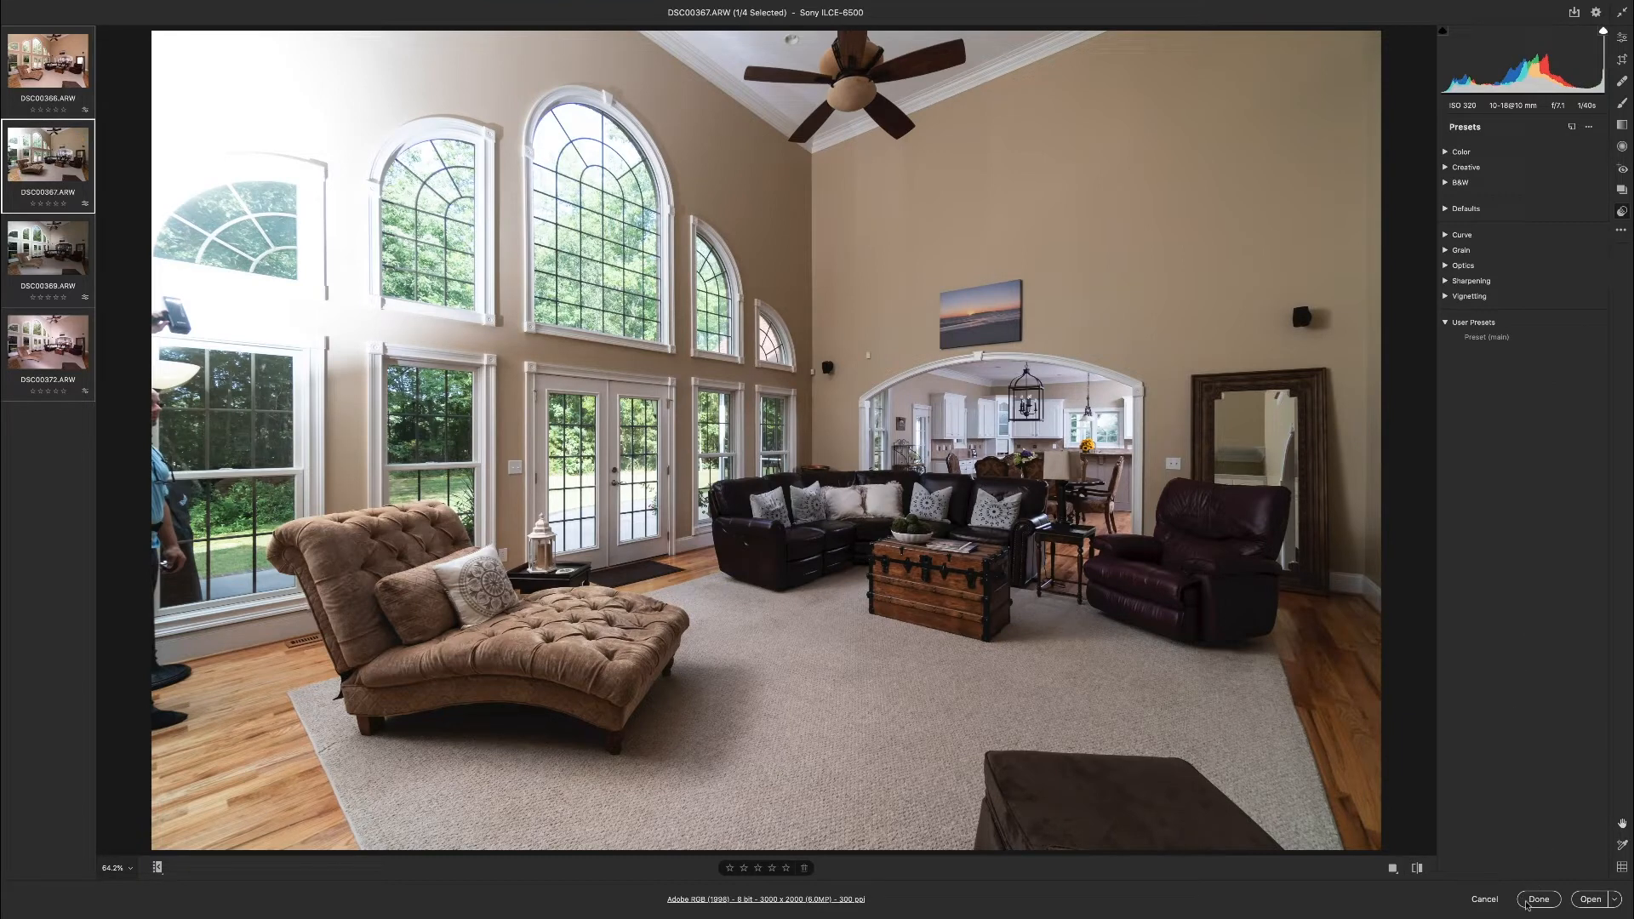
mouse_move(1439, 593)
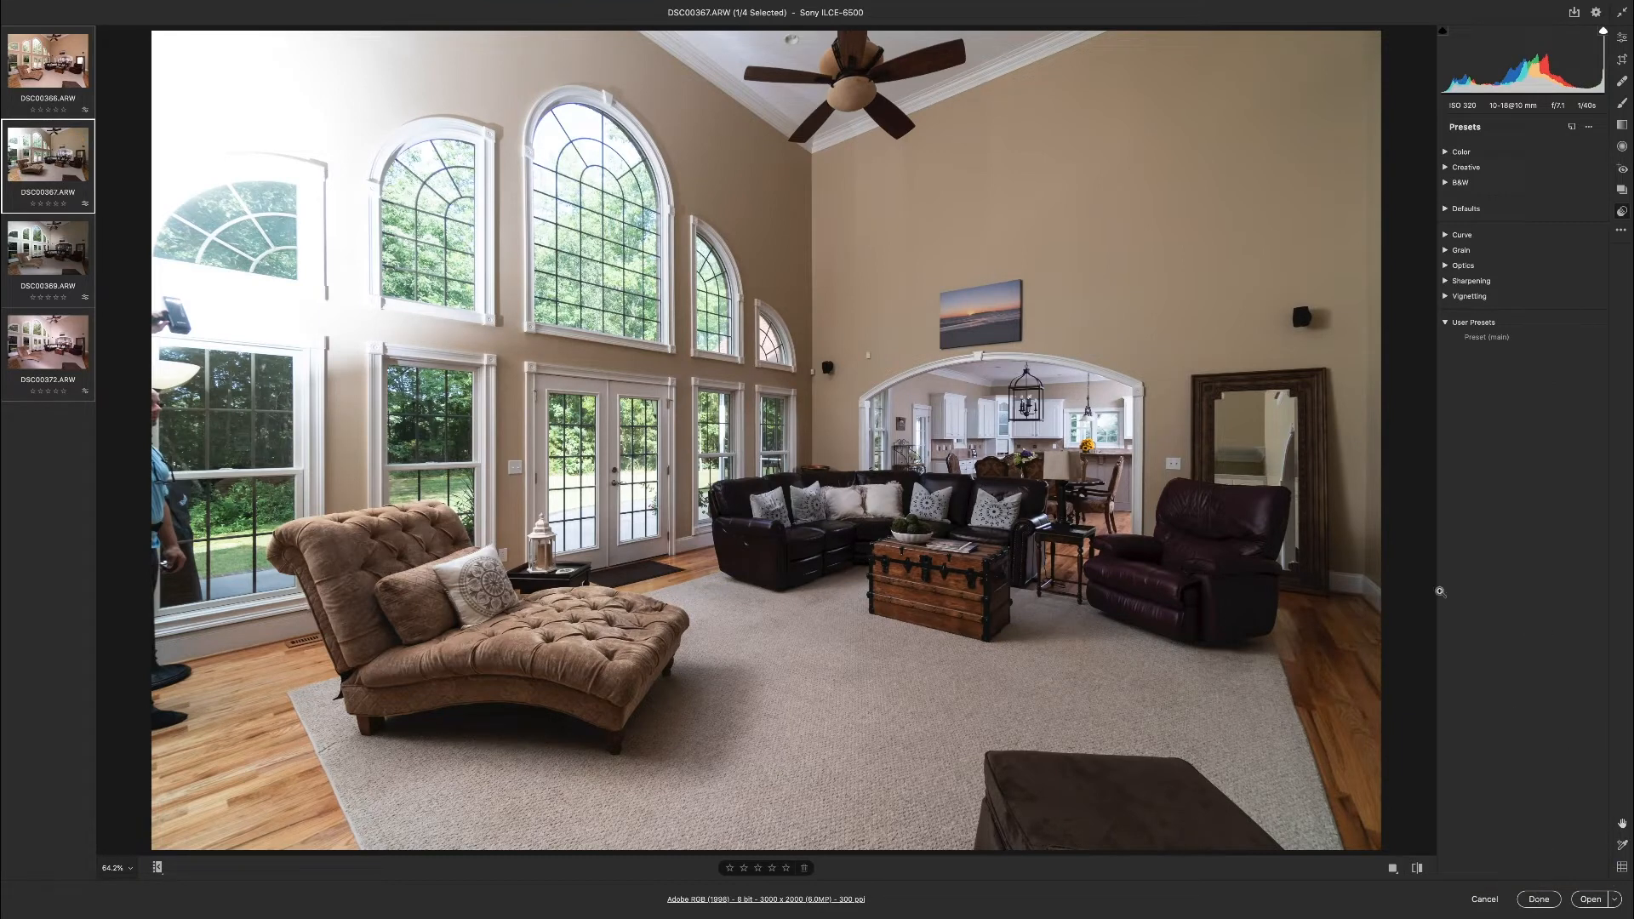
mouse_move(219, 542)
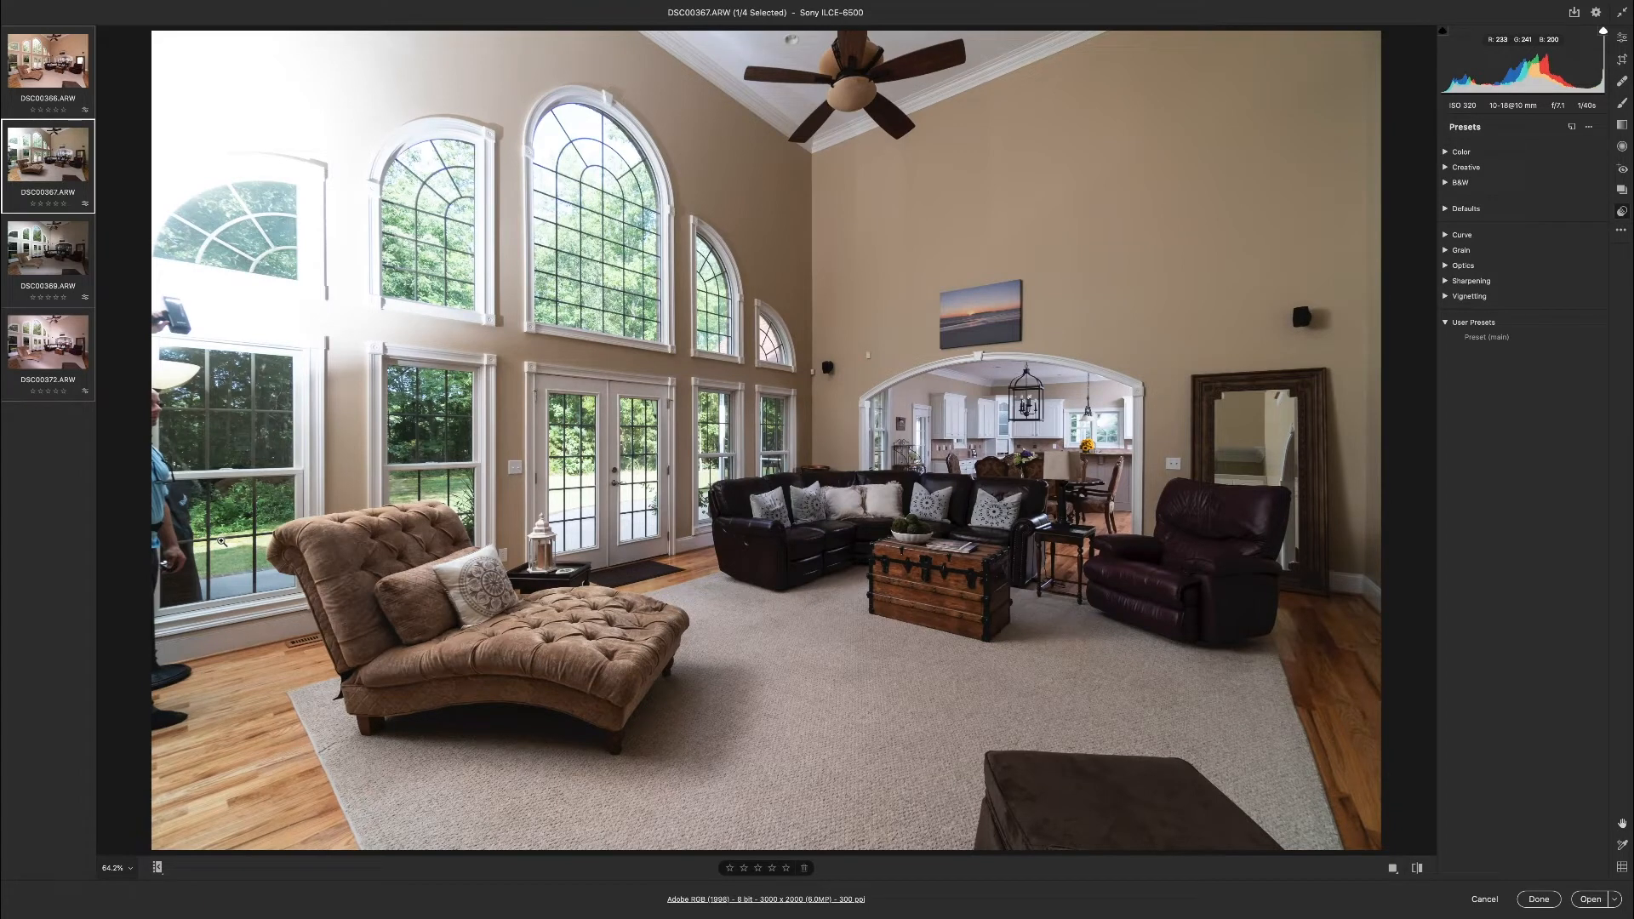
mouse_move(222, 538)
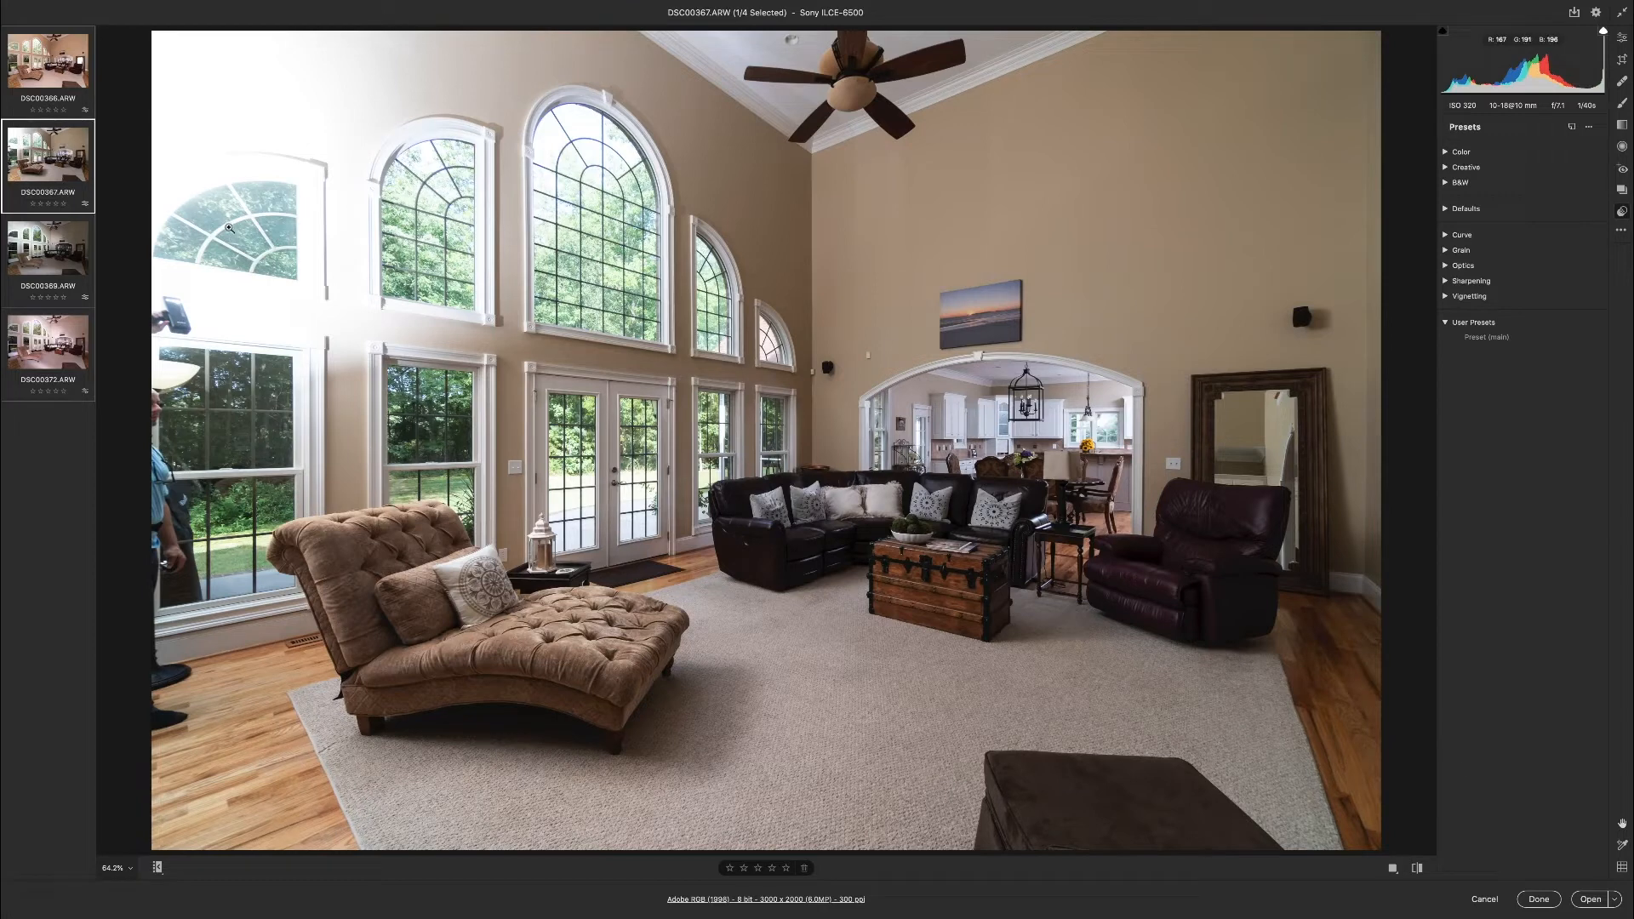
Sample white balance (4050, tint +23) from the first photo's window trim.
left_click(48, 59)
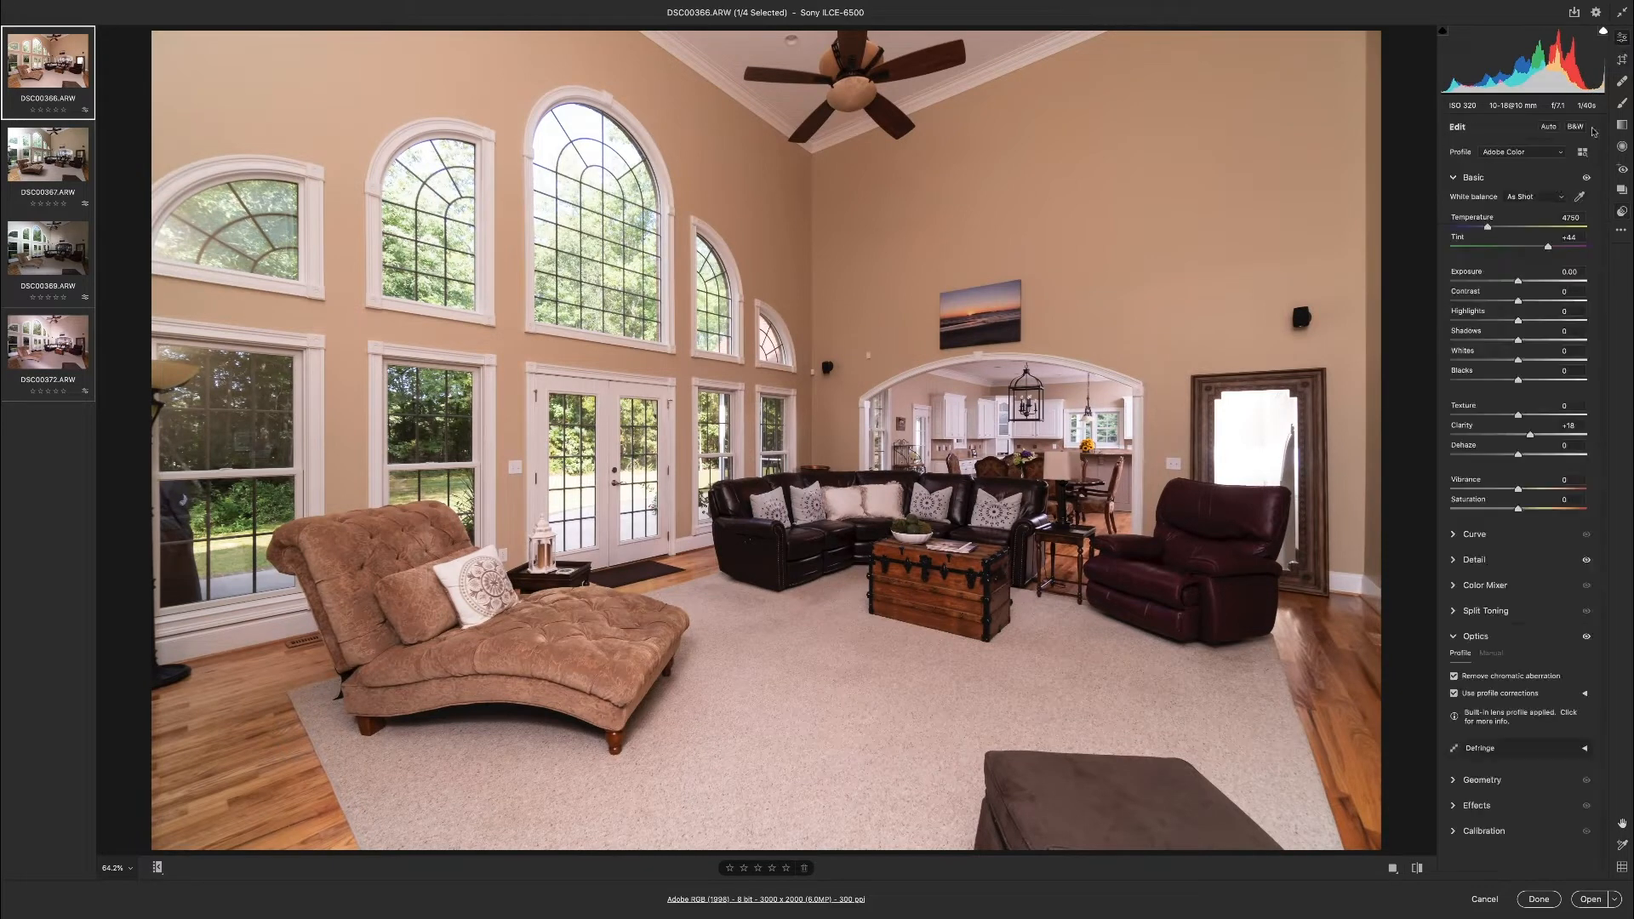
mouse_move(1579, 196)
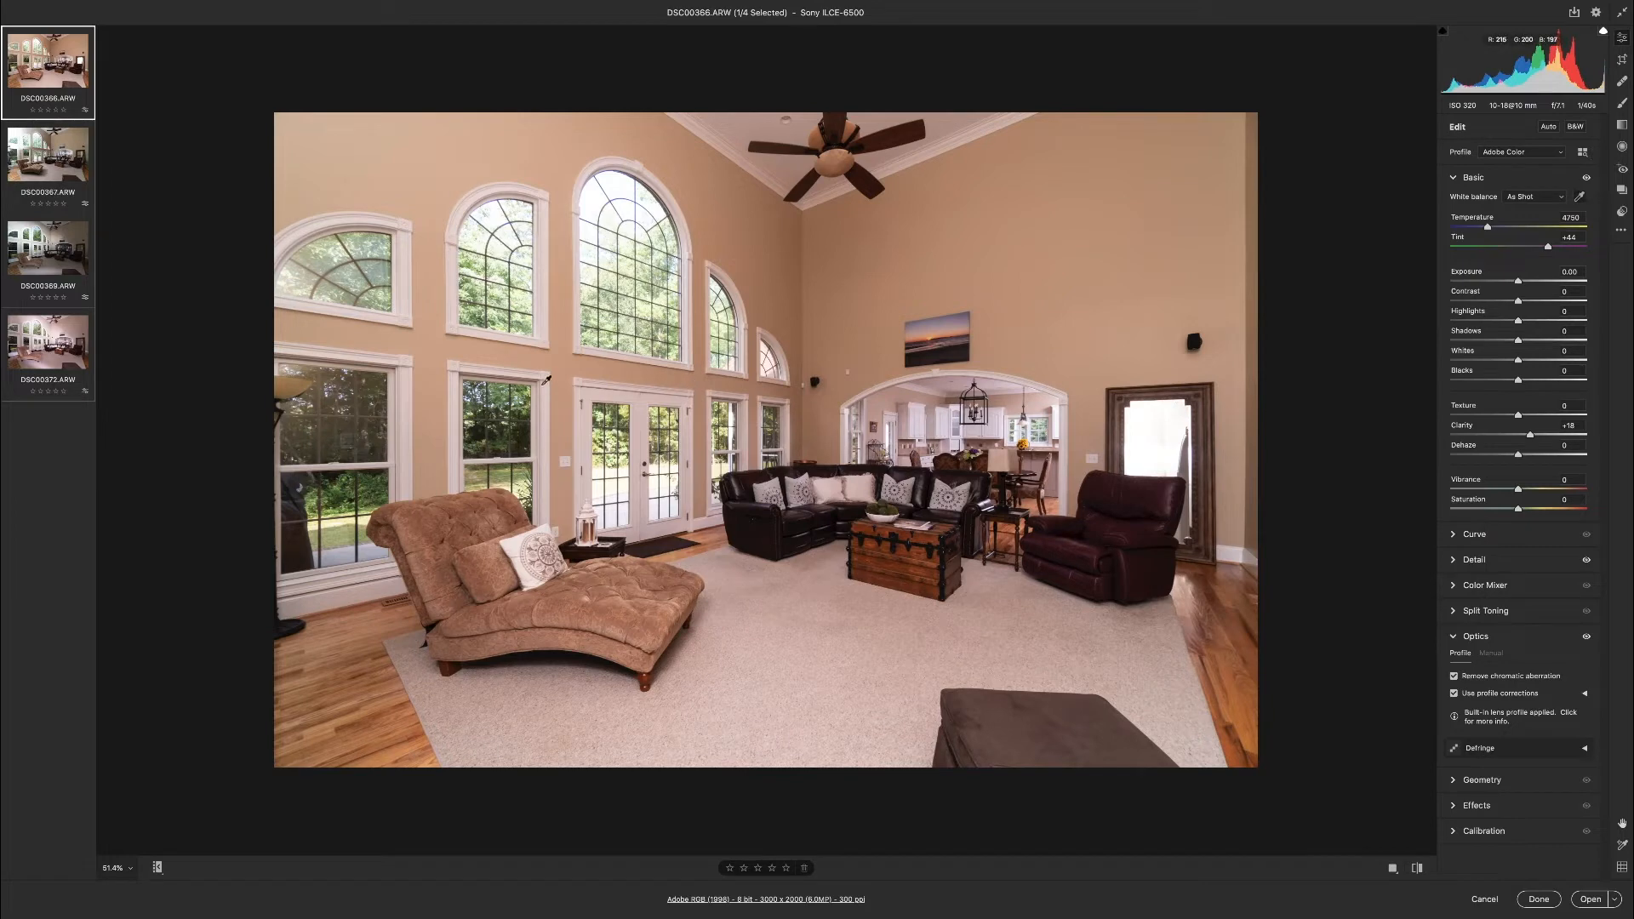
left_click_drag(1487, 227, 1448, 228)
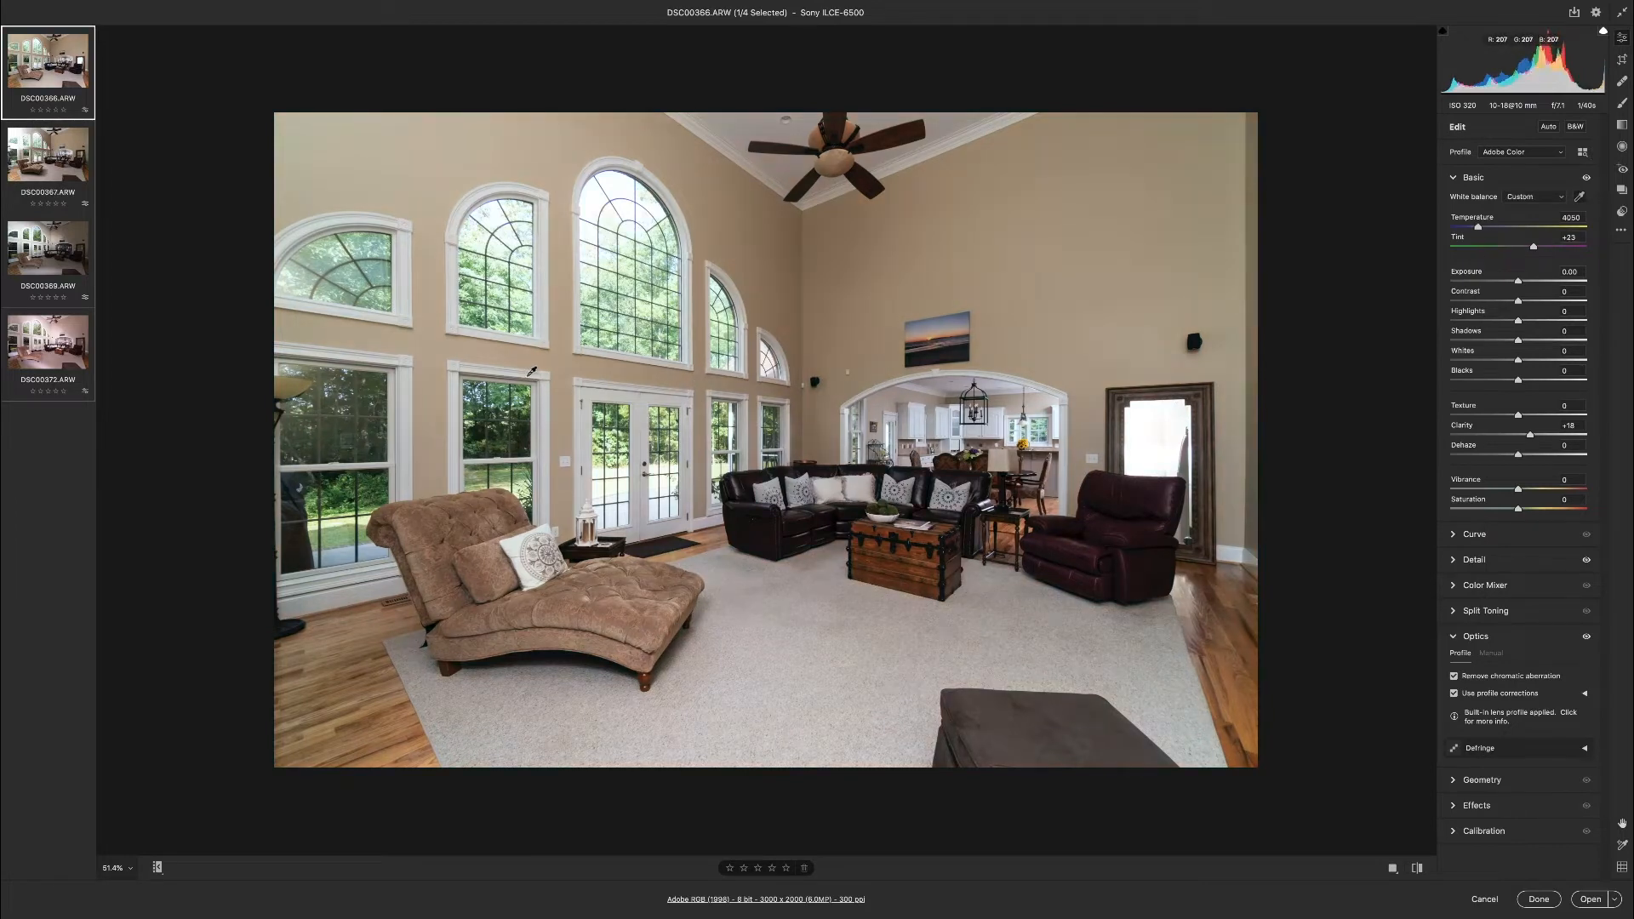
left_click(48, 166)
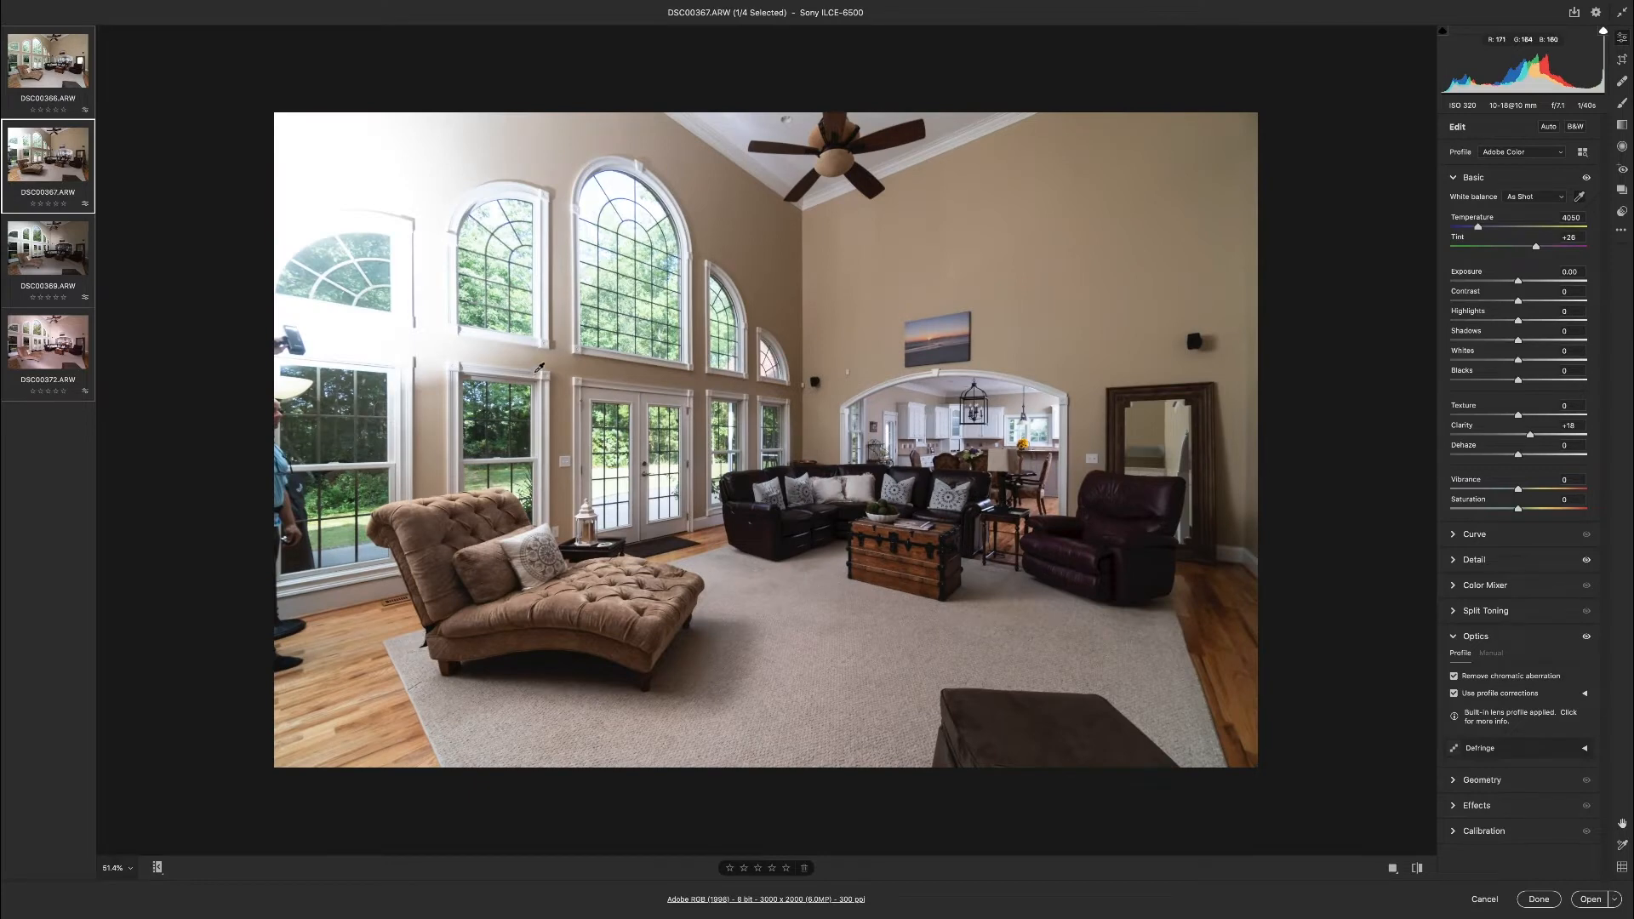
left_click(48, 248)
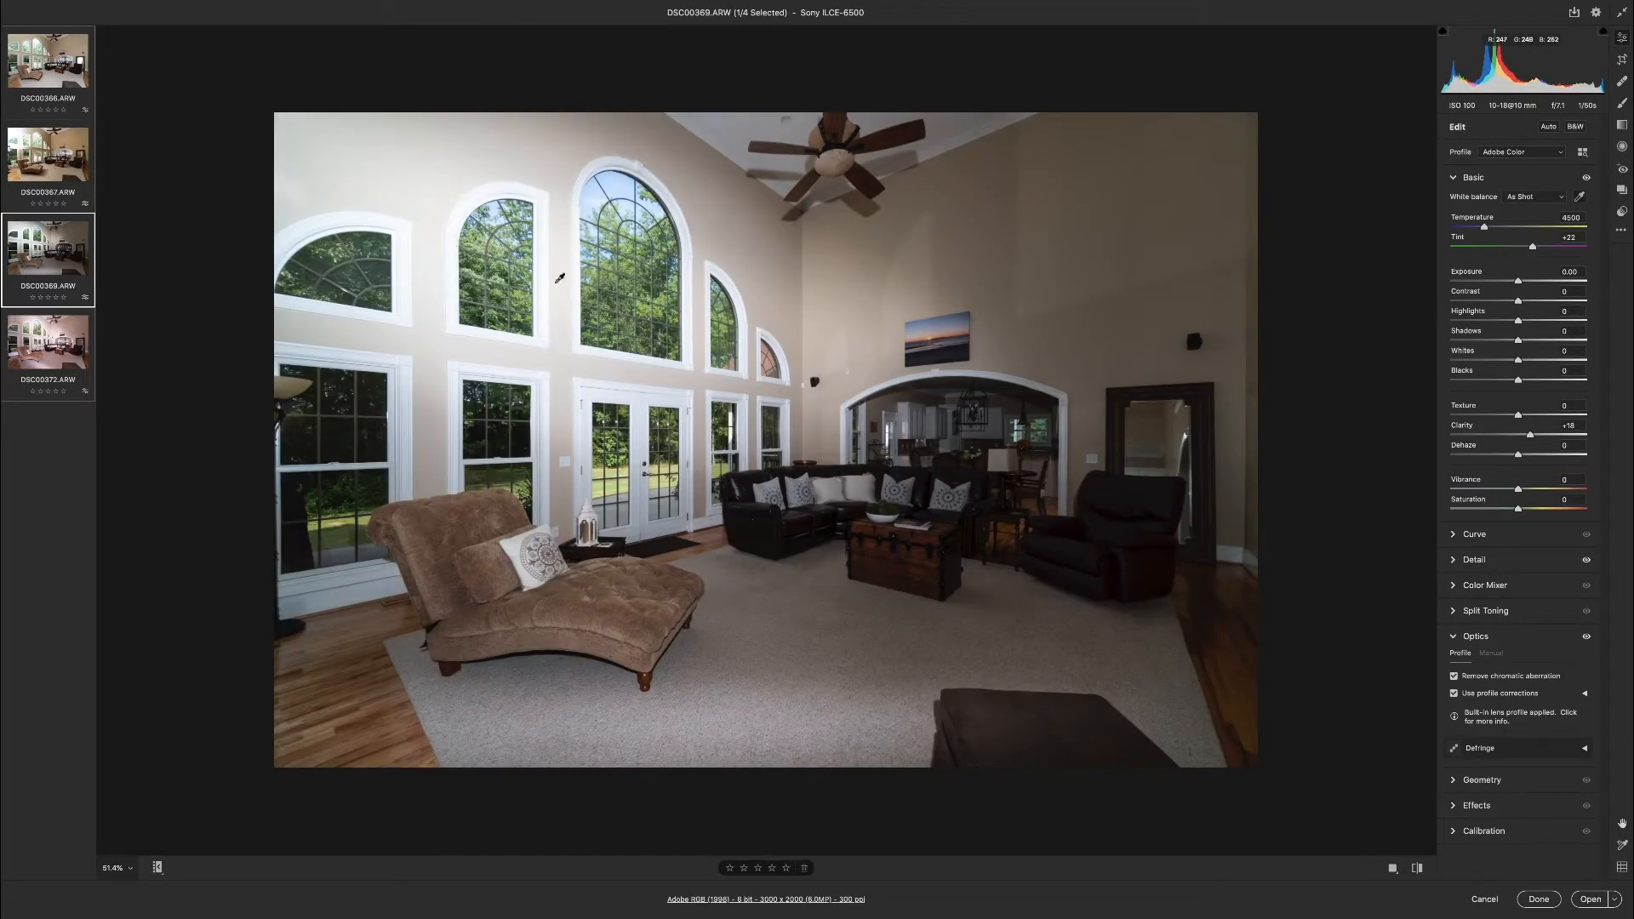
mouse_move(822, 353)
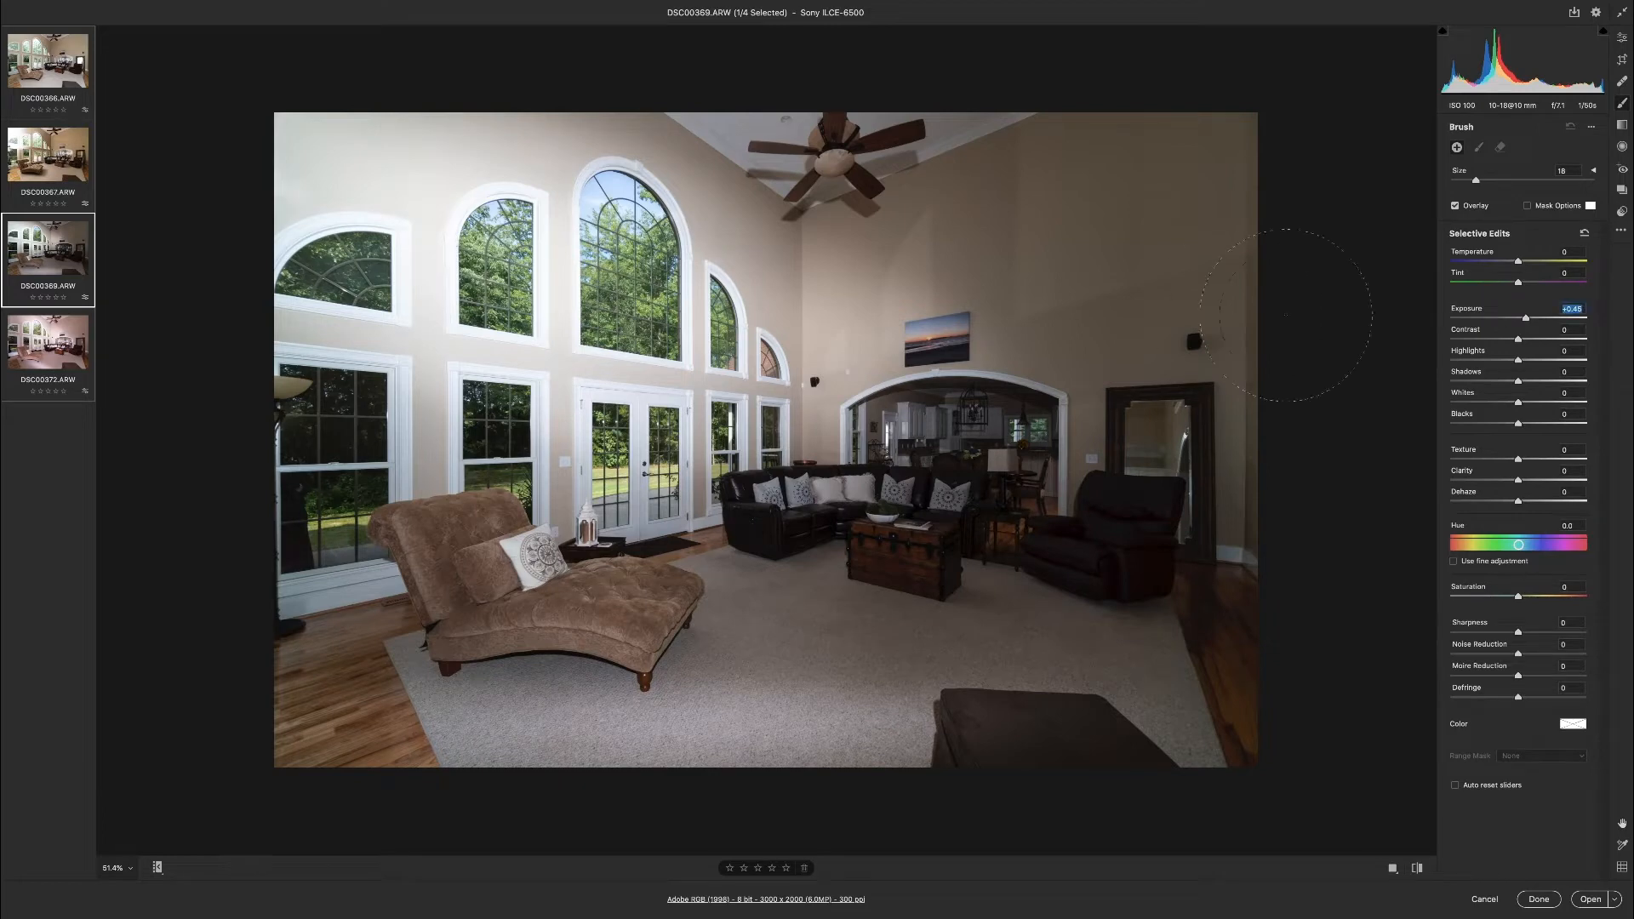
mouse_move(789, 280)
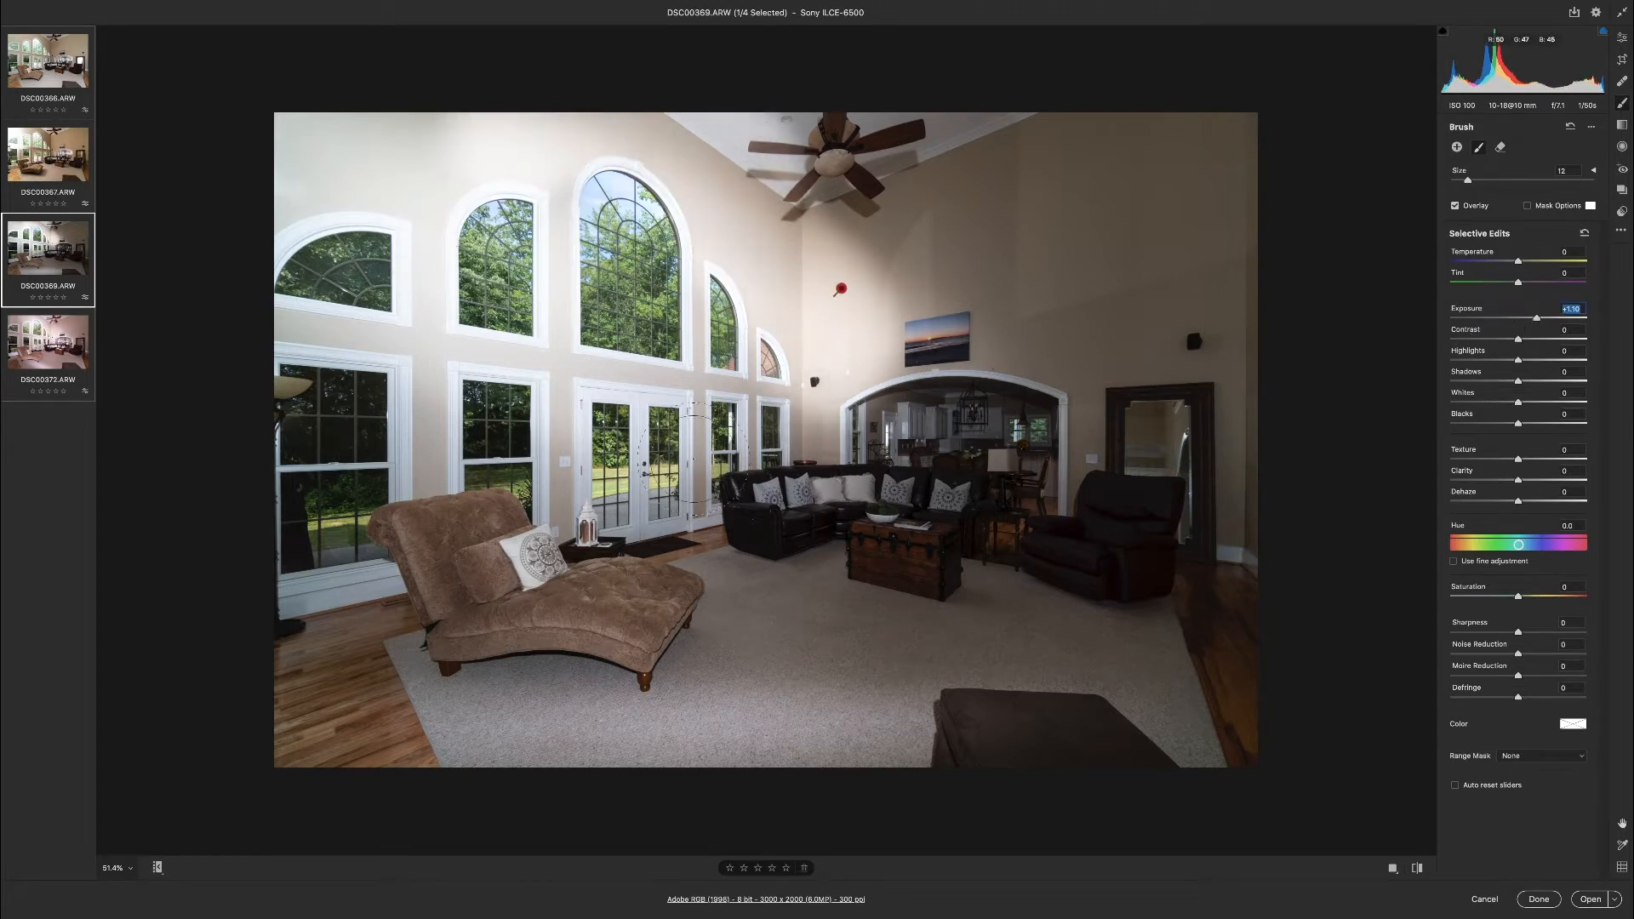
Paint a +1.50 exposure brush adjustment on the third photo's upper wall.
left_click(48, 344)
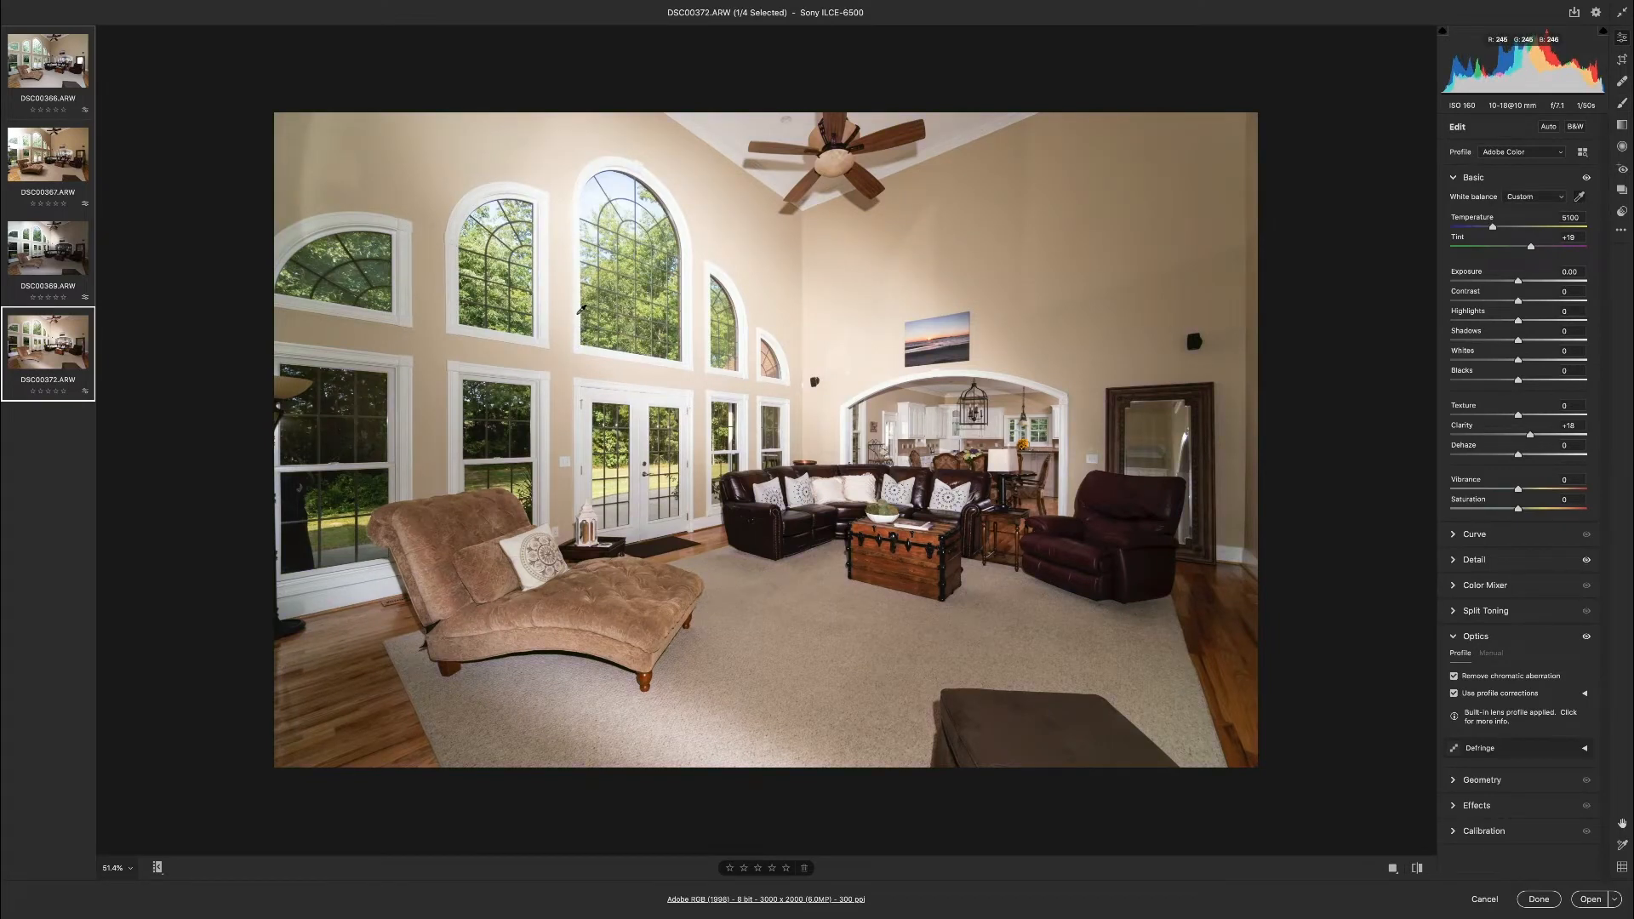
mouse_move(546, 313)
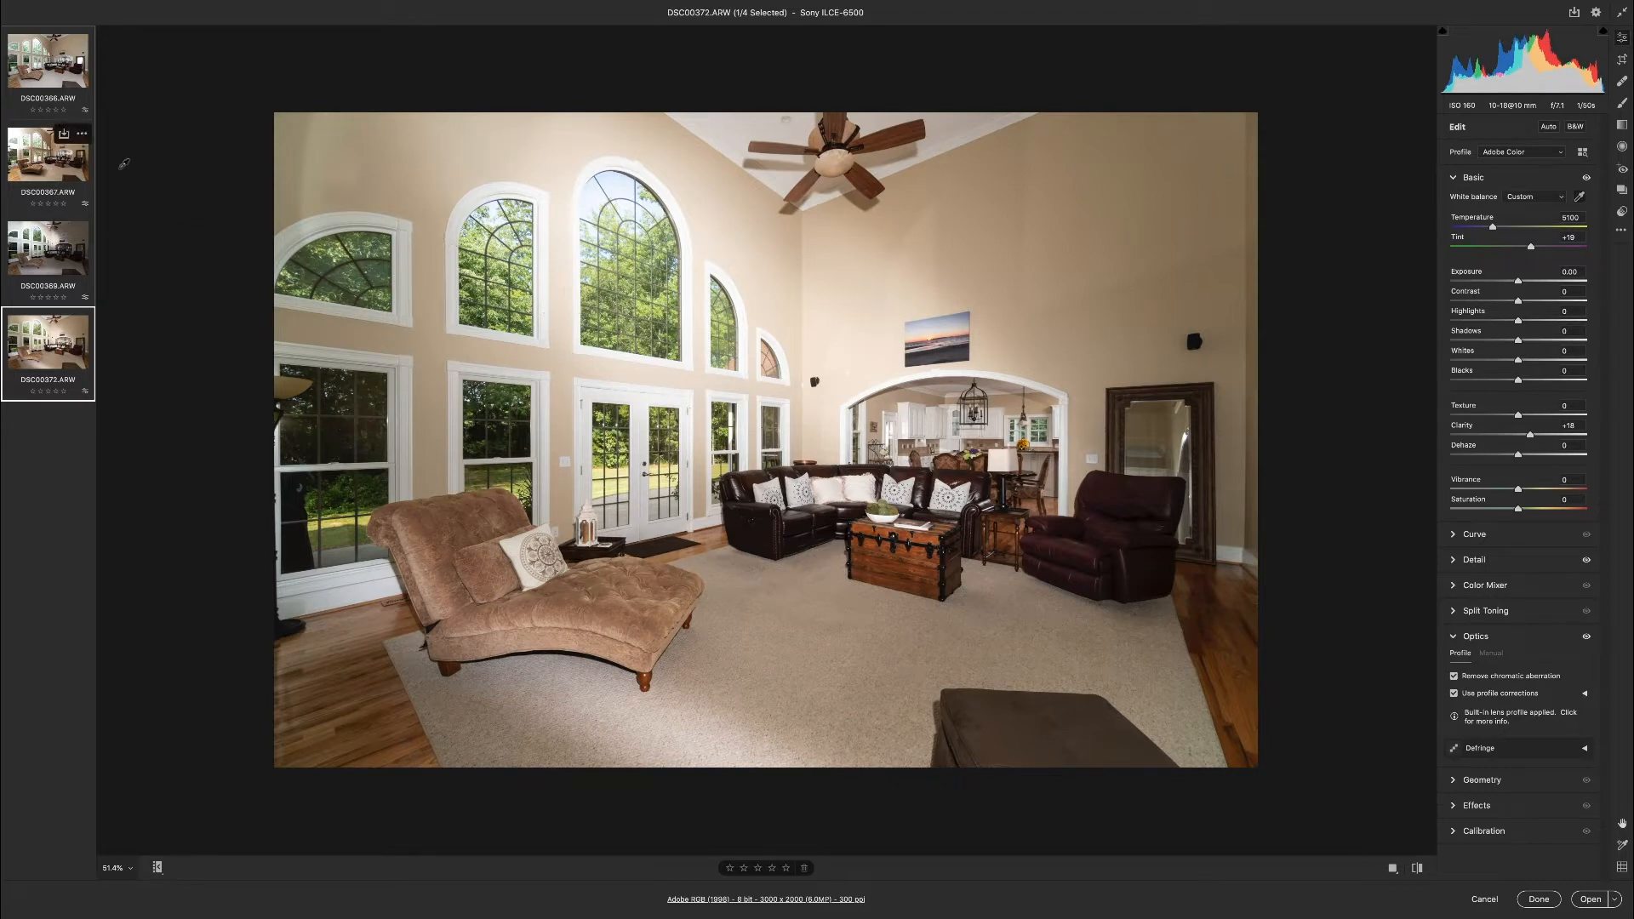
Step back through the second and first photos before previewing all four in Bridge.
left_click(48, 153)
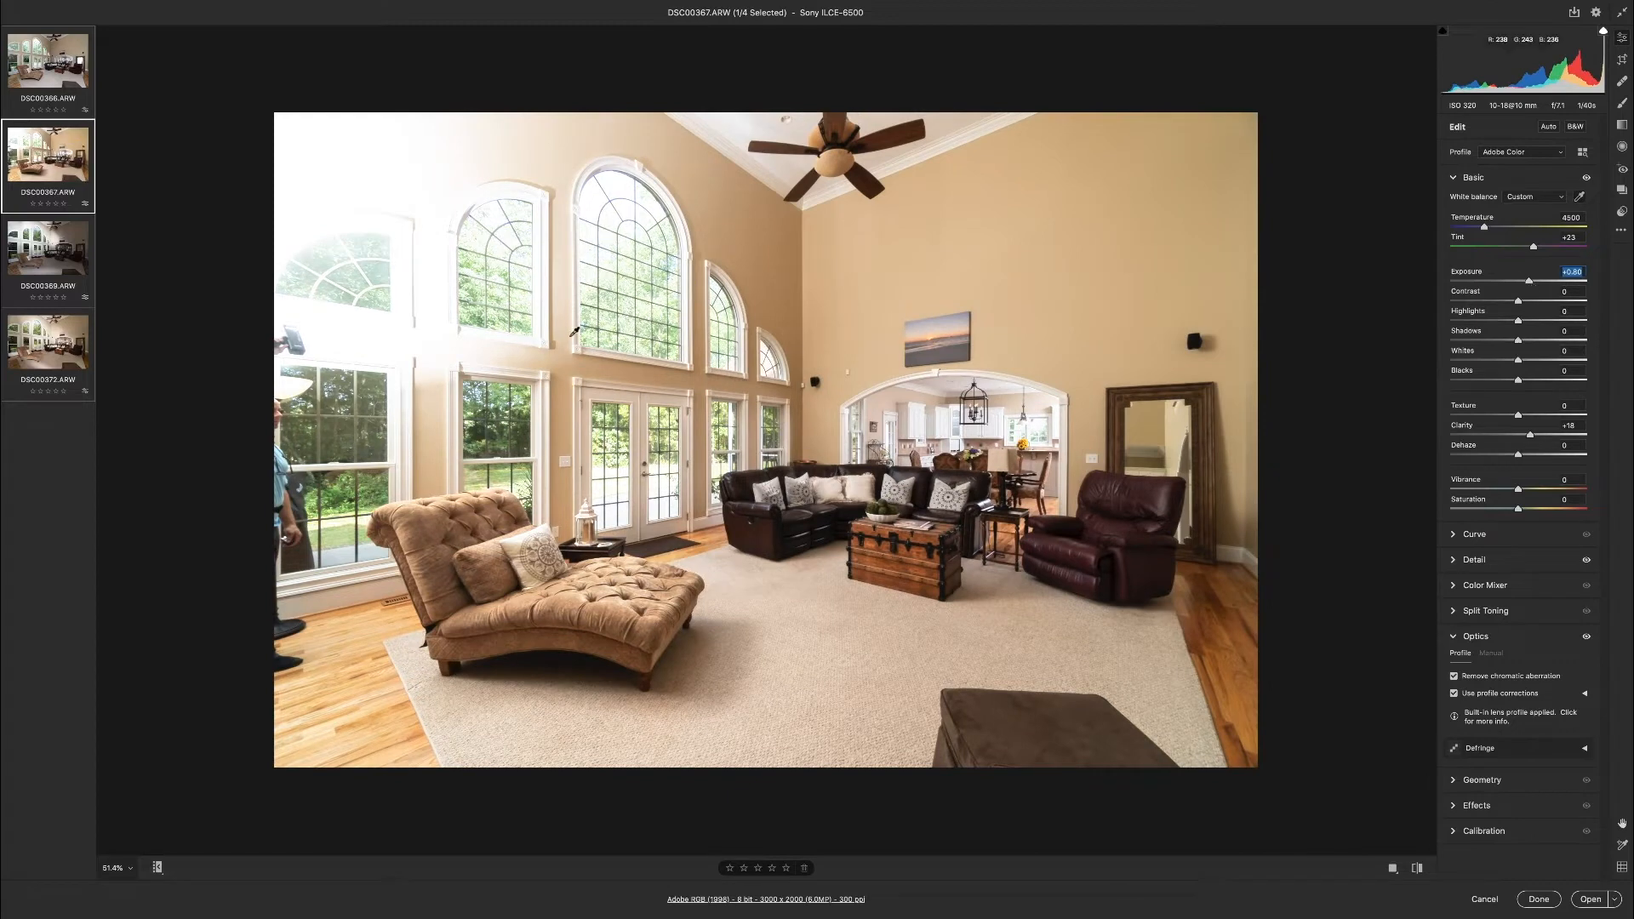
left_click(48, 59)
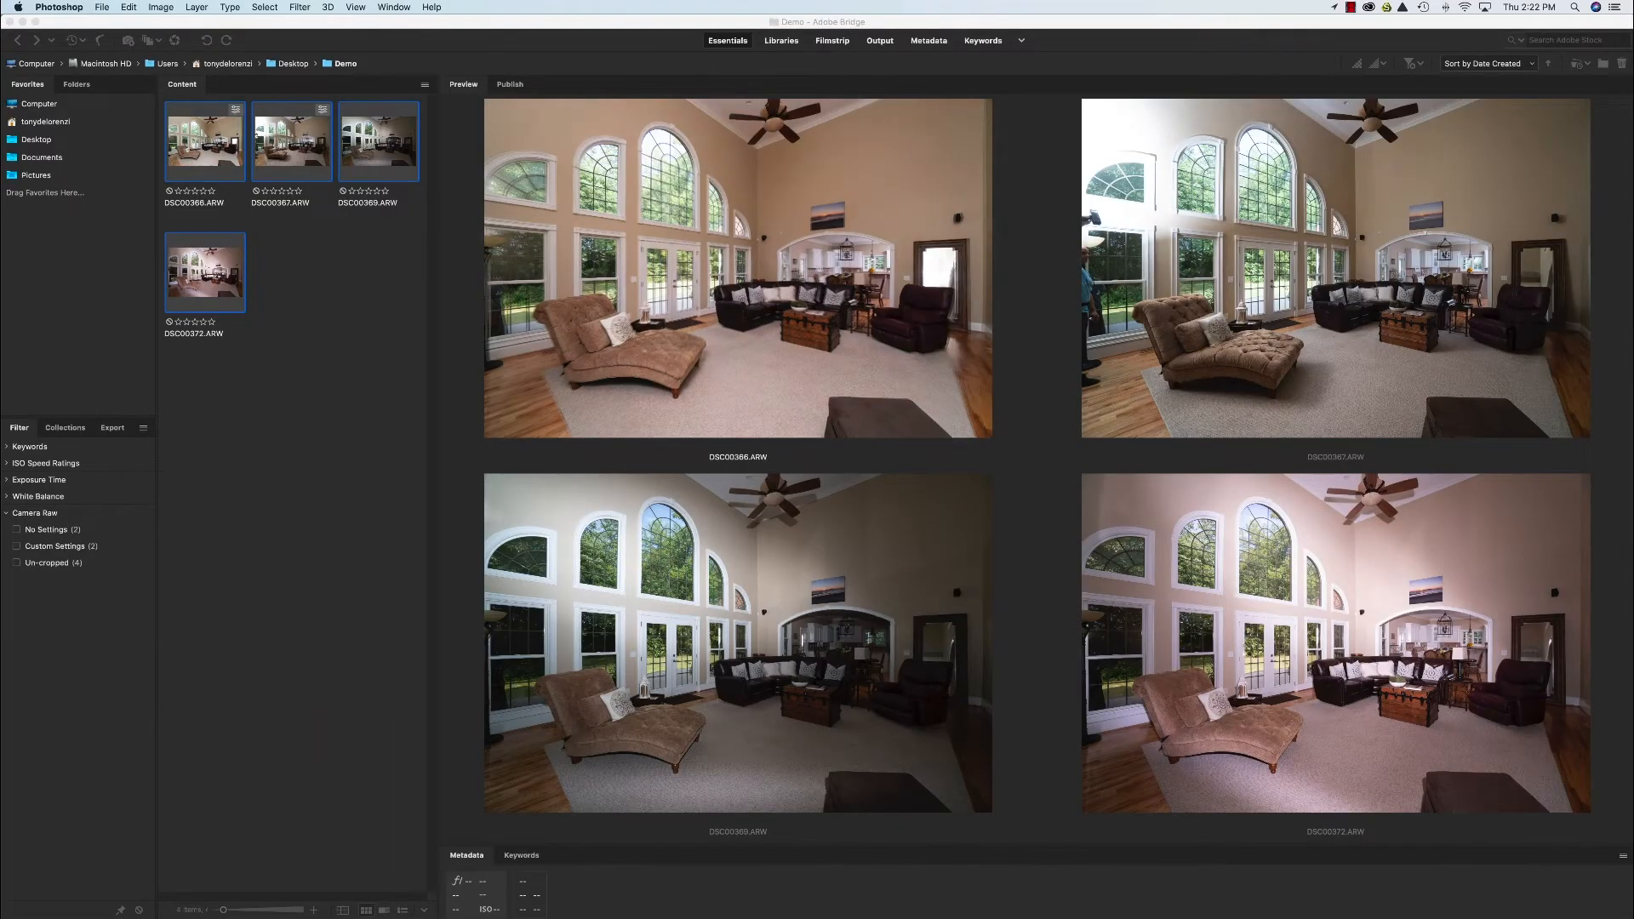
Open the four selected interior raw photos from Bridge in Photoshop.
double_click(205, 272)
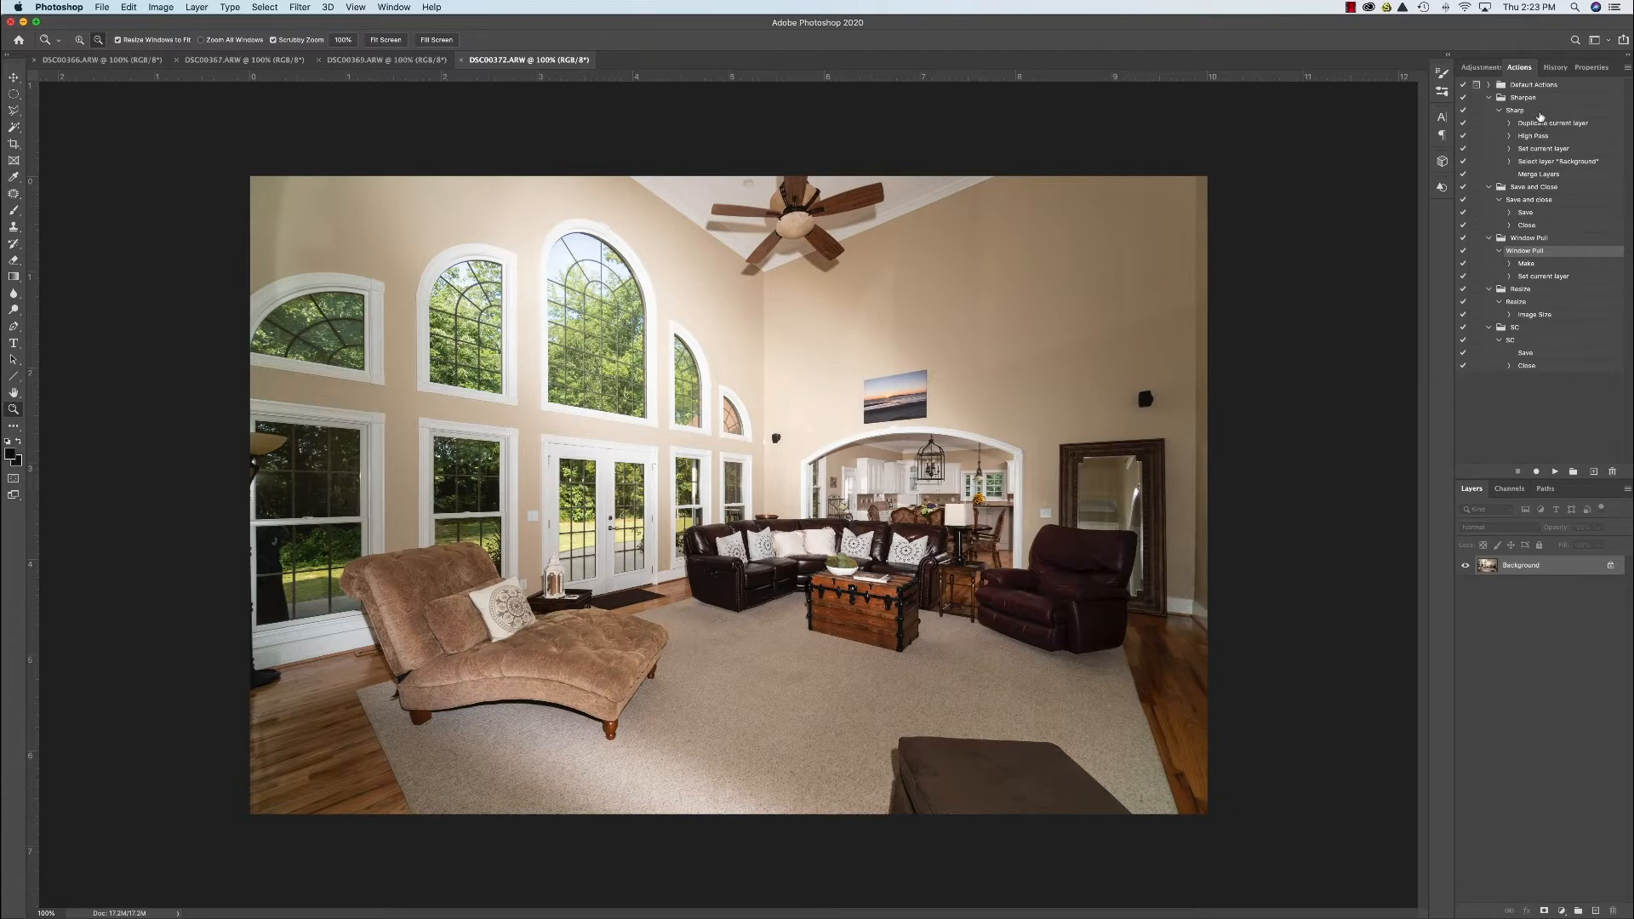
mouse_move(1544, 134)
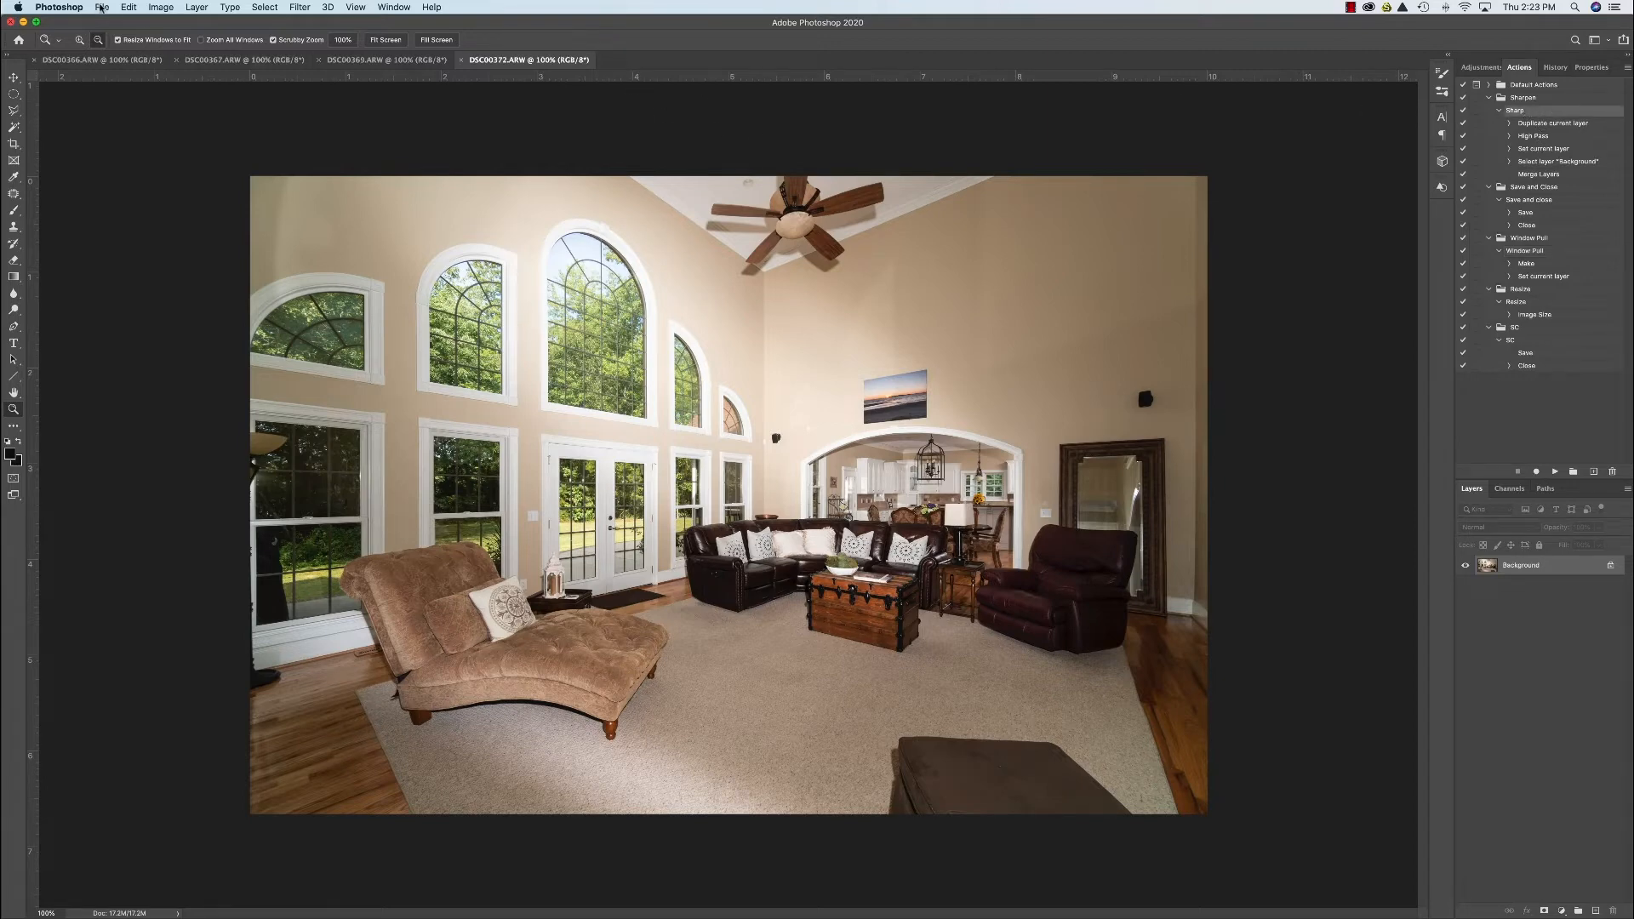
mouse_move(121, 296)
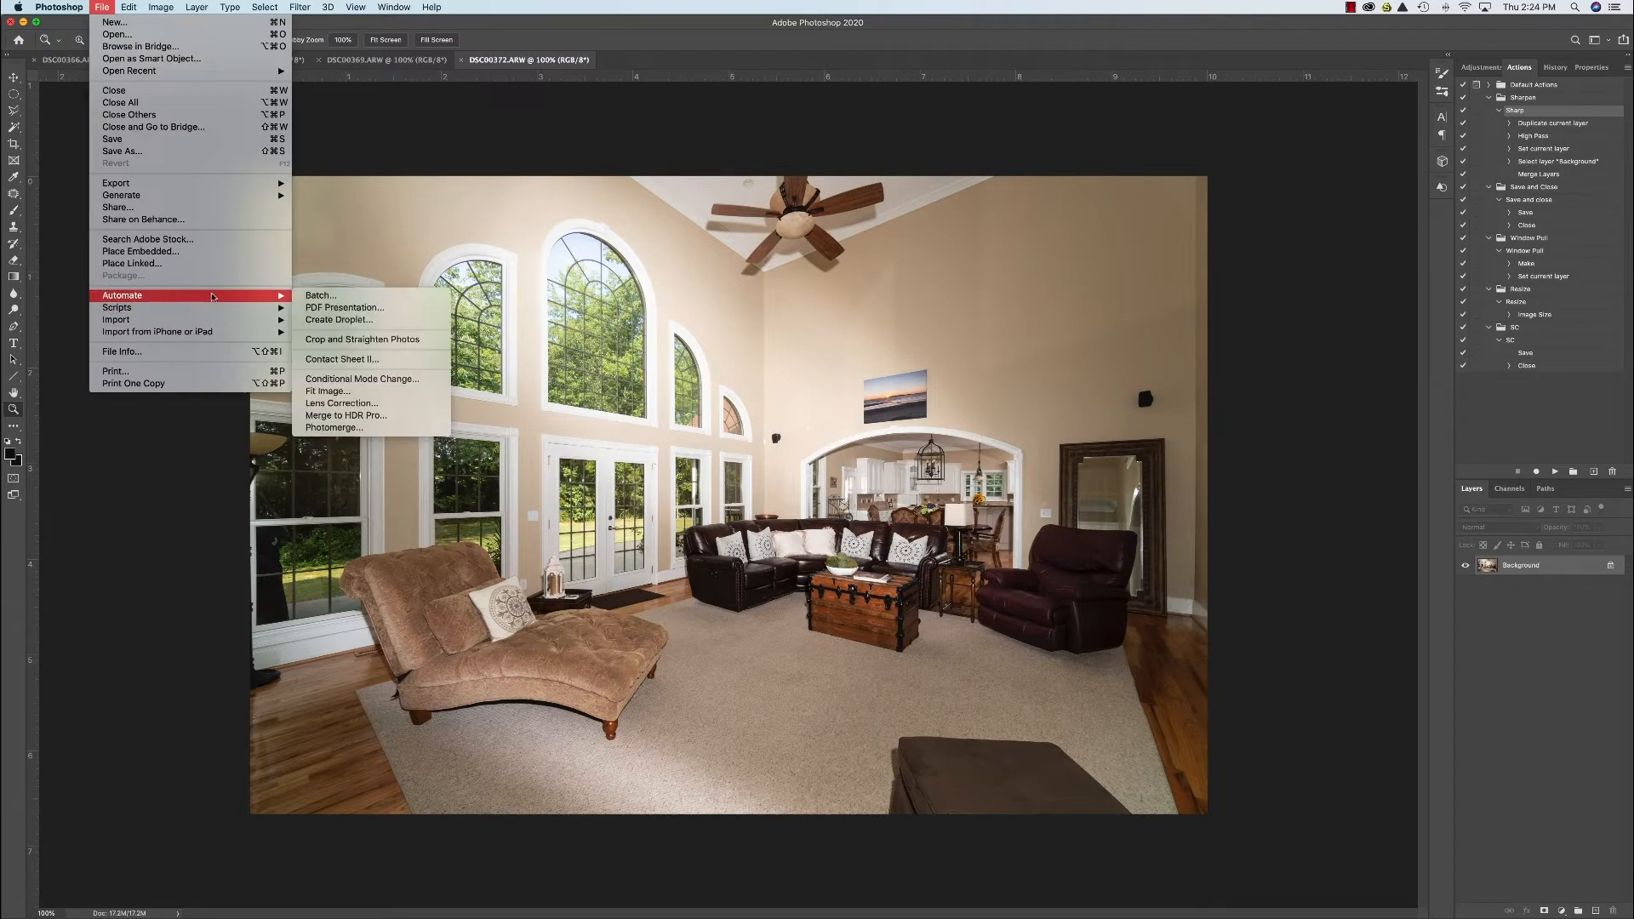
mouse_move(320, 296)
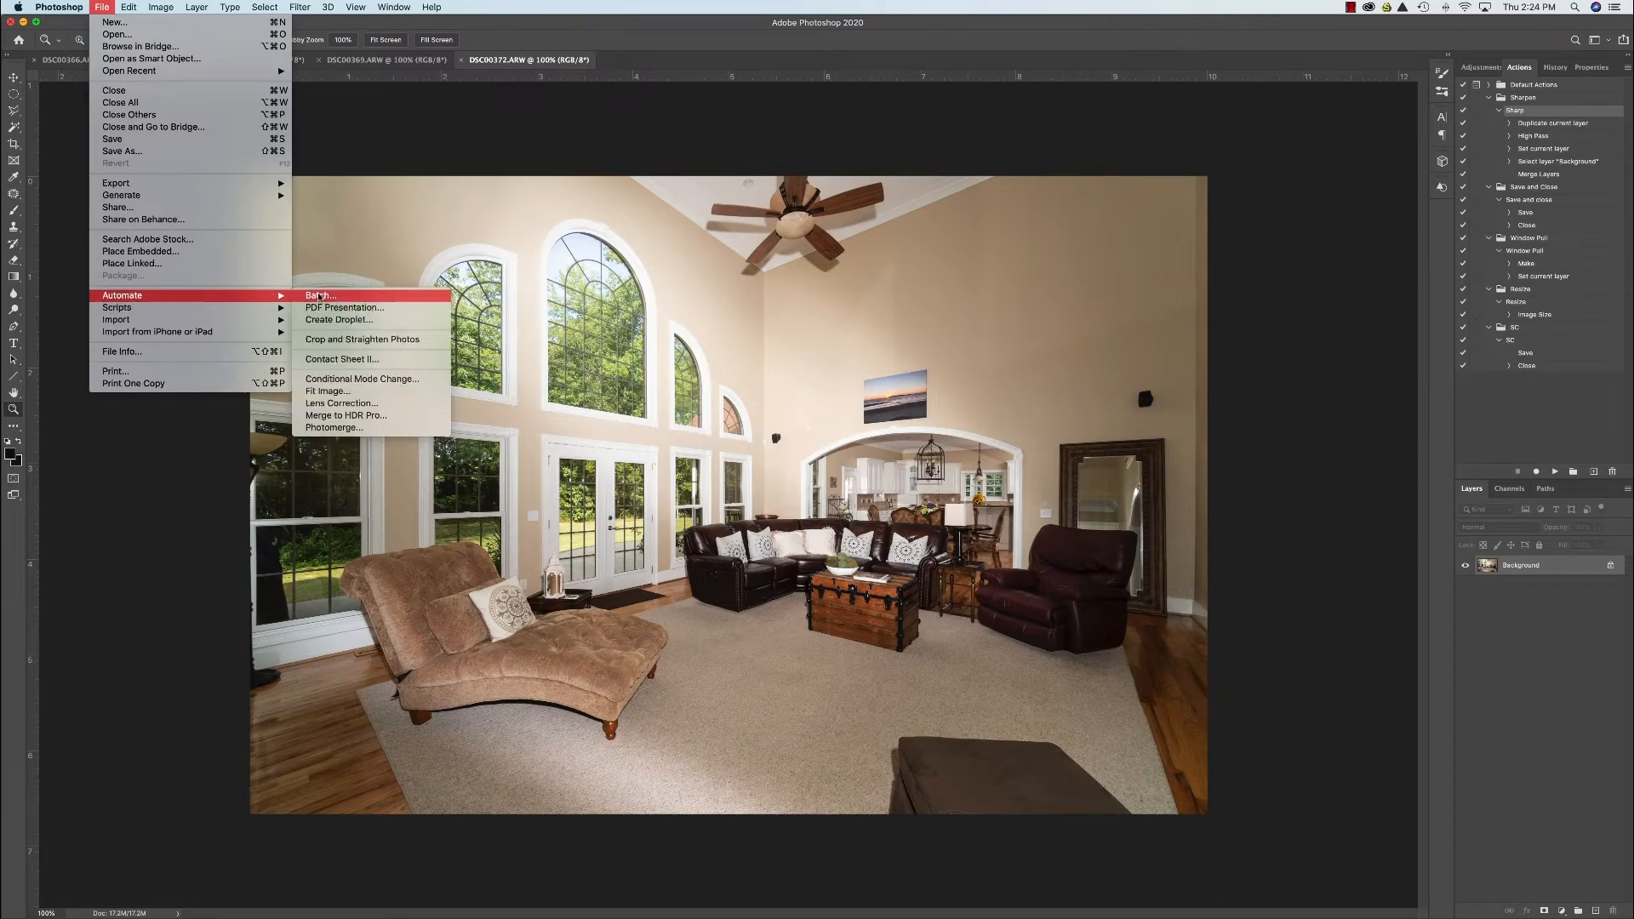
left_click(320, 295)
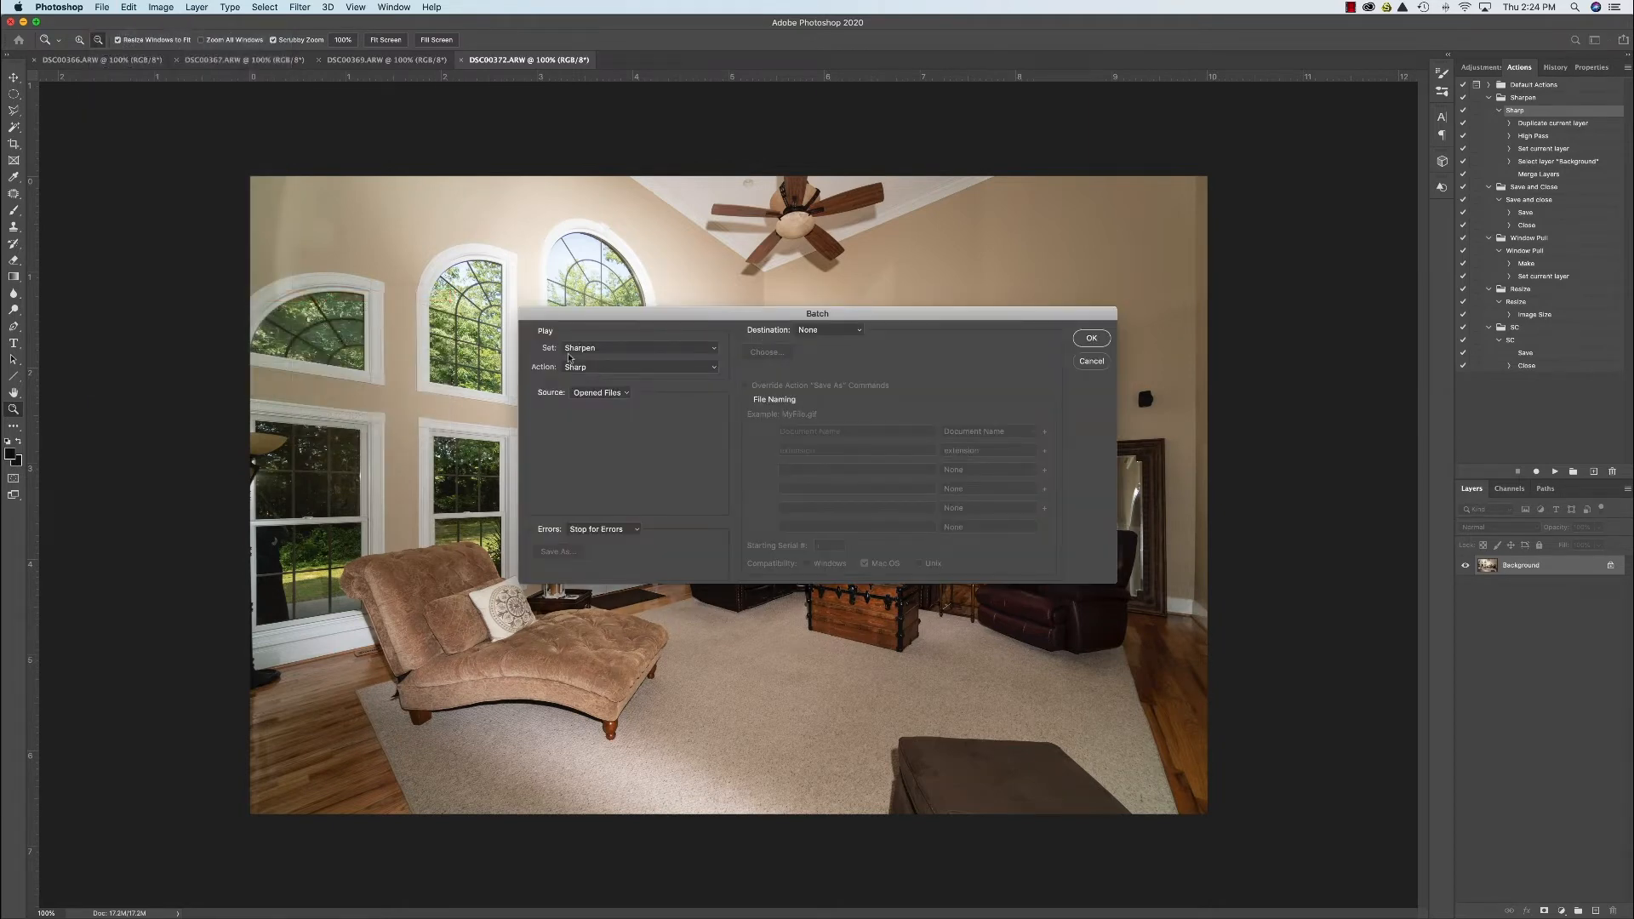
mouse_move(998, 269)
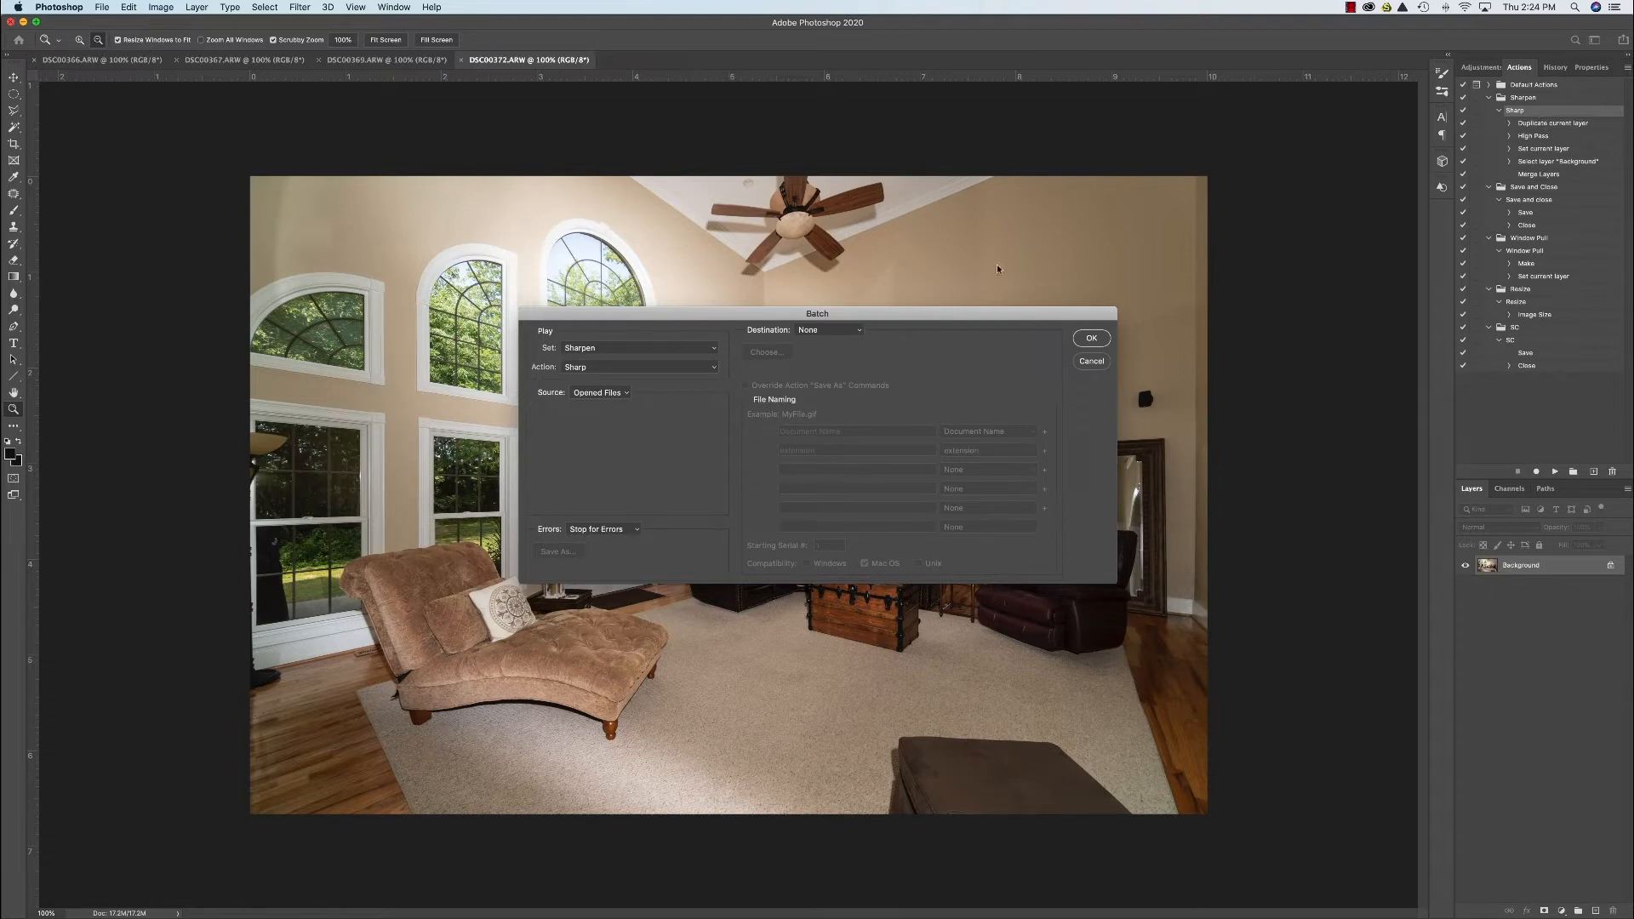
mouse_move(572, 373)
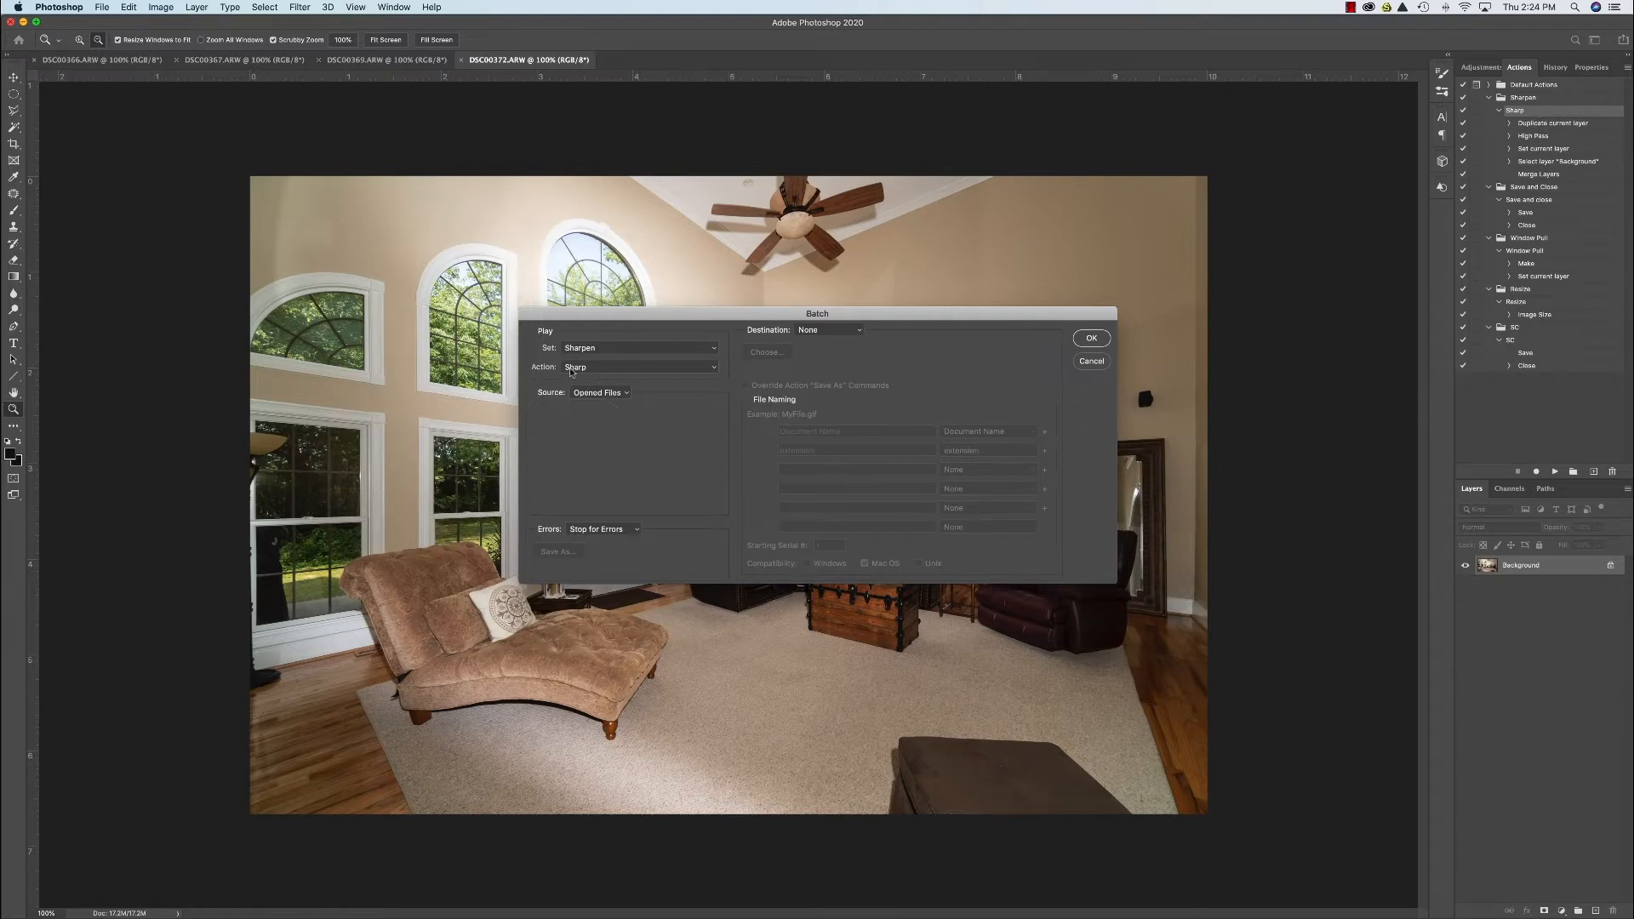
mouse_move(790, 436)
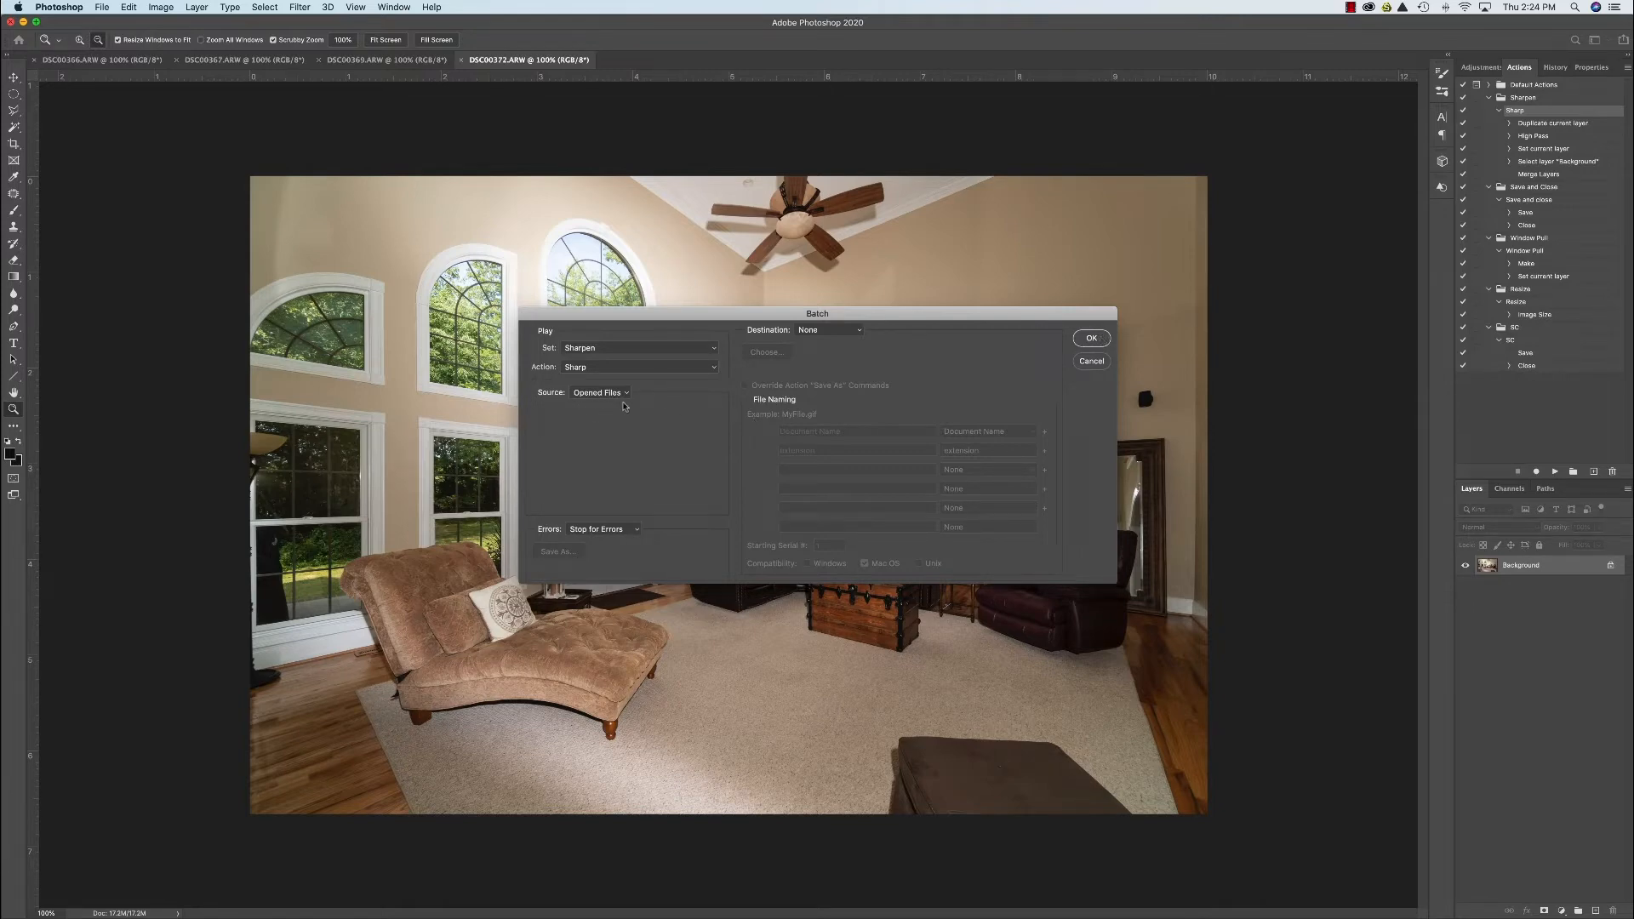
mouse_move(415, 168)
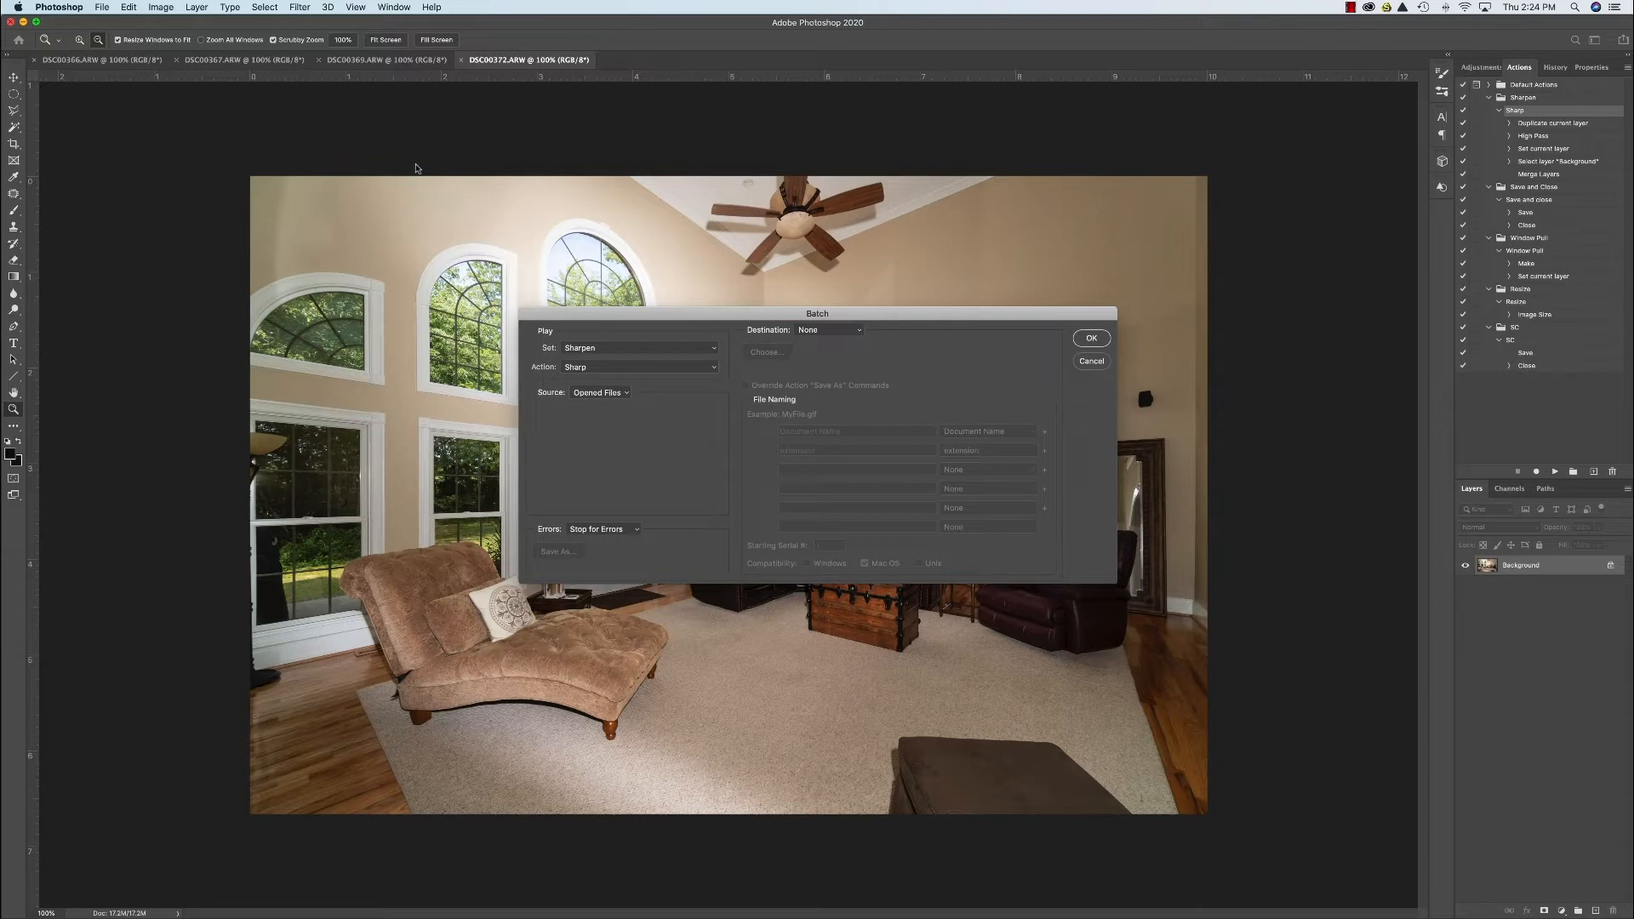
mouse_move(628, 407)
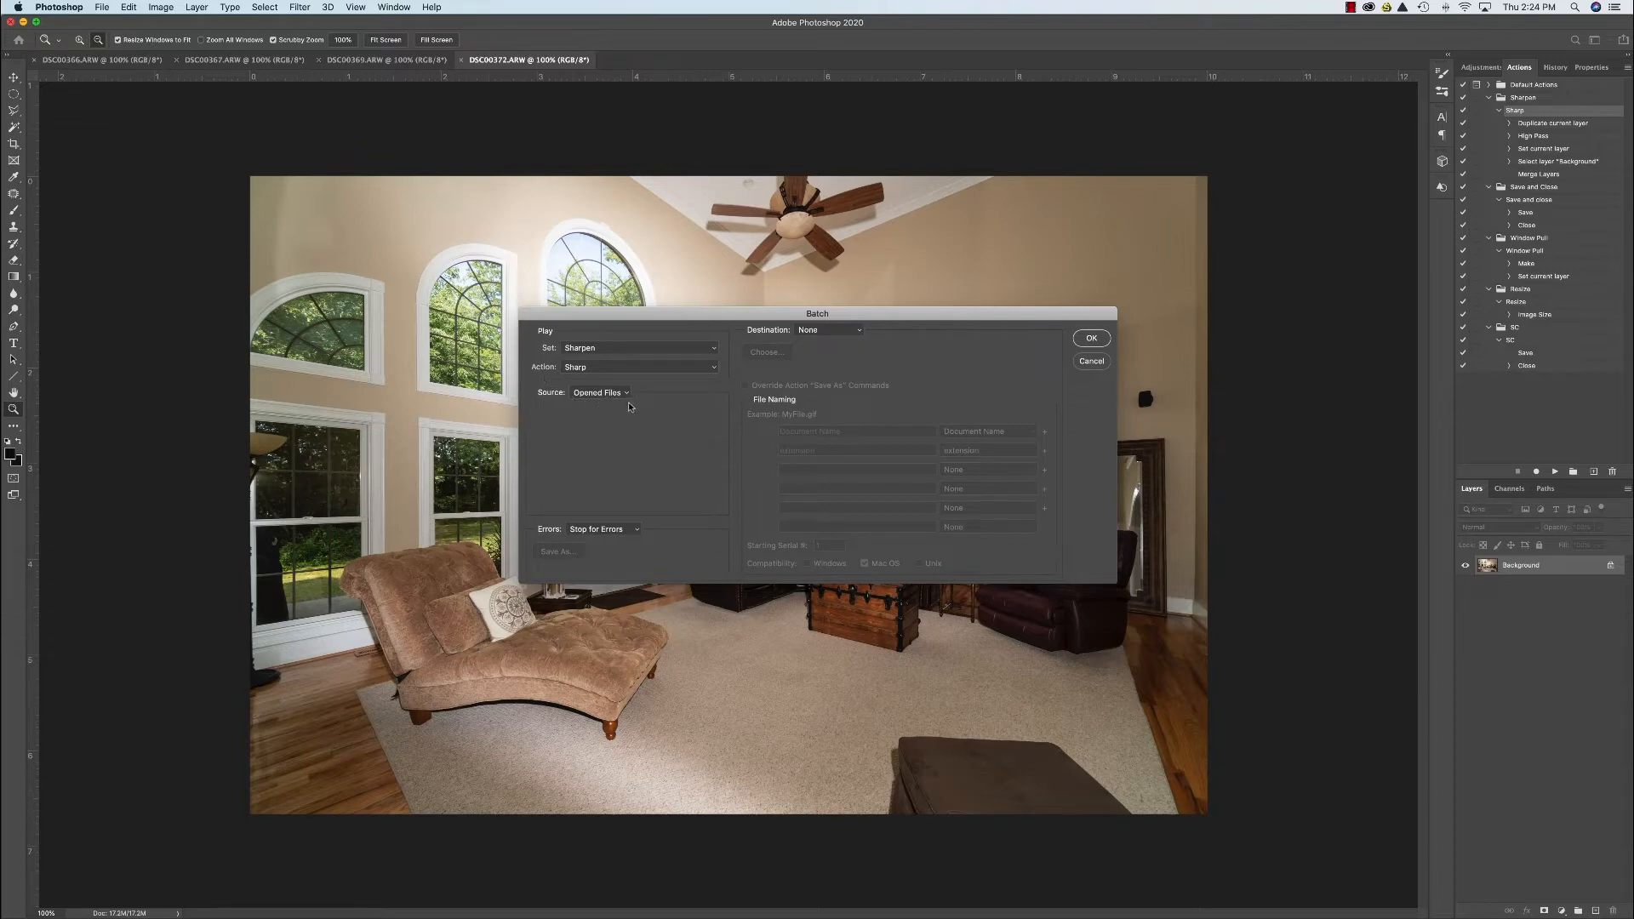
mouse_move(571, 403)
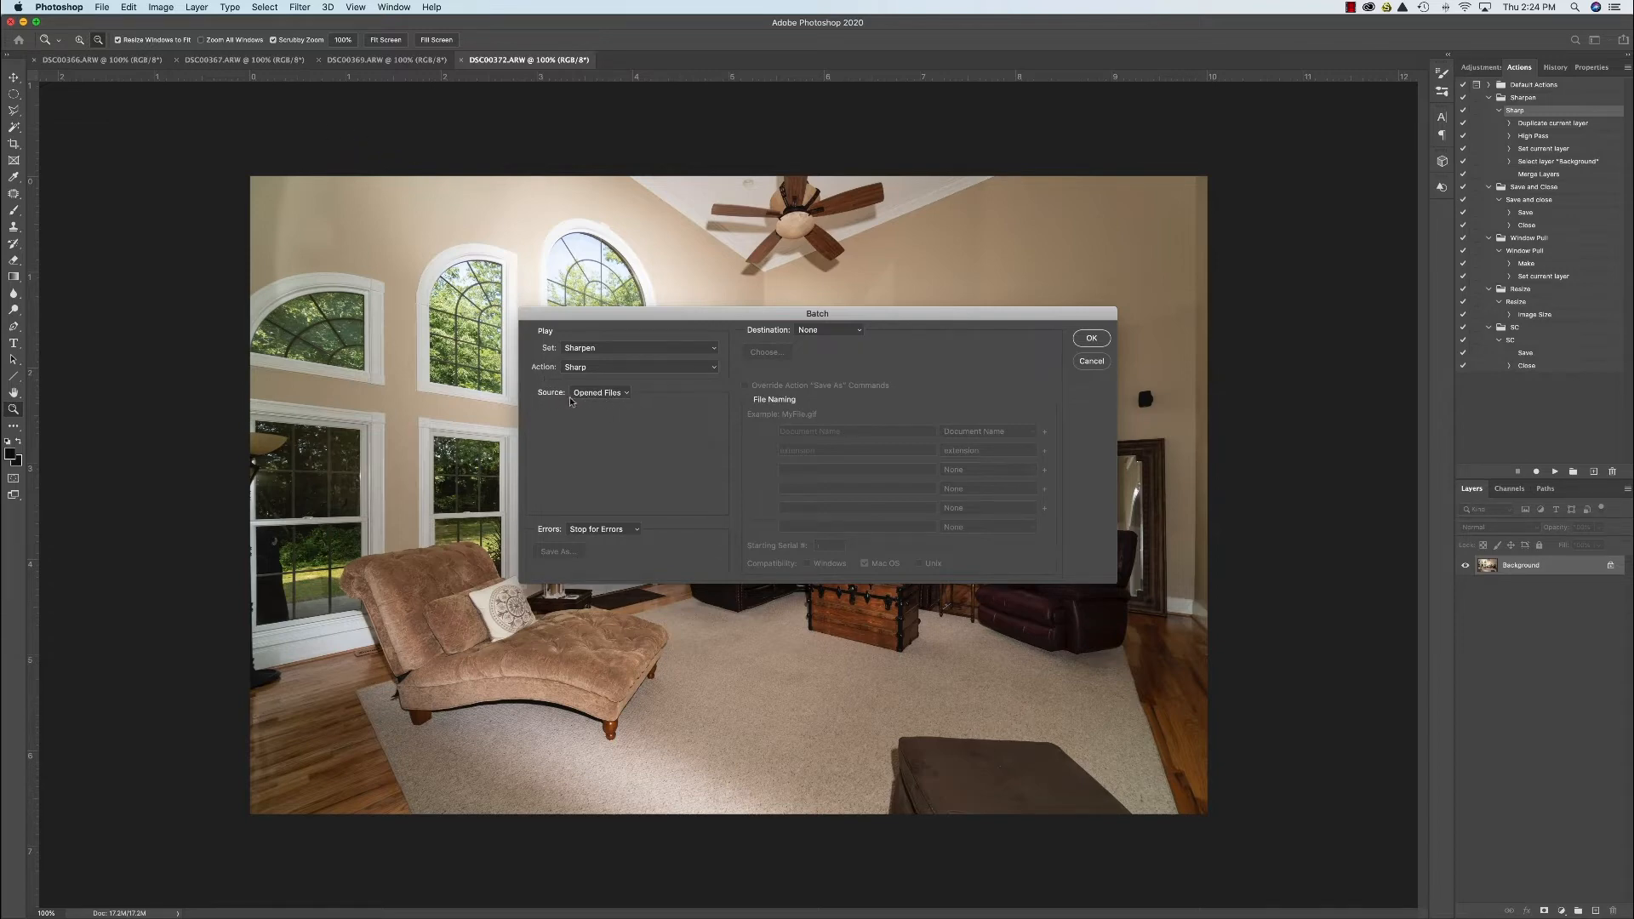
mouse_move(623, 401)
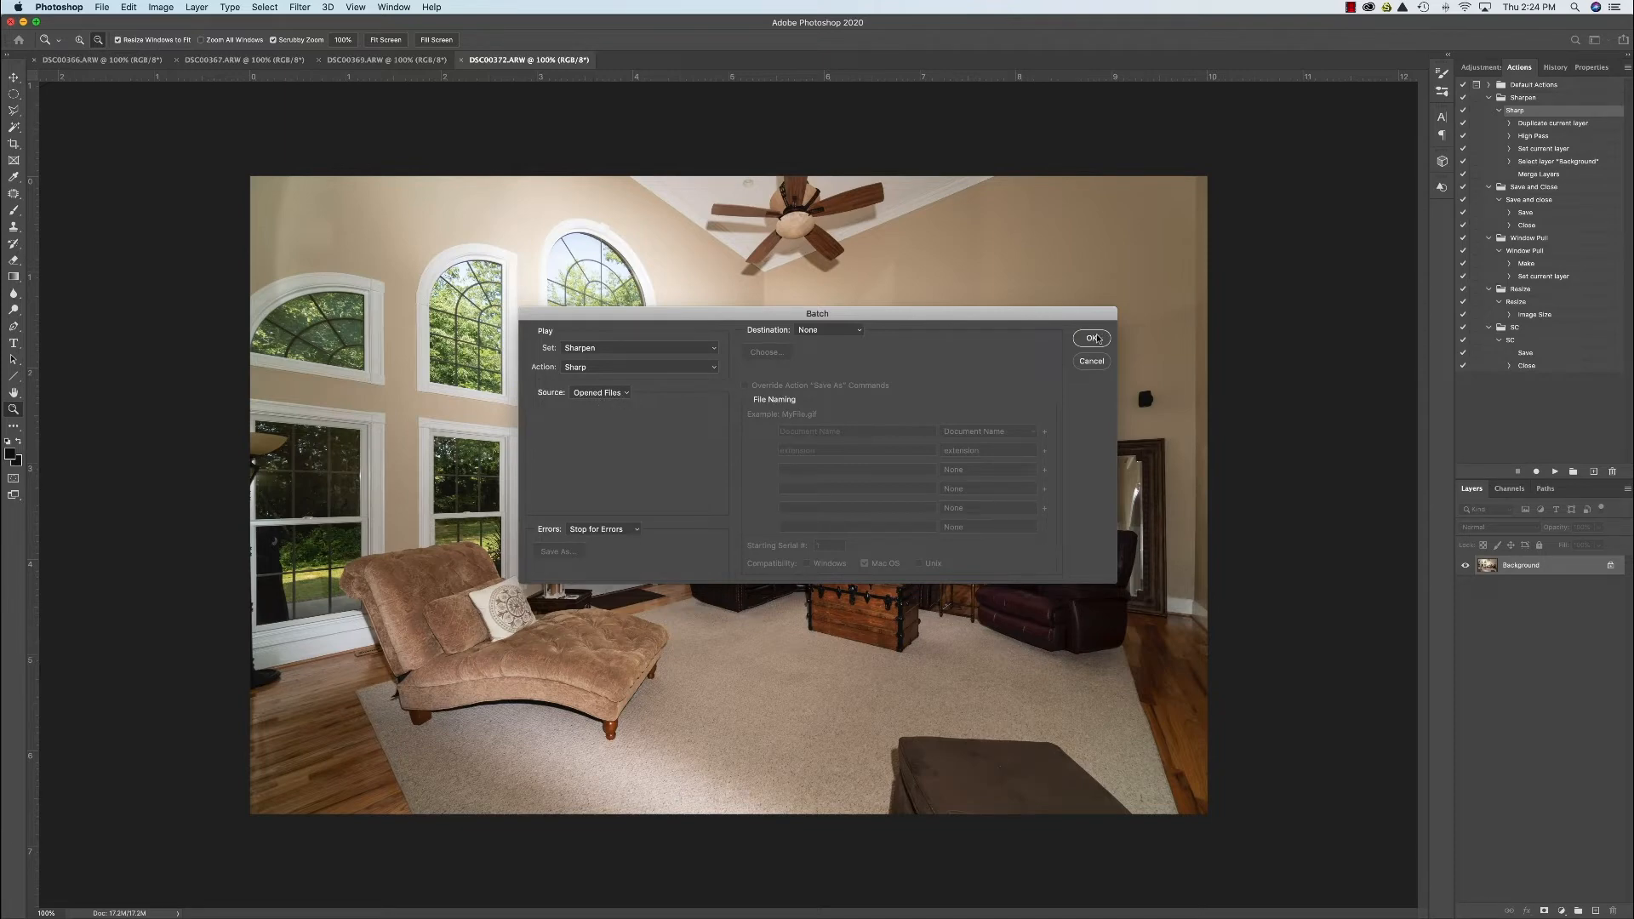
mouse_move(1093, 362)
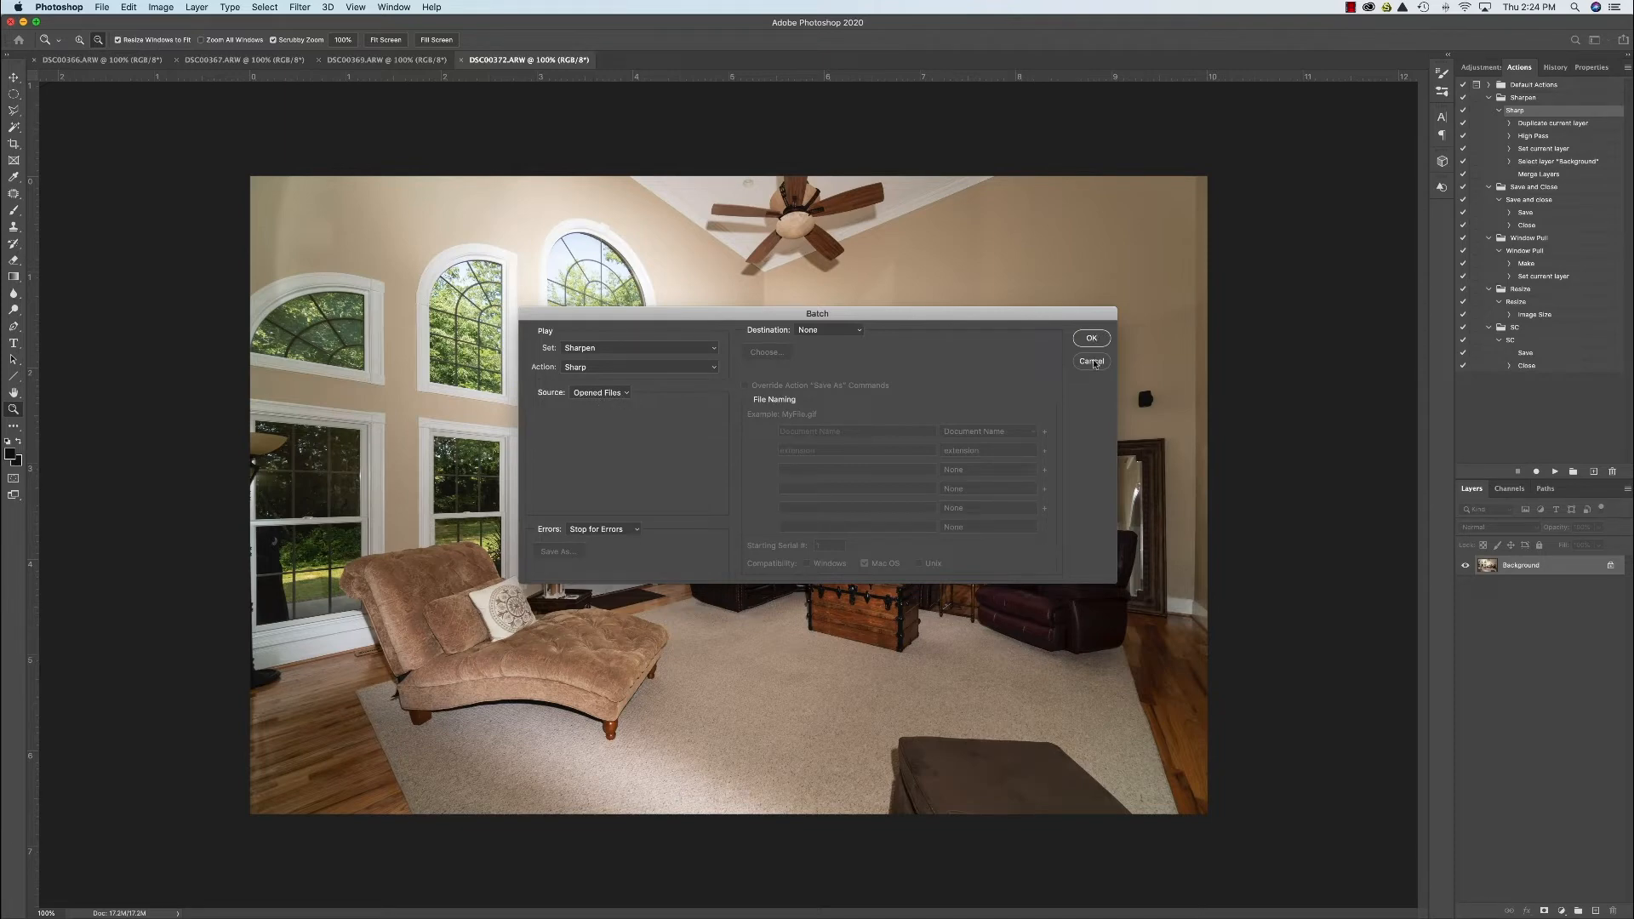
left_click(1092, 362)
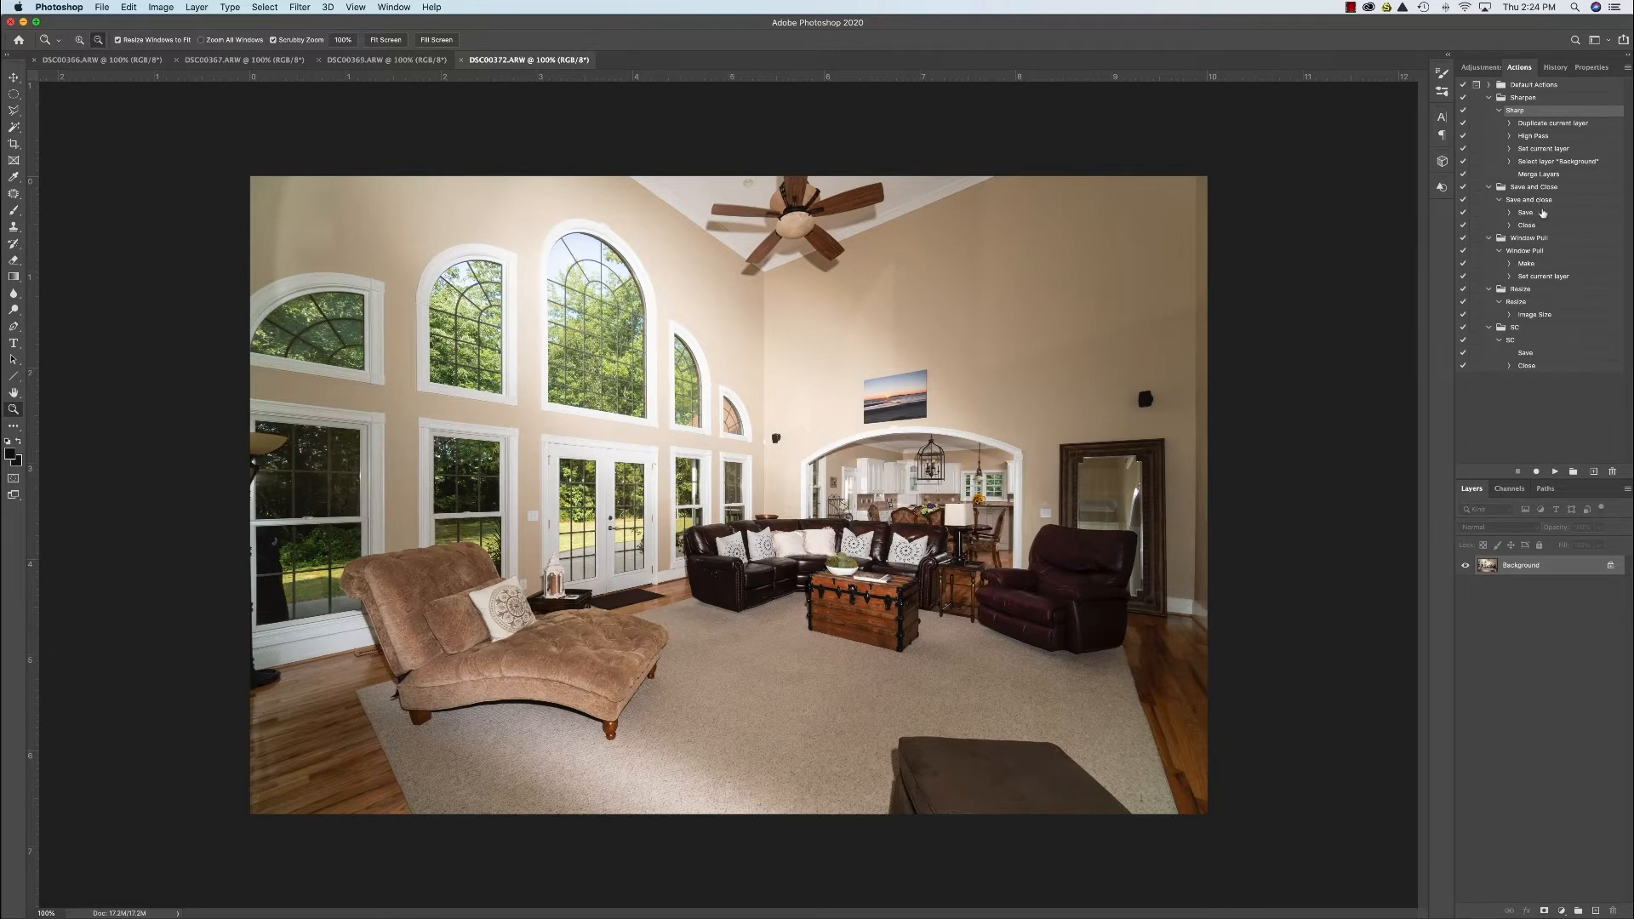
mouse_move(1540, 219)
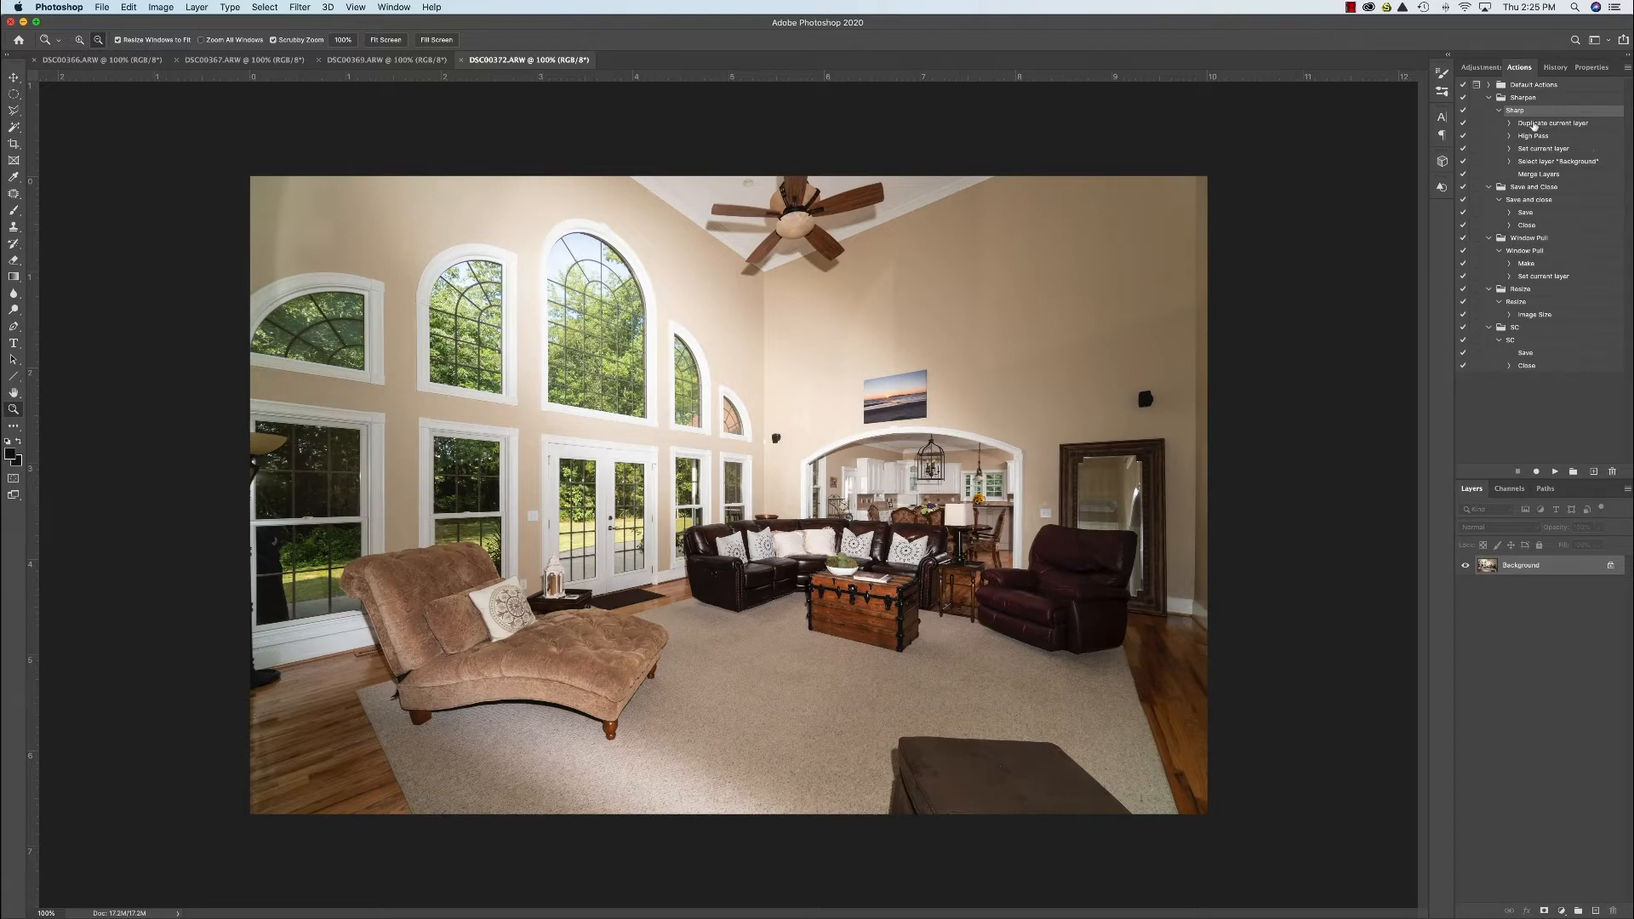
mouse_move(1557, 136)
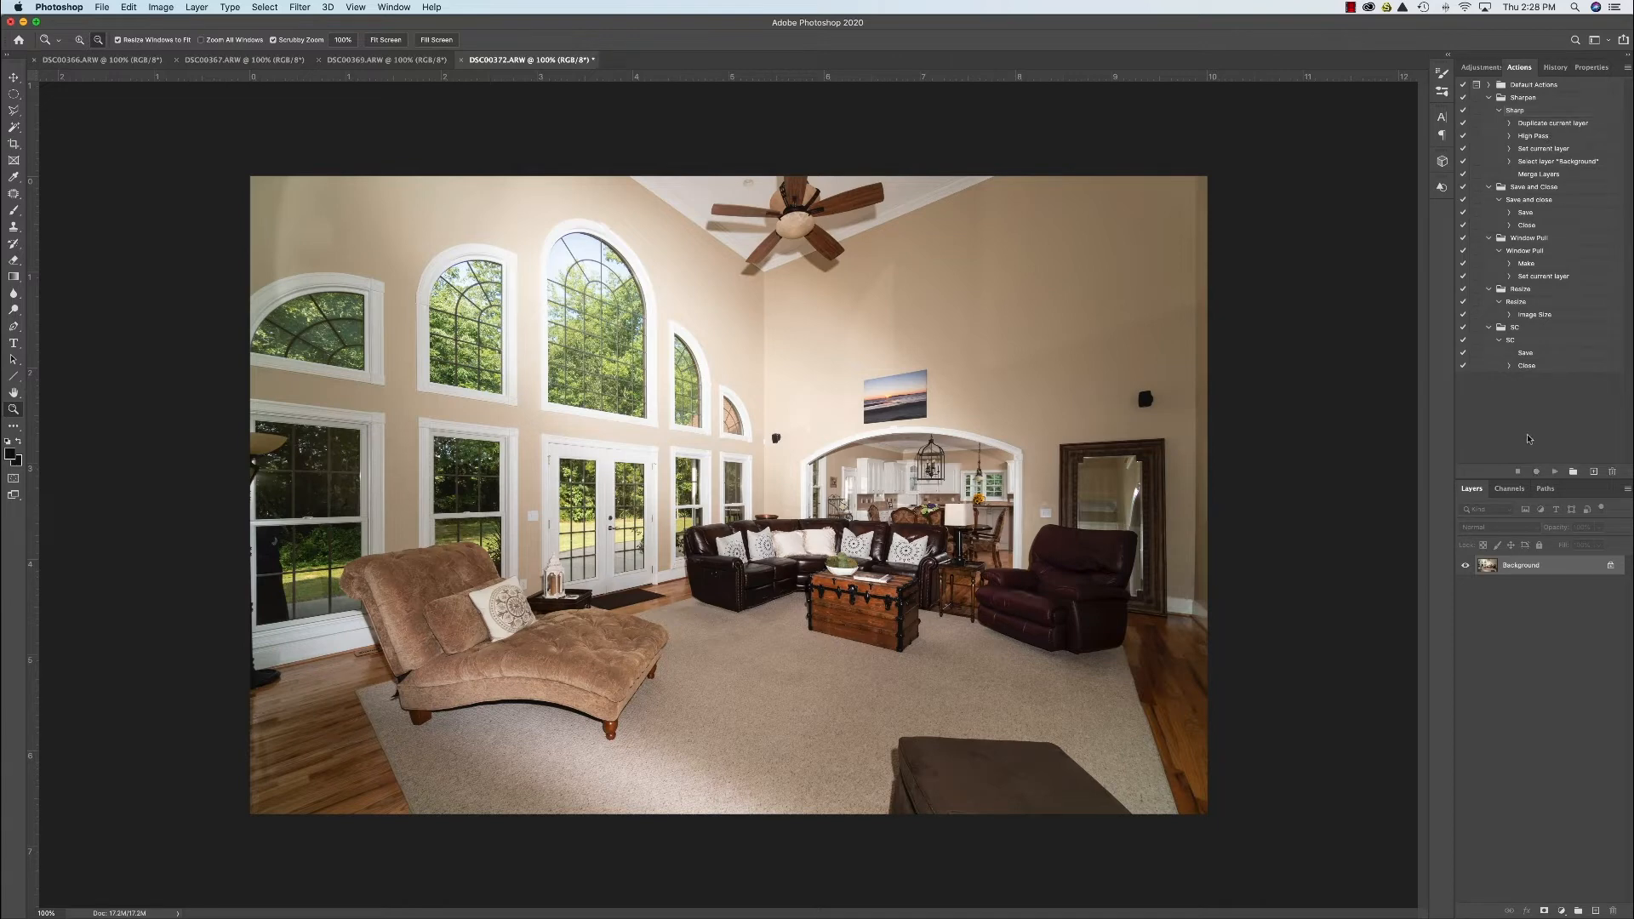
mouse_move(1528, 416)
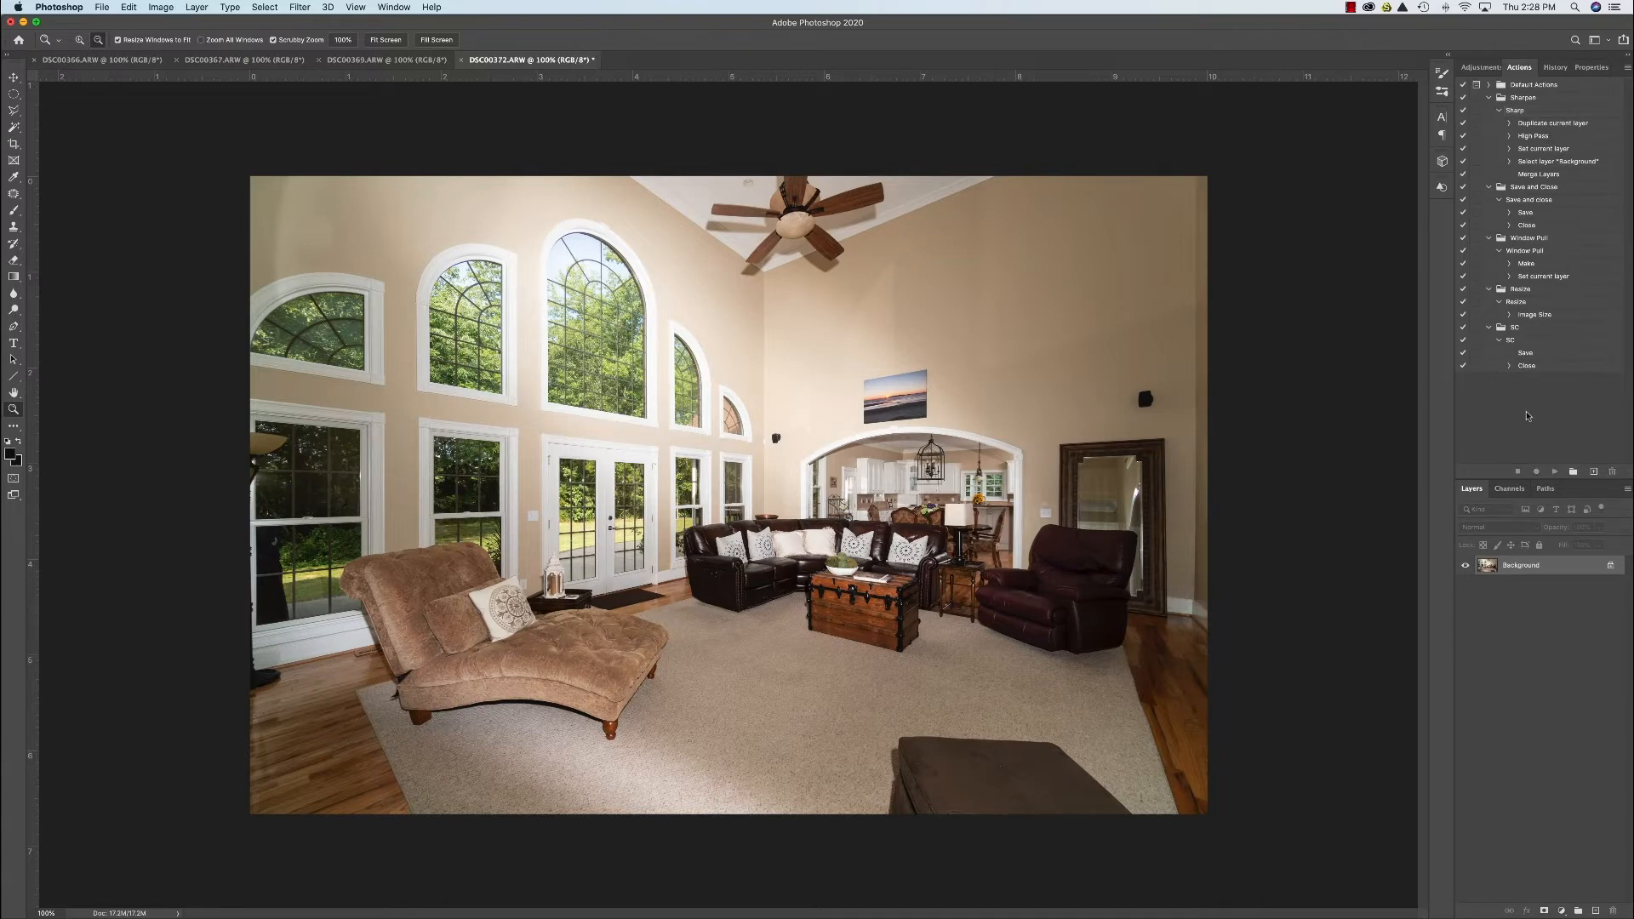
Create a new action set named Demo Sharpen.
left_click(1574, 471)
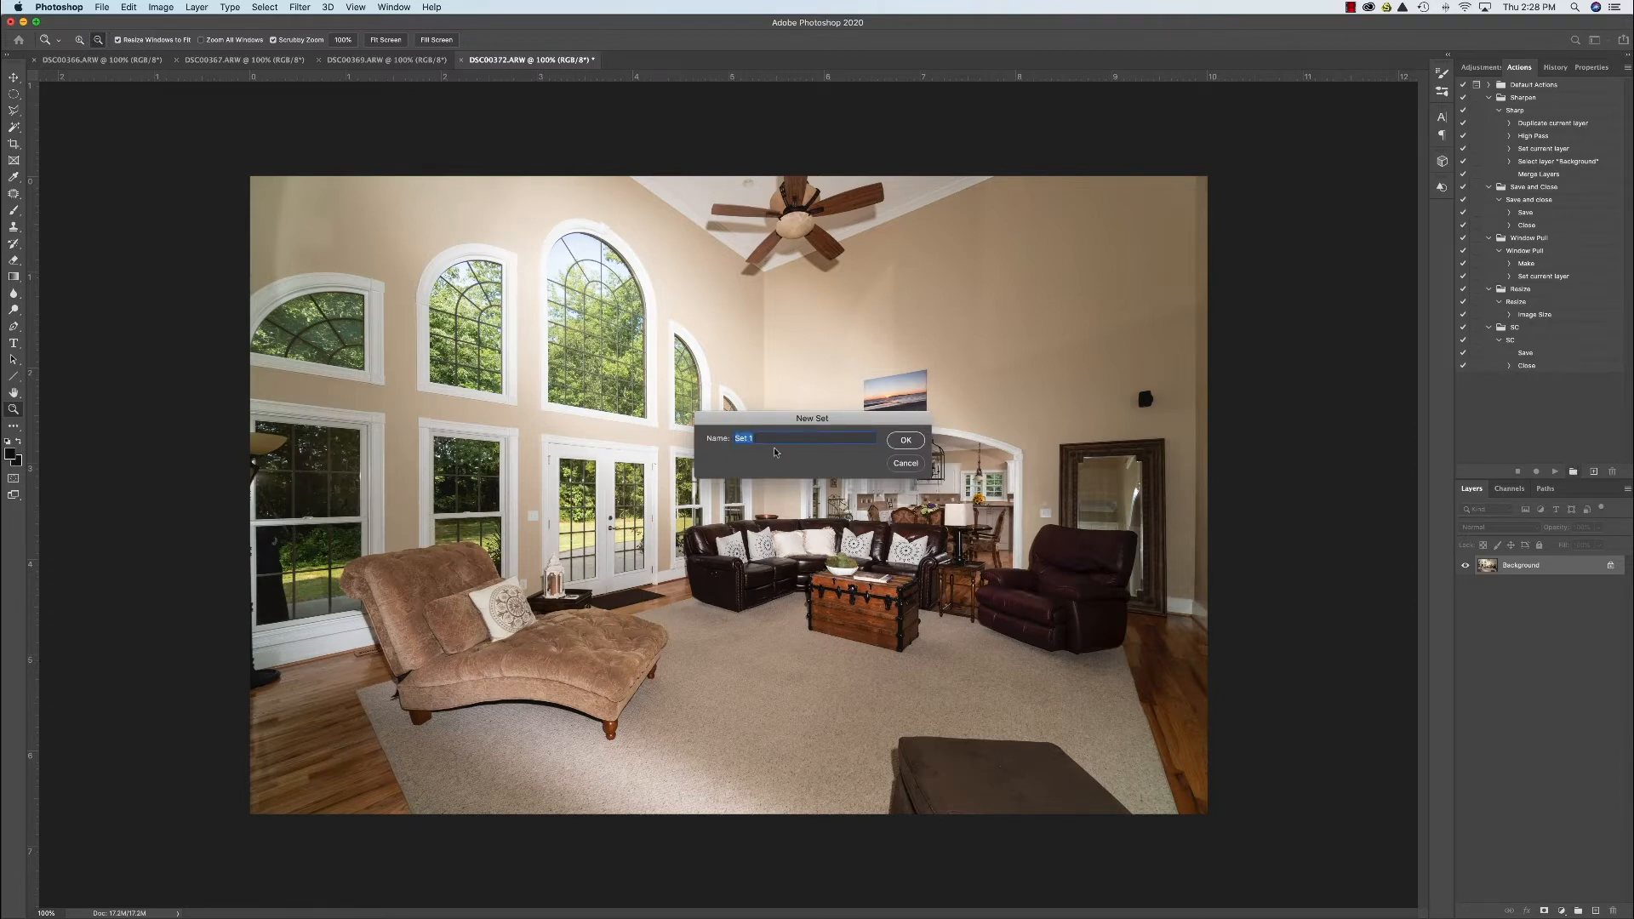
type("Demo Sha")
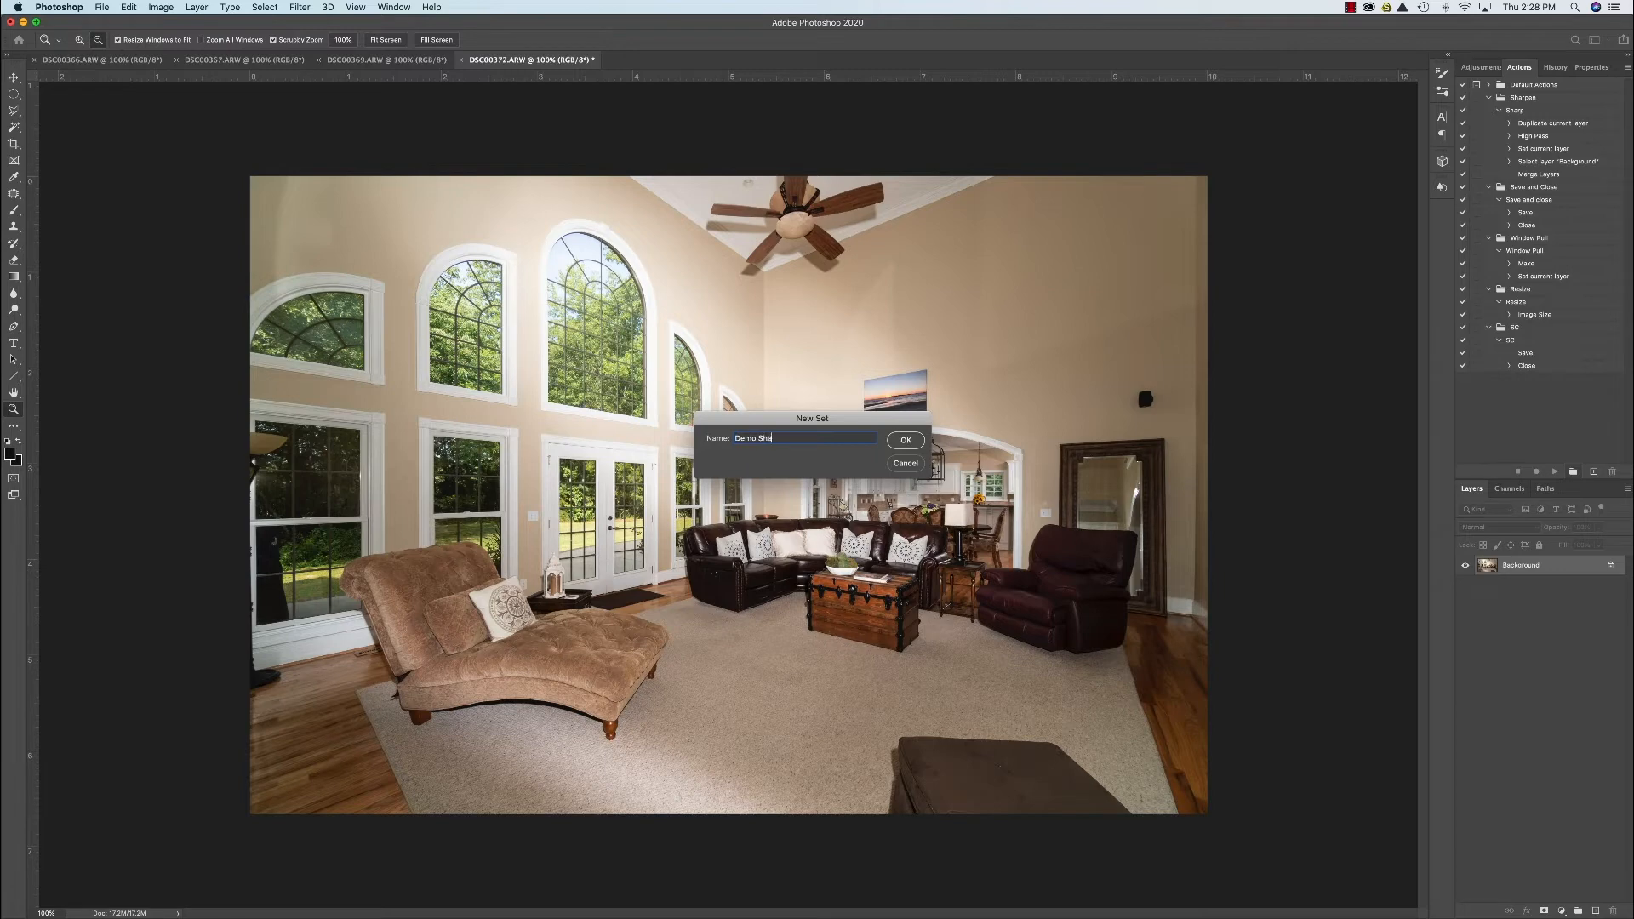
type("rpen")
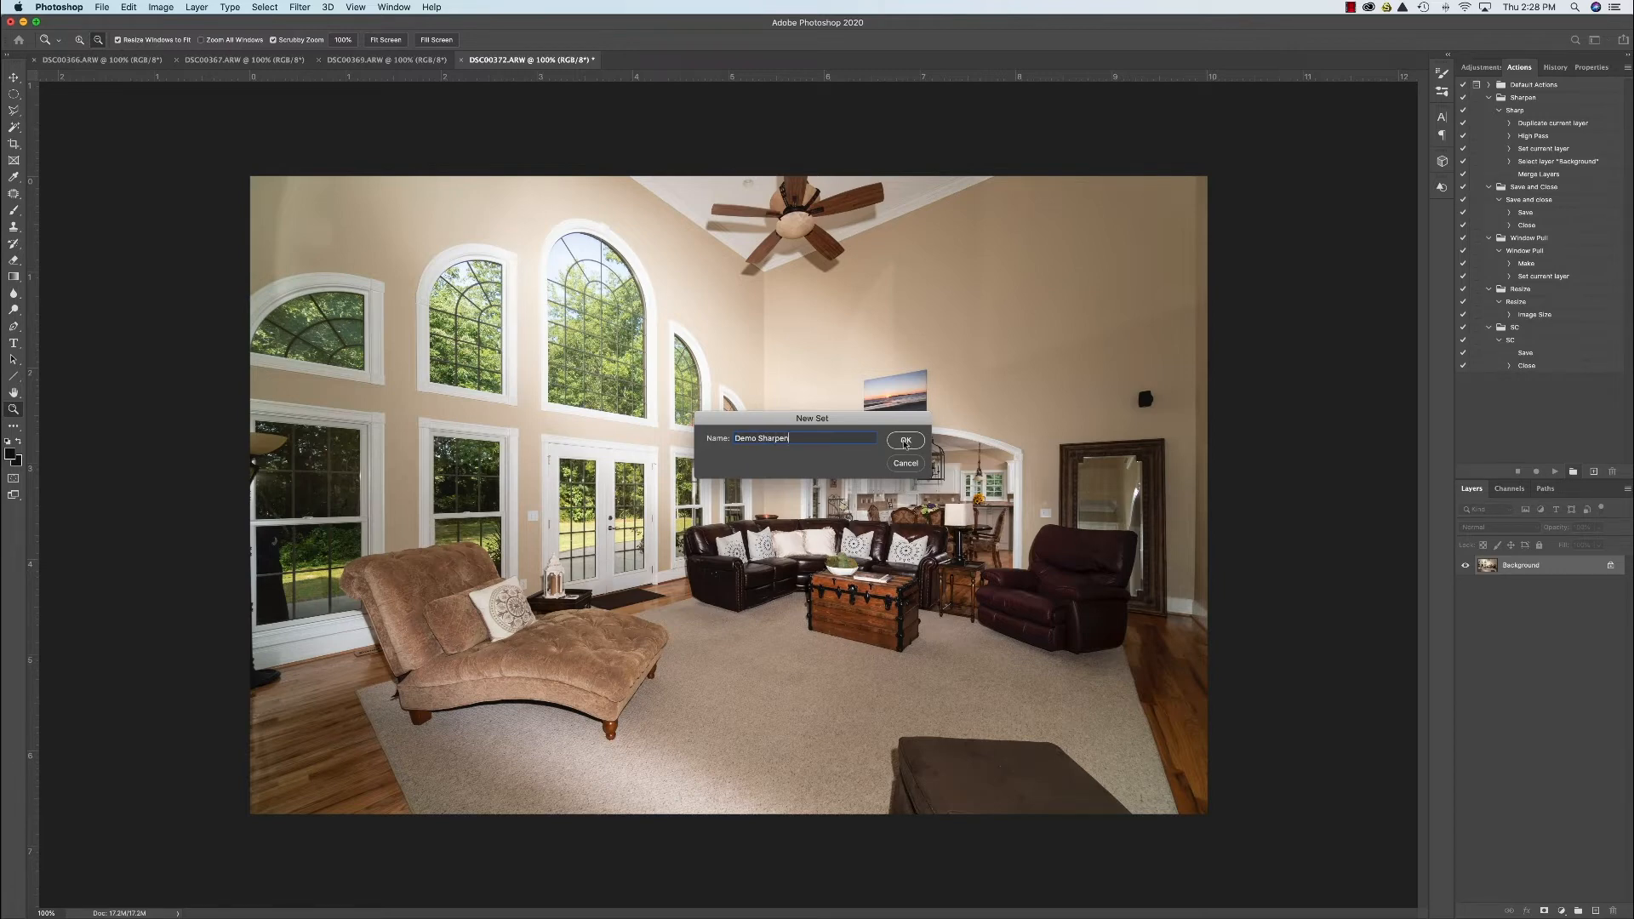
left_click(905, 440)
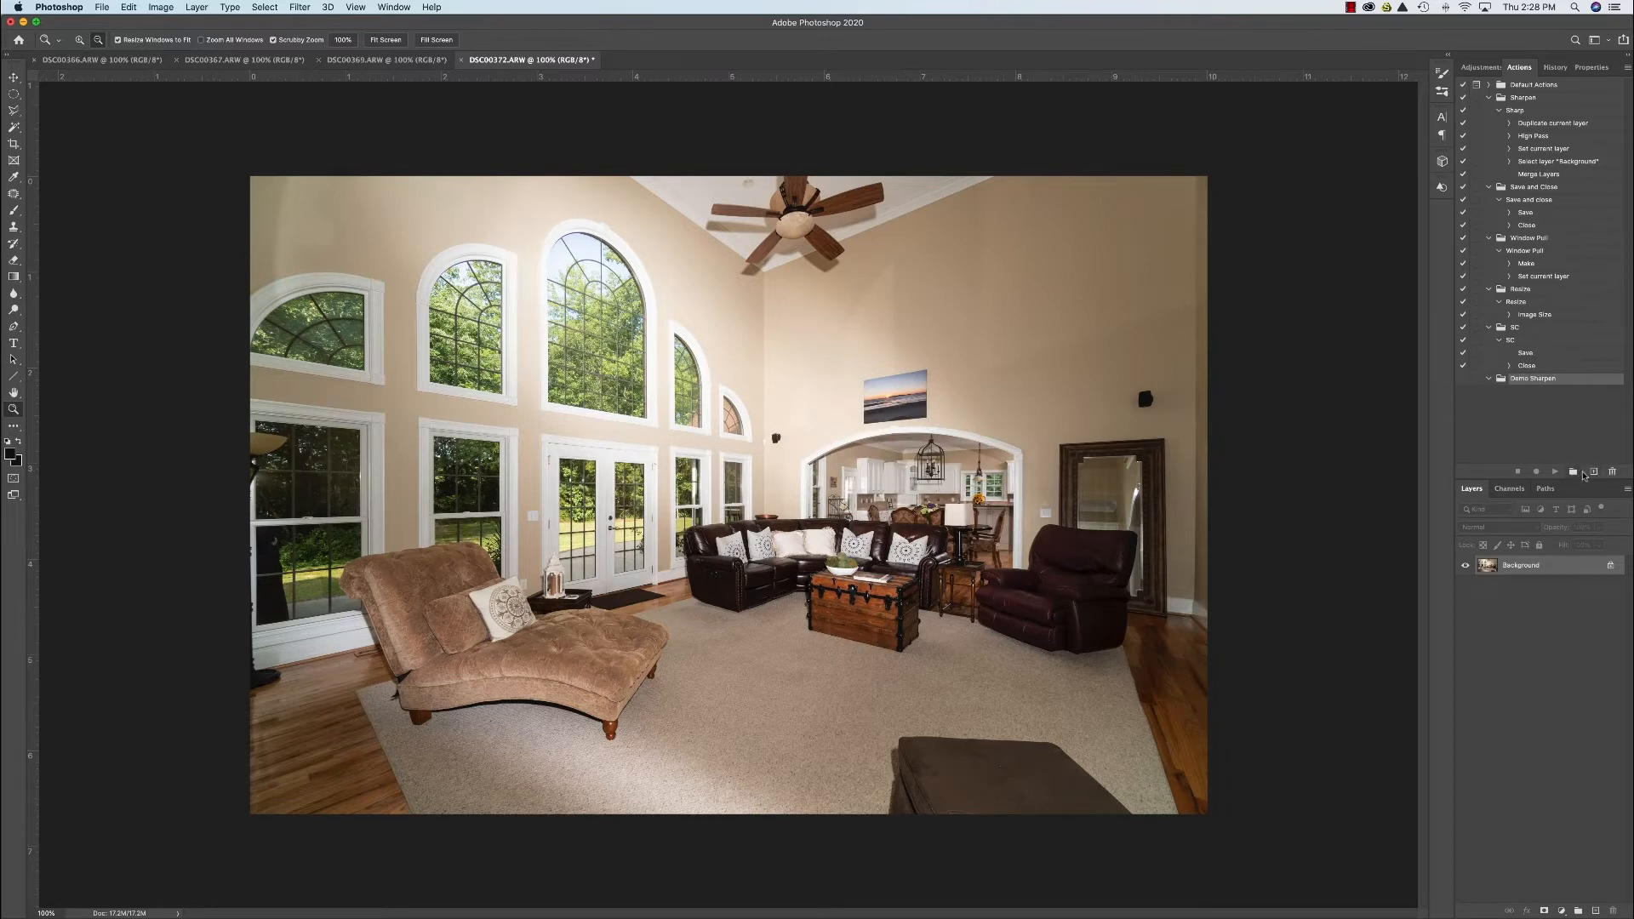
Create an action named Sharp in Demo Sharpen and start recording.
left_click(1593, 471)
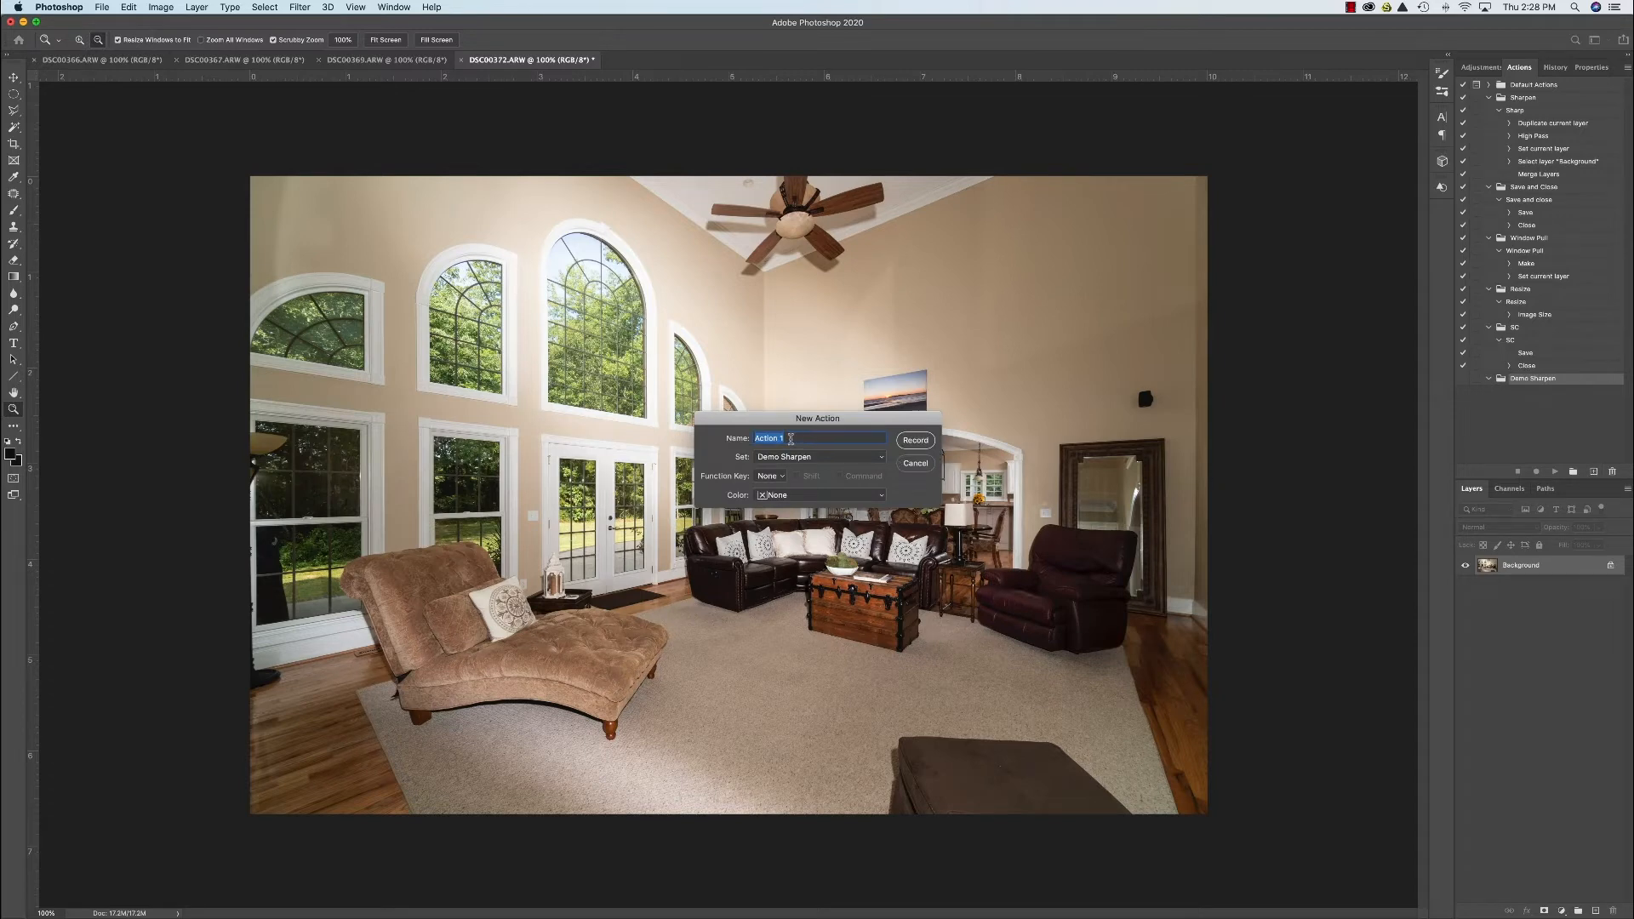
type("Sh")
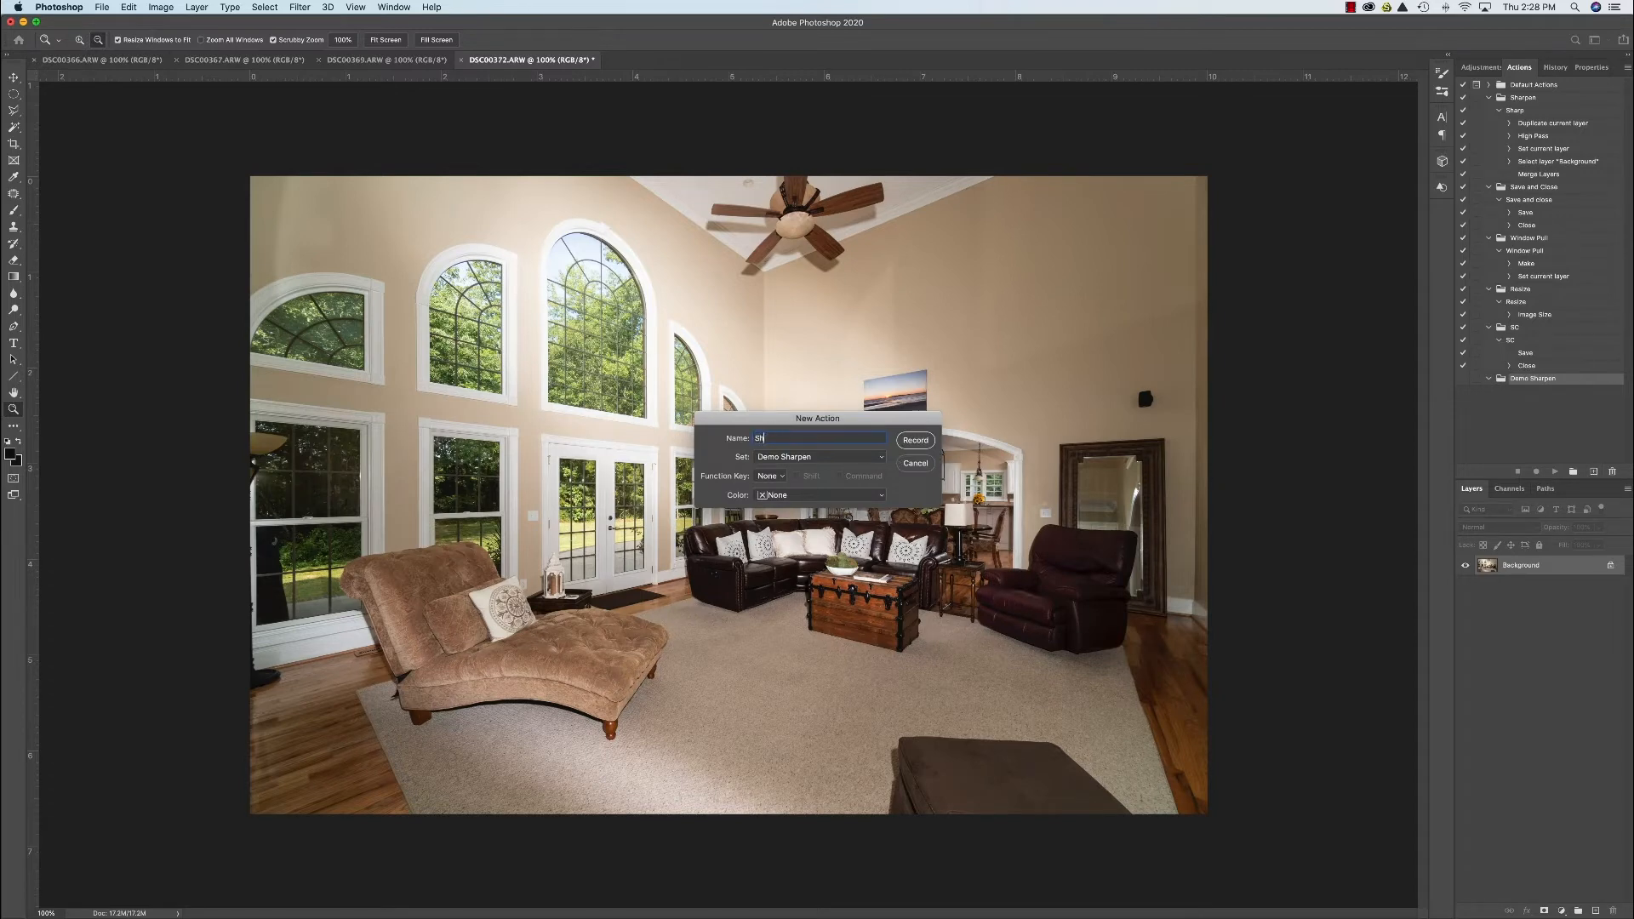
type("arp")
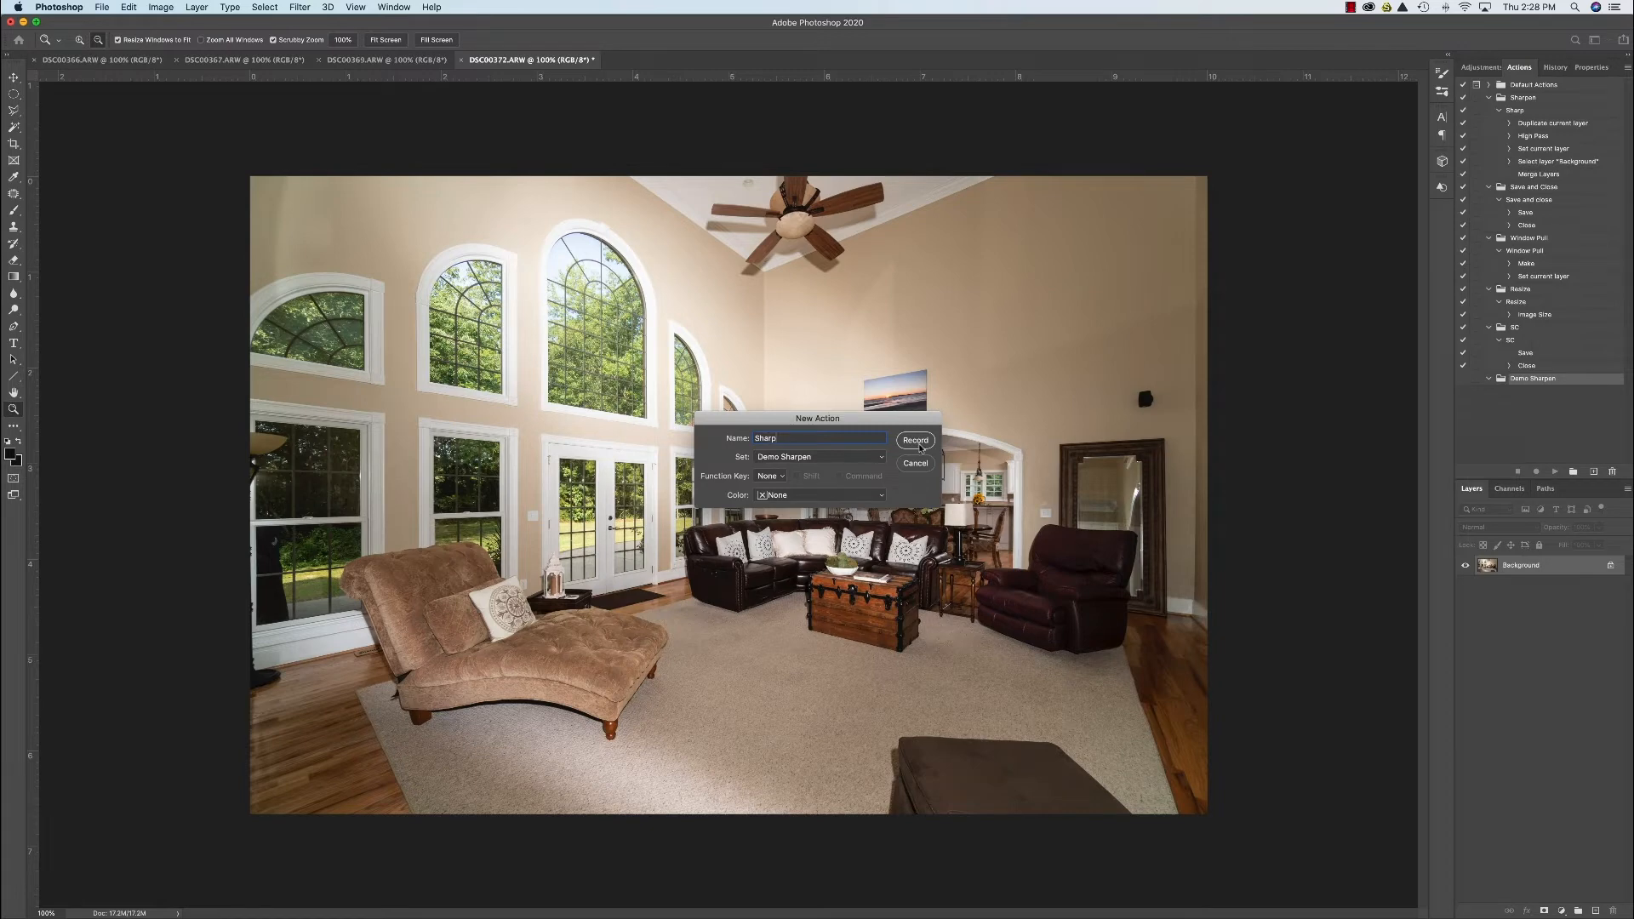
left_click(915, 440)
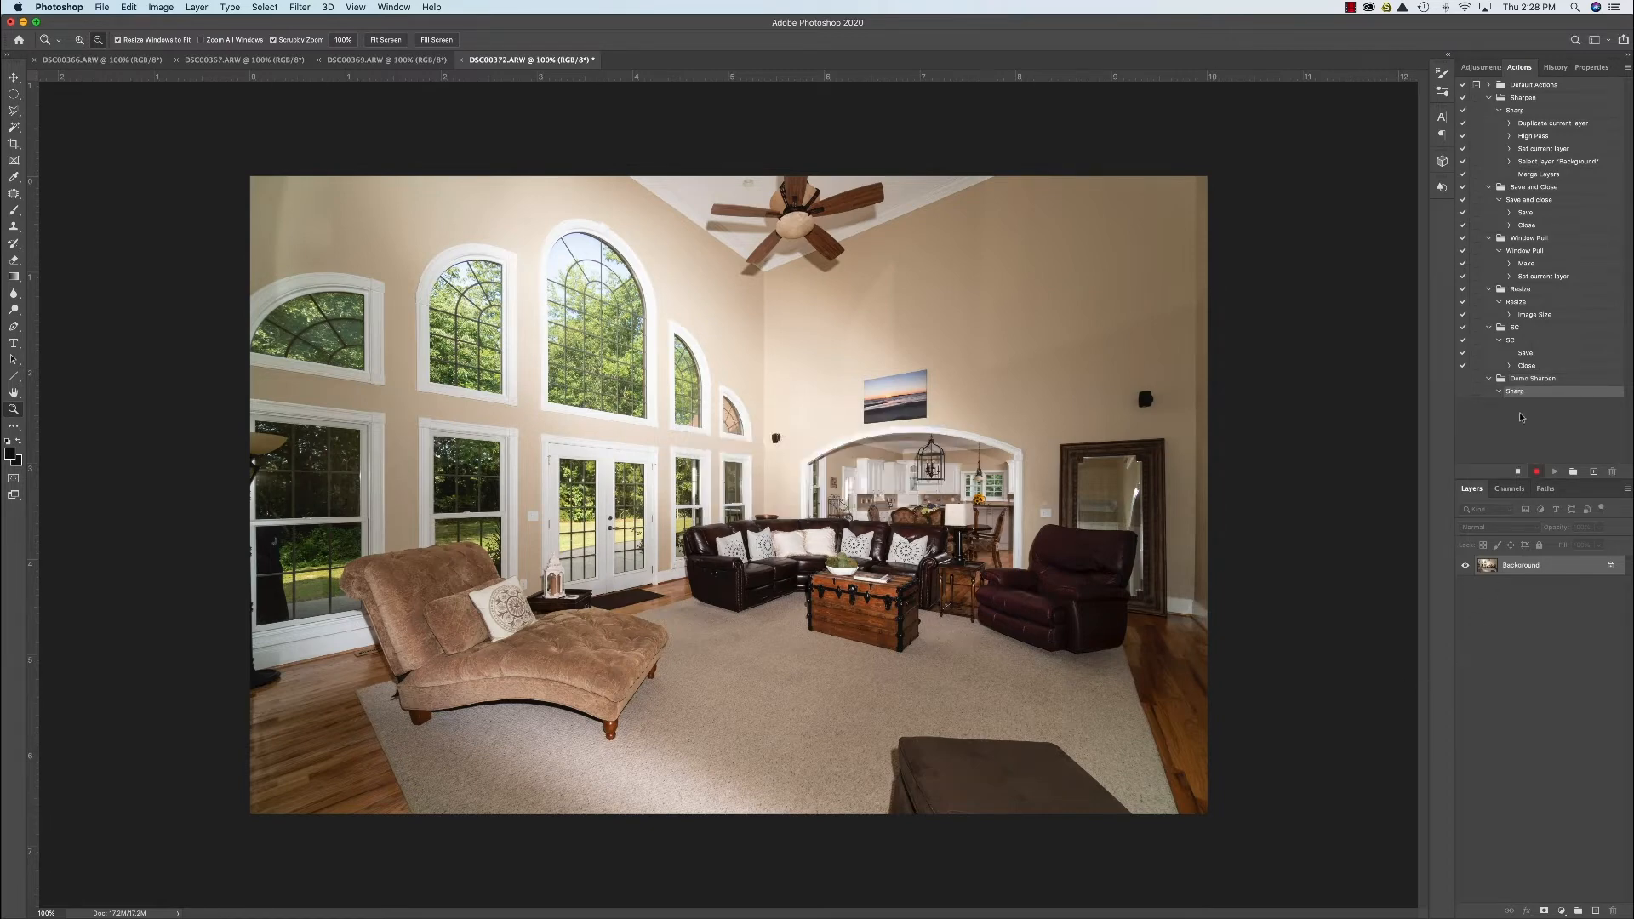
mouse_move(1540, 419)
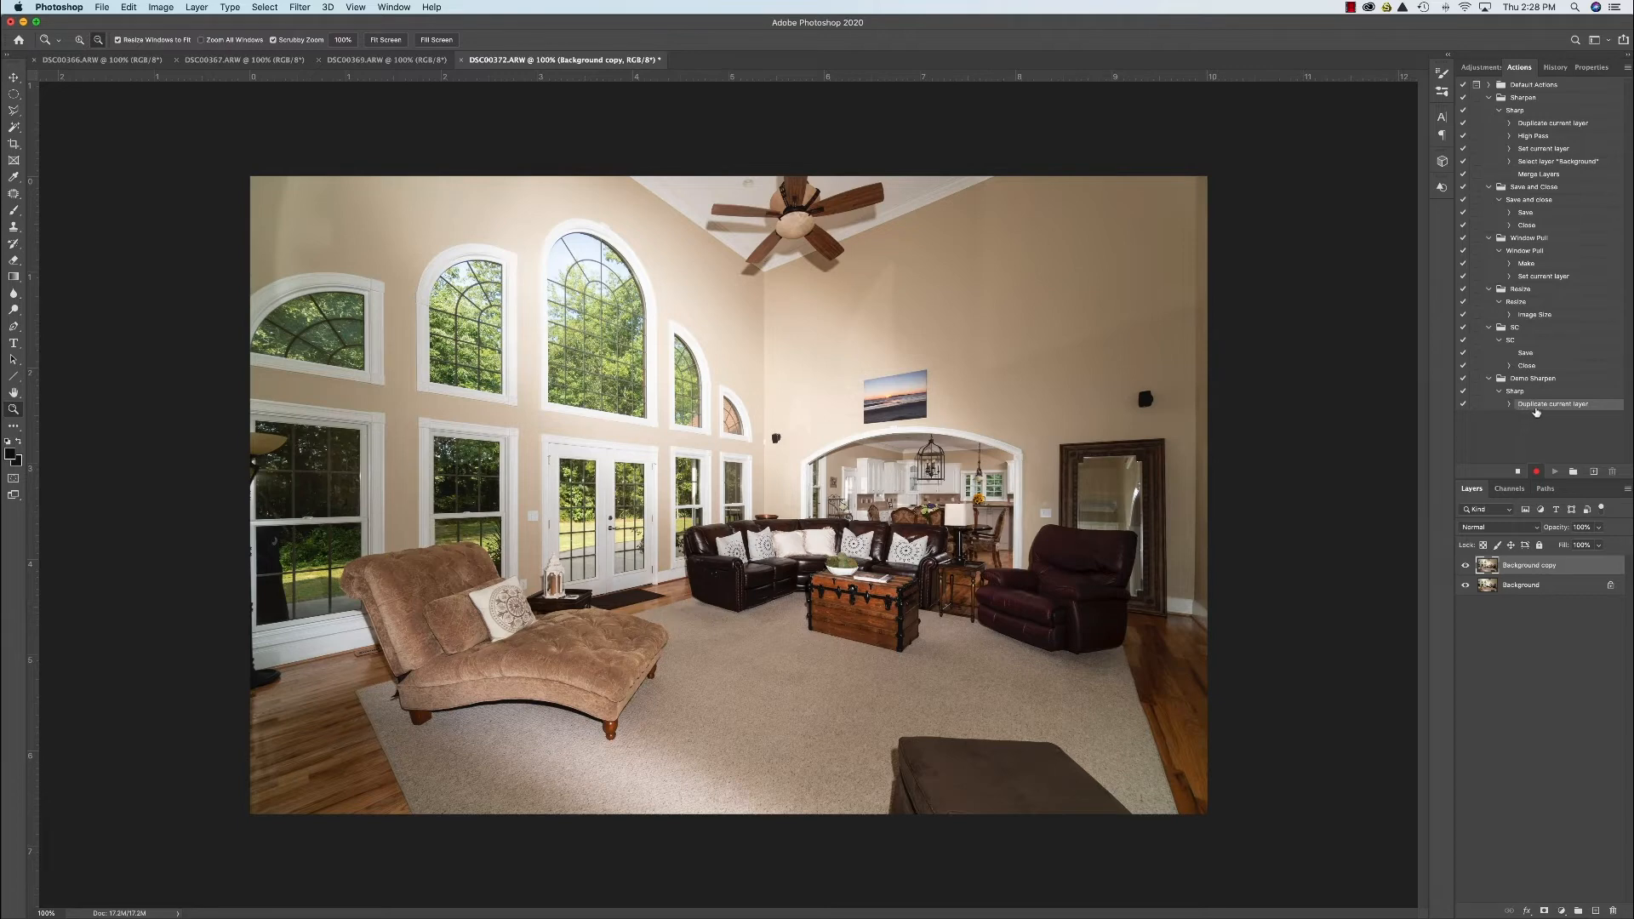
mouse_move(1533, 438)
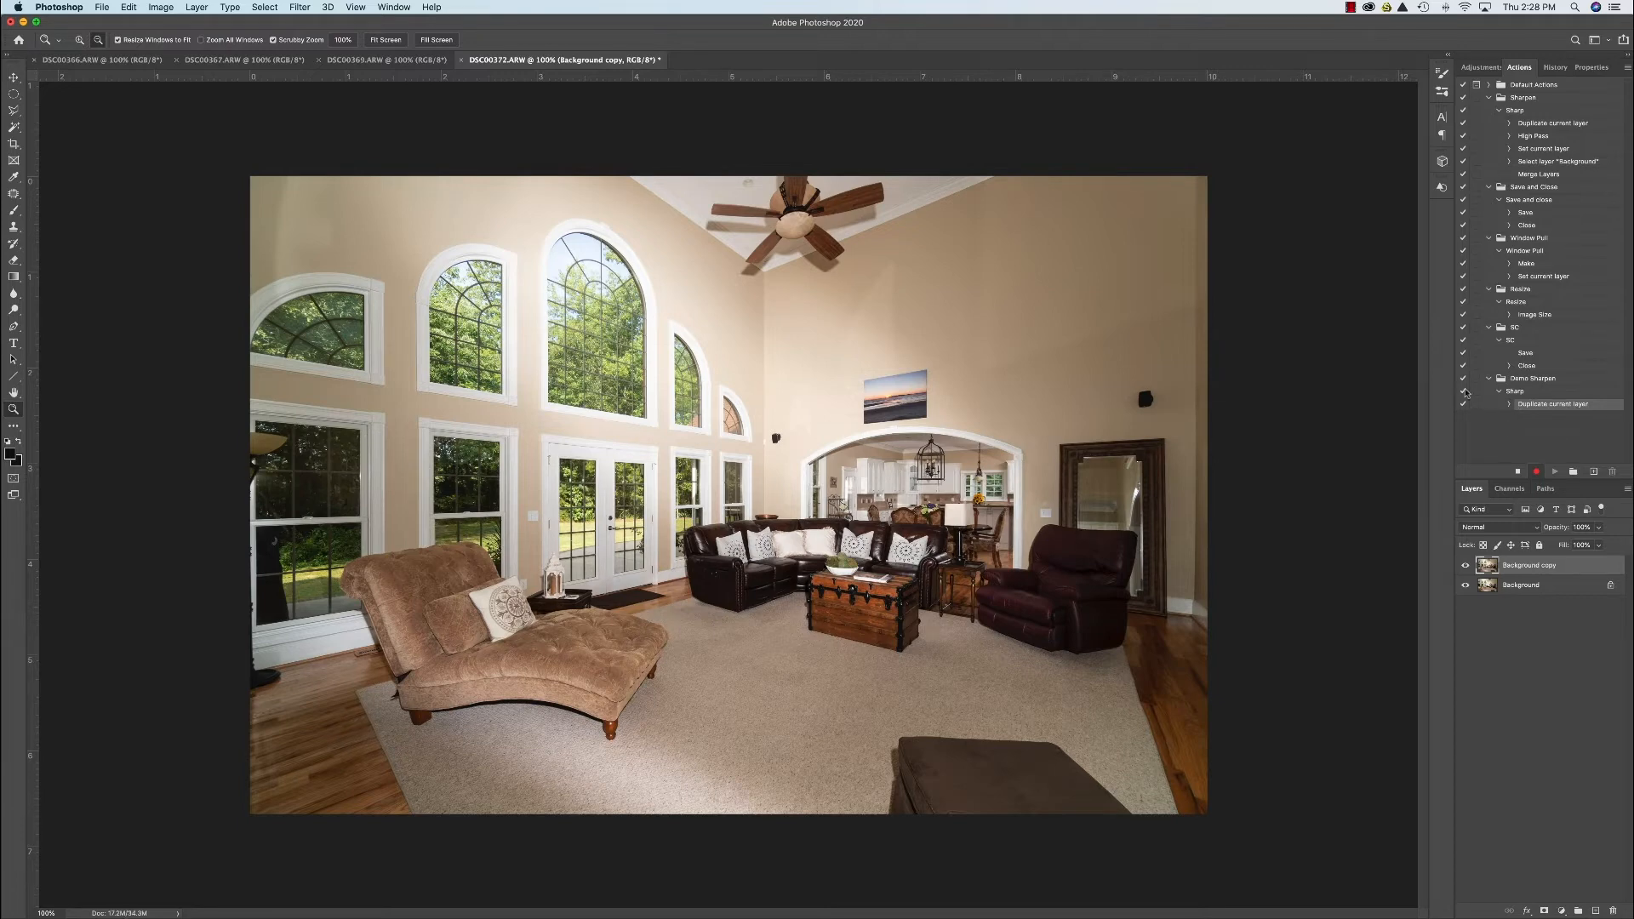
Apply a small-radius High Pass filter to the Background copy layer.
left_click(301, 8)
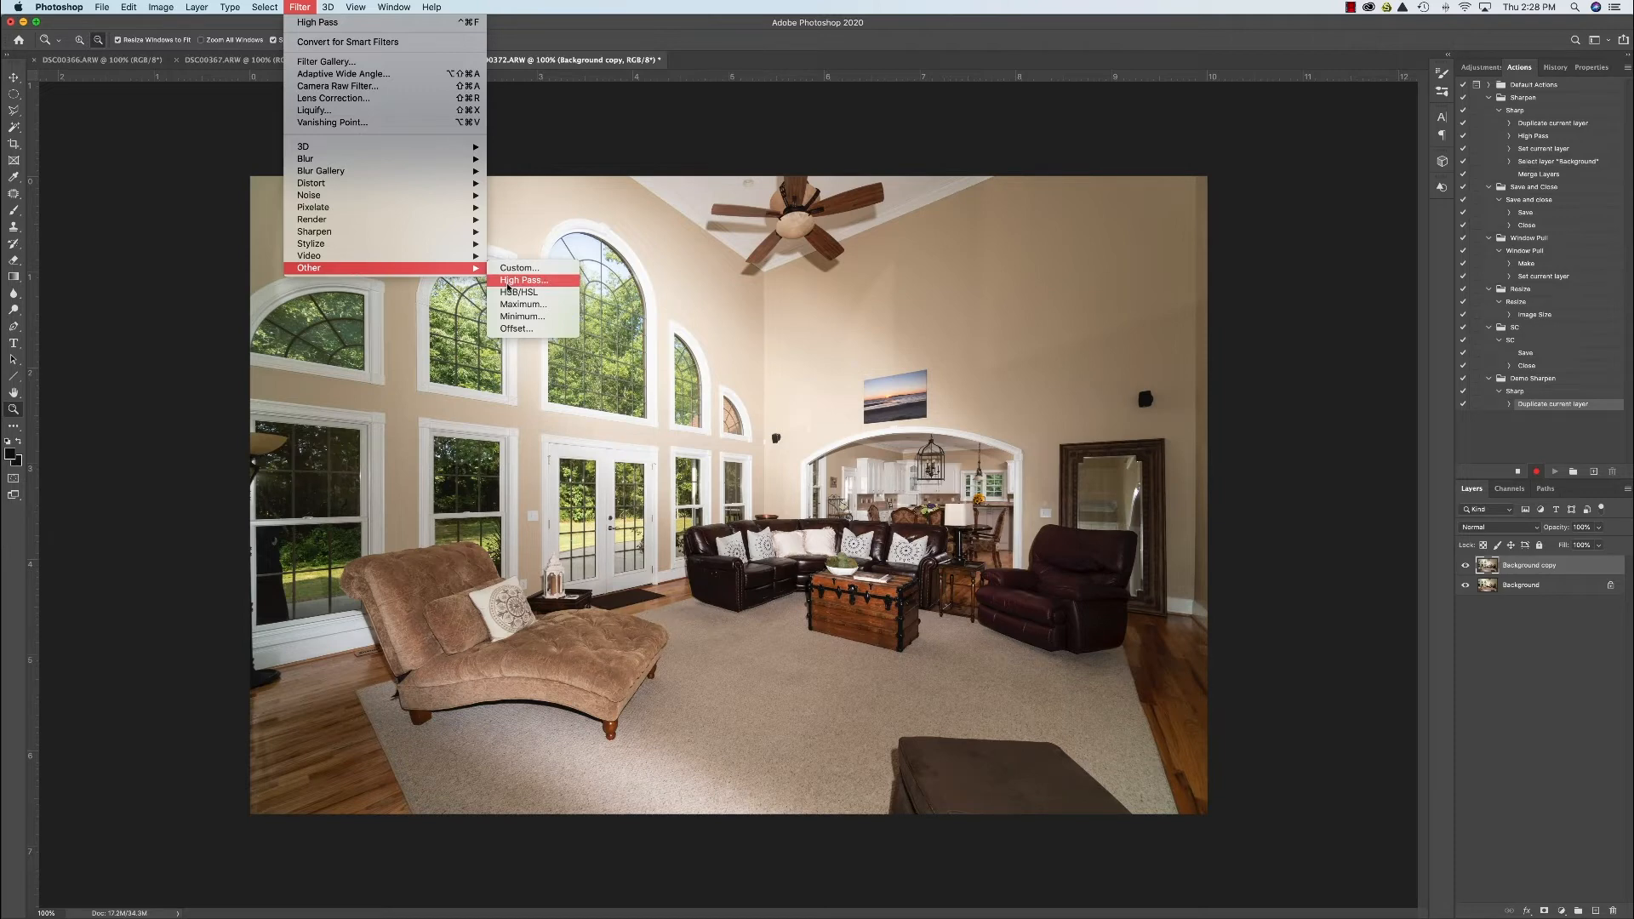
left_click(523, 280)
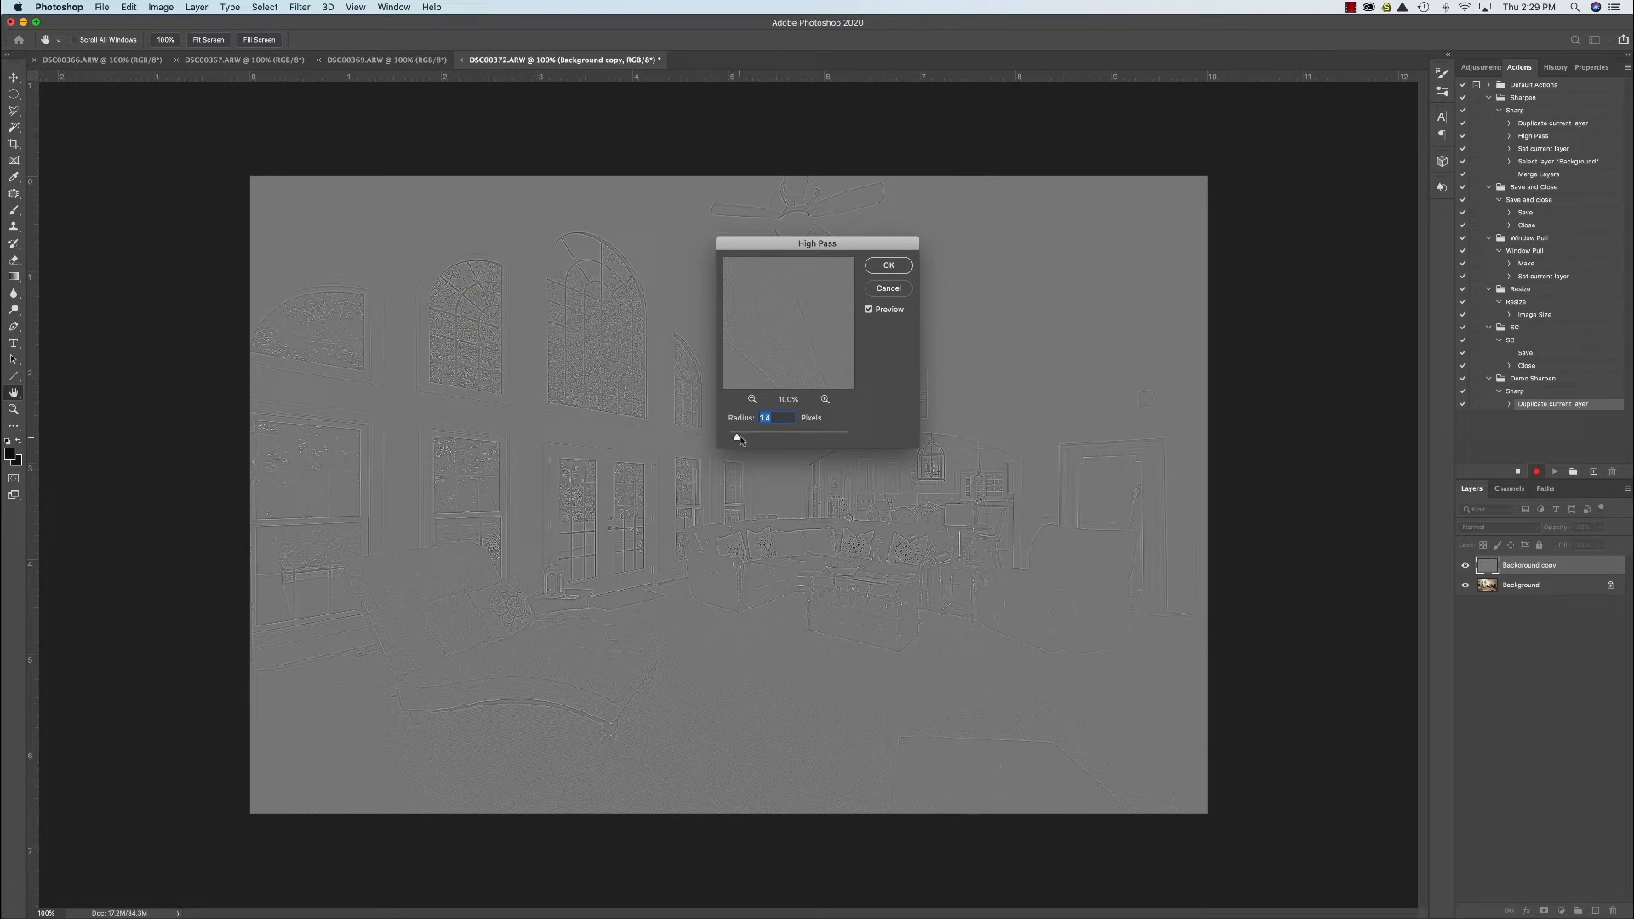
left_click(888, 265)
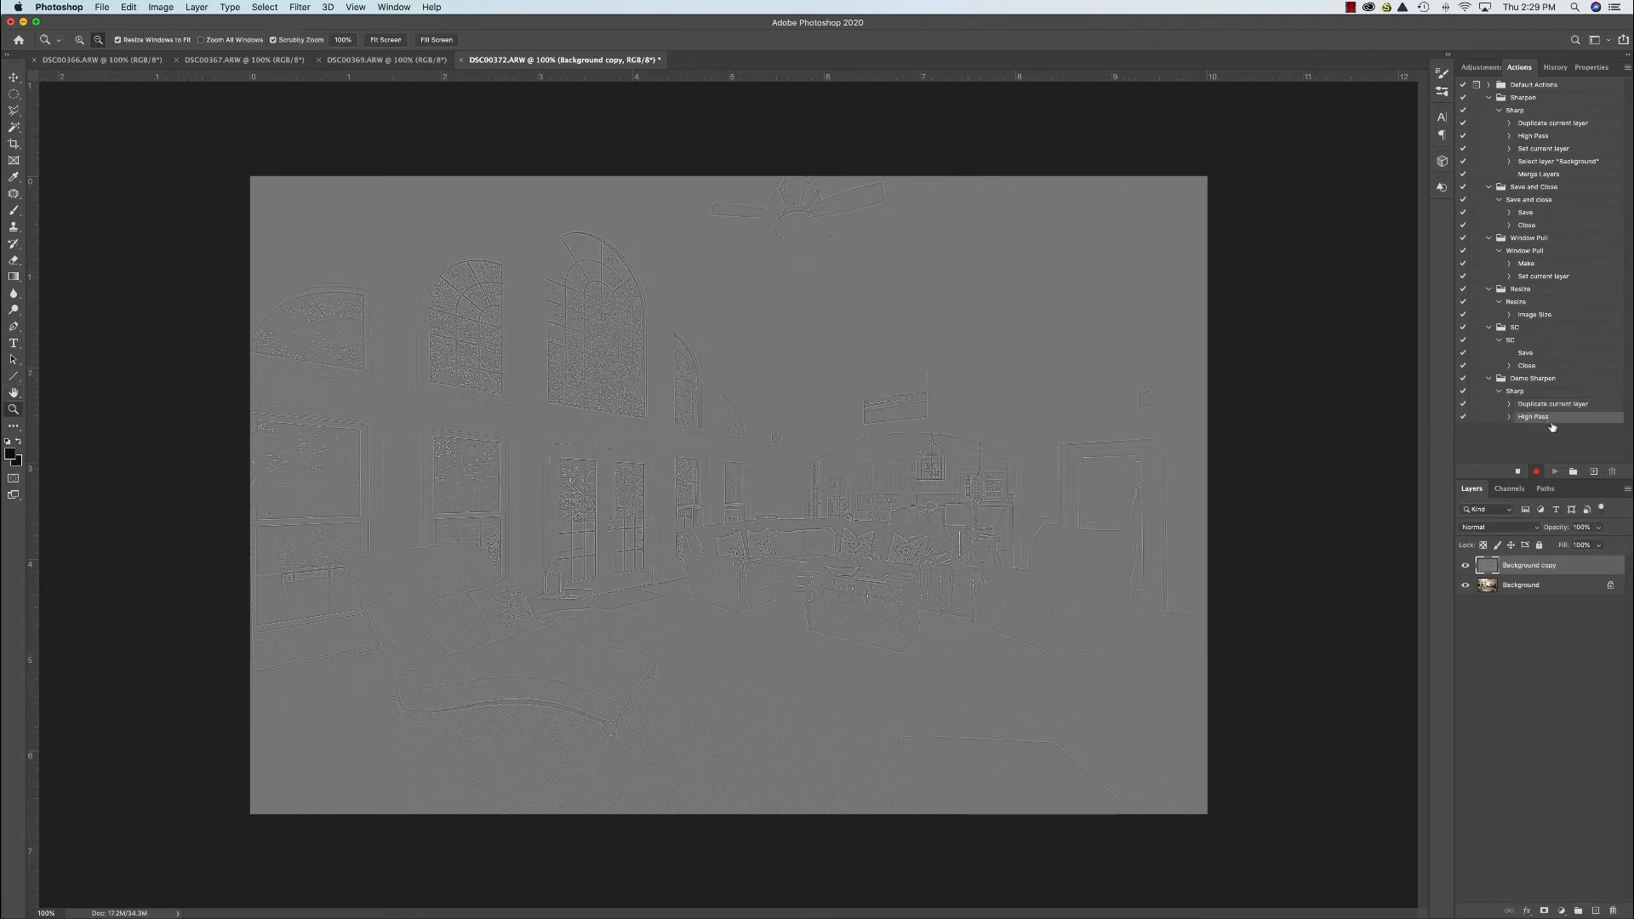
left_click(1521, 585)
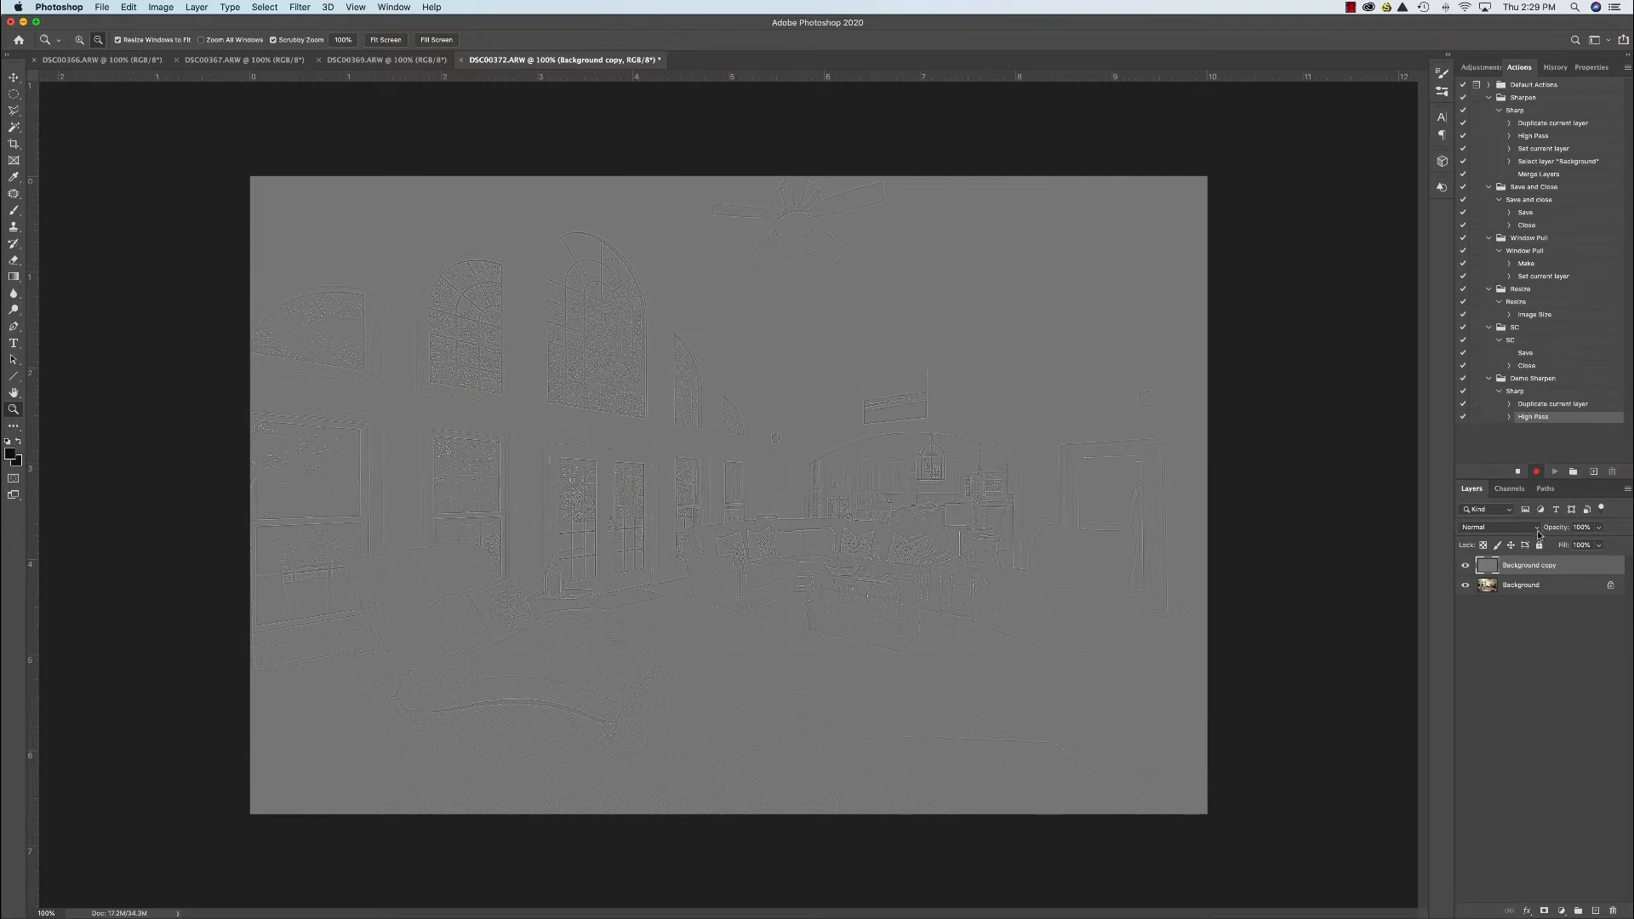
Blend the high-pass copy in Overlay, flatten the image, and stop recording.
left_click(1491, 526)
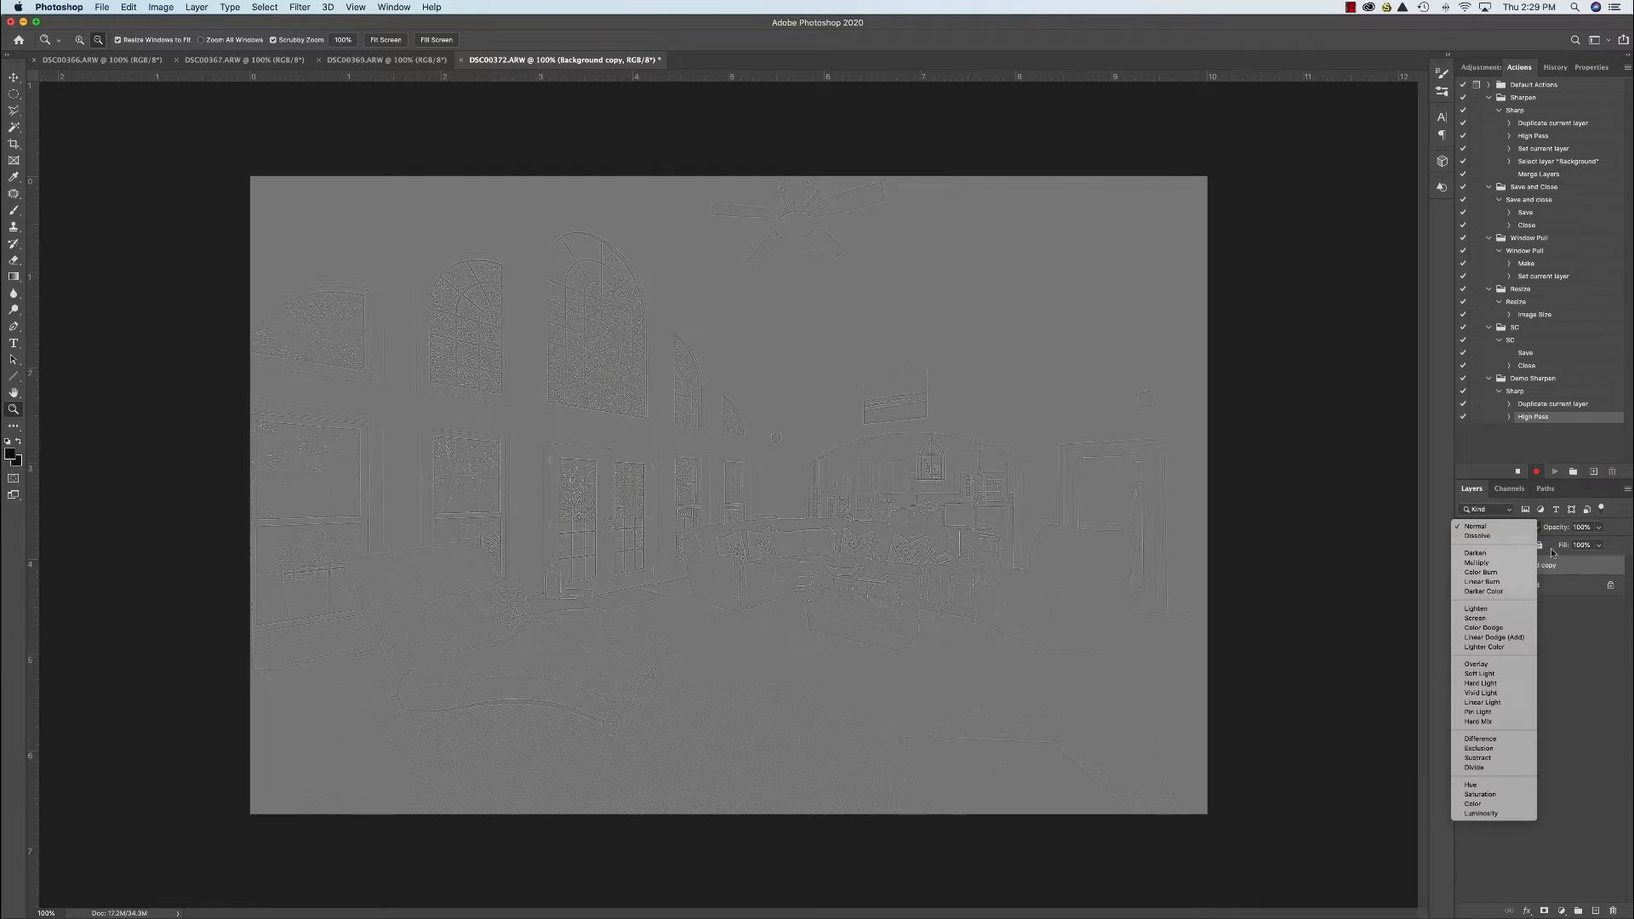
left_click(1477, 664)
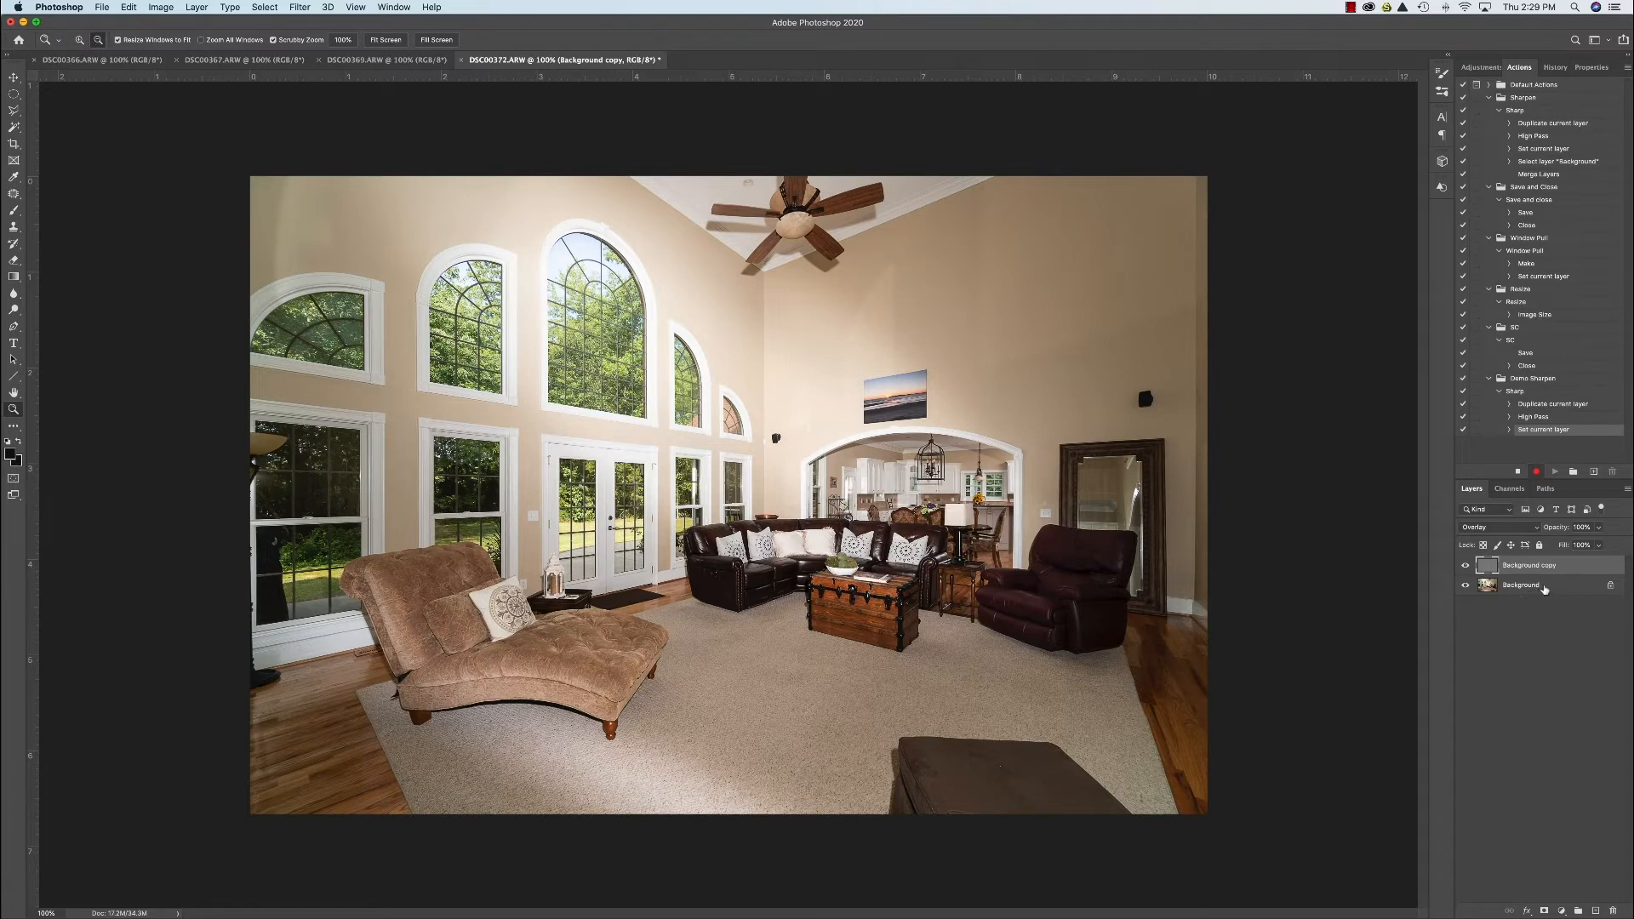
right_click(1522, 585)
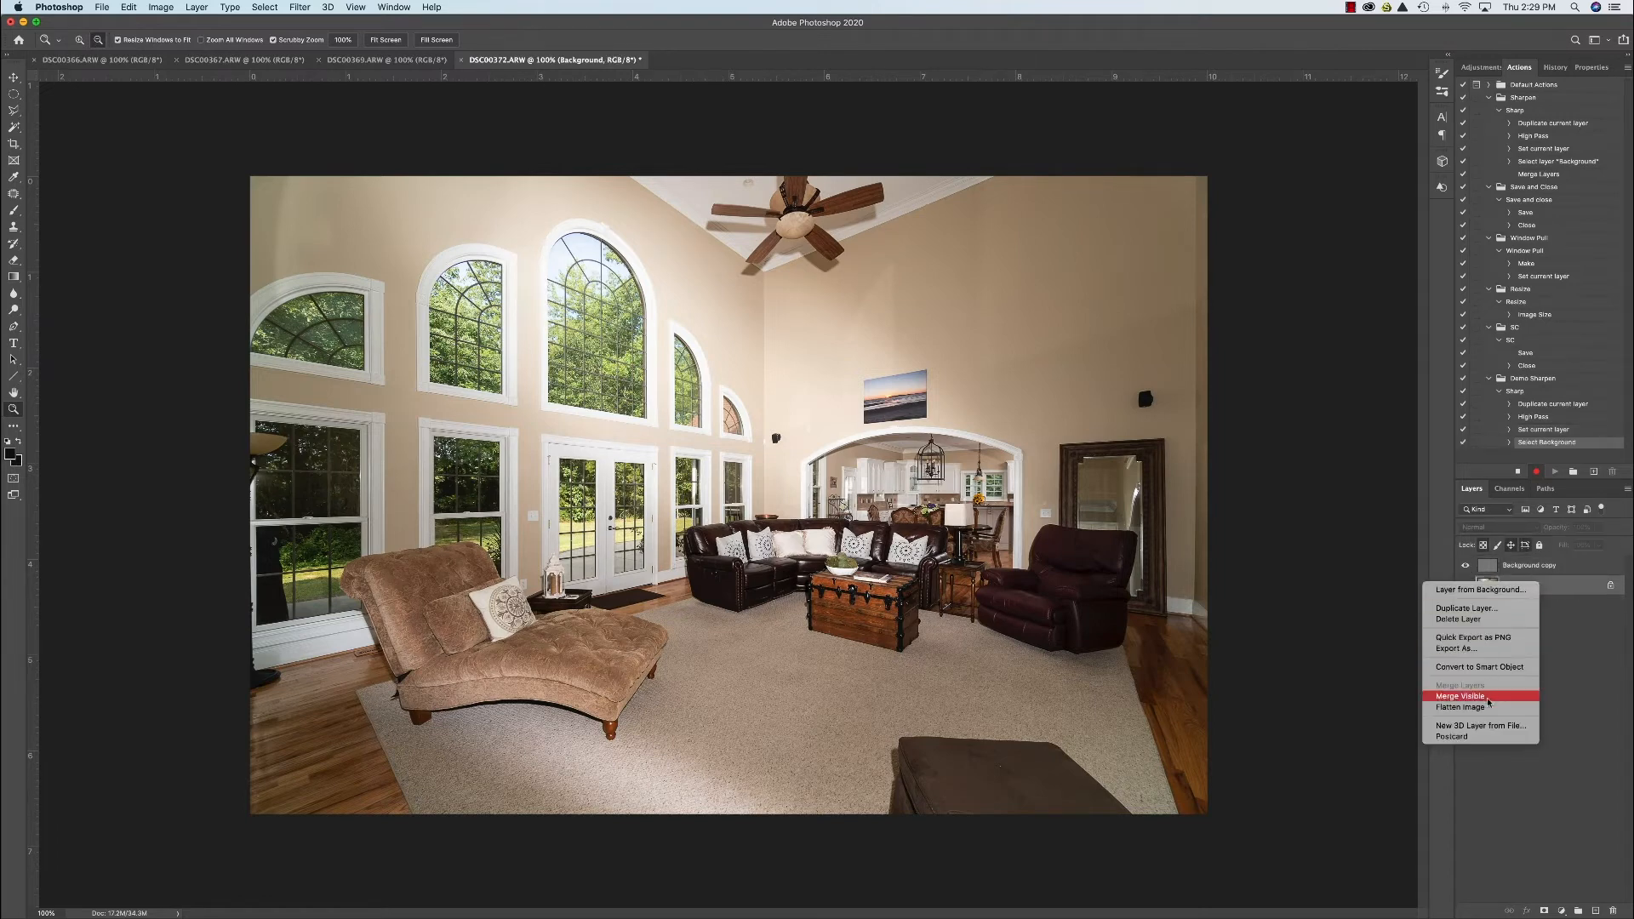
mouse_move(1489, 701)
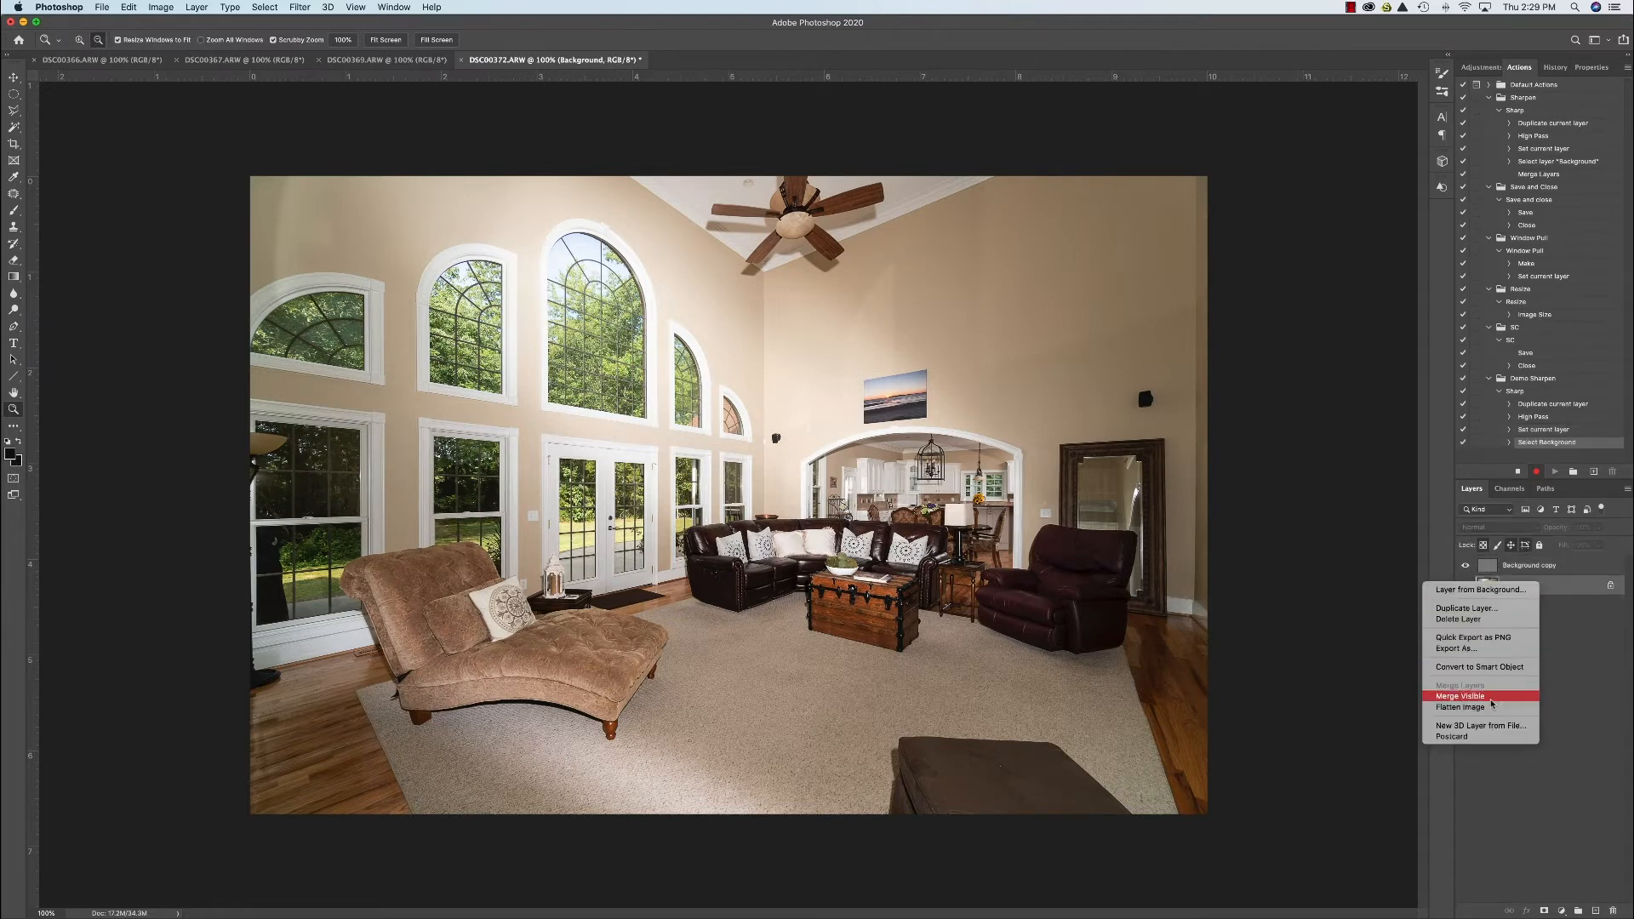
mouse_move(1491, 707)
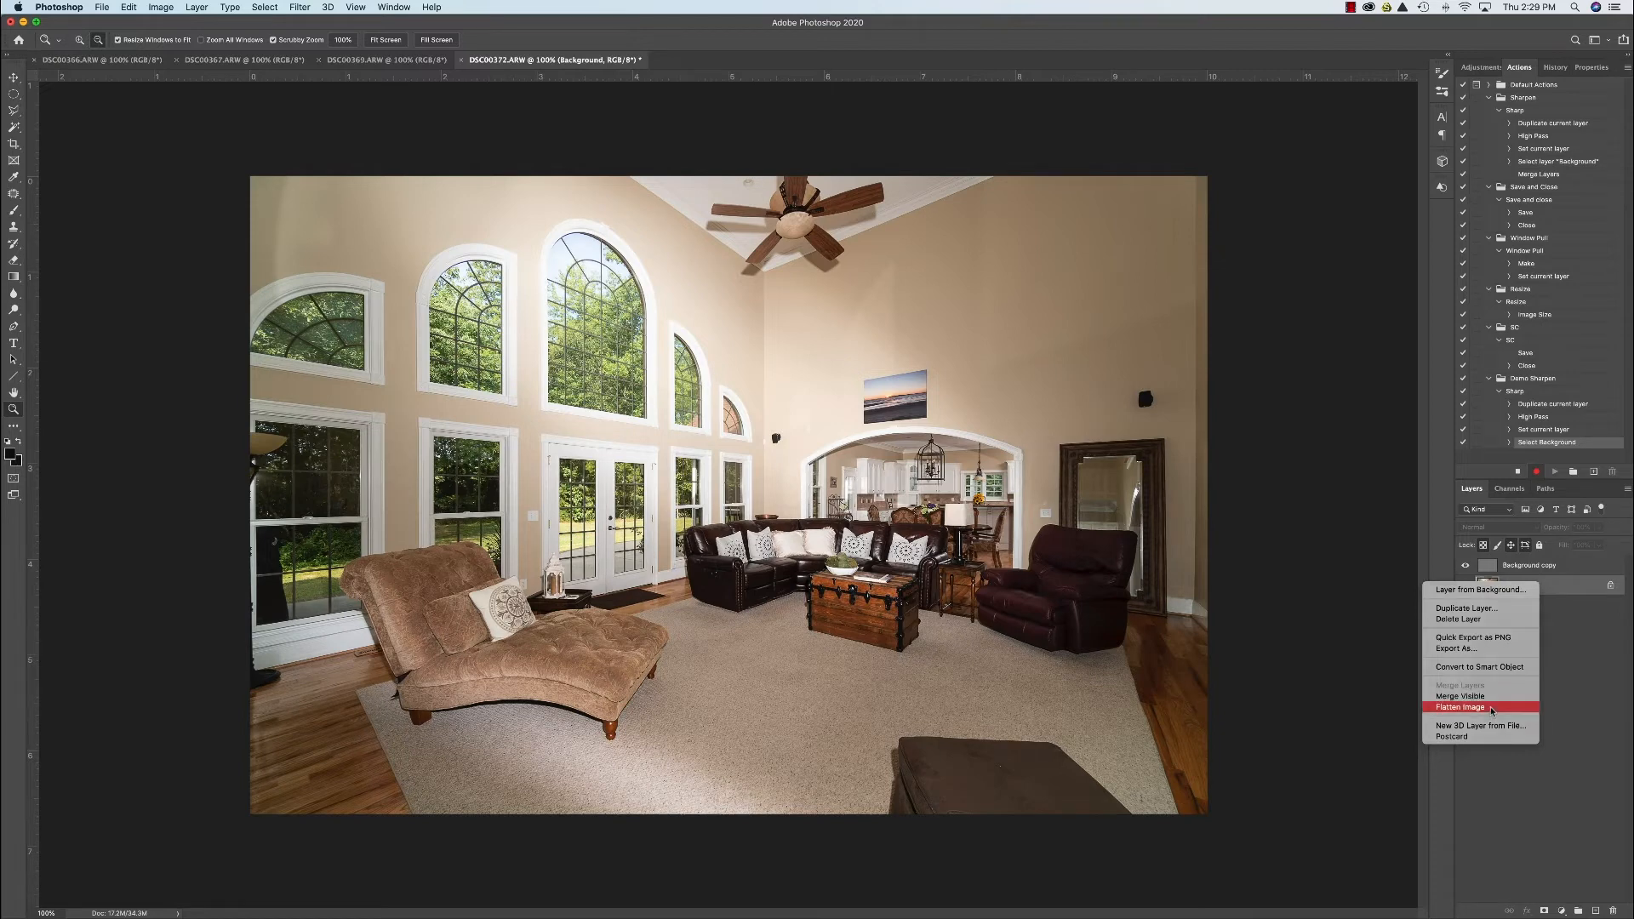
left_click(1459, 707)
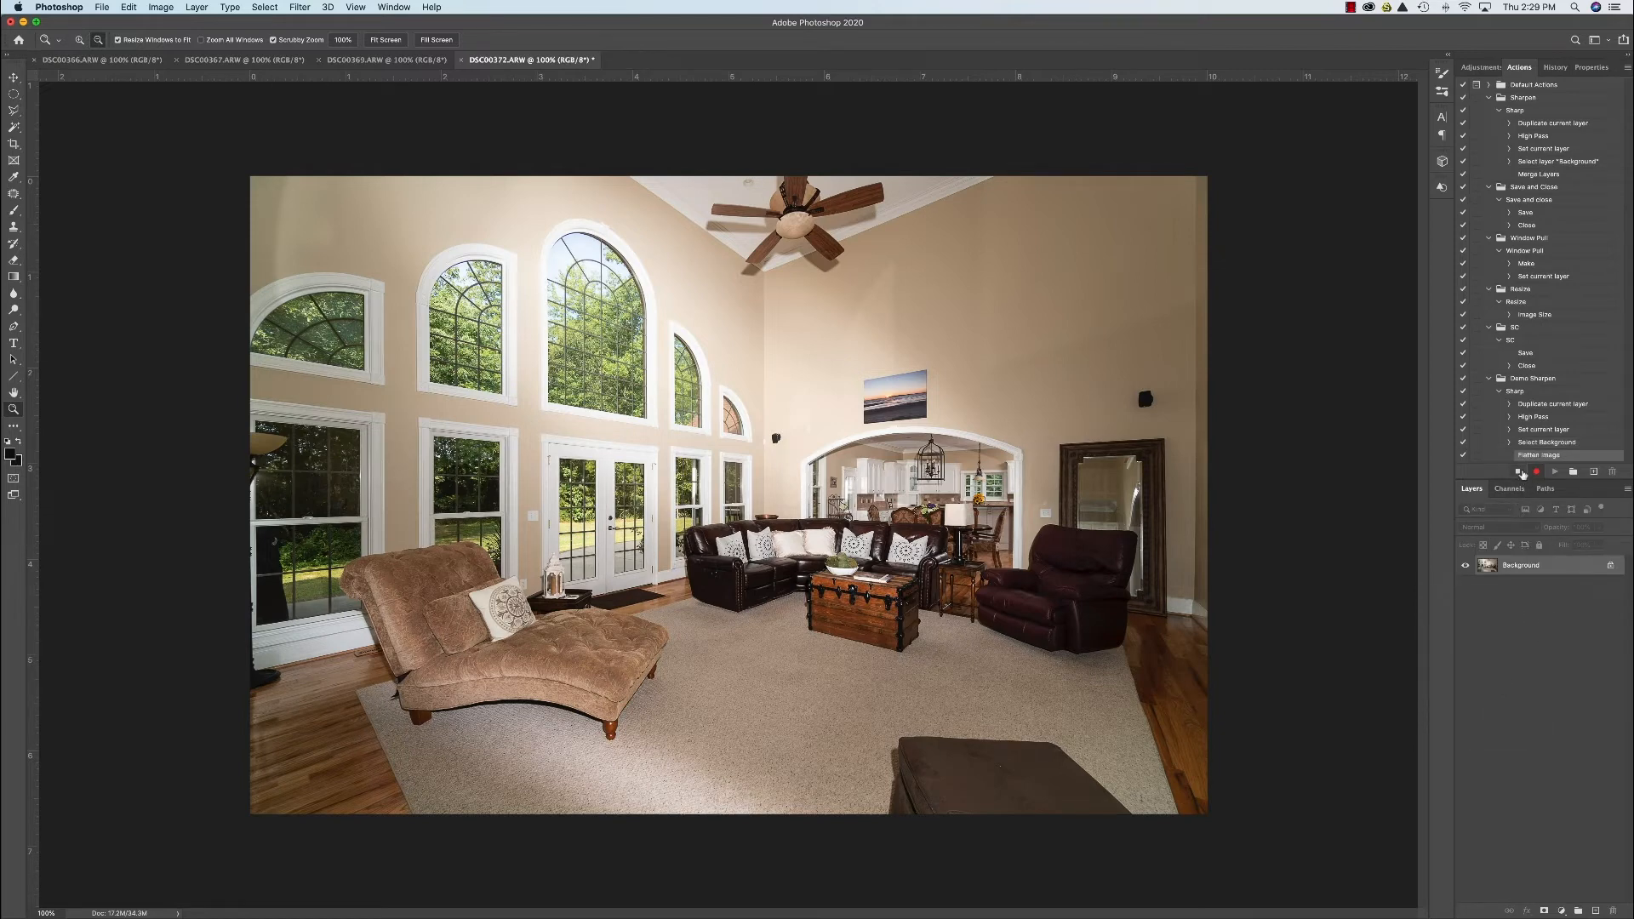
left_click(1552, 471)
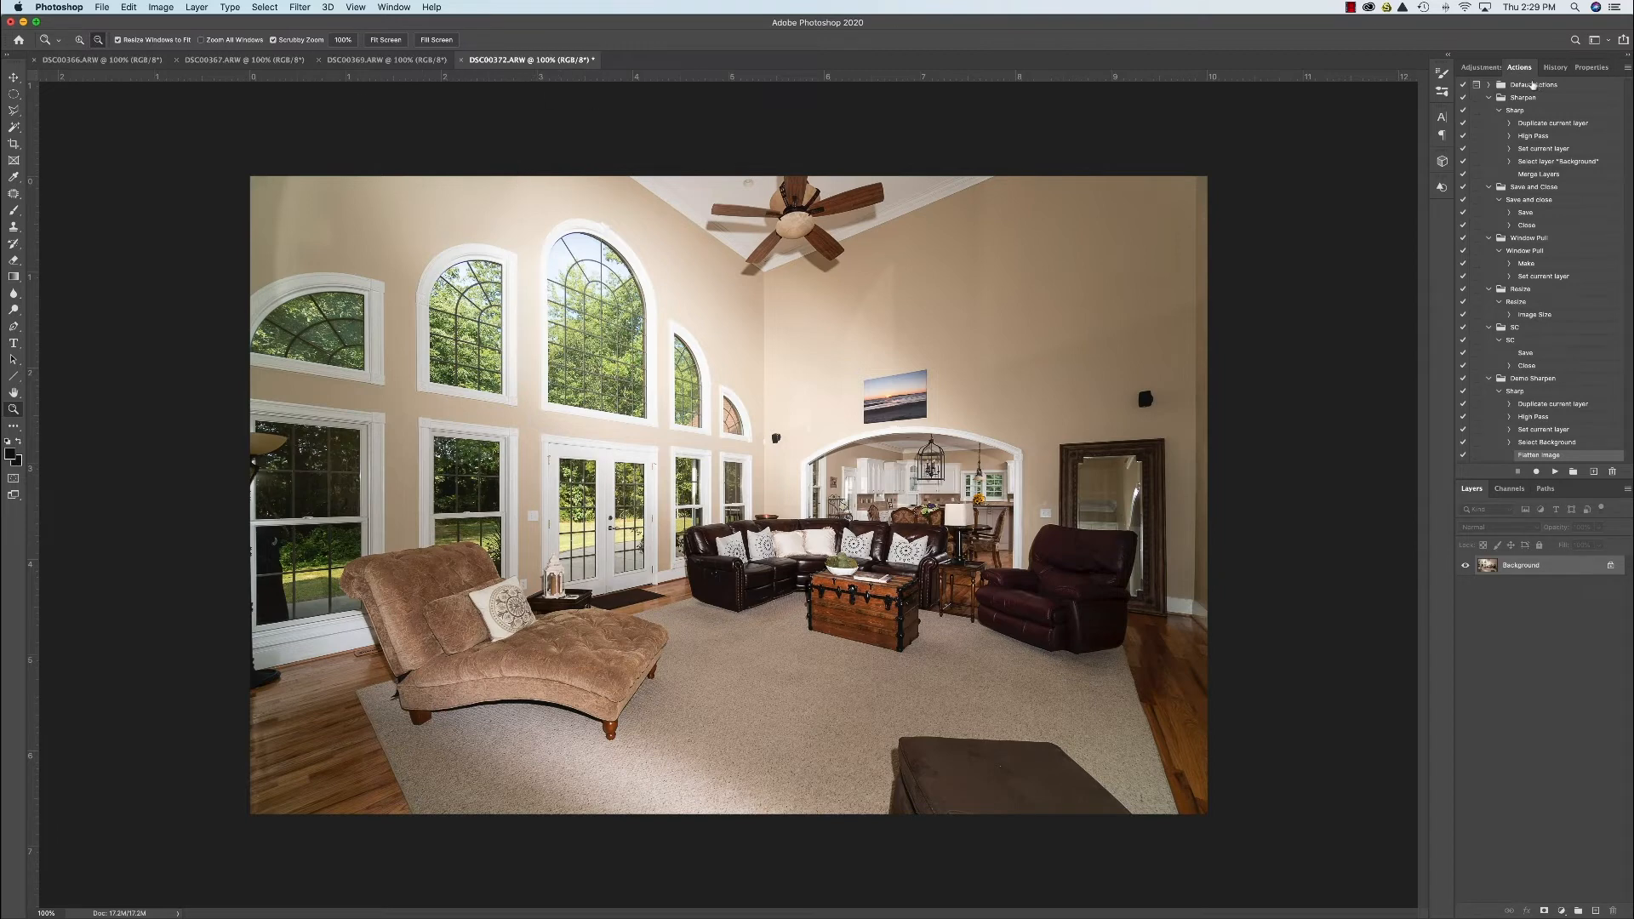
Revert the living-room photo to its Open history snapshot.
left_click(1552, 66)
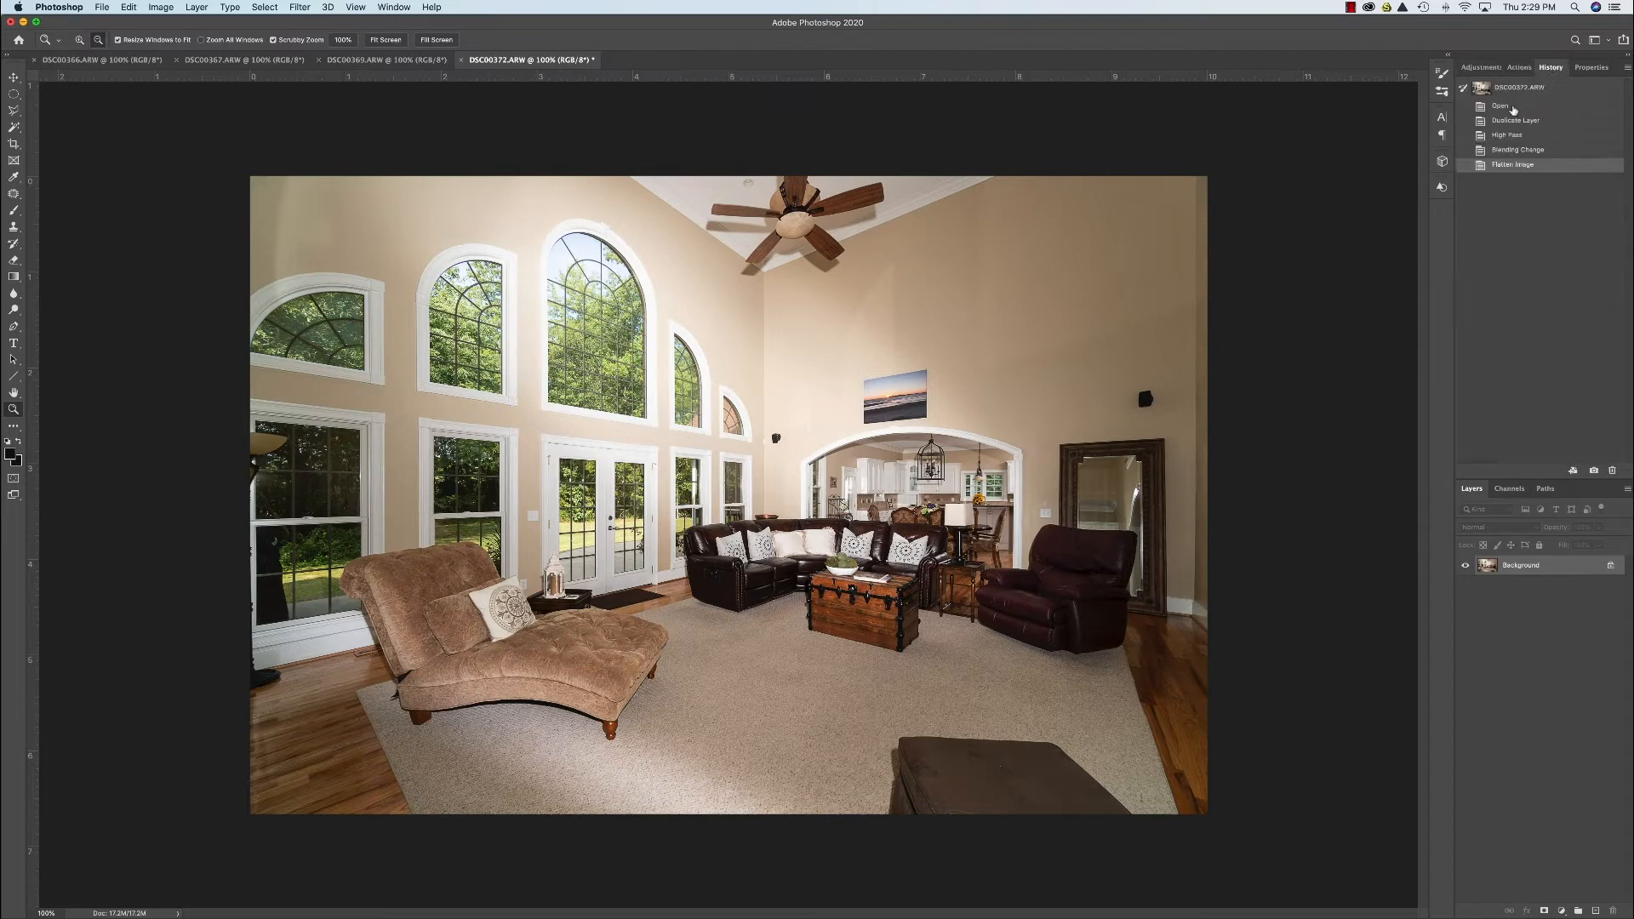
left_click(1501, 106)
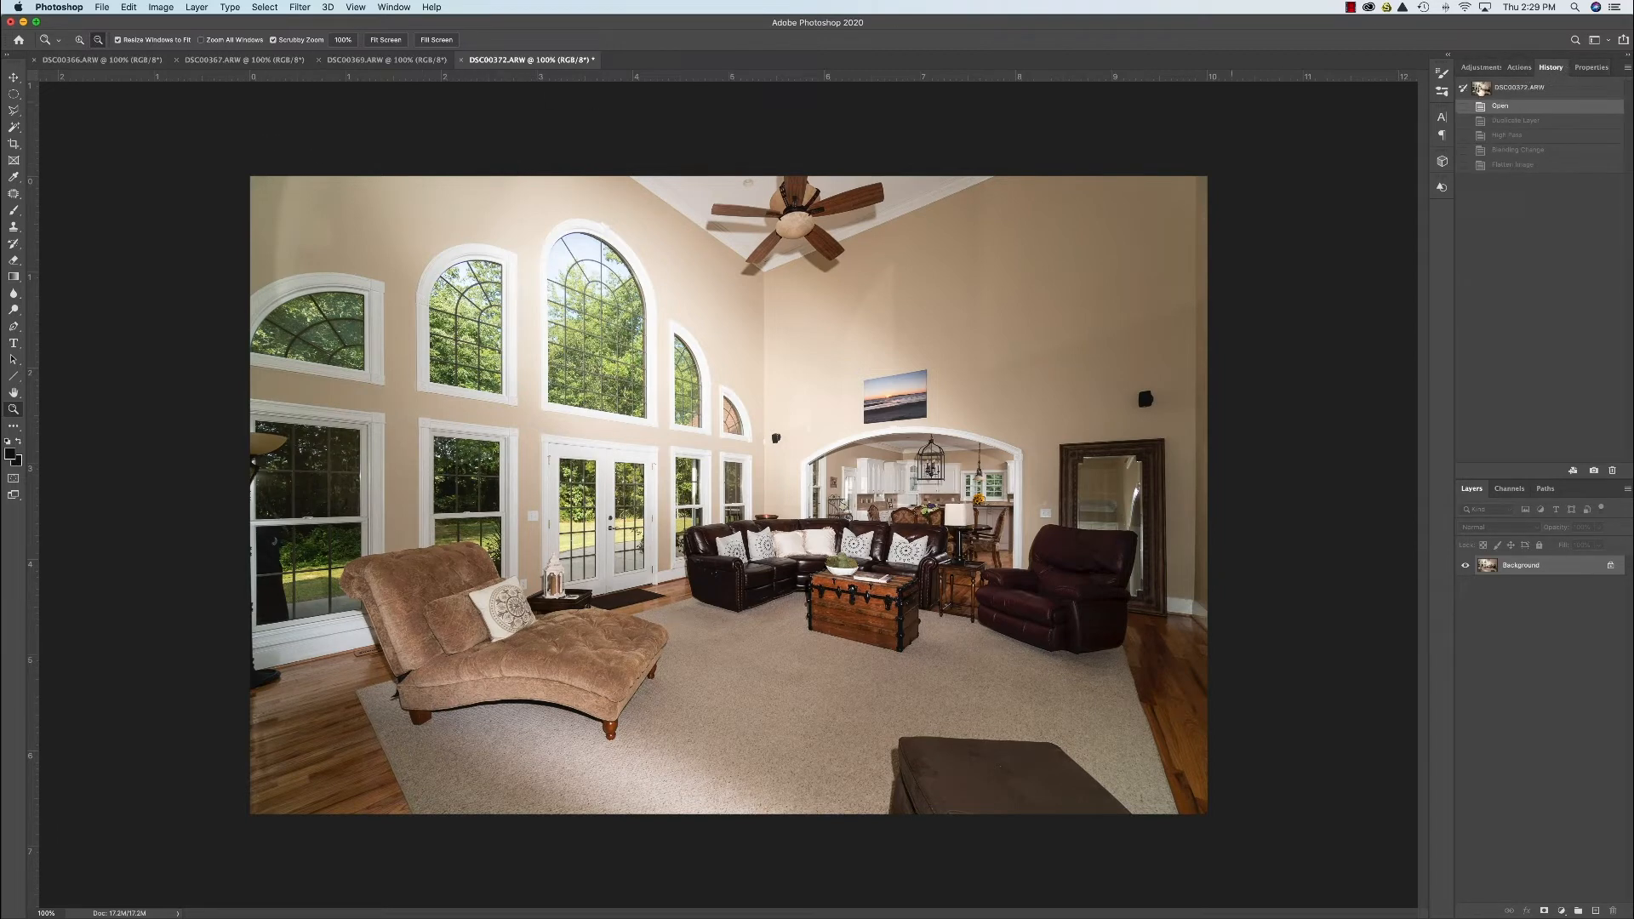
left_click(1519, 66)
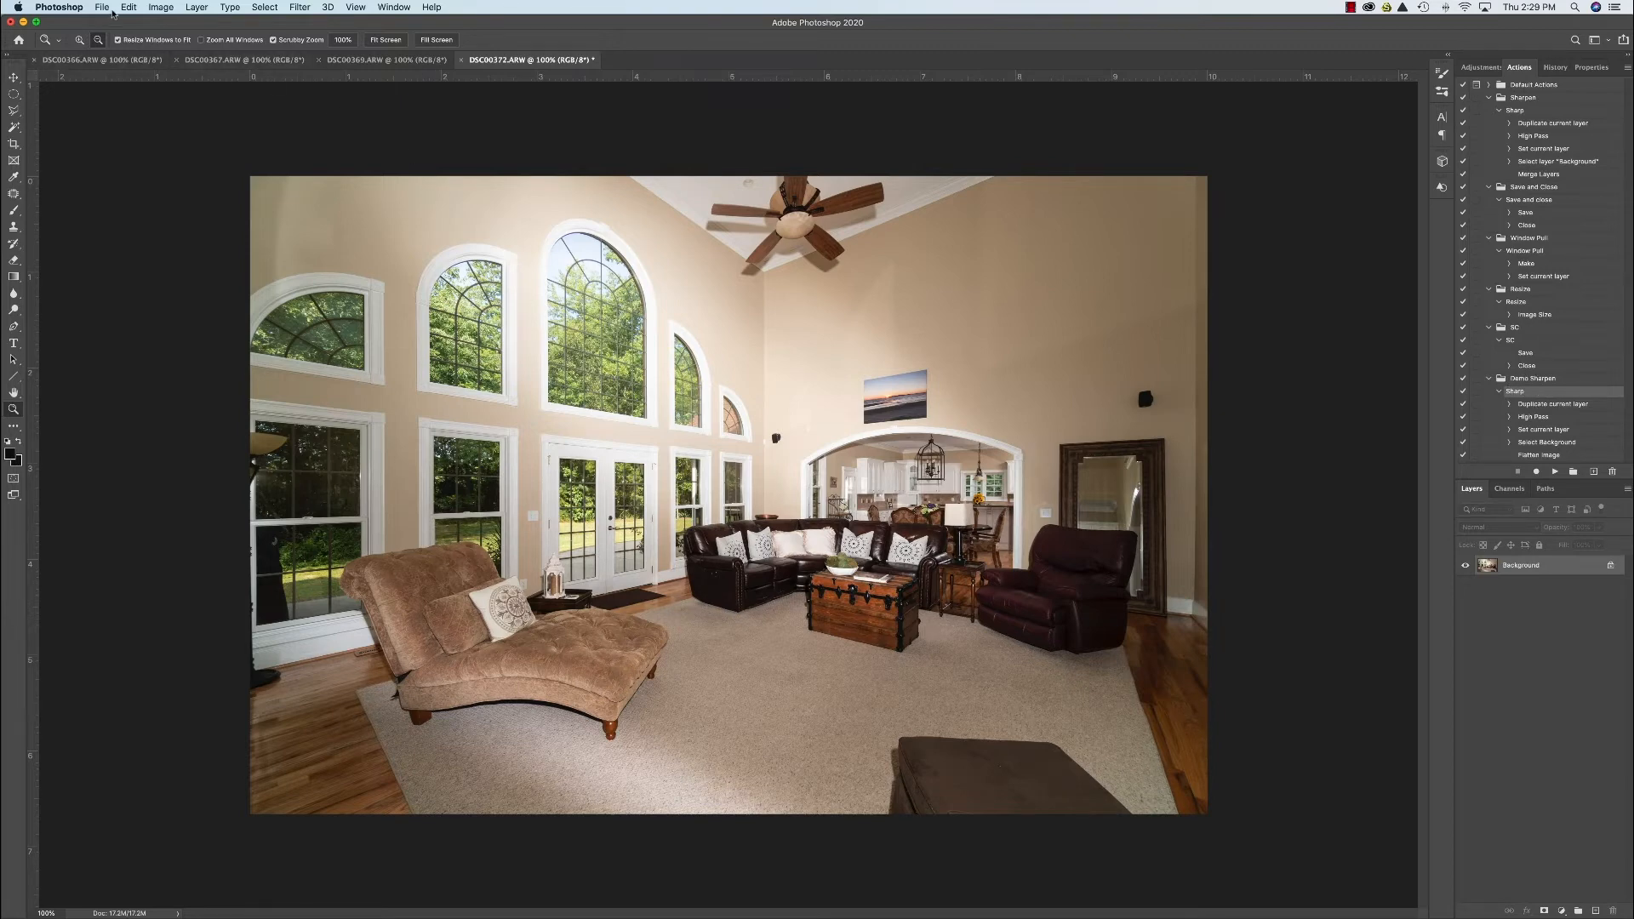
Batch-run the Demo Sharpen 'Sharp' action on all opened files.
left_click(102, 8)
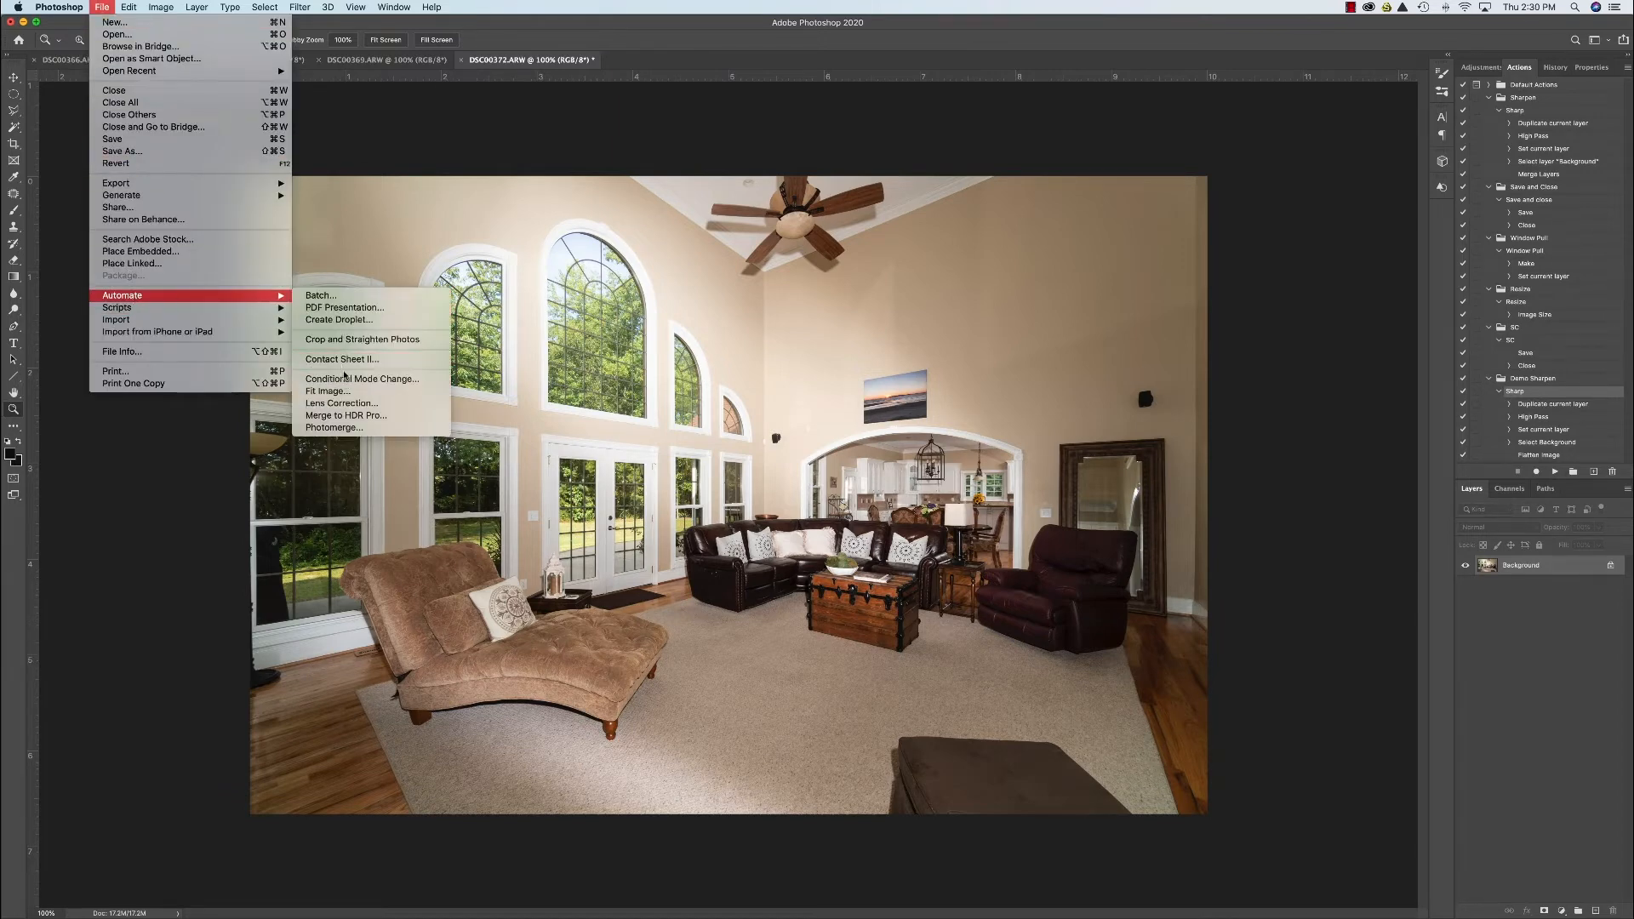
mouse_move(344, 307)
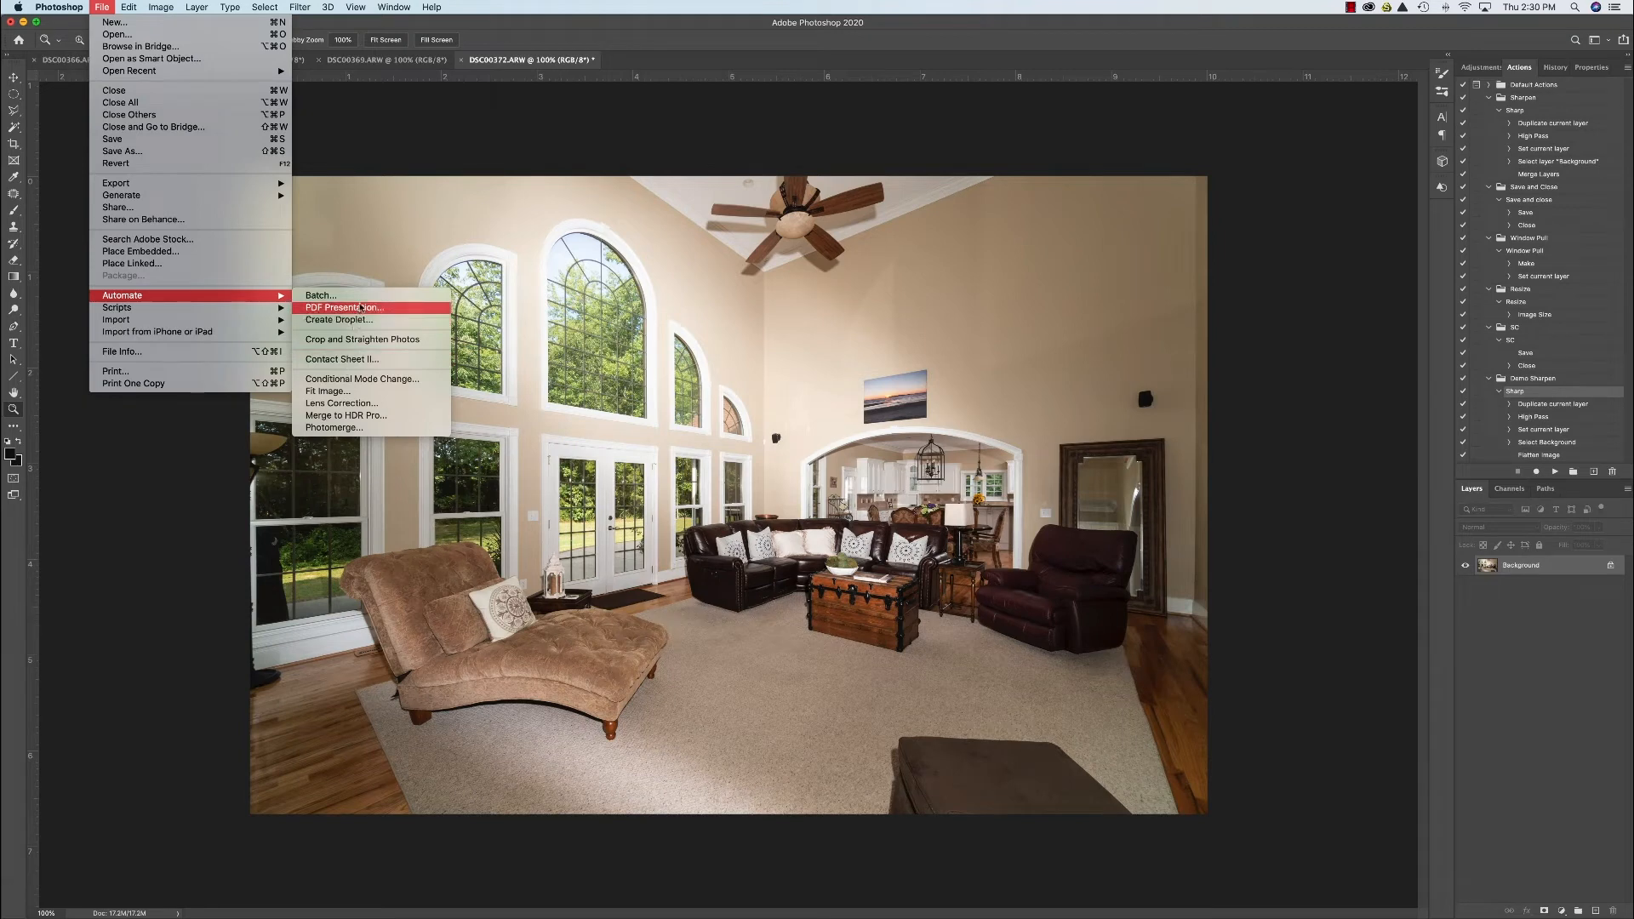
left_click(320, 295)
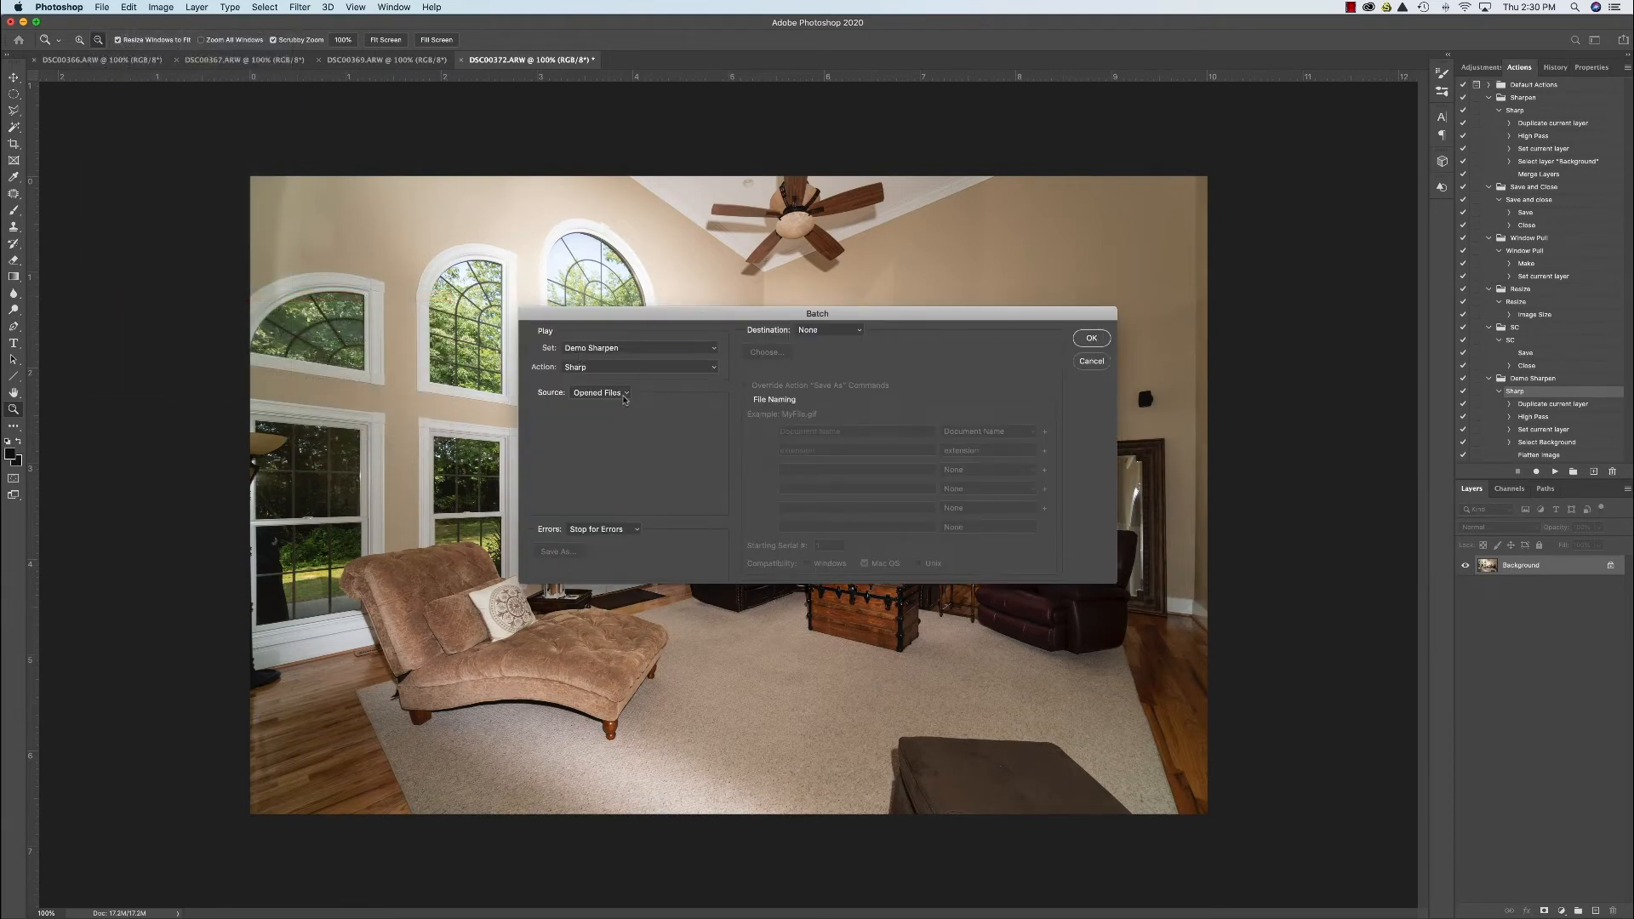
mouse_move(585, 407)
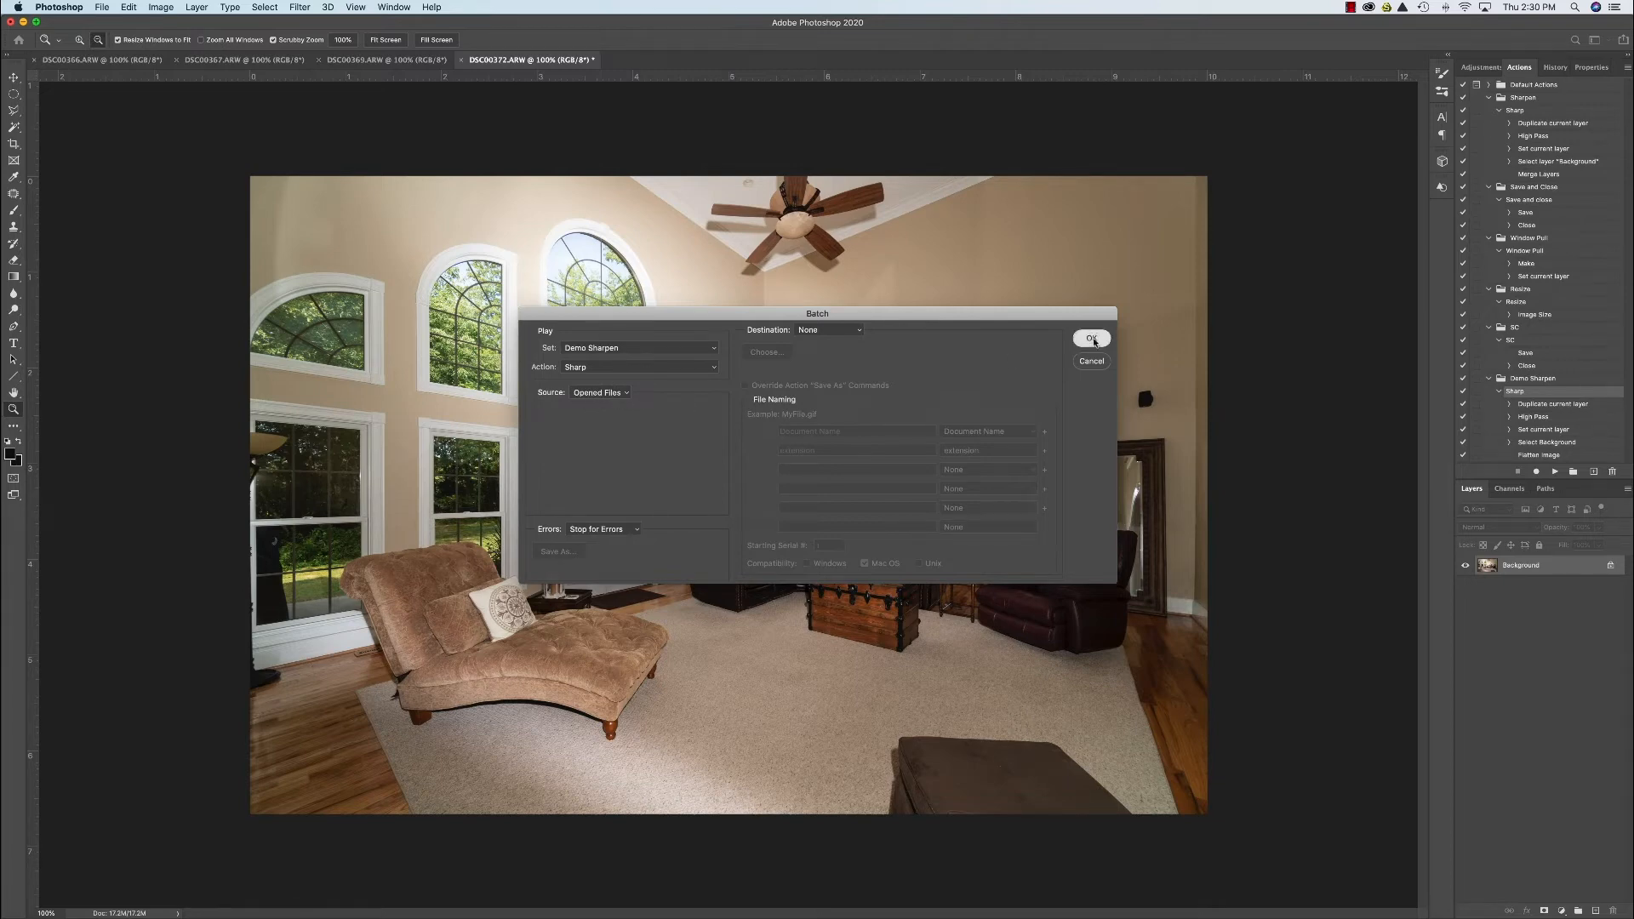
left_click(1092, 339)
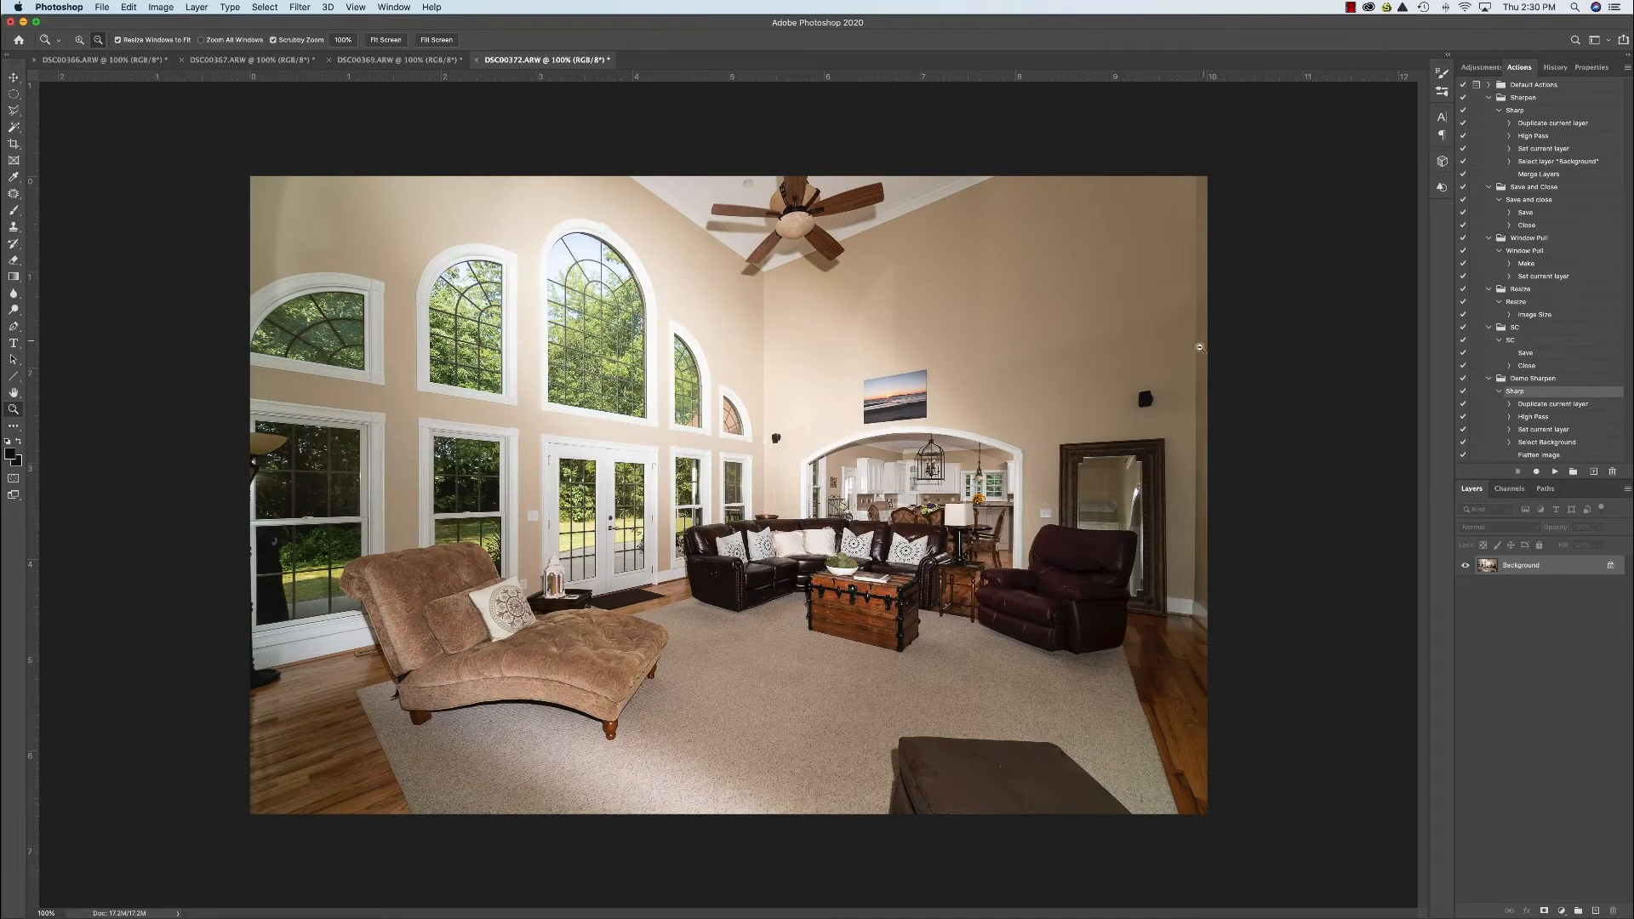
mouse_move(740, 339)
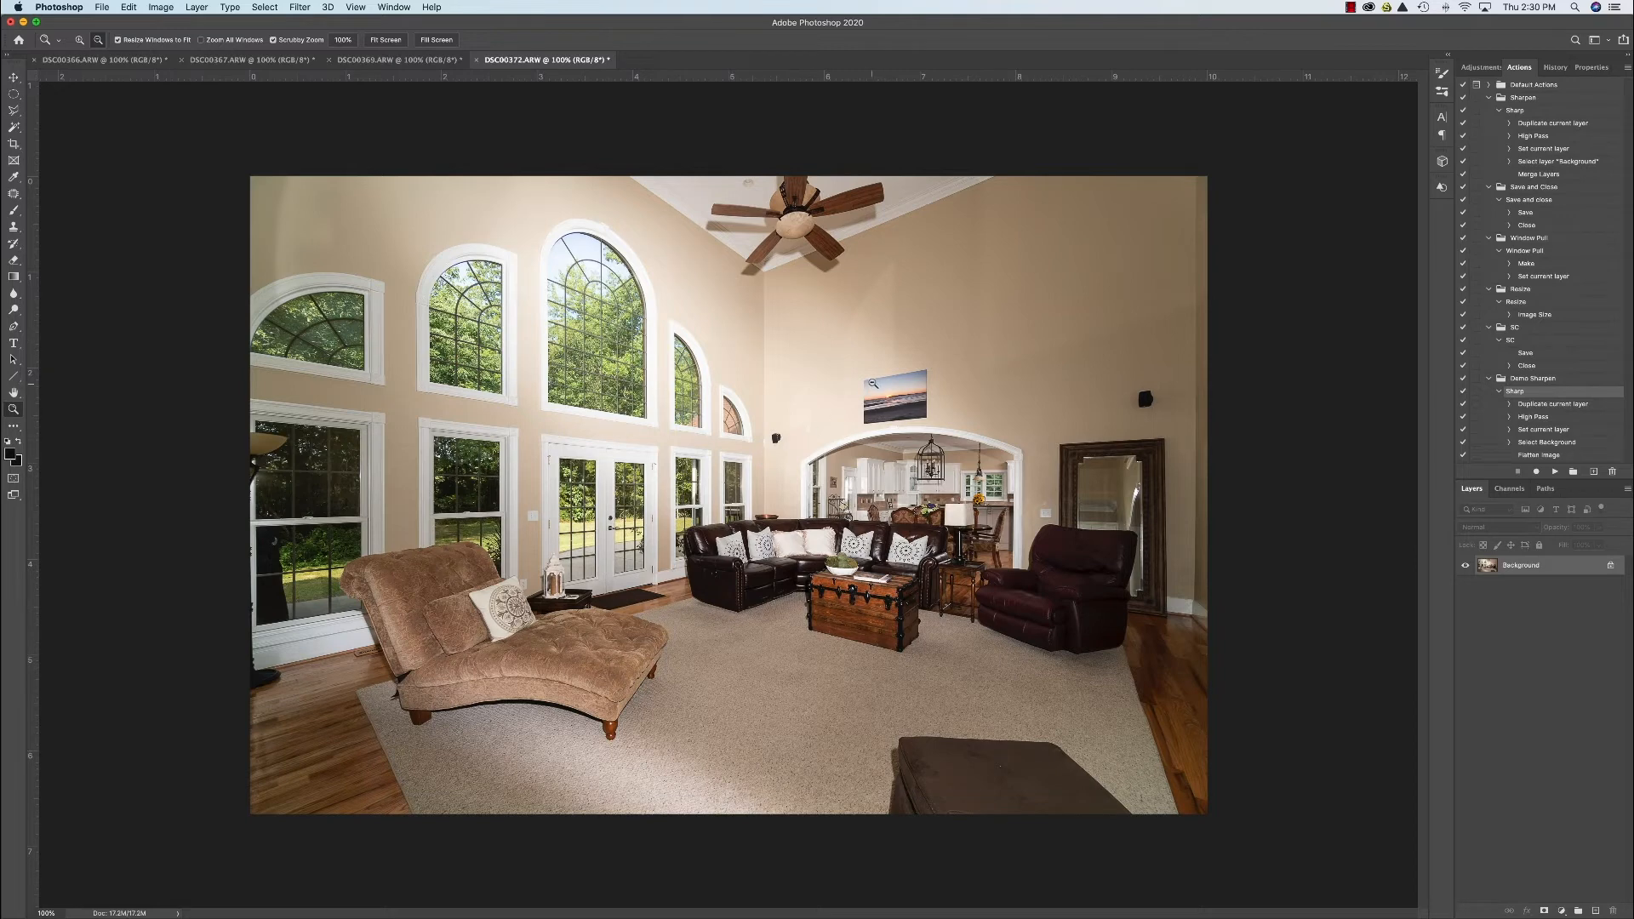
mouse_move(893, 437)
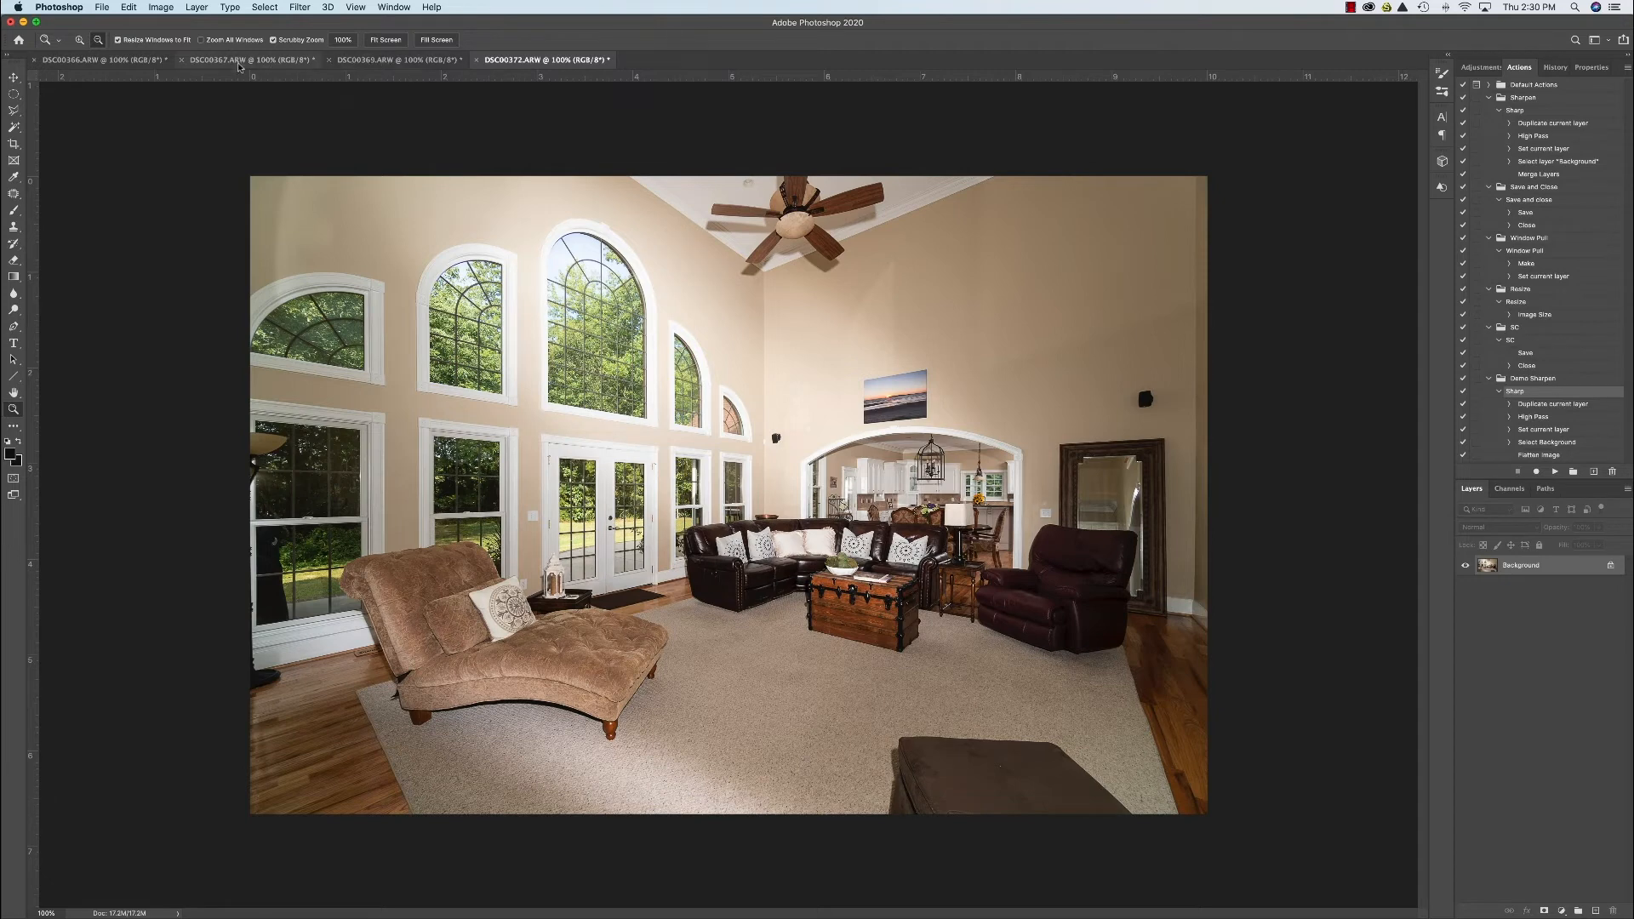
Check DSC00367's sharpening history and select the Demo Sharpen set for deletion.
left_click(245, 60)
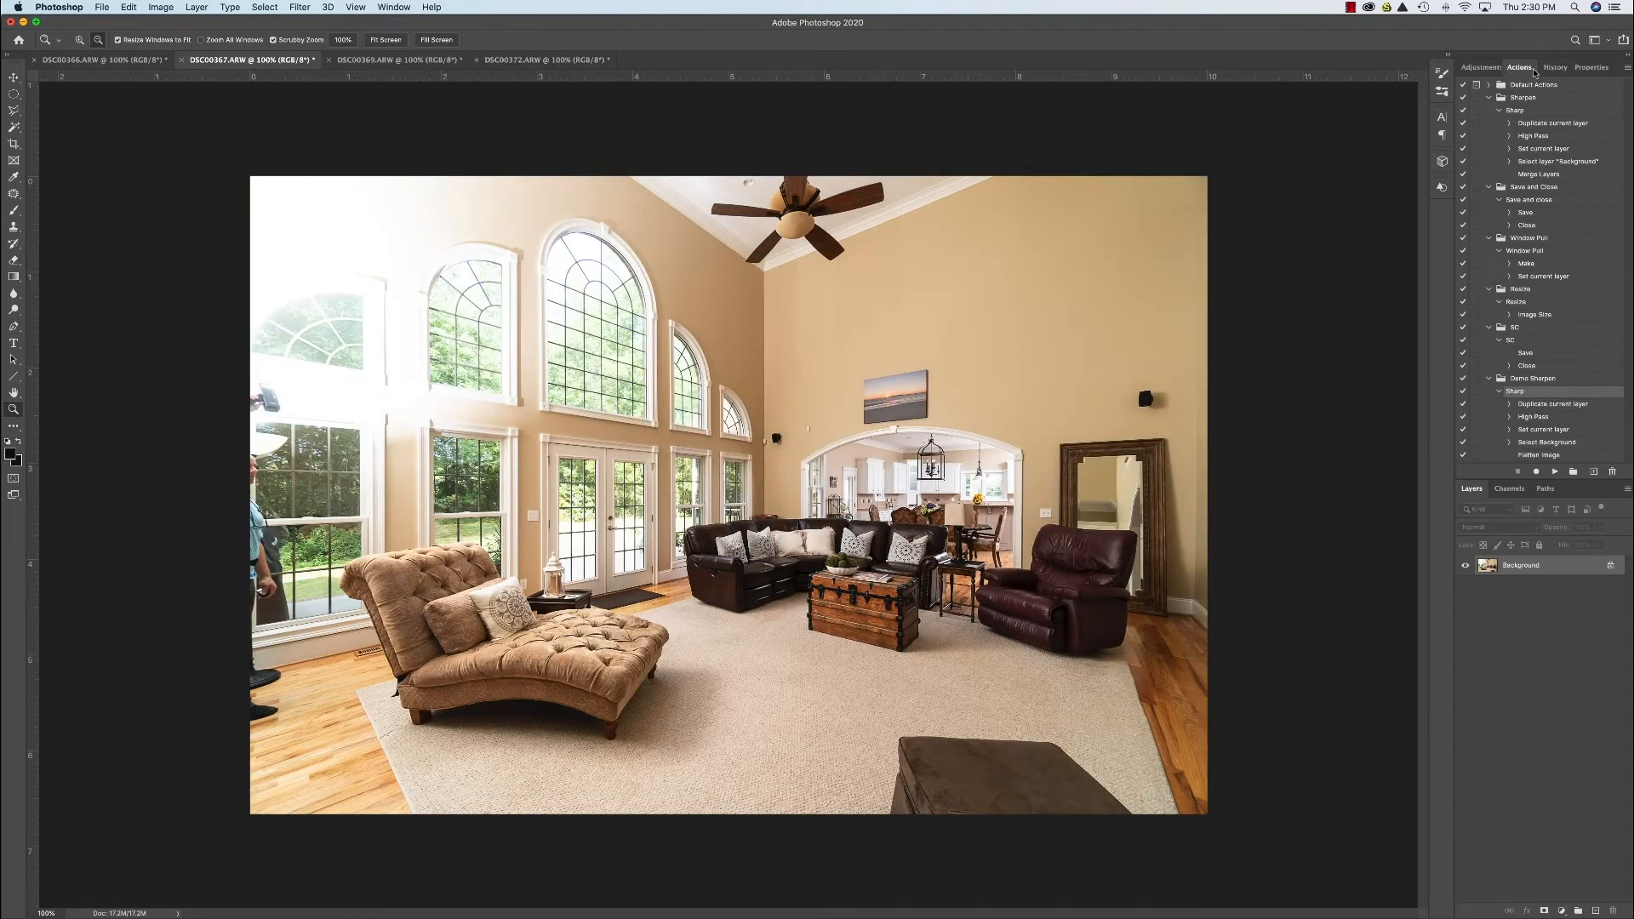
left_click(1551, 66)
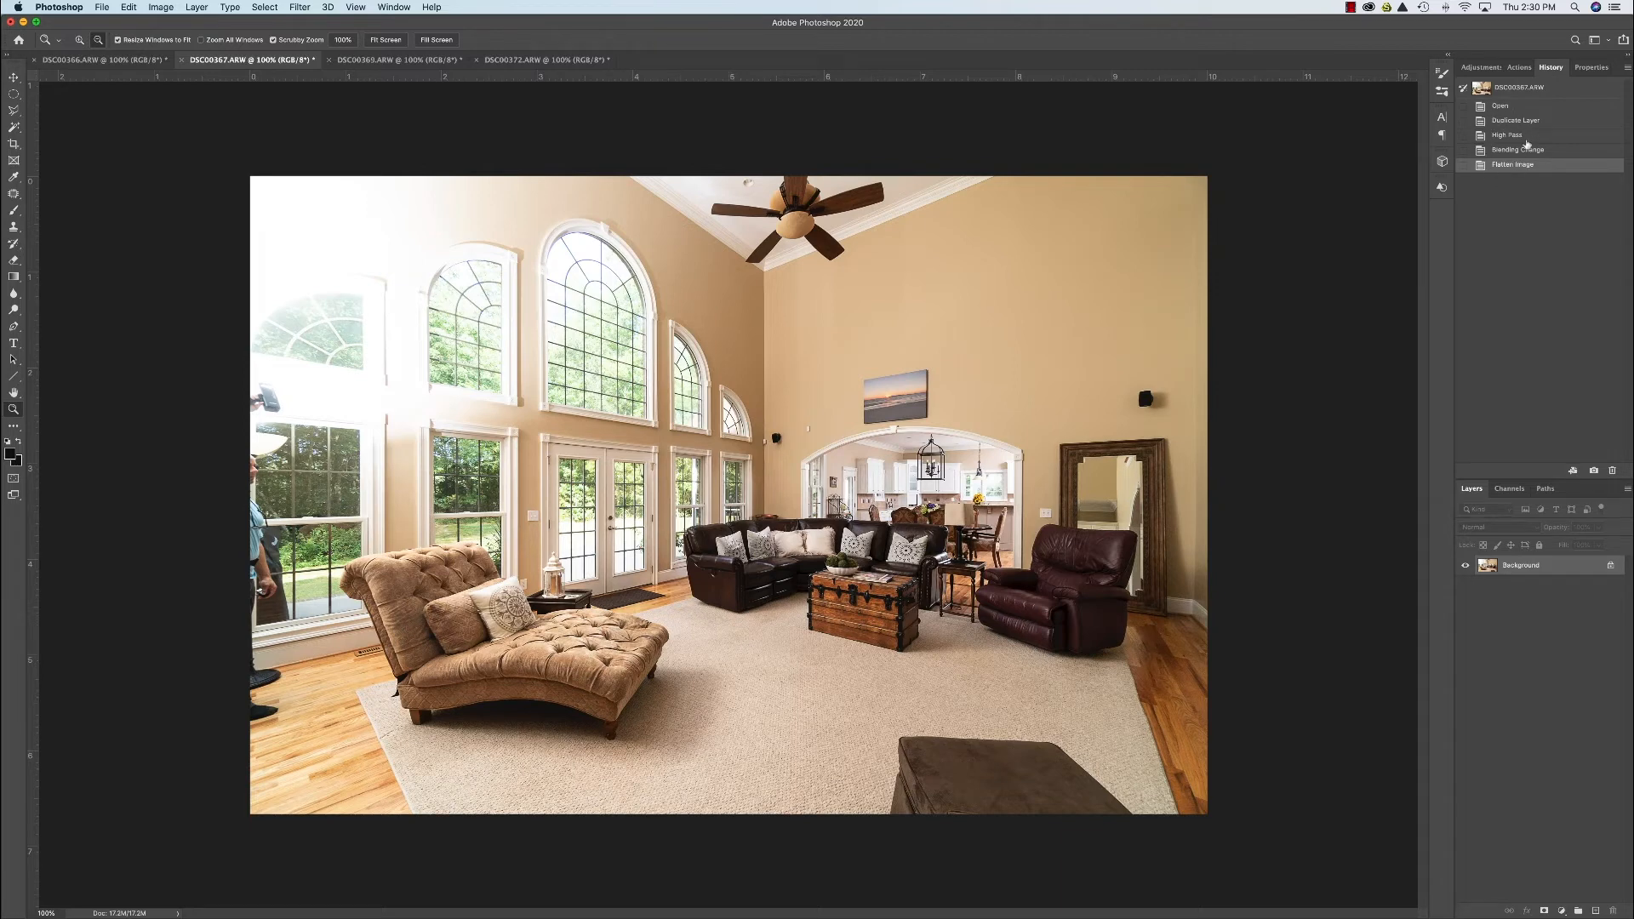
left_click(1519, 66)
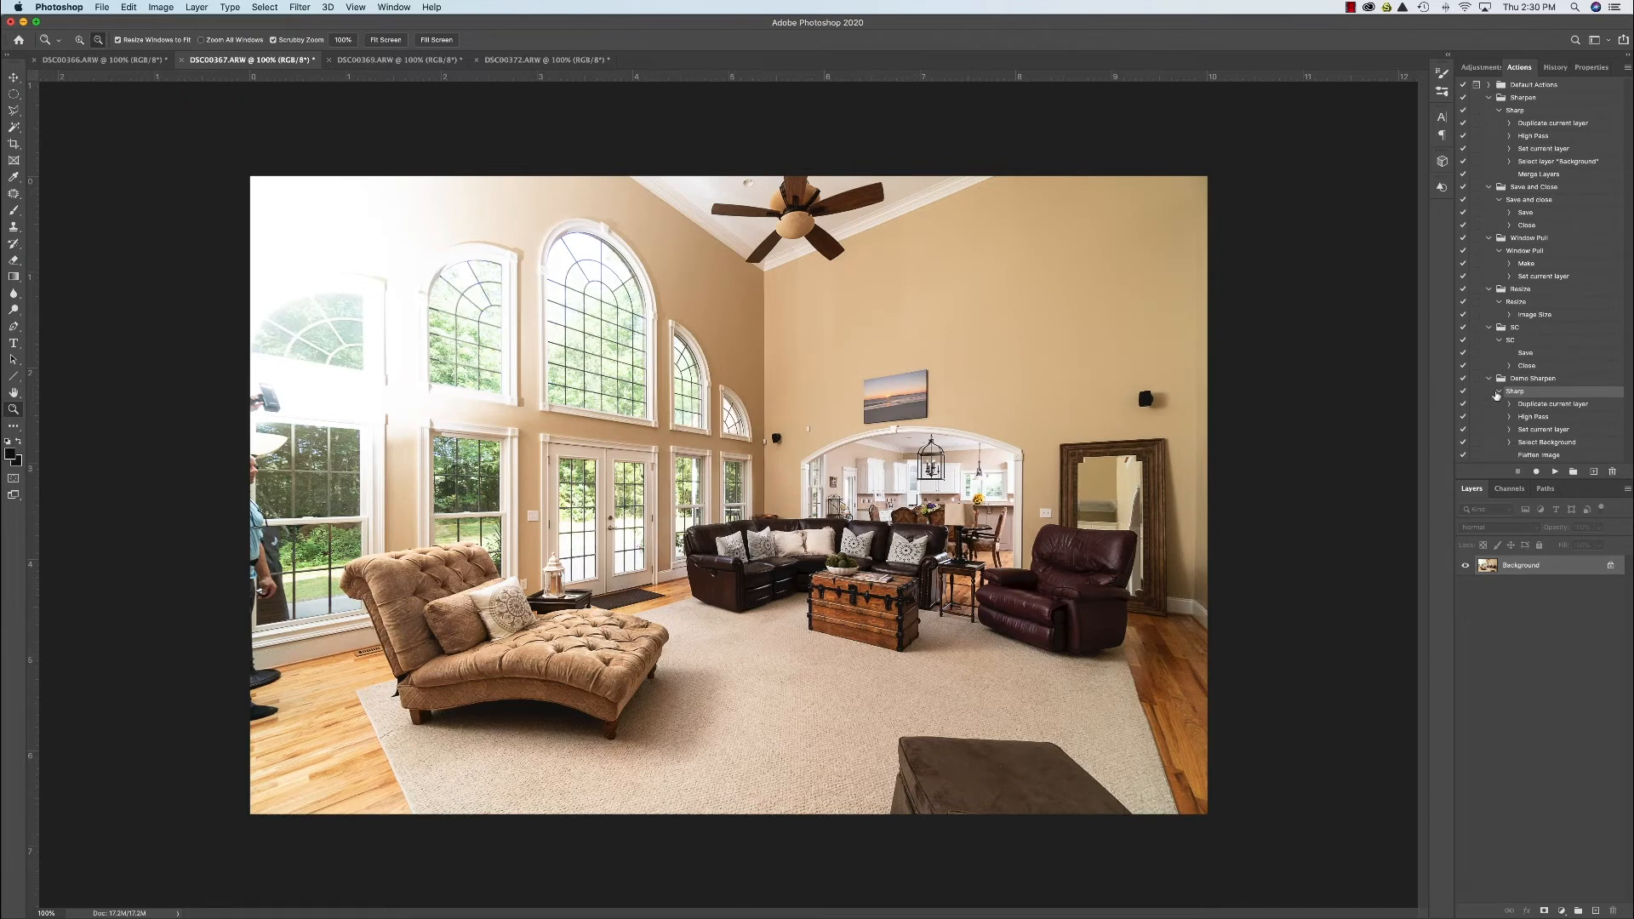
left_click(1499, 390)
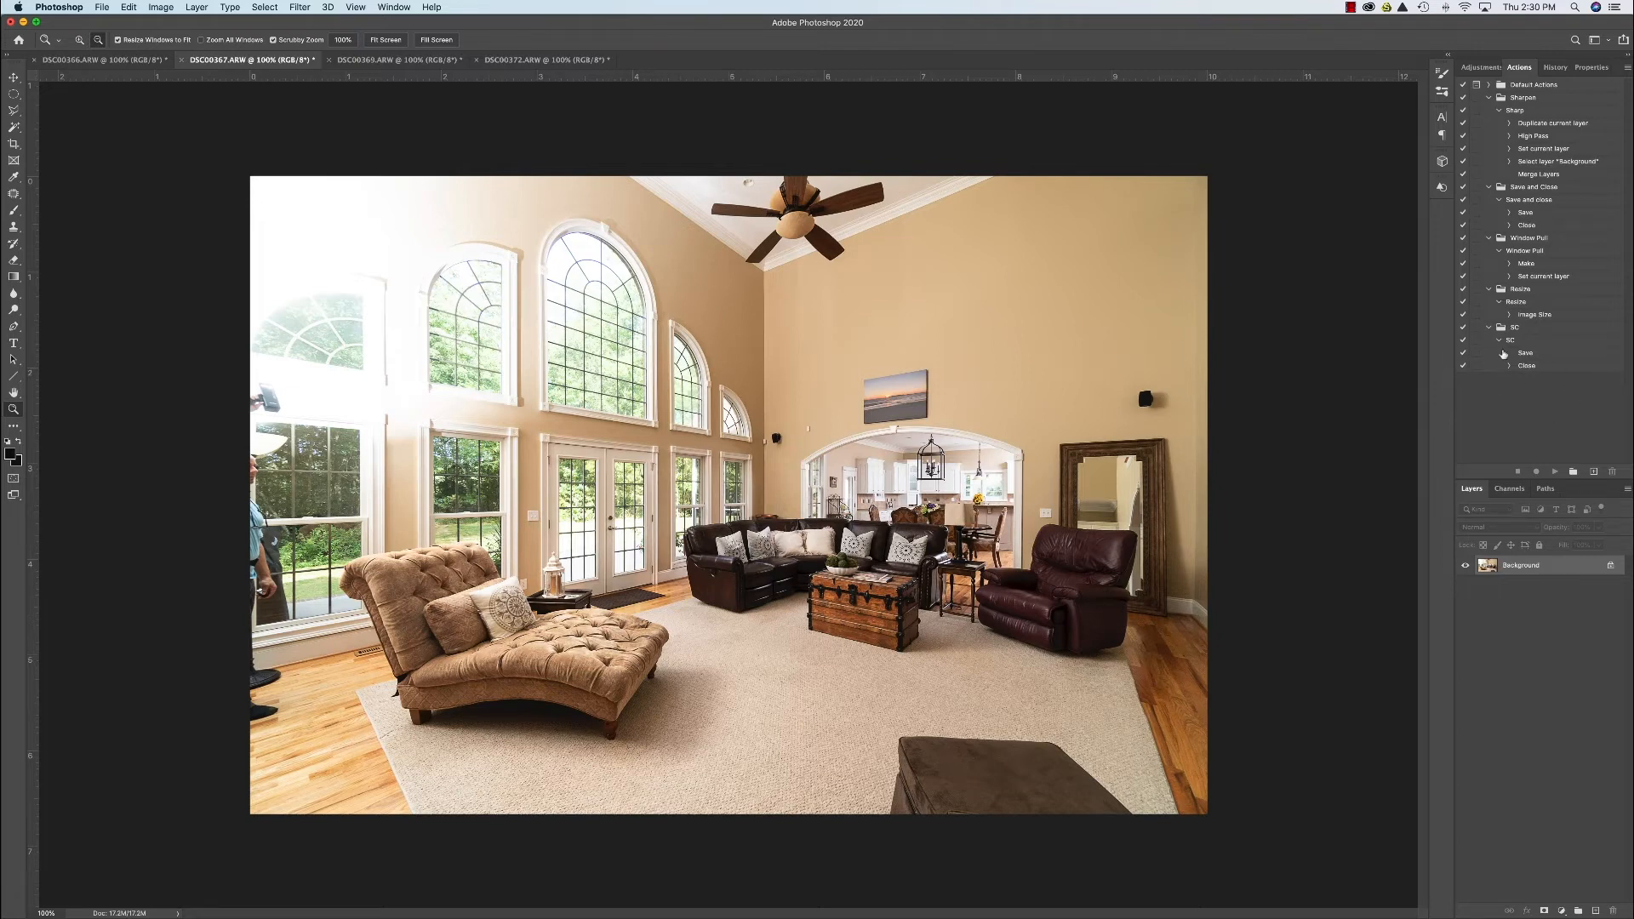
mouse_move(1543, 398)
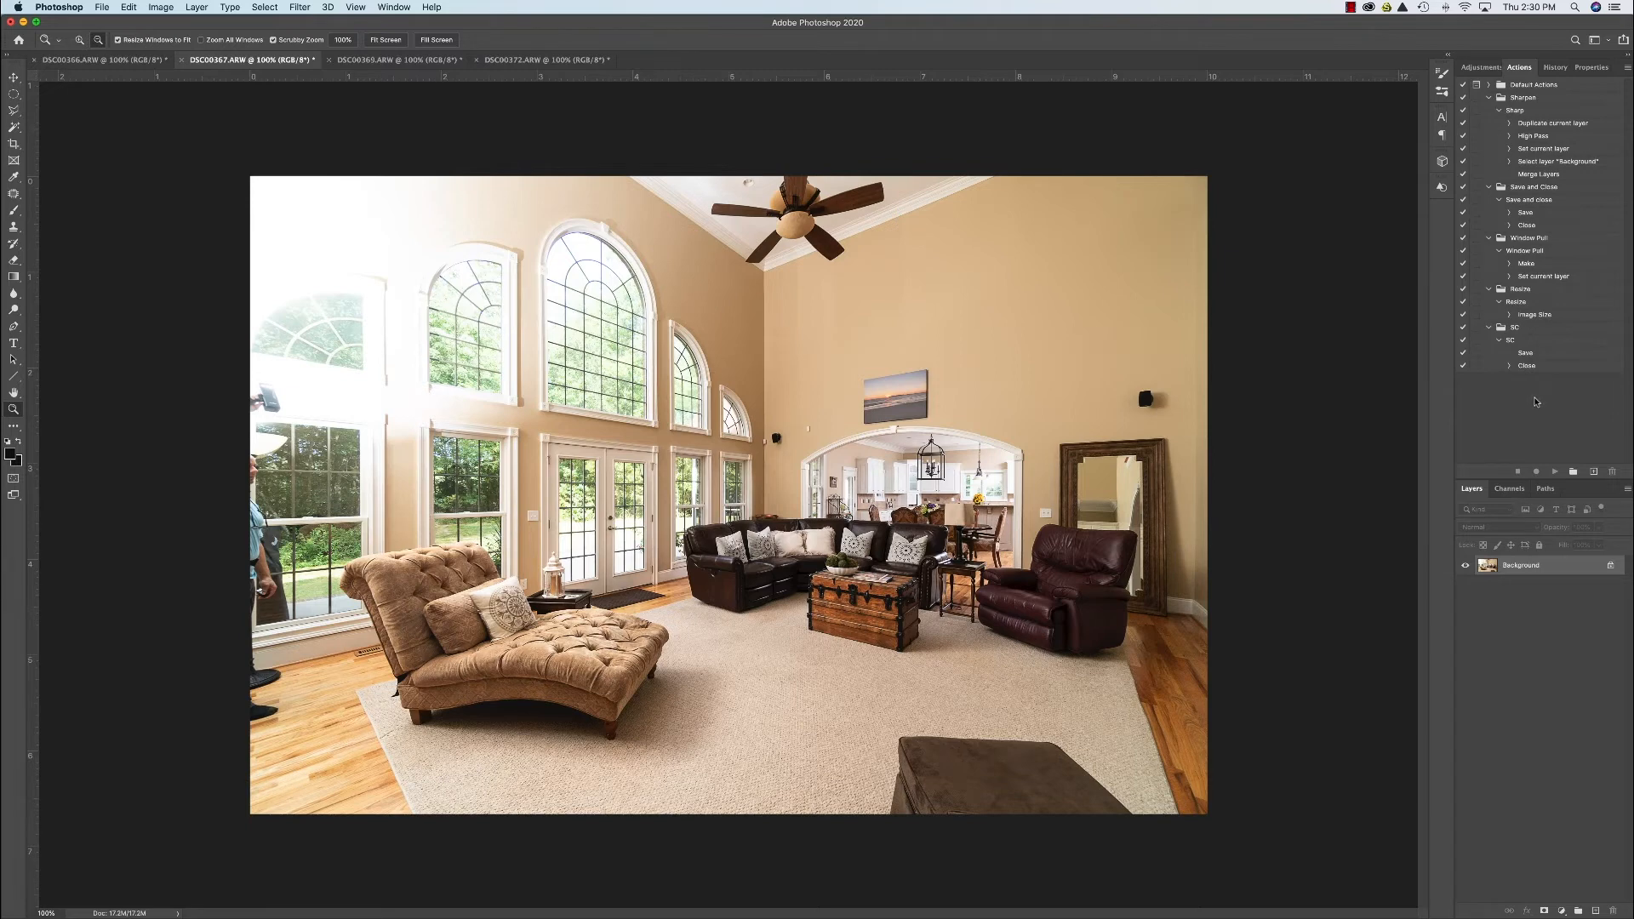
Create a new action set named SC.
left_click(1572, 470)
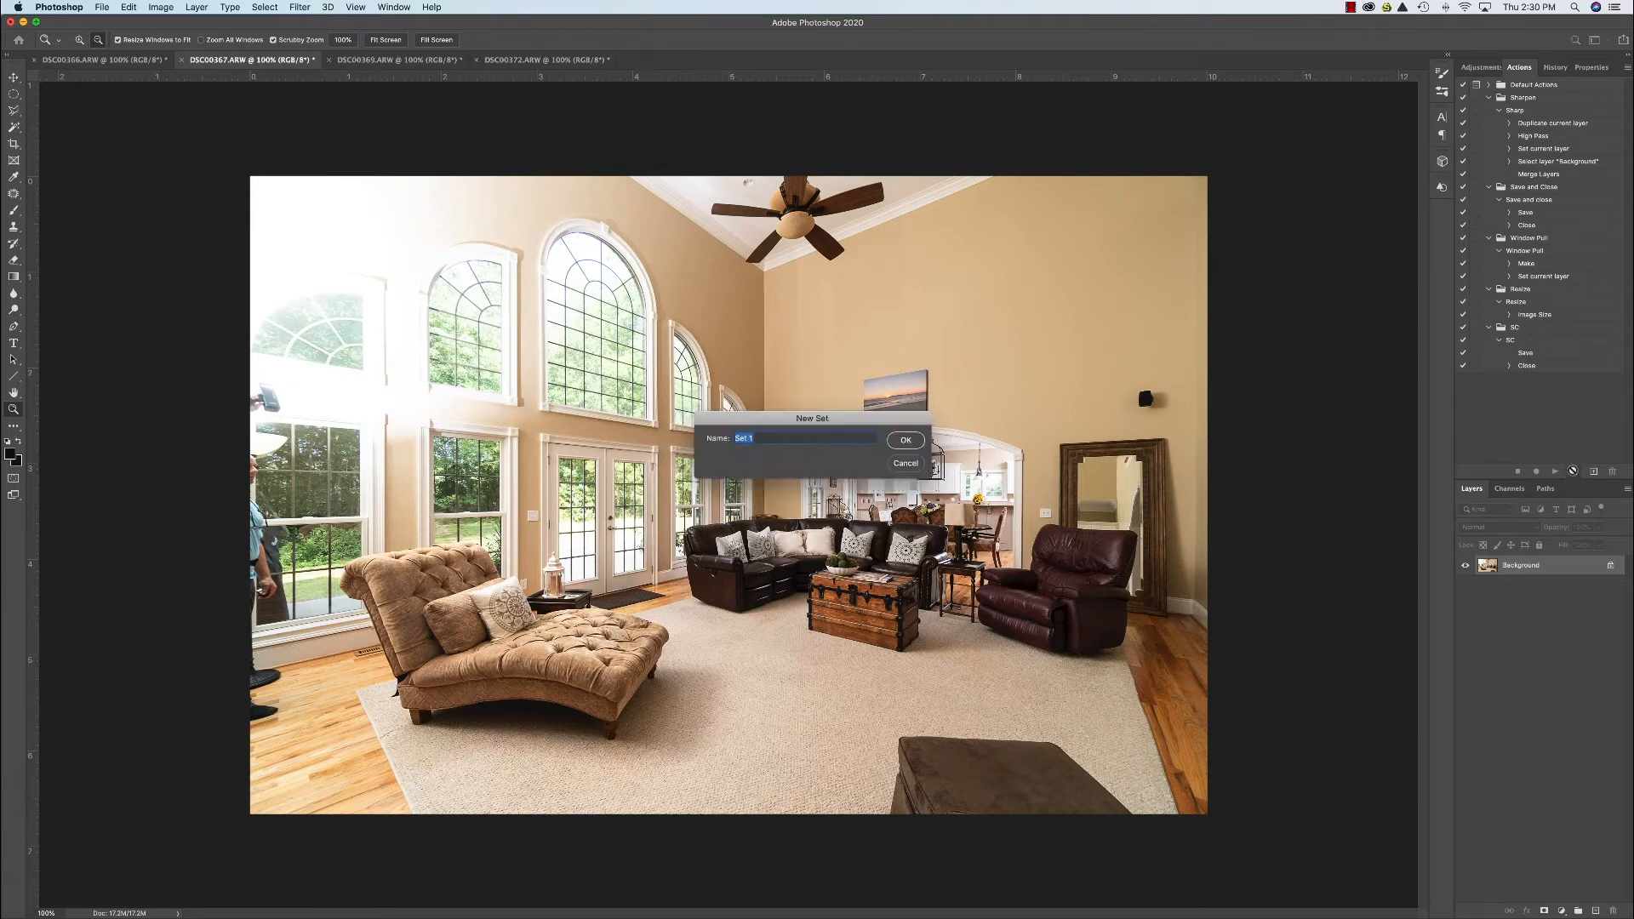
type("S")
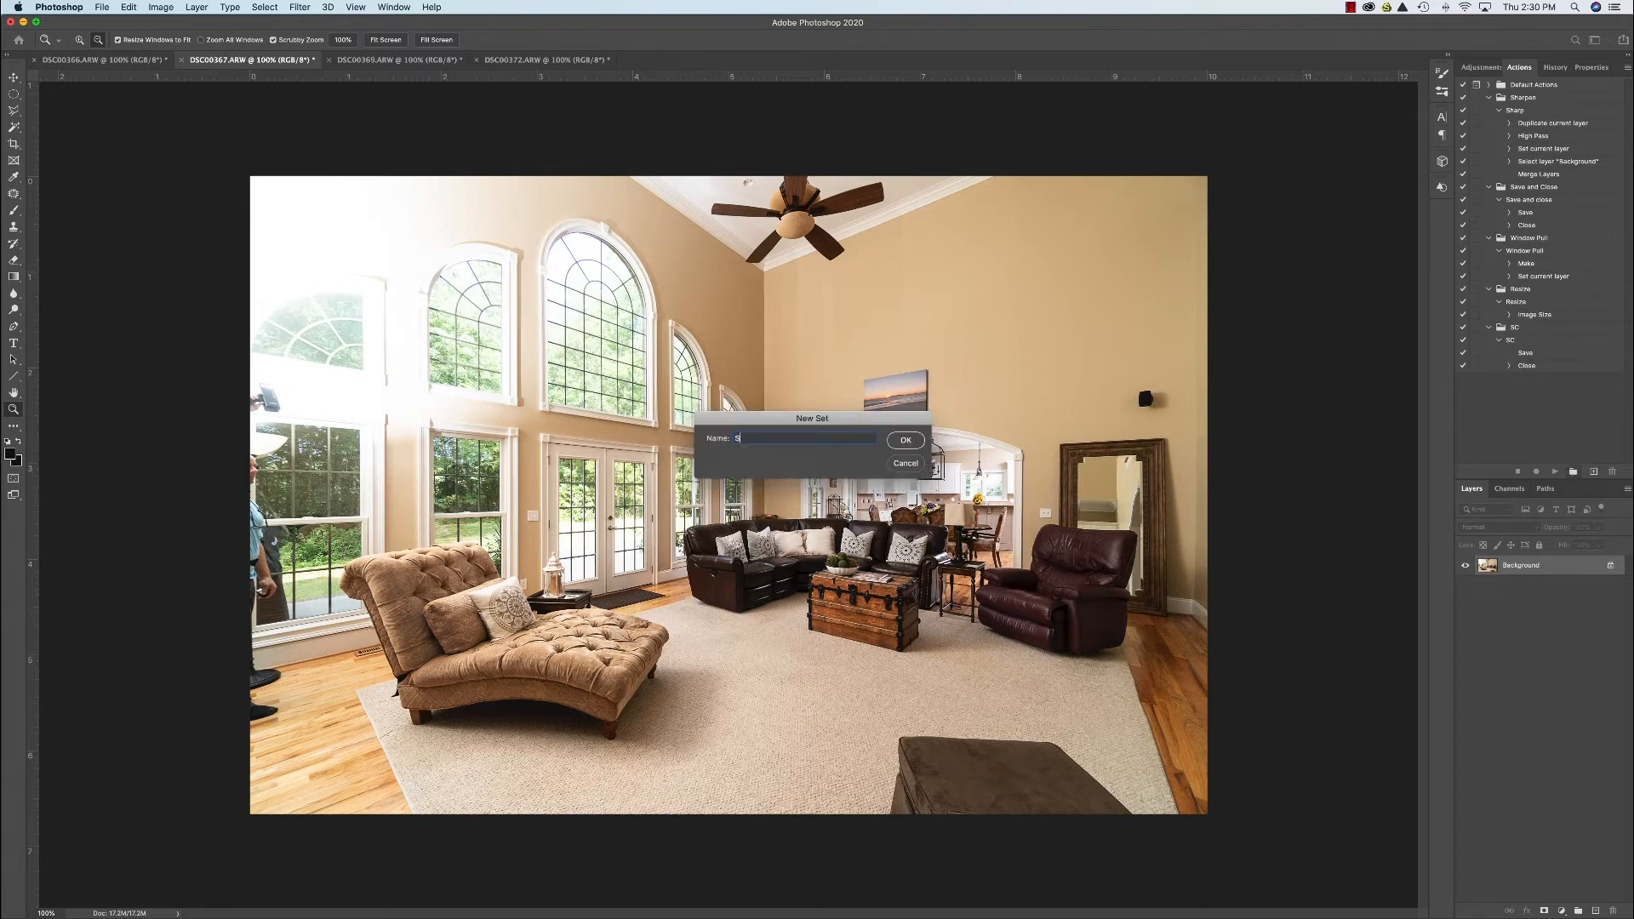
type("C")
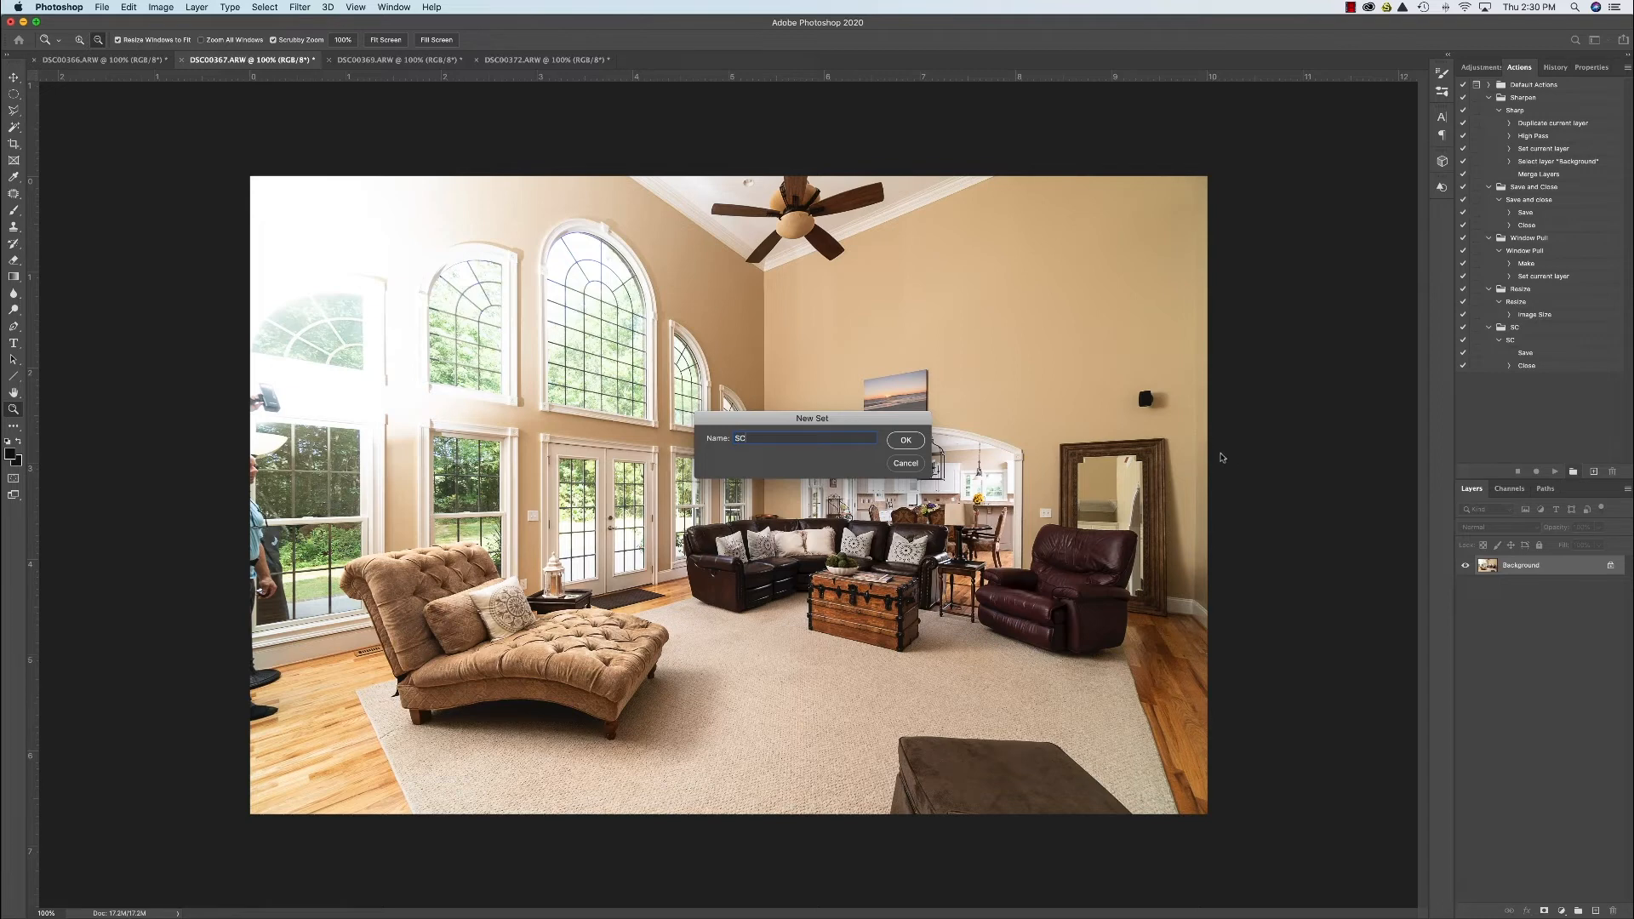
left_click(902, 439)
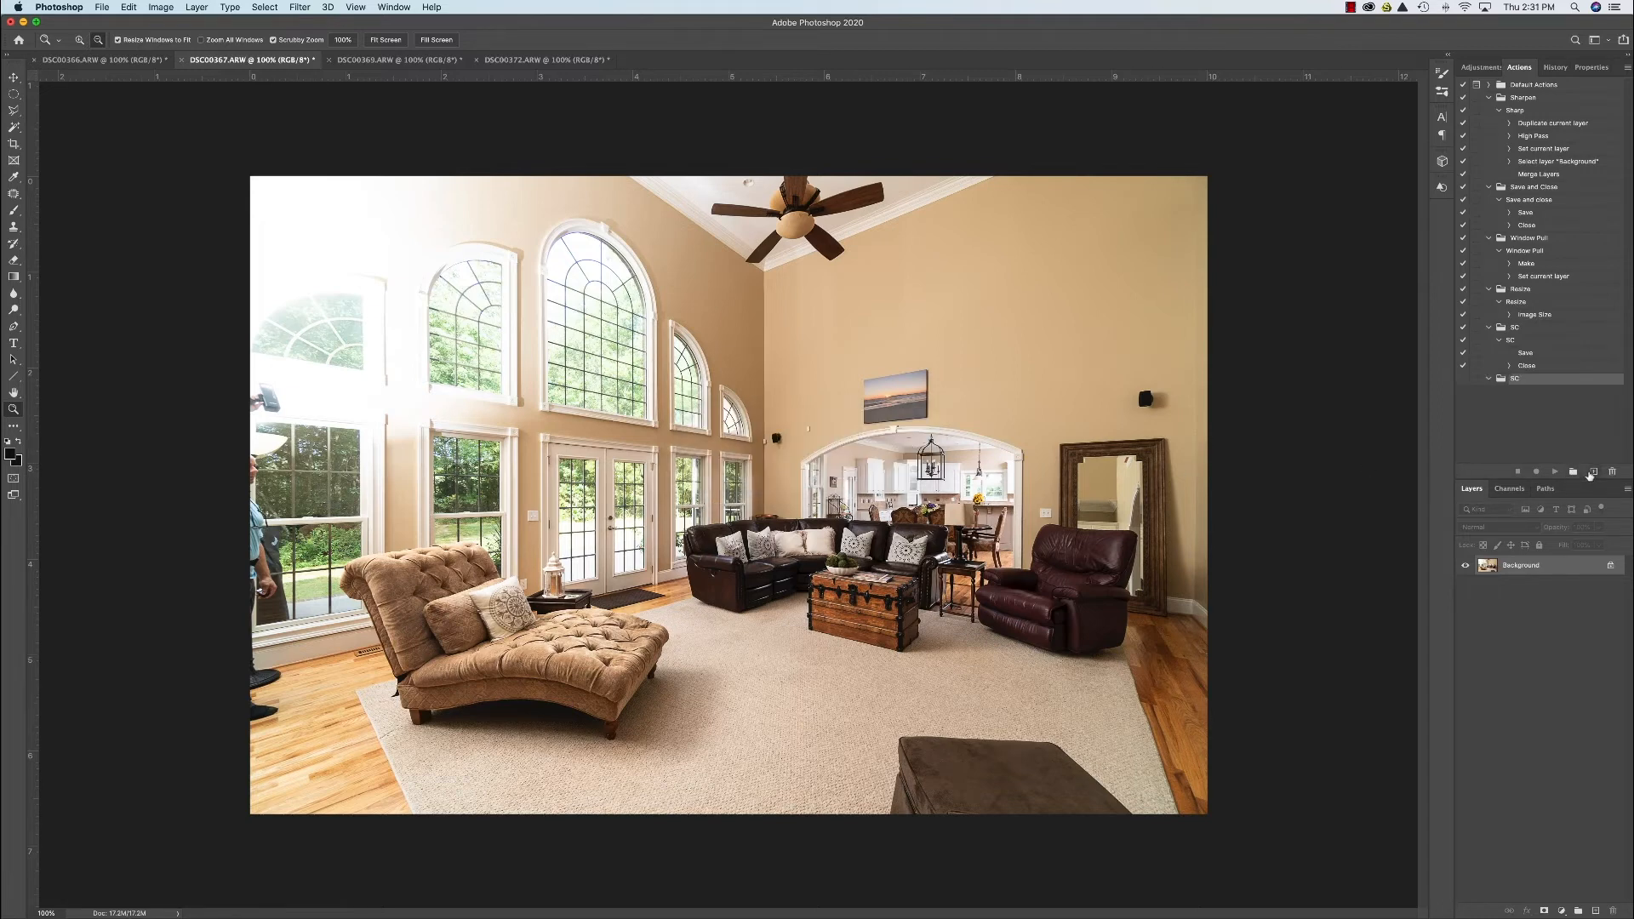
Create an SC action inside the SC set and start recording.
left_click(1591, 470)
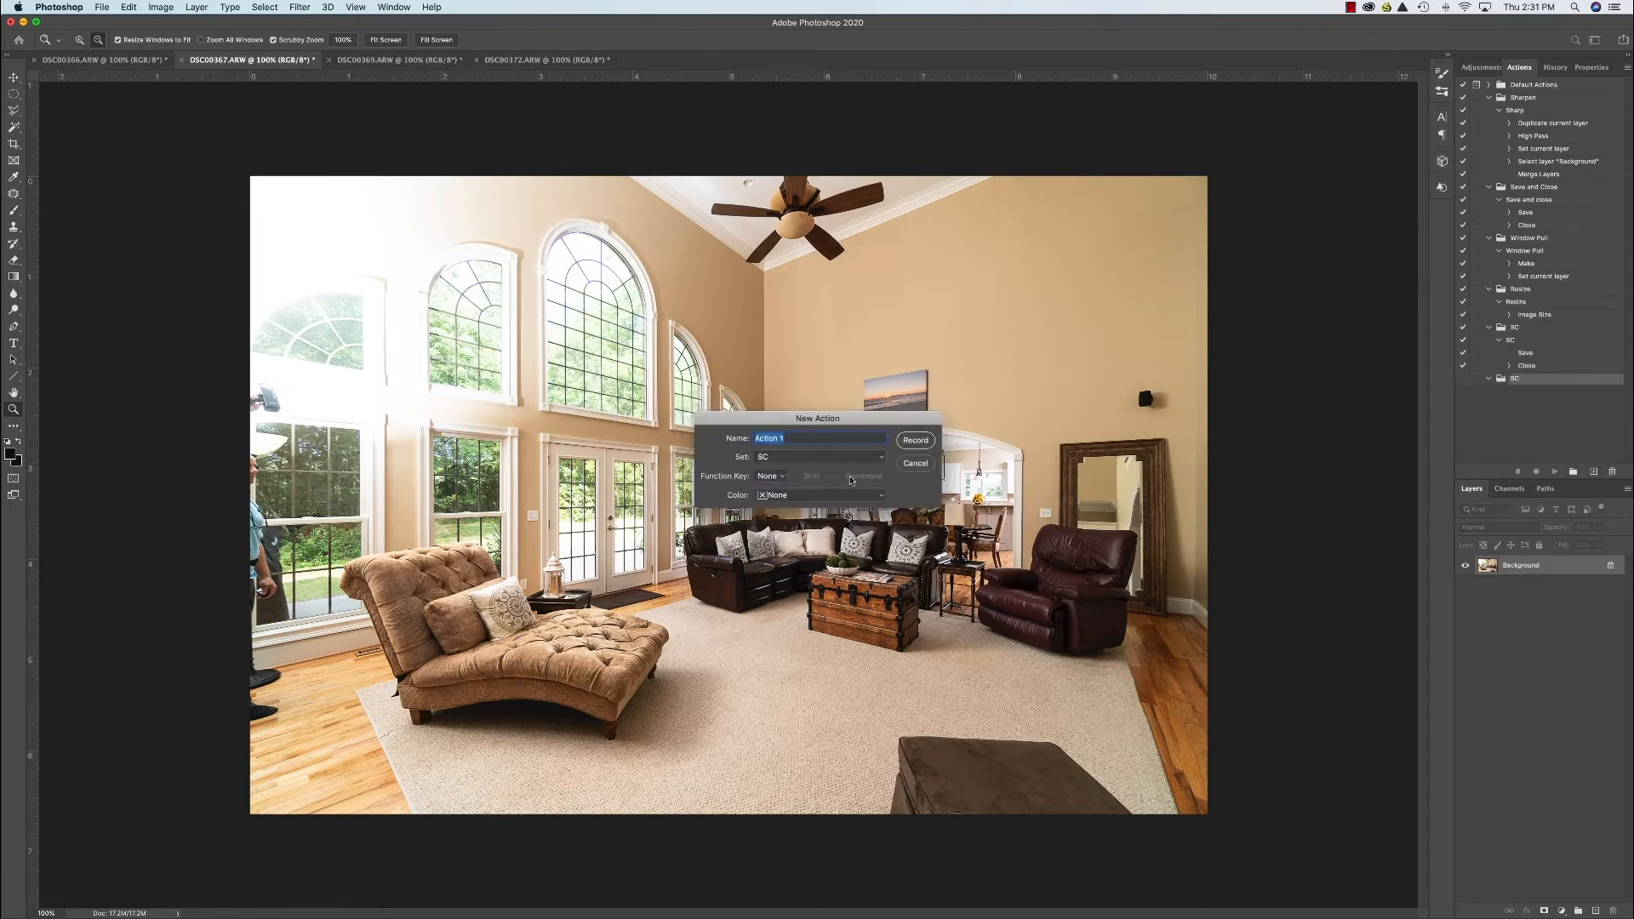
type("SC")
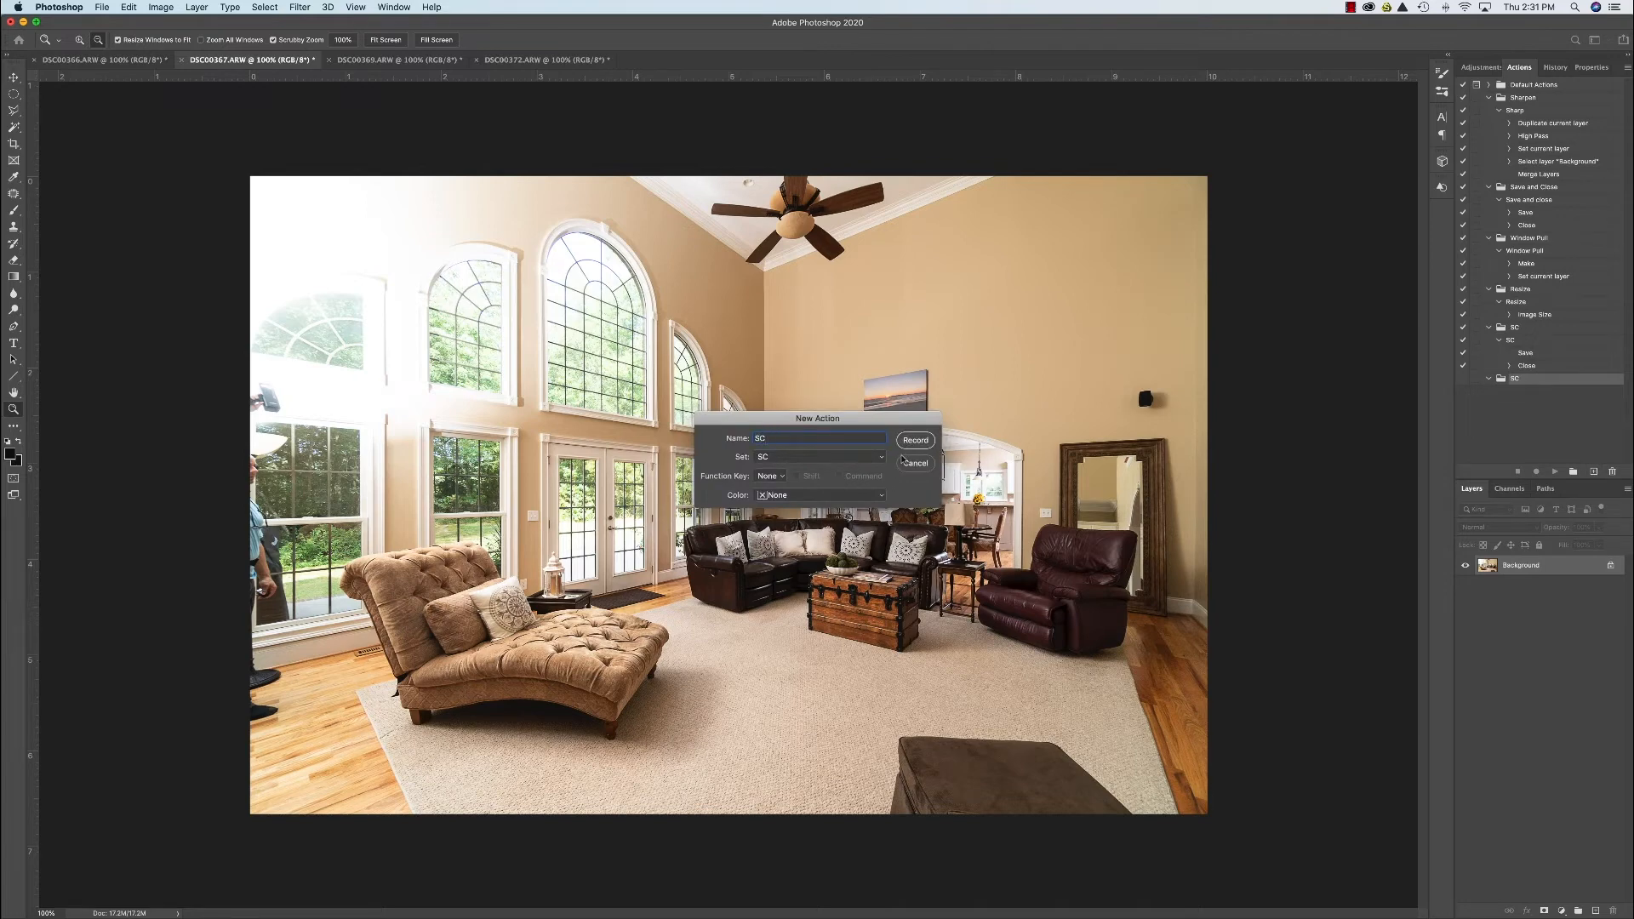
left_click(914, 441)
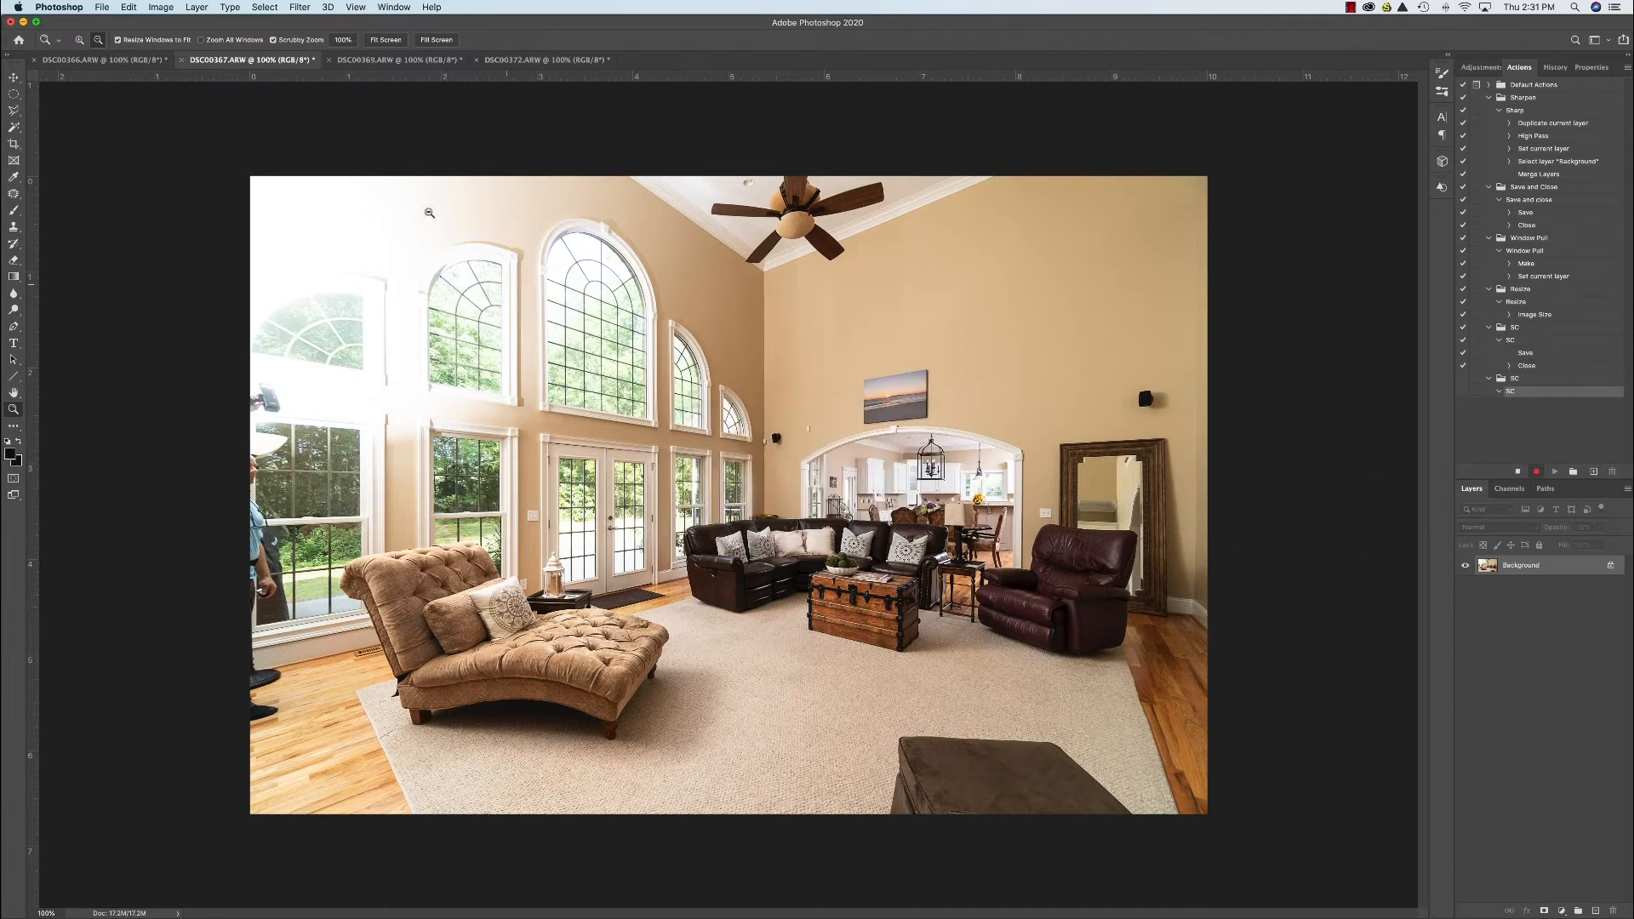
Save DSC00367 as a JPEG while the SC action records.
left_click(103, 7)
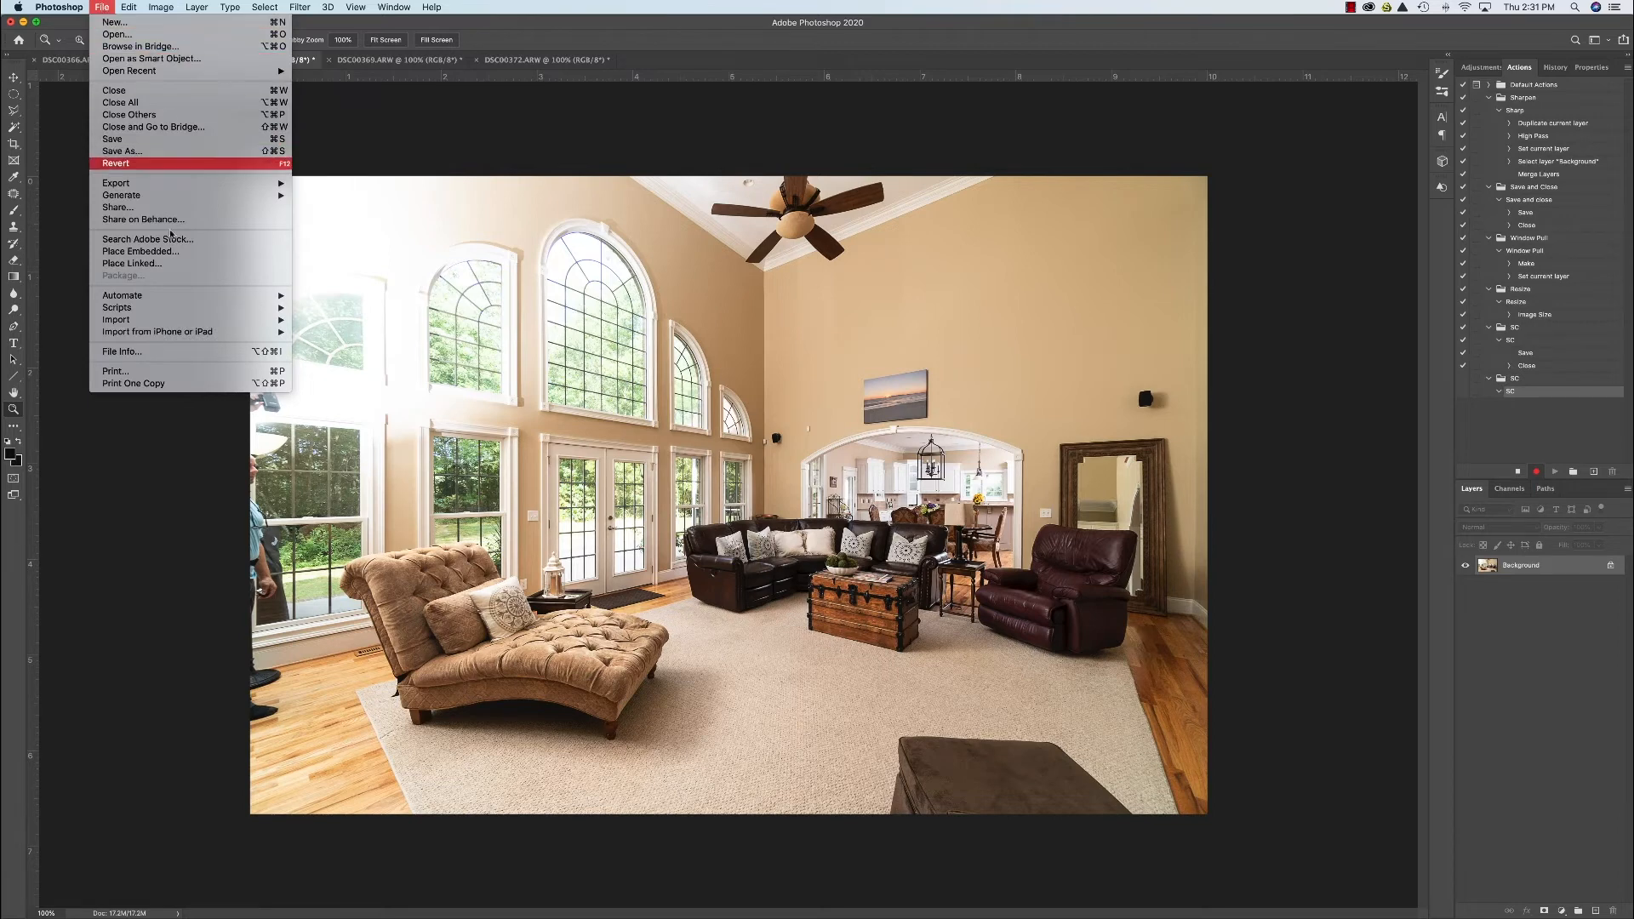
mouse_move(152, 151)
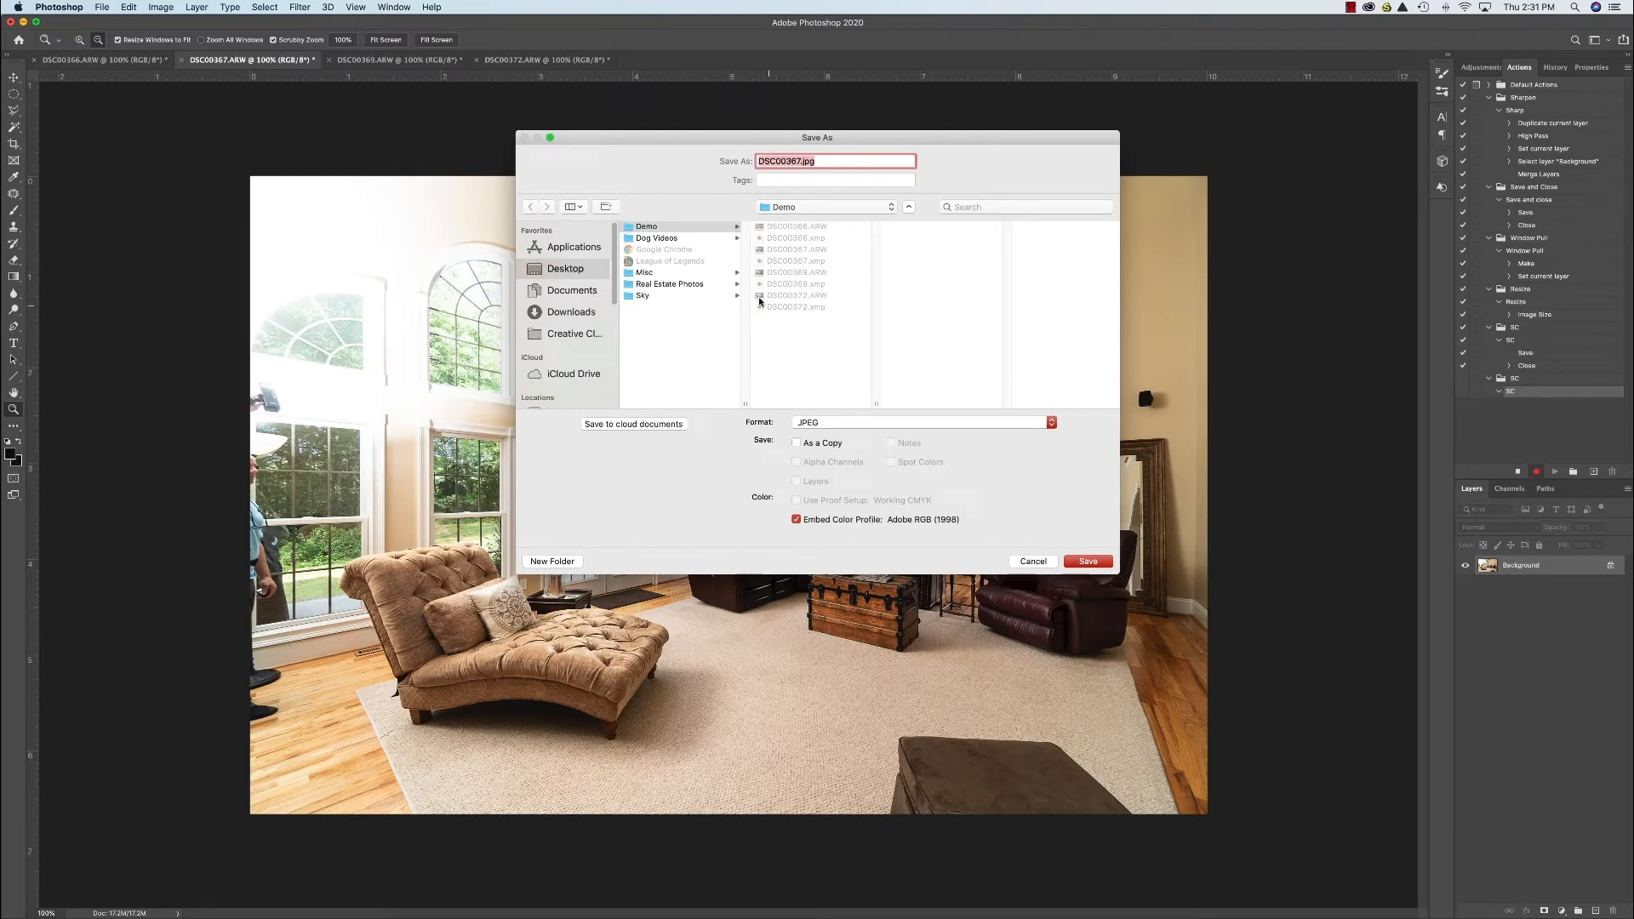
mouse_move(986, 566)
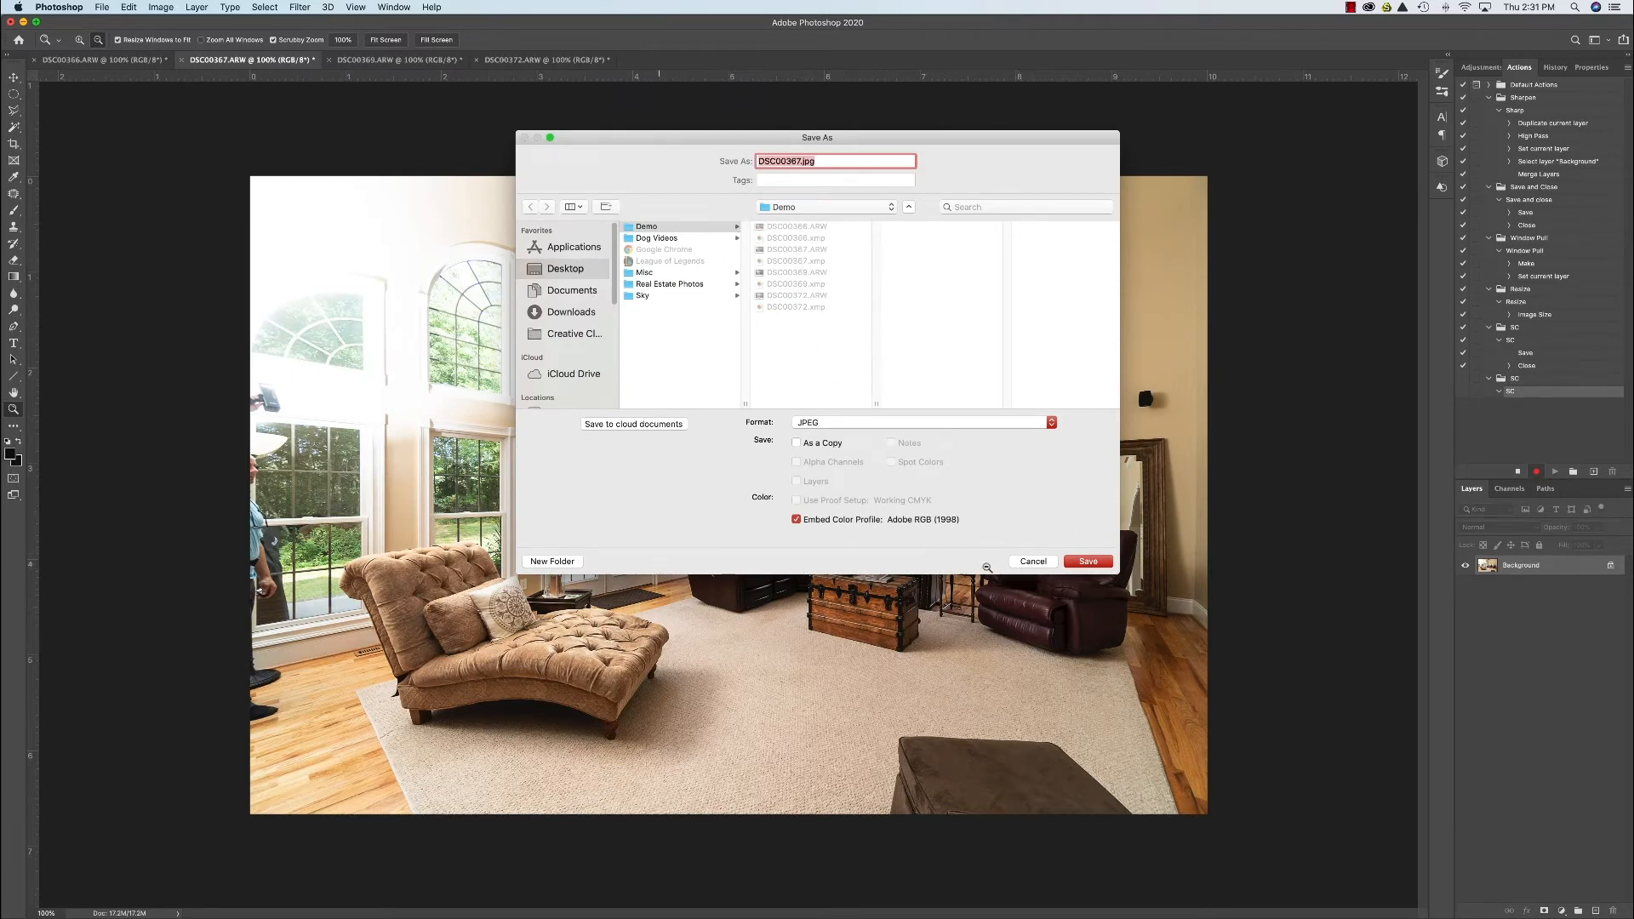
left_click(1088, 561)
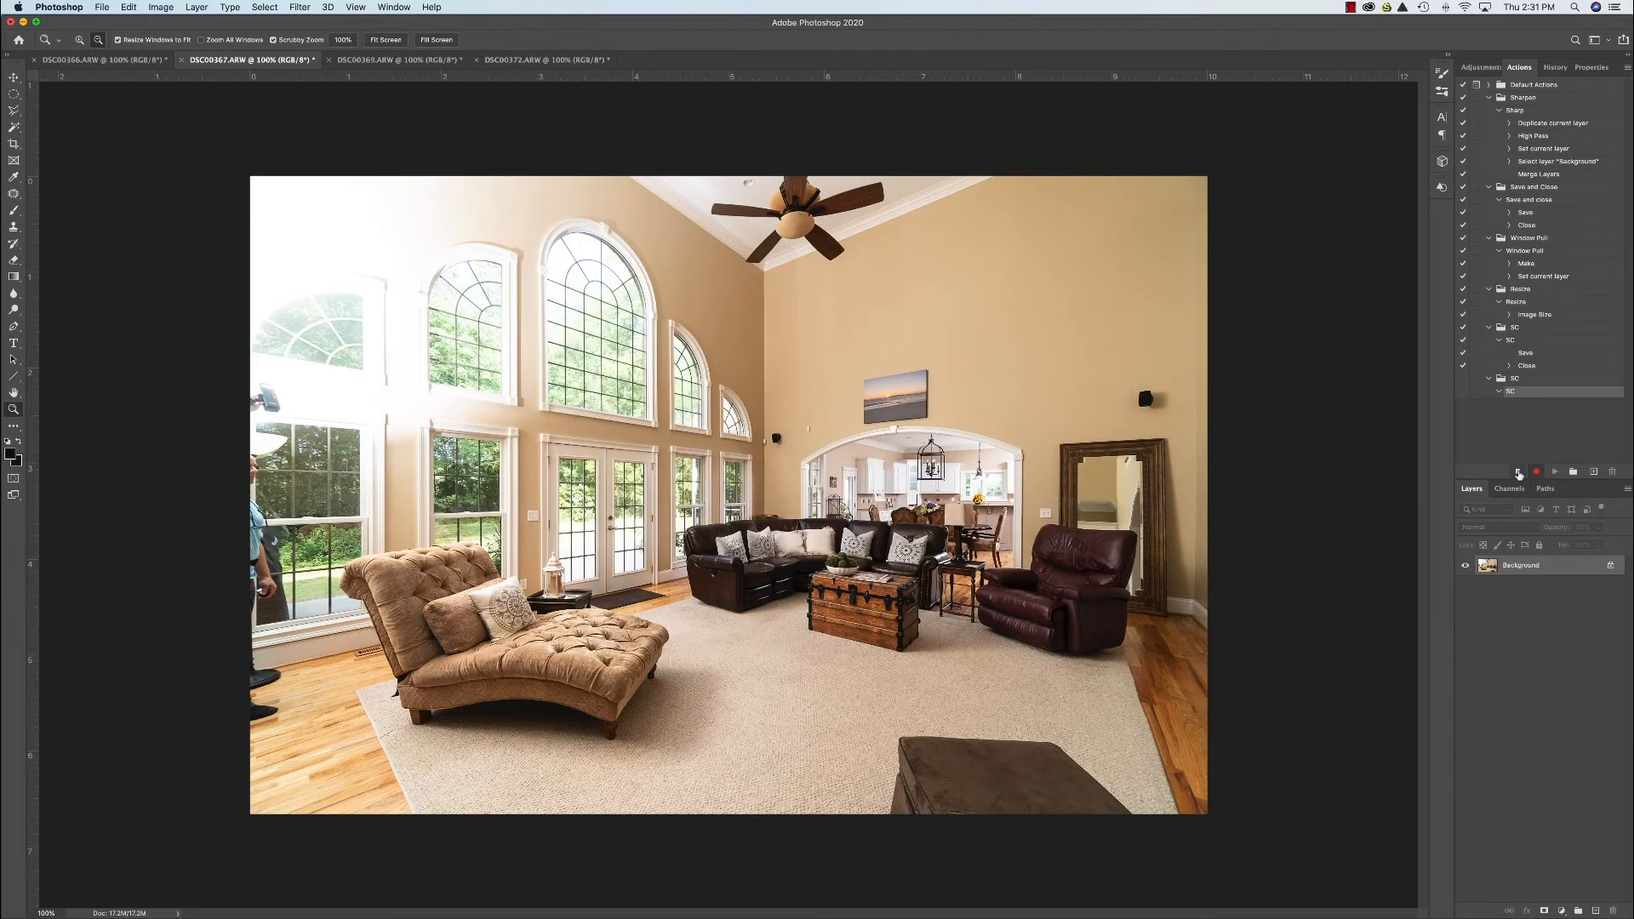
mouse_move(1518, 472)
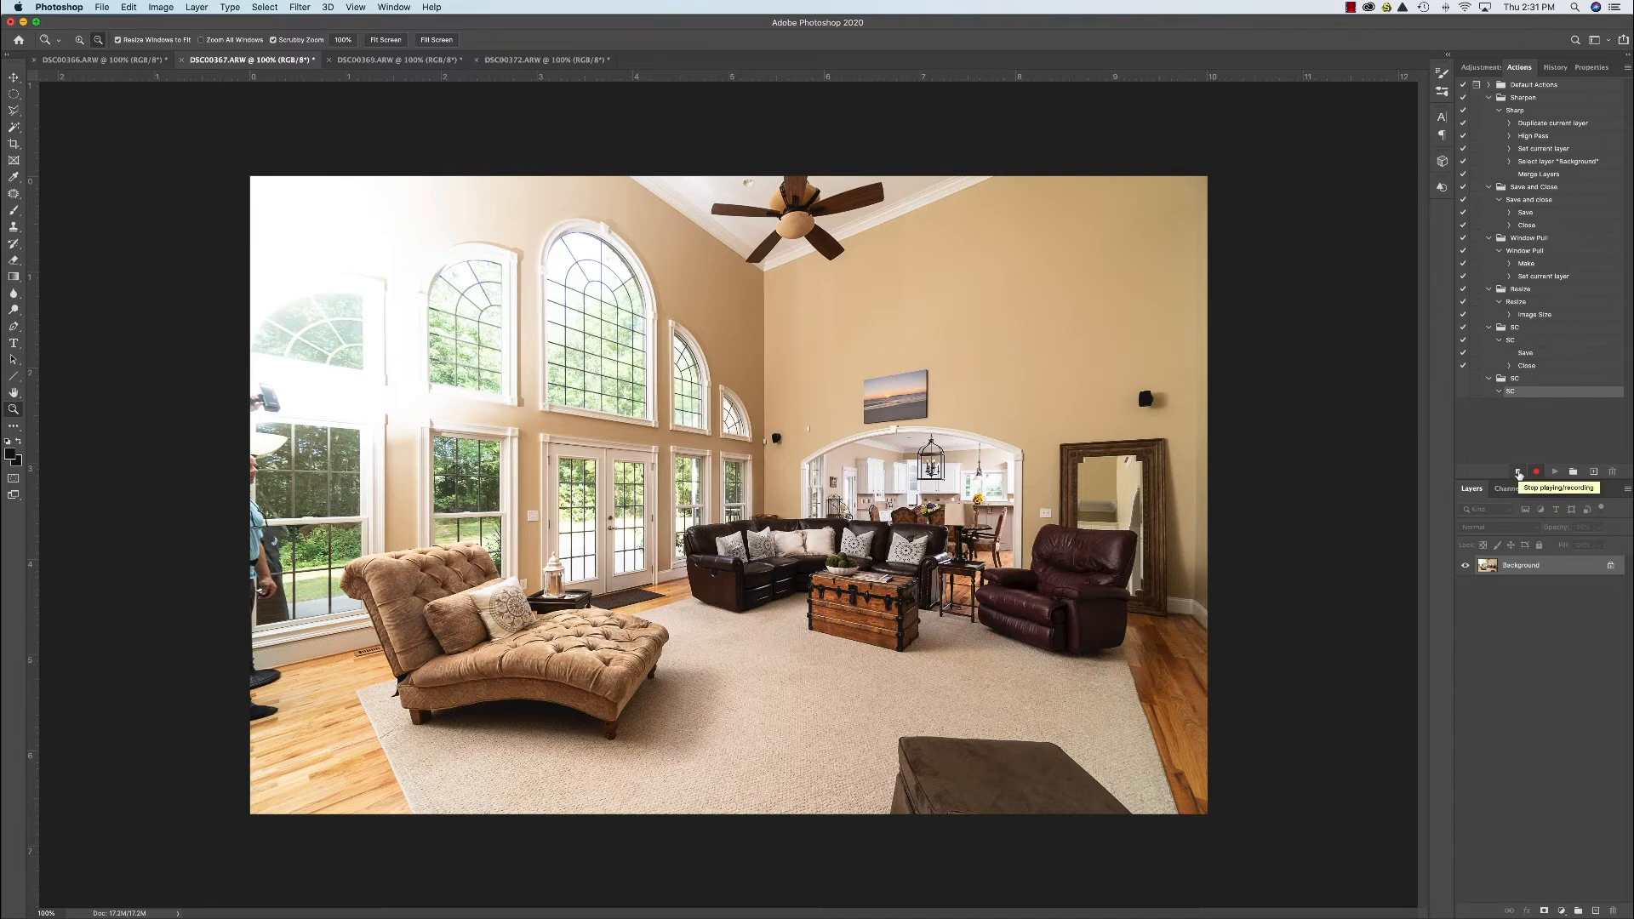
mouse_move(1519, 471)
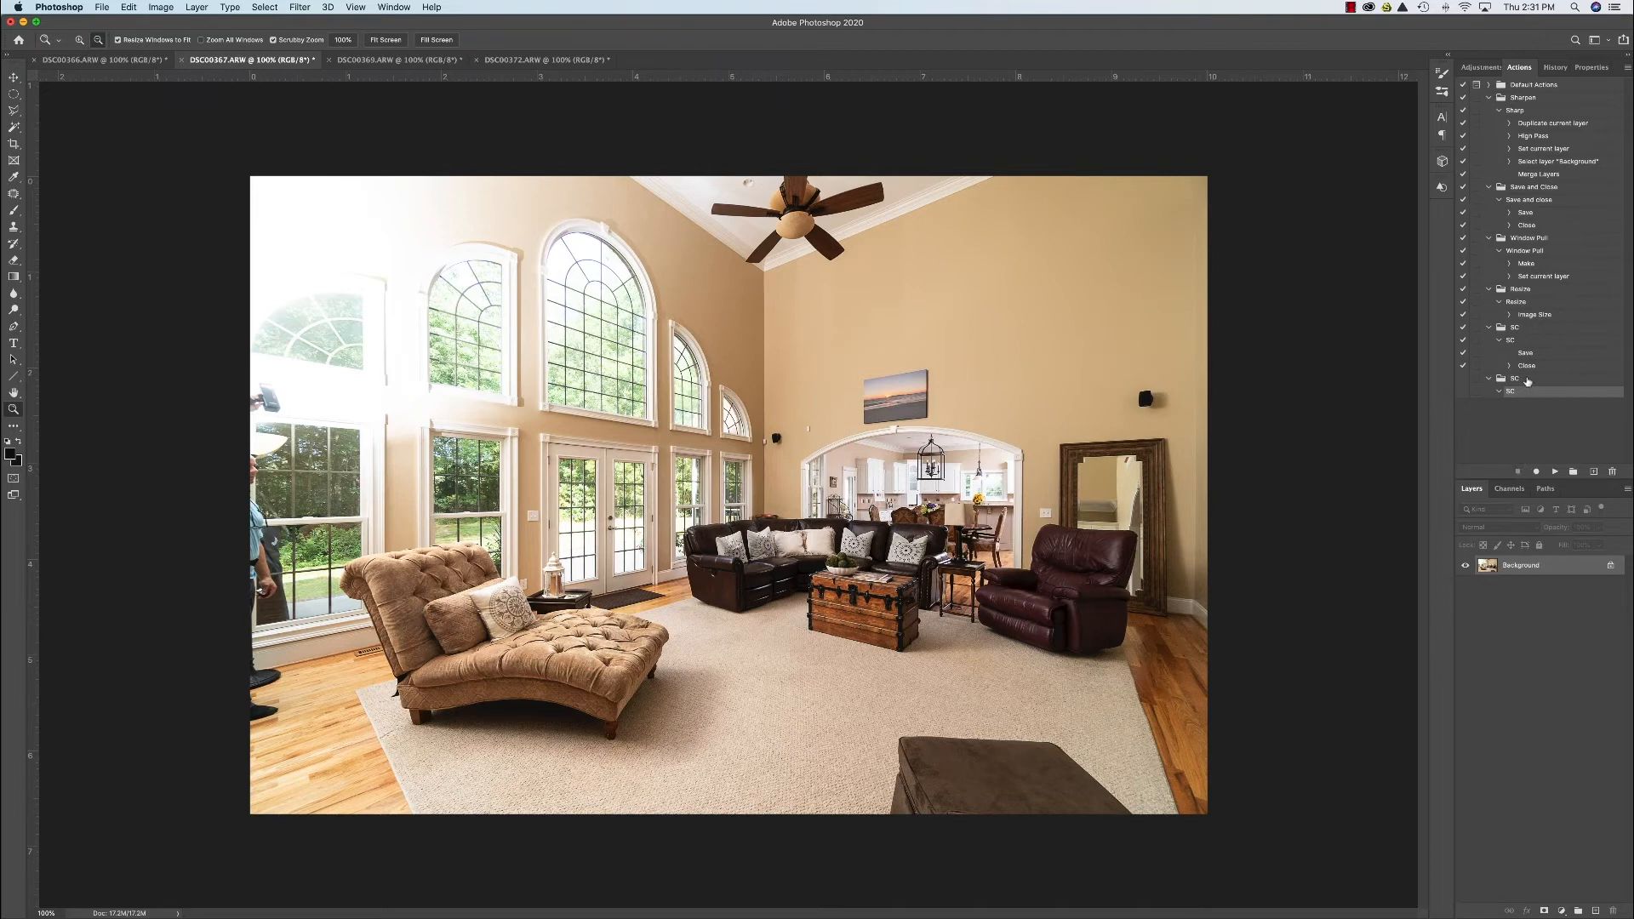
mouse_move(1561, 409)
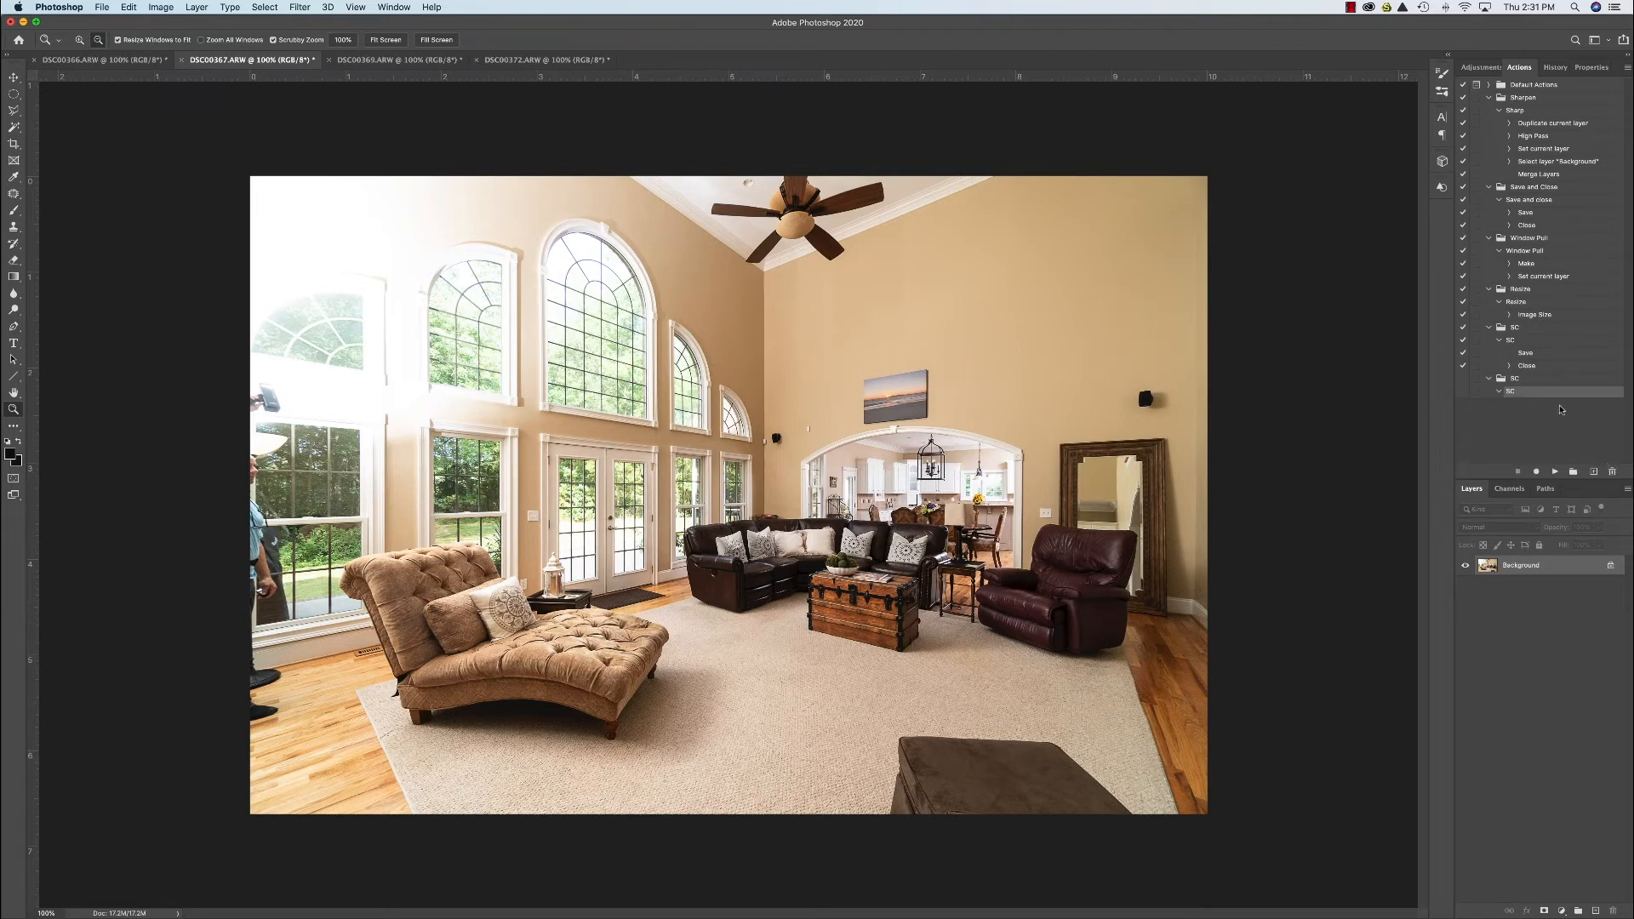
Remove the extra empty SC set and display the darker DSC00369 photo.
double_click(1509, 391)
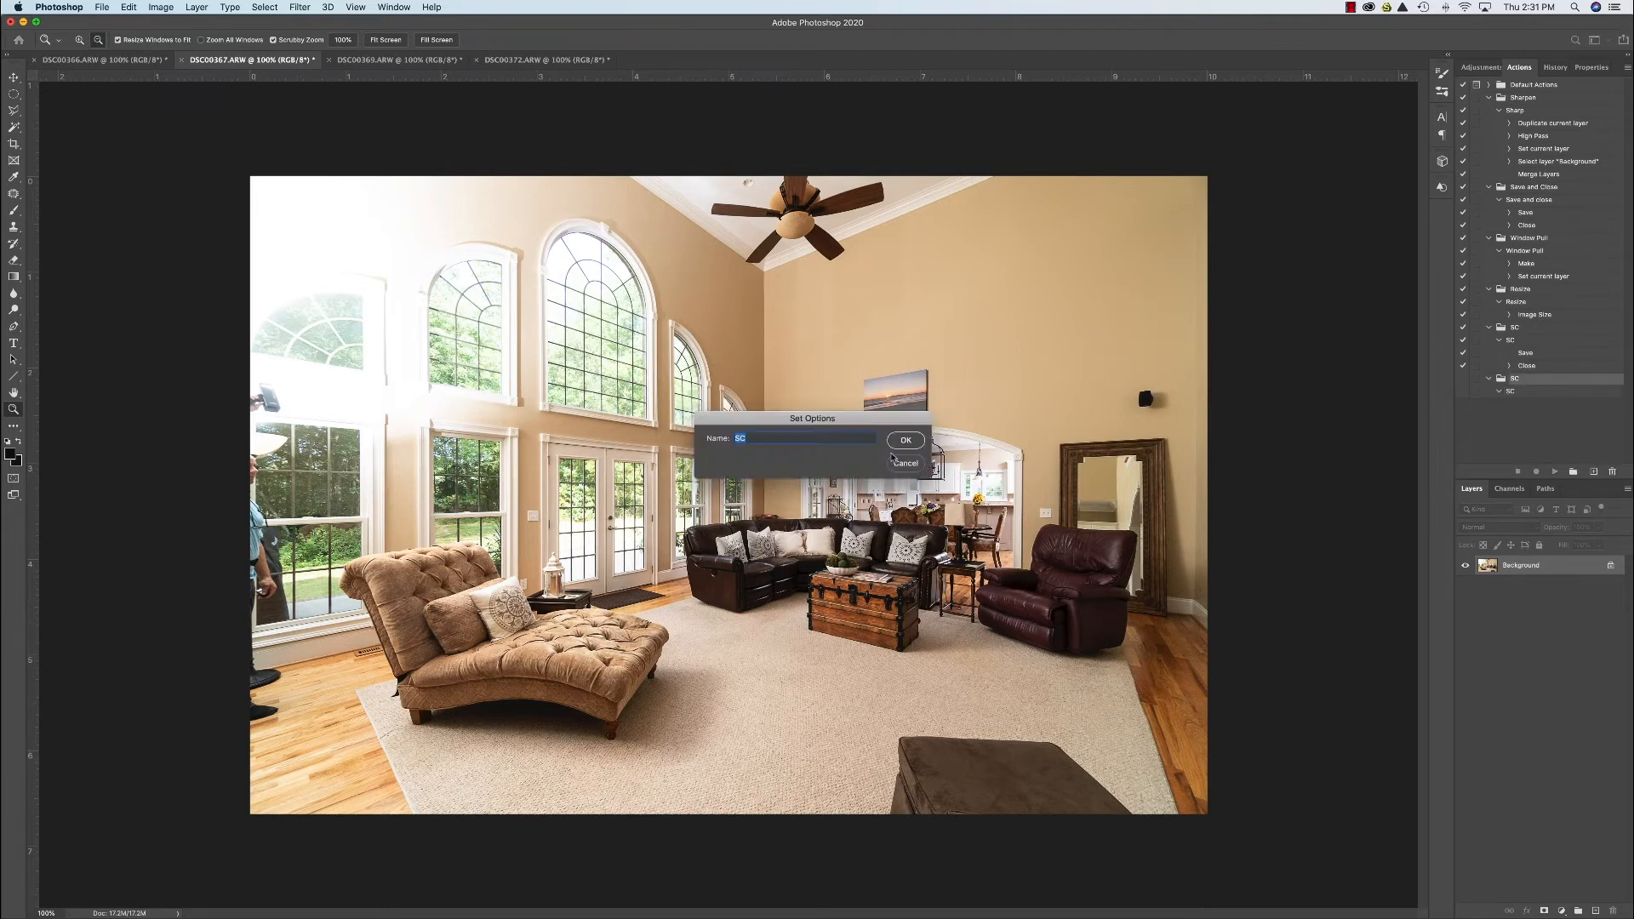
left_click(902, 440)
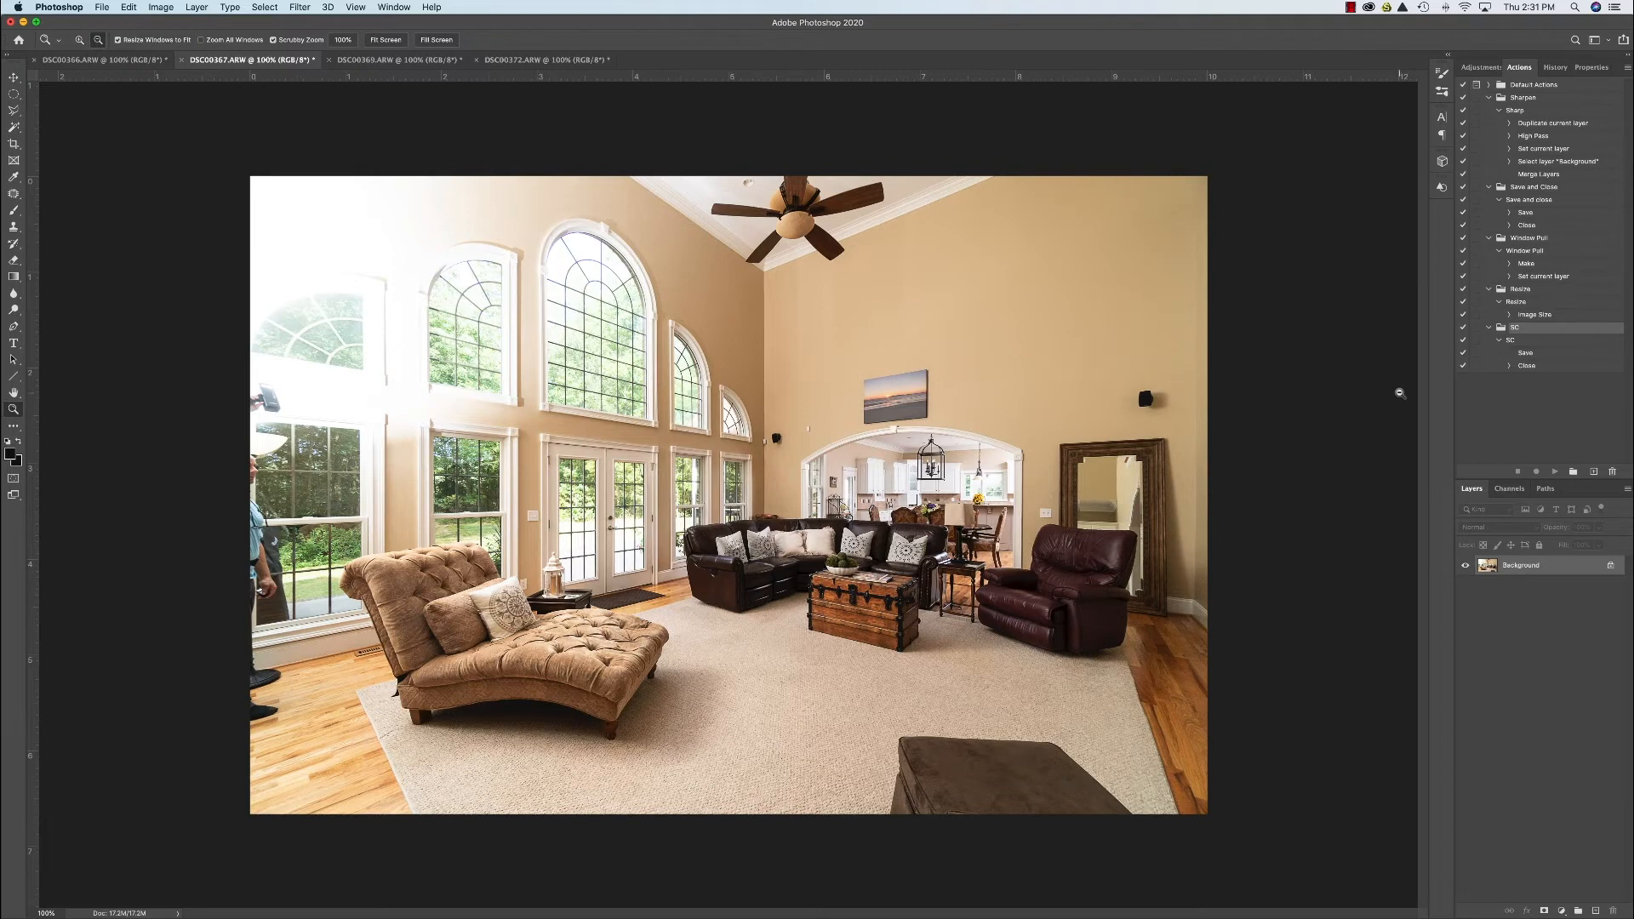
mouse_move(1357, 377)
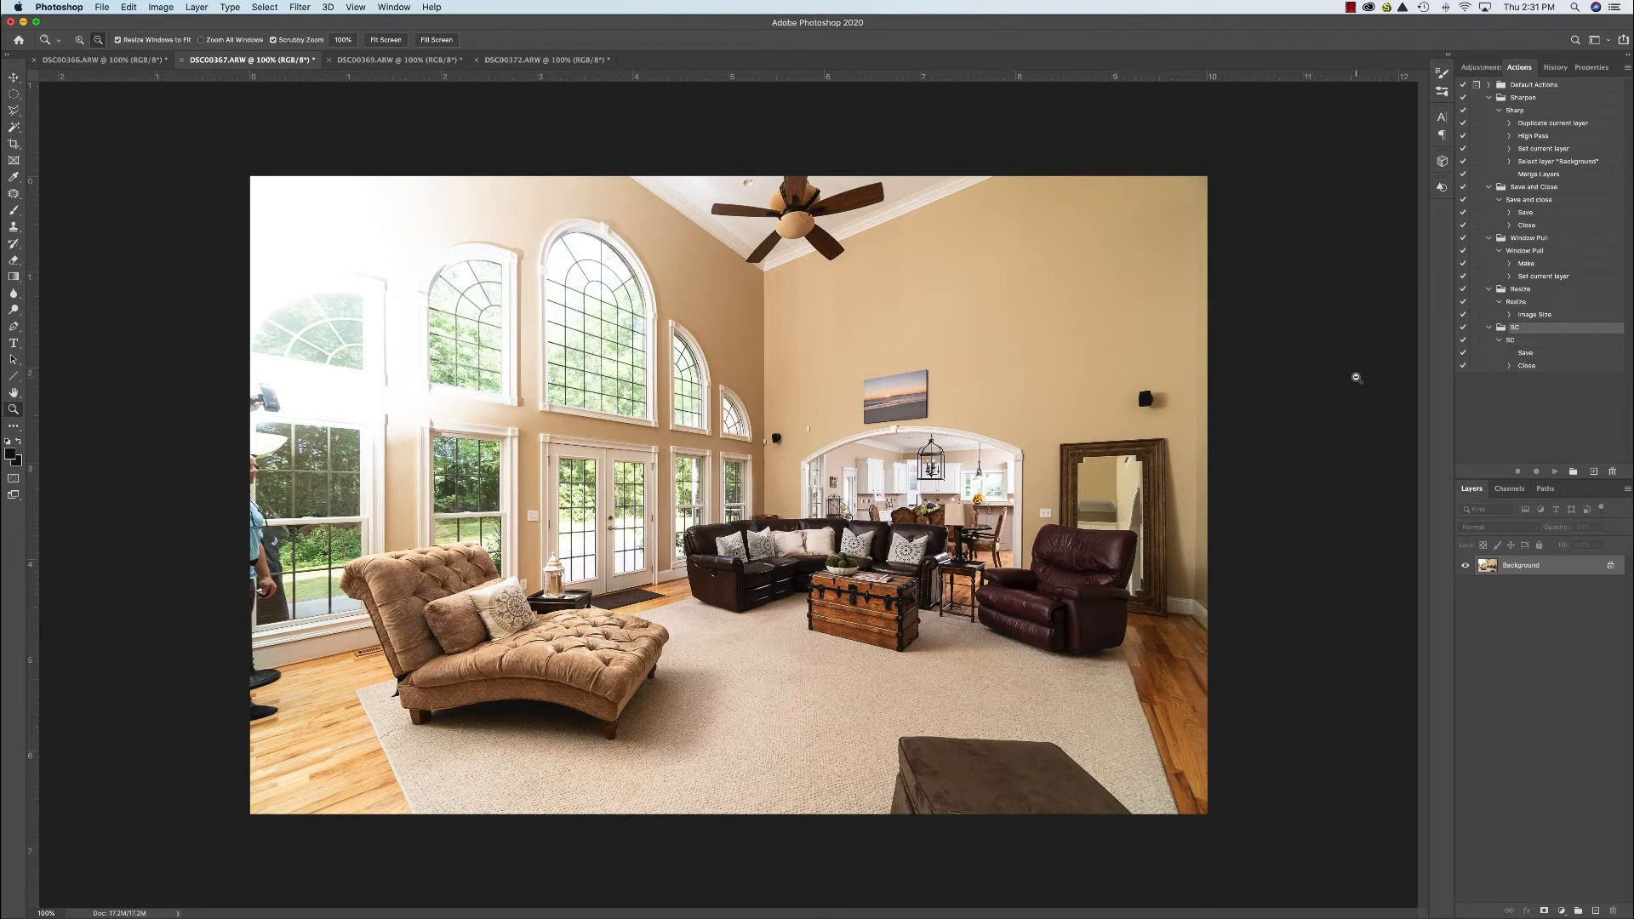
mouse_move(1300, 352)
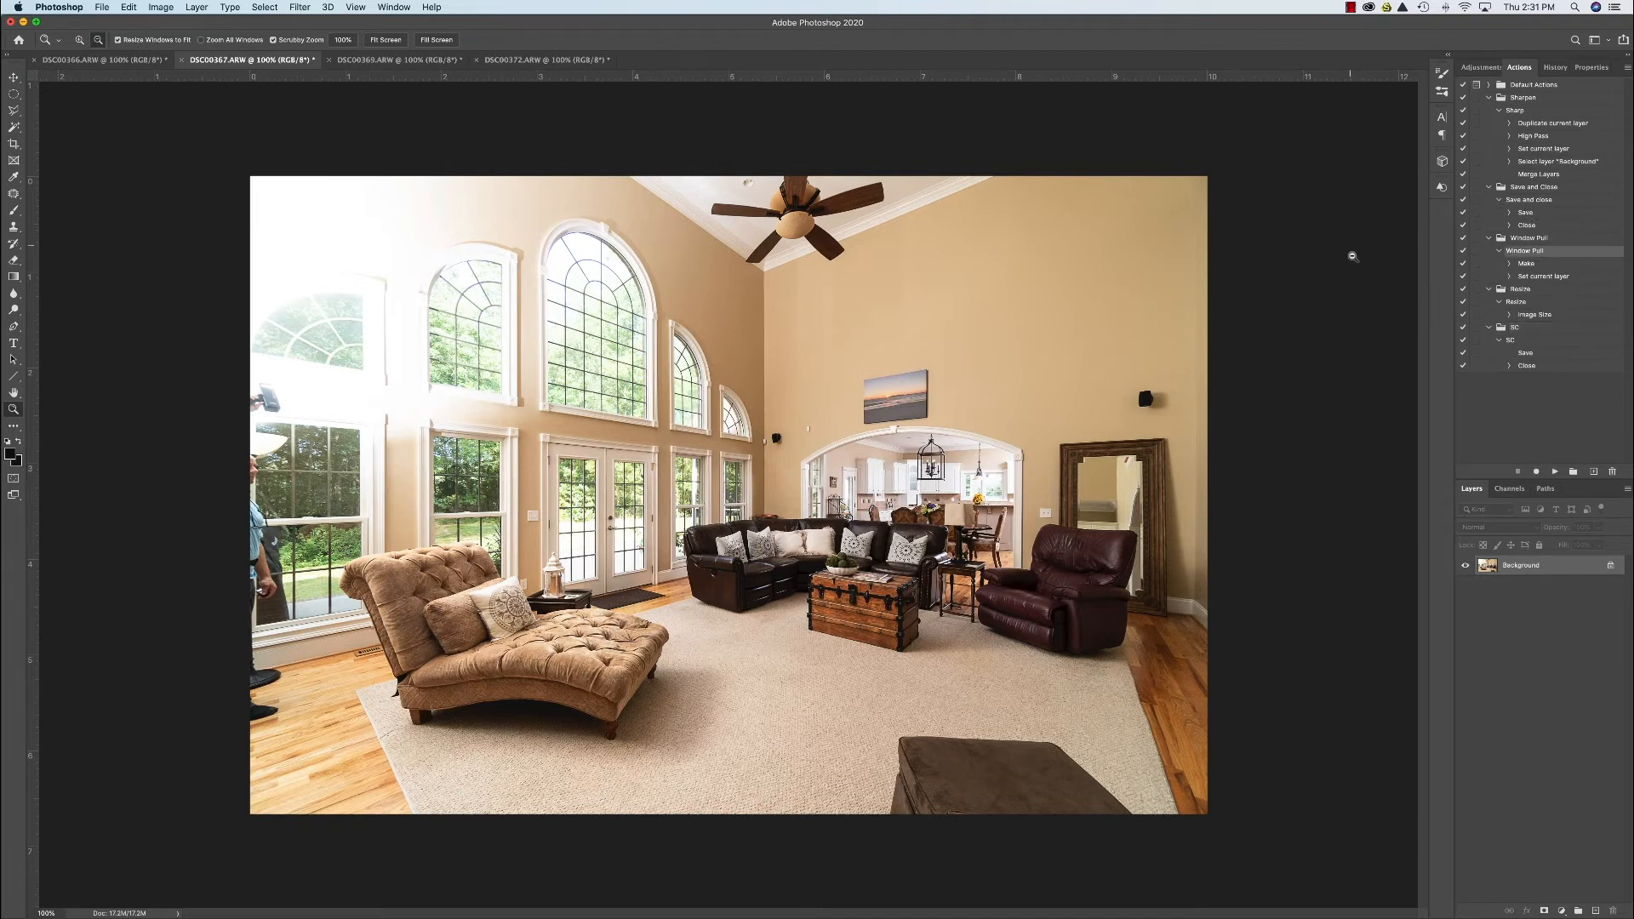
mouse_move(1263, 177)
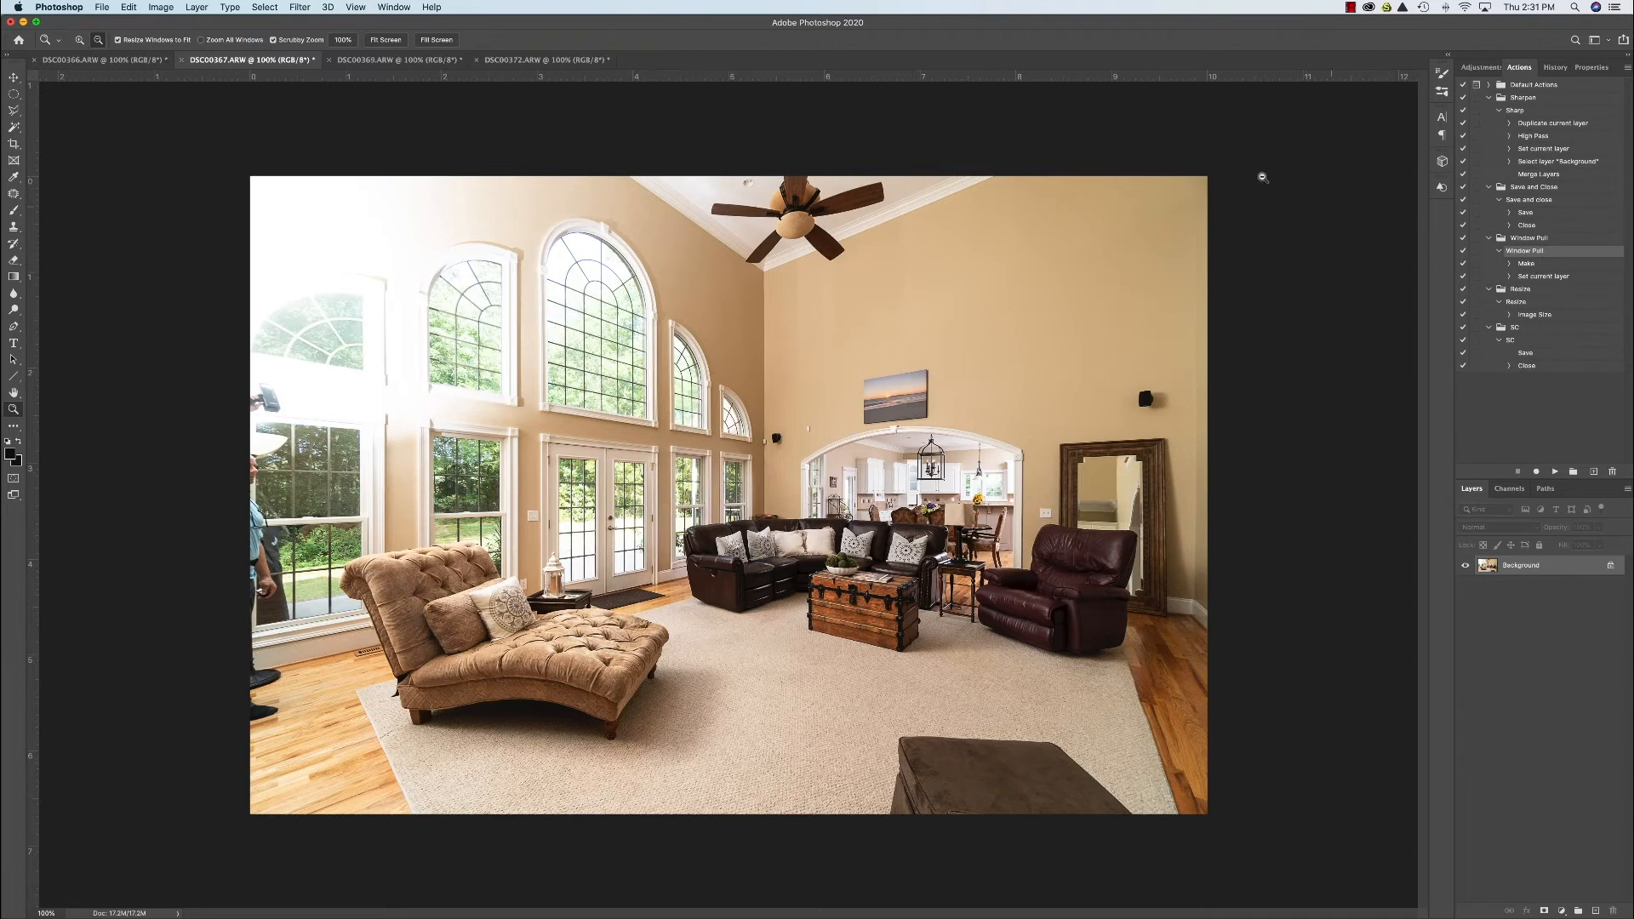
left_click(396, 60)
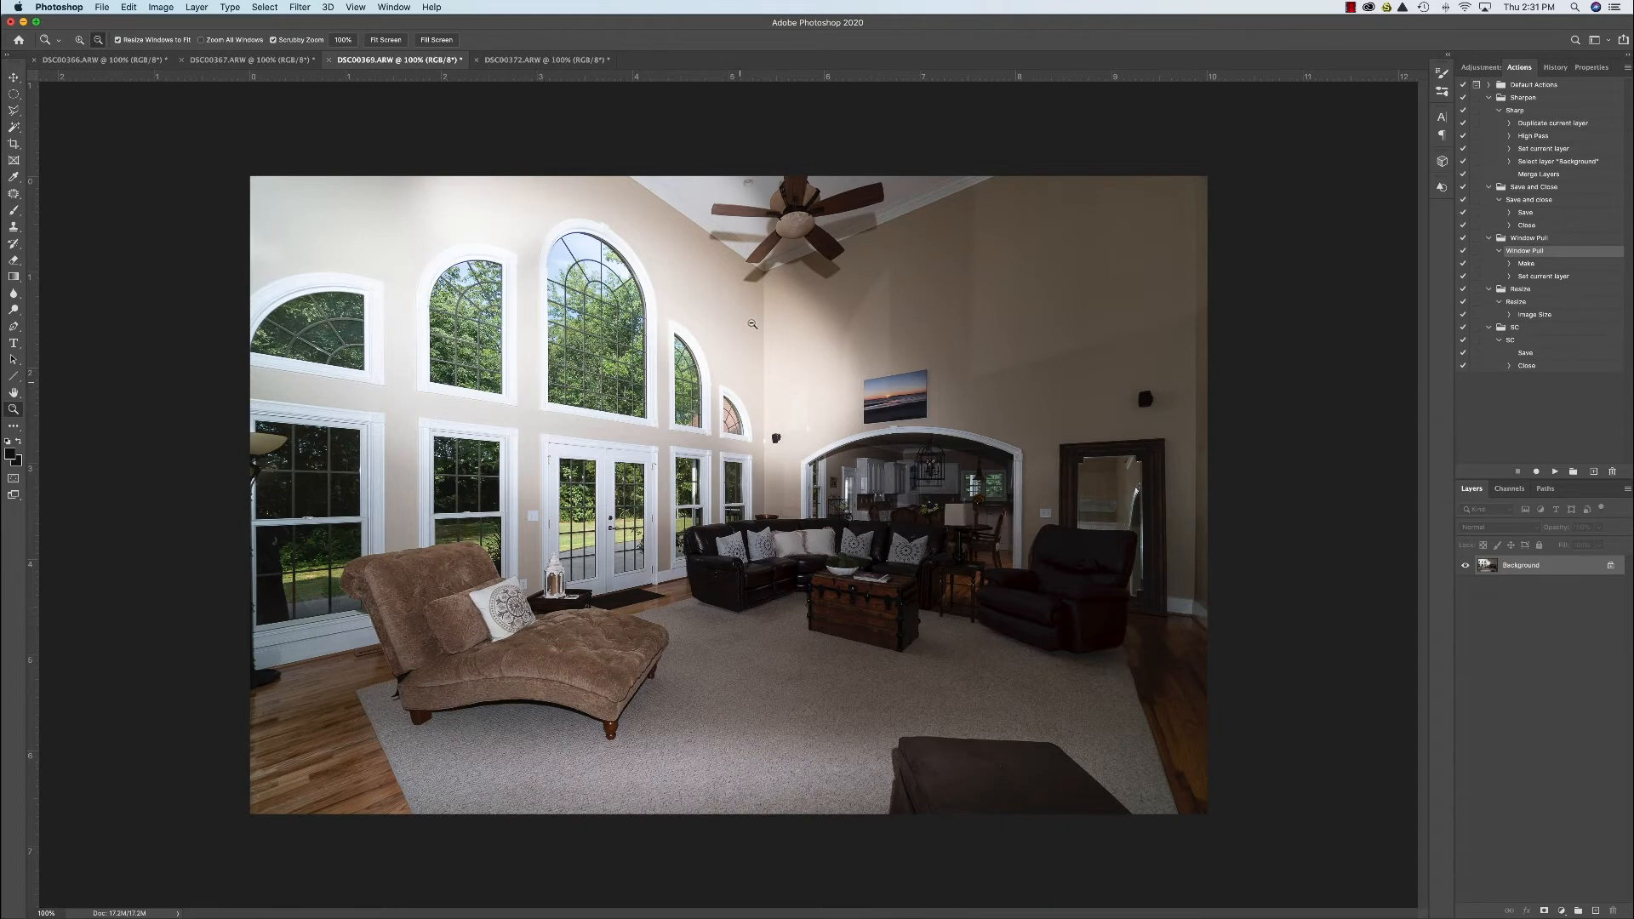
Add a Brightness/Contrast adjustment layer to DSC00356 with brightness raised to 27.
left_click(99, 60)
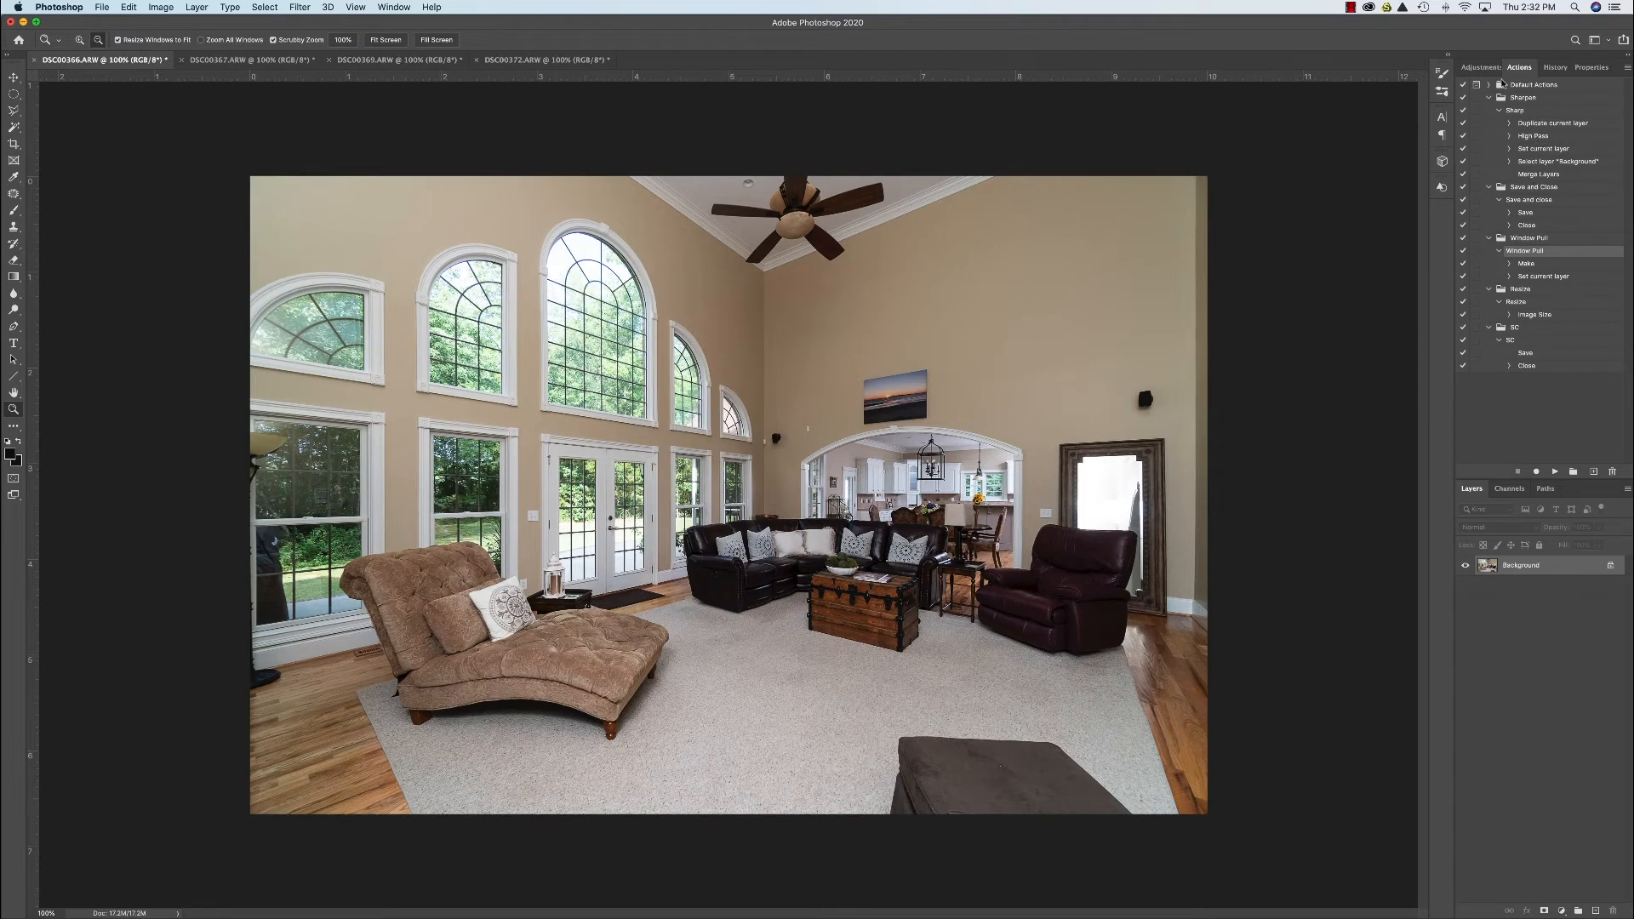
left_click(1480, 66)
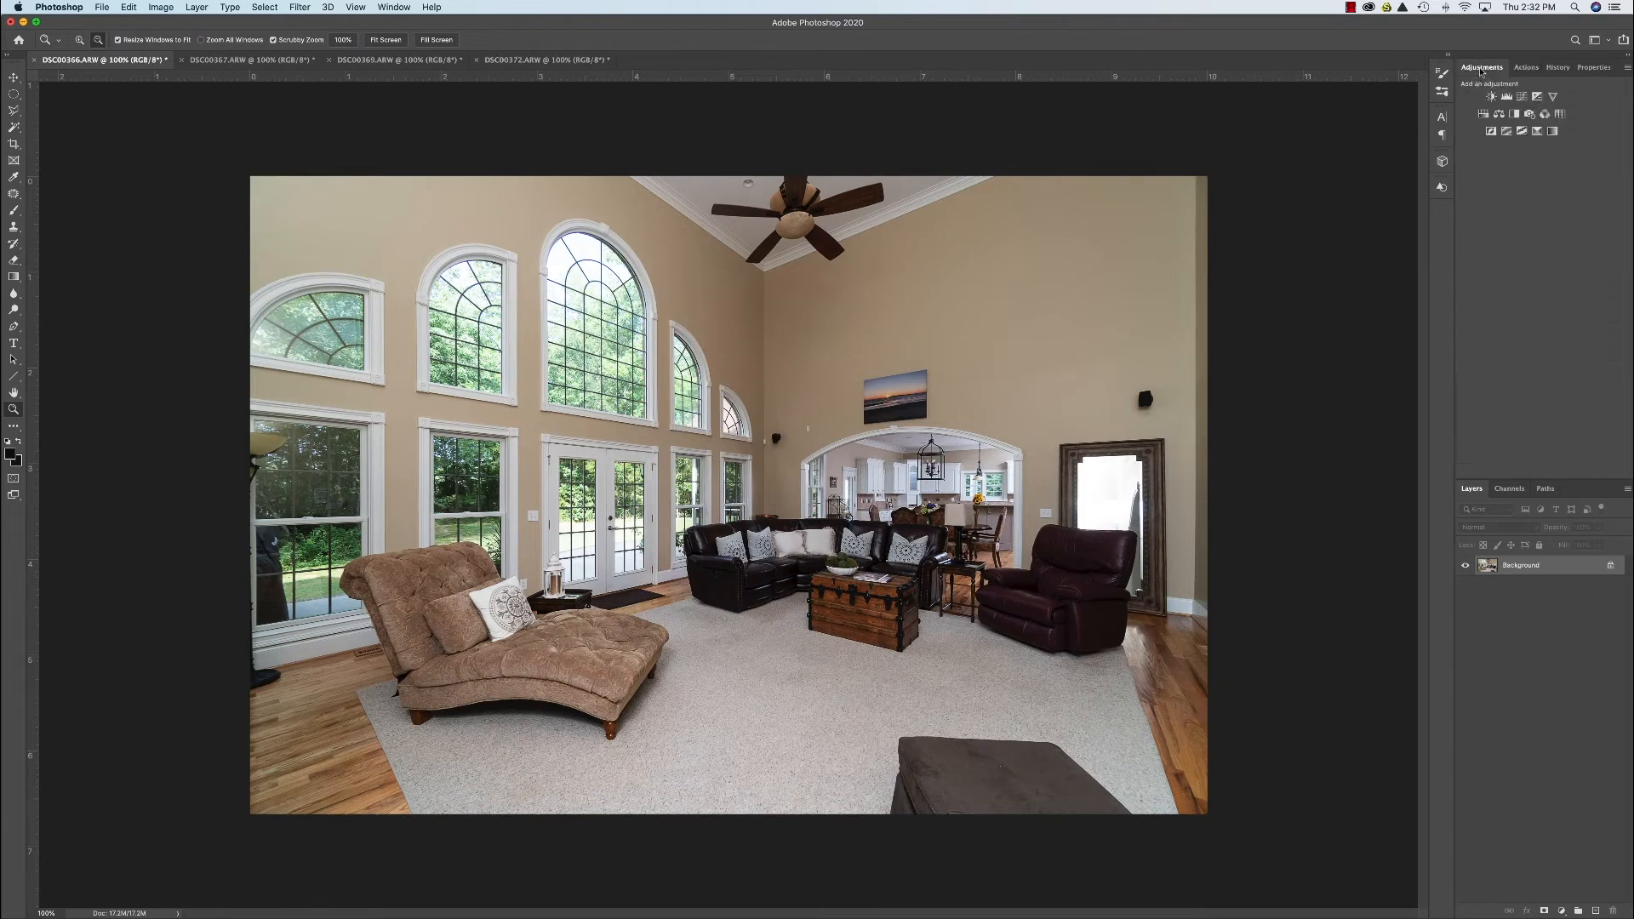
left_click(1491, 97)
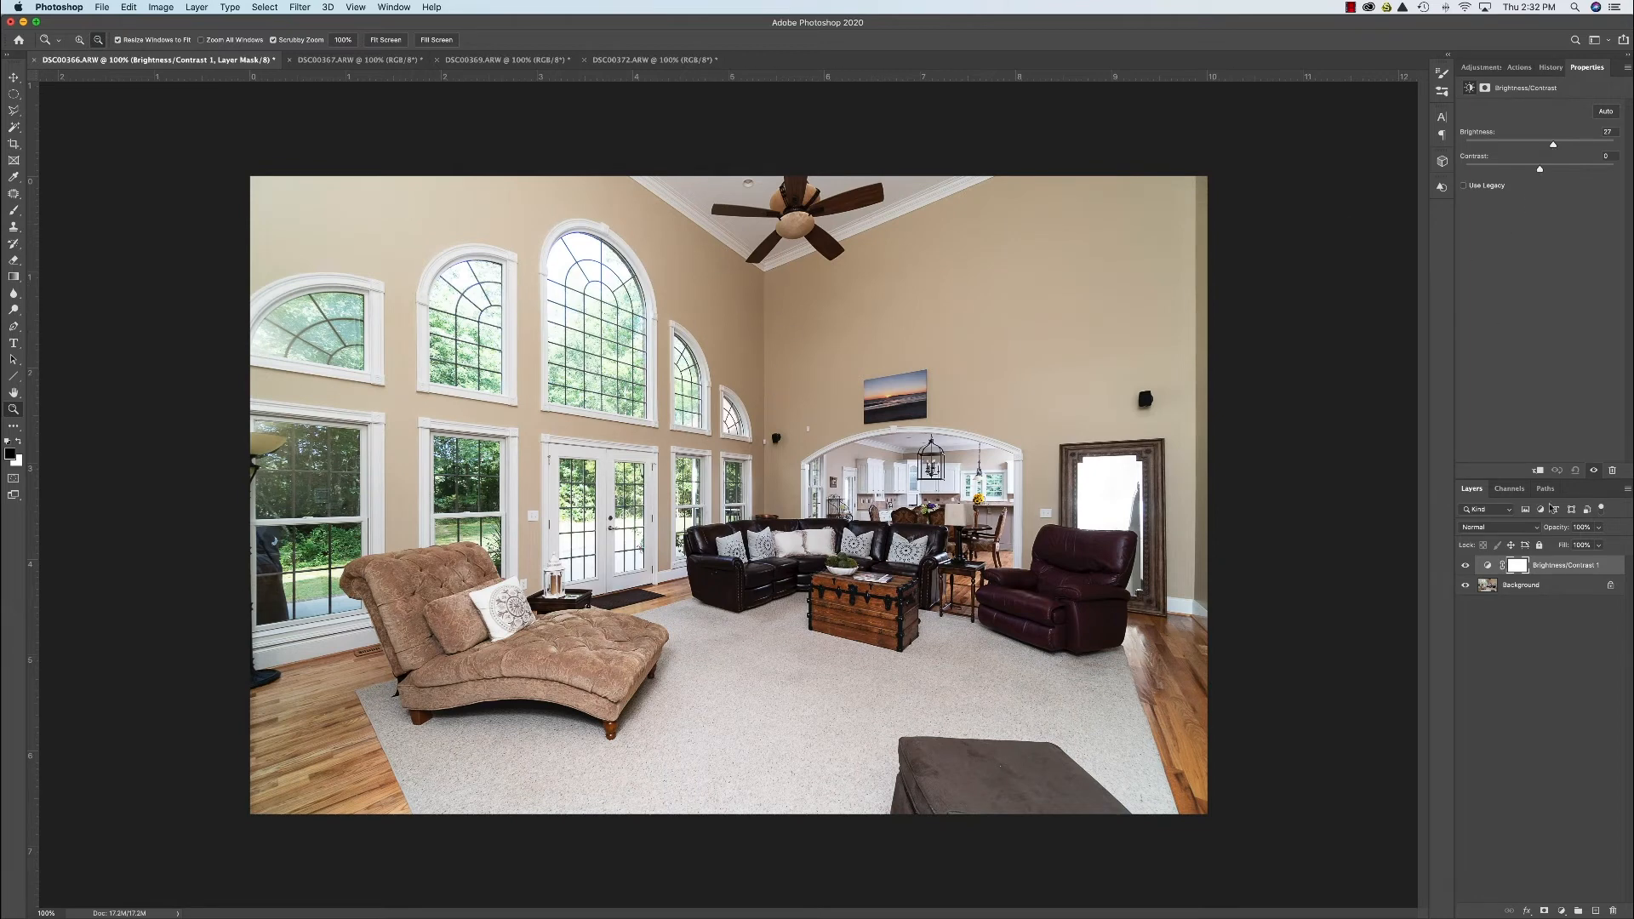
Flatten DSC00356, bring in the darker DSC00369 exposure, and run the Window Pull action.
right_click(1543, 565)
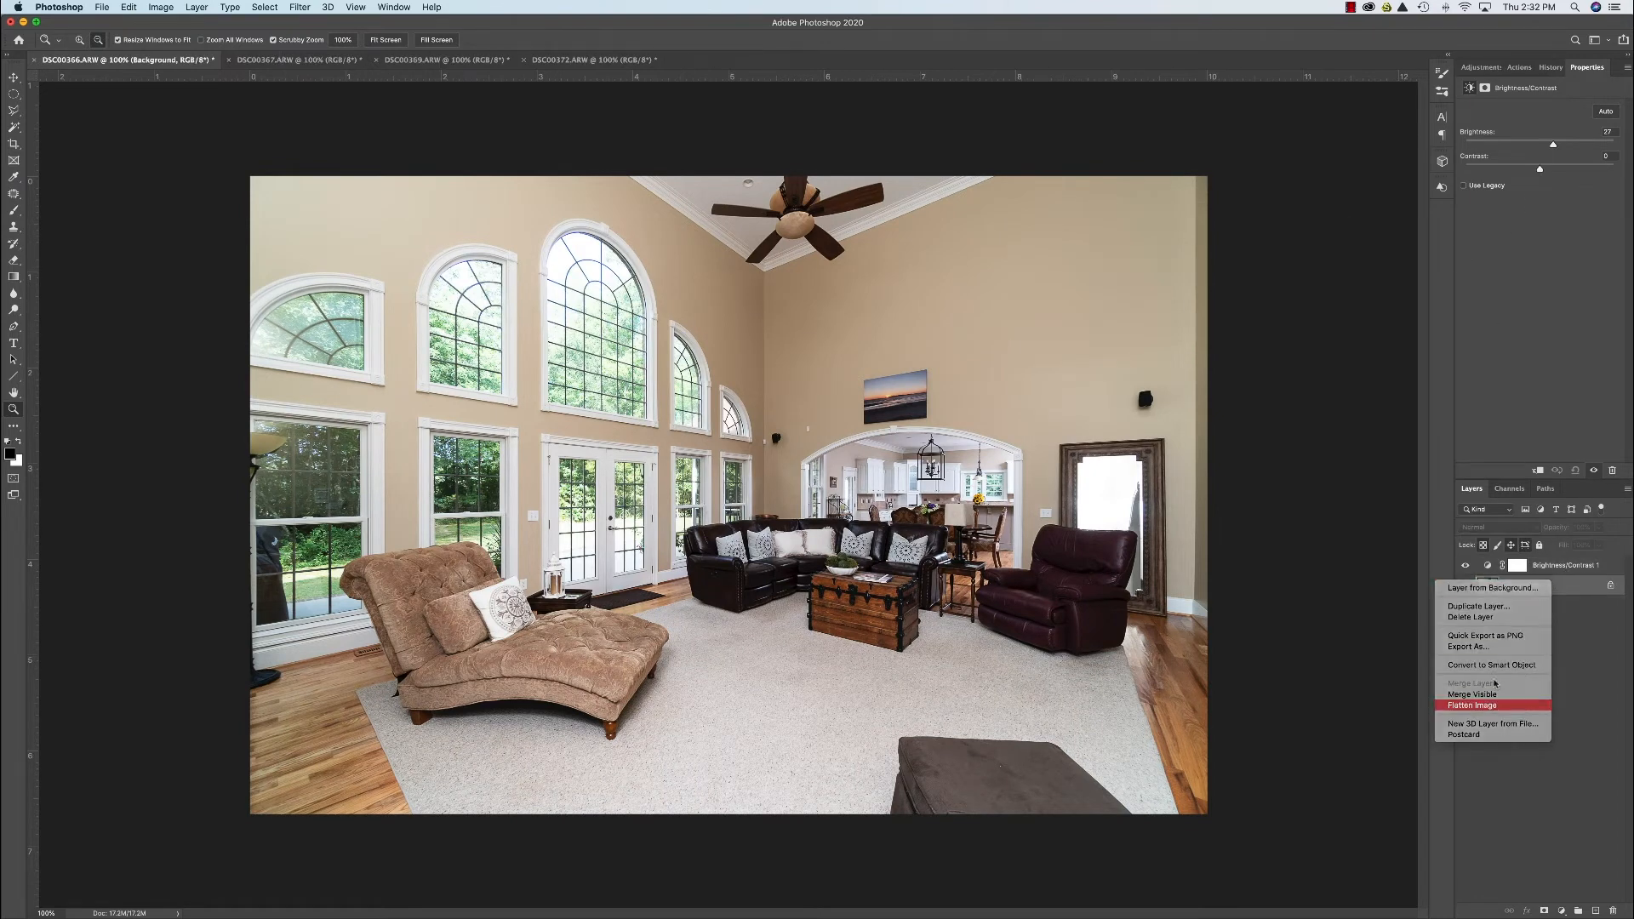
left_click(1474, 705)
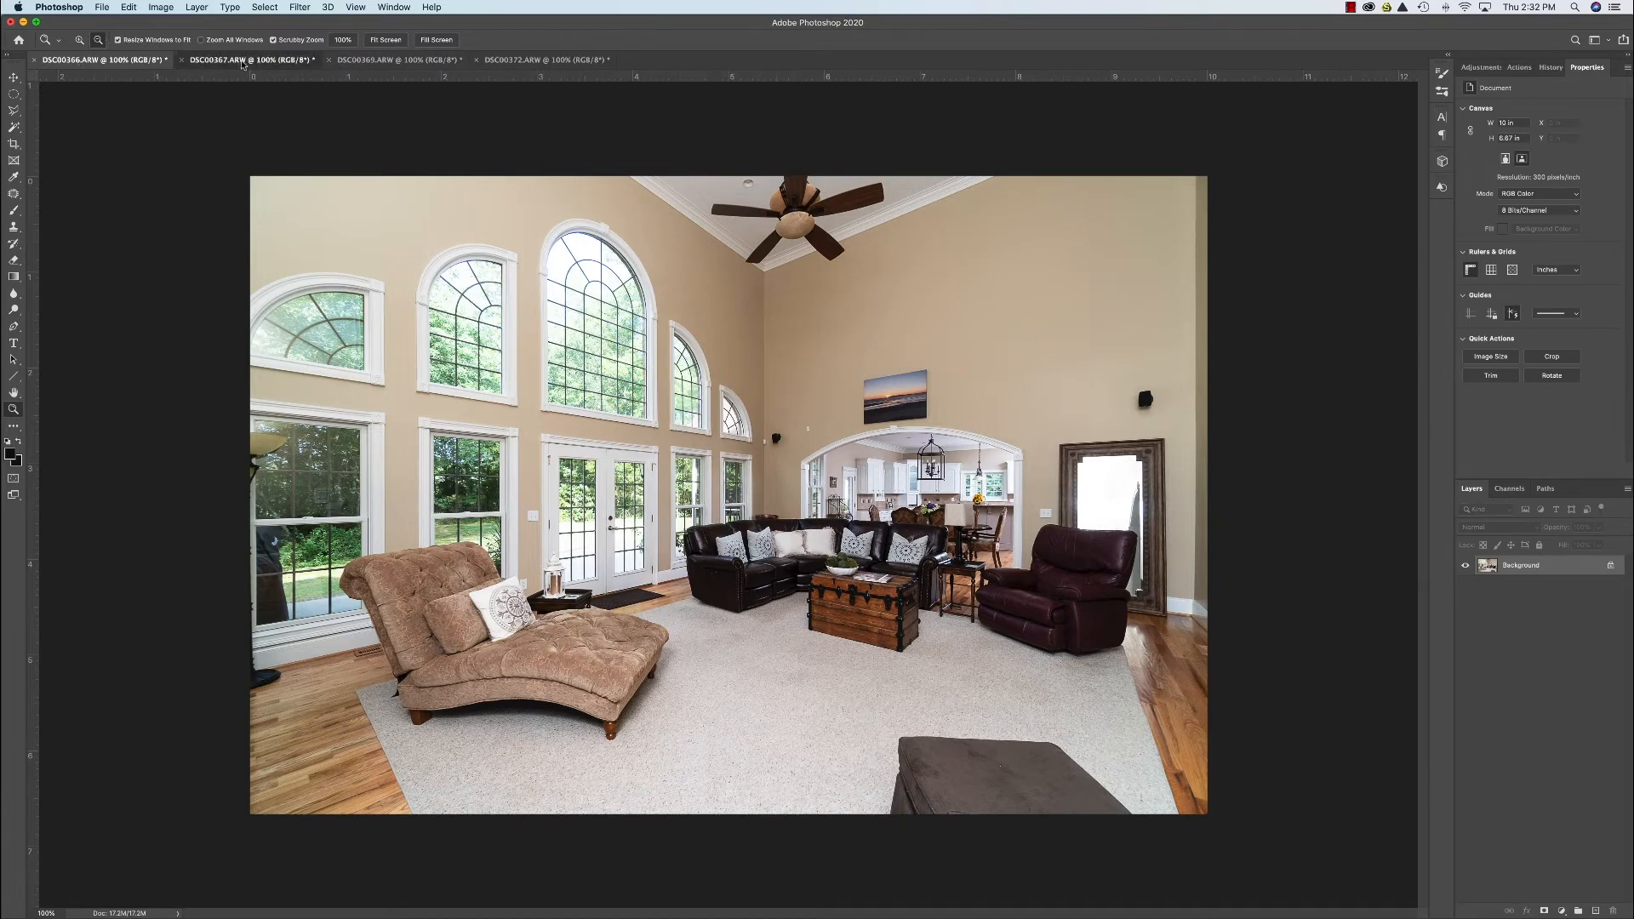
left_click(396, 60)
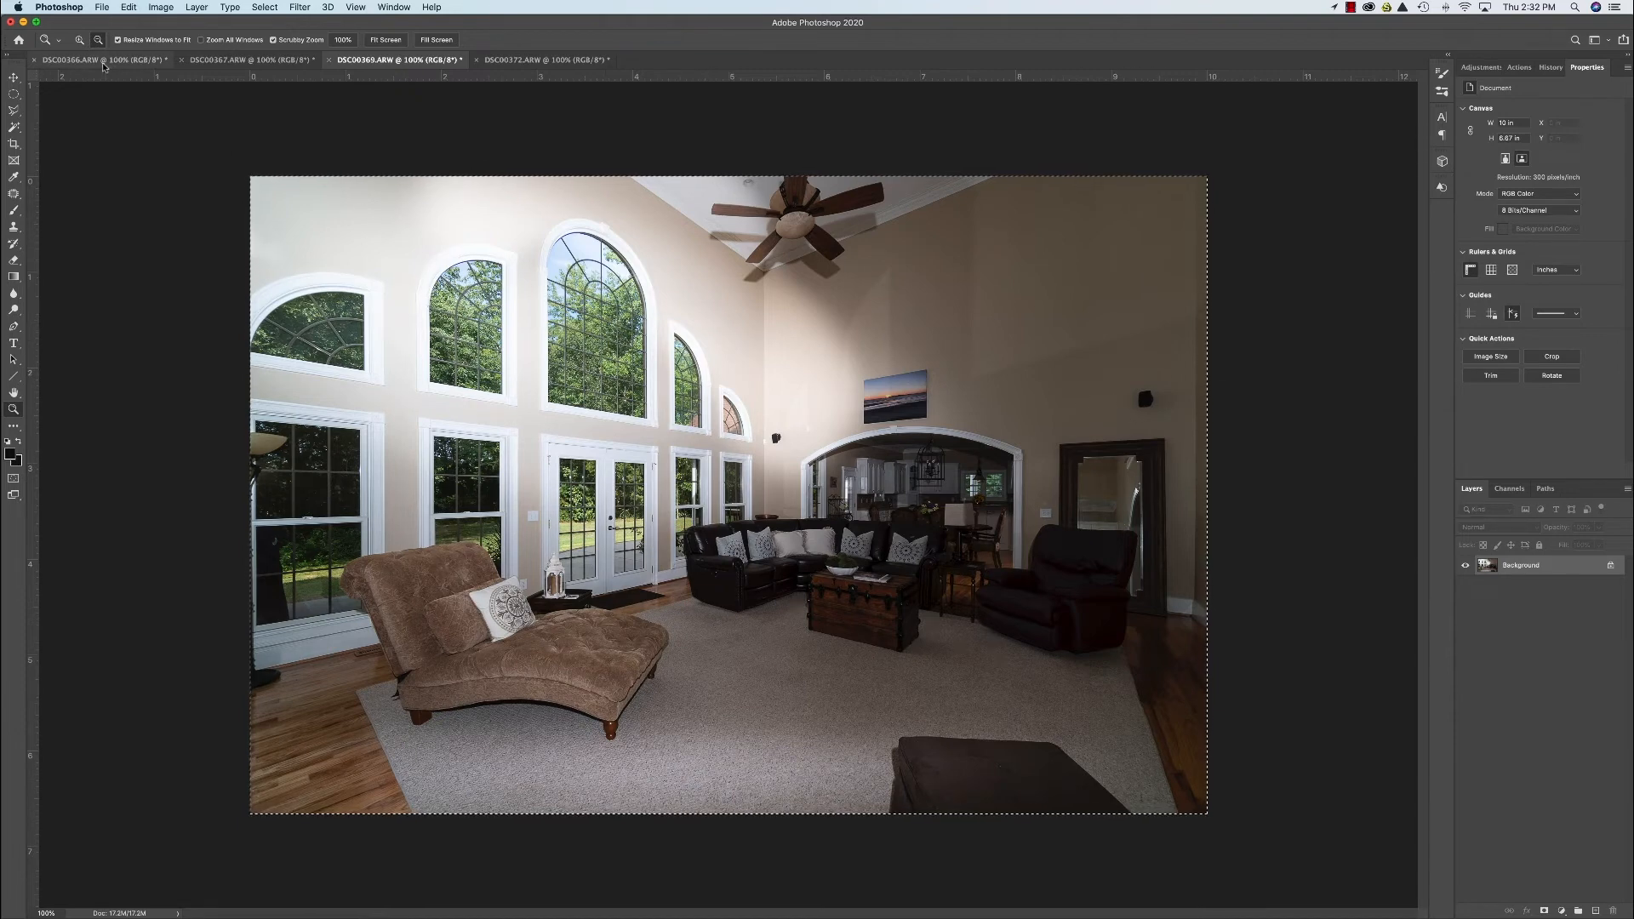
left_click(98, 59)
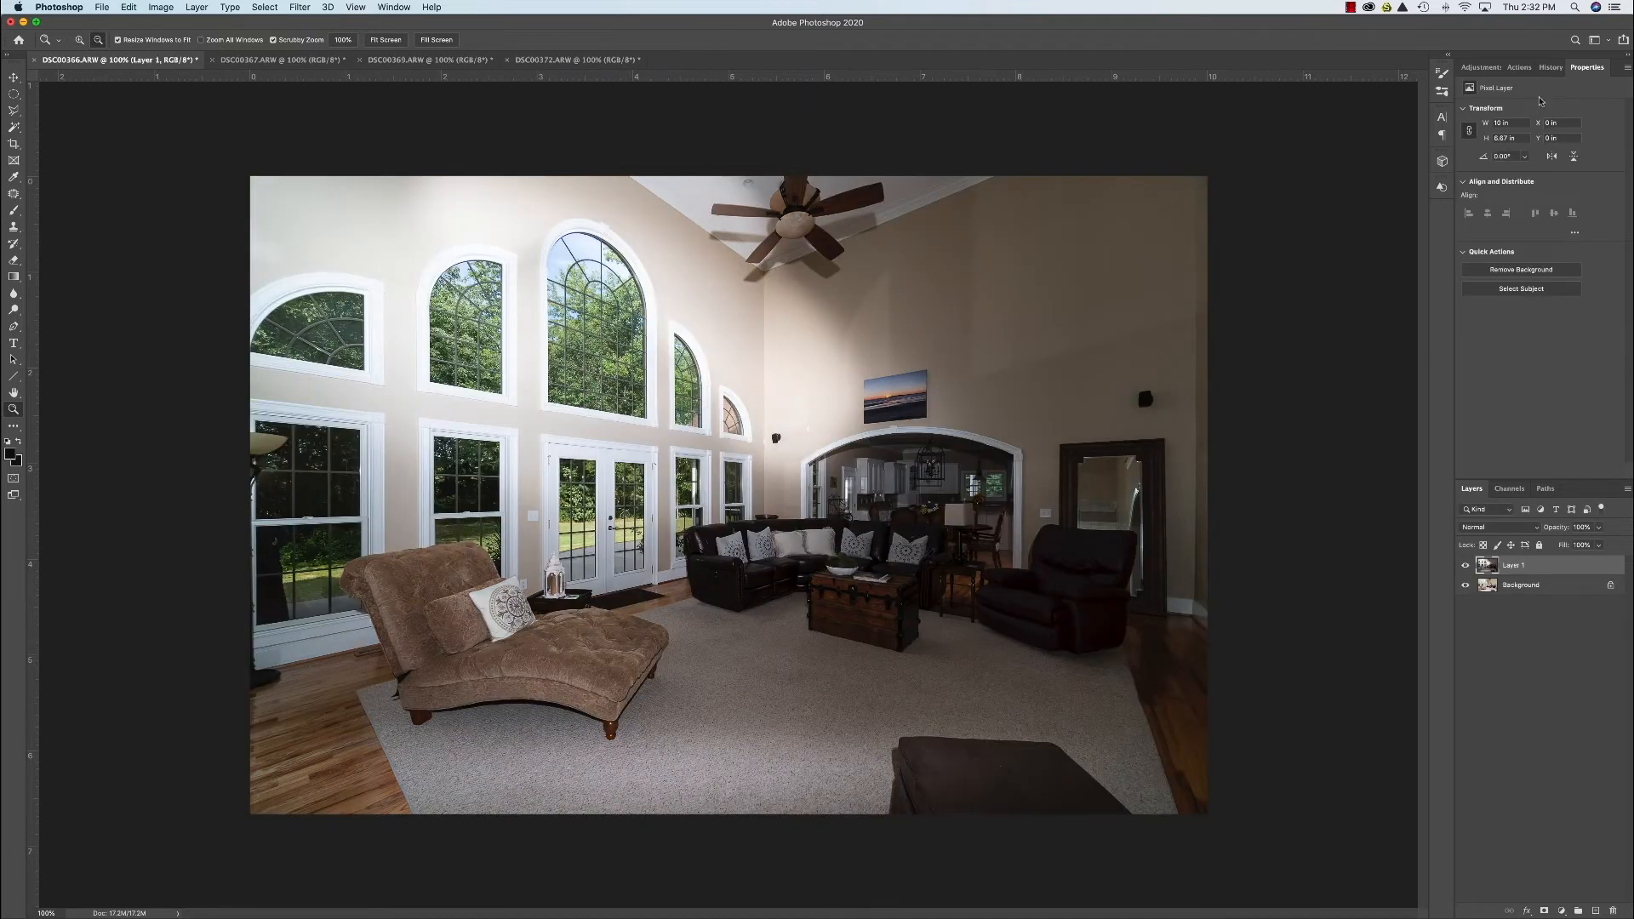
left_click(1518, 67)
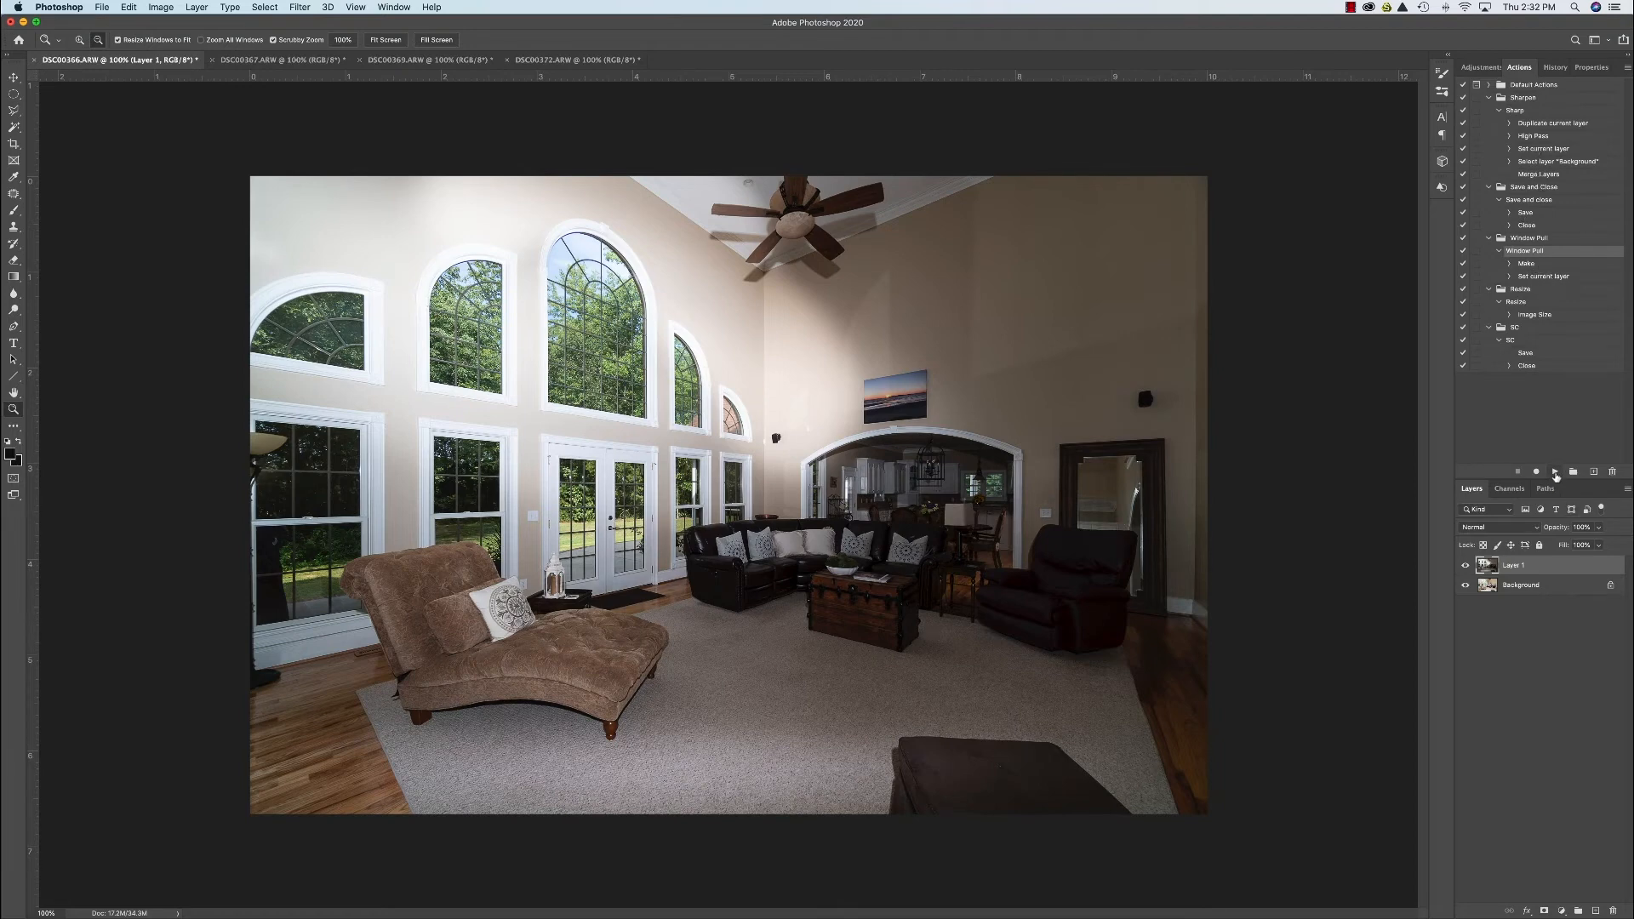
left_click(1552, 471)
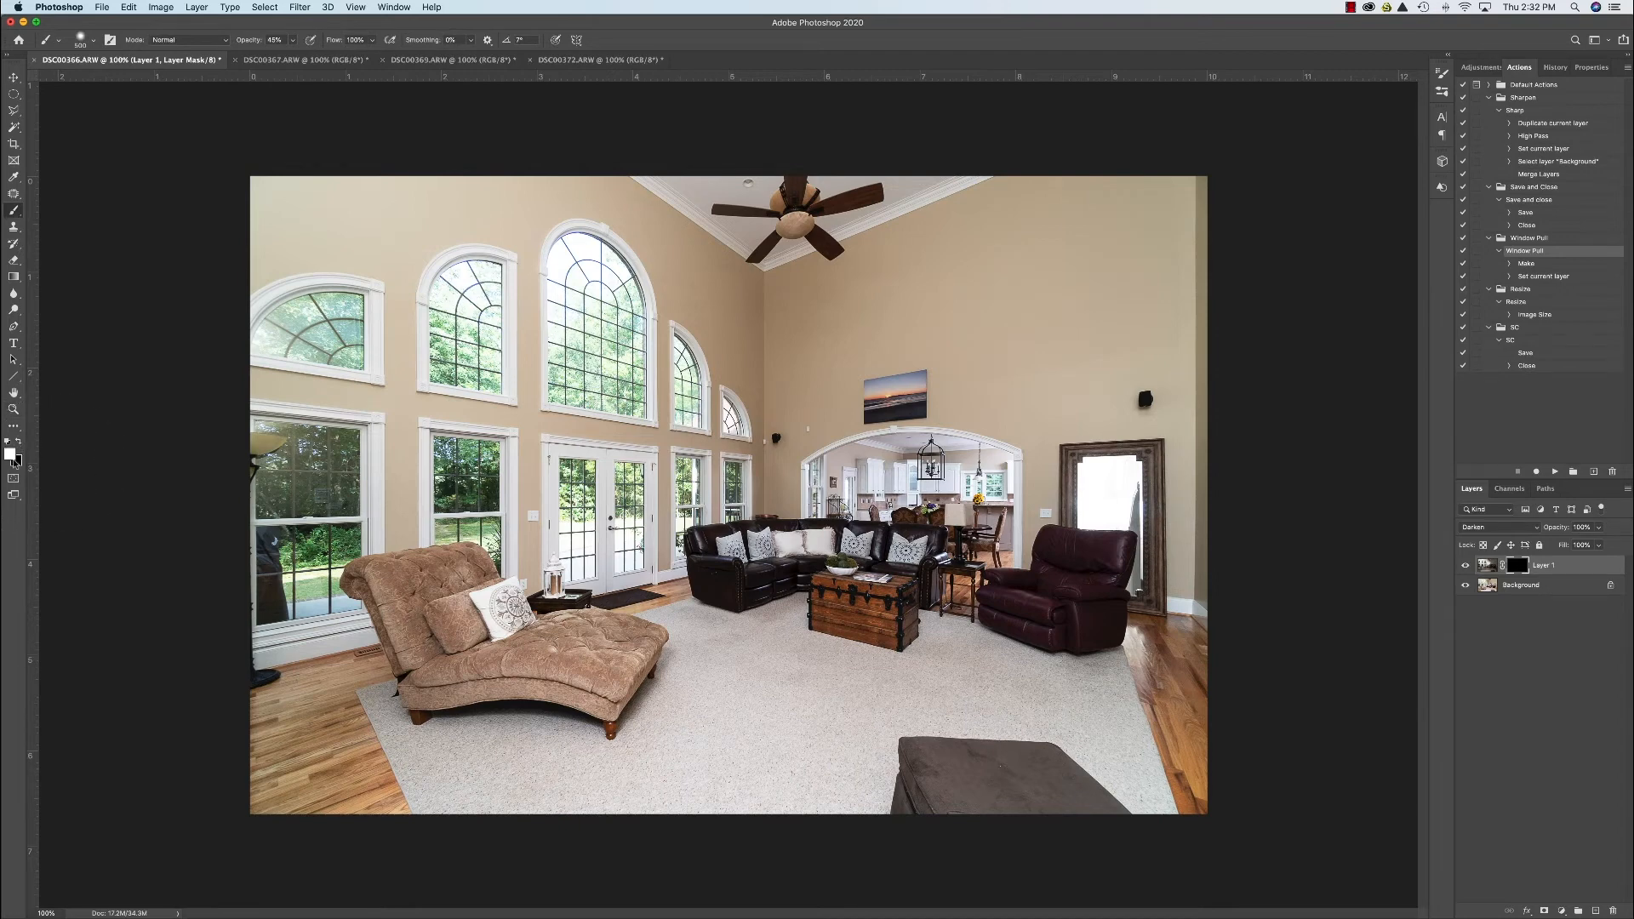
mouse_move(599, 344)
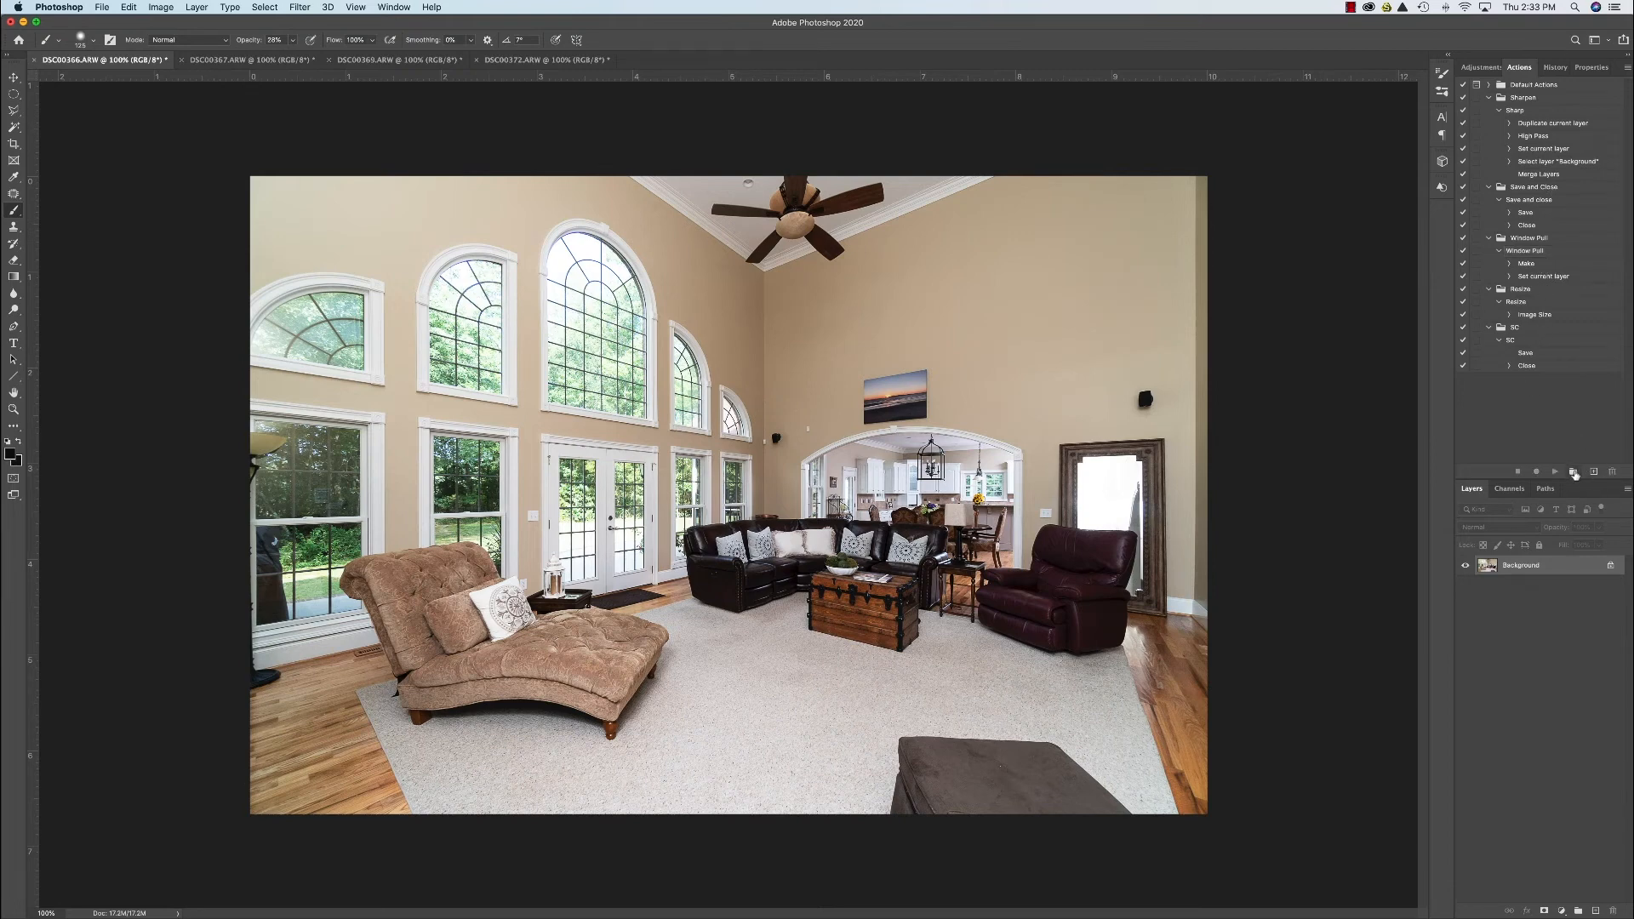
Create a new action set named 'Demo Pull'.
left_click(1575, 470)
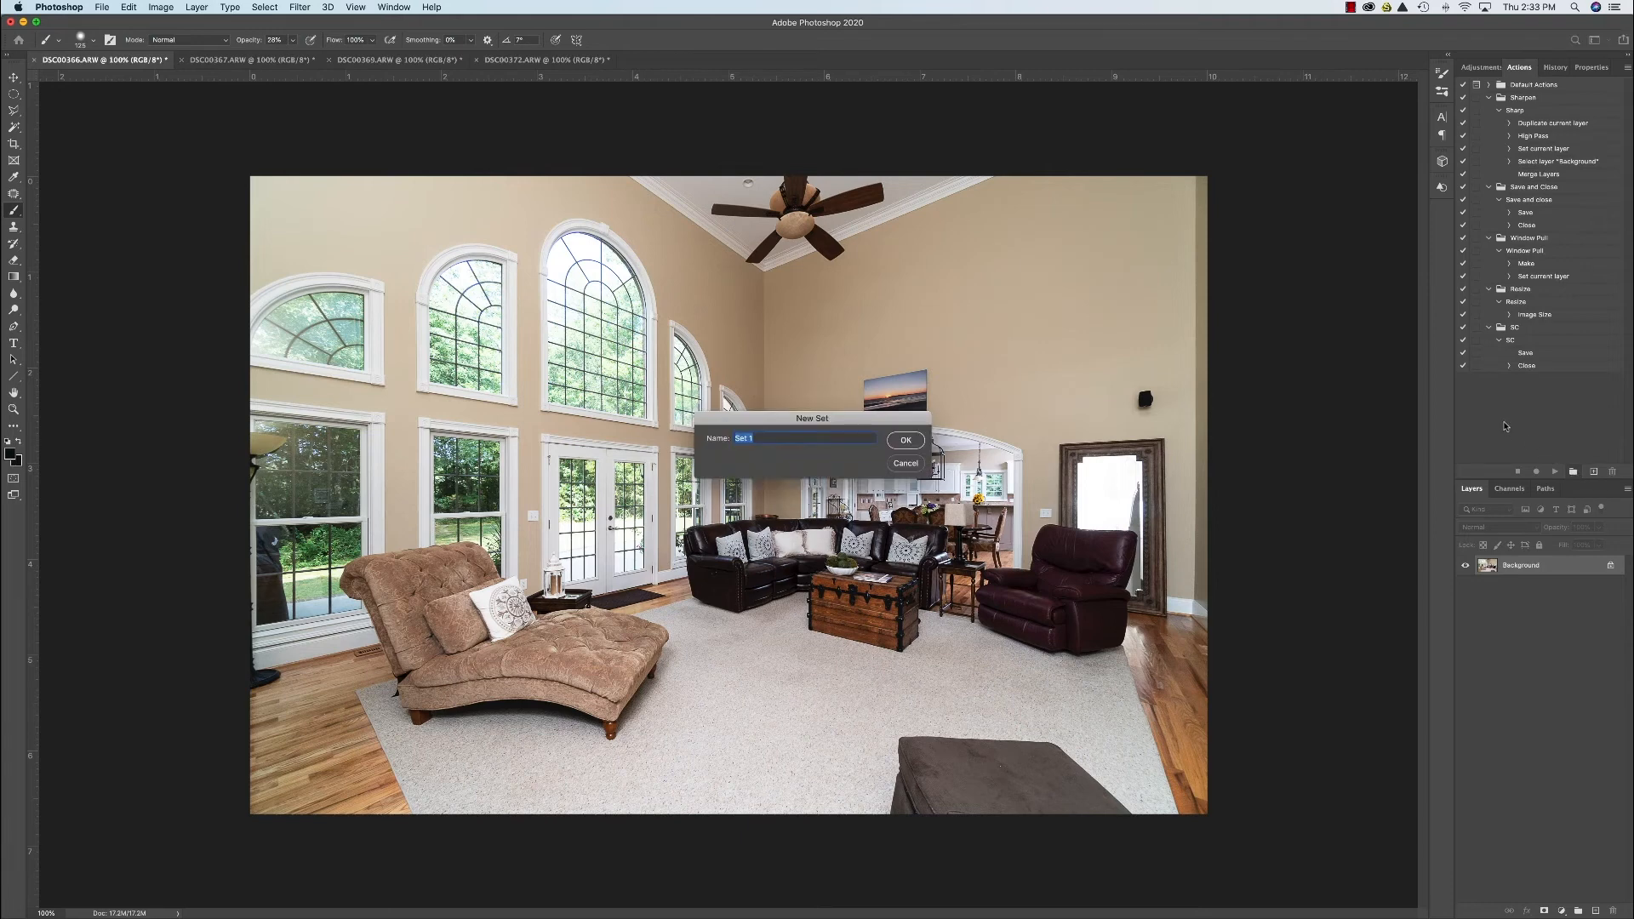
type("Demo")
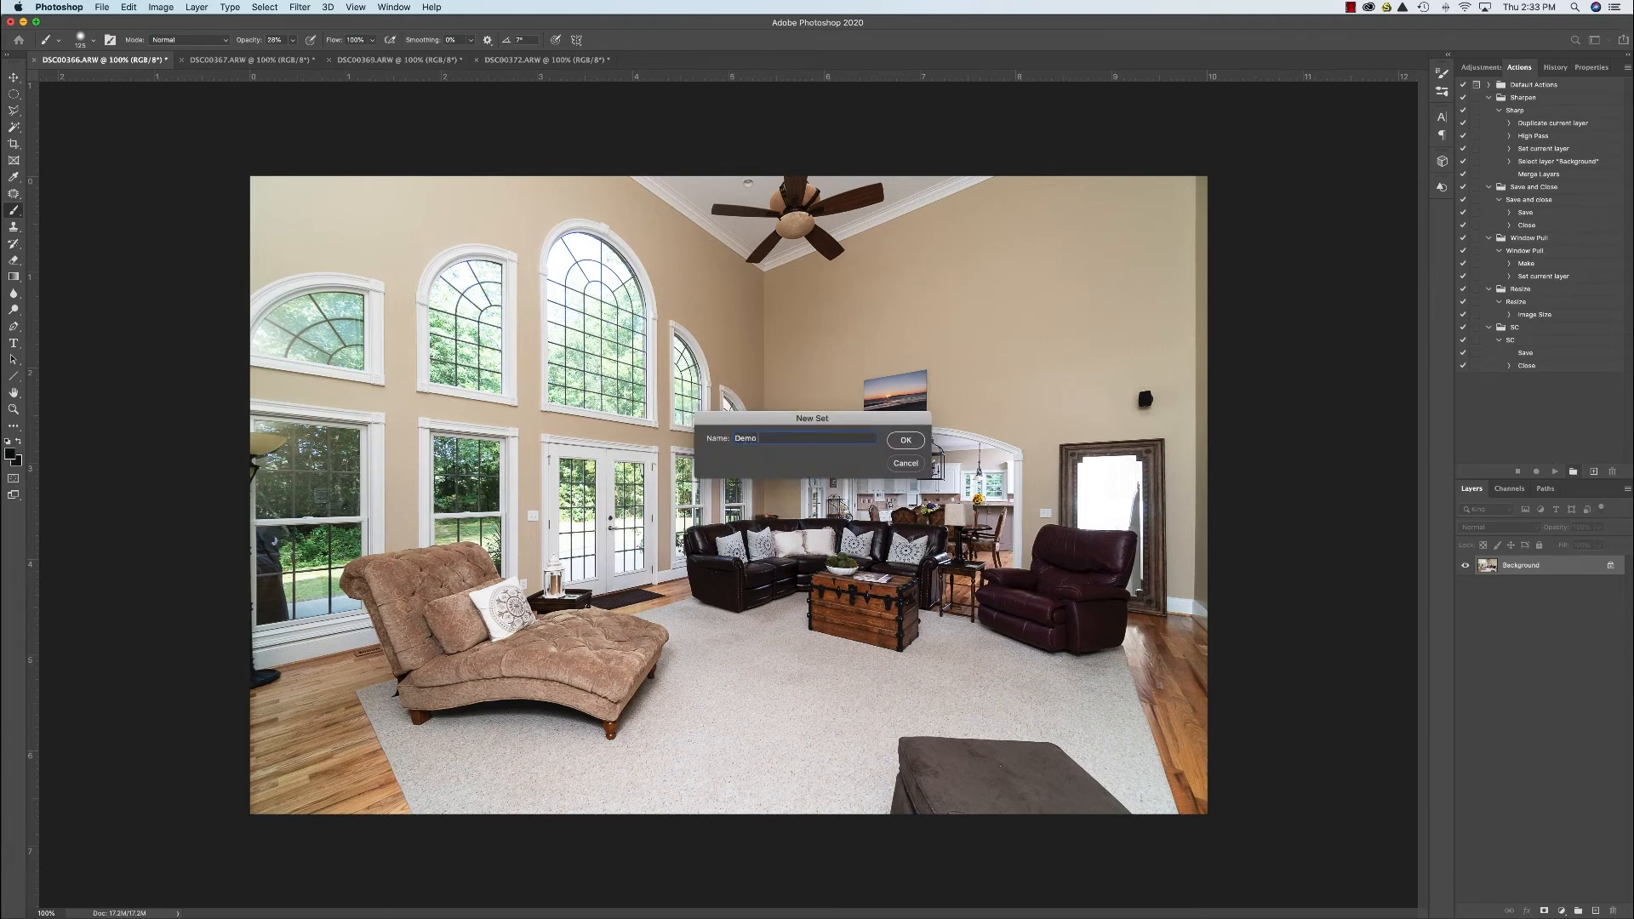
type("Pull")
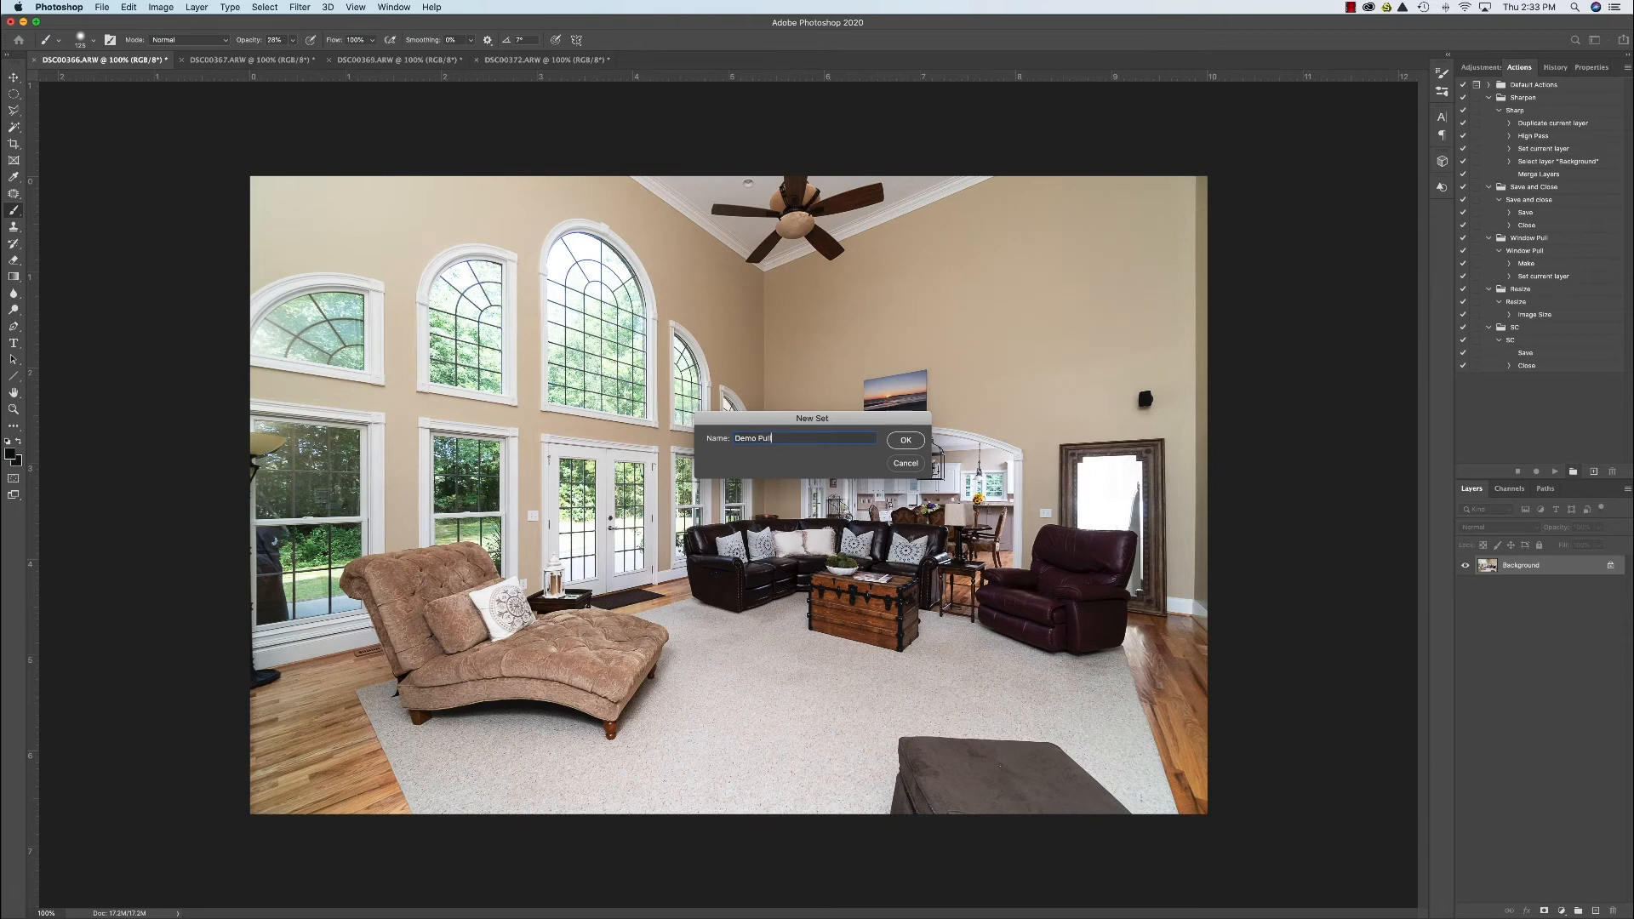
left_click(902, 440)
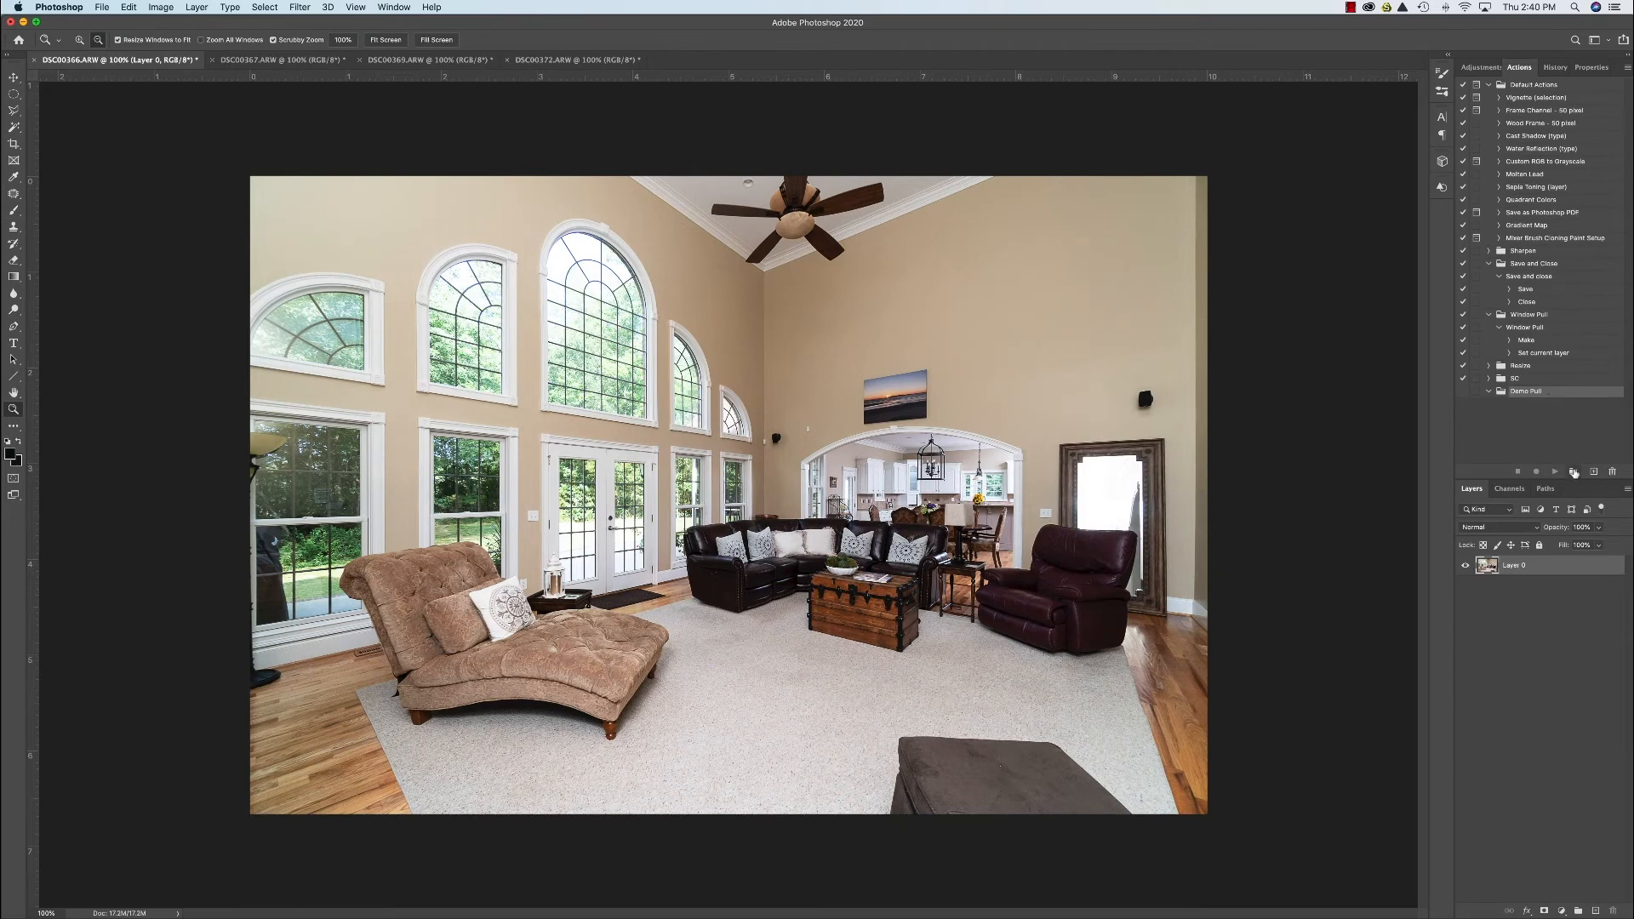
Start recording a new action named 'wp' in the Demo Pull set.
left_click(1593, 471)
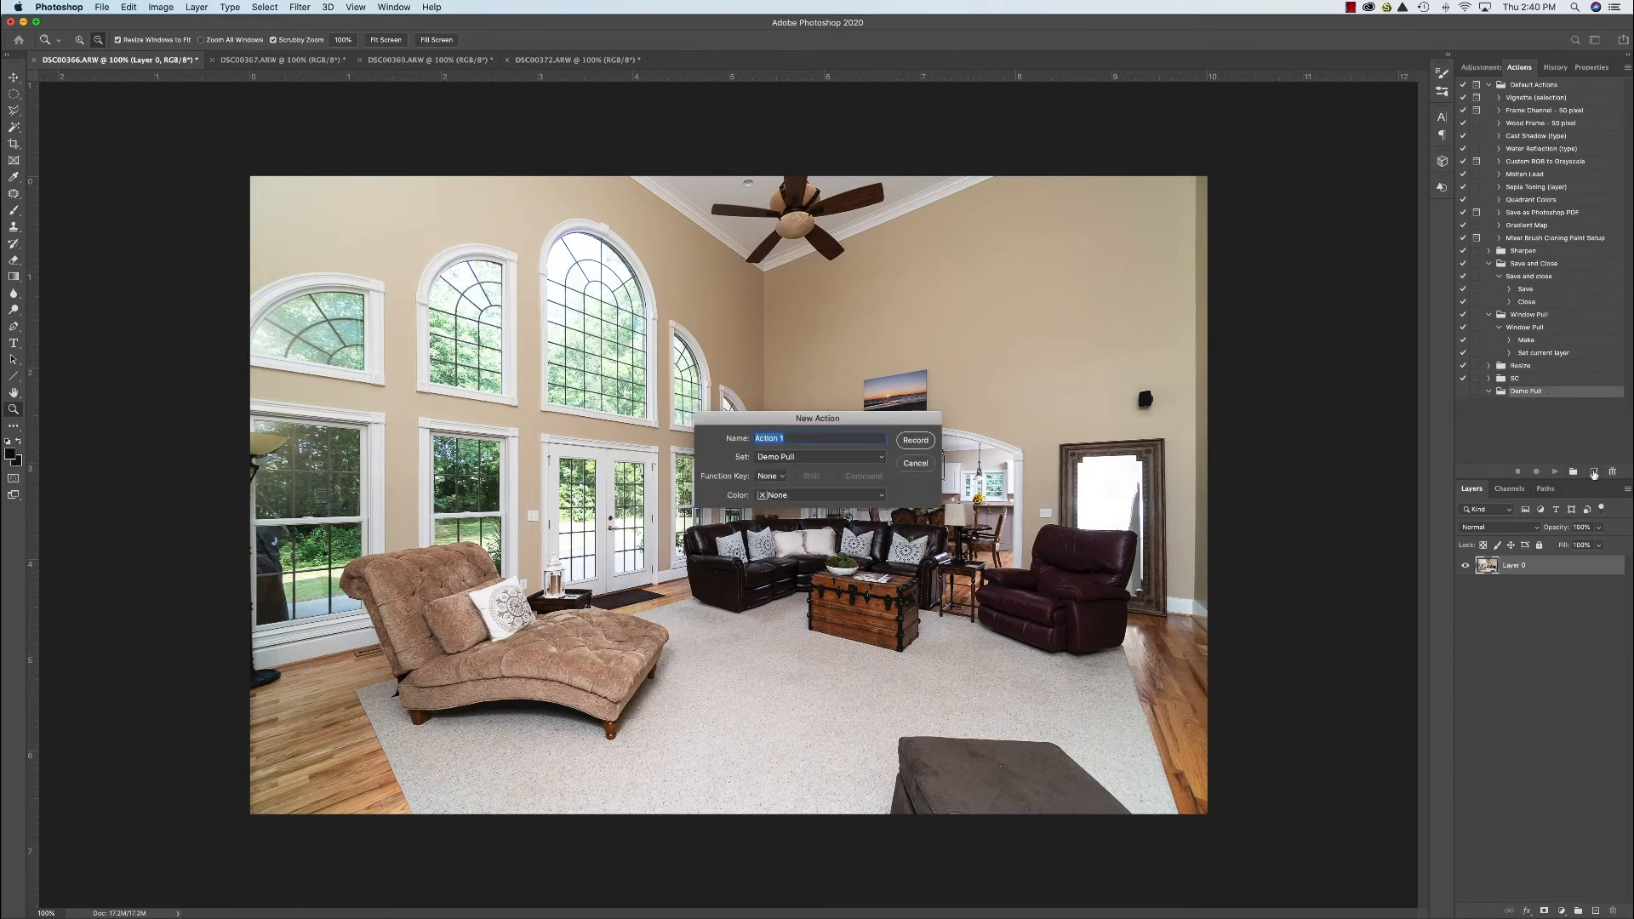
mouse_move(830, 449)
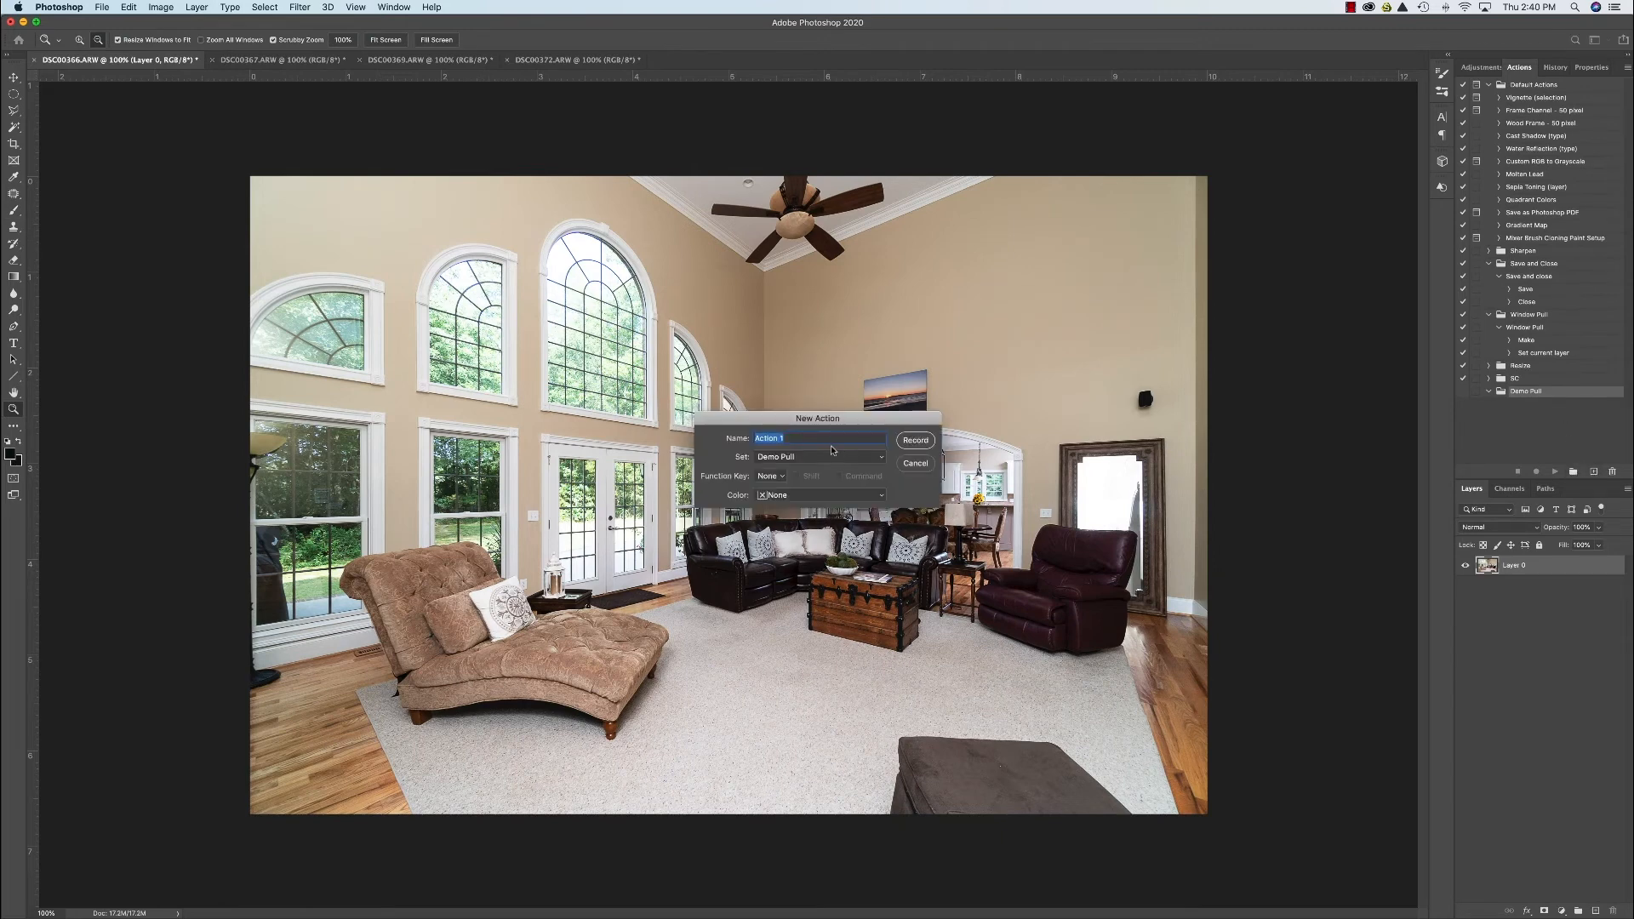
type("wp")
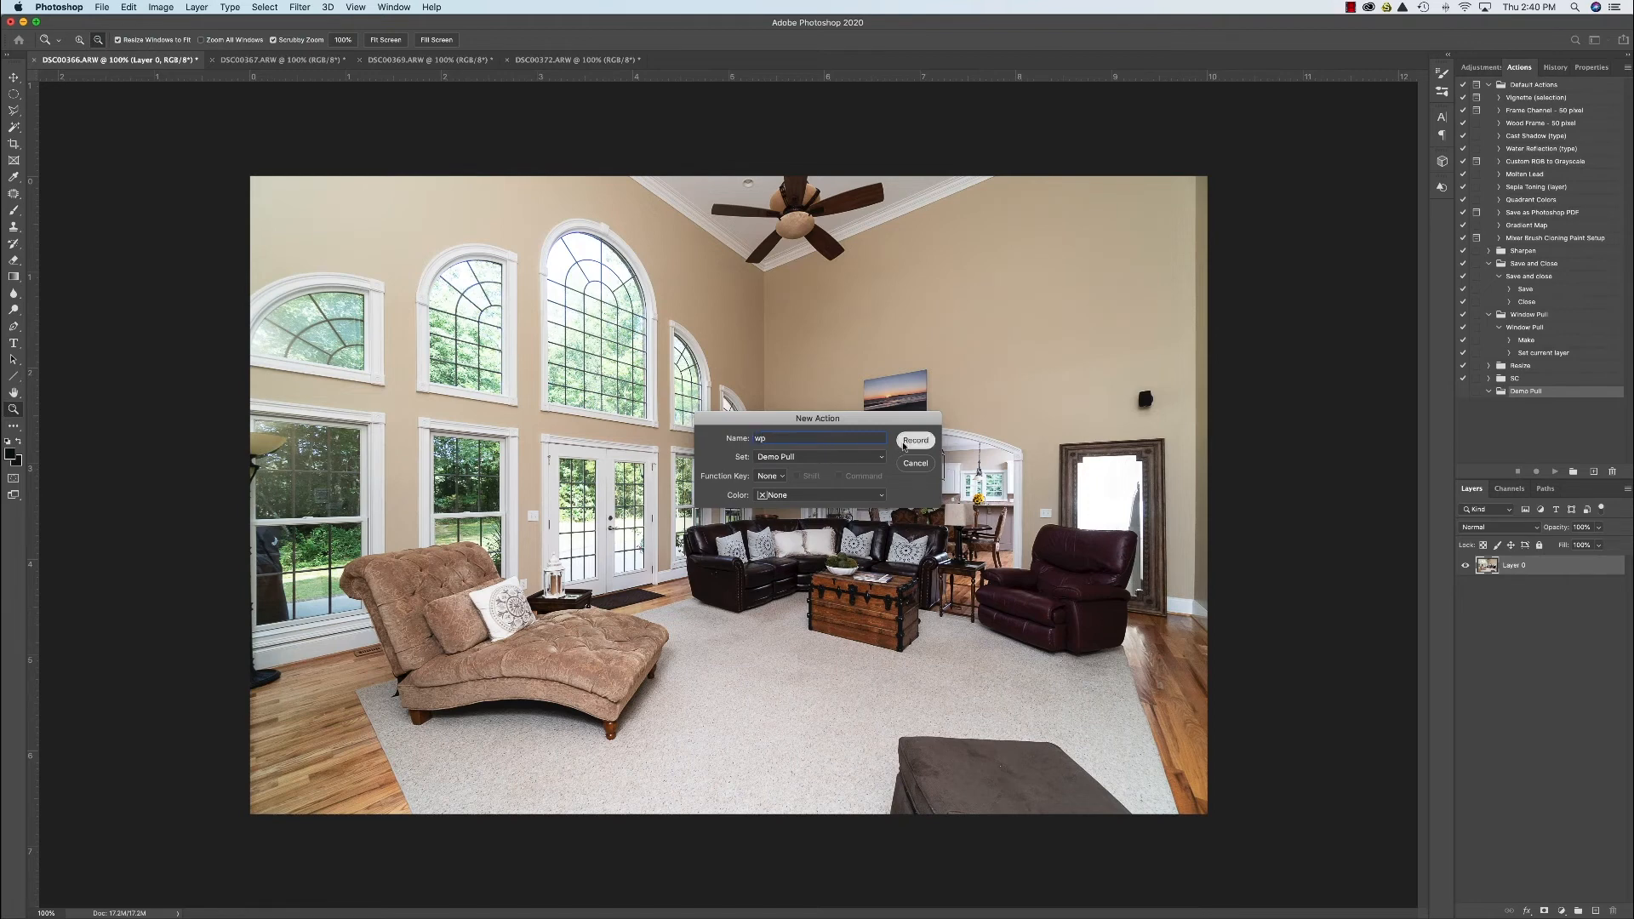
left_click(915, 440)
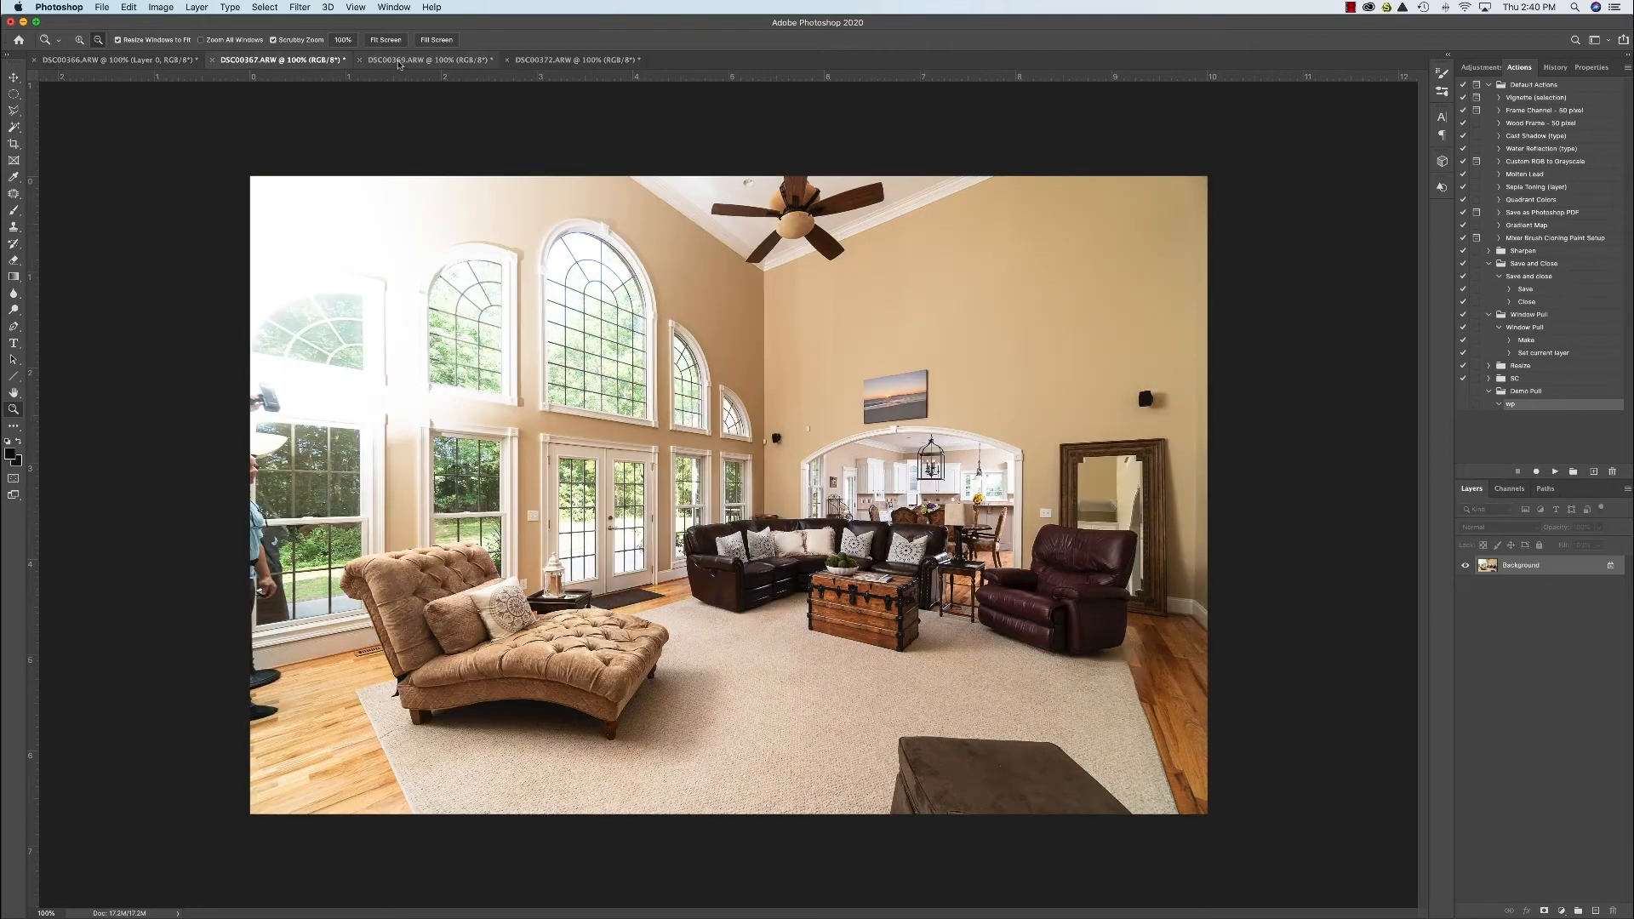
Copy the darker DSC00369 exposure into DSC00356 as Layer 1 above Layer 0.
left_click(428, 59)
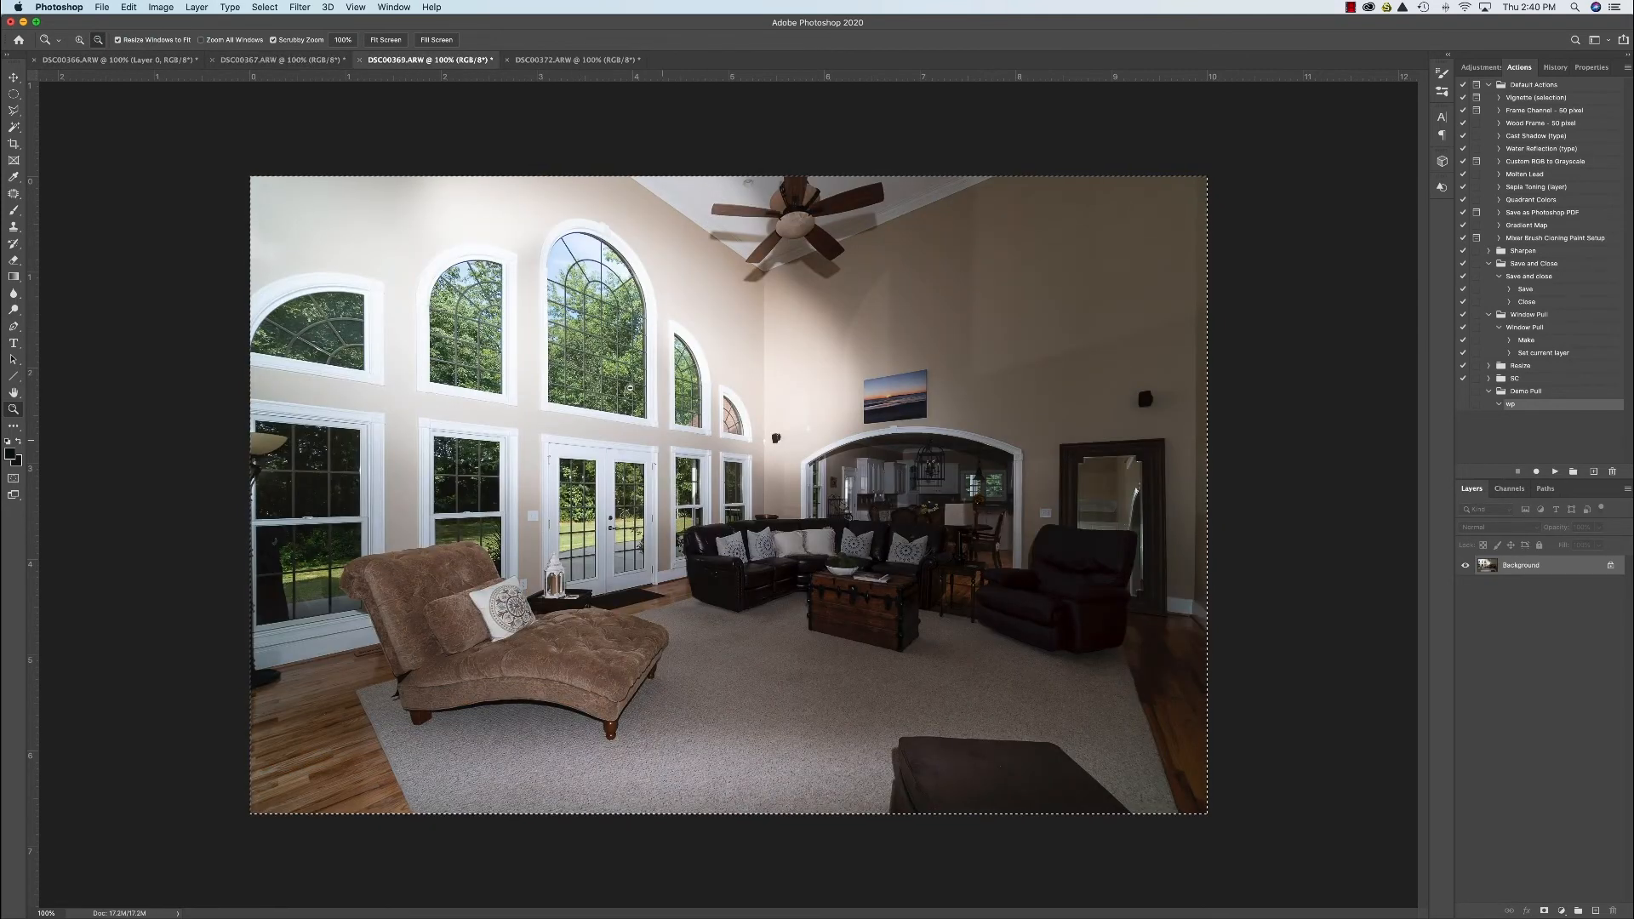
left_click(264, 8)
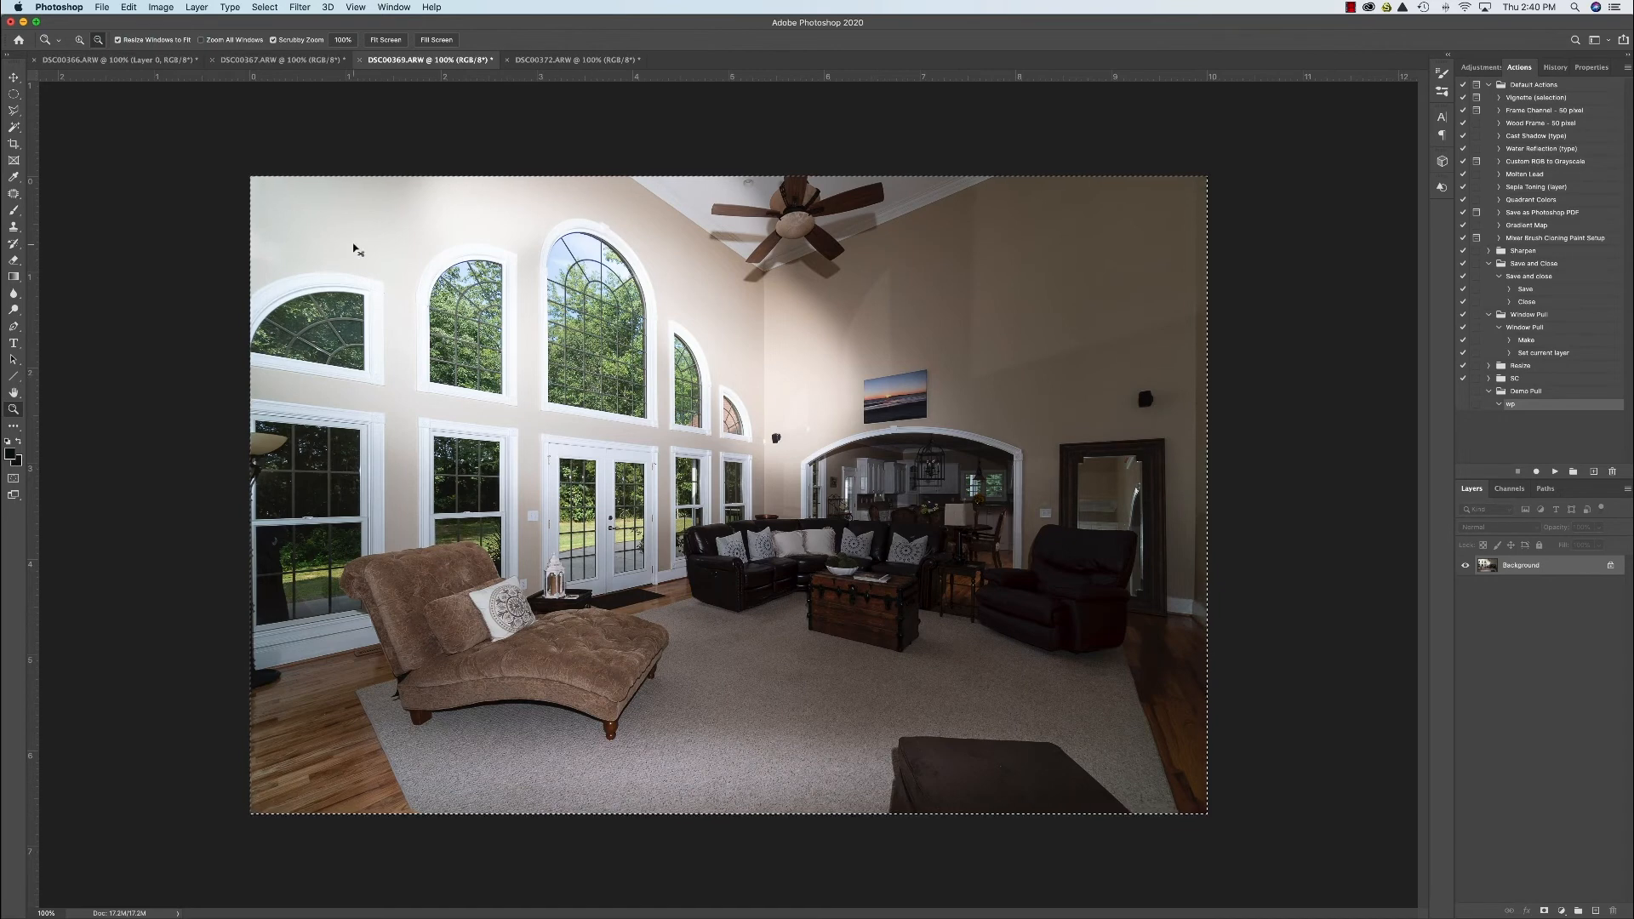
left_click(104, 60)
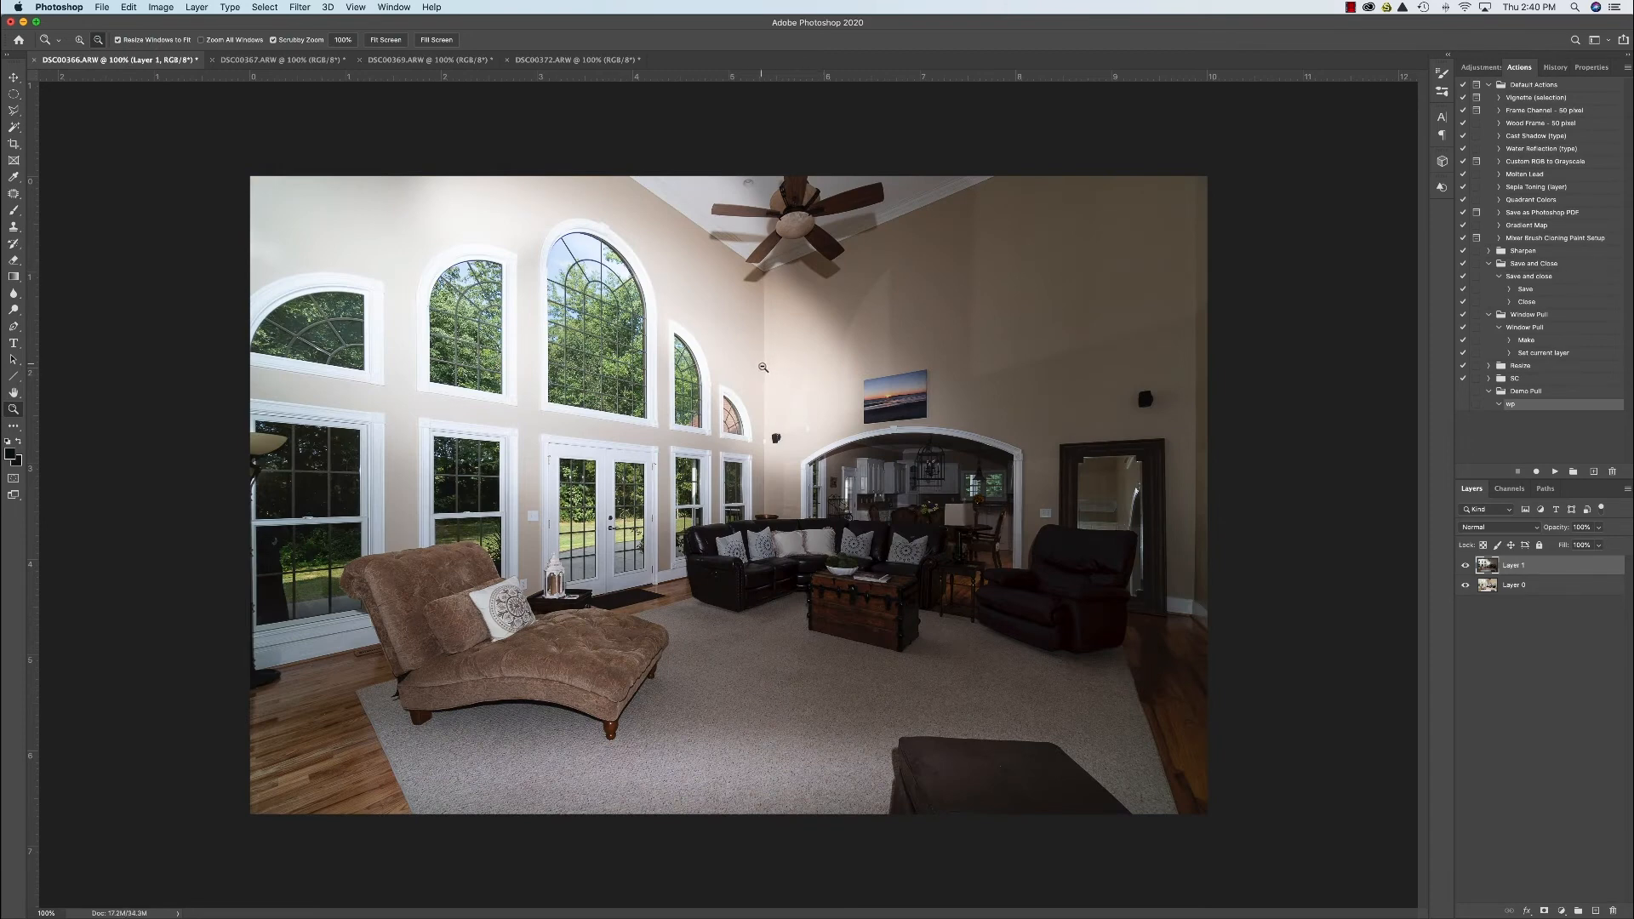
mouse_move(947, 442)
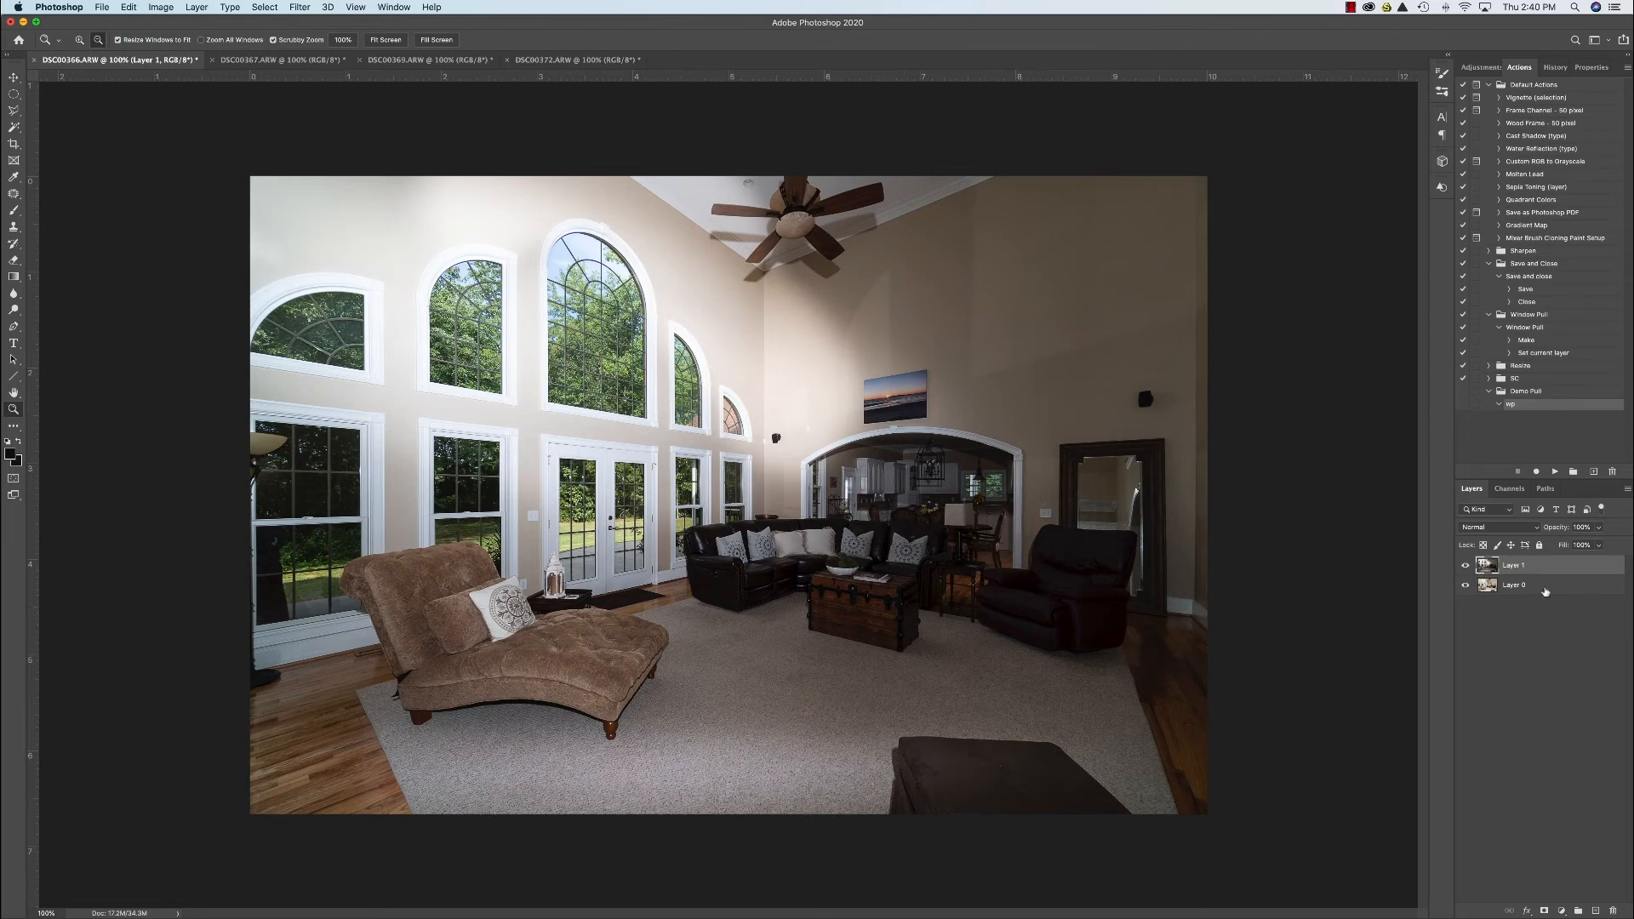
mouse_move(1448, 557)
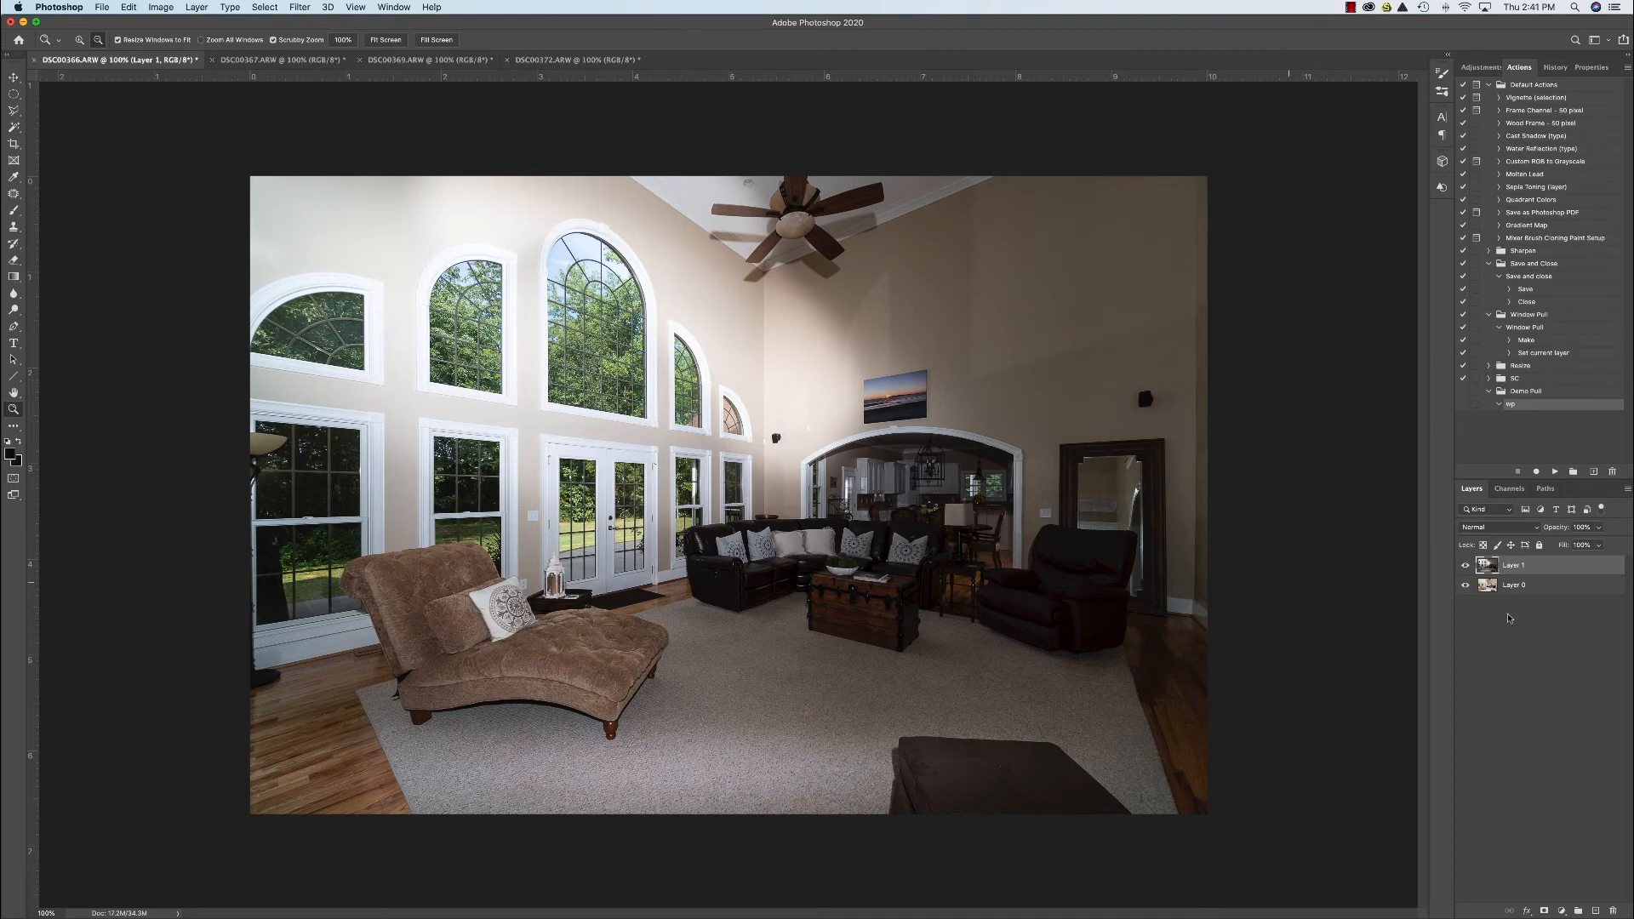
Give Layer 1 a black mask and Darken blending while the wp action records.
left_click(1466, 566)
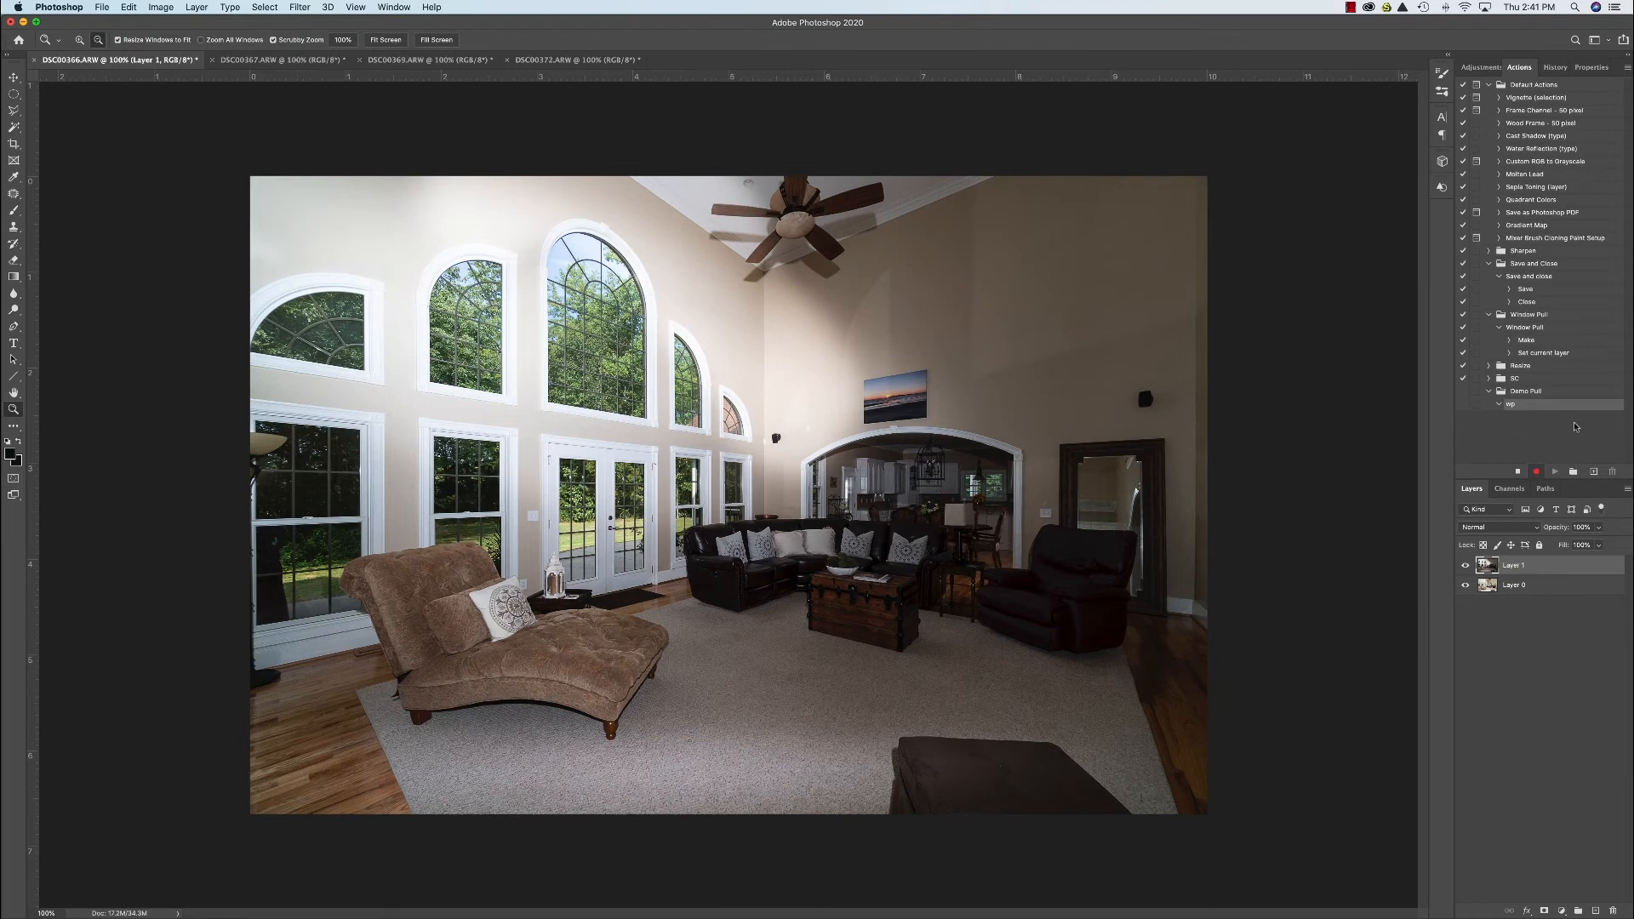
mouse_move(1534, 675)
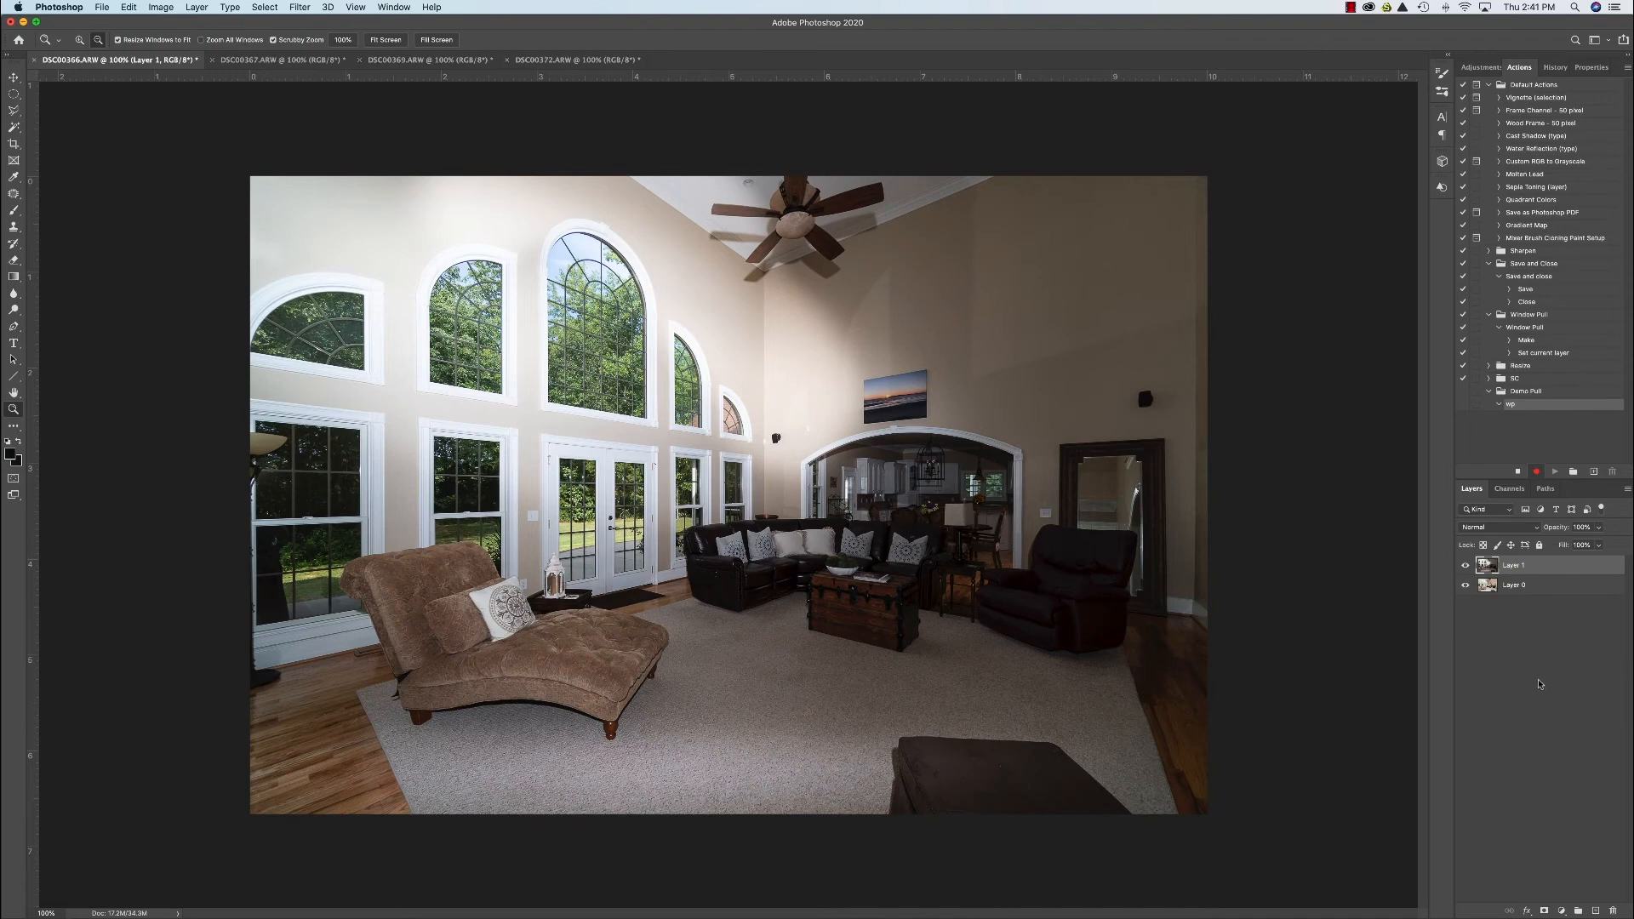
mouse_move(1543, 701)
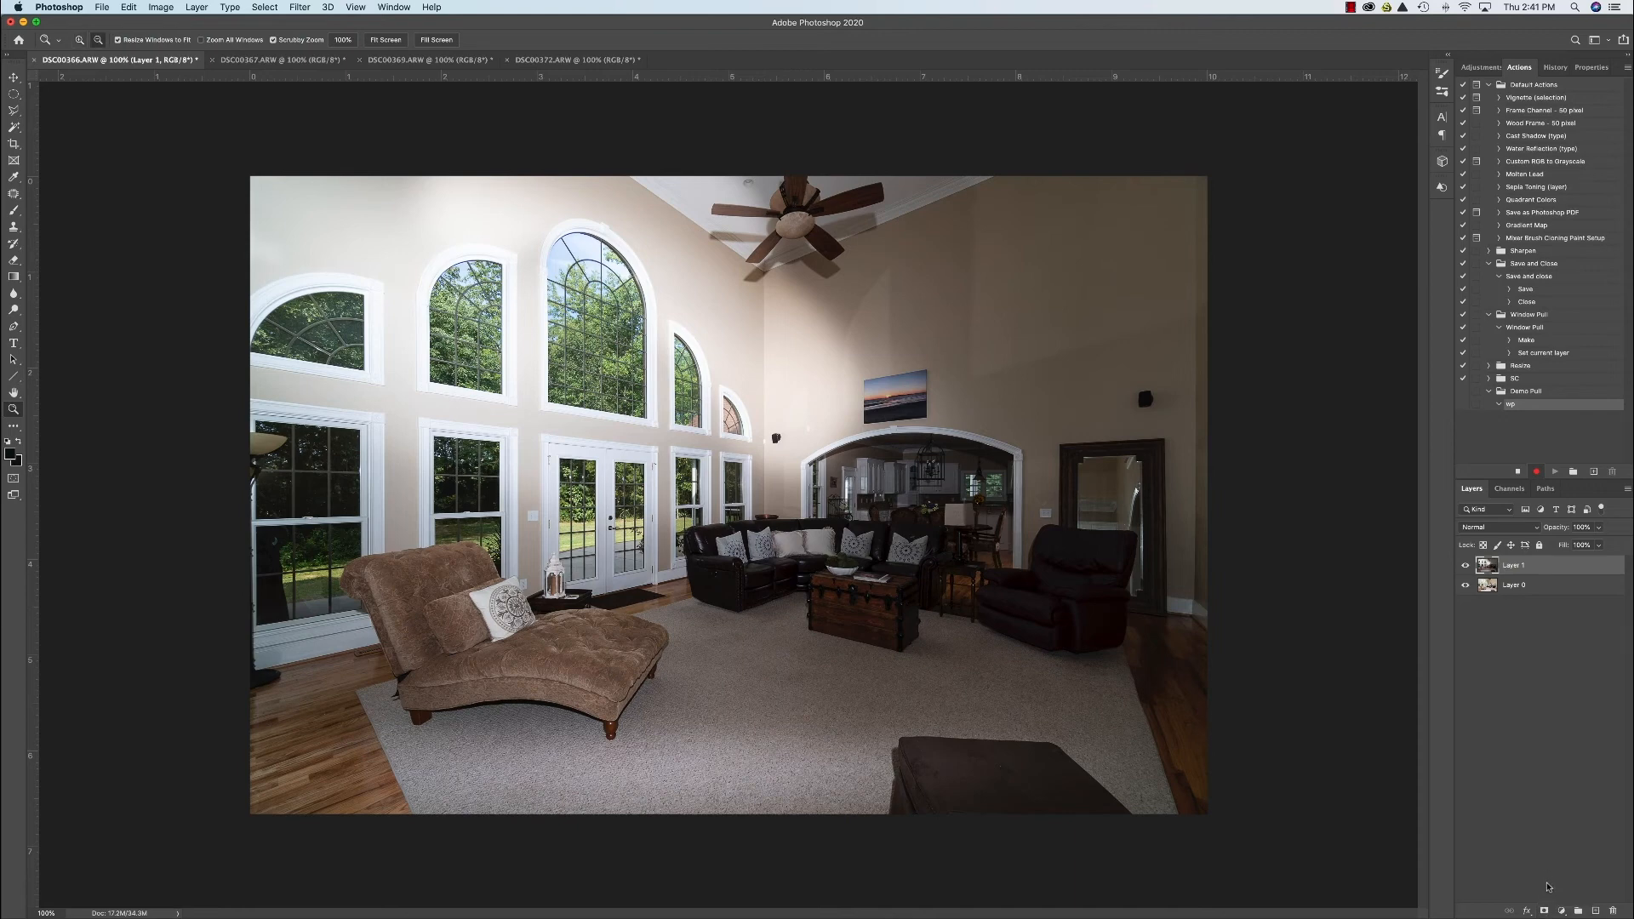
mouse_move(1548, 888)
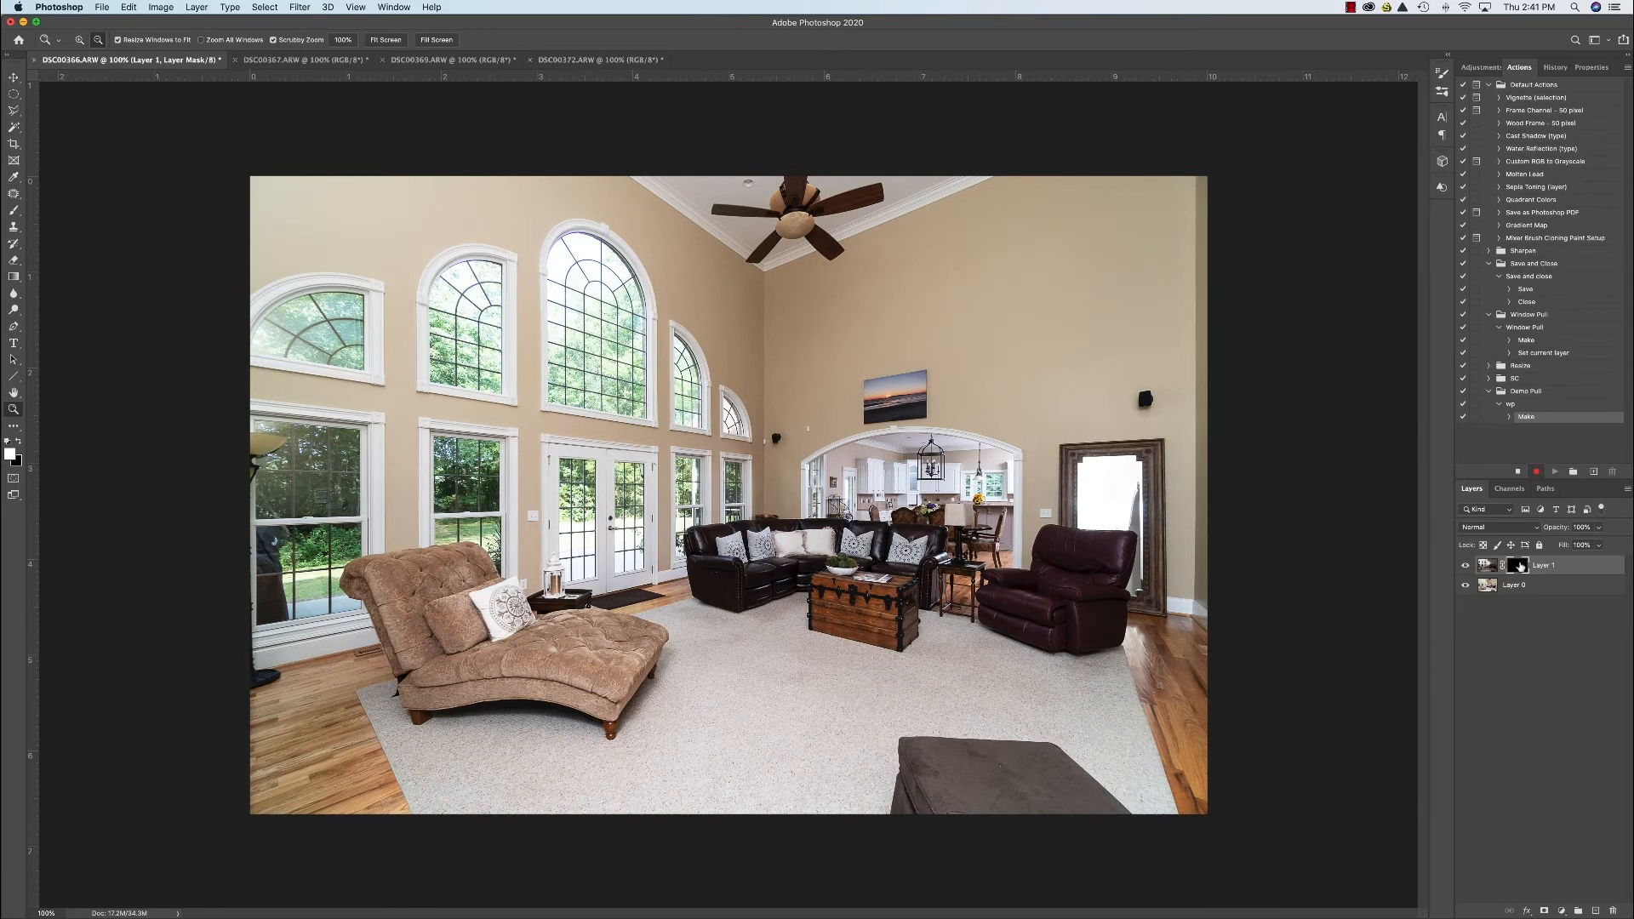
mouse_move(1538, 545)
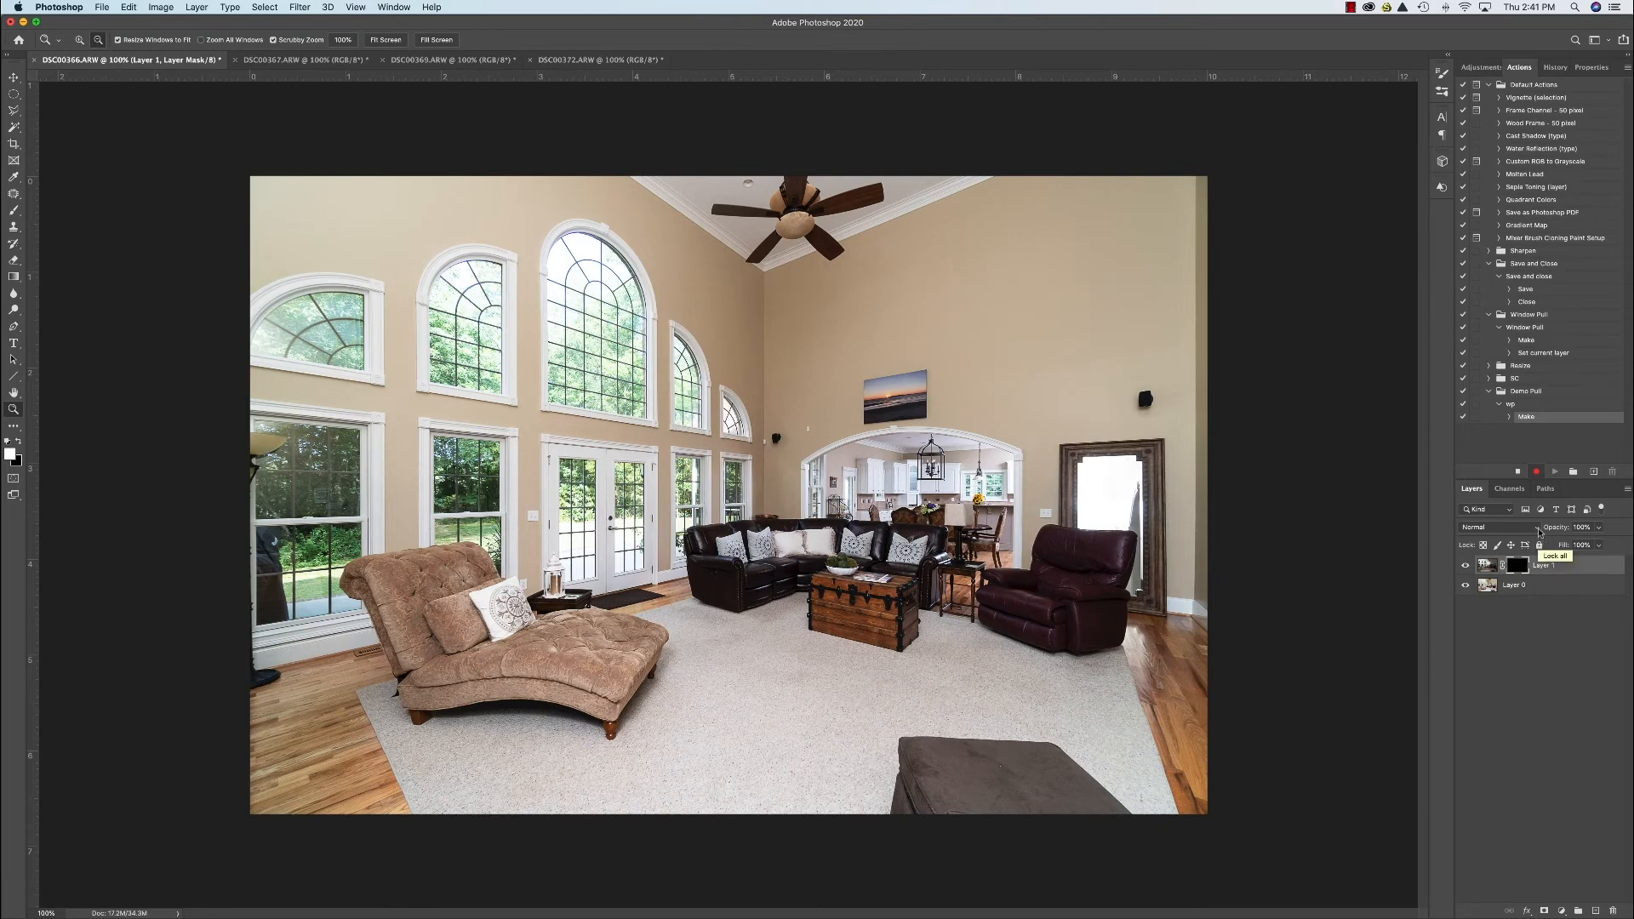
left_click(1490, 526)
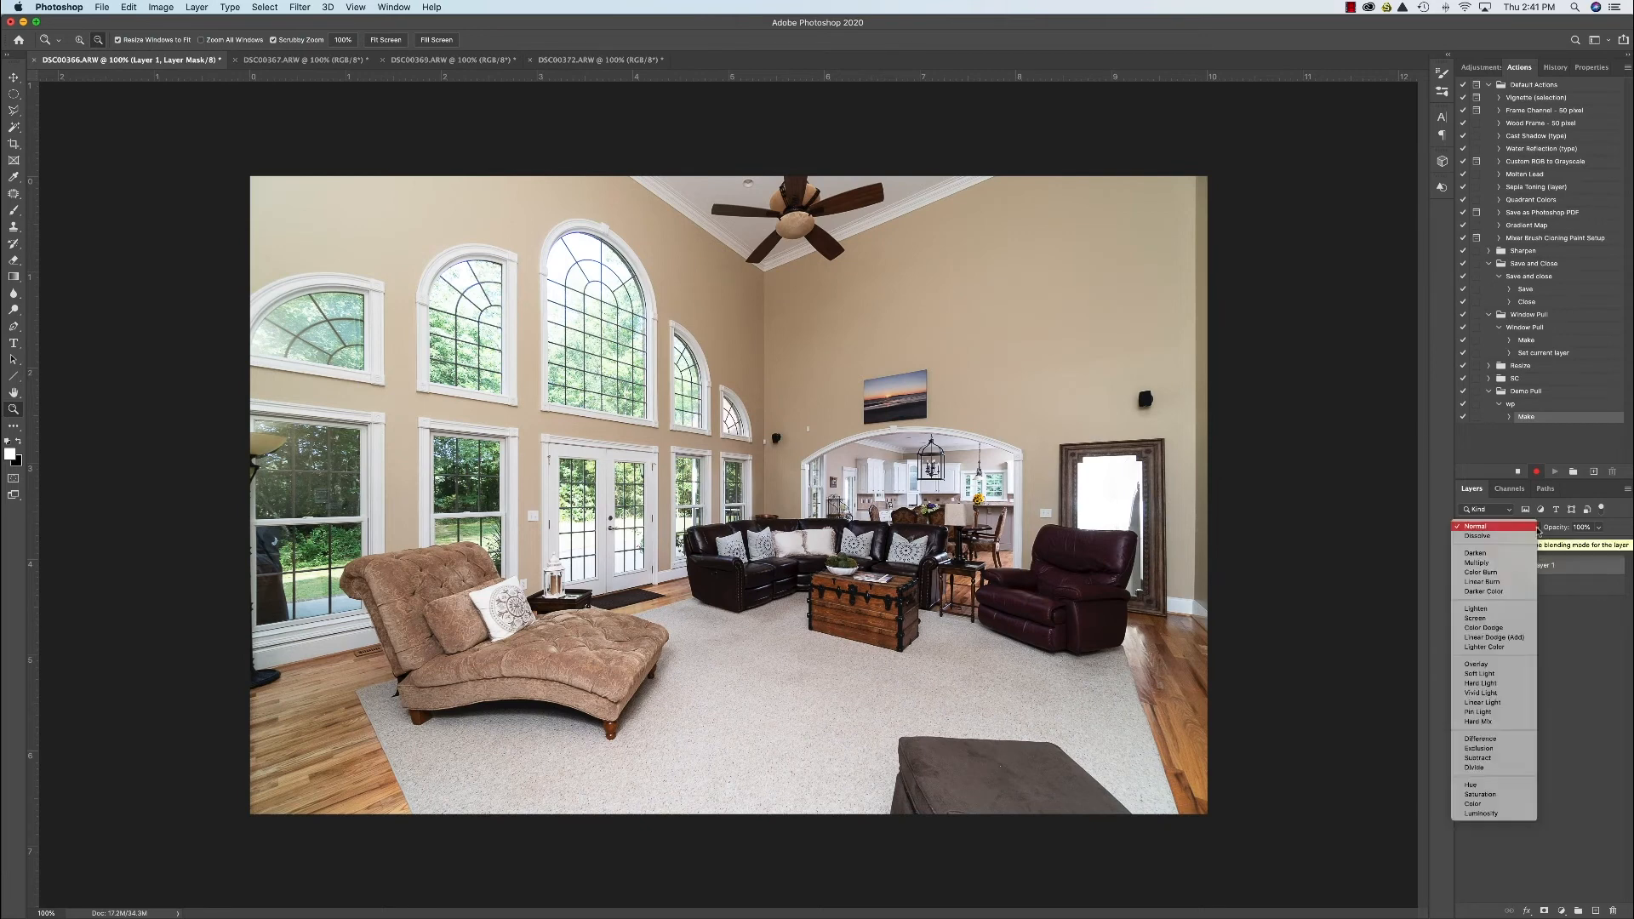
mouse_move(1495, 552)
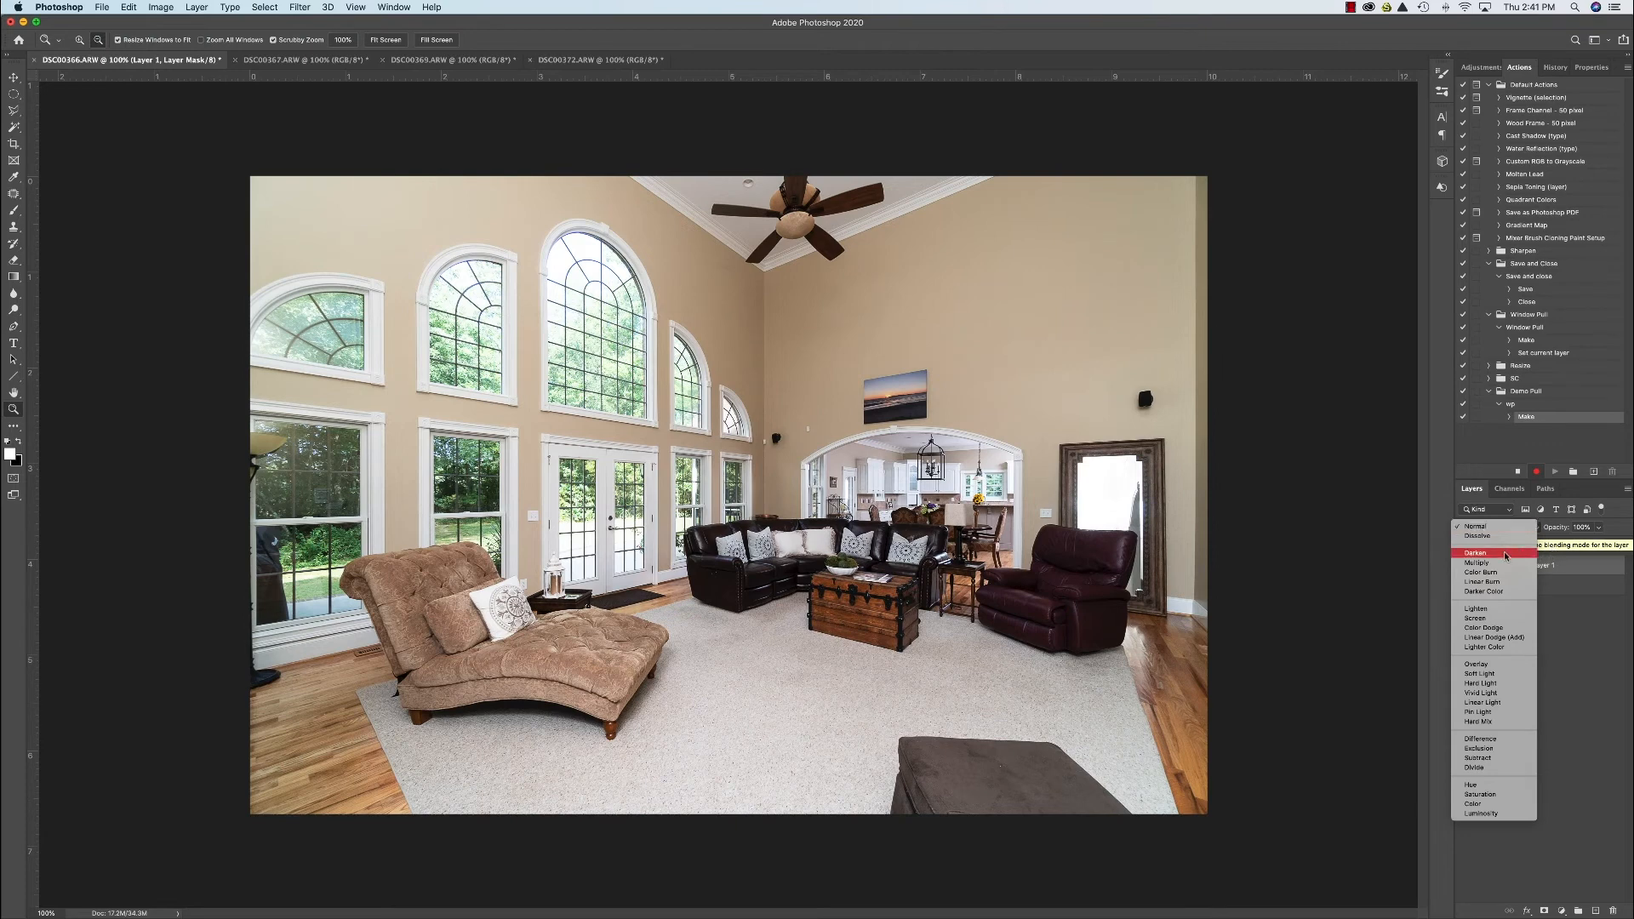
left_click(1472, 552)
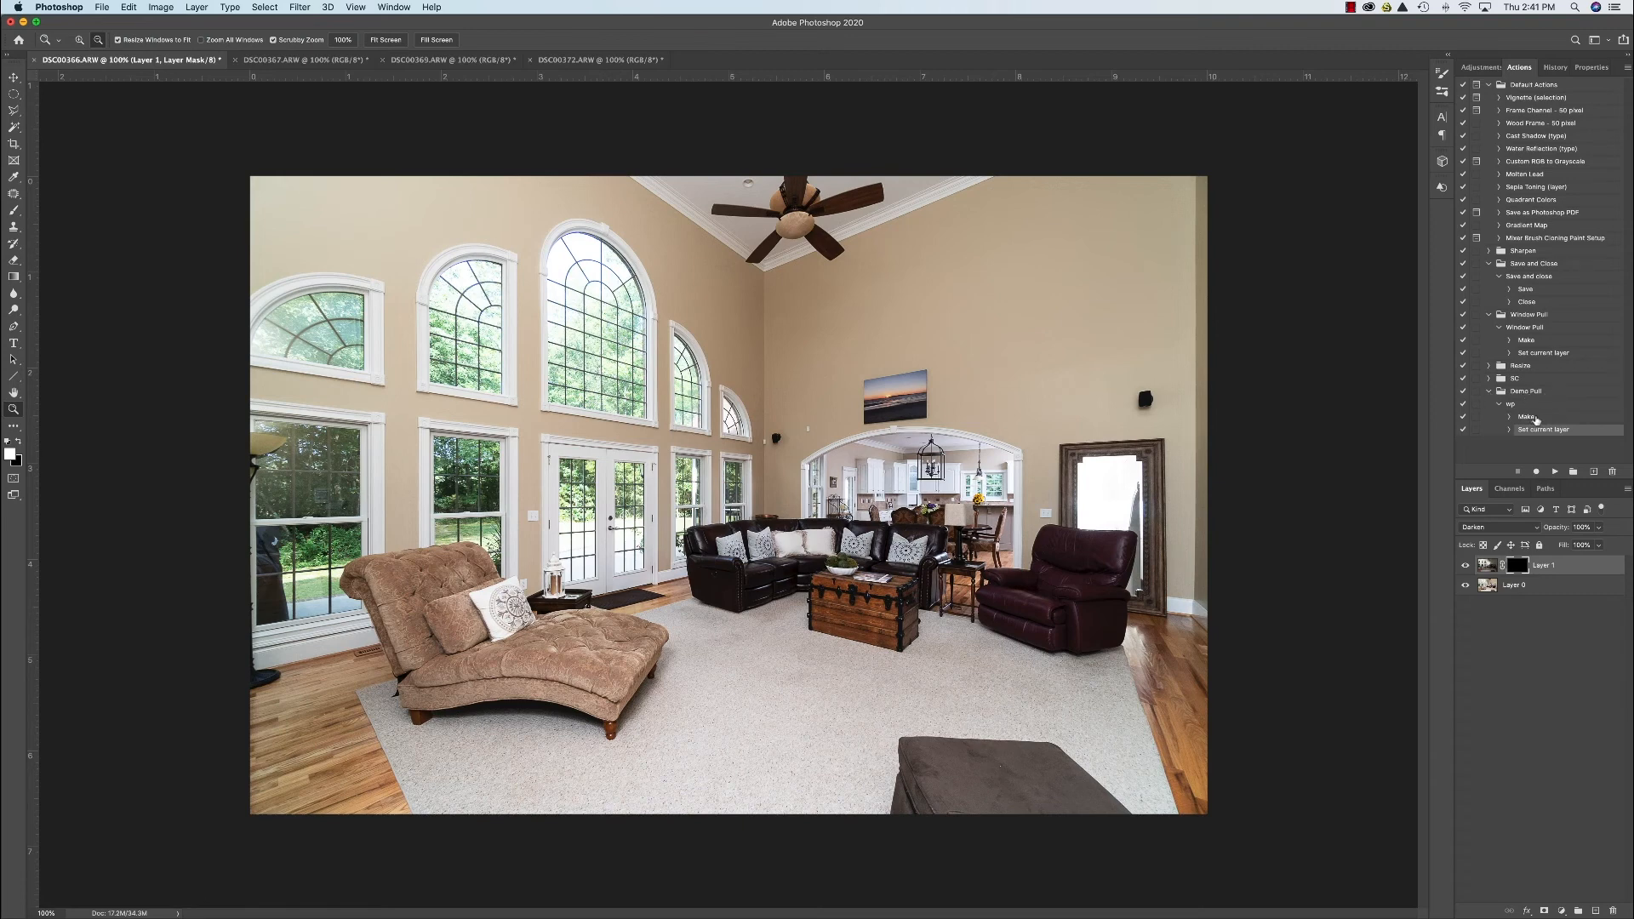
mouse_move(1552, 460)
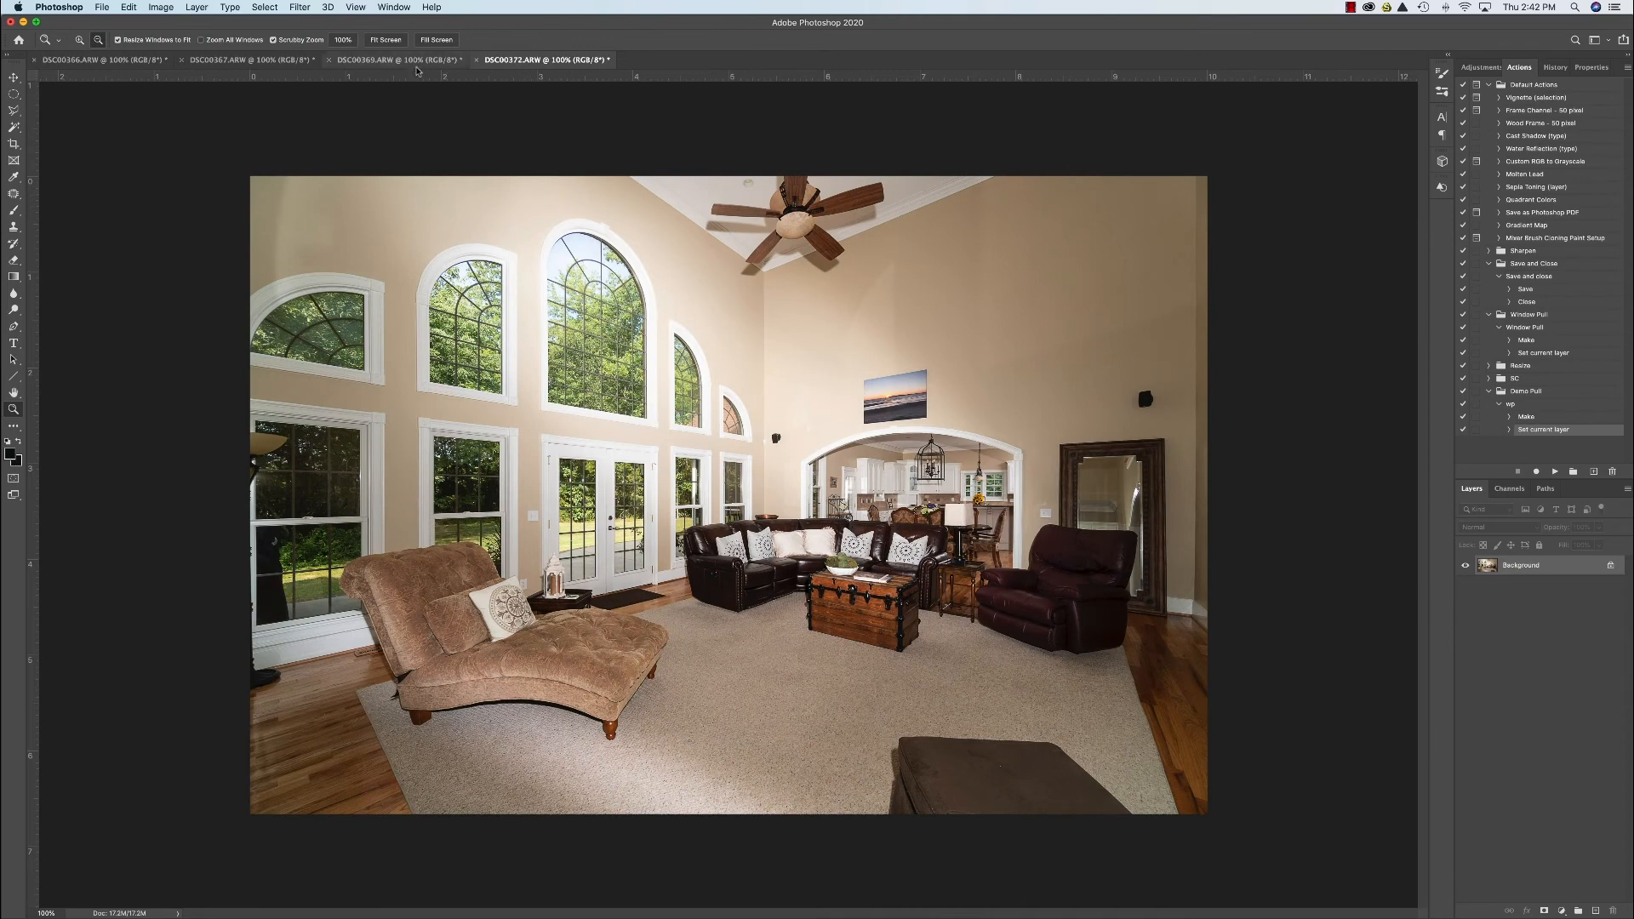
Return to the brightened photo and flatten the masked Layer 1 into one Background layer.
left_click(399, 60)
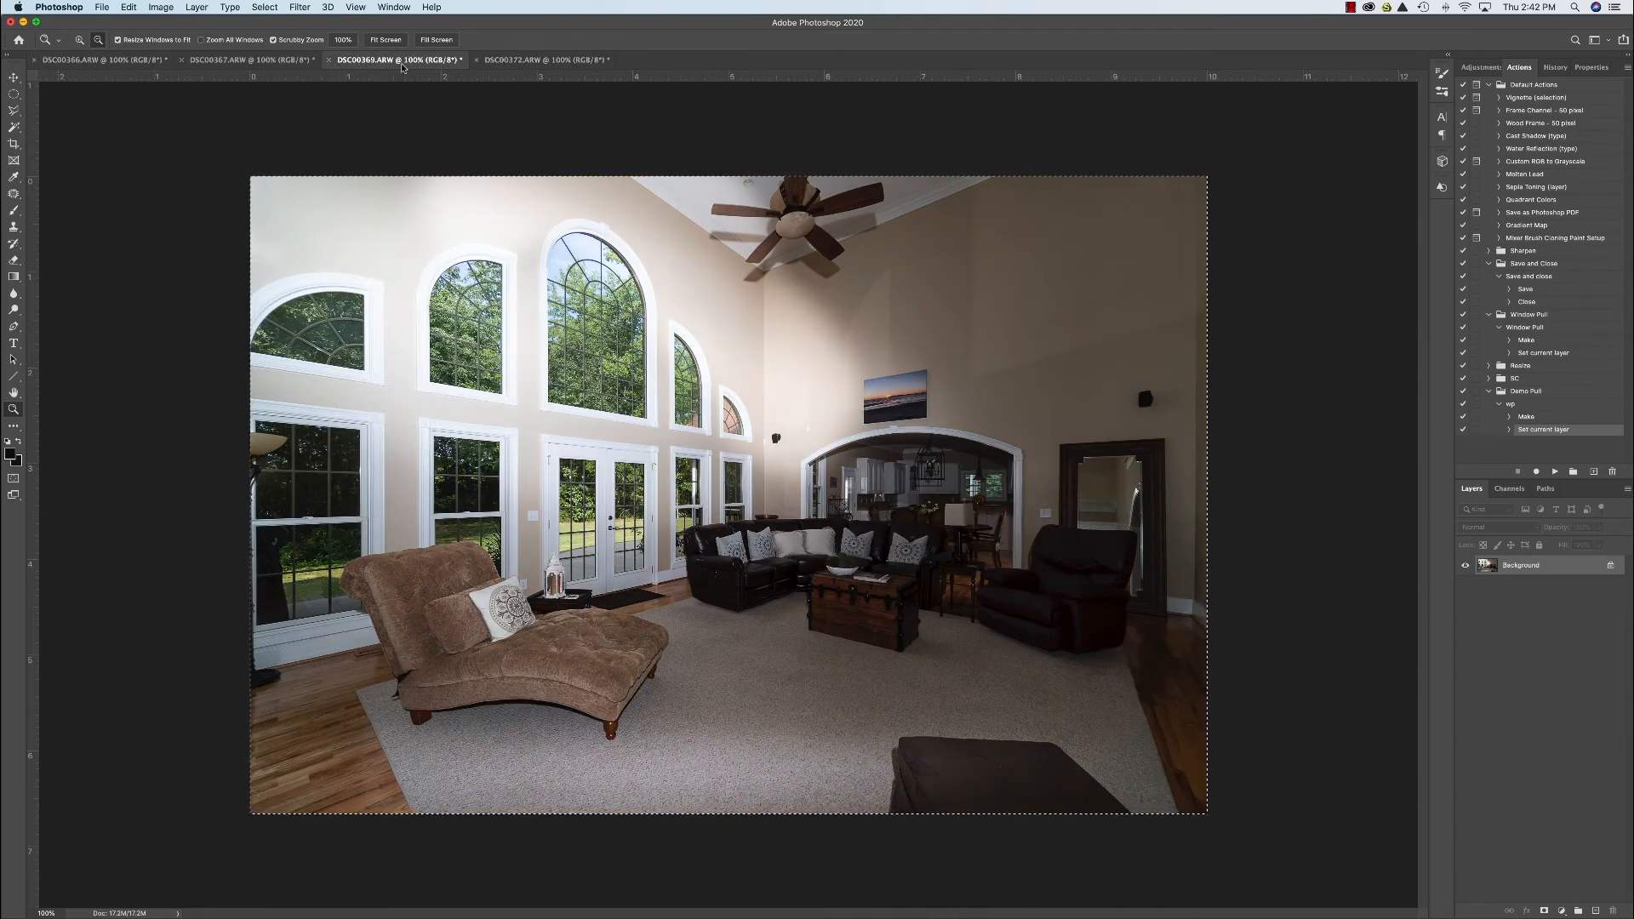
left_click(94, 60)
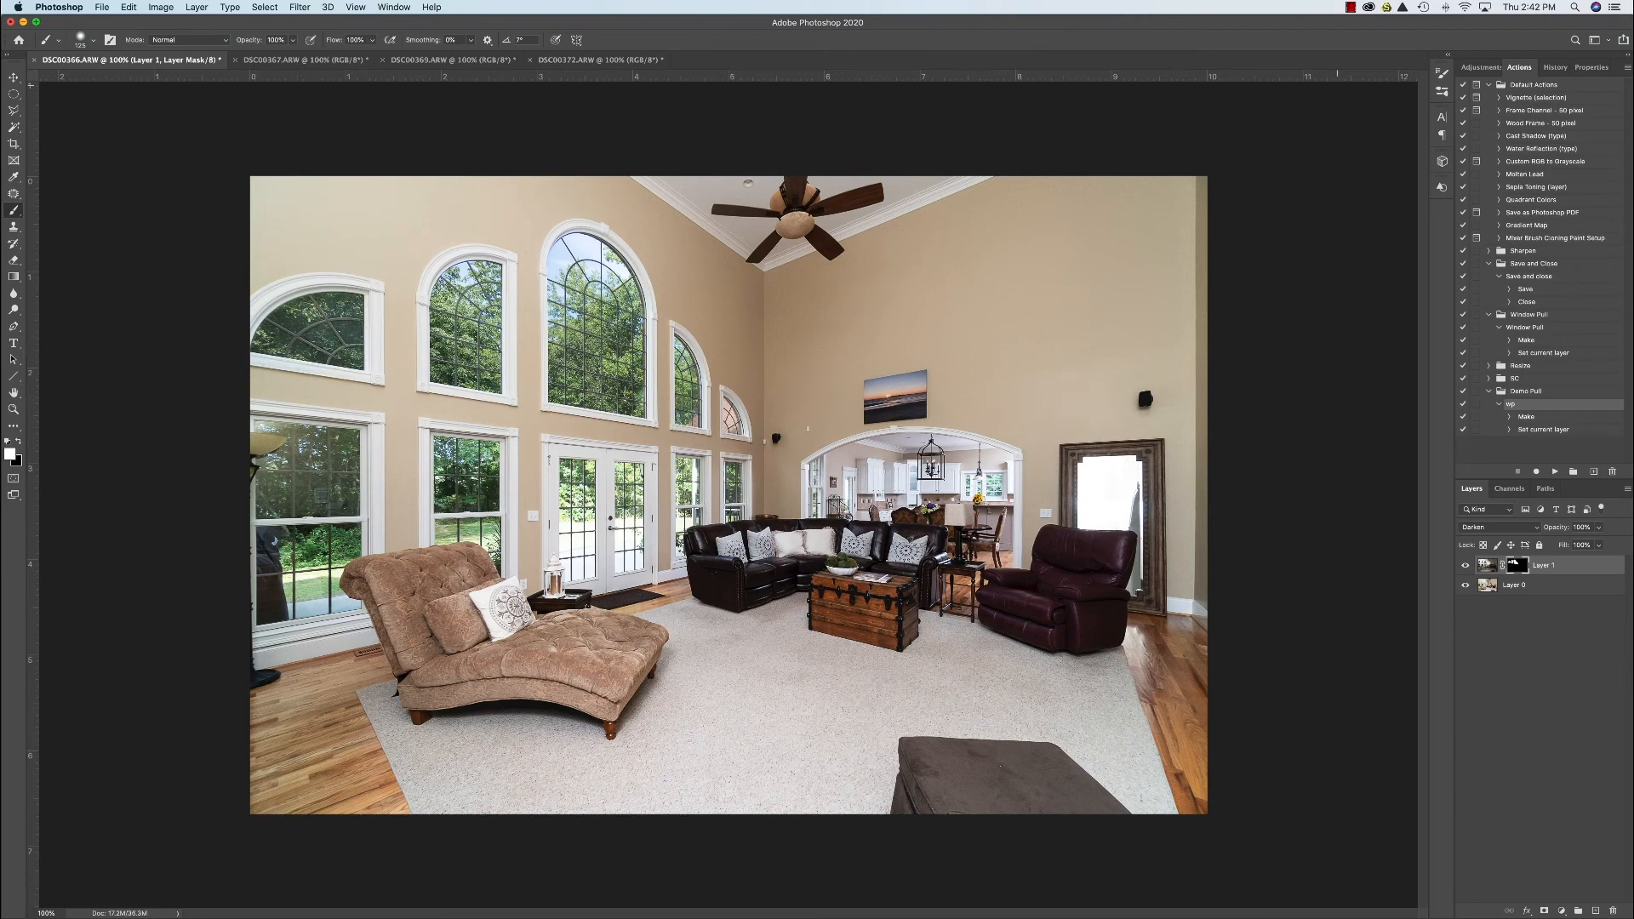
right_click(1533, 565)
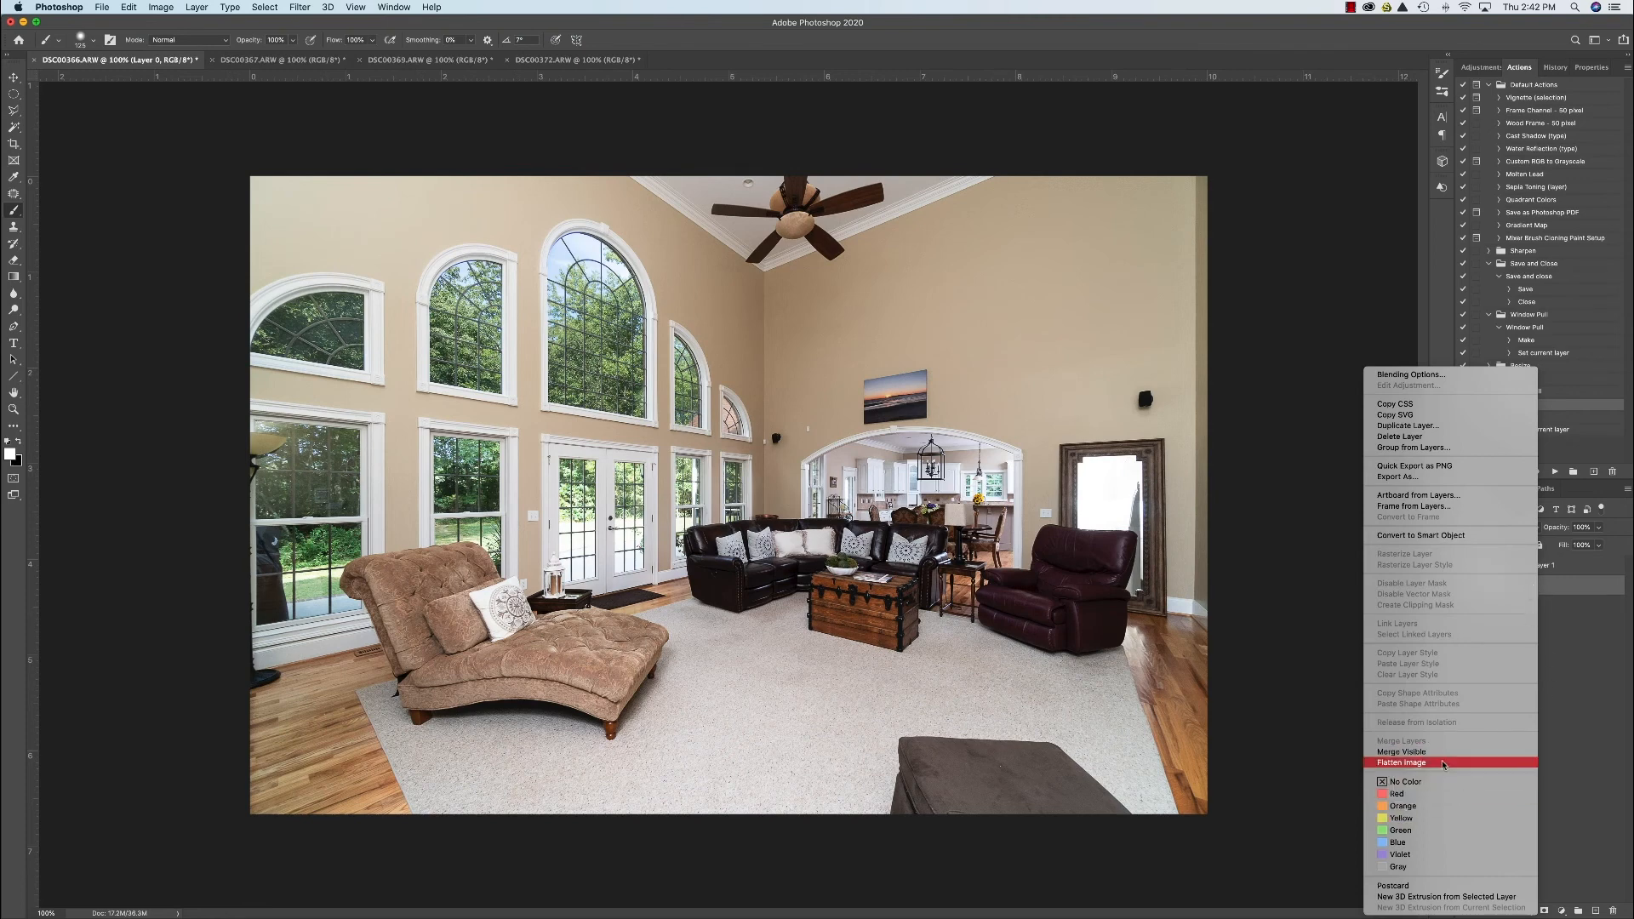
left_click(1403, 762)
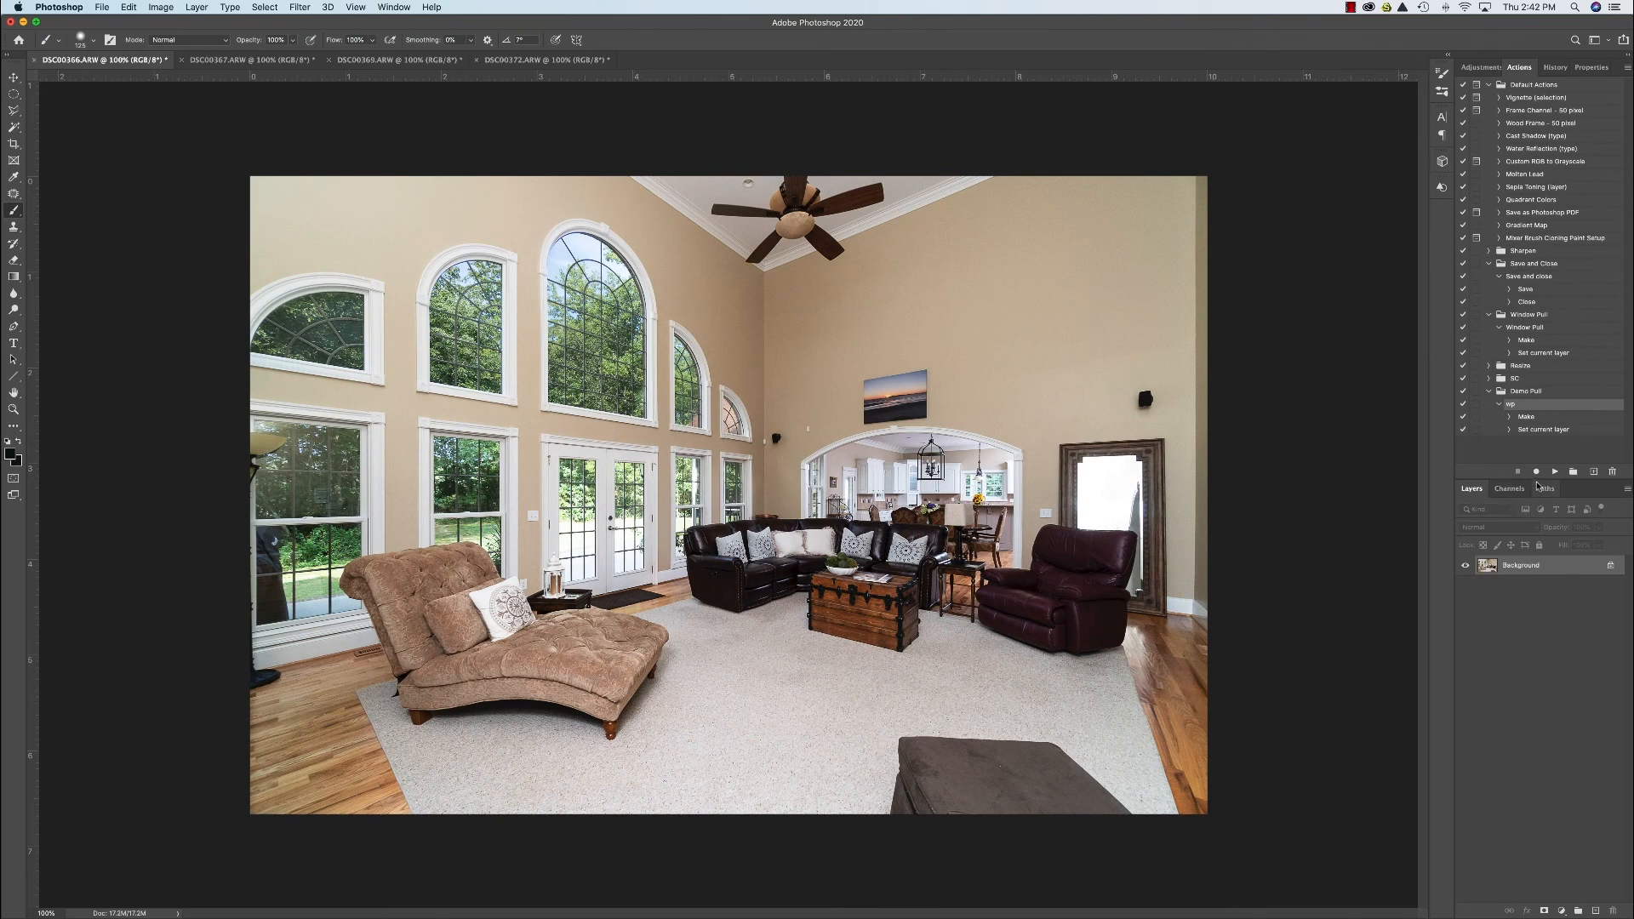
mouse_move(1304, 587)
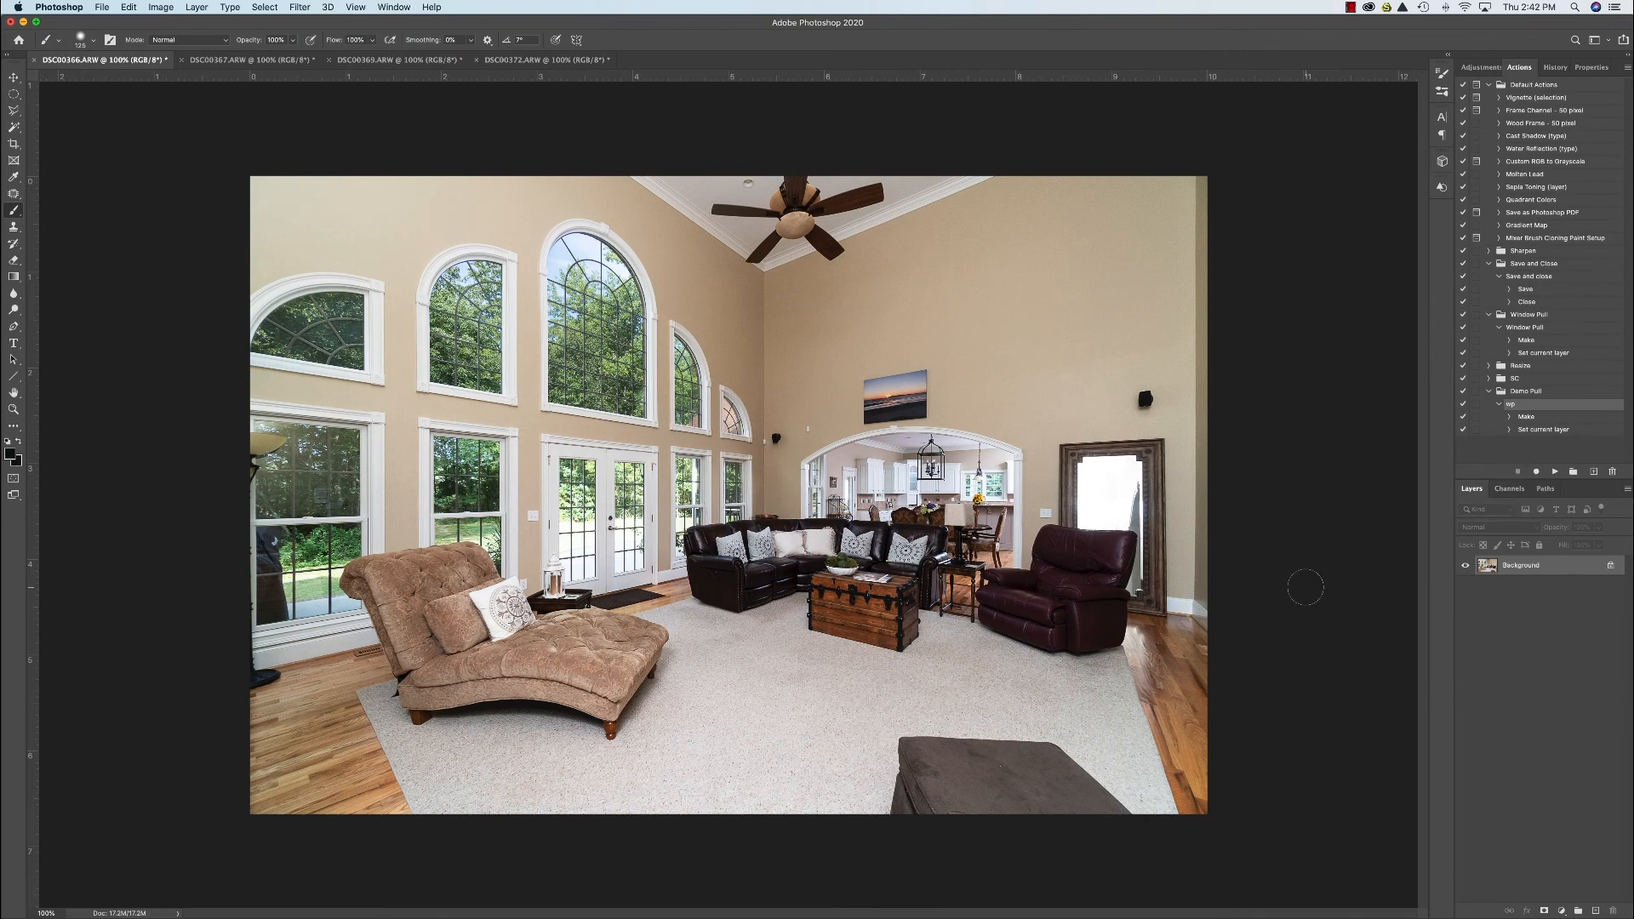
Expand the Resize set to reveal its Resize action and Image Size step.
left_click(1353, 8)
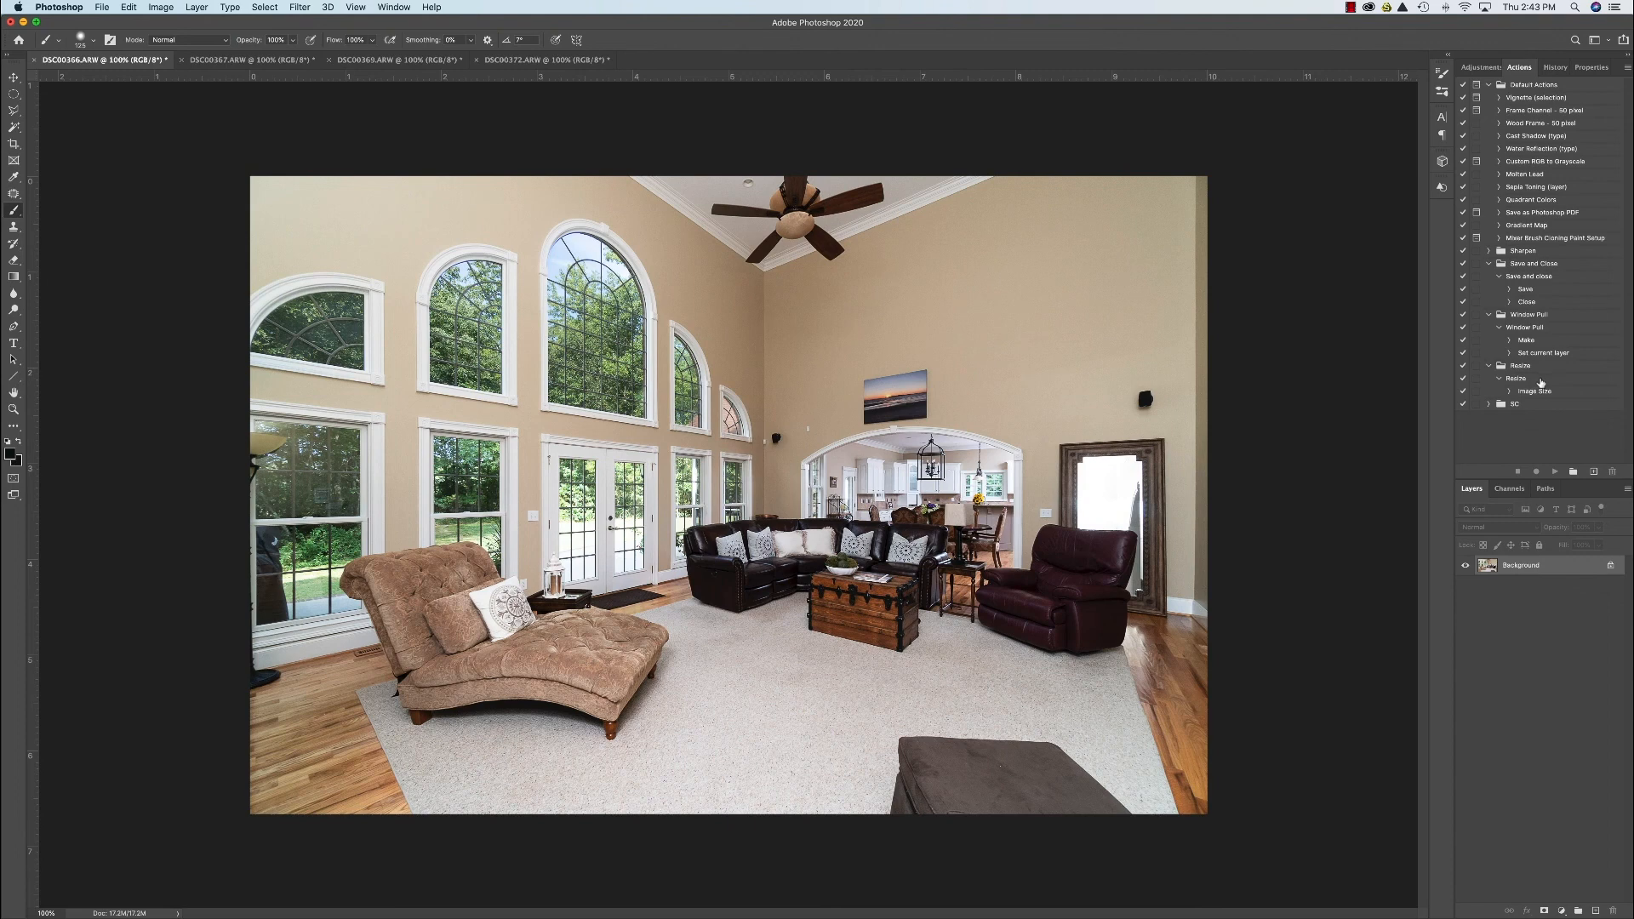
mouse_move(1541, 384)
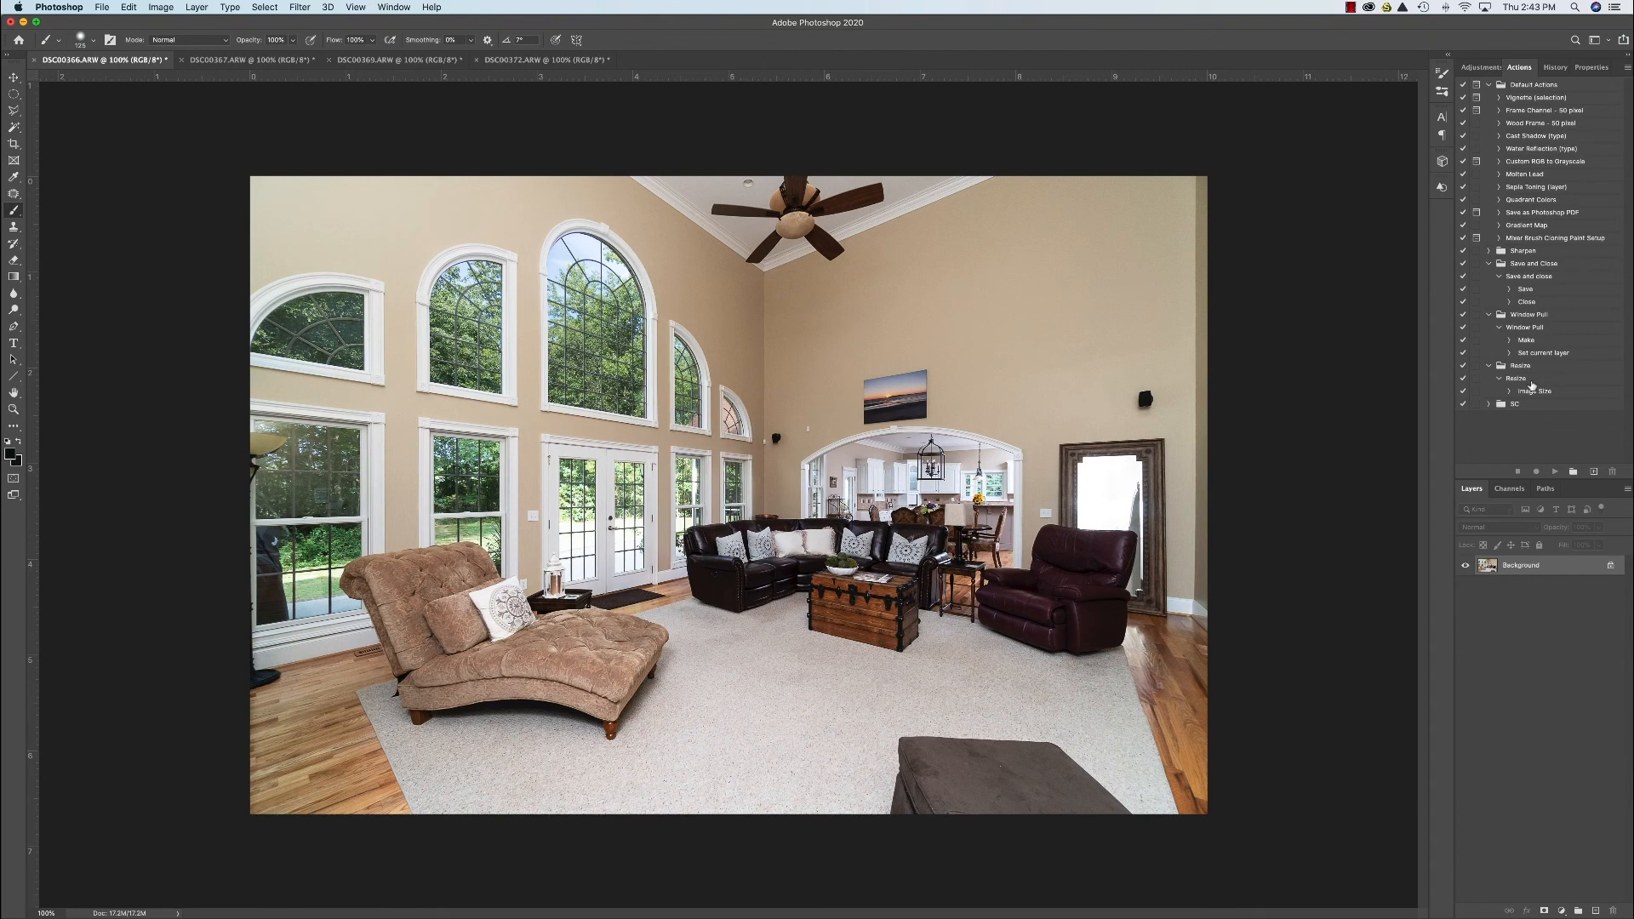
mouse_move(1543, 367)
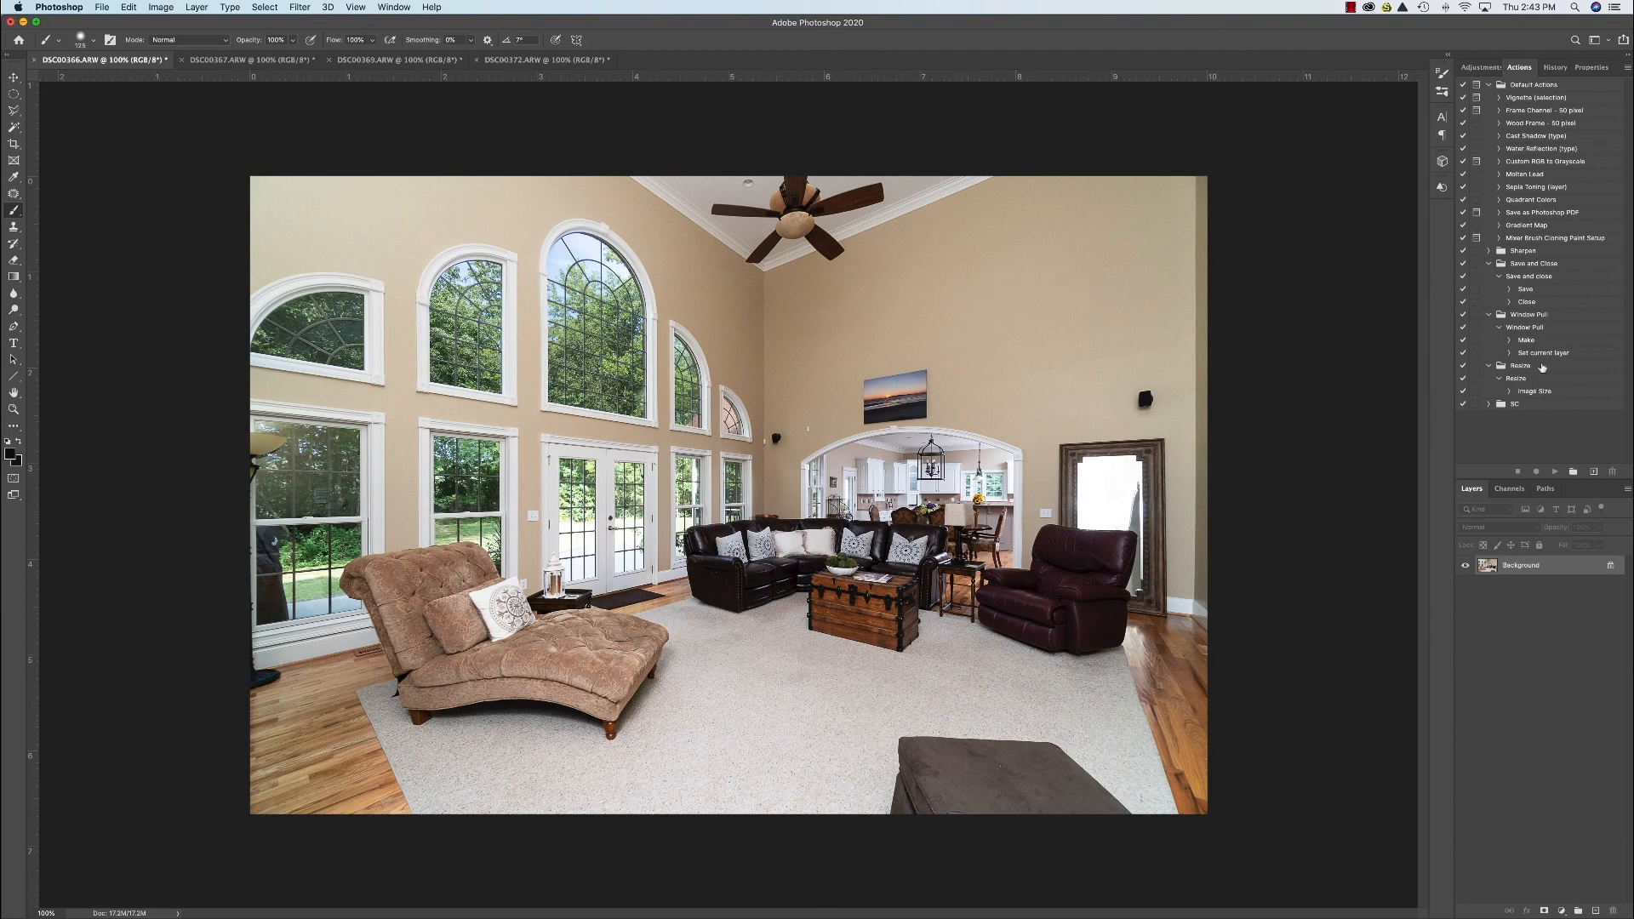
mouse_move(1541, 383)
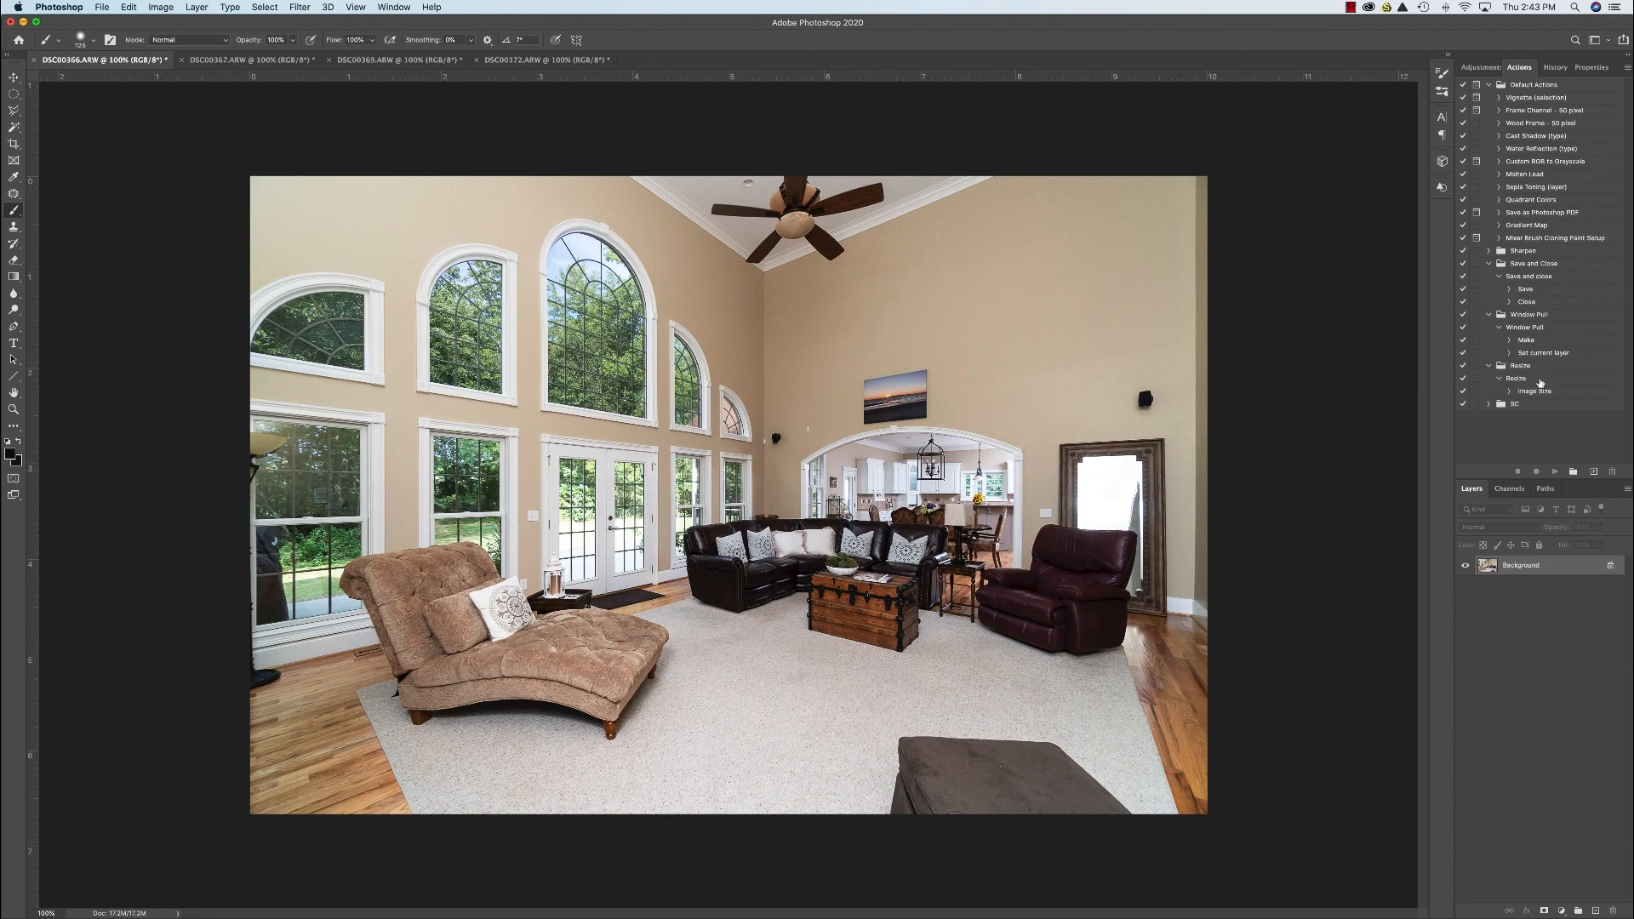
mouse_move(1540, 389)
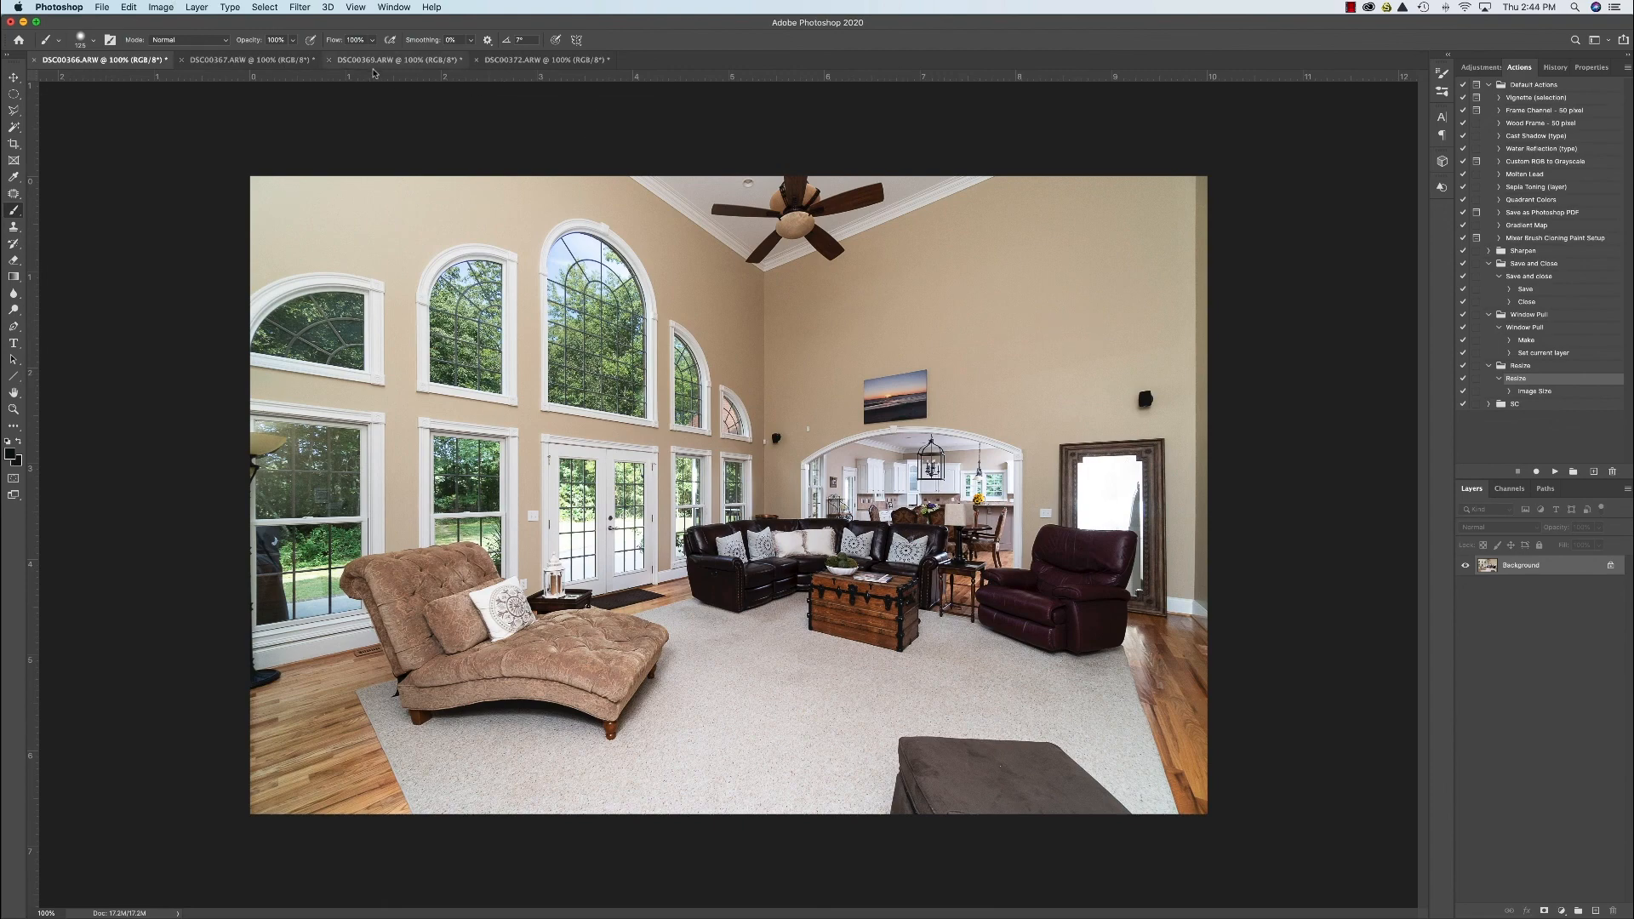
Batch-run the Resize action on all opened files via File > Automate > Batch.
left_click(542, 60)
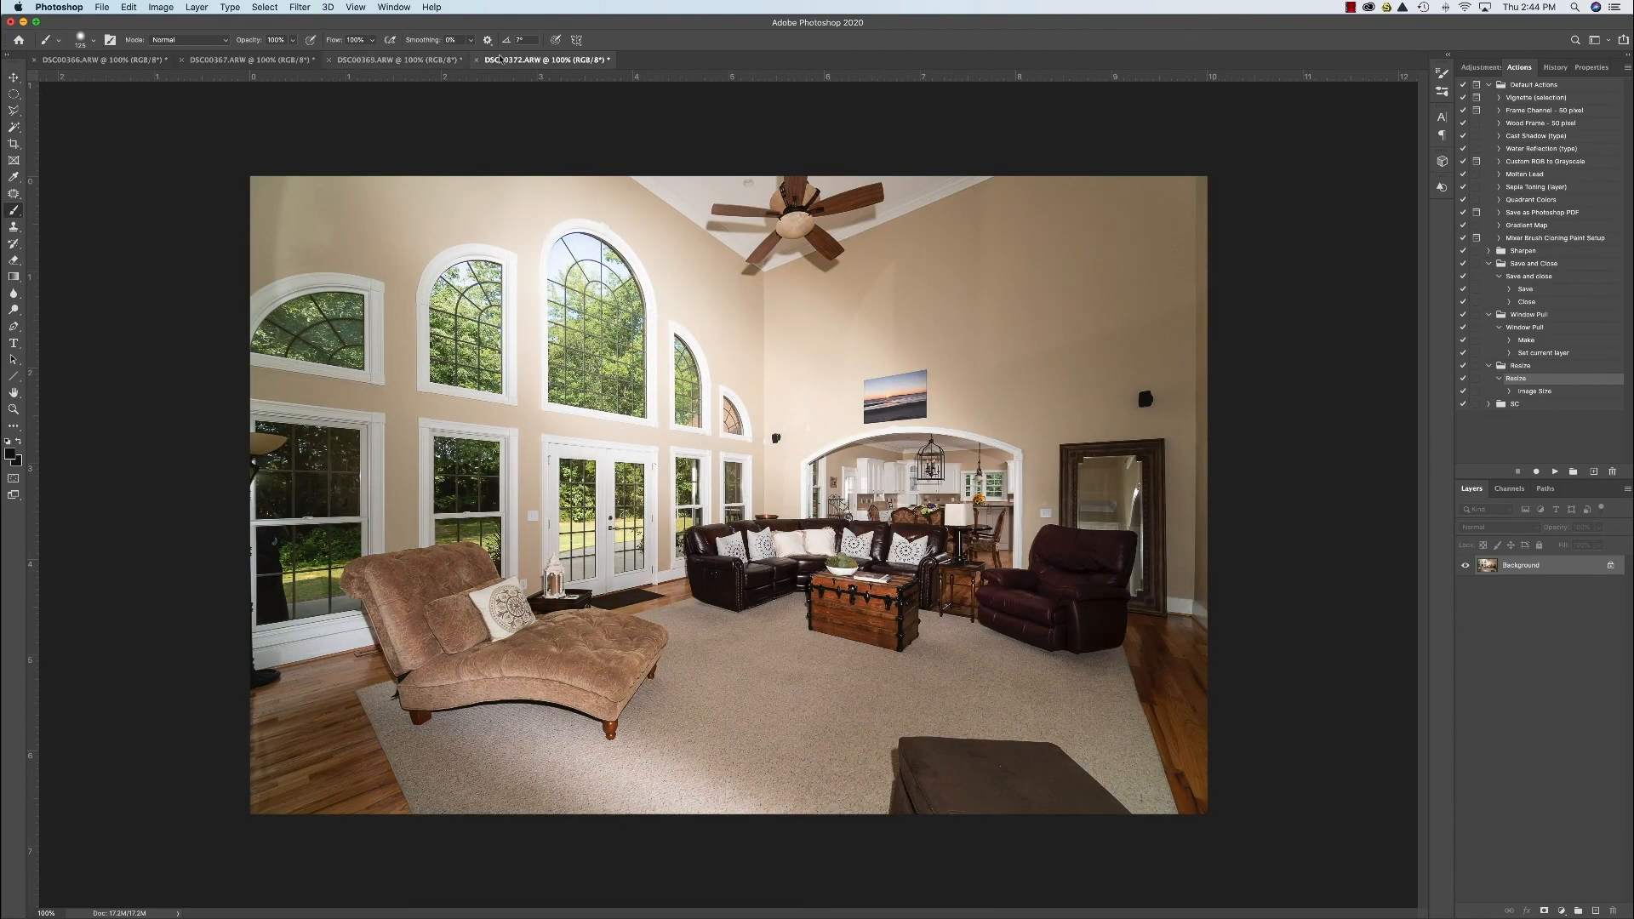
left_click(101, 7)
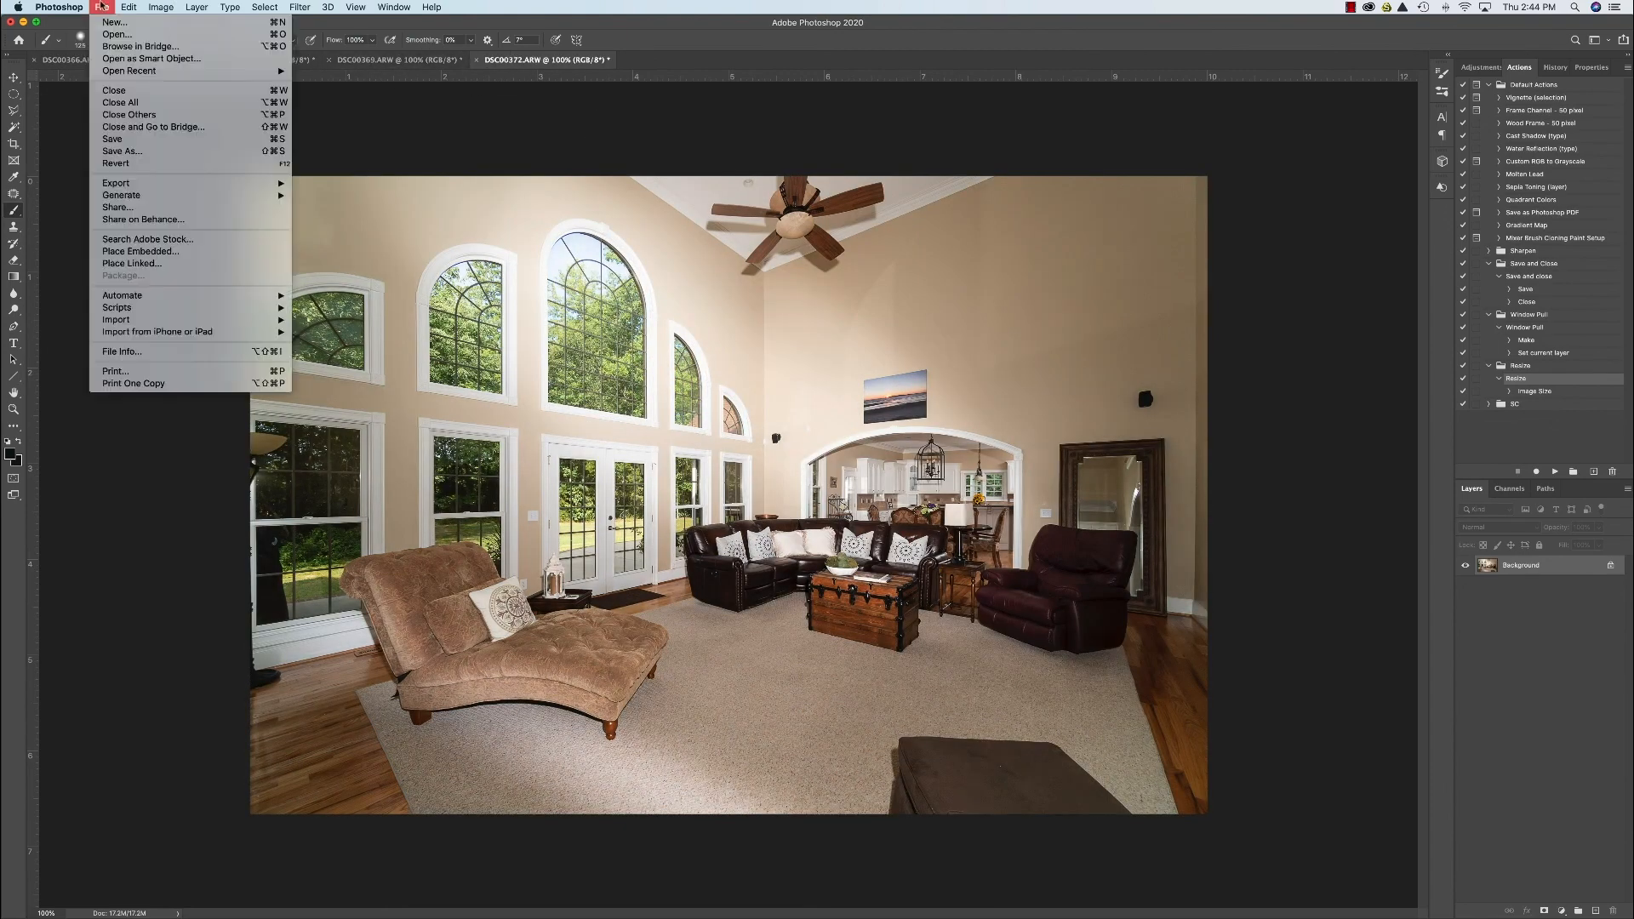
mouse_move(120, 295)
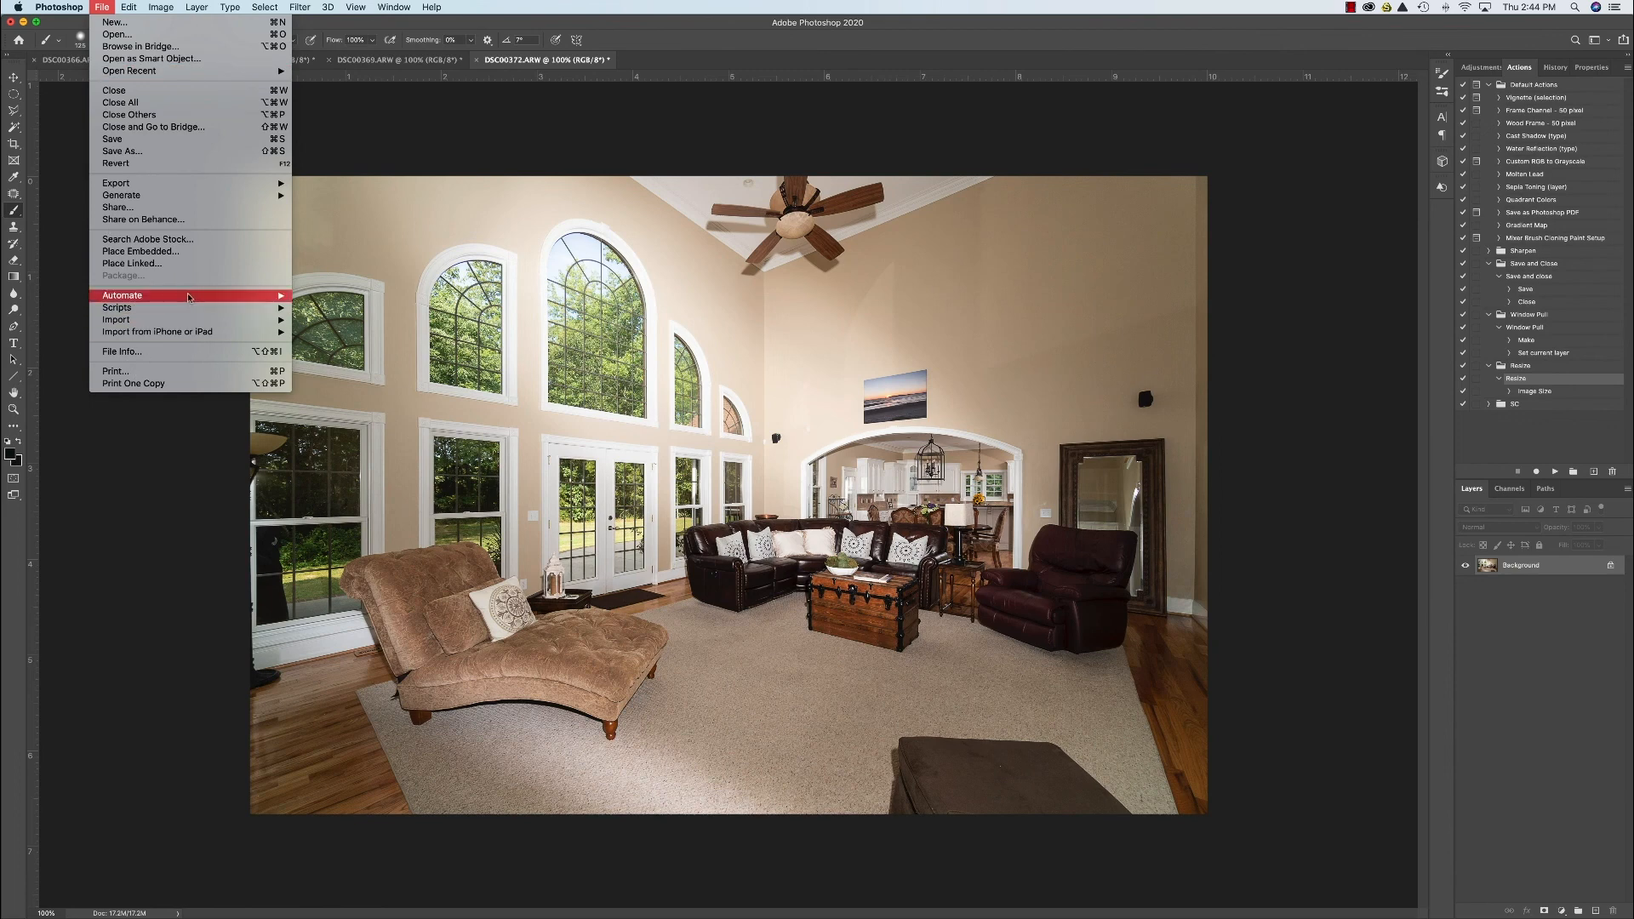
left_click(121, 295)
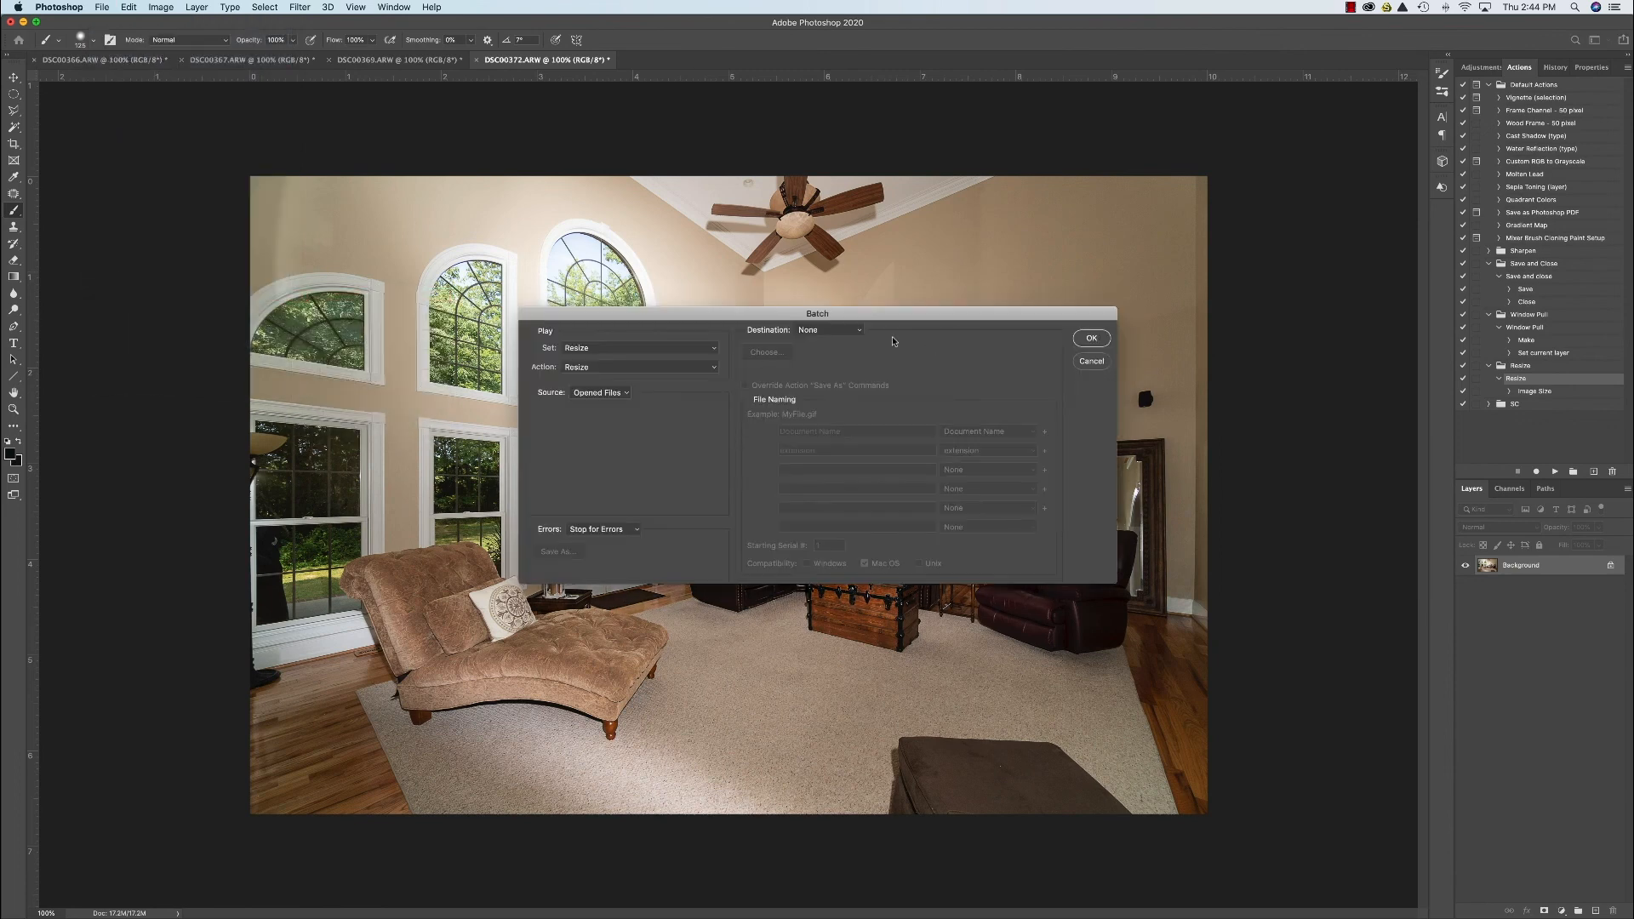
left_click(1091, 338)
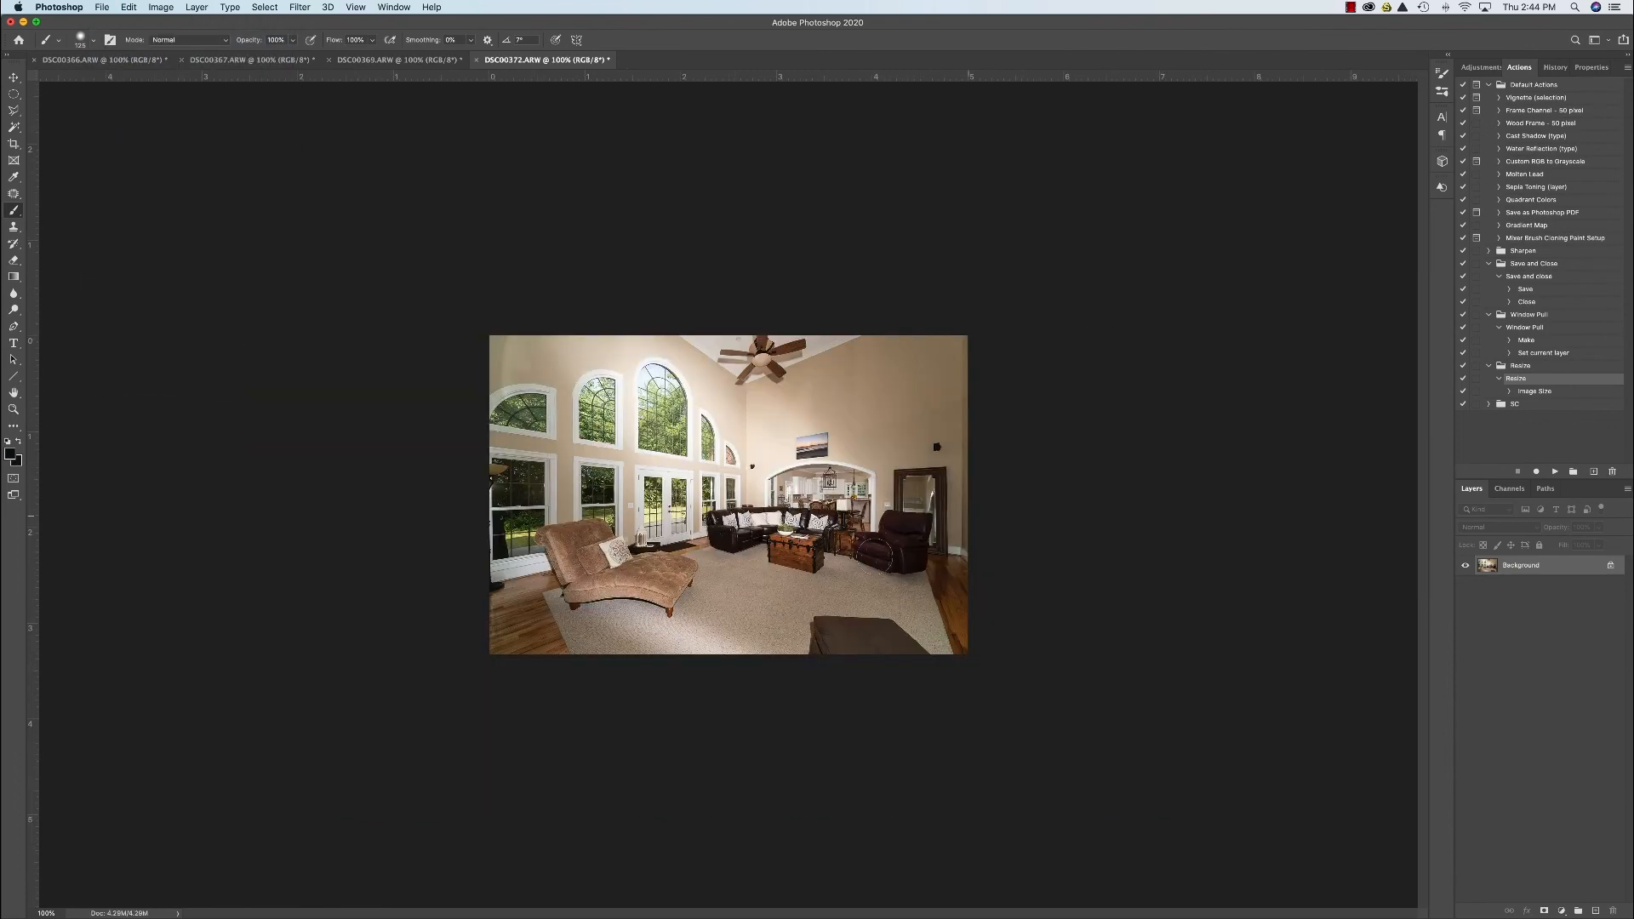
mouse_move(995, 477)
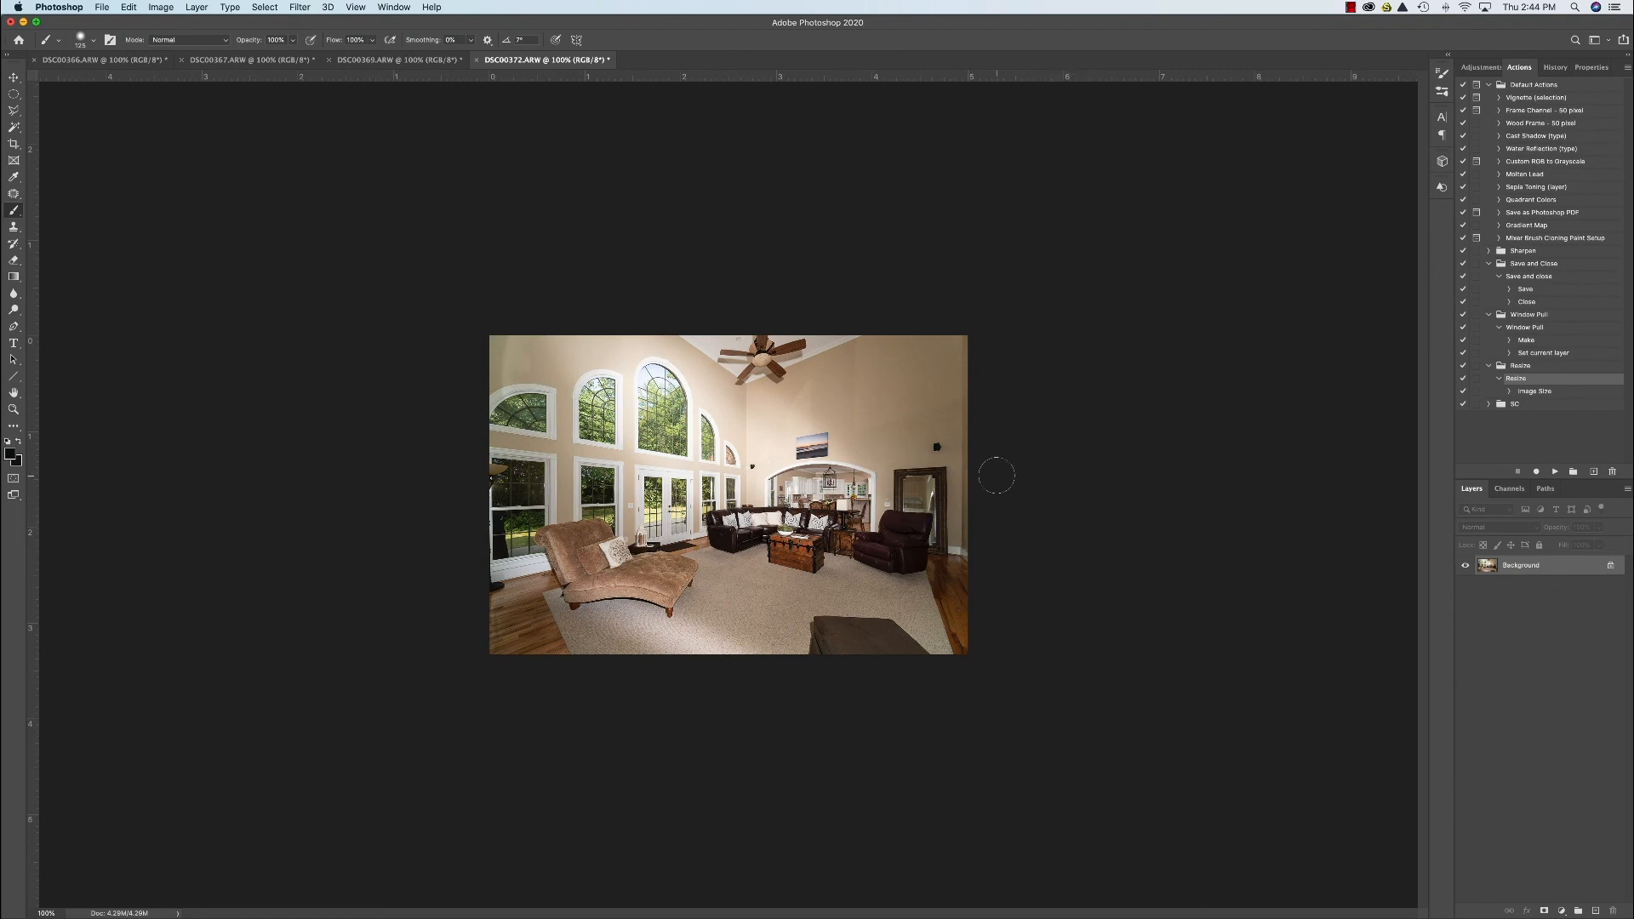
Expand the SC set to show its SC action with Save and Close steps.
left_click(1490, 404)
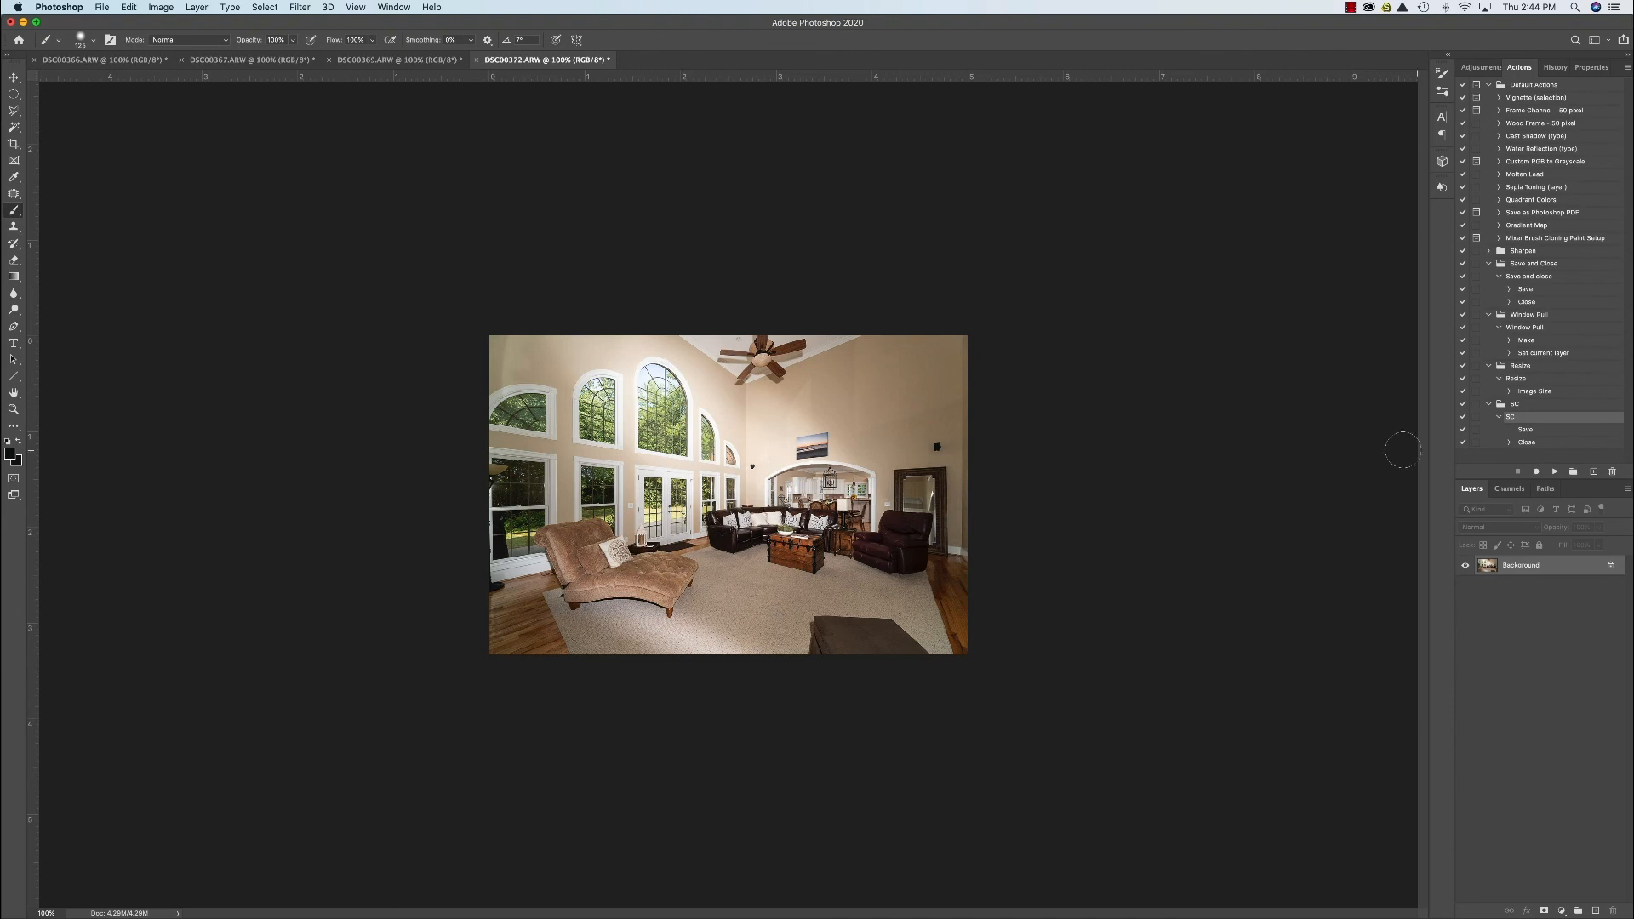
mouse_move(969, 449)
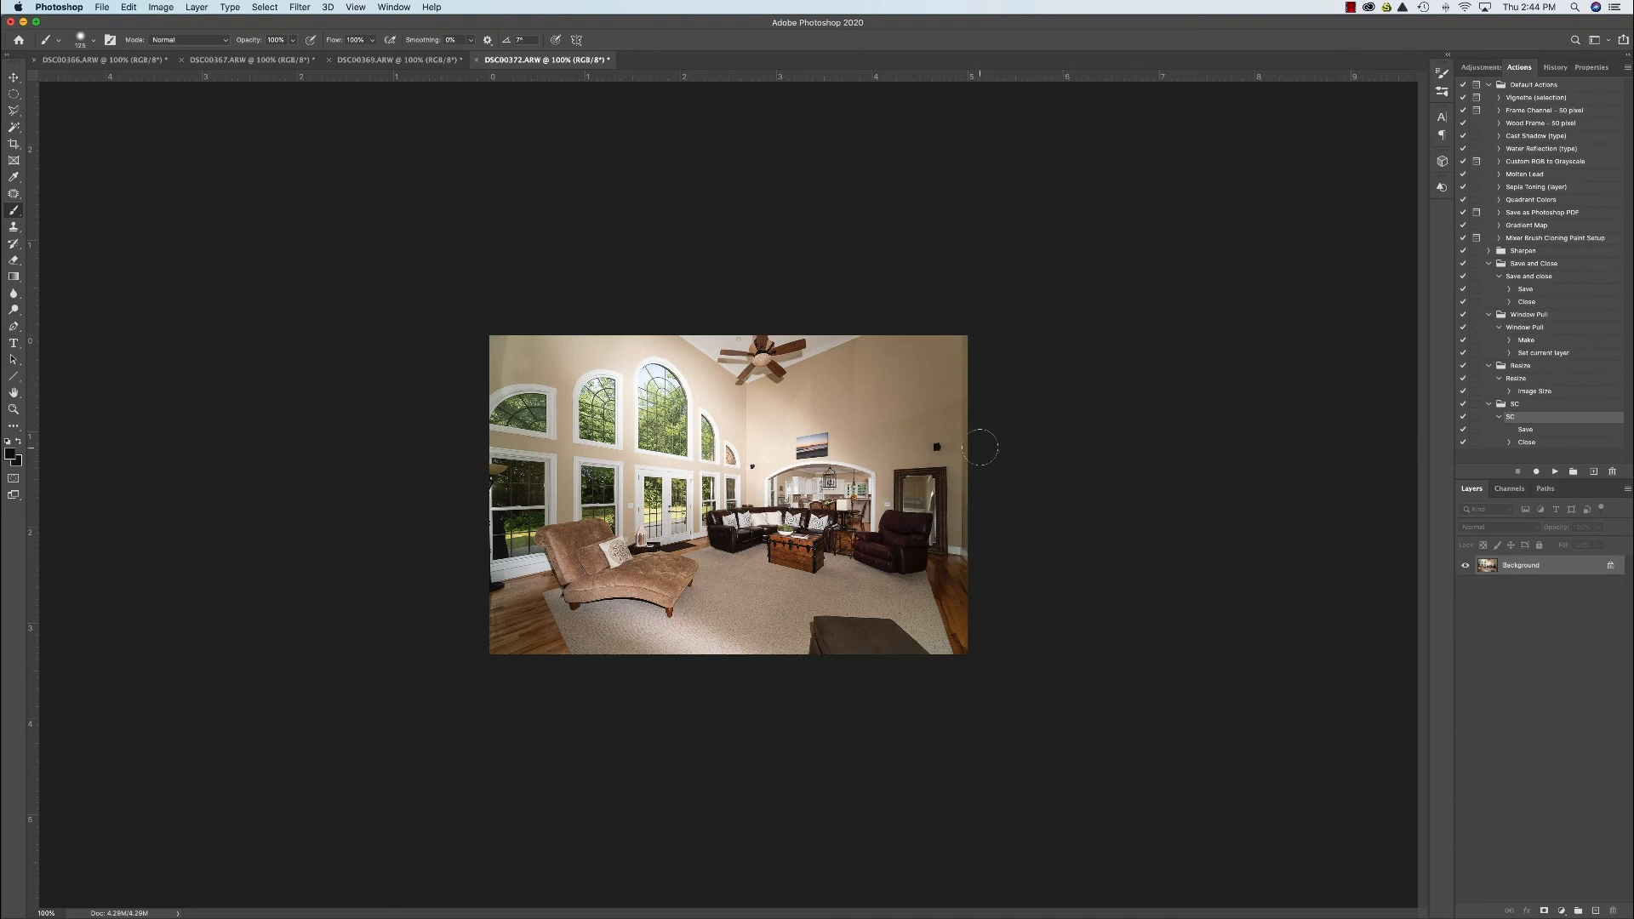
mouse_move(1111, 420)
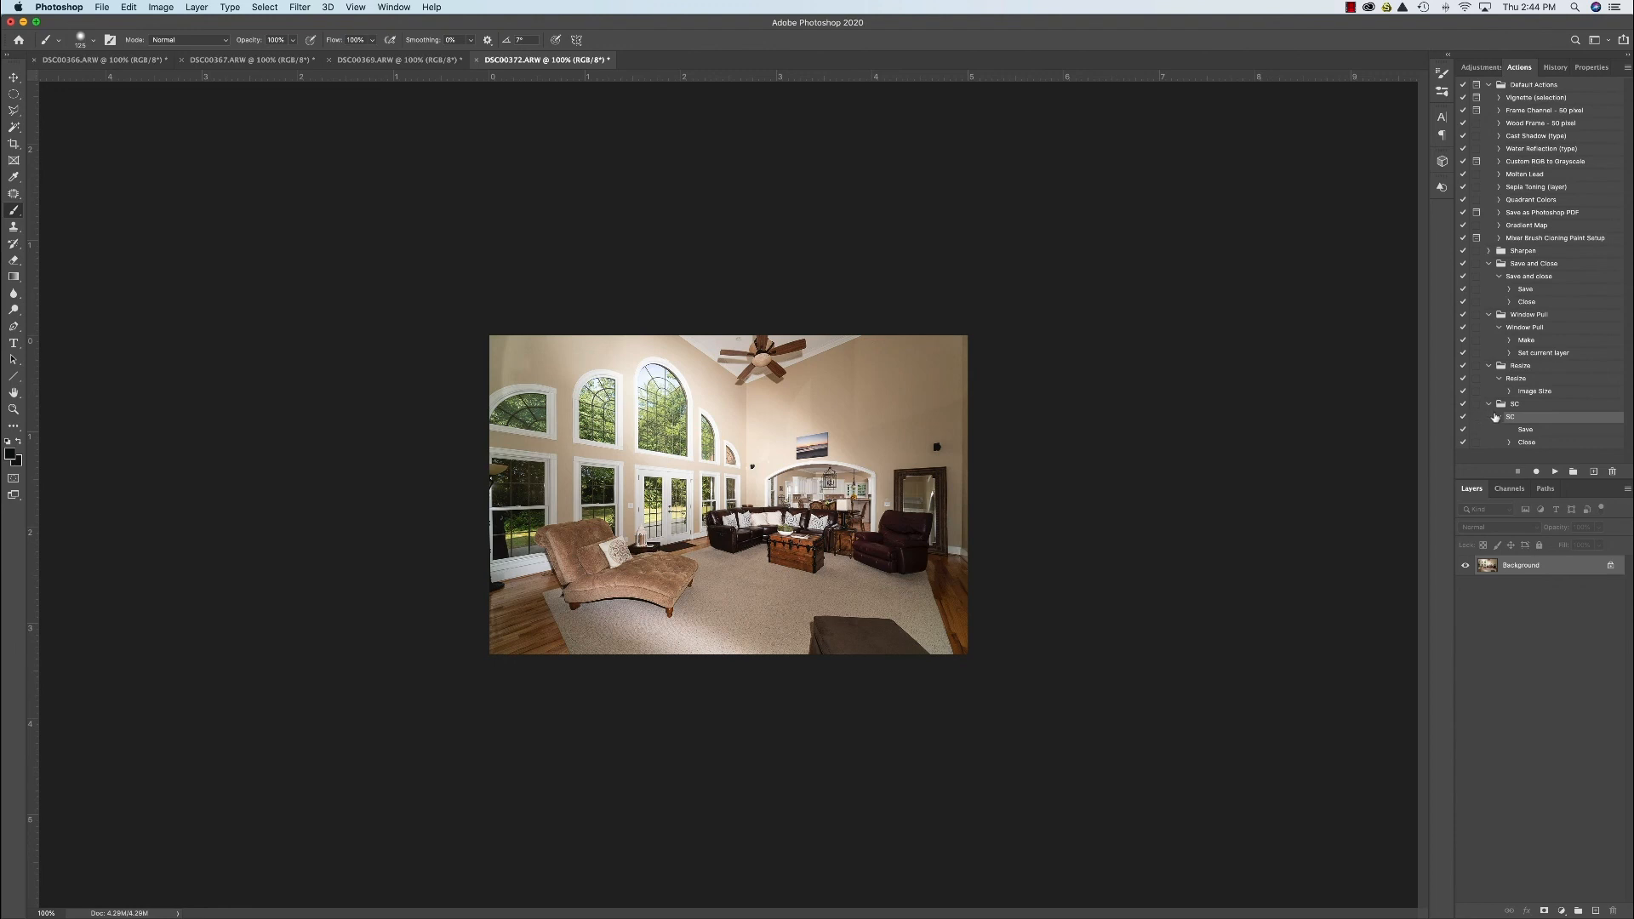
mouse_move(1339, 385)
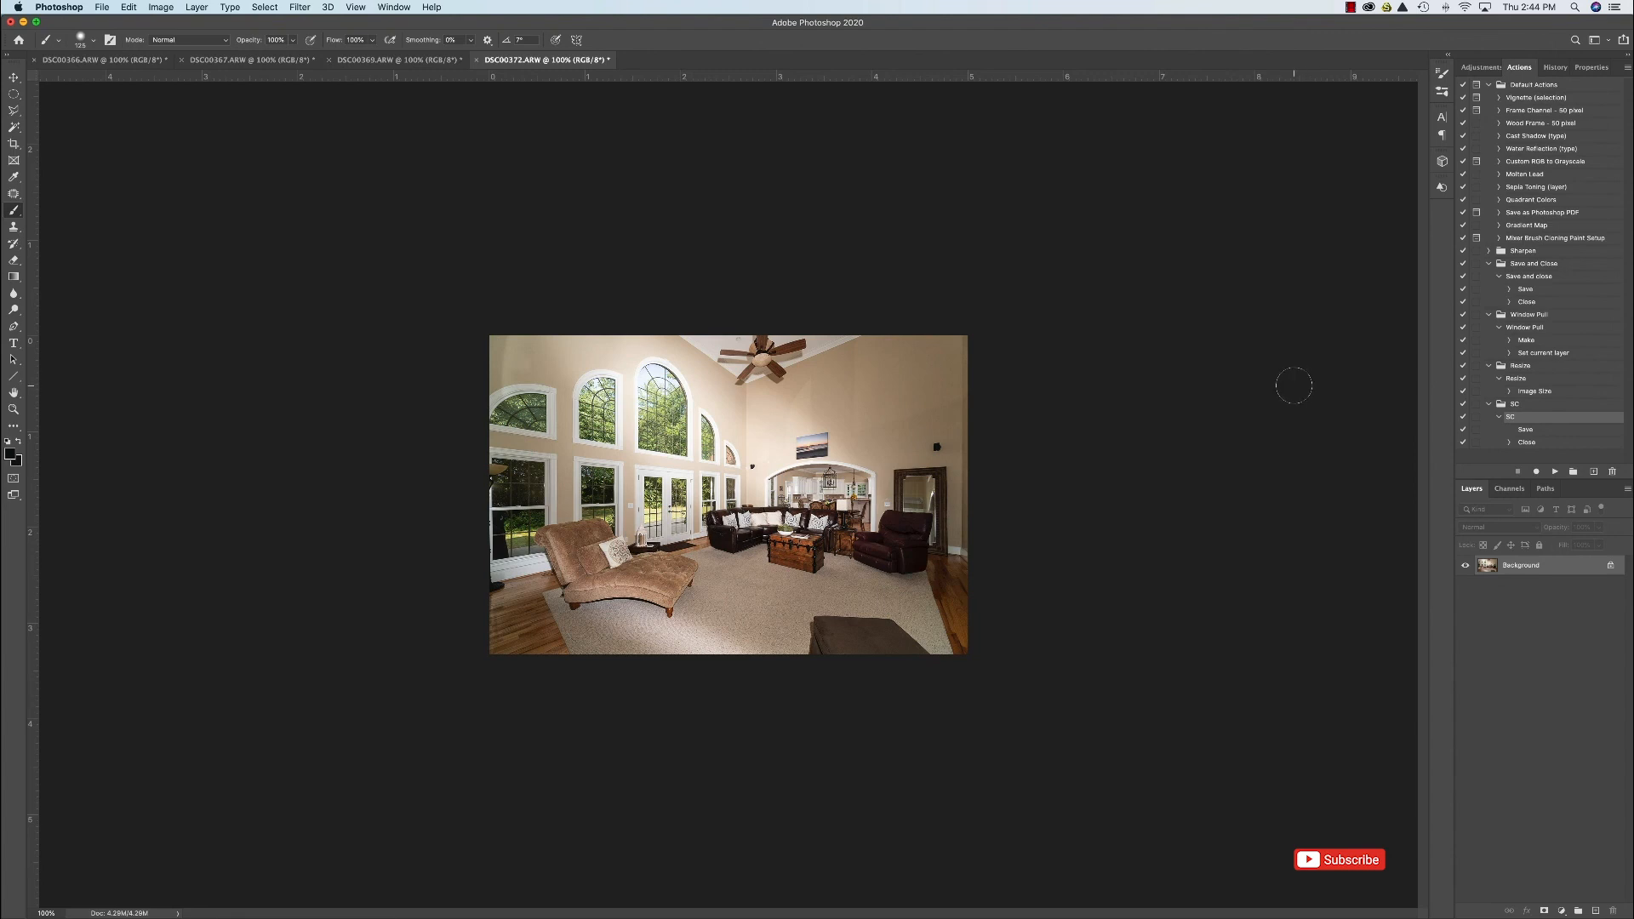
mouse_move(1267, 392)
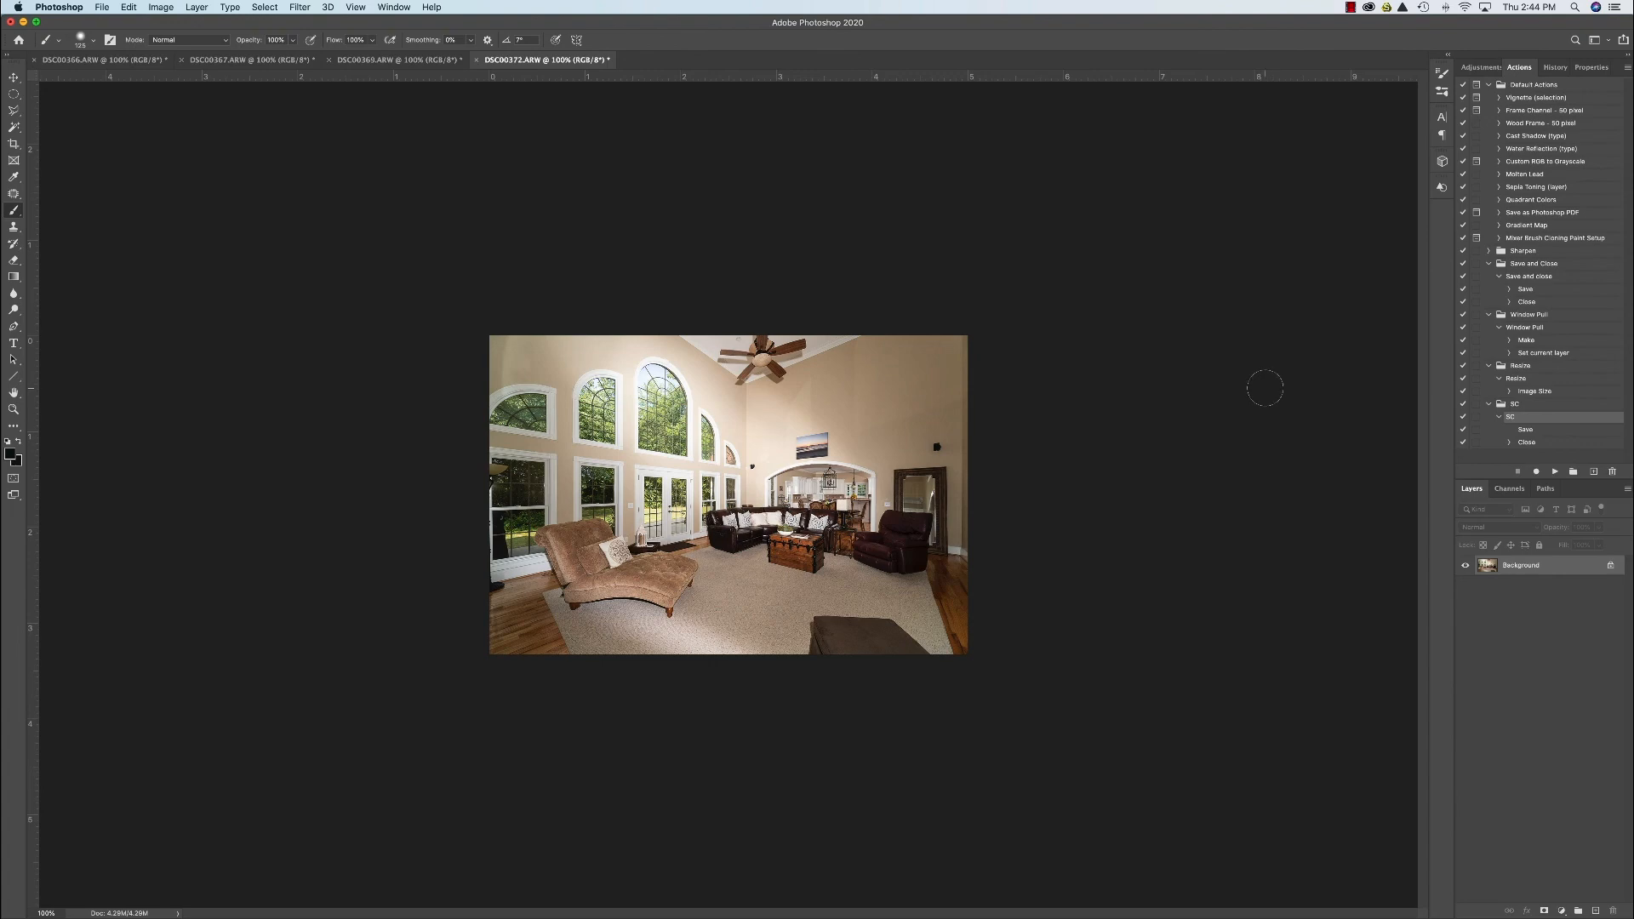
mouse_move(1258, 386)
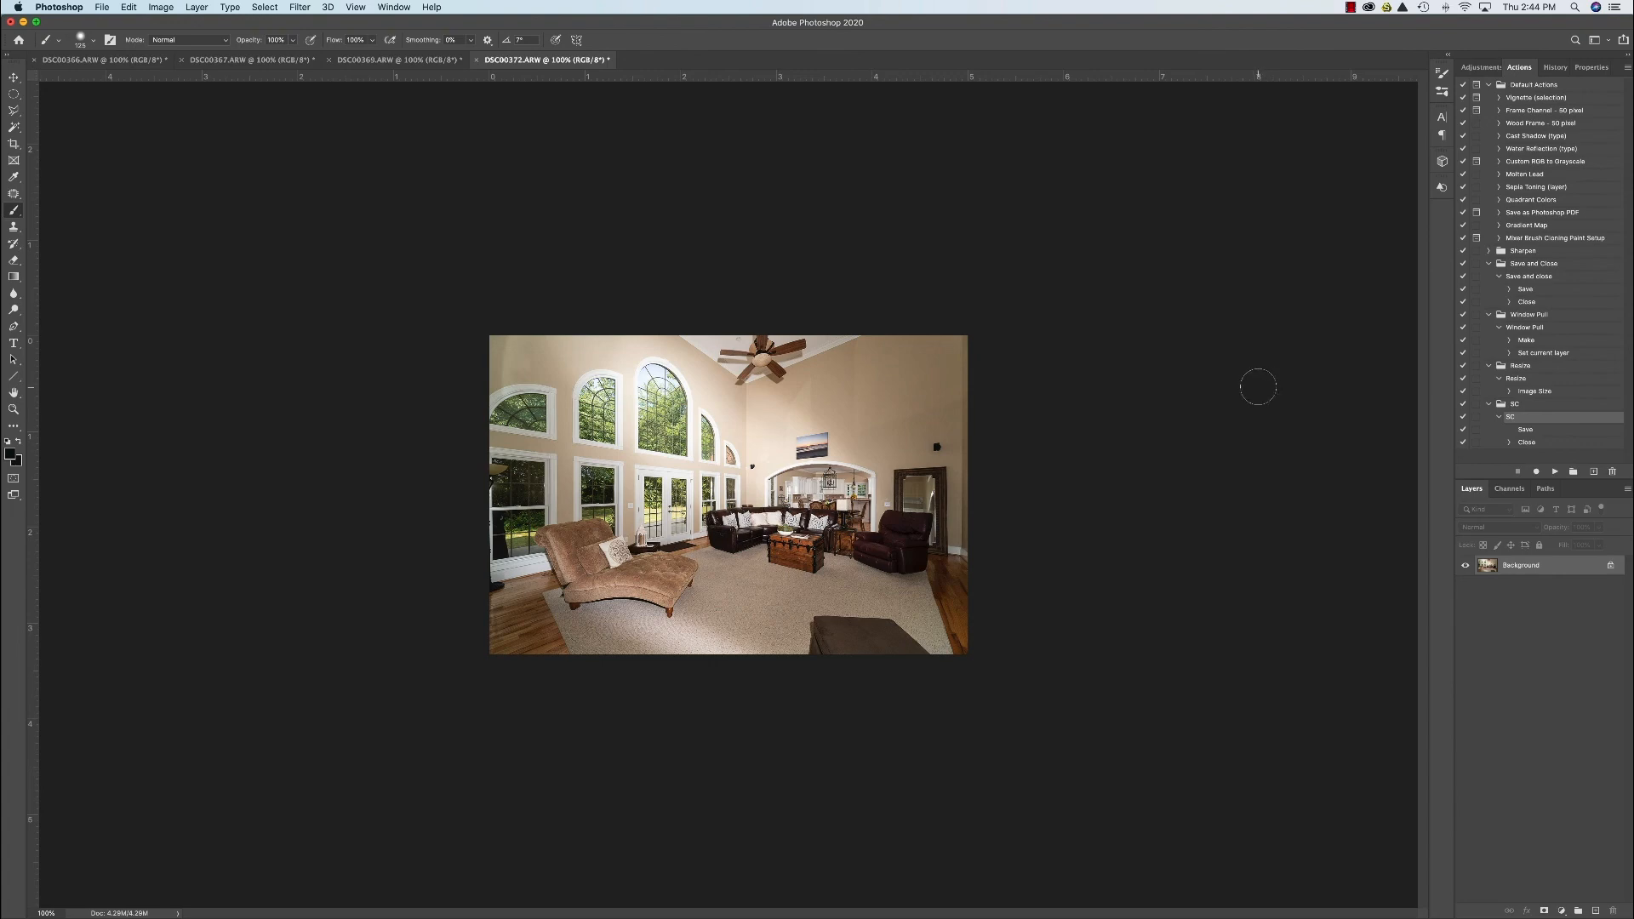